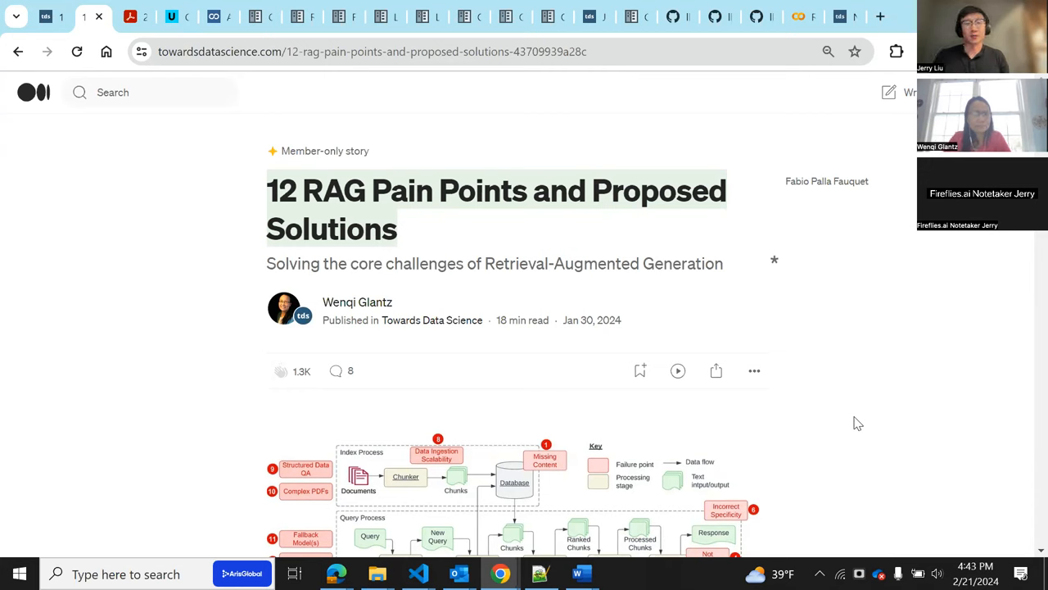
mouse_move(819, 310)
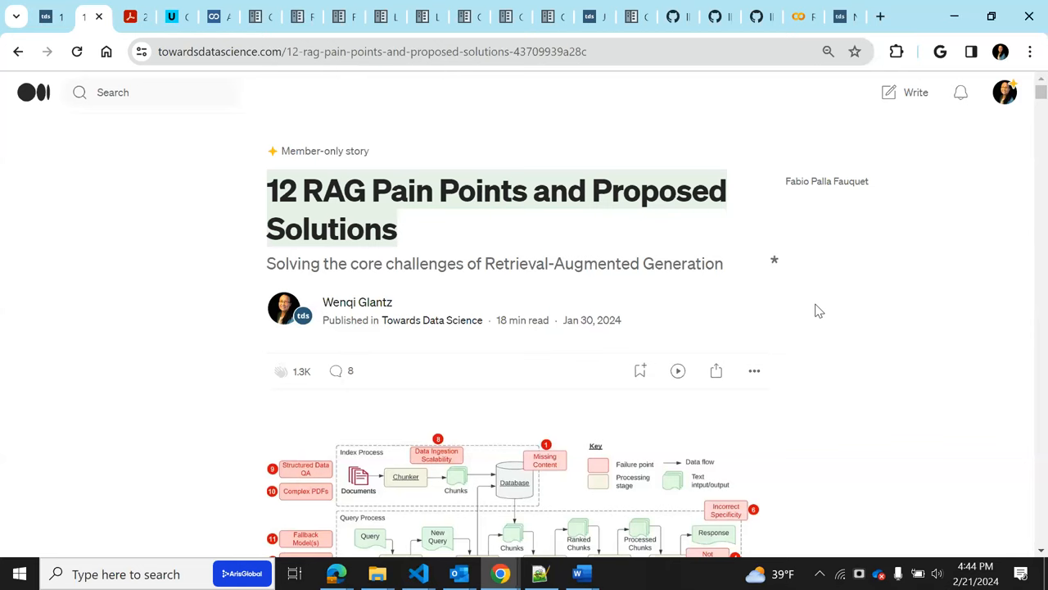
mouse_move(585, 342)
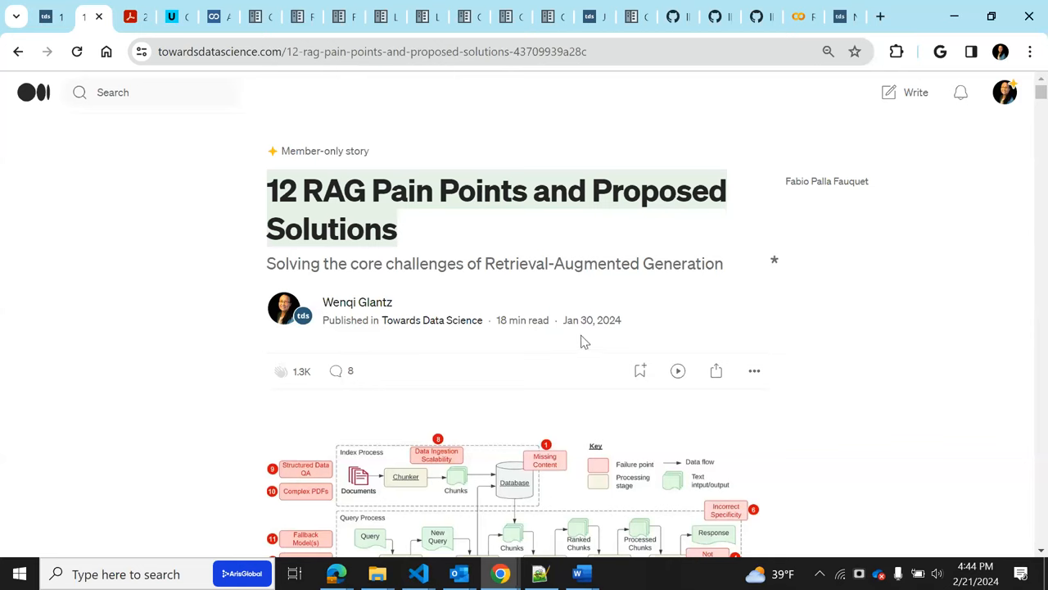
mouse_move(774, 316)
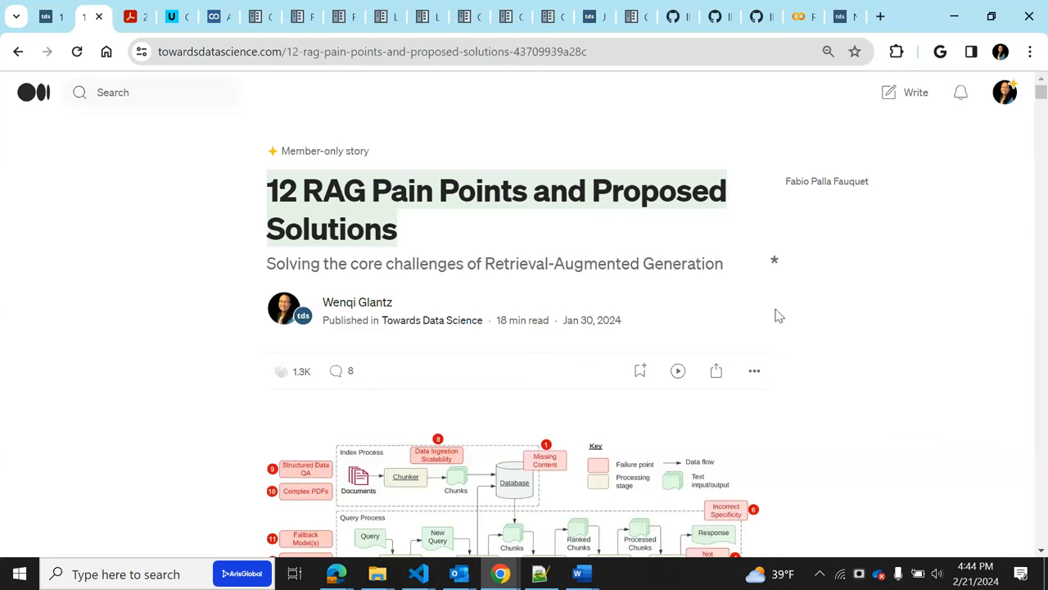
mouse_move(827, 320)
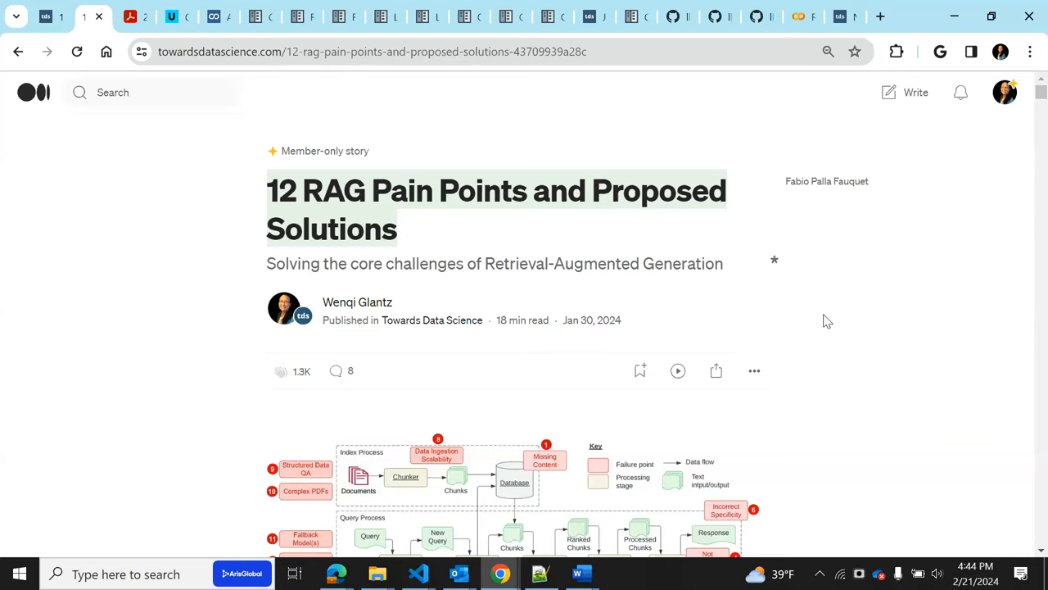
mouse_move(818, 318)
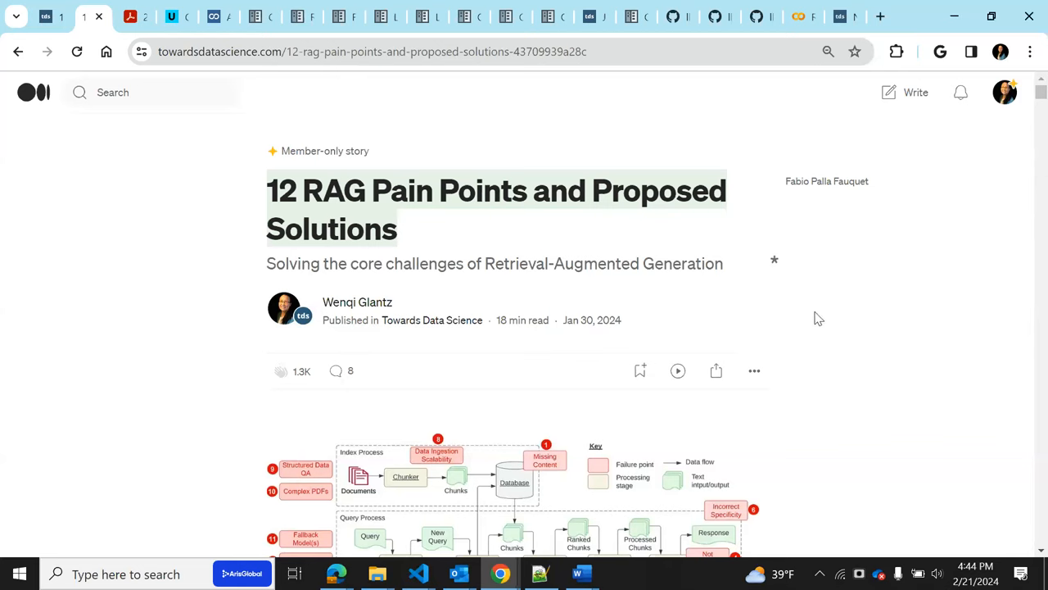
mouse_move(146, 65)
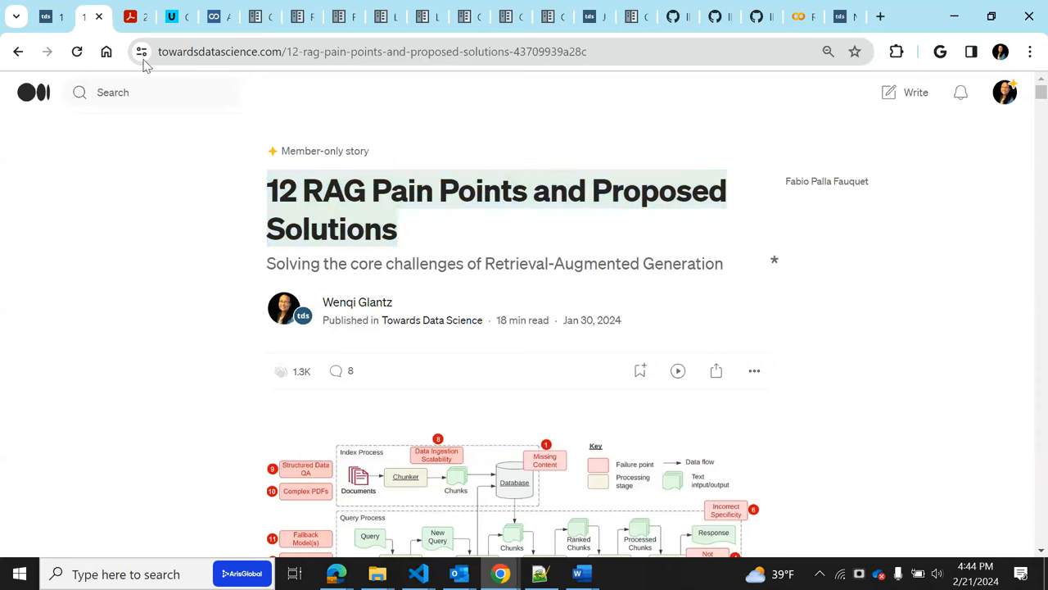
Switch to the Seven Failure Points arXiv paper and bring Figure 1 on page 3 into view
click(122, 16)
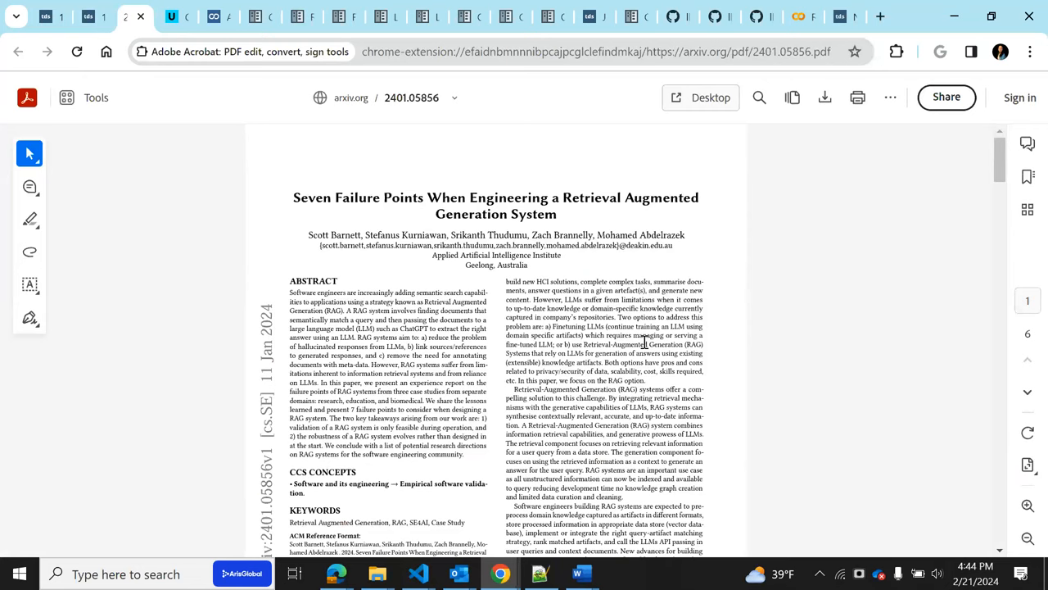
mouse_move(993, 191)
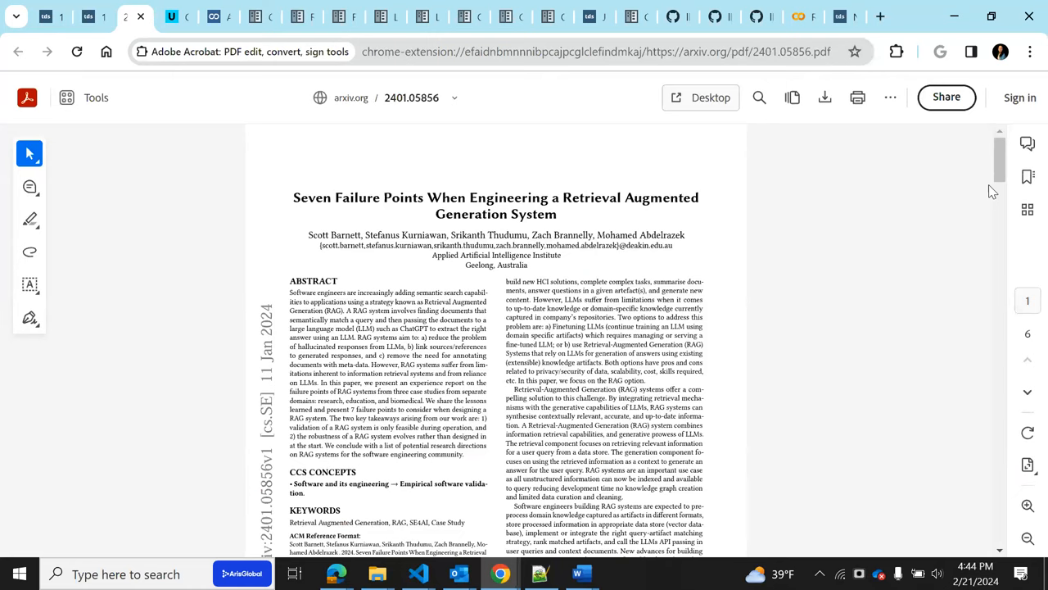
scroll(down, 3)
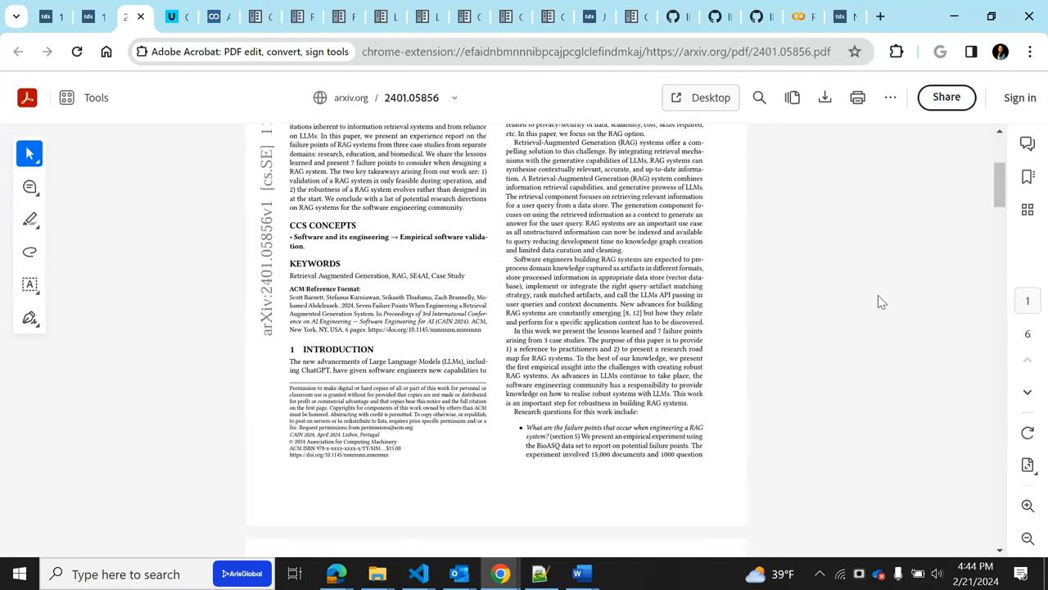
scroll(down, 3)
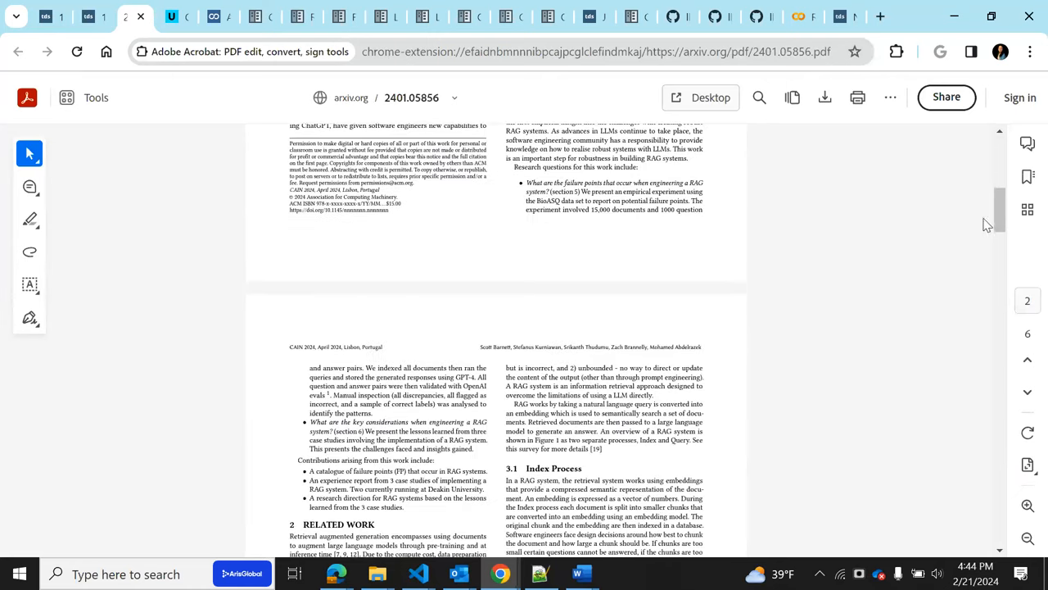
scroll(down, 3)
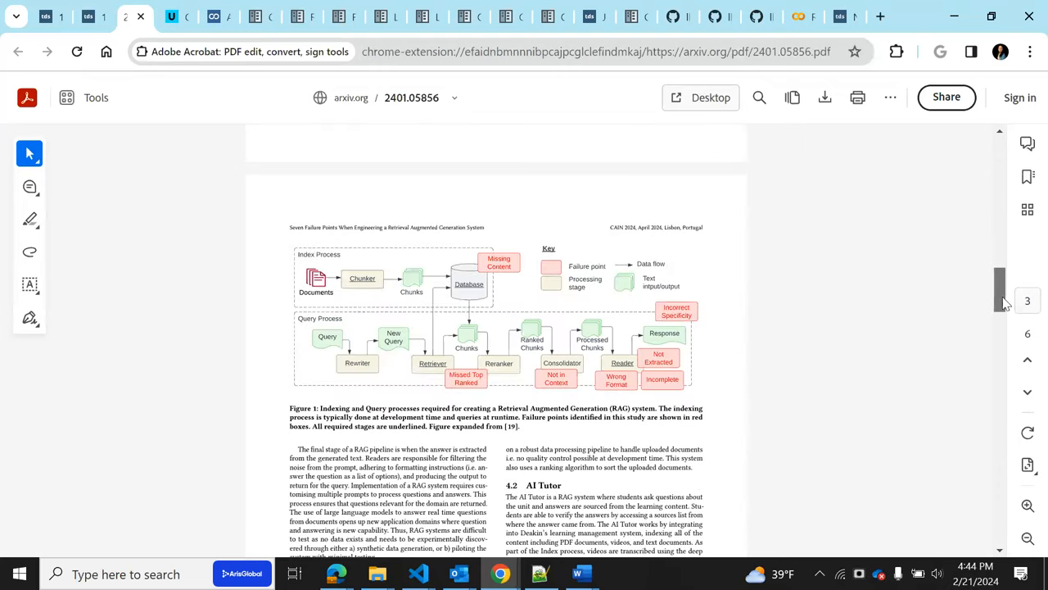
scroll(down, 3)
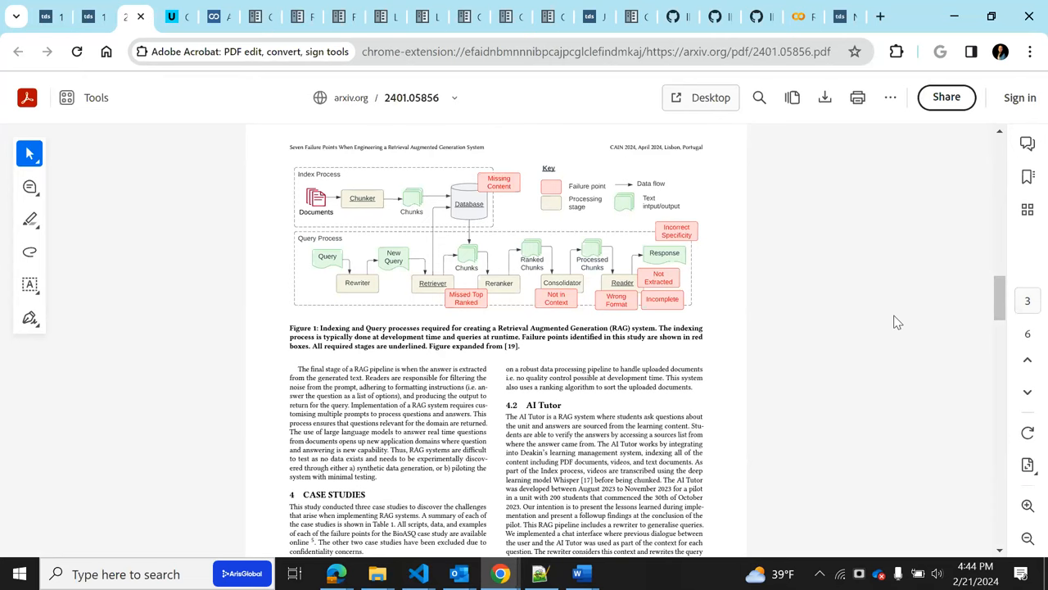
mouse_move(608, 344)
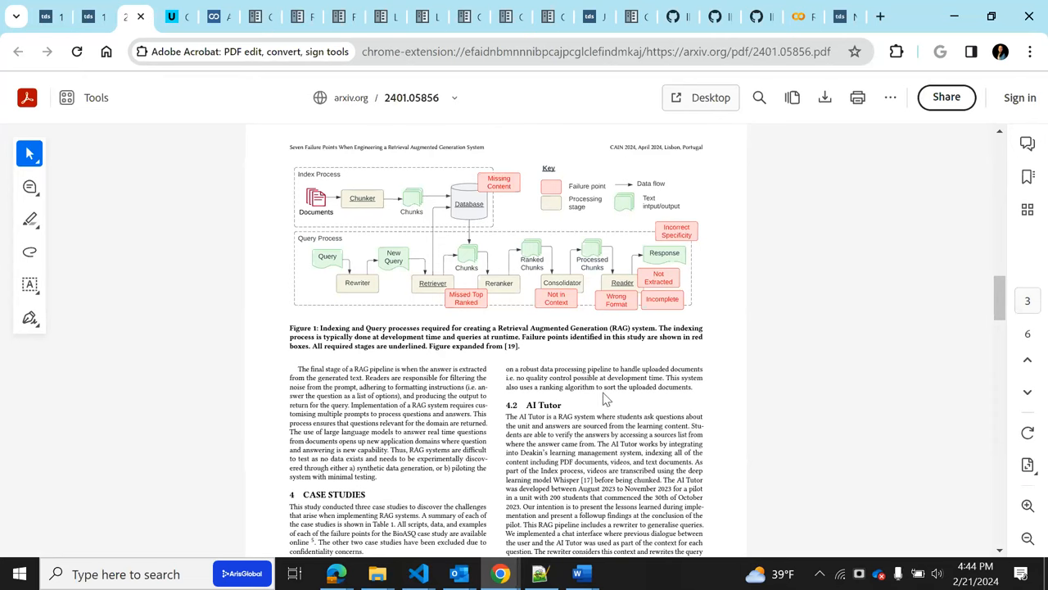
mouse_move(490, 345)
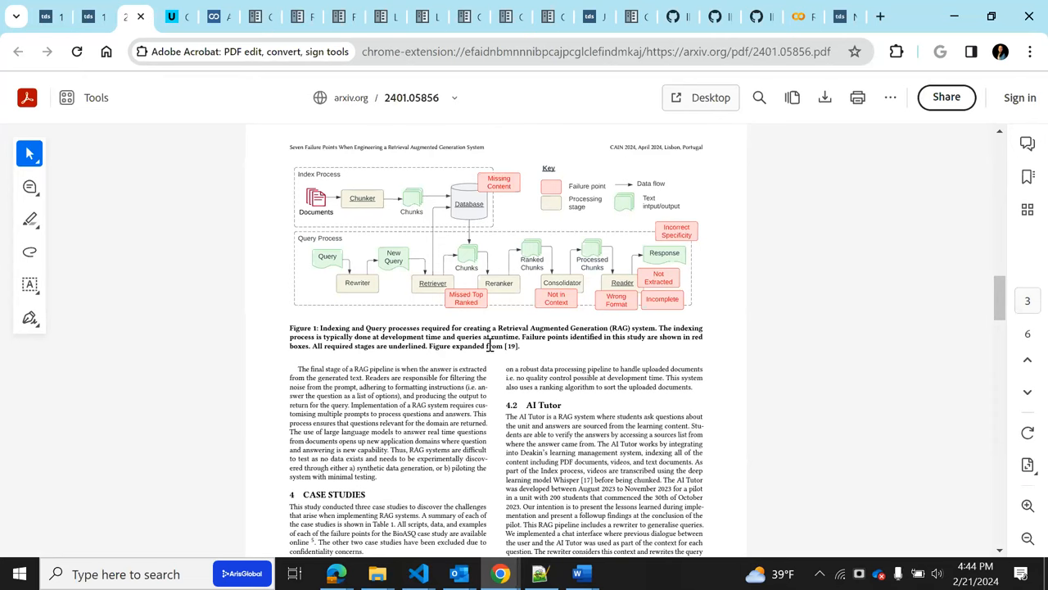
mouse_move(561, 321)
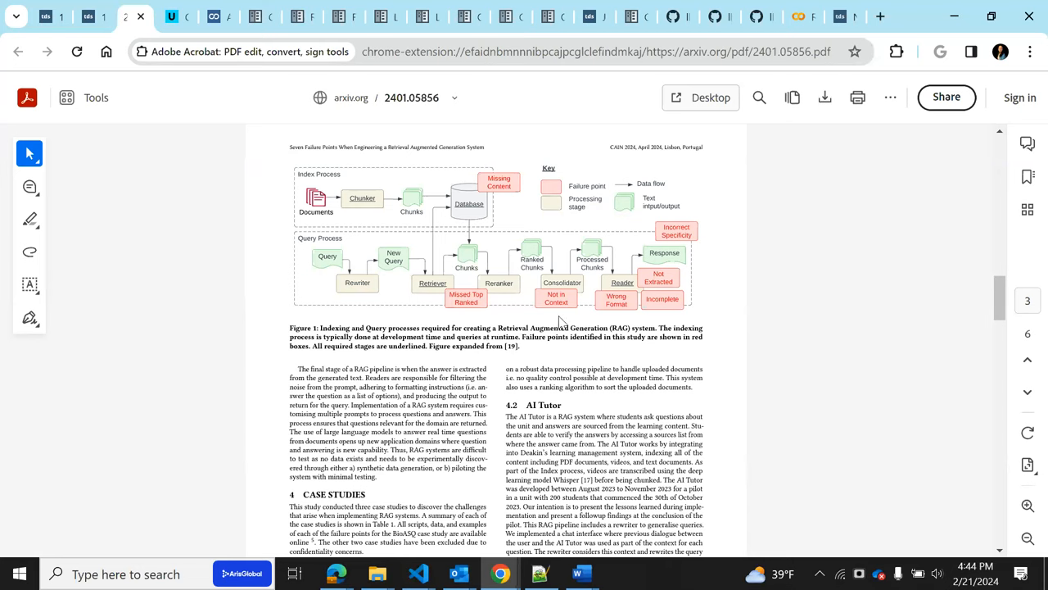
mouse_move(457, 181)
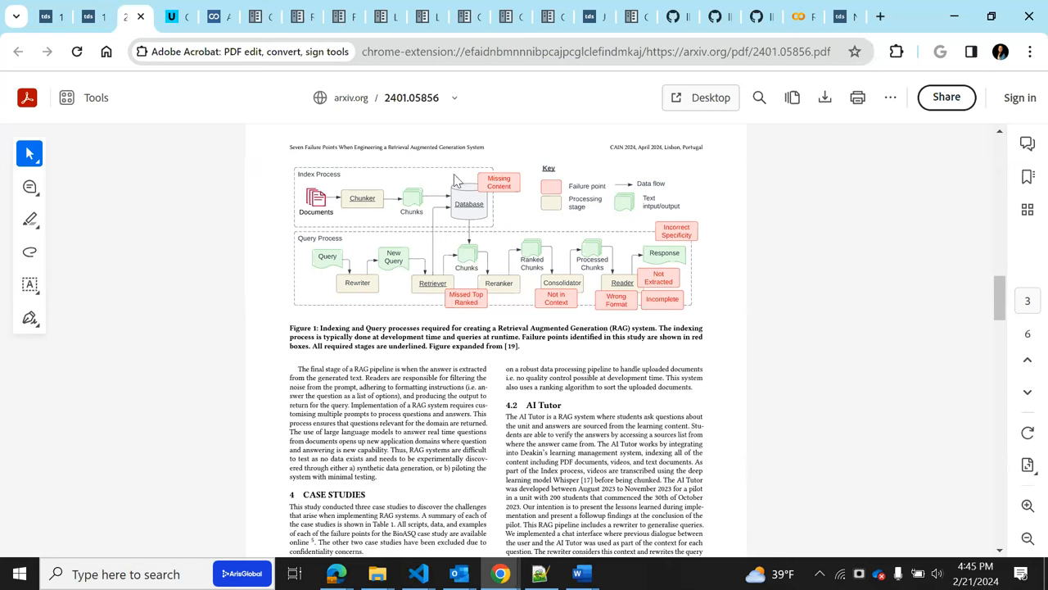
mouse_move(541, 354)
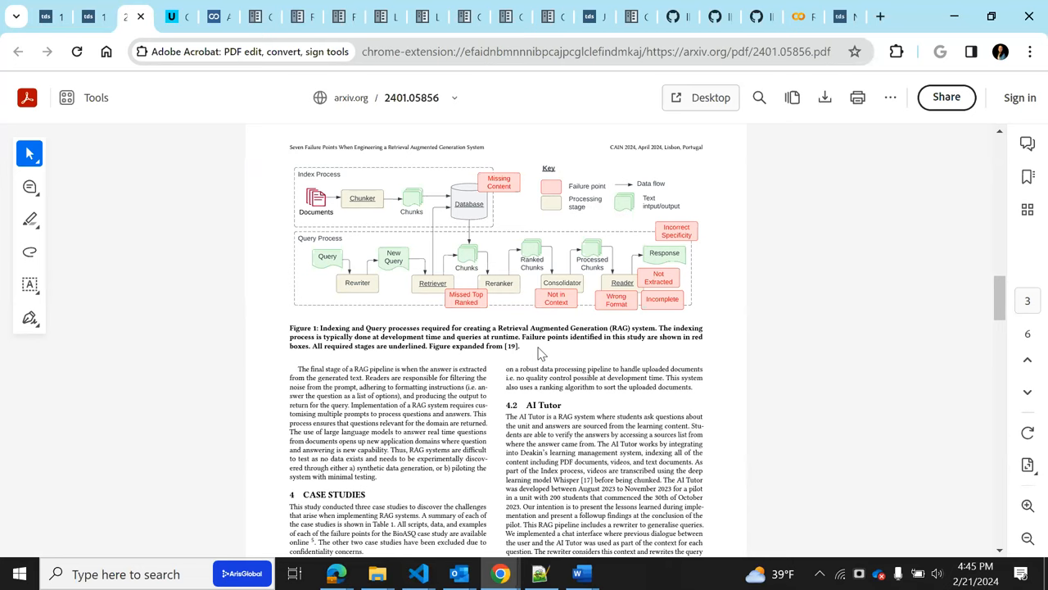
mouse_move(499, 213)
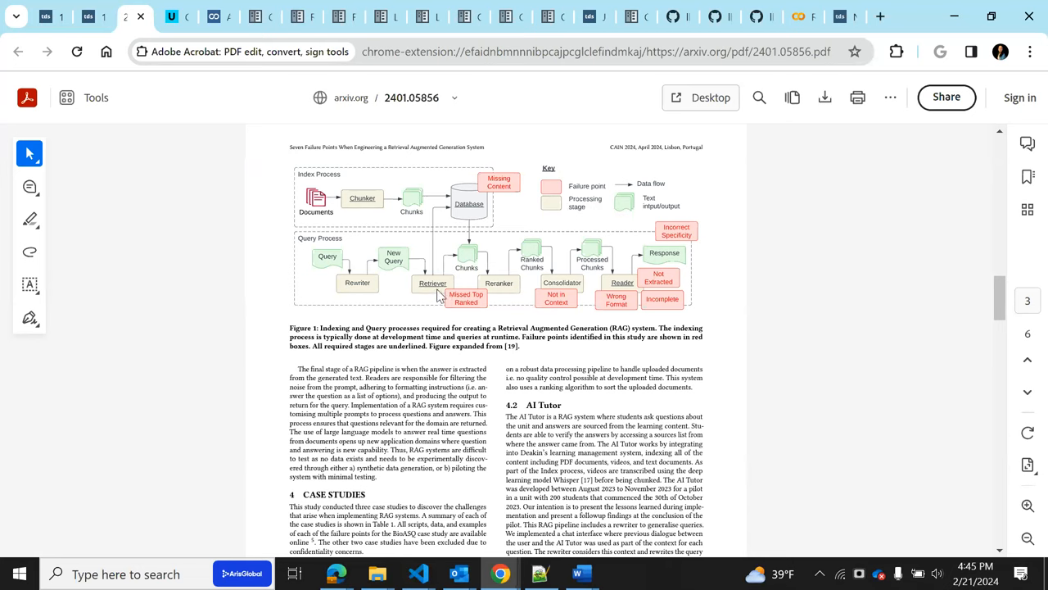
mouse_move(467, 330)
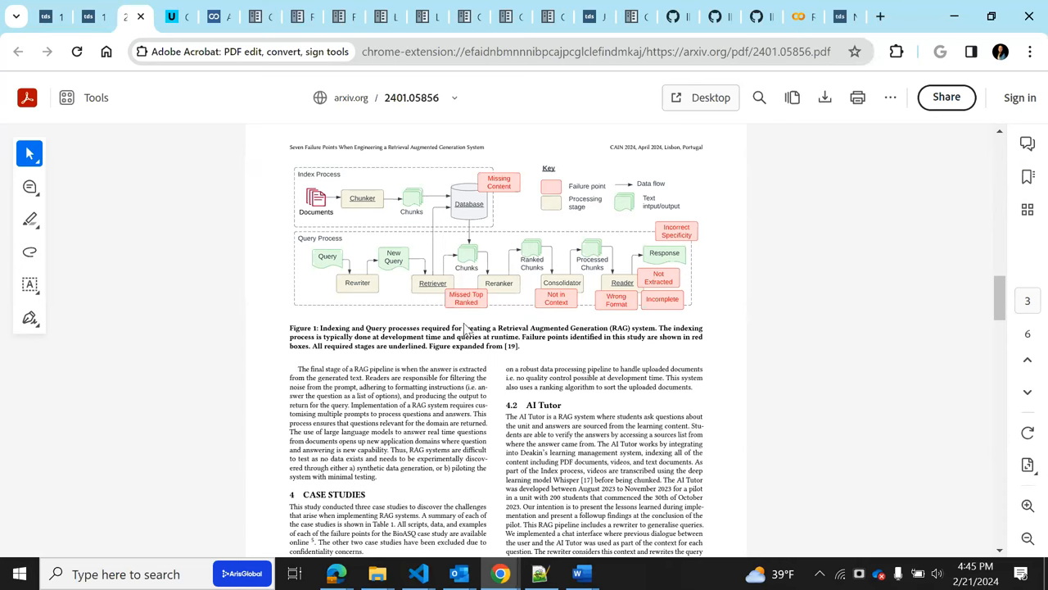
scroll(up, 3)
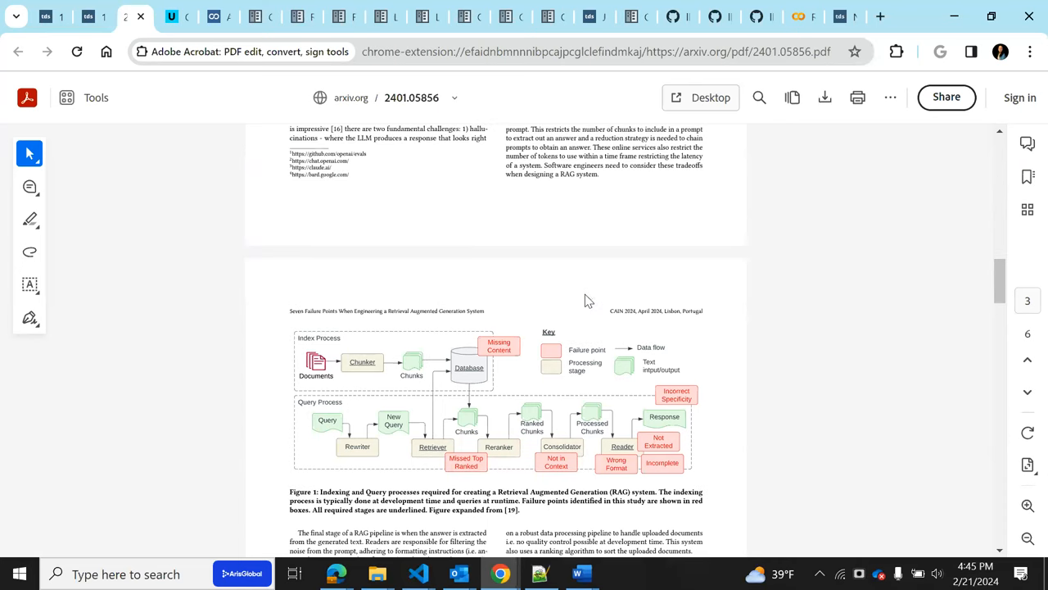
mouse_move(585, 354)
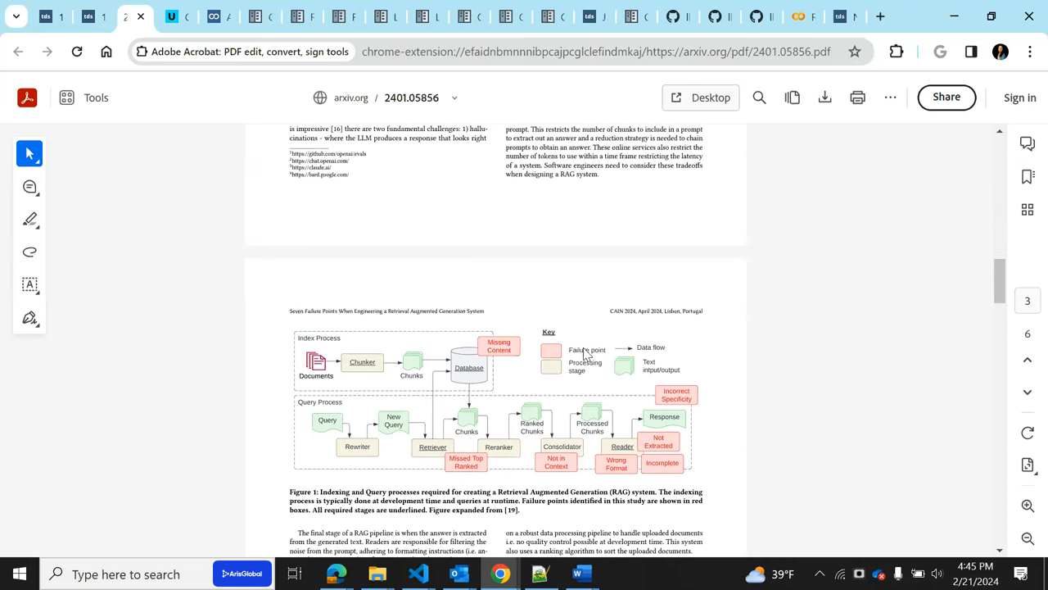
mouse_move(479, 416)
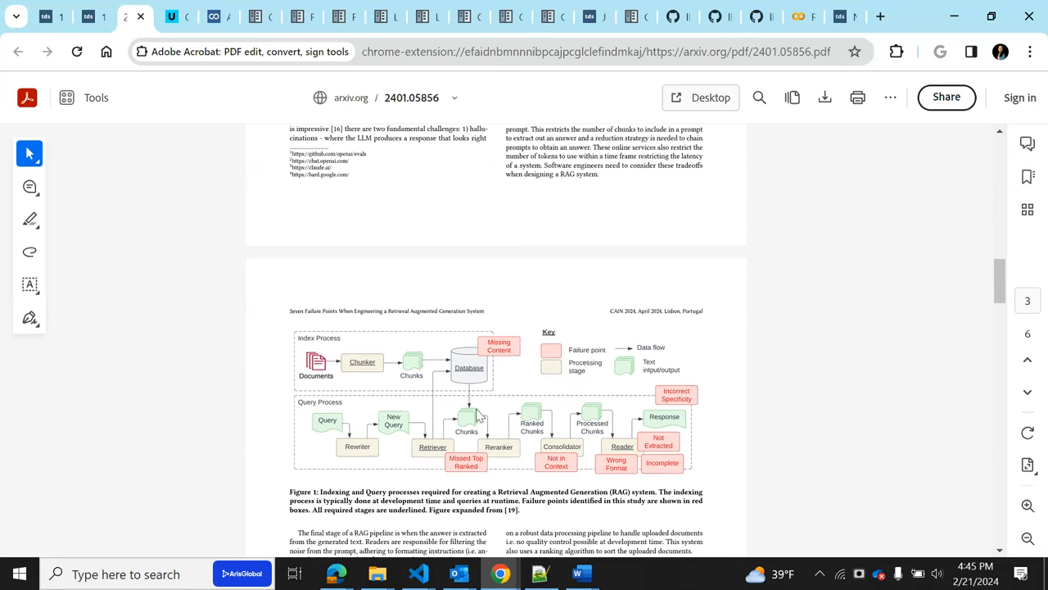
mouse_move(663, 426)
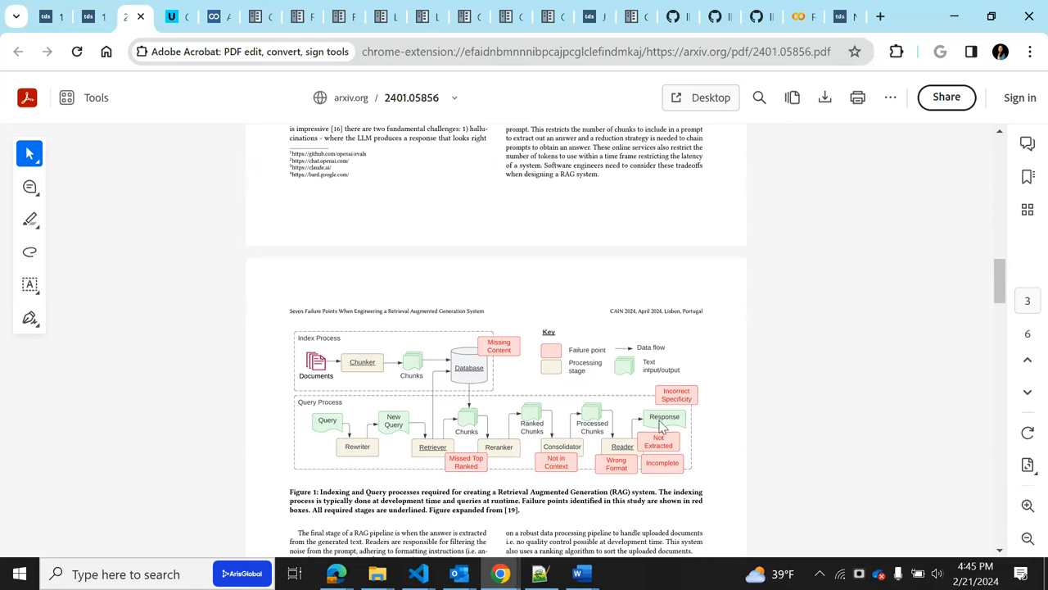
mouse_move(544, 424)
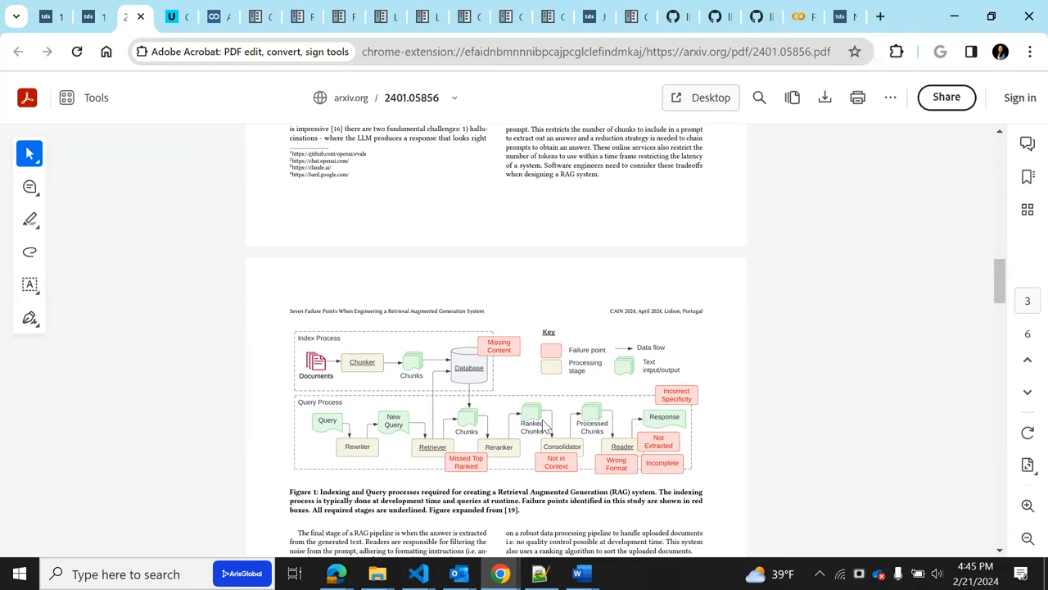
mouse_move(625, 358)
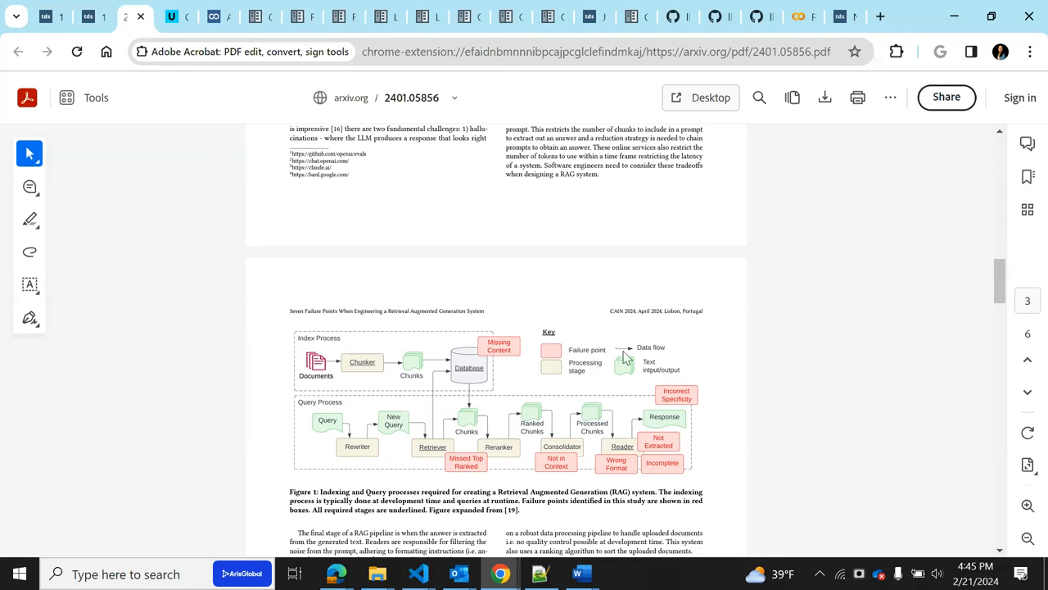
mouse_move(483, 352)
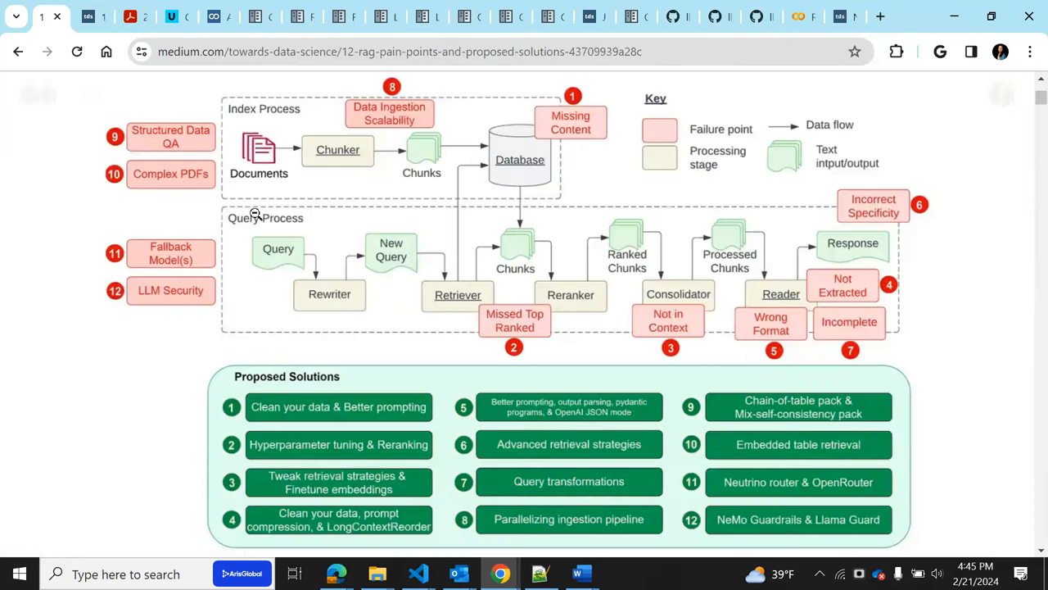
mouse_move(586, 121)
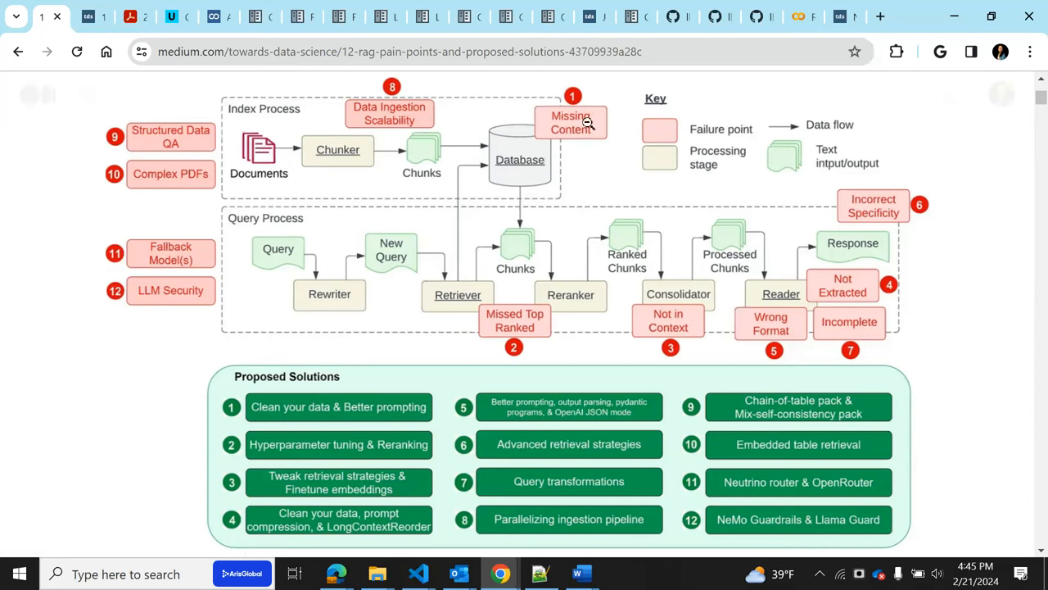
mouse_move(478, 289)
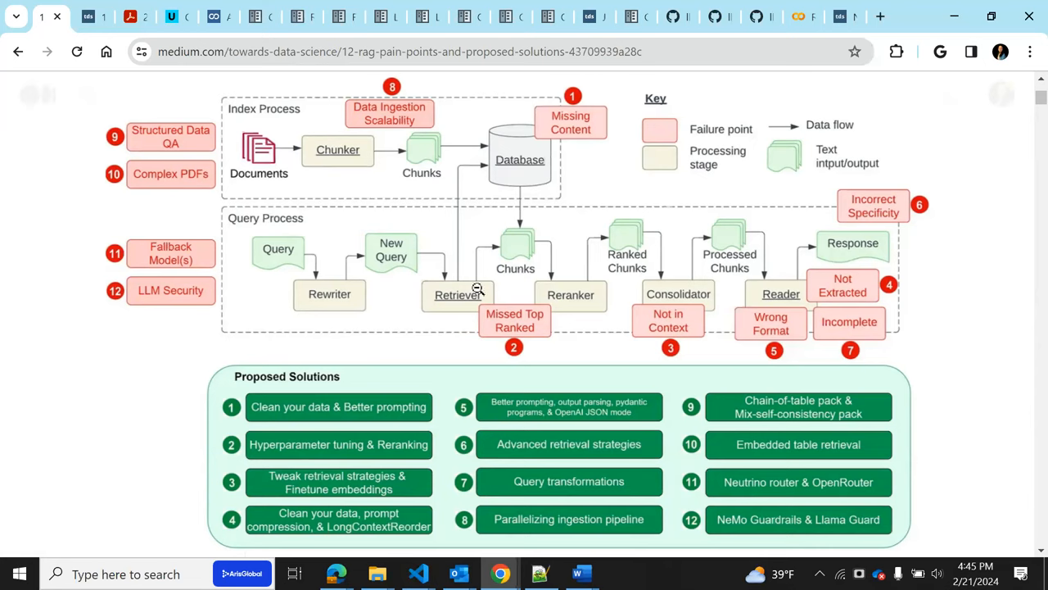
mouse_move(151, 326)
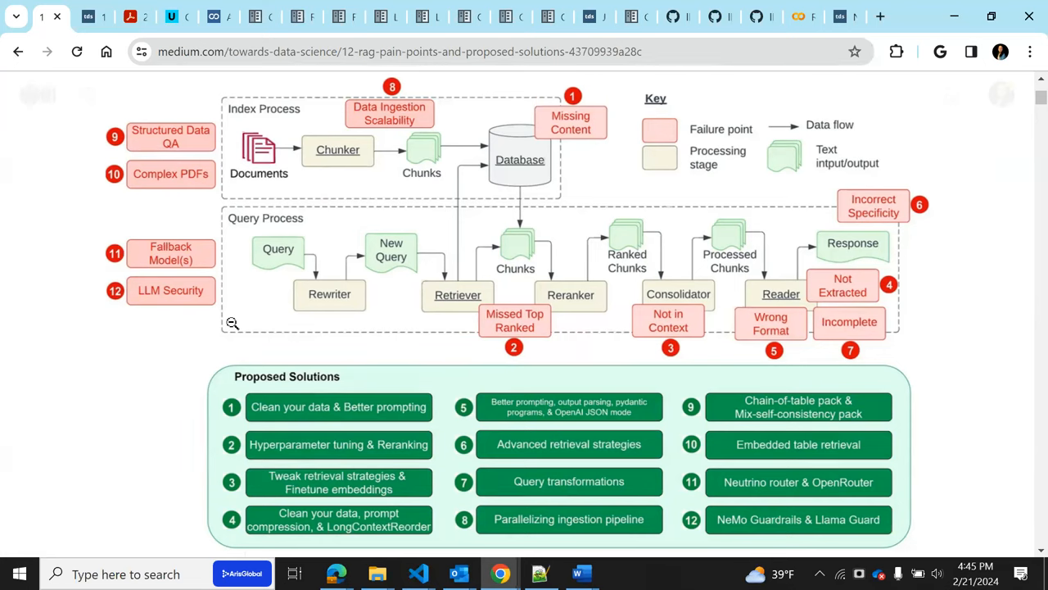
mouse_move(206, 345)
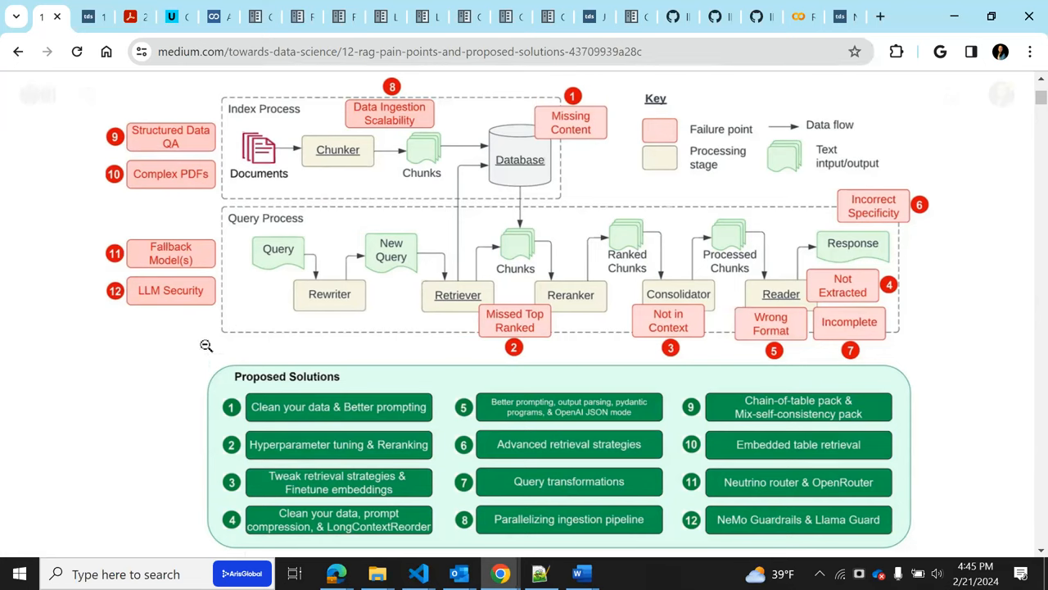
Scroll up the 12 RAG Pain Points article to its title, author and opening diagram
scroll(up, 3)
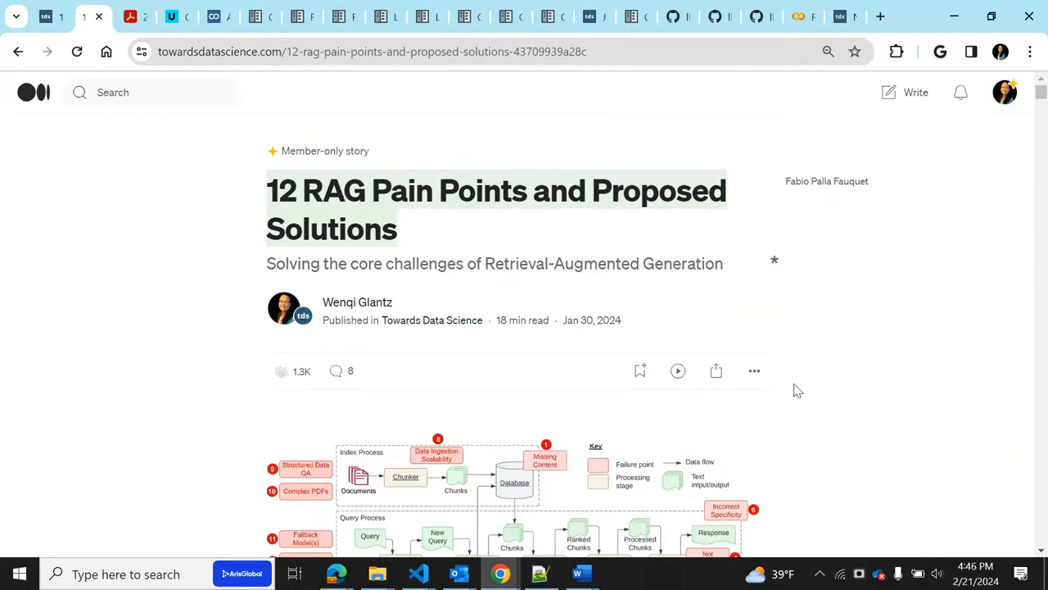
Scroll past the pain points diagram and list to Pain Point 1: Missing Content
scroll(down, 3)
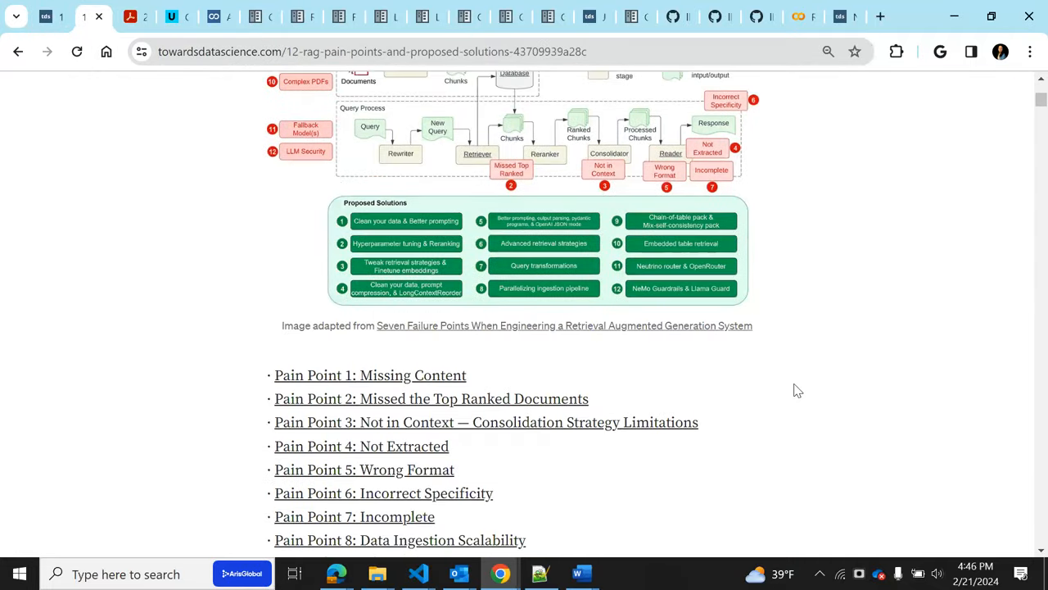
scroll(up, 3)
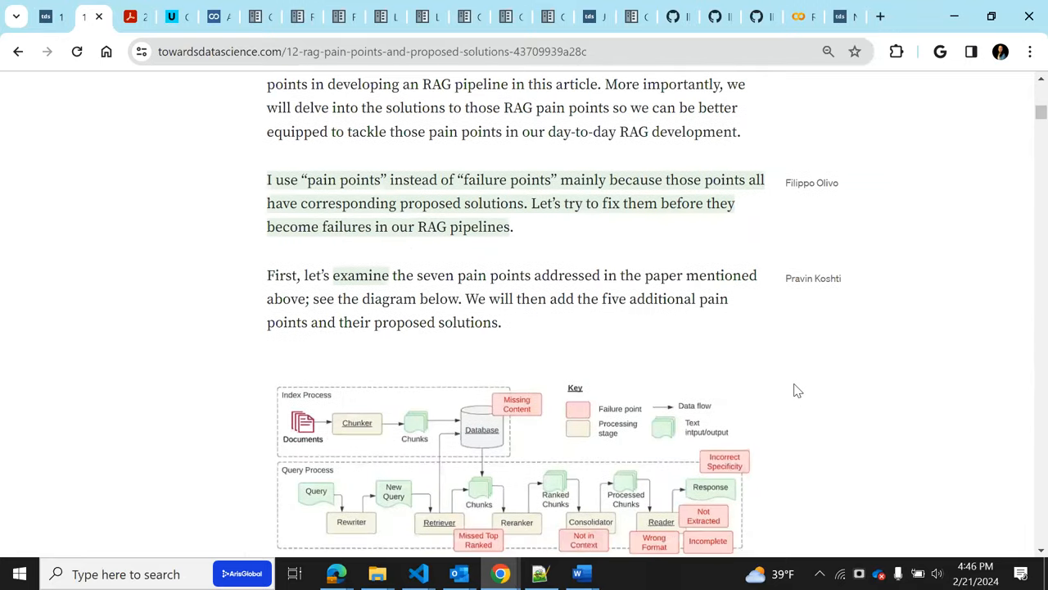
scroll(down, 3)
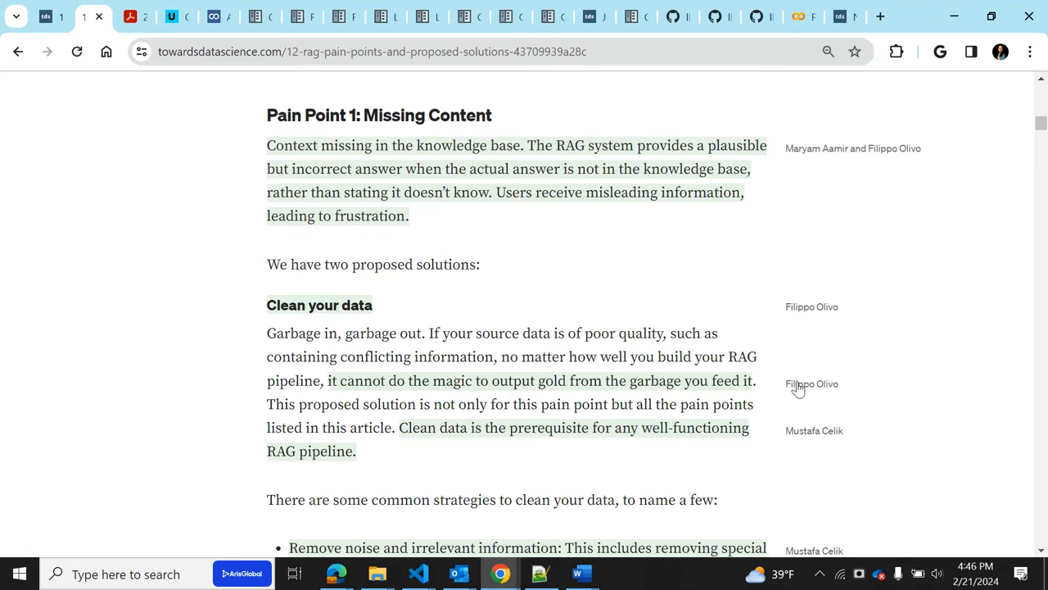
mouse_move(463, 295)
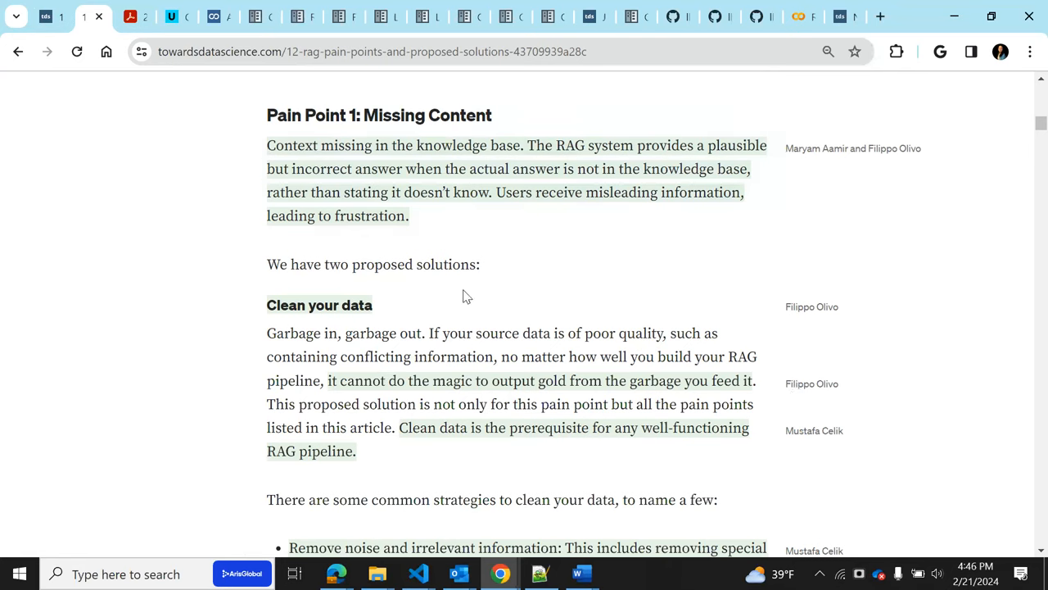
mouse_move(516, 238)
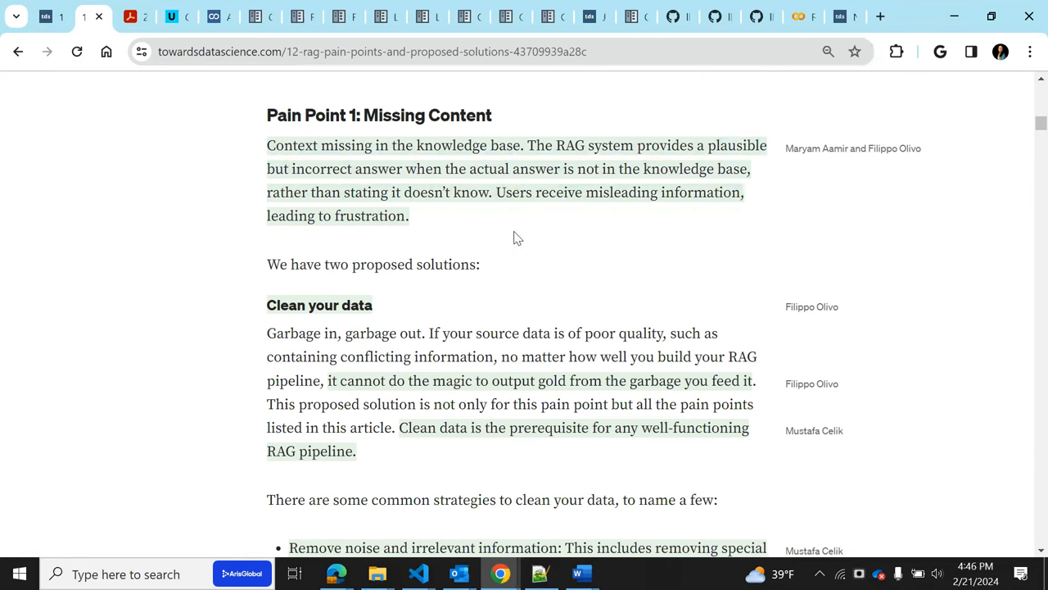
mouse_move(512, 211)
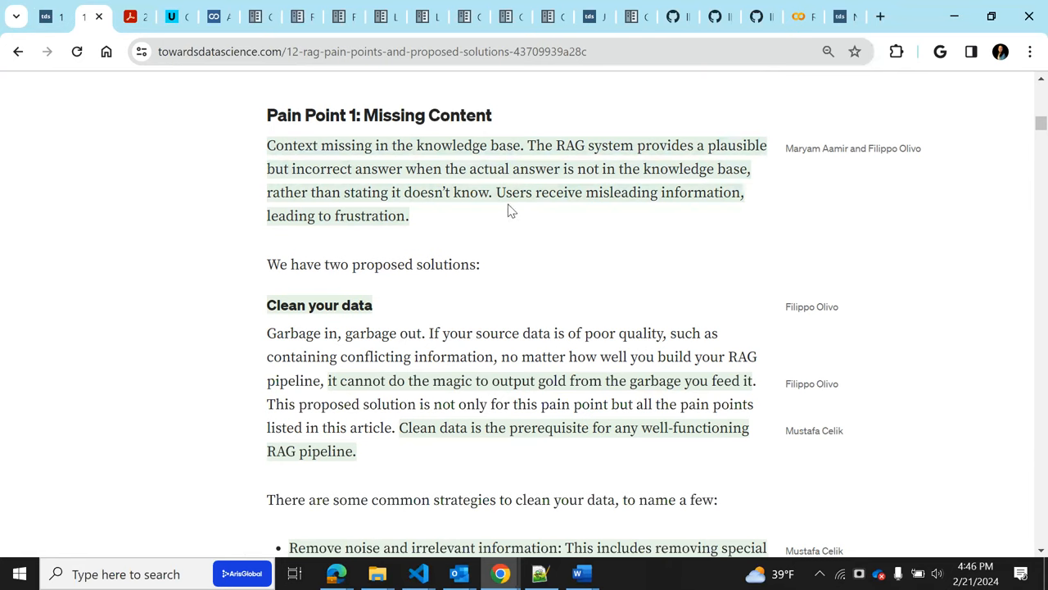
mouse_move(424, 225)
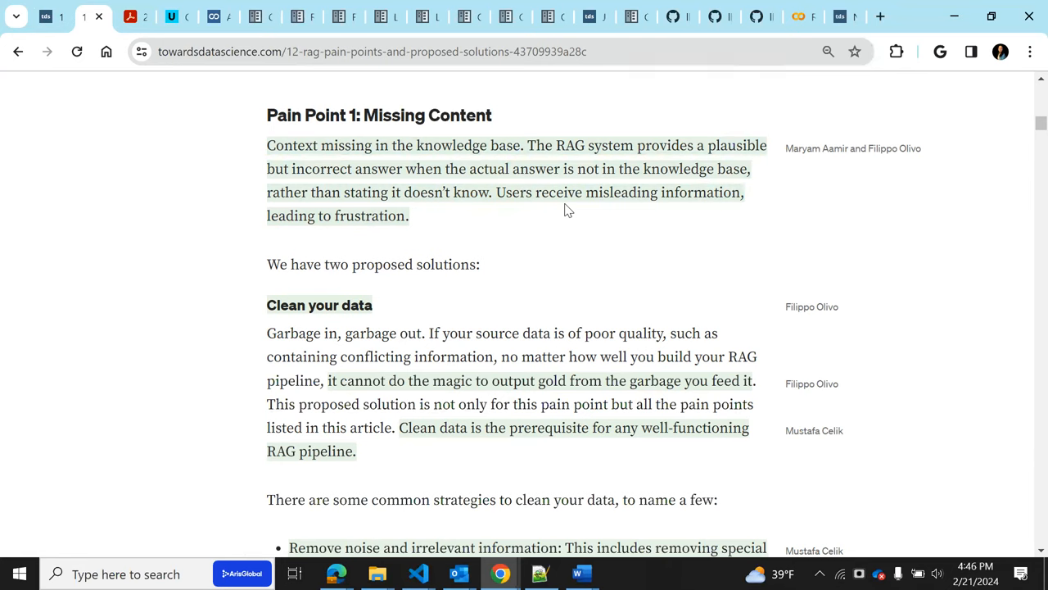
mouse_move(487, 383)
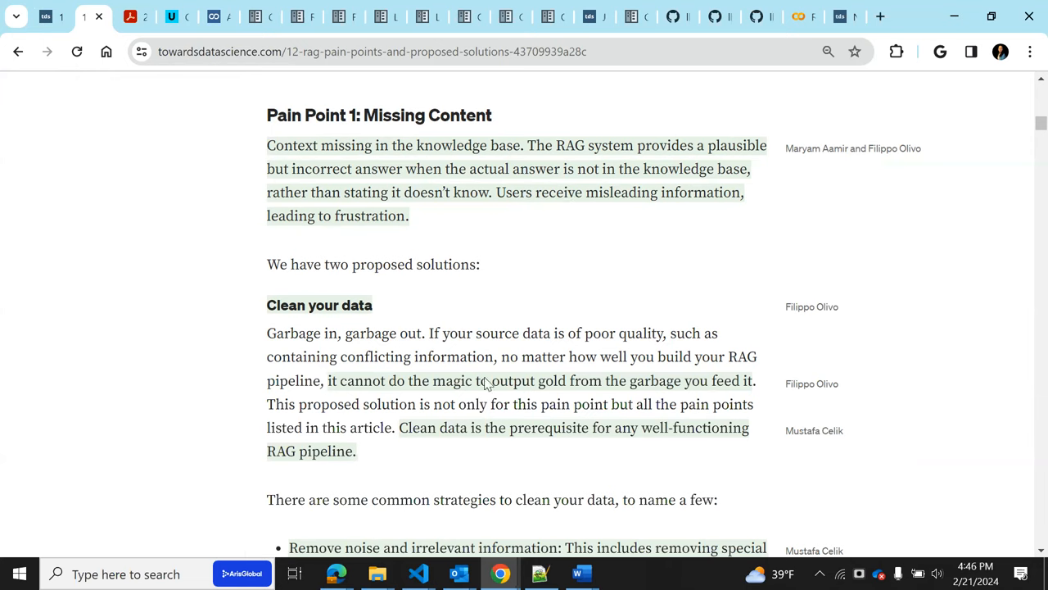
Highlight the Clean your data text, then reach the data-cleaning strategies list
drag(528, 144, 395, 207)
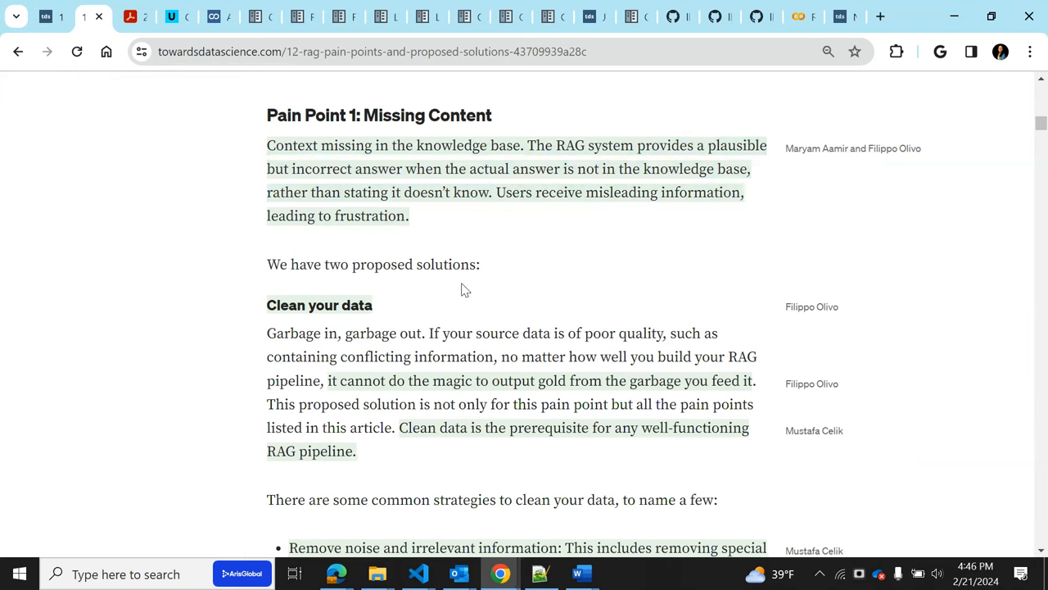
mouse_move(669, 324)
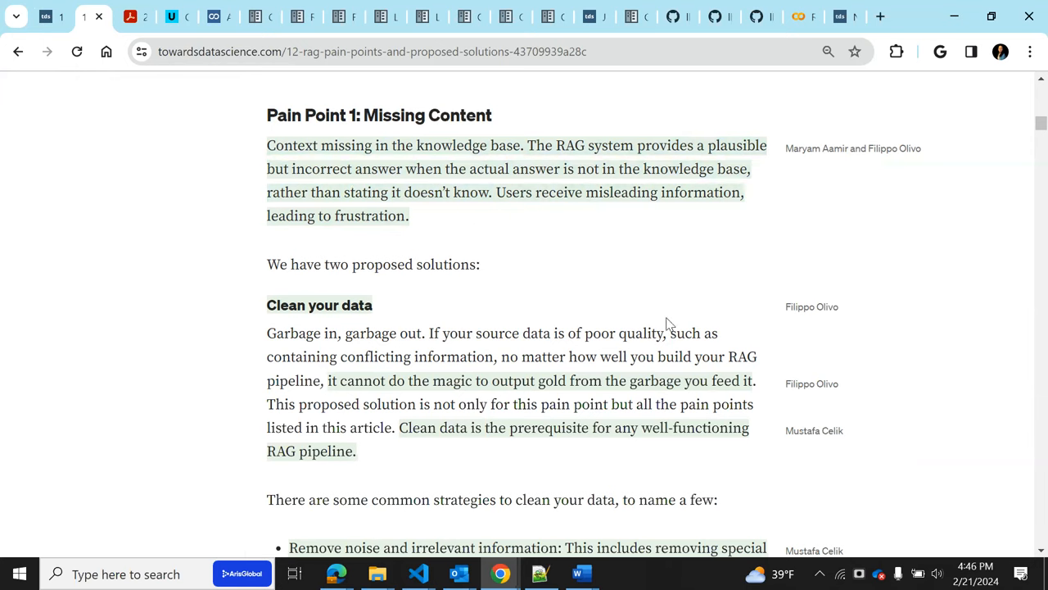
mouse_move(411, 315)
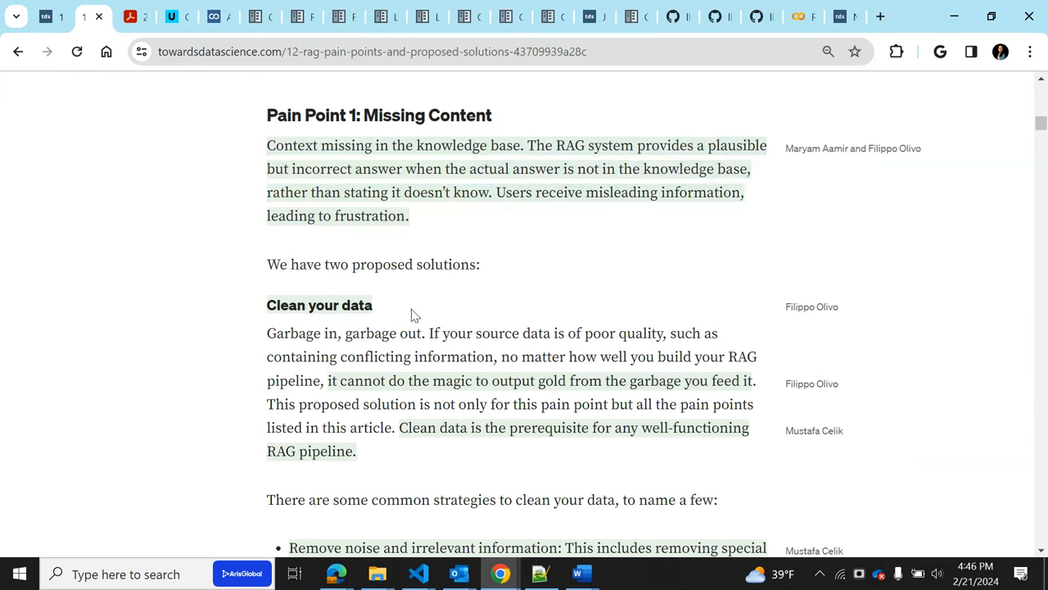
mouse_move(465, 255)
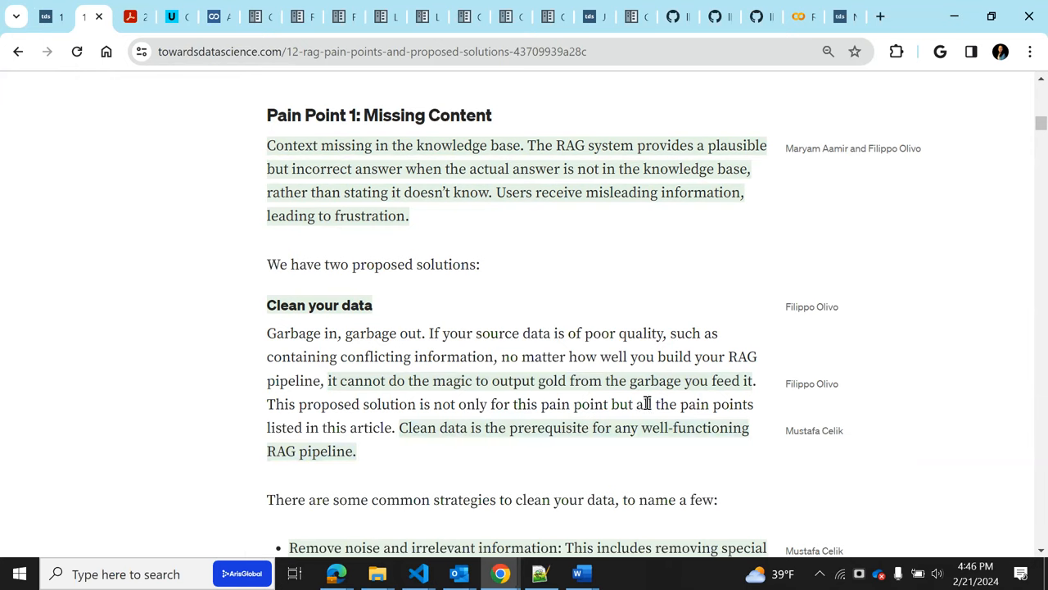
mouse_move(554, 457)
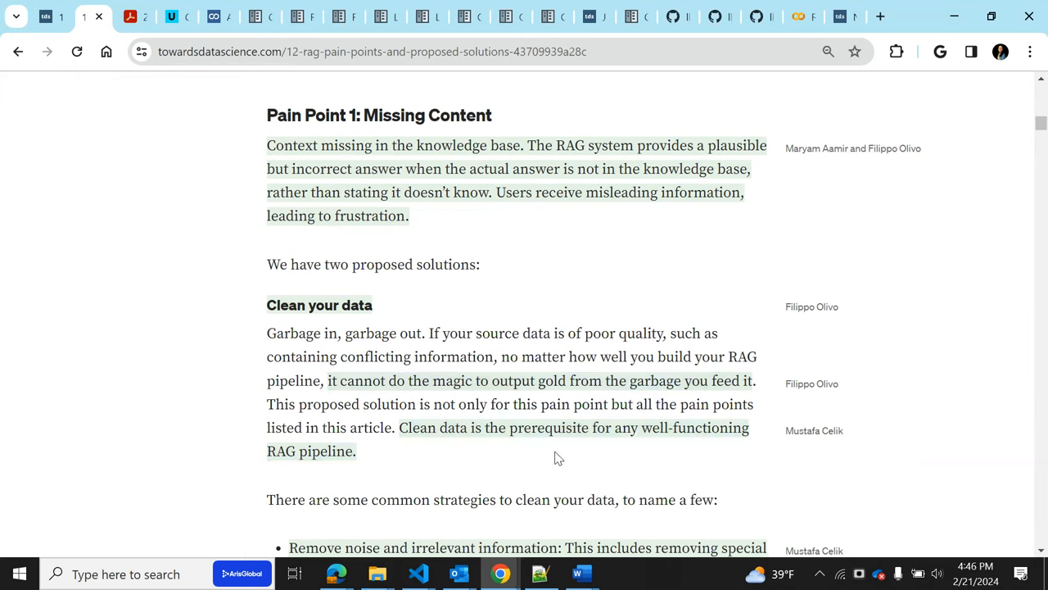
mouse_move(618, 399)
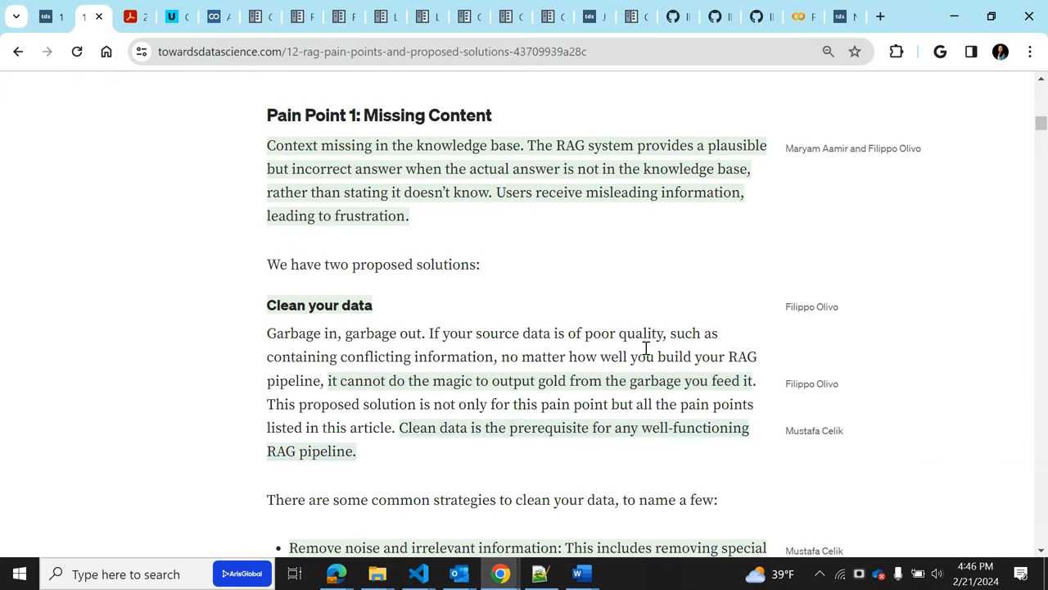
scroll(down, 3)
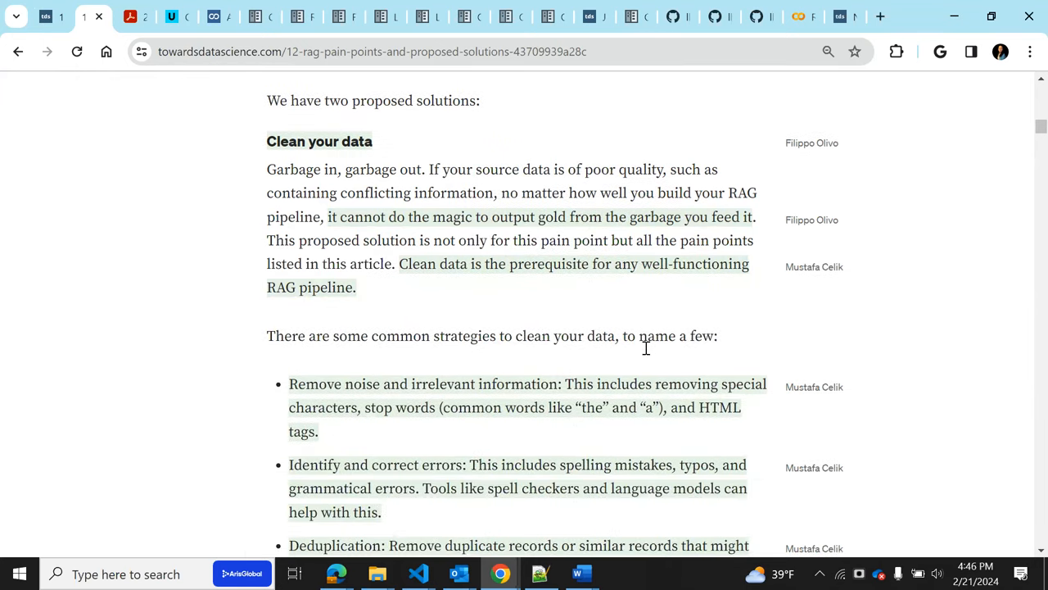
mouse_move(637, 292)
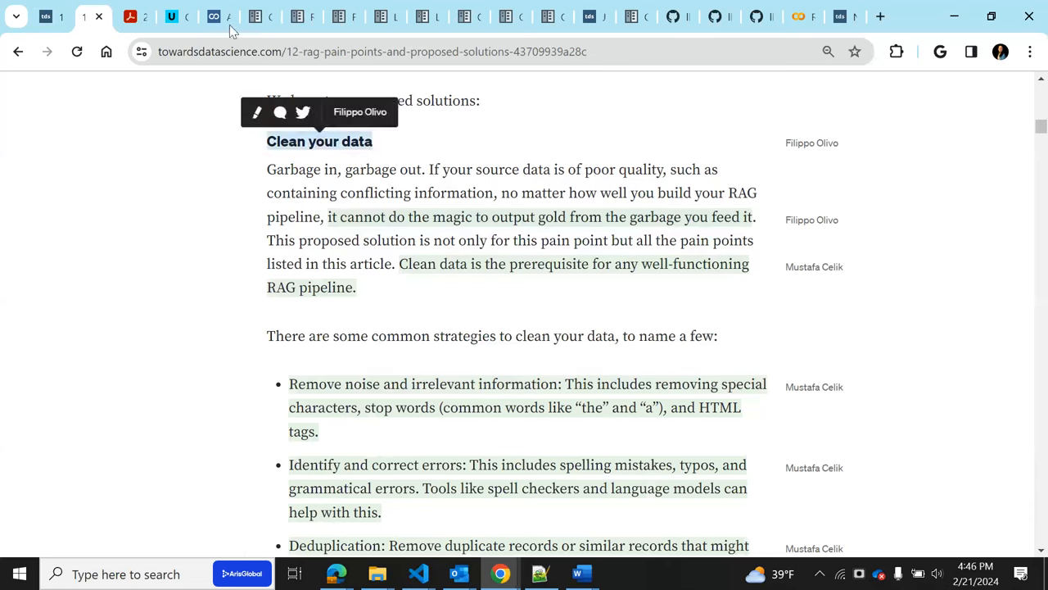
mouse_move(557, 306)
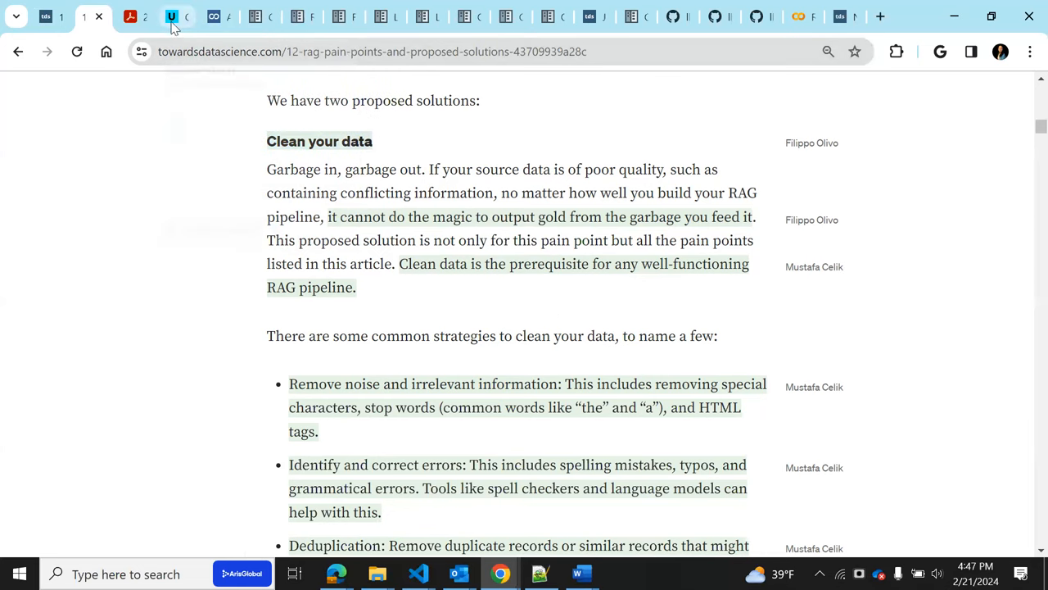
Switch to the Unstructured Cleaning page and reach the clean function's options past bytes_string_to_string
click(172, 17)
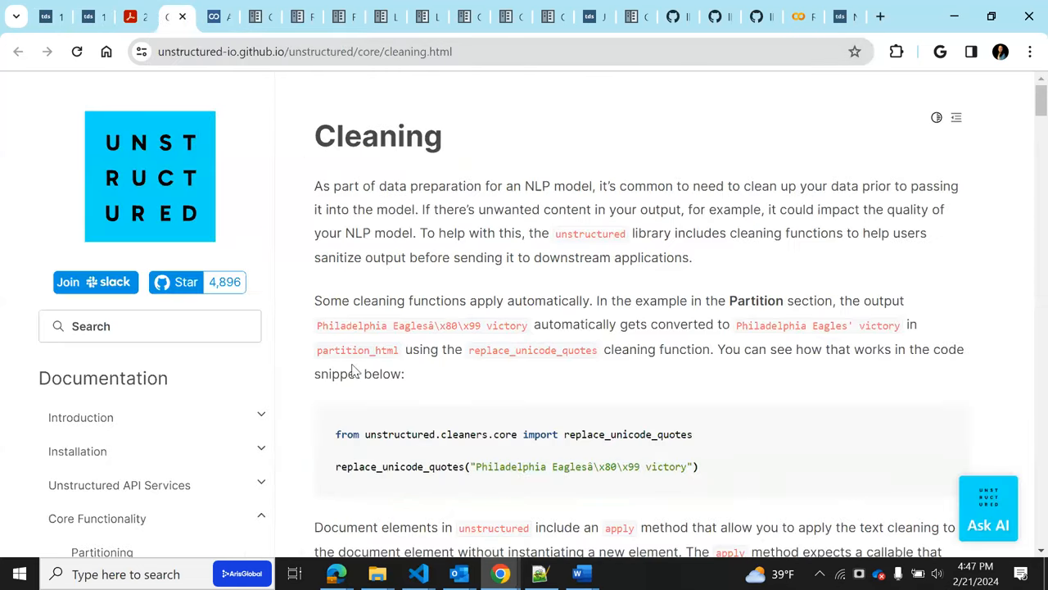
mouse_move(188, 78)
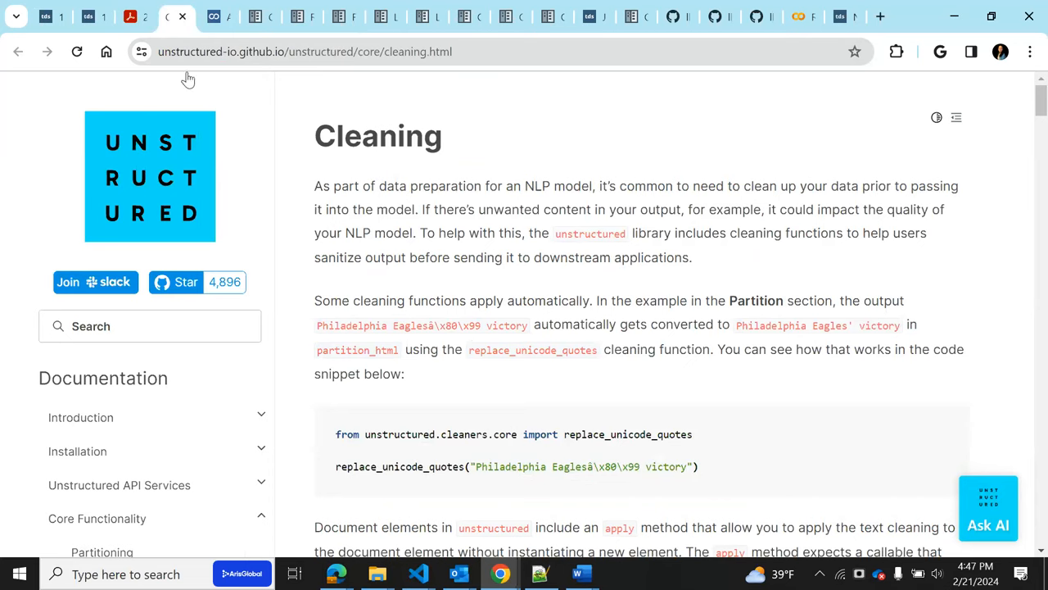
mouse_move(391, 365)
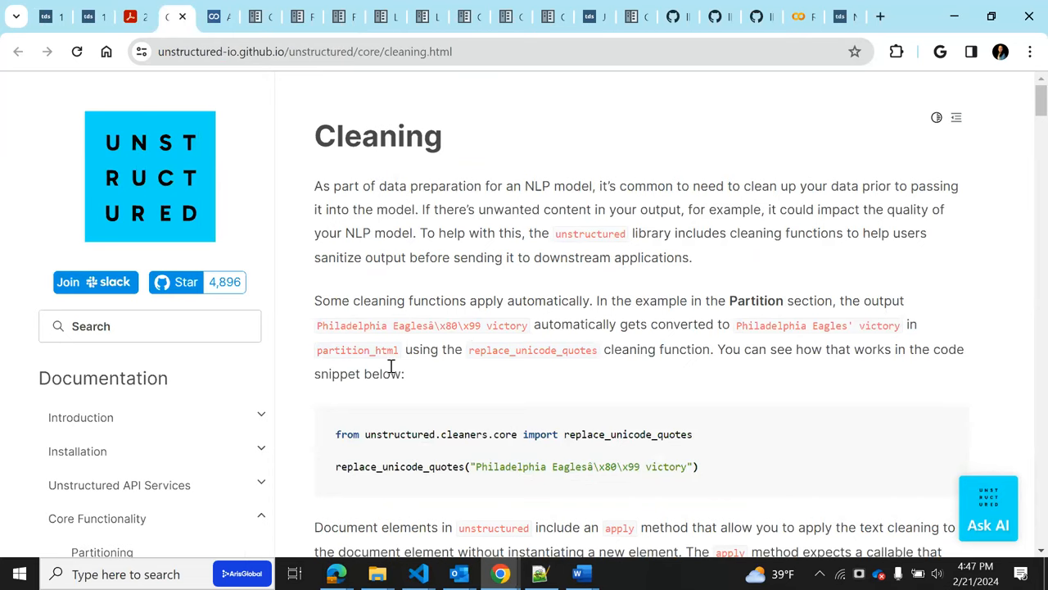
mouse_move(390, 479)
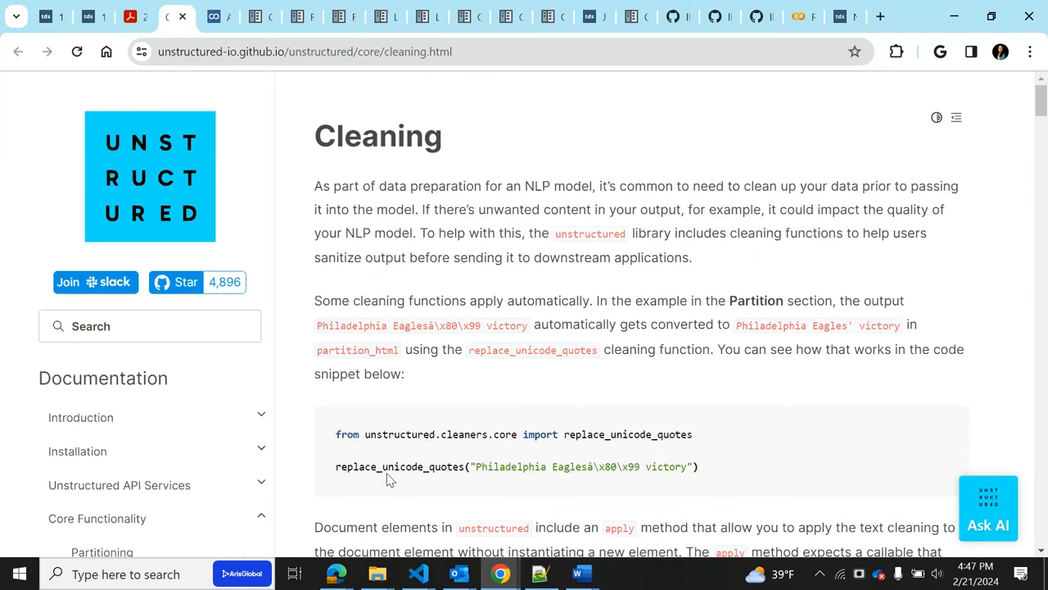
scroll(down, 3)
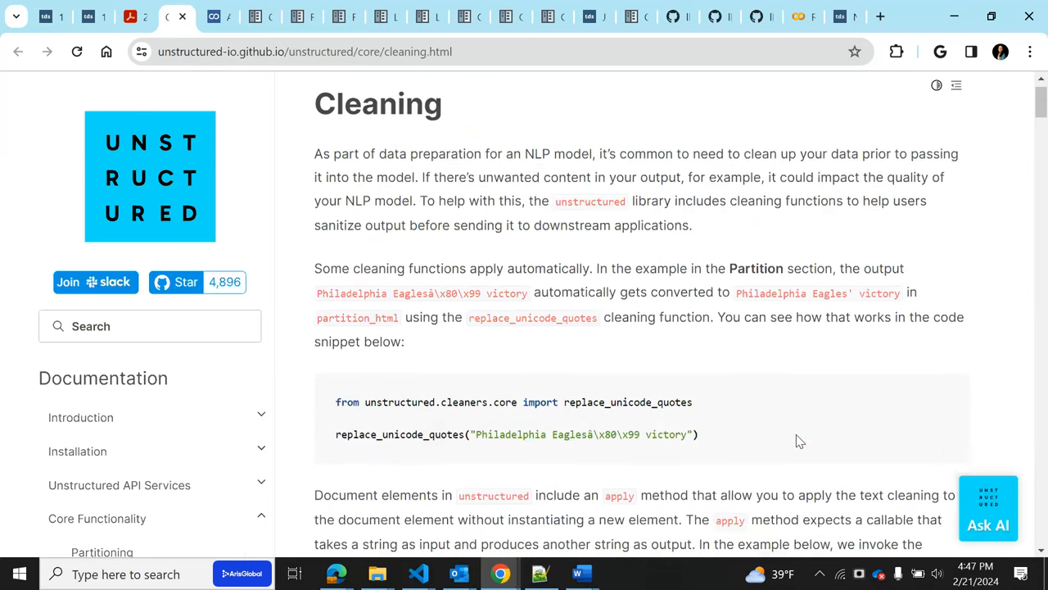
scroll(down, 3)
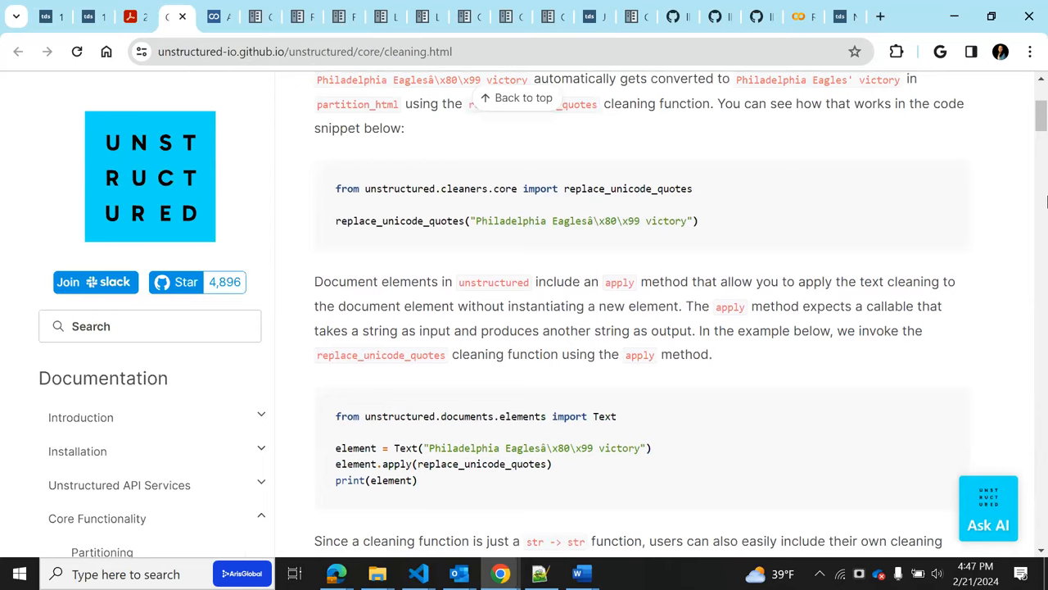
scroll(down, 3)
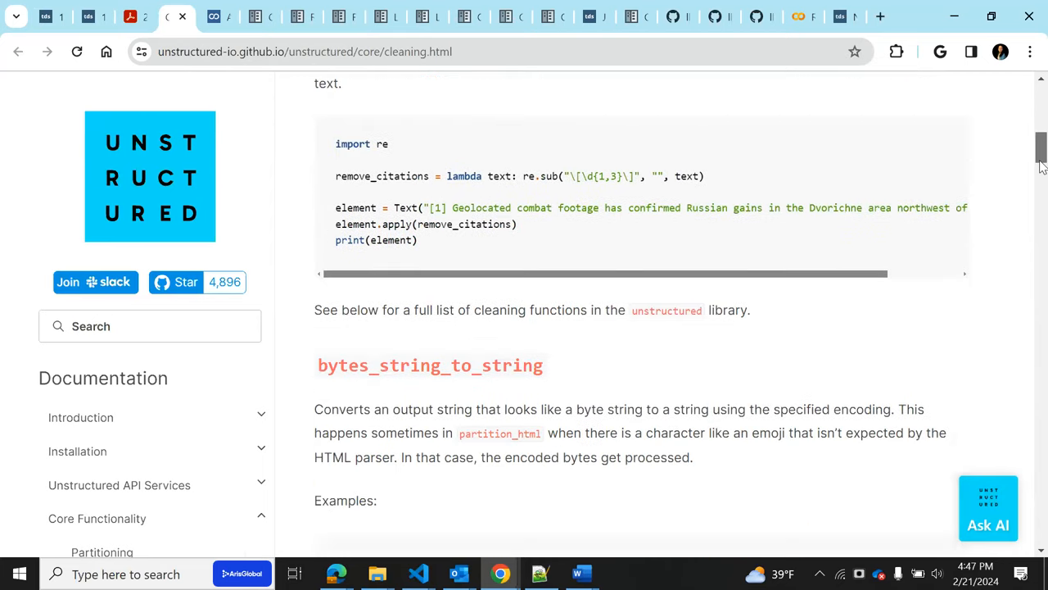
scroll(down, 3)
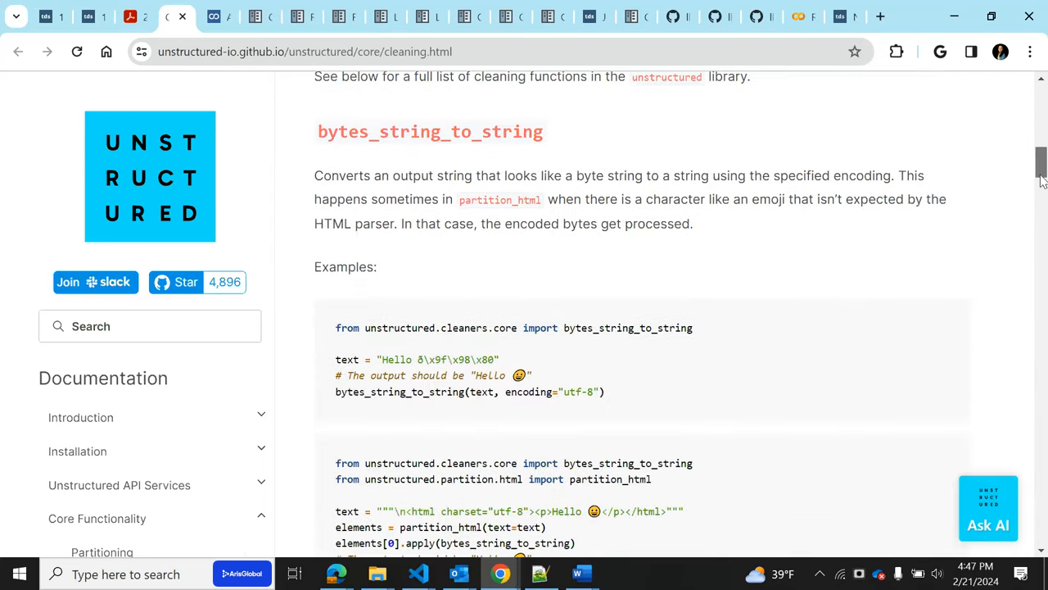
scroll(down, 3)
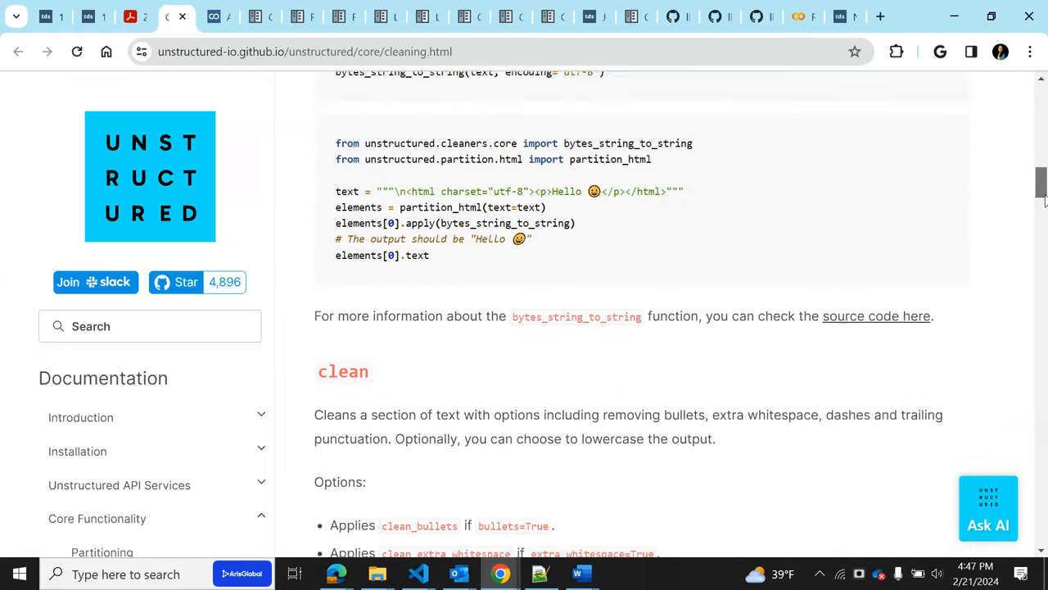
scroll(down, 3)
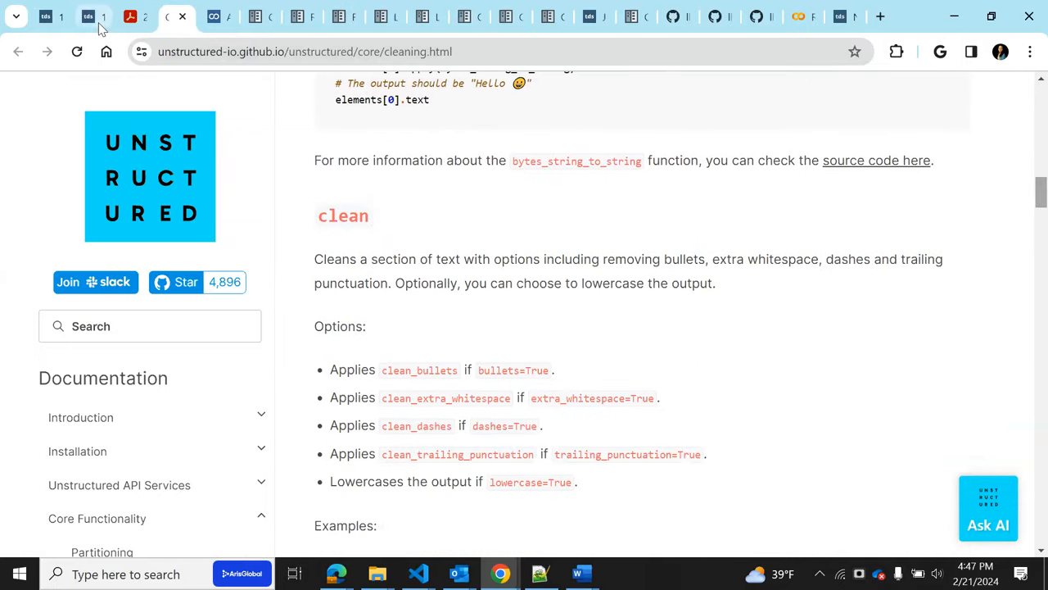
Return to the article and highlight the prompt 'Tell me you don't know if you are not sure'
click(82, 17)
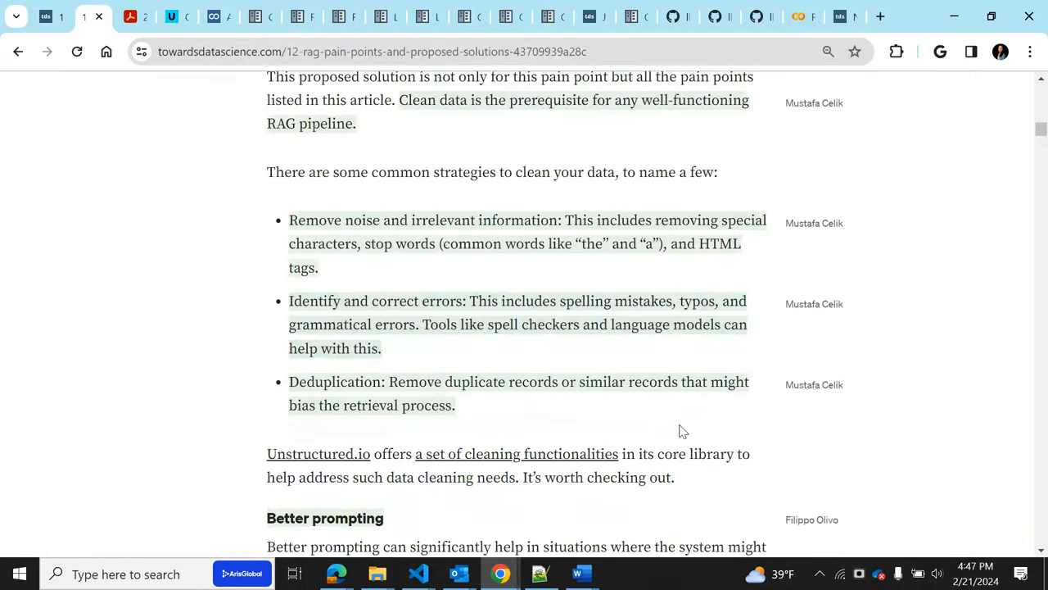
scroll(down, 3)
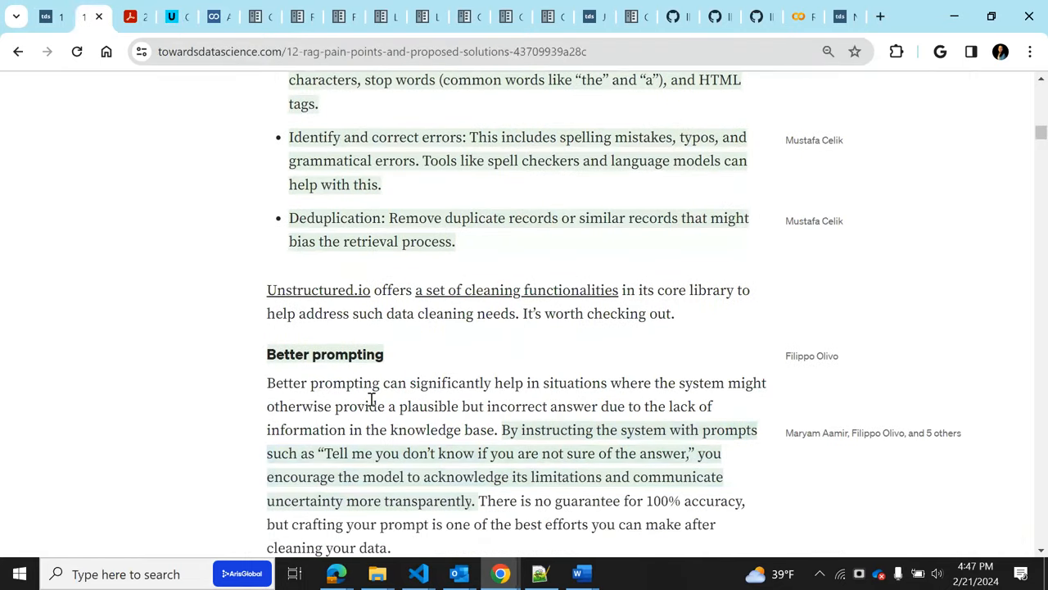
mouse_move(483, 369)
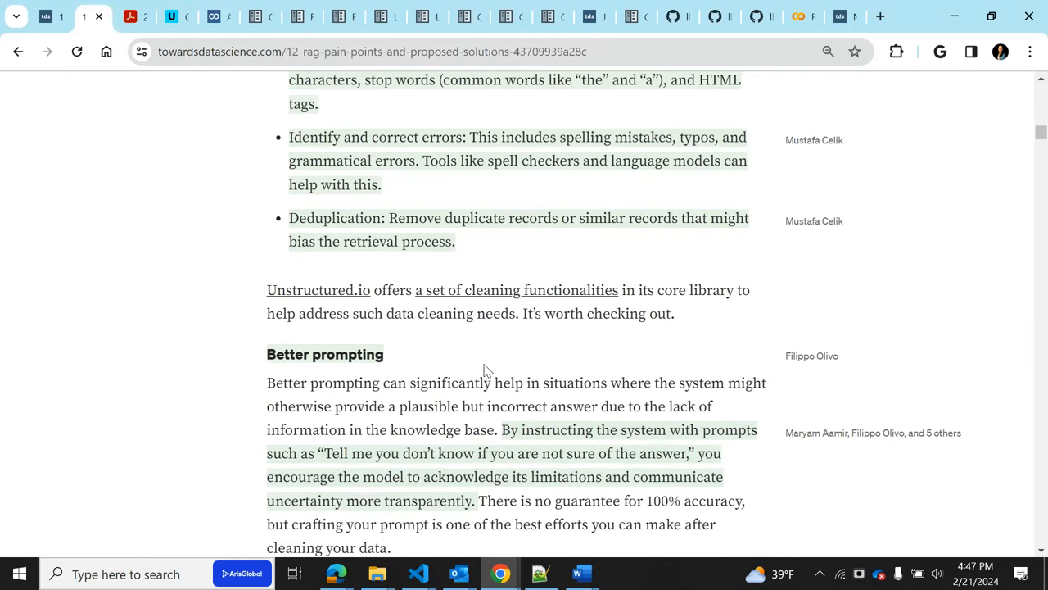
scroll(down, 3)
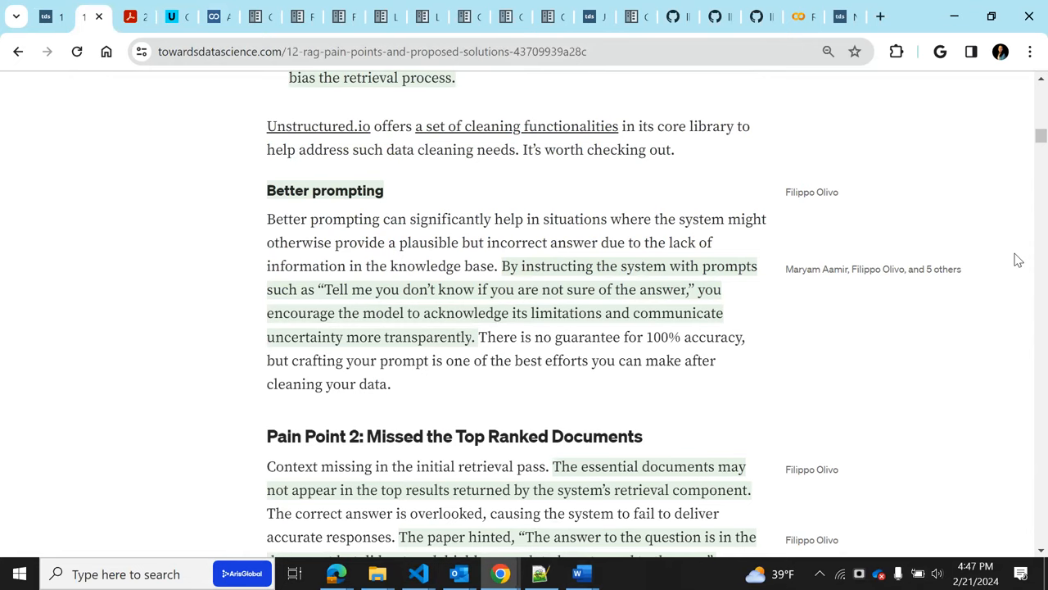
mouse_move(692, 369)
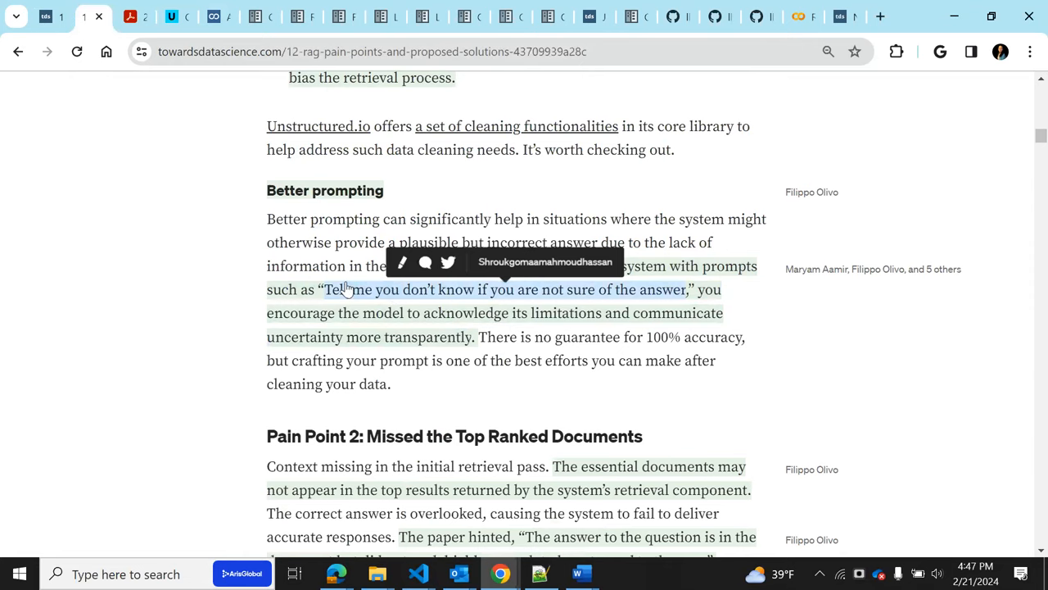
drag(323, 289, 492, 289)
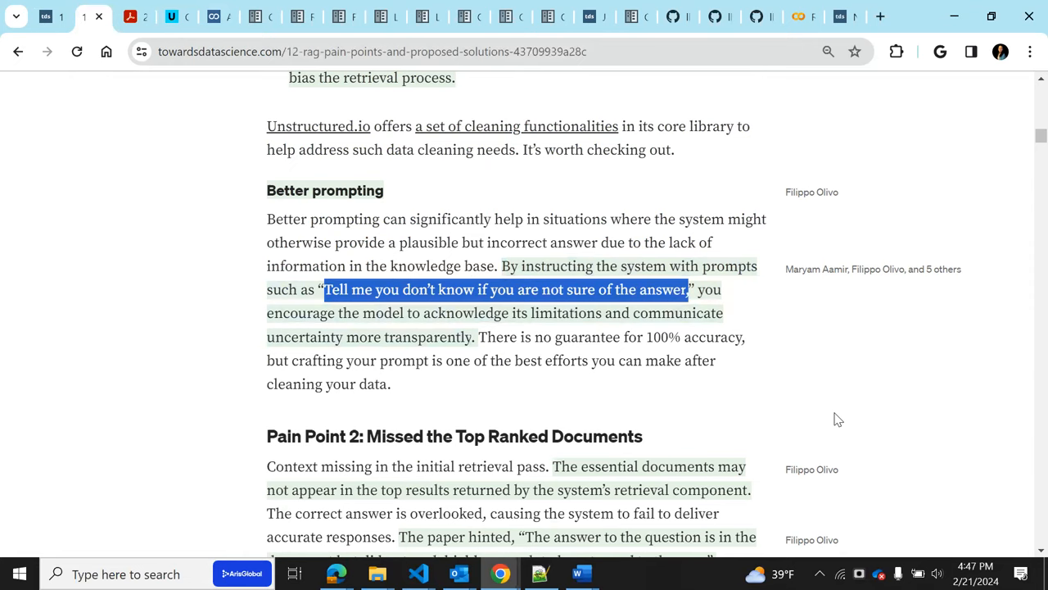
mouse_move(834, 407)
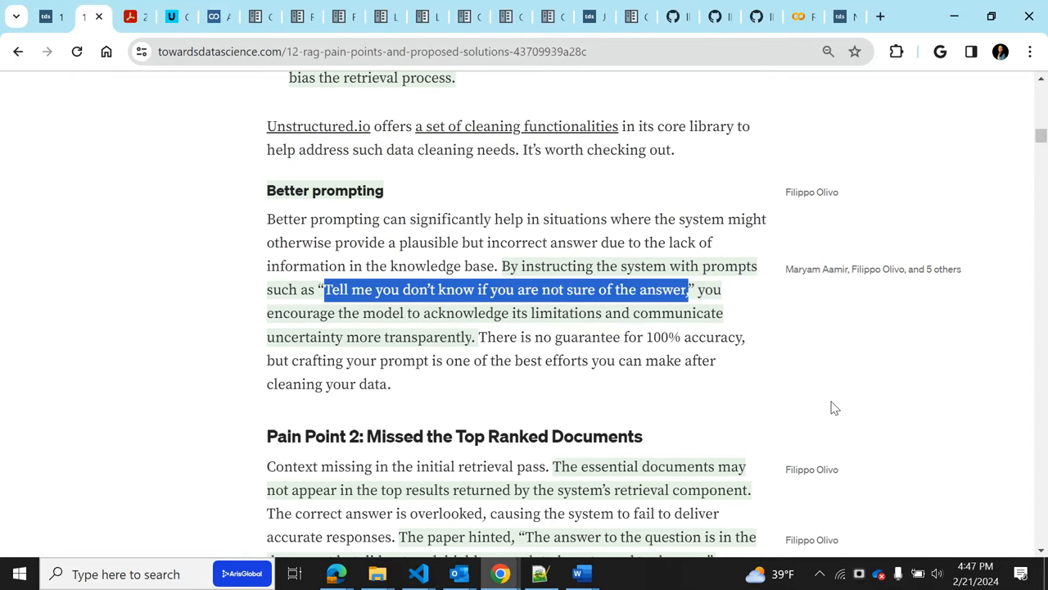
mouse_move(483, 385)
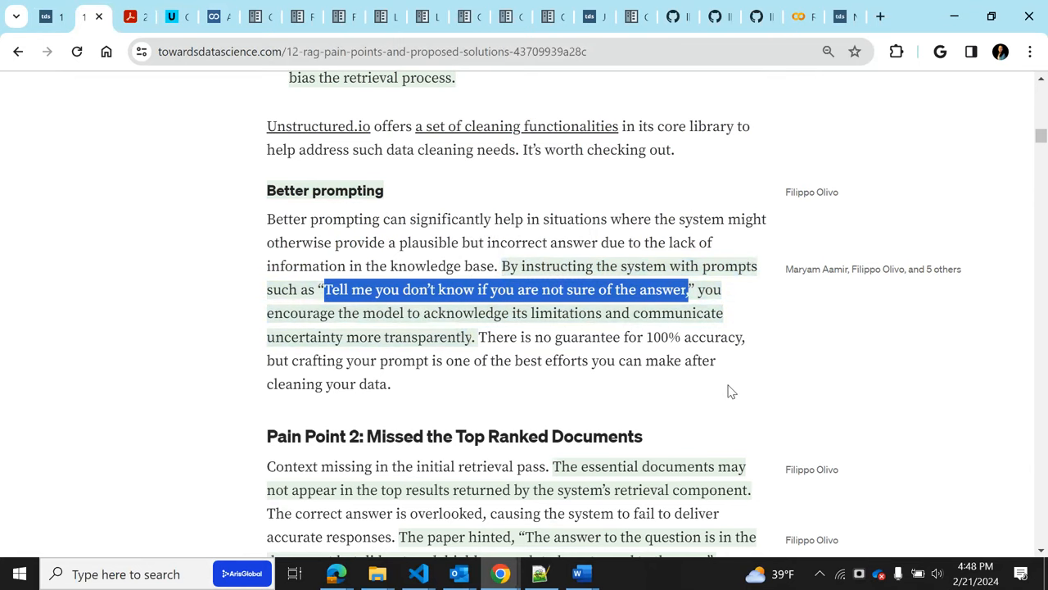
mouse_move(484, 354)
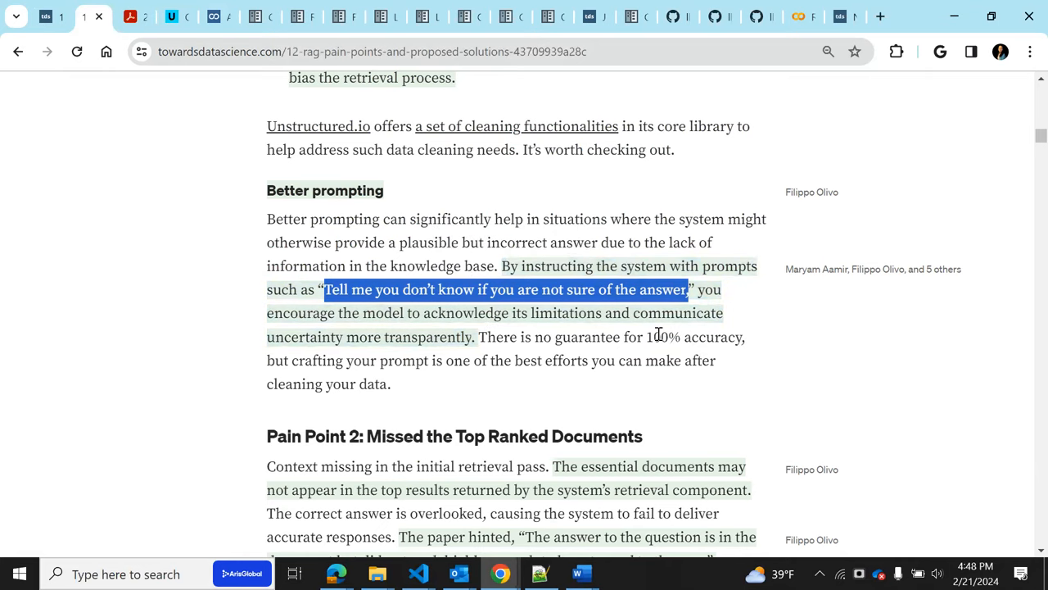
mouse_move(789, 340)
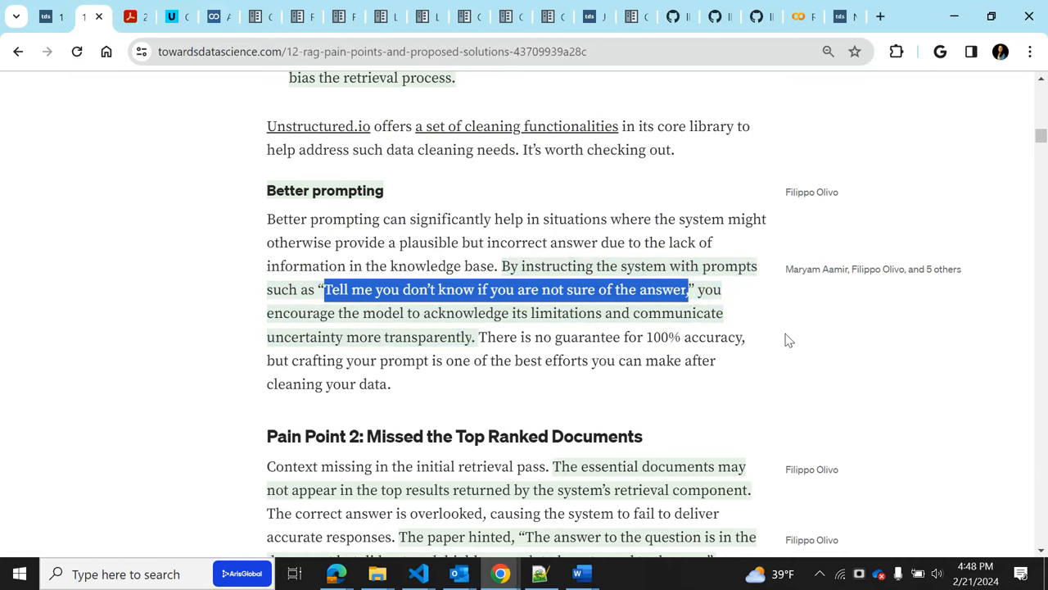
Scroll down to the Pain Point 2 heading and its Hyperparameter tuning subsection
scroll(down, 3)
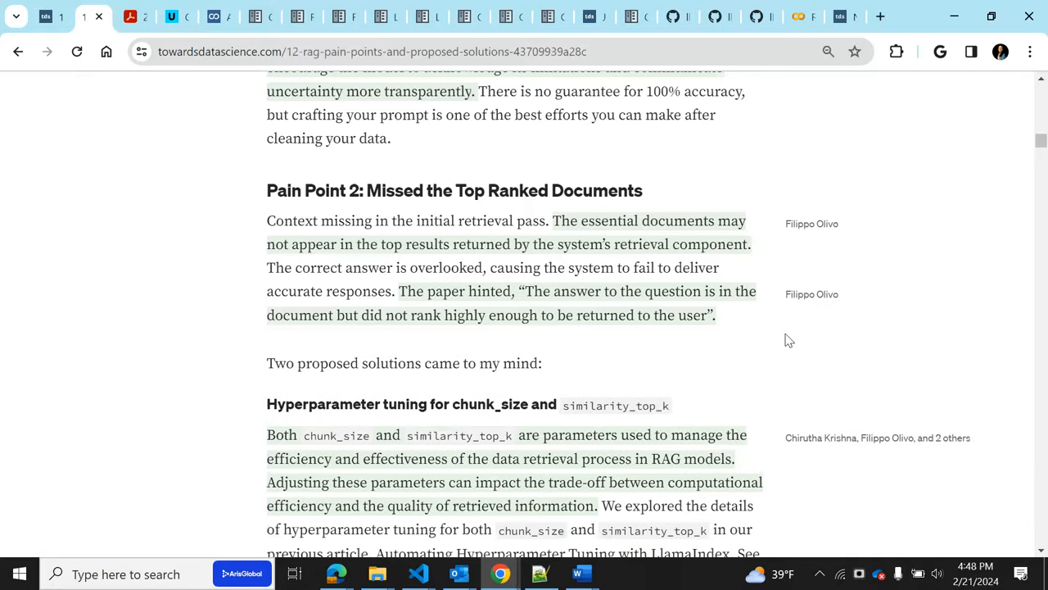
scroll(down, 3)
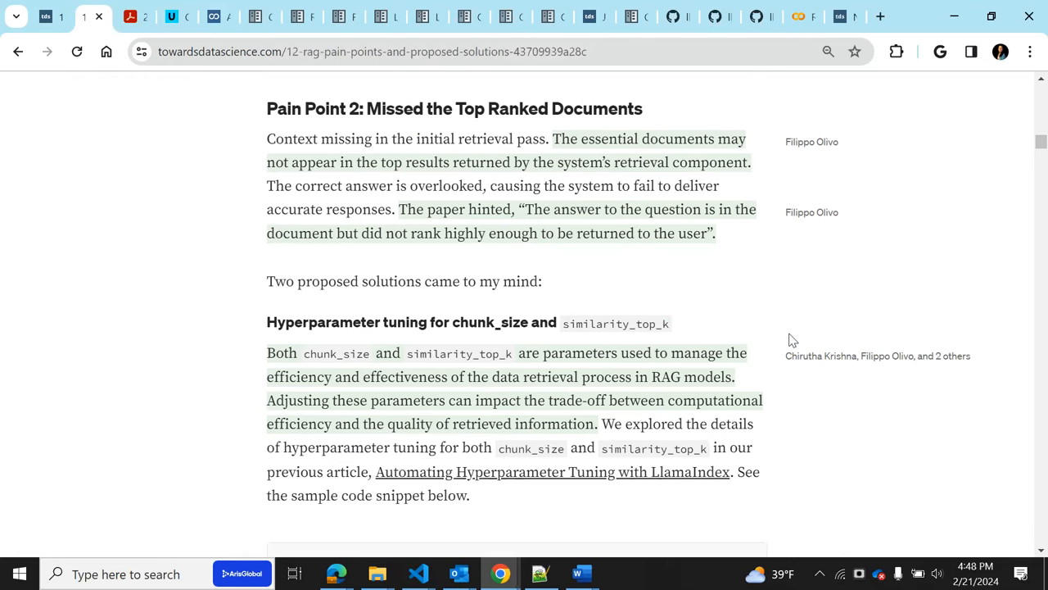
mouse_move(442, 148)
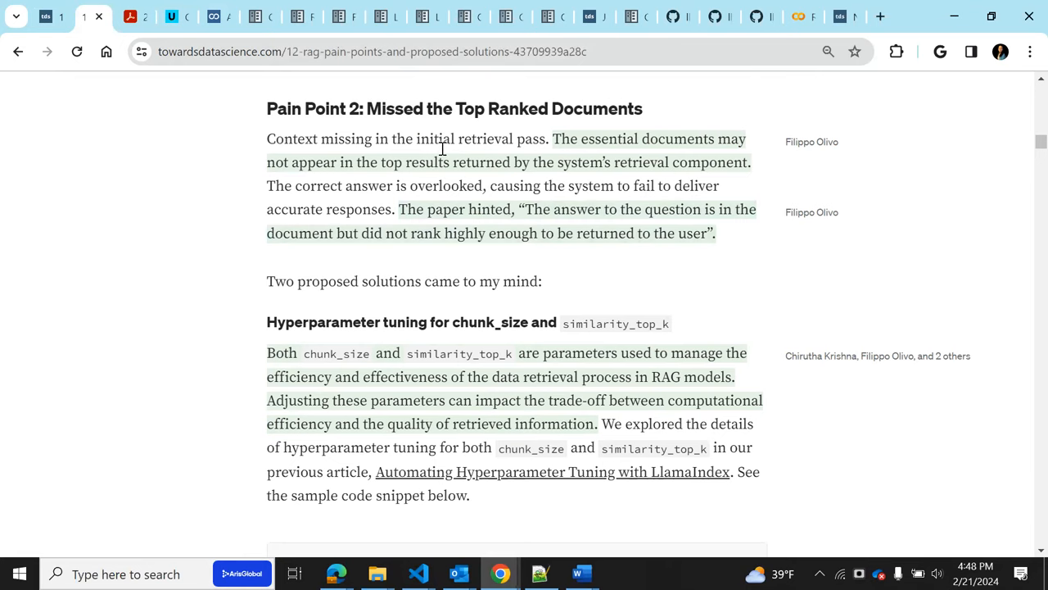
mouse_move(553, 287)
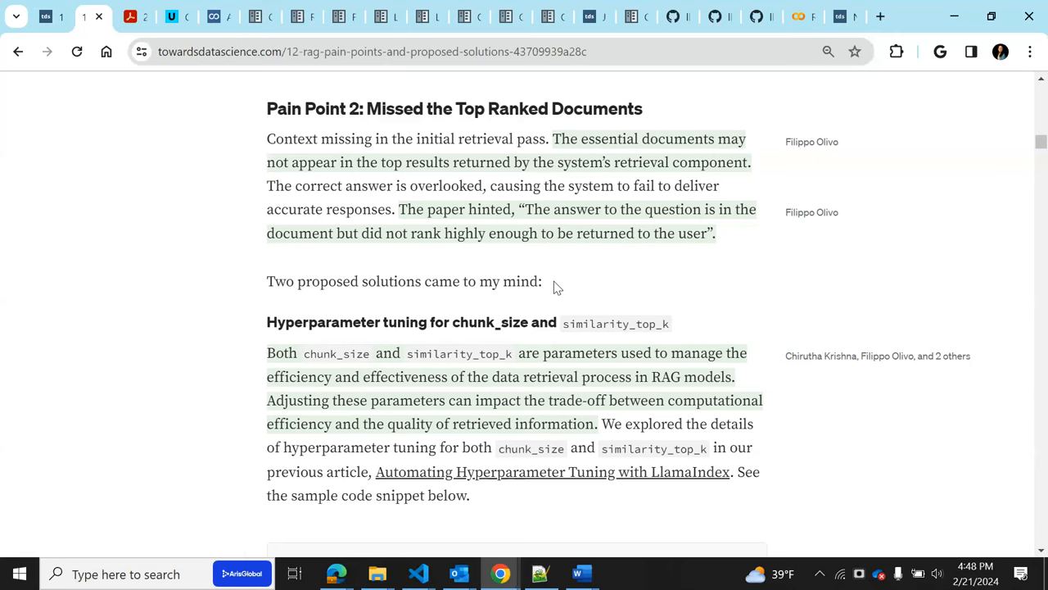
mouse_move(778, 367)
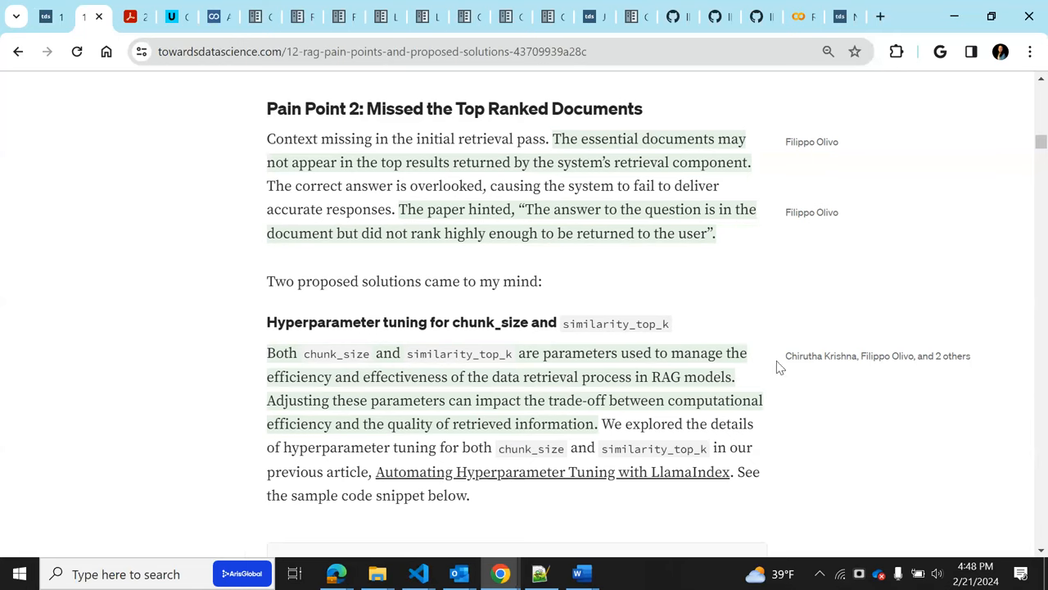
mouse_move(763, 322)
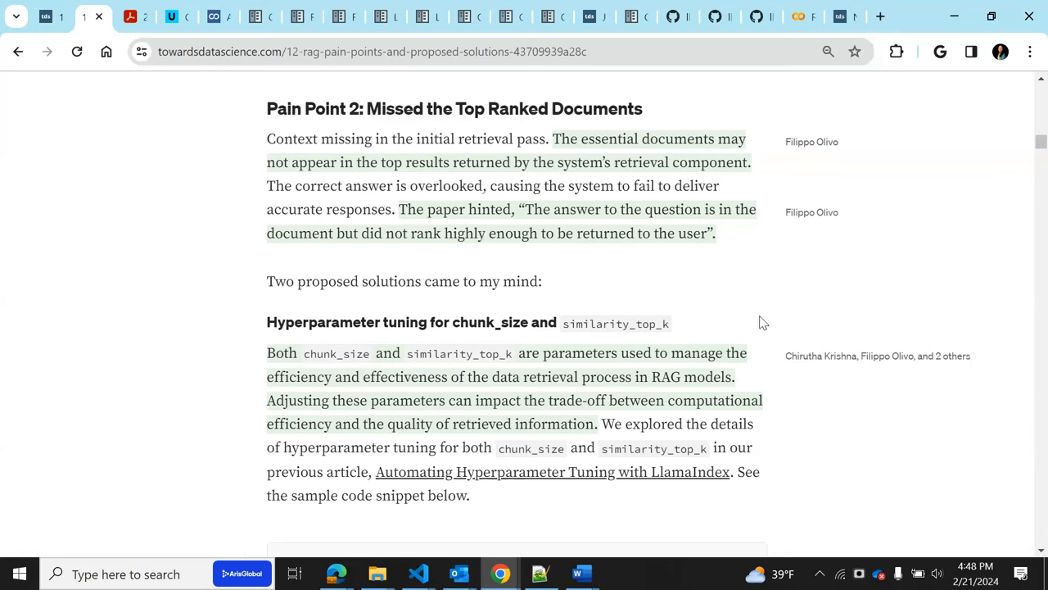
mouse_move(753, 314)
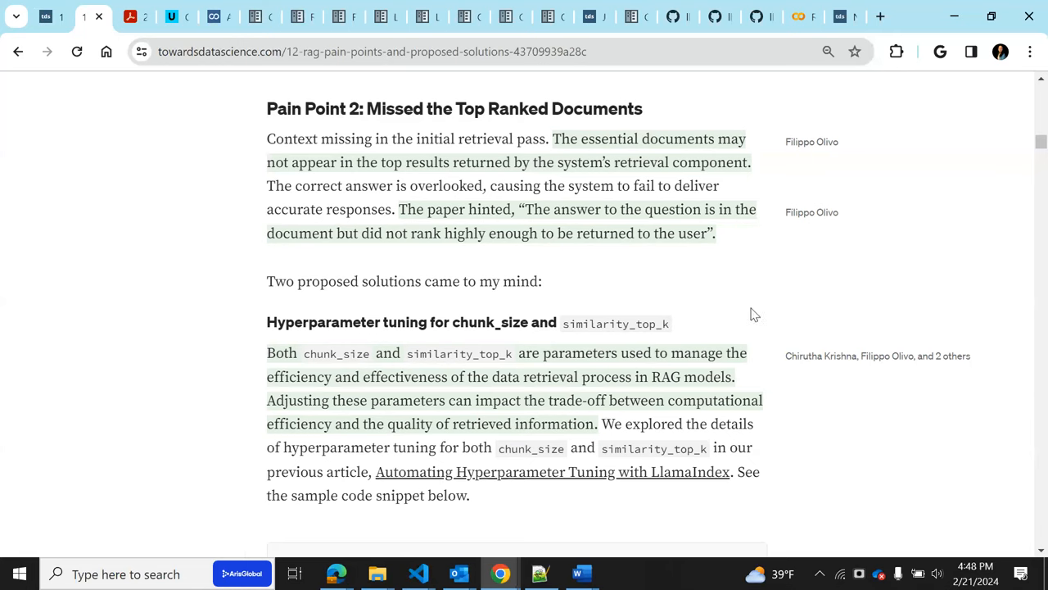
mouse_move(1017, 421)
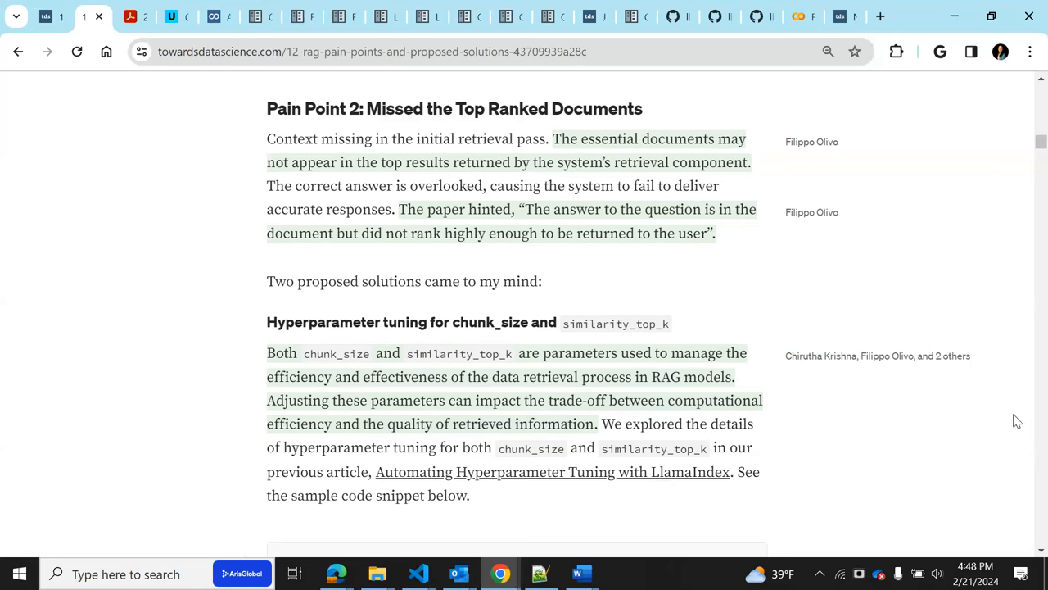
mouse_move(828, 451)
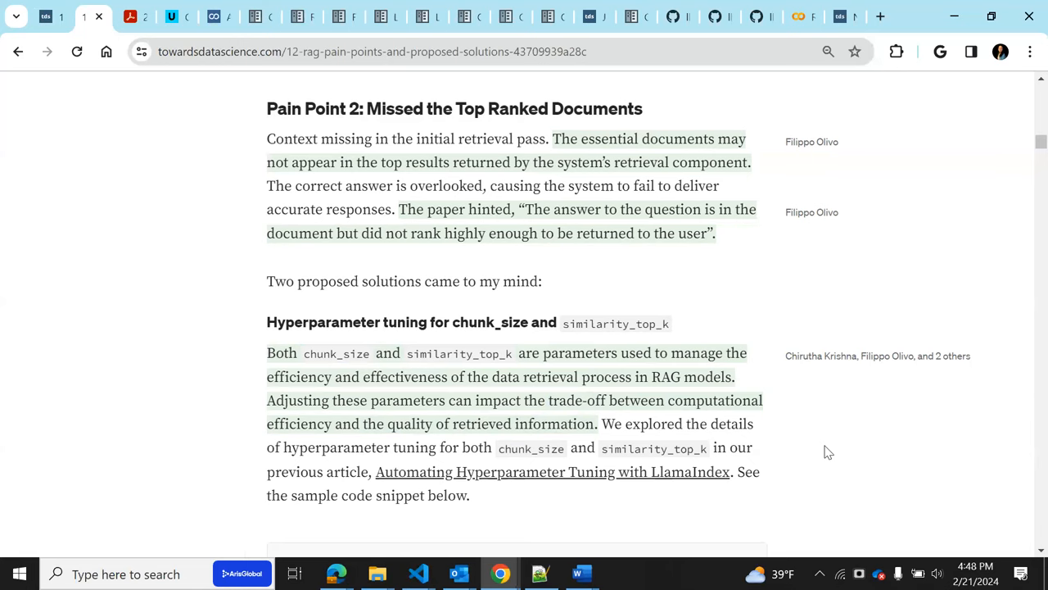
mouse_move(598, 482)
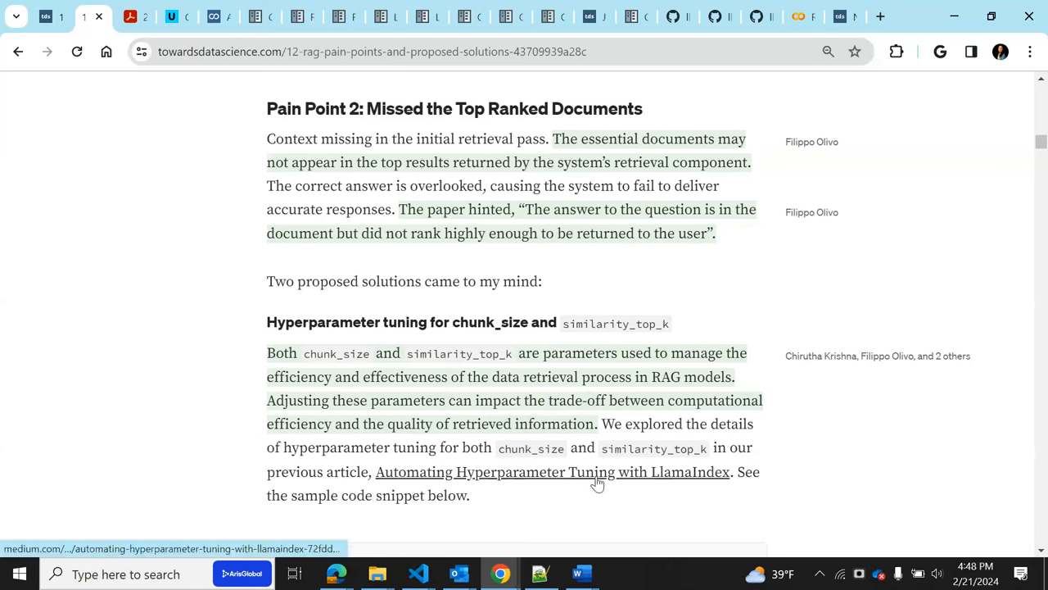
mouse_move(825, 455)
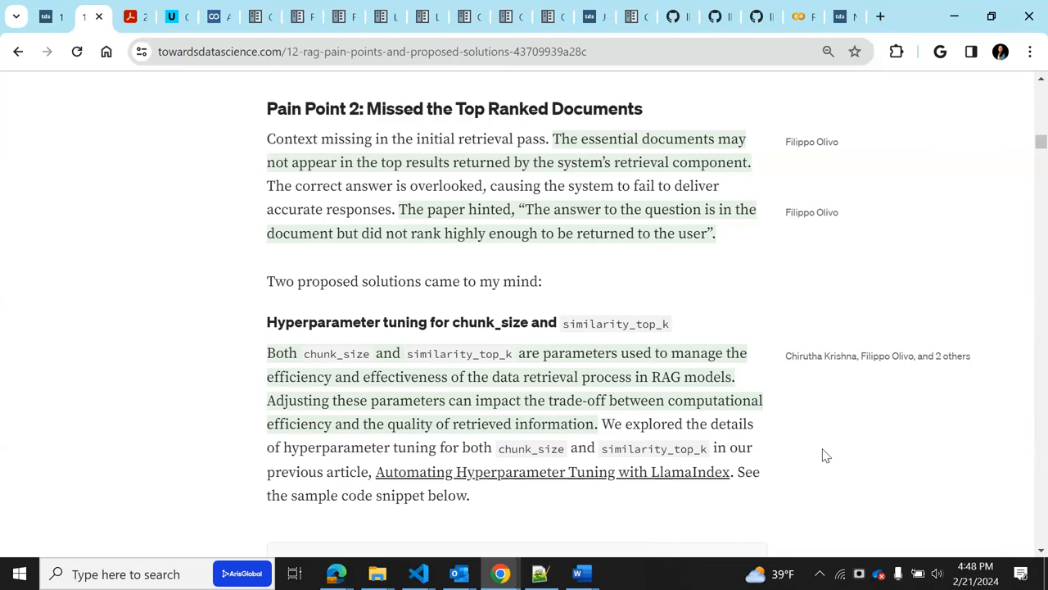
Scroll to the ParamTuner code and the param_dict of chunk_size and top_k values
scroll(down, 3)
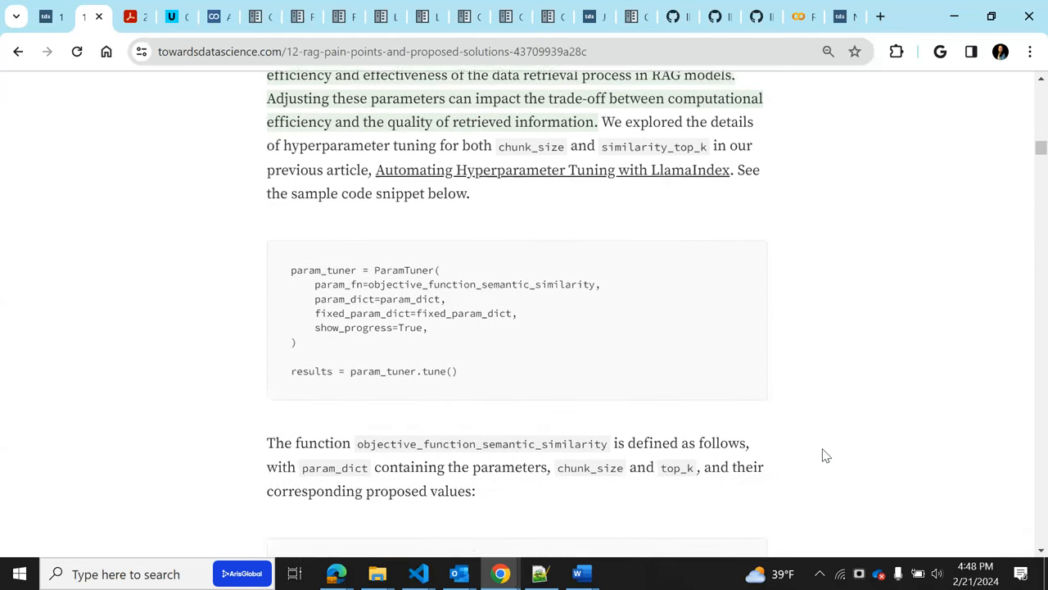
scroll(down, 3)
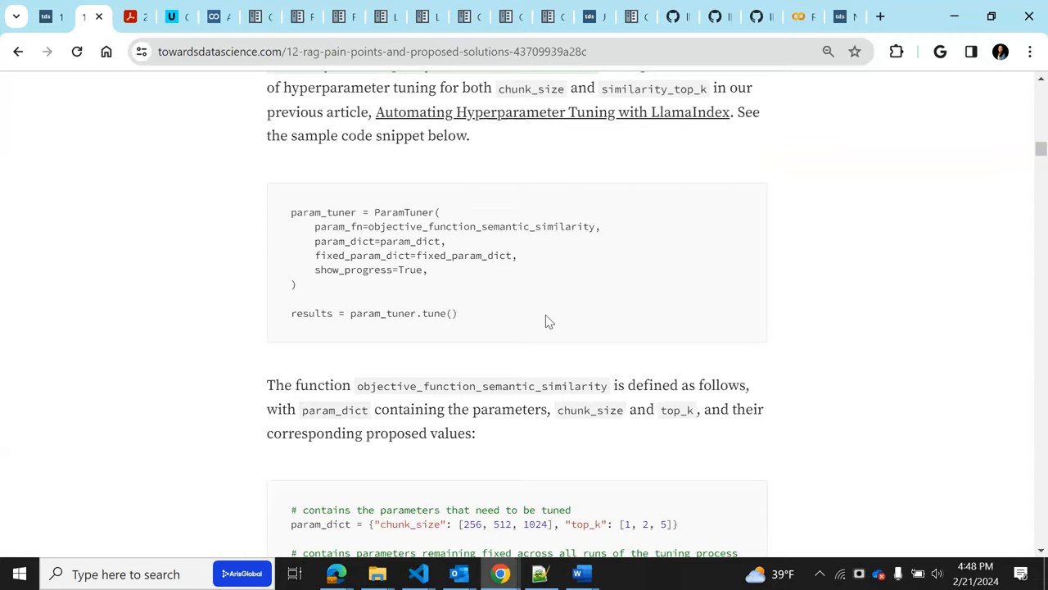
scroll(down, 3)
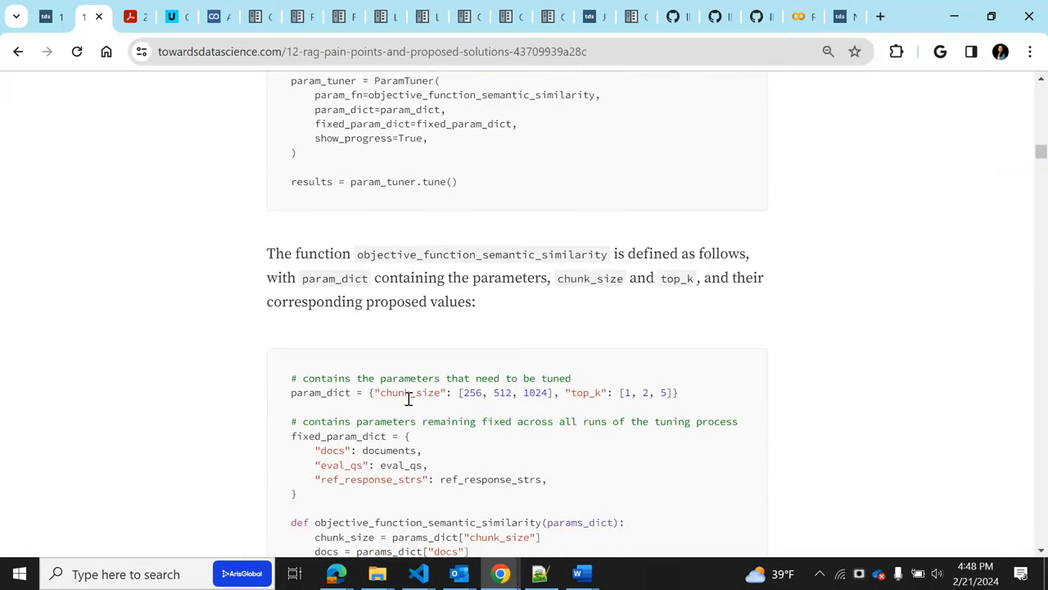
mouse_move(609, 396)
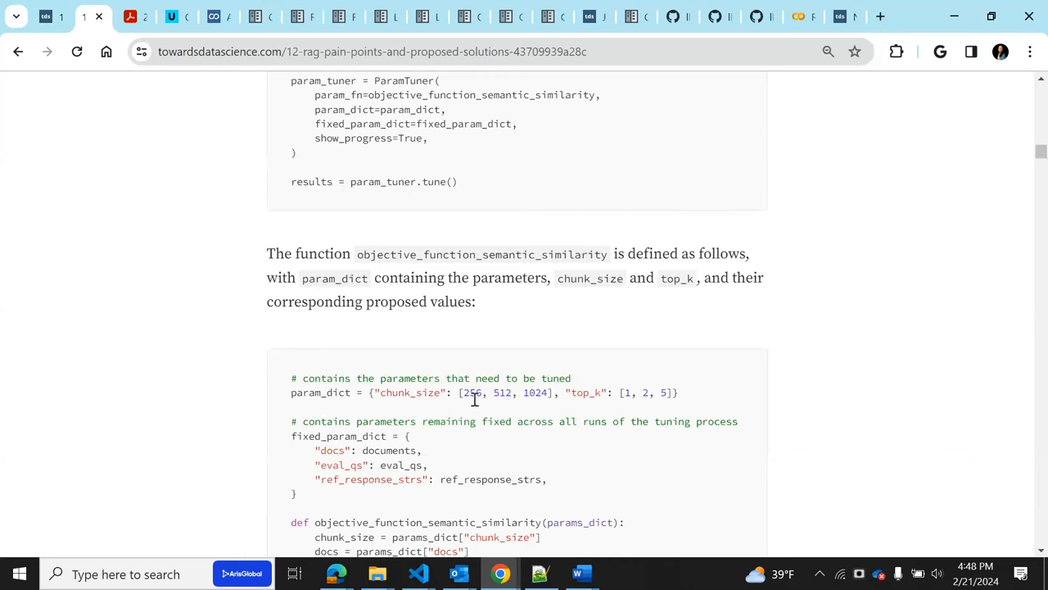
mouse_move(477, 409)
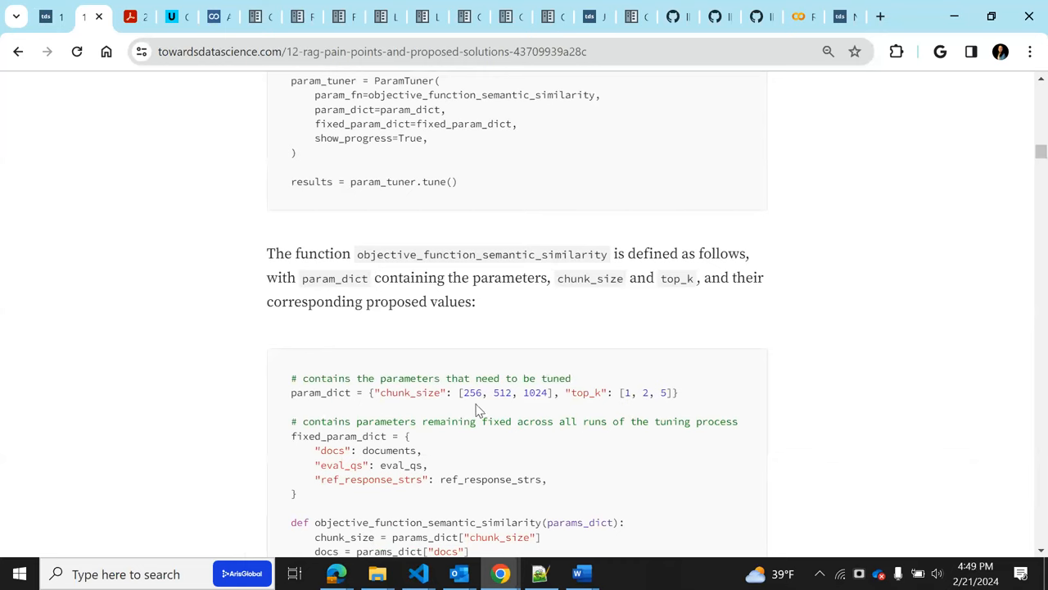
mouse_move(651, 397)
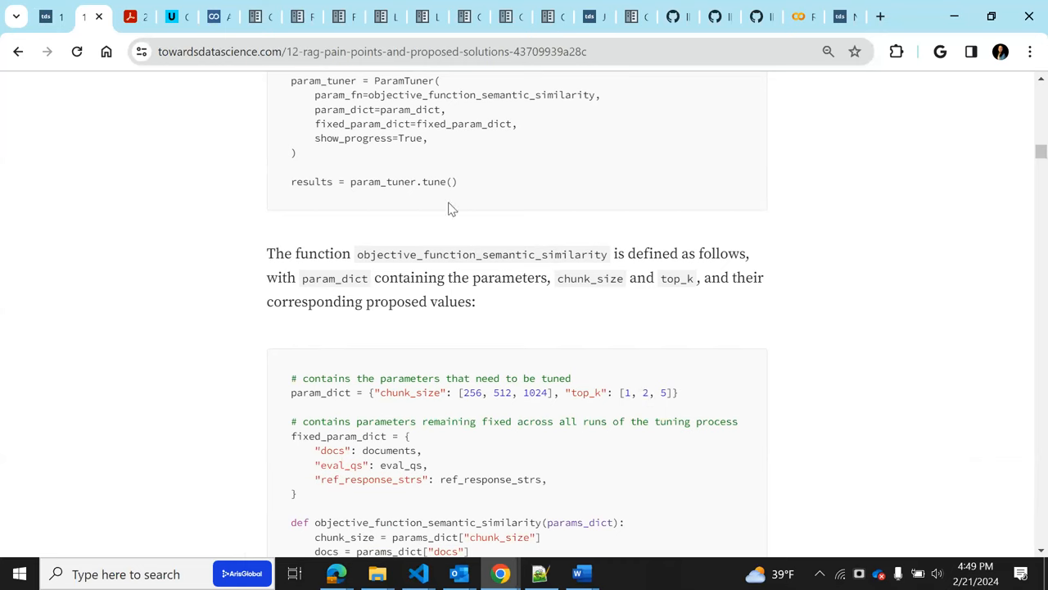
mouse_move(511, 416)
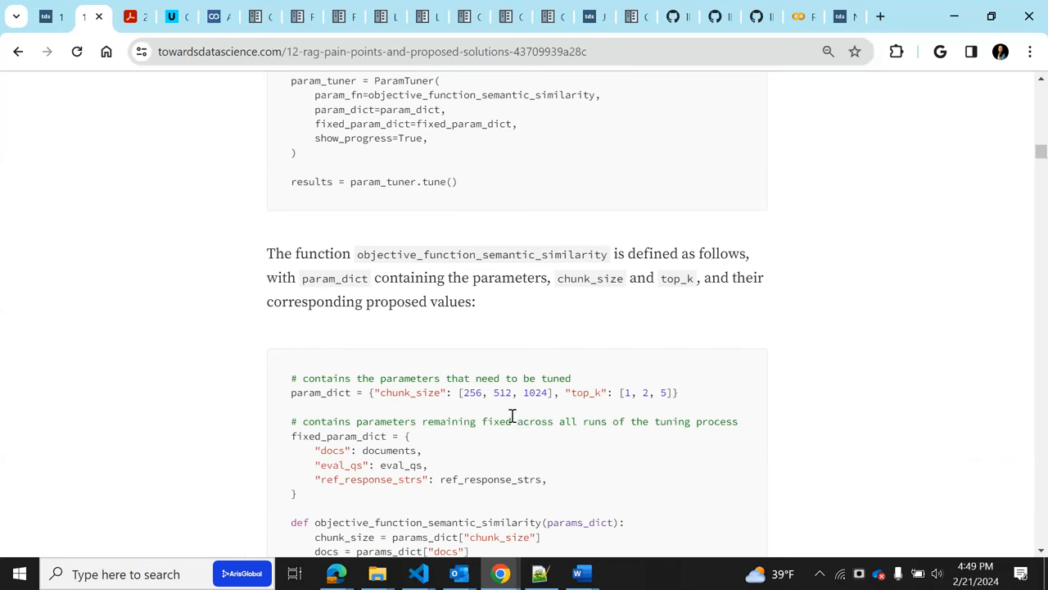
mouse_move(471, 410)
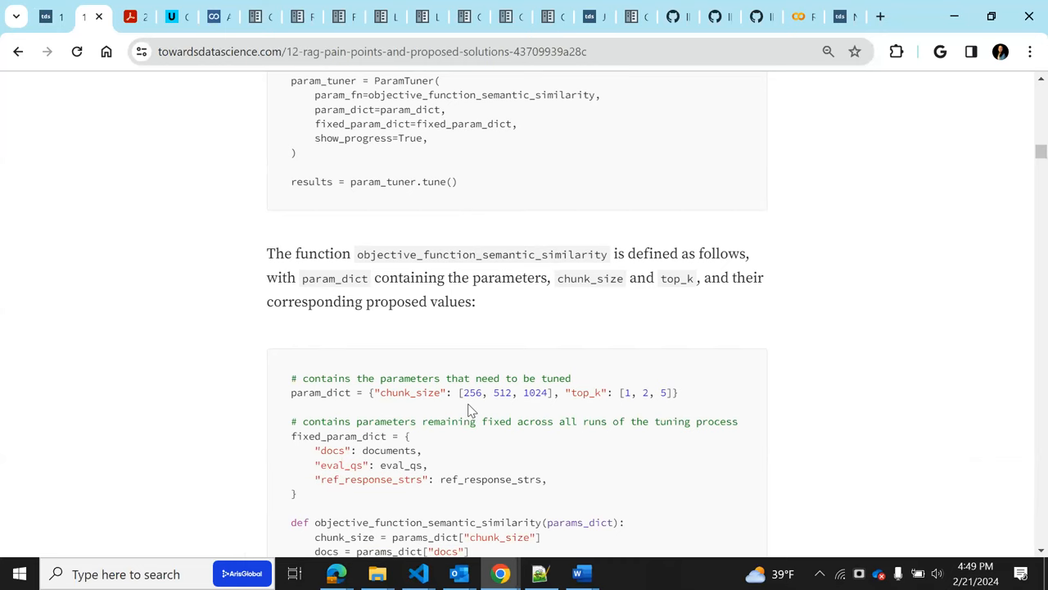
mouse_move(461, 538)
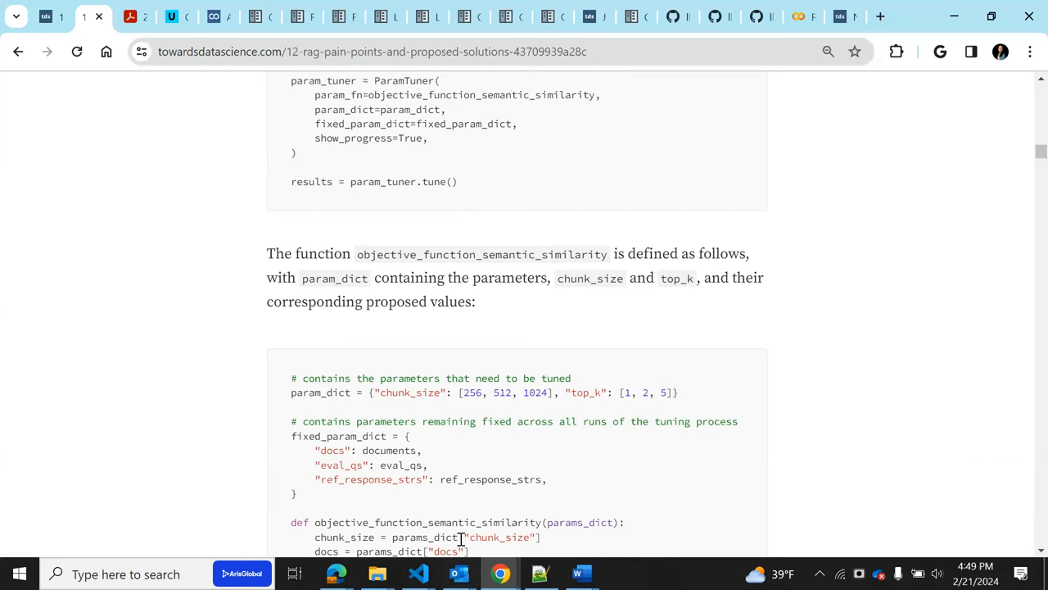
mouse_move(440, 440)
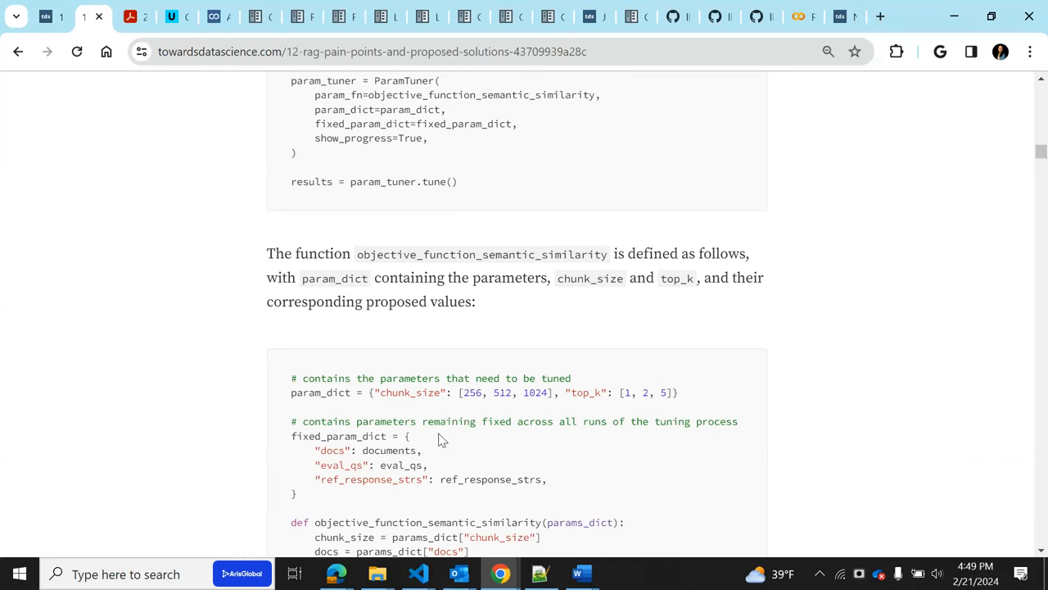
mouse_move(456, 295)
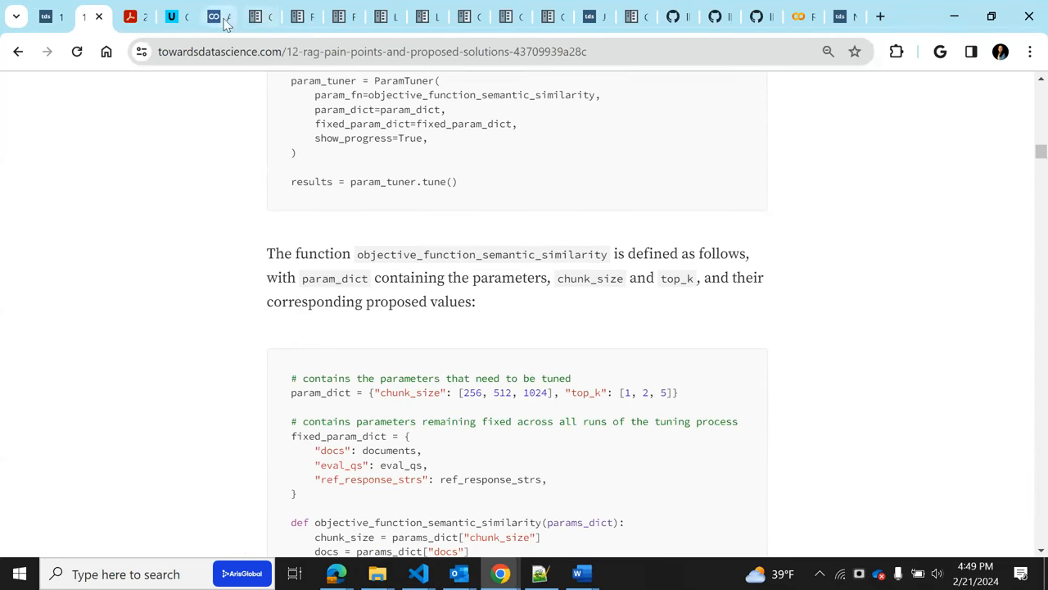
Open the hyperparameter tuning article and highlight SemanticSimilarityEaluator and CorrectnessEvaluator under Evaluator Selection
click(217, 17)
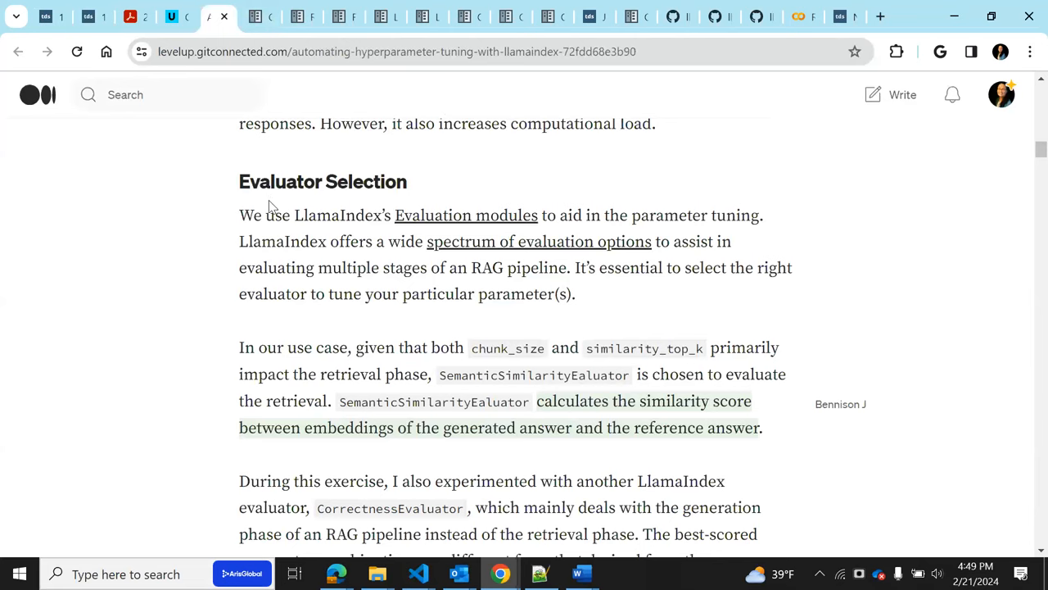
mouse_move(309, 209)
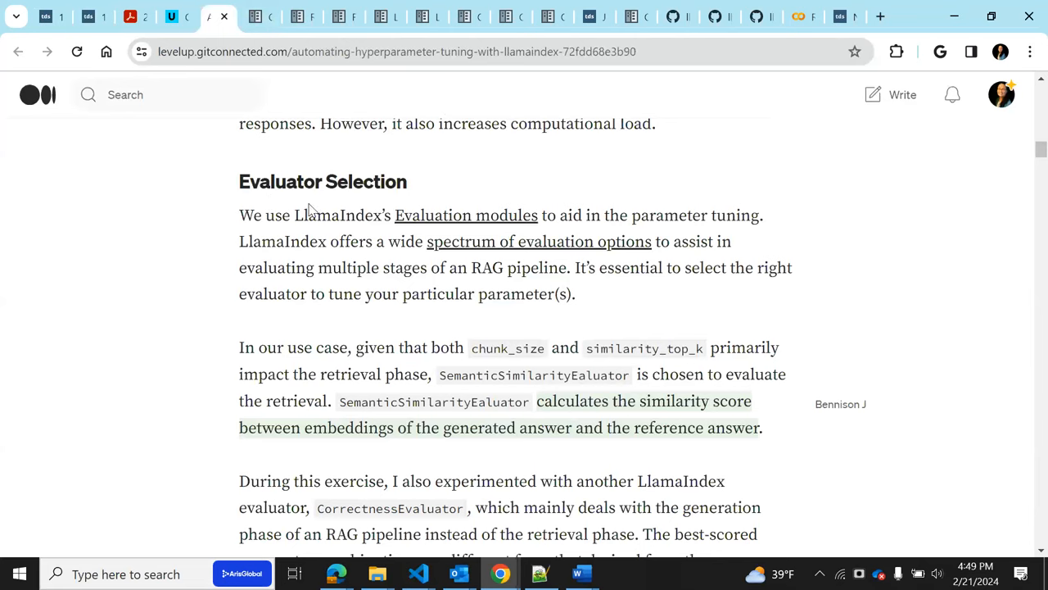
mouse_move(652, 349)
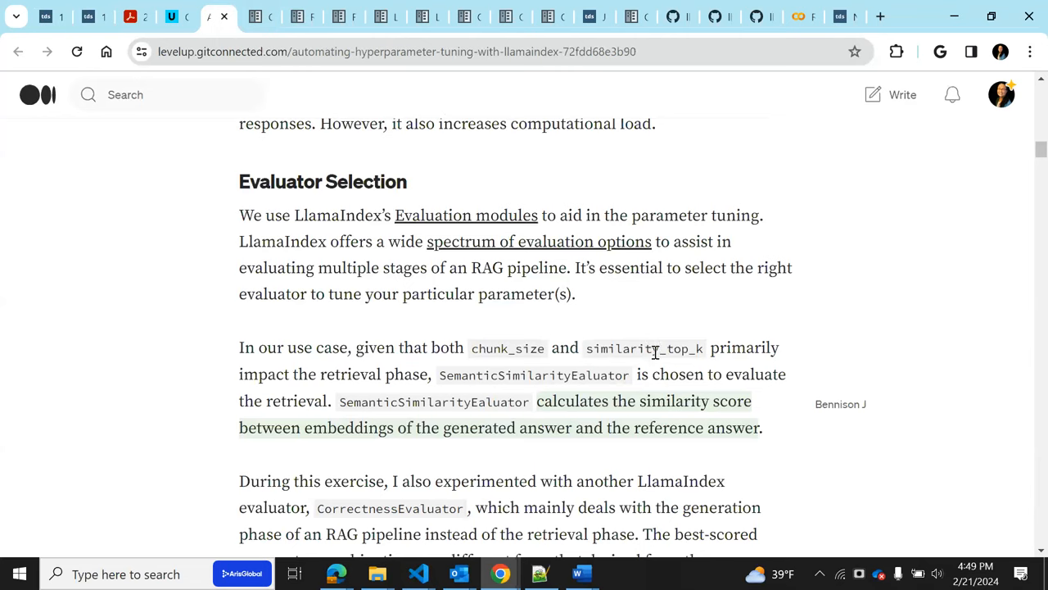
mouse_move(682, 364)
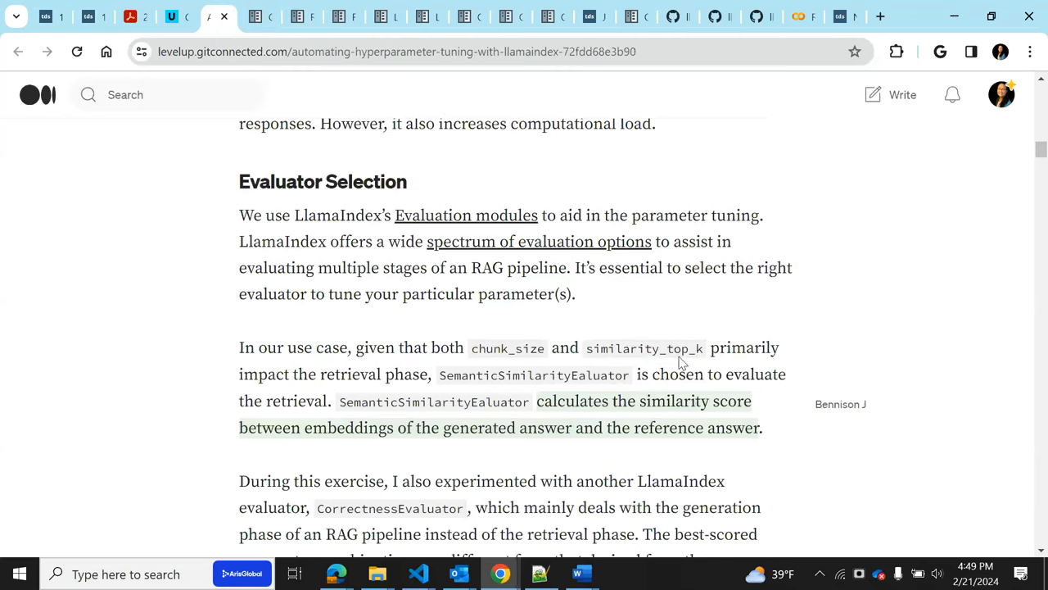
scroll(down, 3)
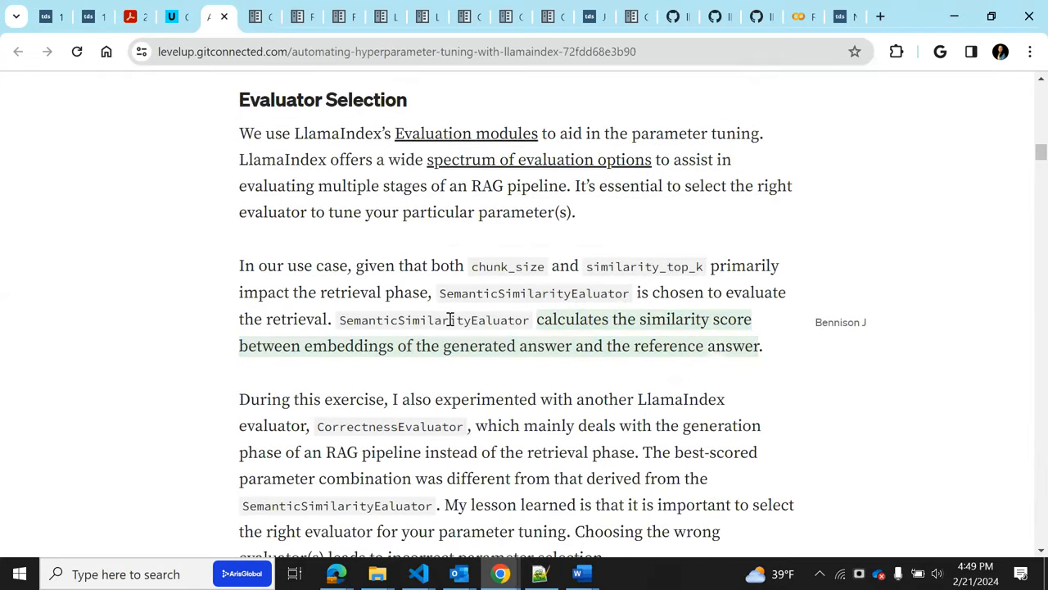
double_click(434, 319)
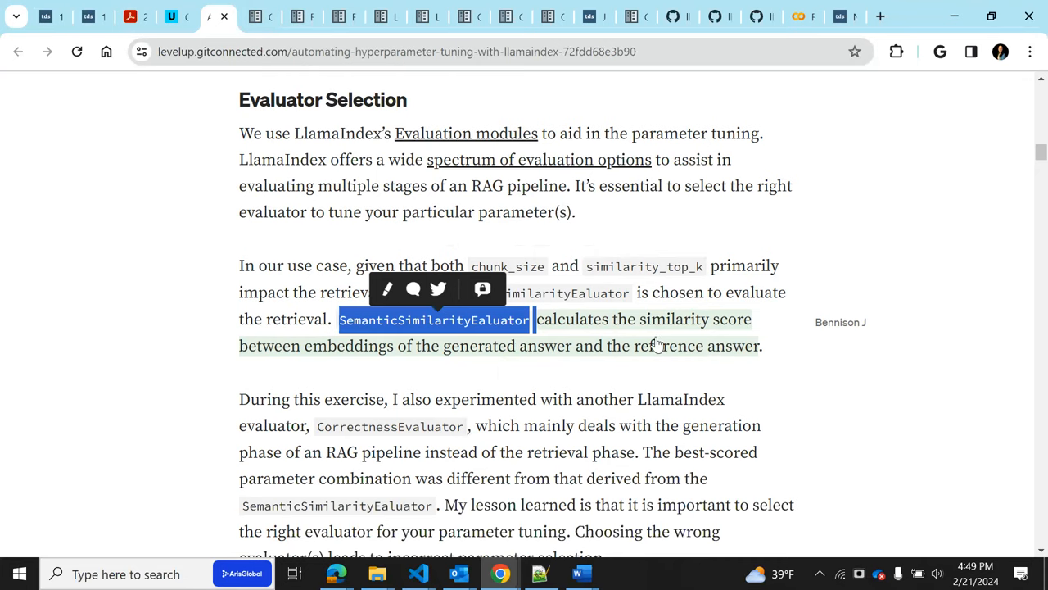
scroll(down, 3)
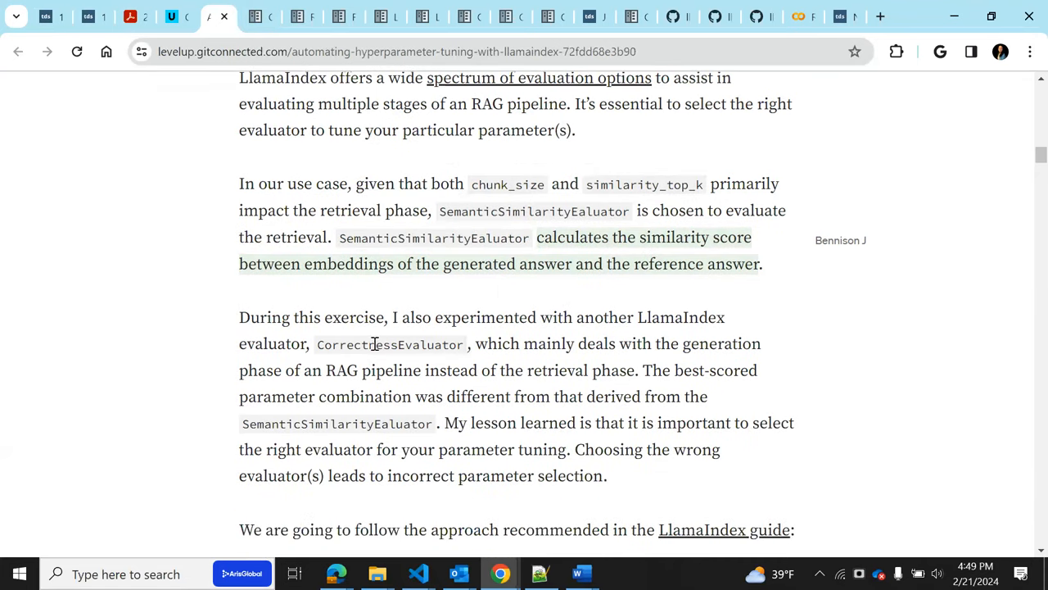
double_click(389, 344)
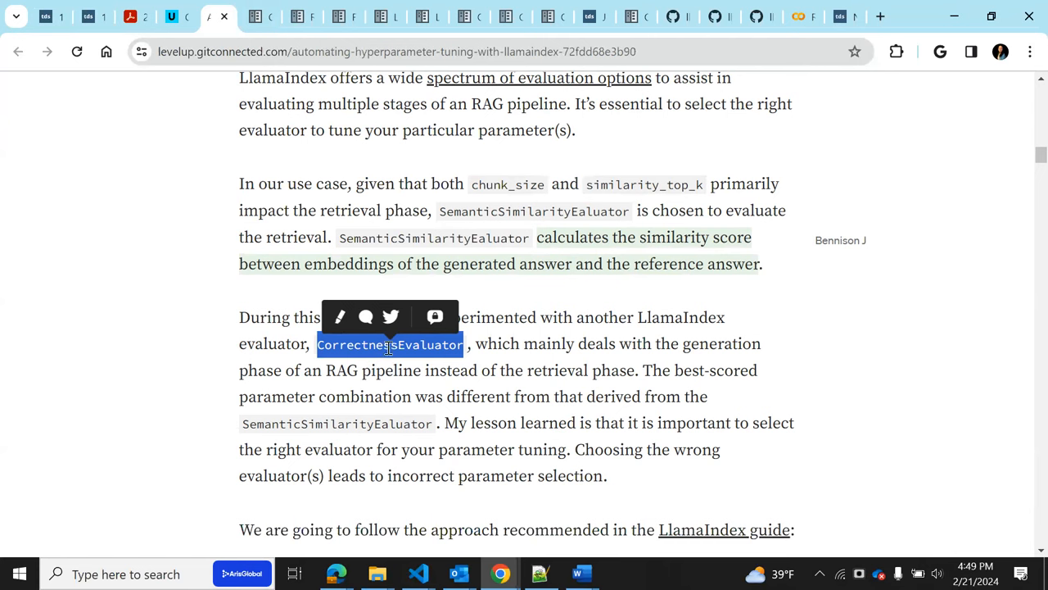
scroll(up, 3)
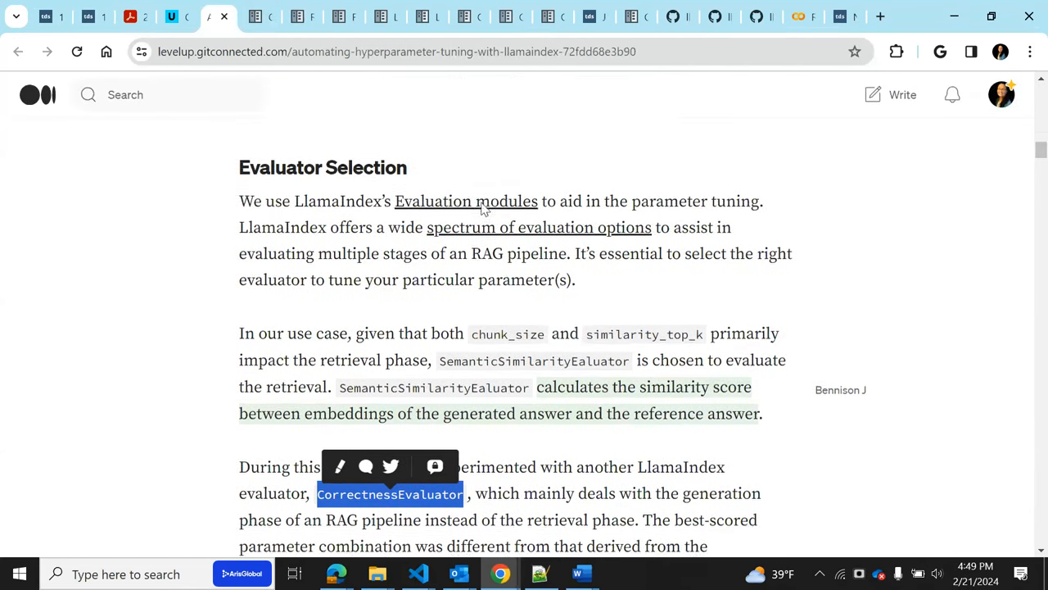
scroll(up, 3)
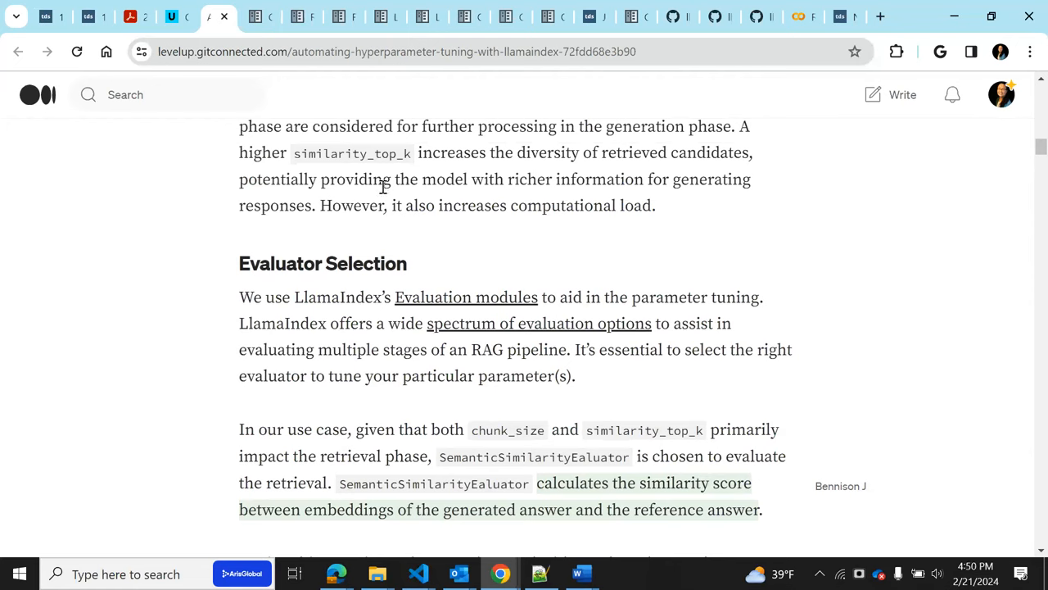
mouse_move(358, 297)
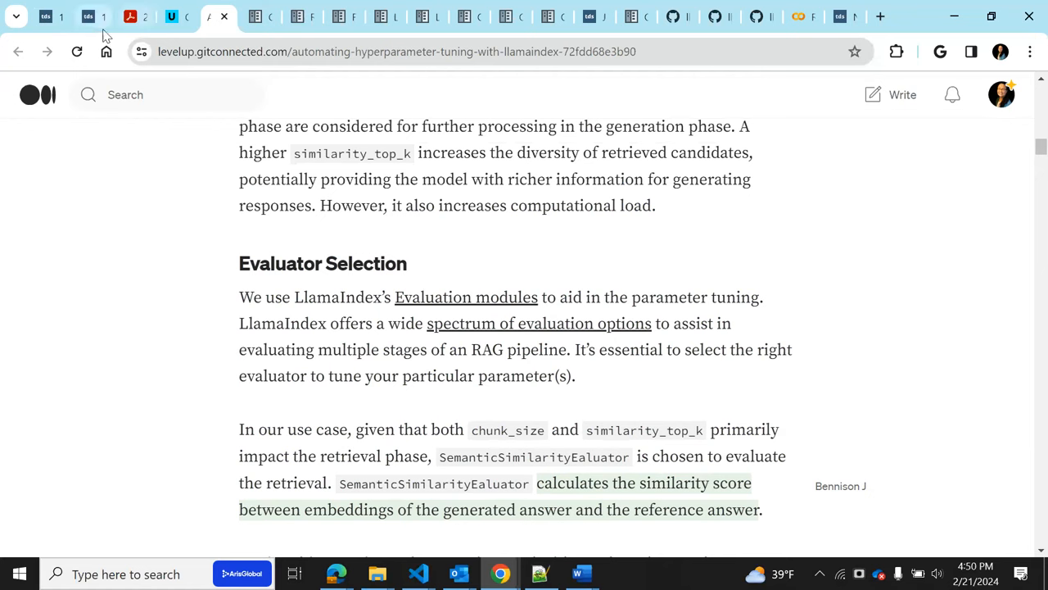
mouse_move(131, 16)
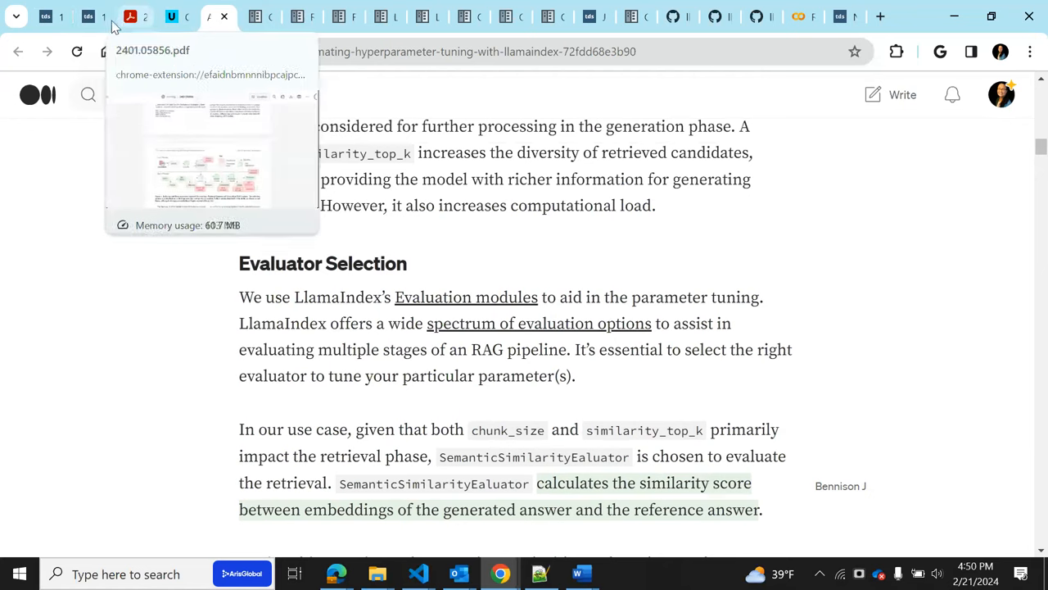
Switch back to the 12 RAG pain points article and reach the Reranking section with CohereRerank code
click(82, 16)
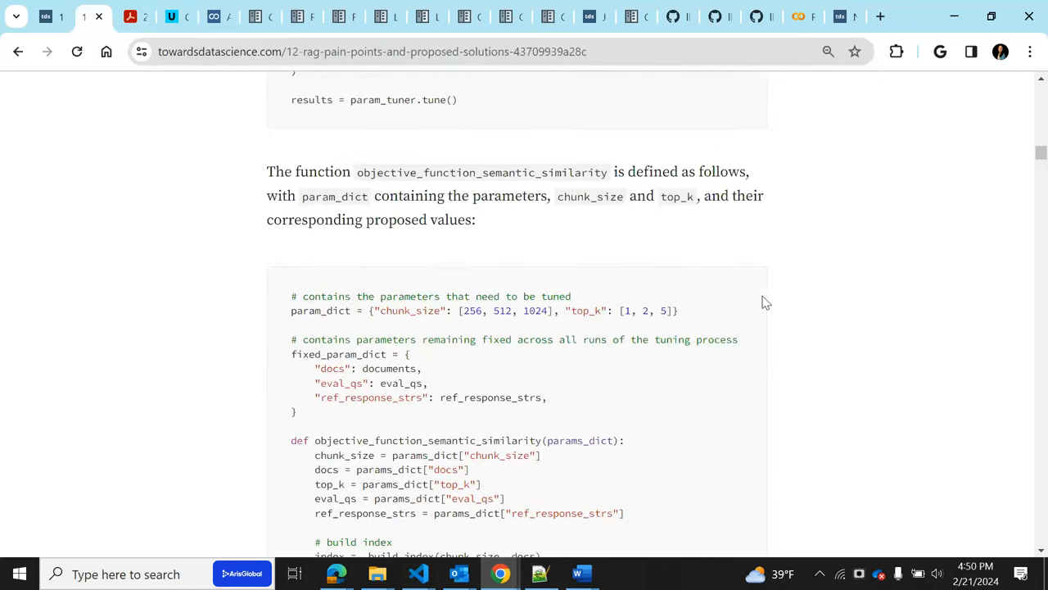
scroll(down, 3)
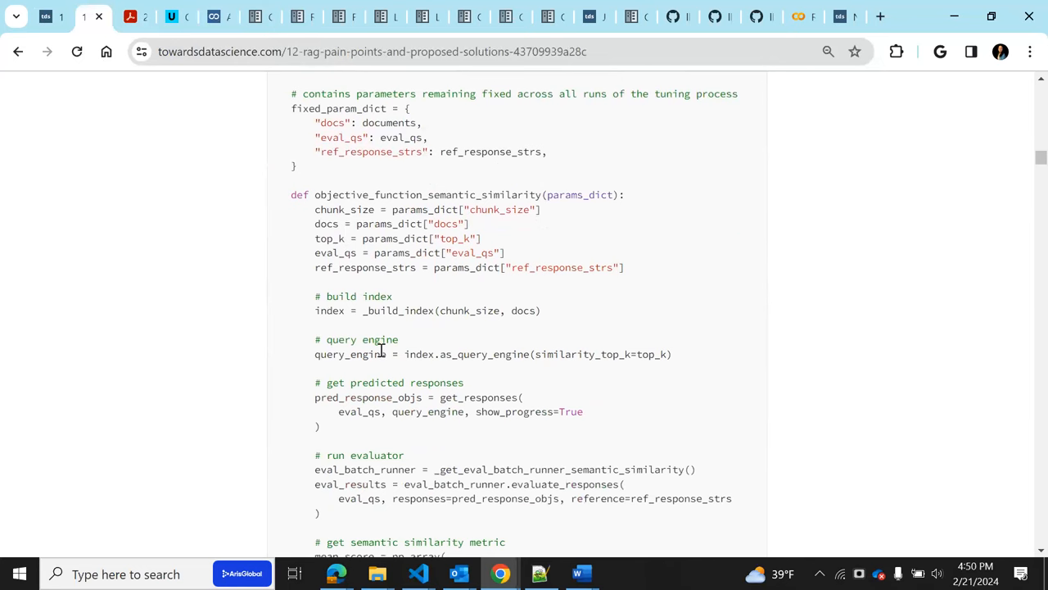
scroll(down, 3)
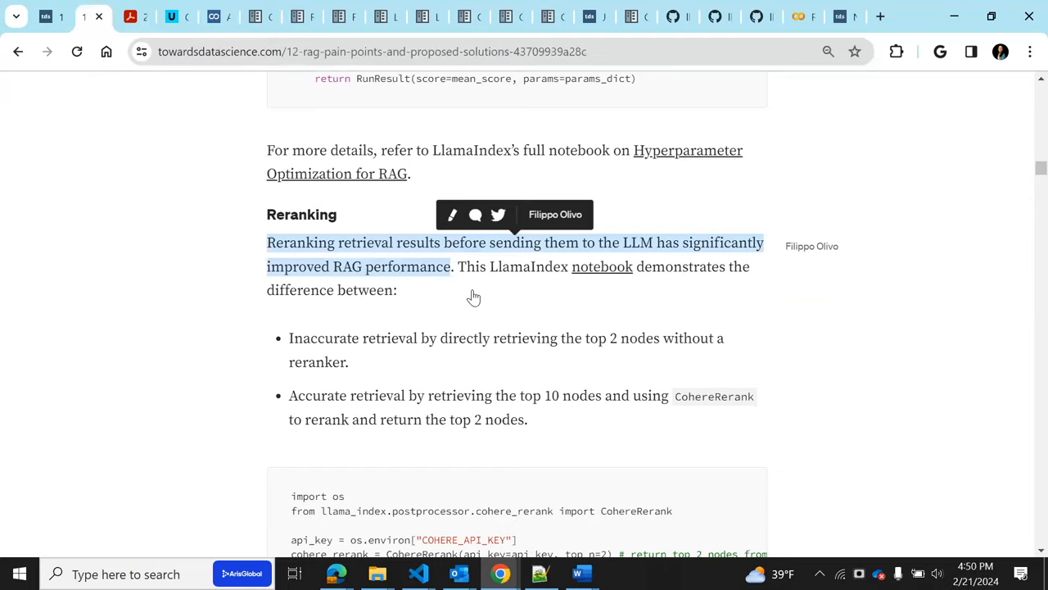
scroll(down, 3)
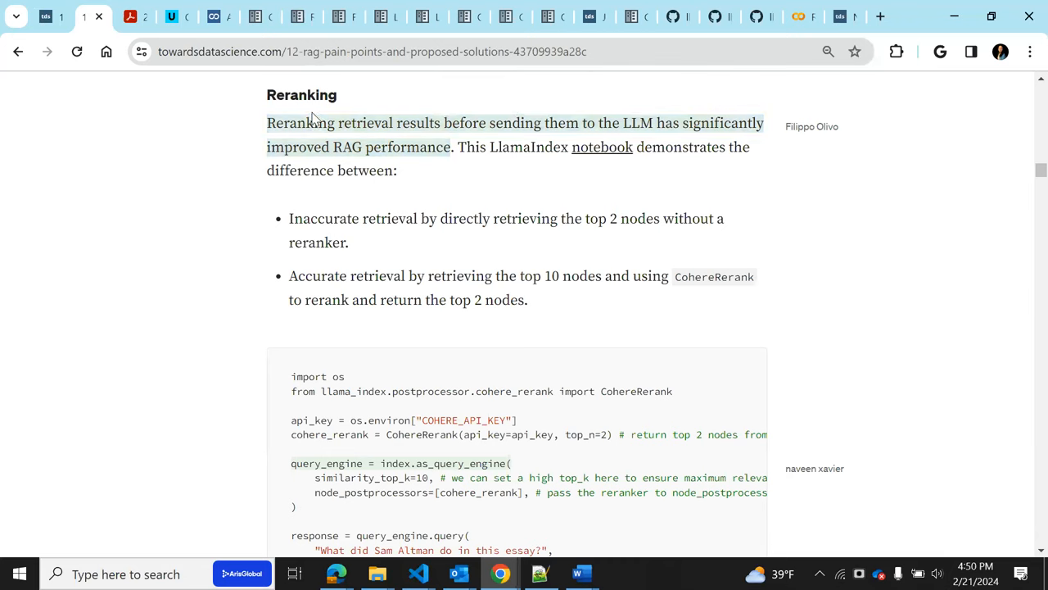
mouse_move(416, 179)
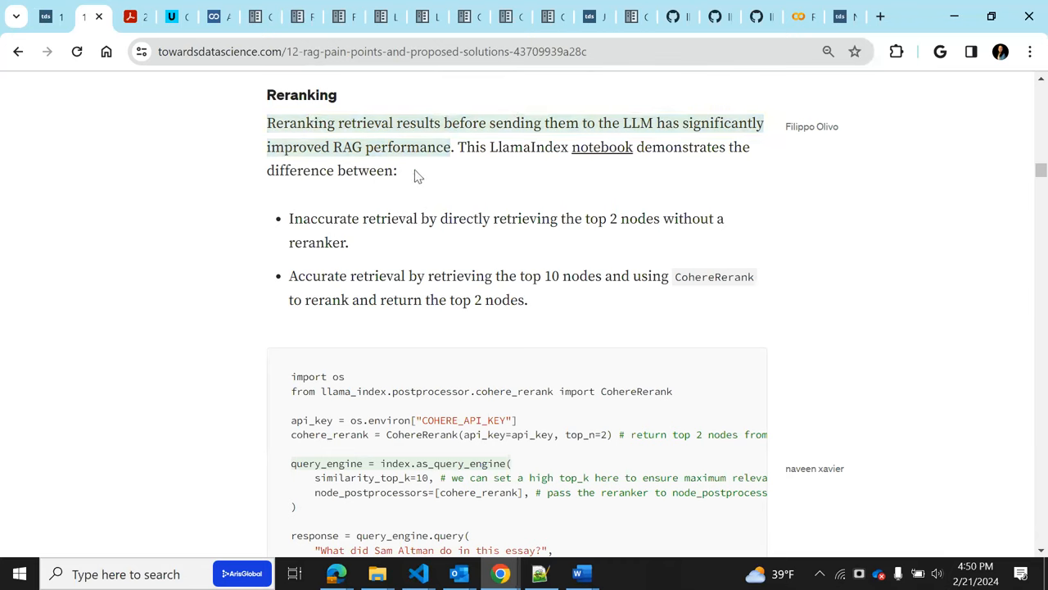
mouse_move(653, 269)
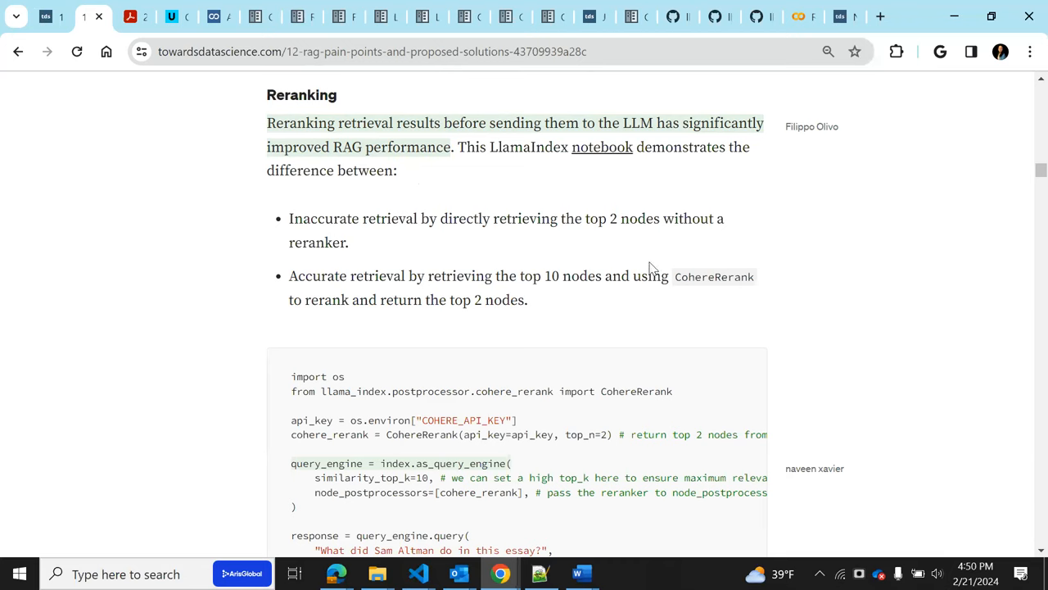
mouse_move(270, 15)
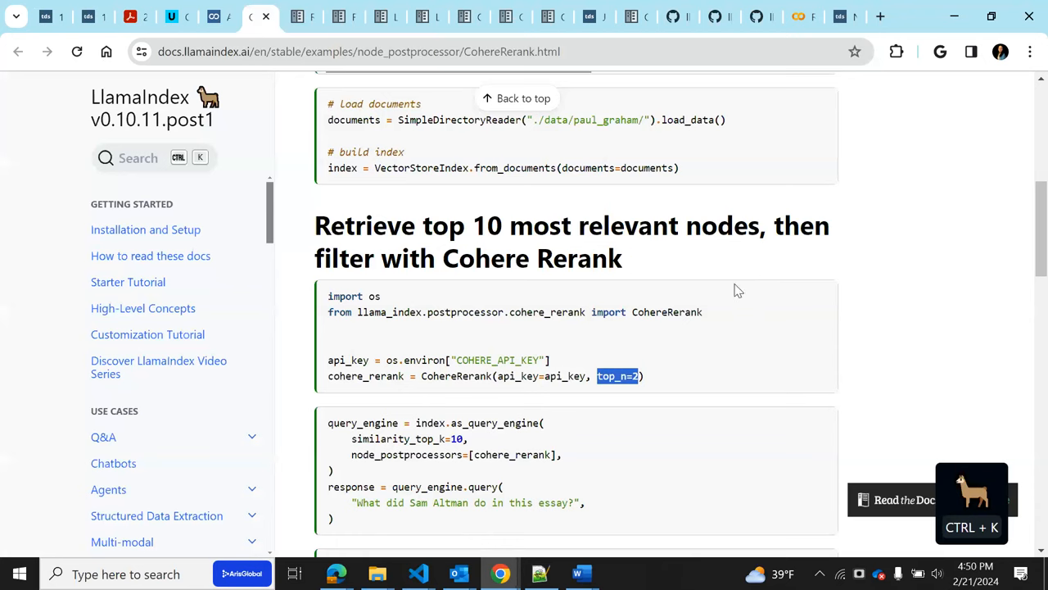
mouse_move(370, 240)
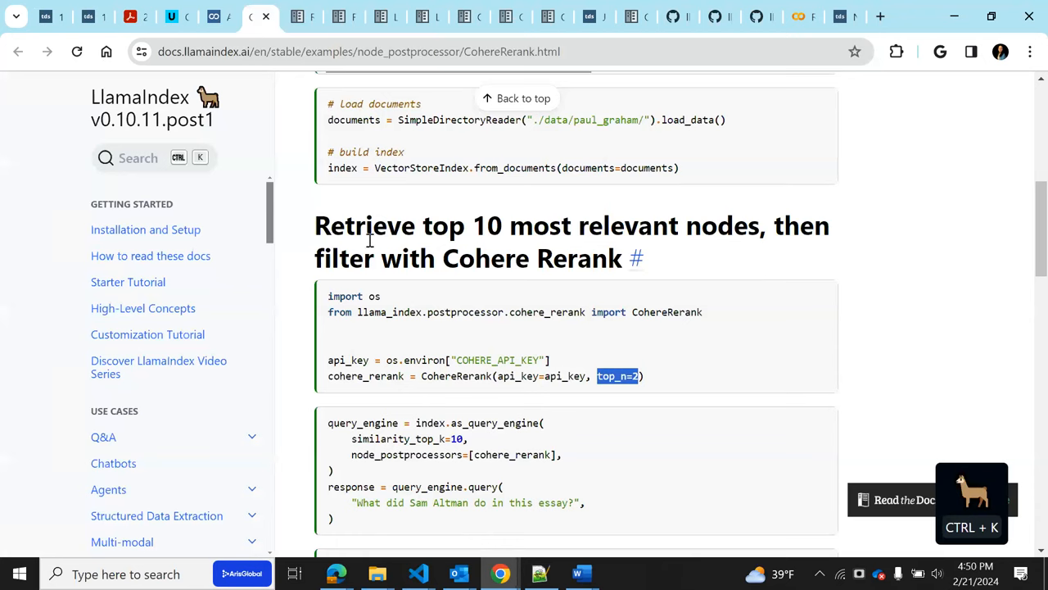
mouse_move(672, 255)
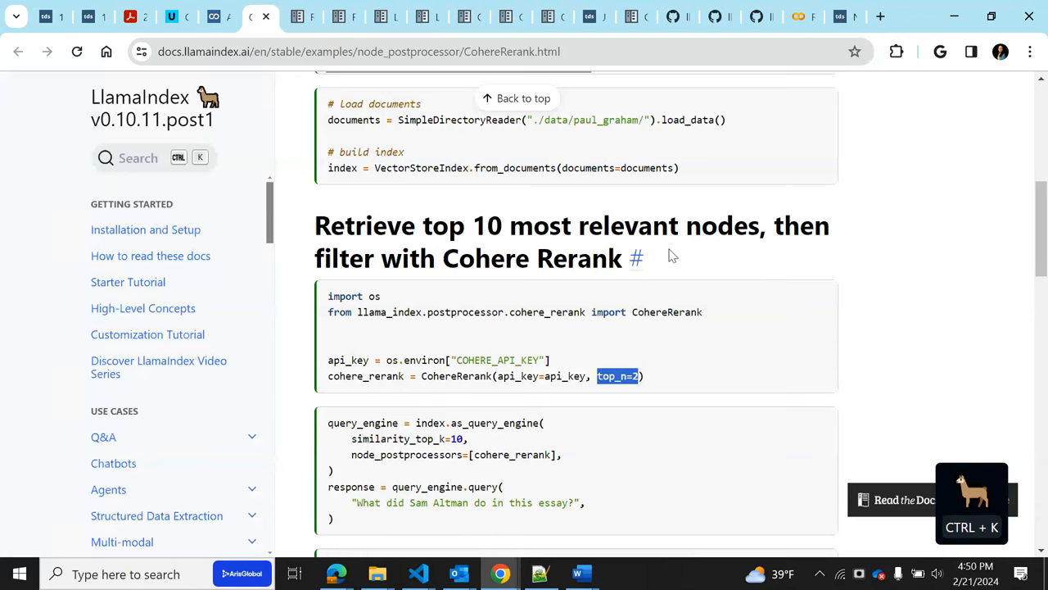
mouse_move(577, 283)
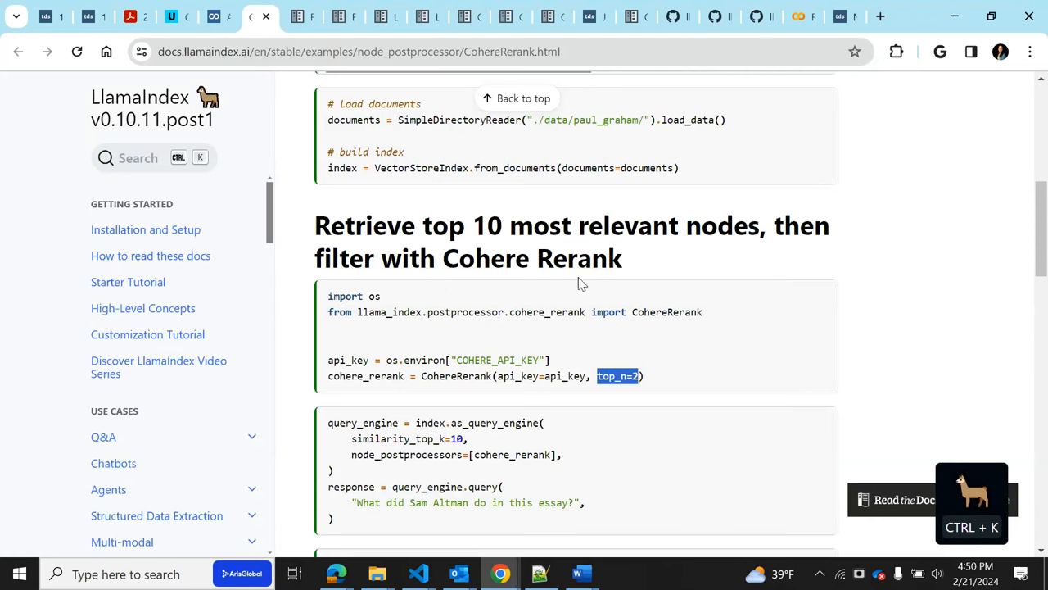
Scroll to 'Directly retrieve top 2 most similar nodes' and highlight top_k 2 and 'hallucinated'
scroll(down, 3)
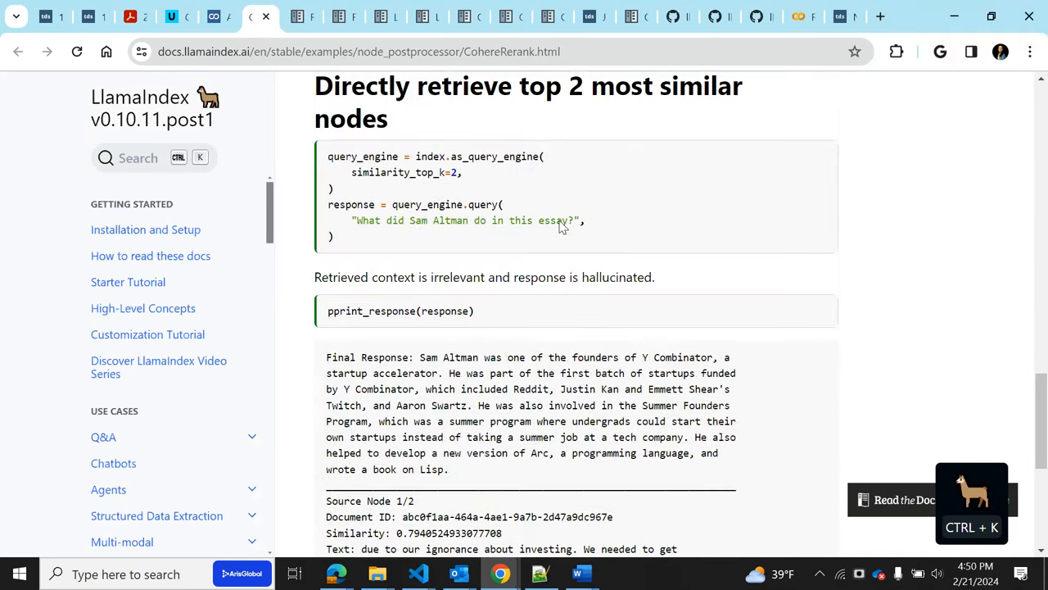
mouse_move(550, 119)
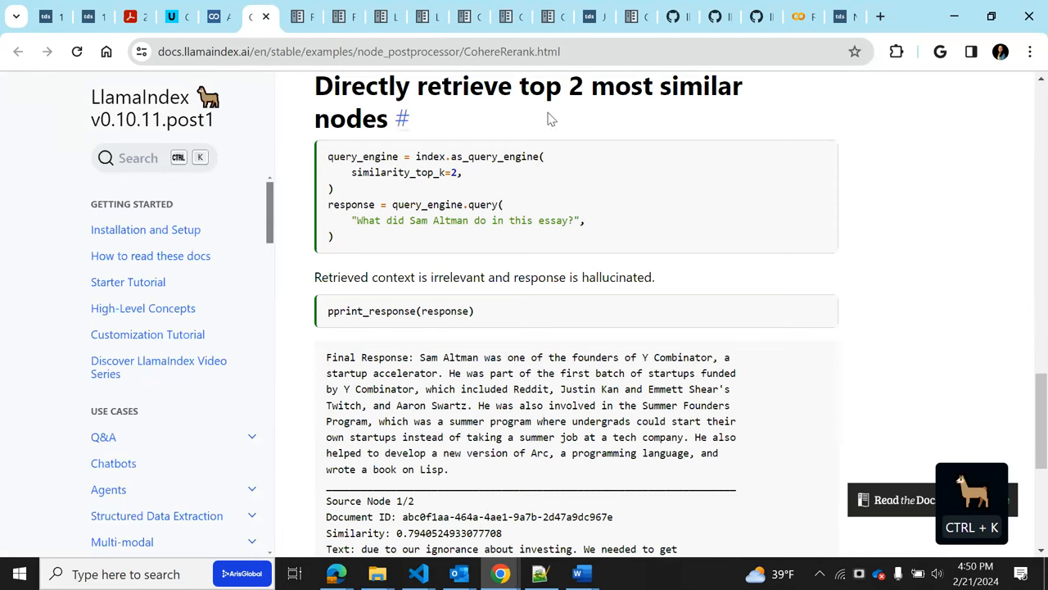
mouse_move(403, 155)
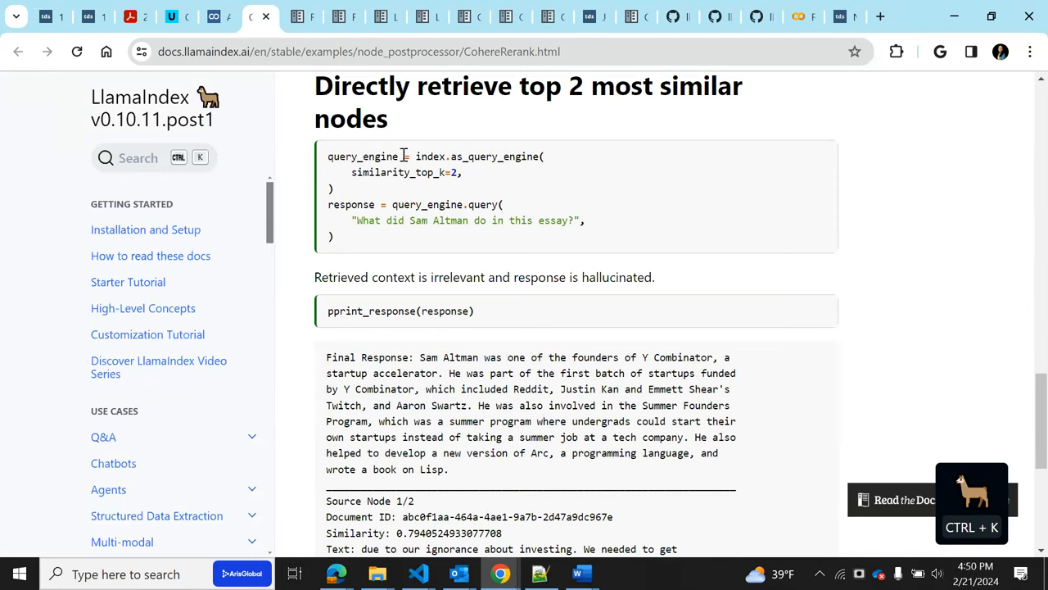
double_click(432, 171)
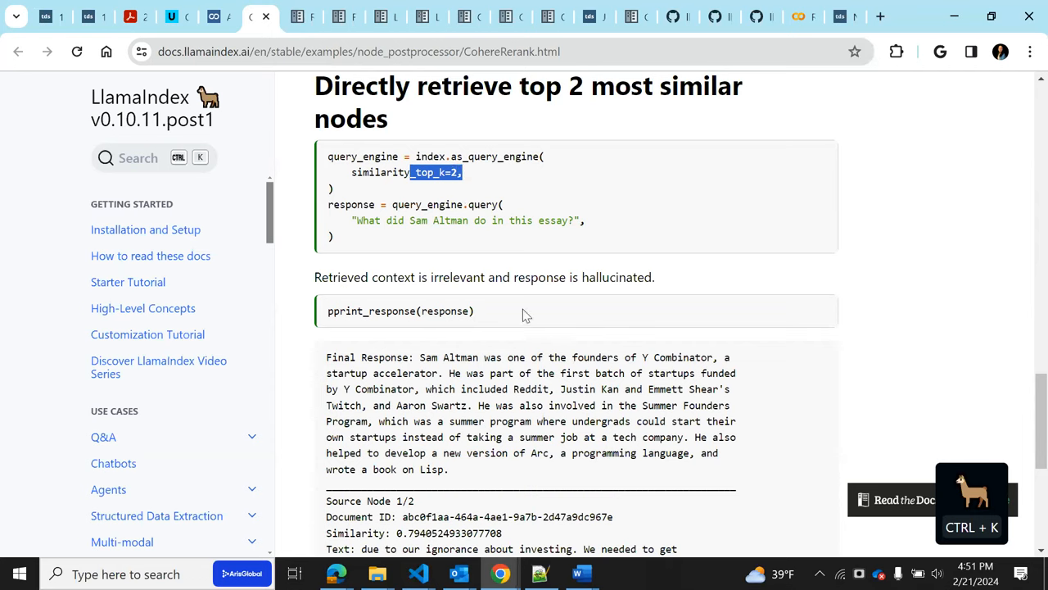
double_click(617, 276)
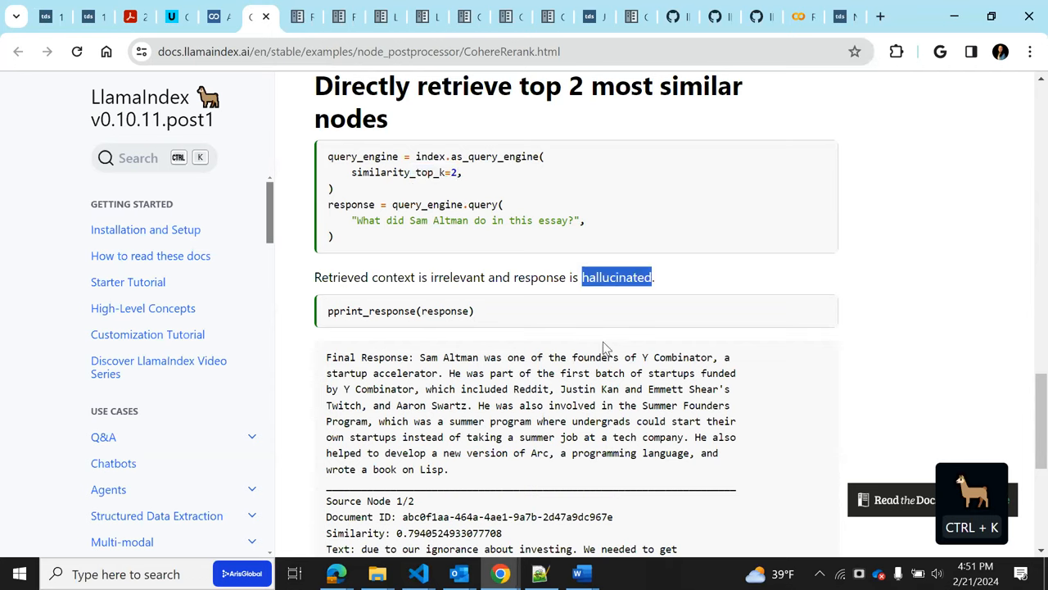
mouse_move(619, 533)
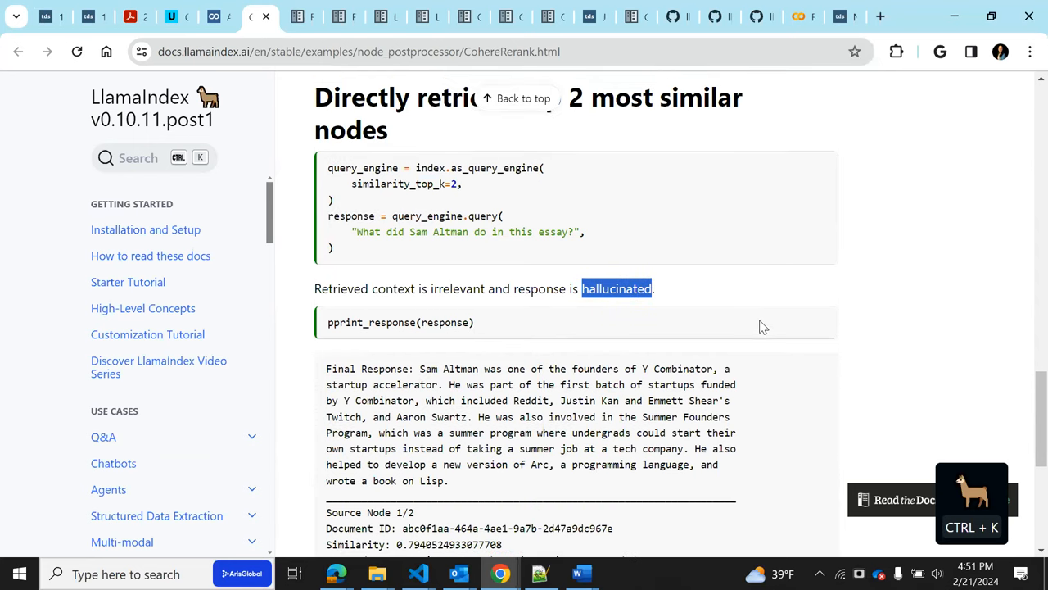
scroll(up, 3)
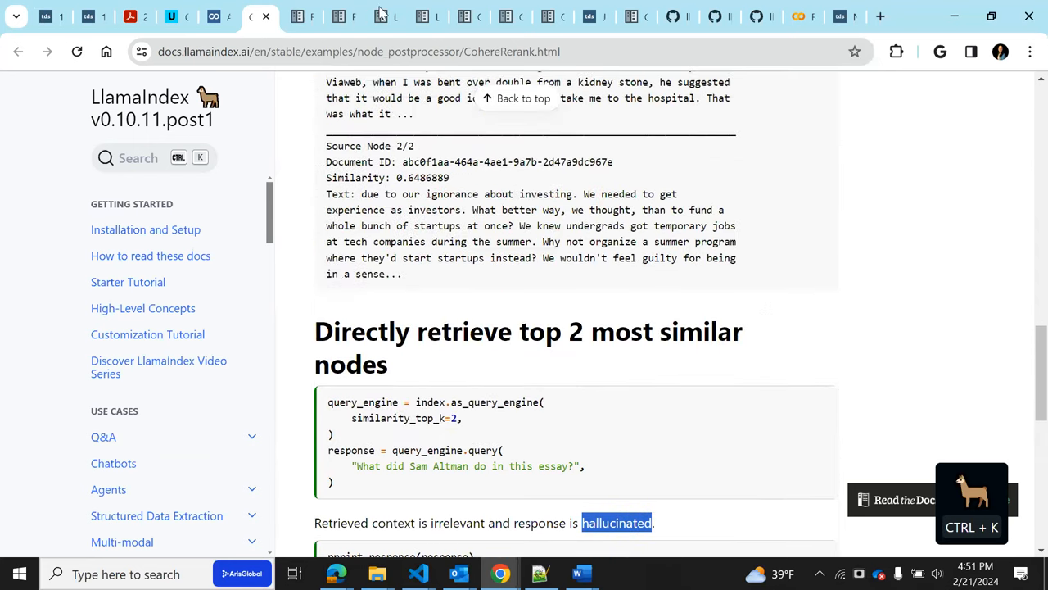
mouse_move(214, 17)
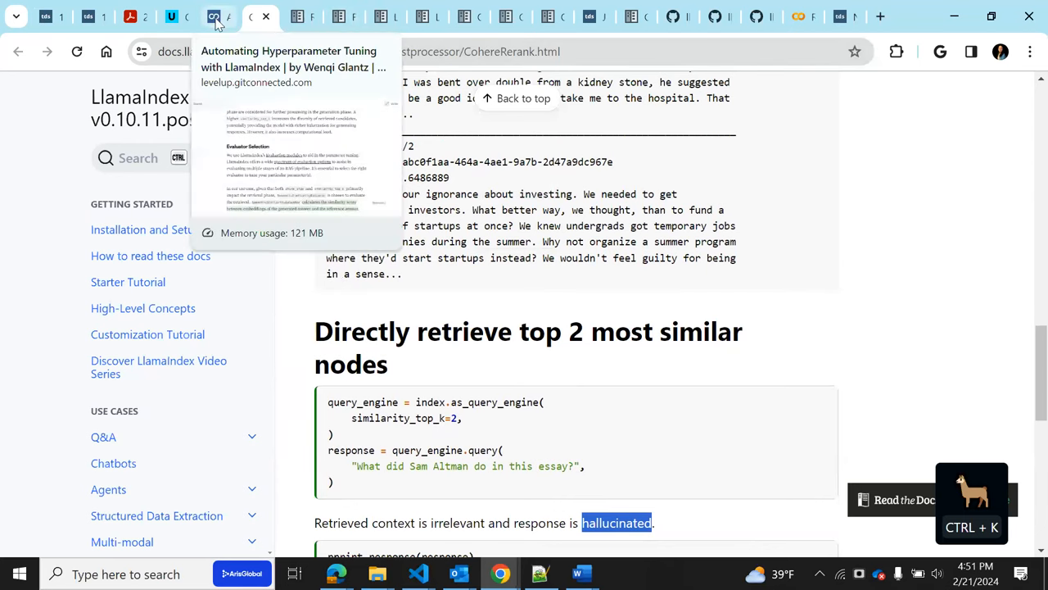
click(84, 15)
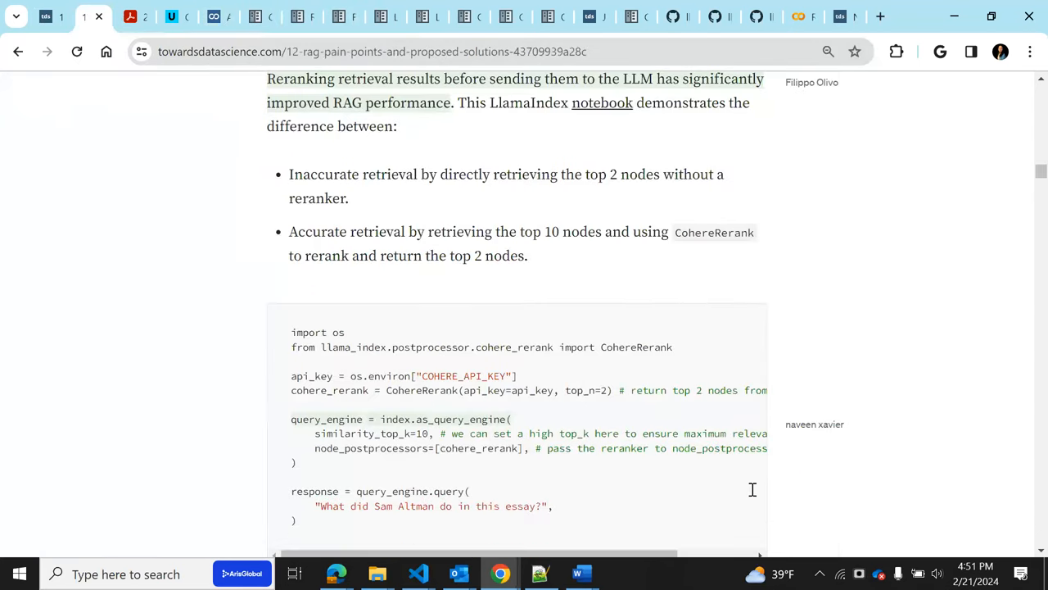
scroll(down, 3)
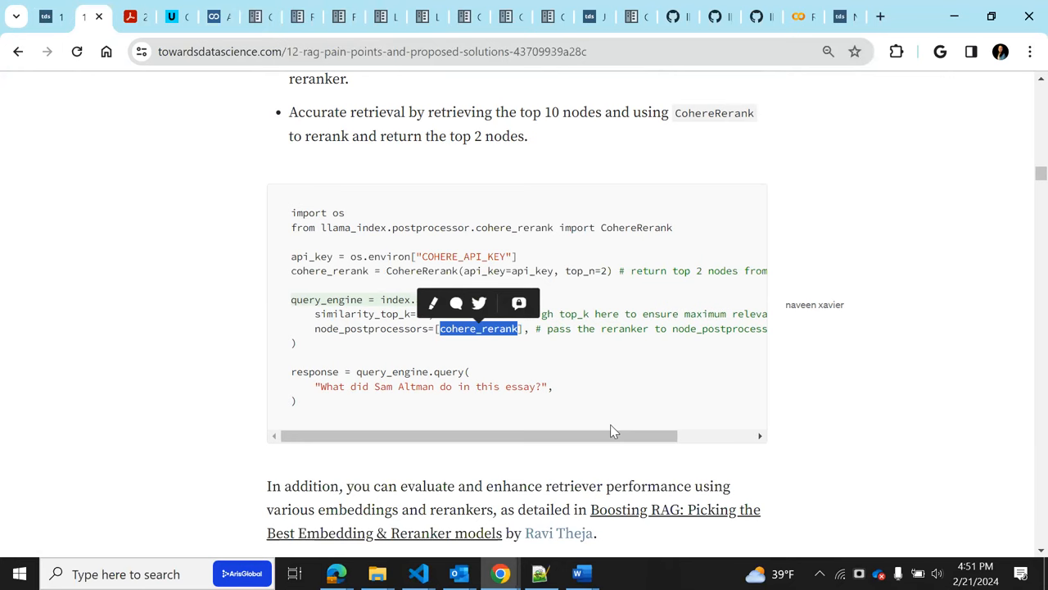
mouse_move(684, 292)
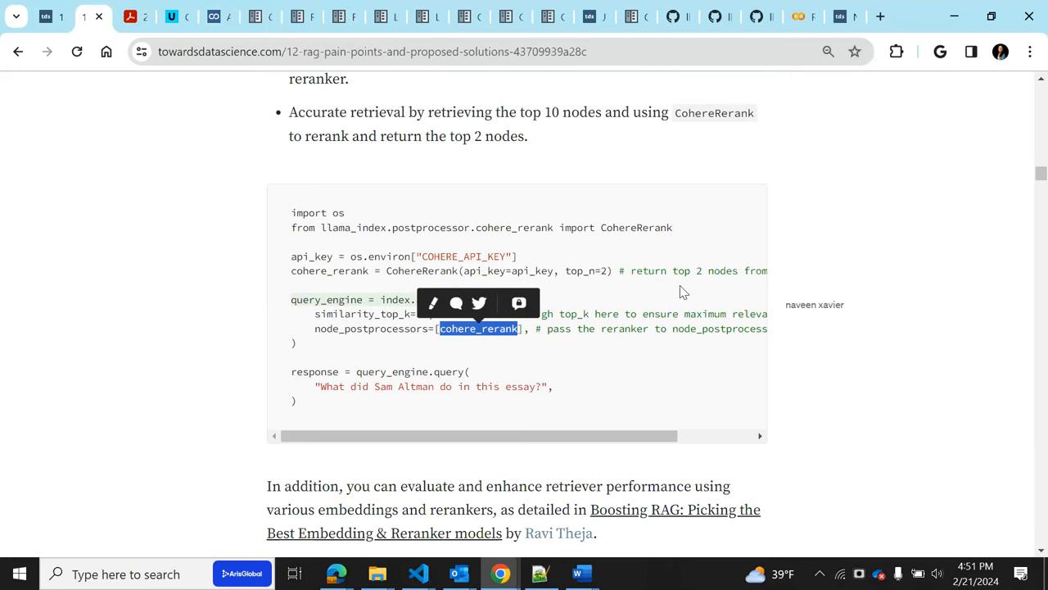
scroll(down, 3)
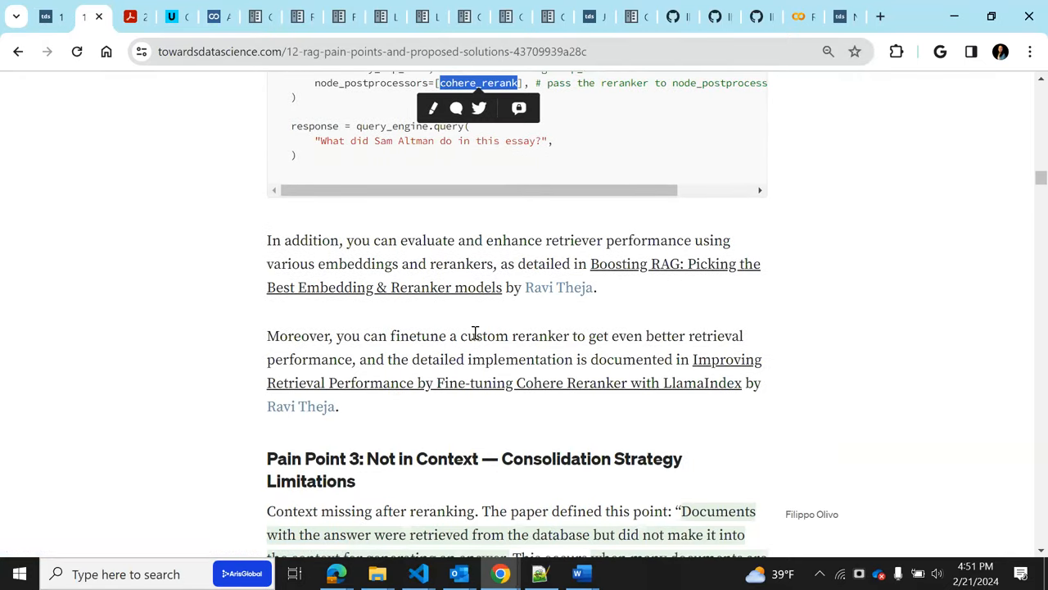
mouse_move(411, 328)
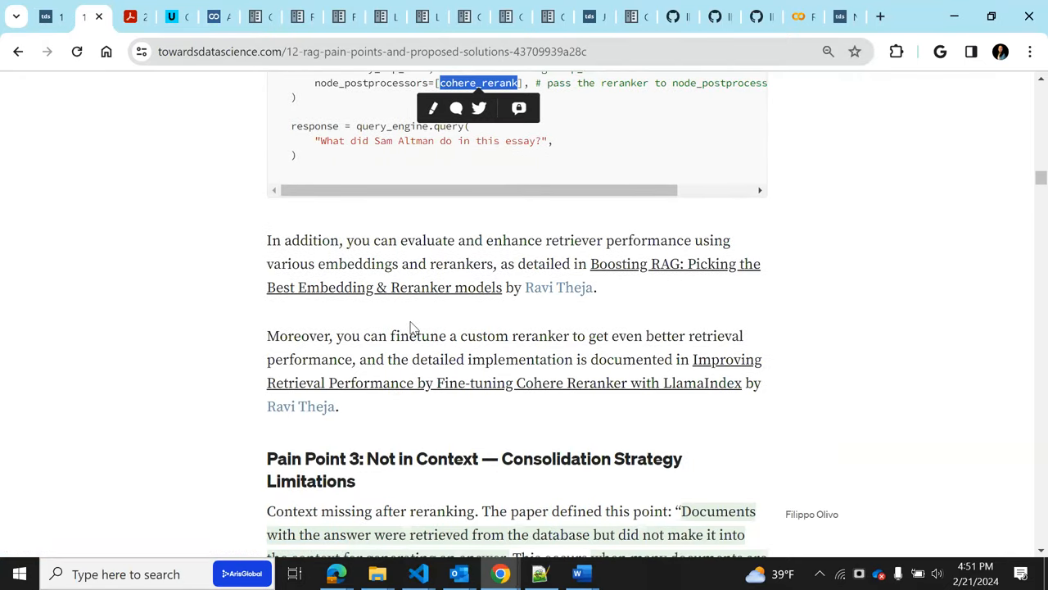
mouse_move(324, 320)
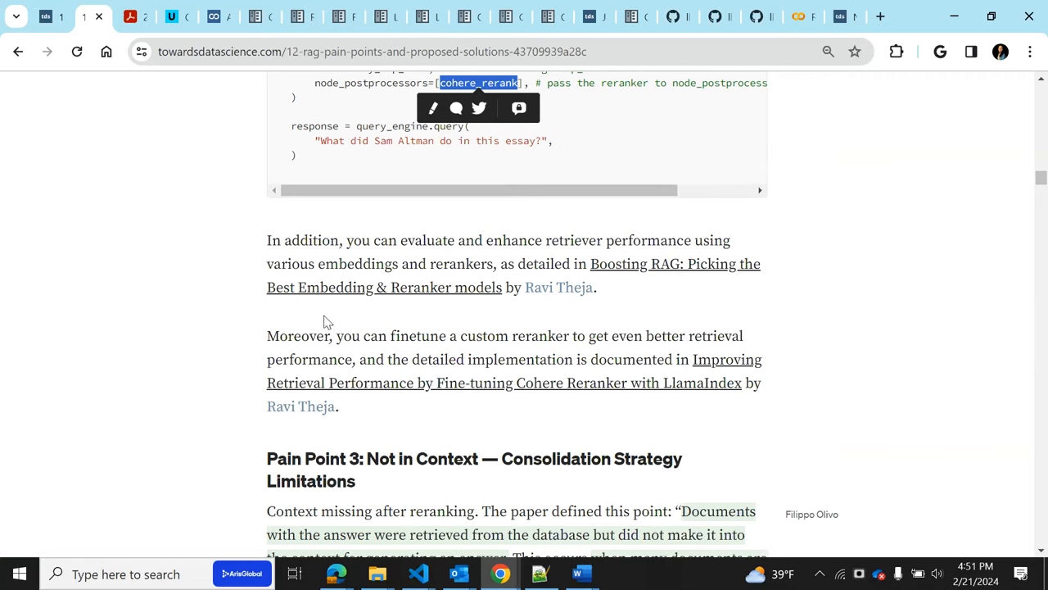
mouse_move(487, 309)
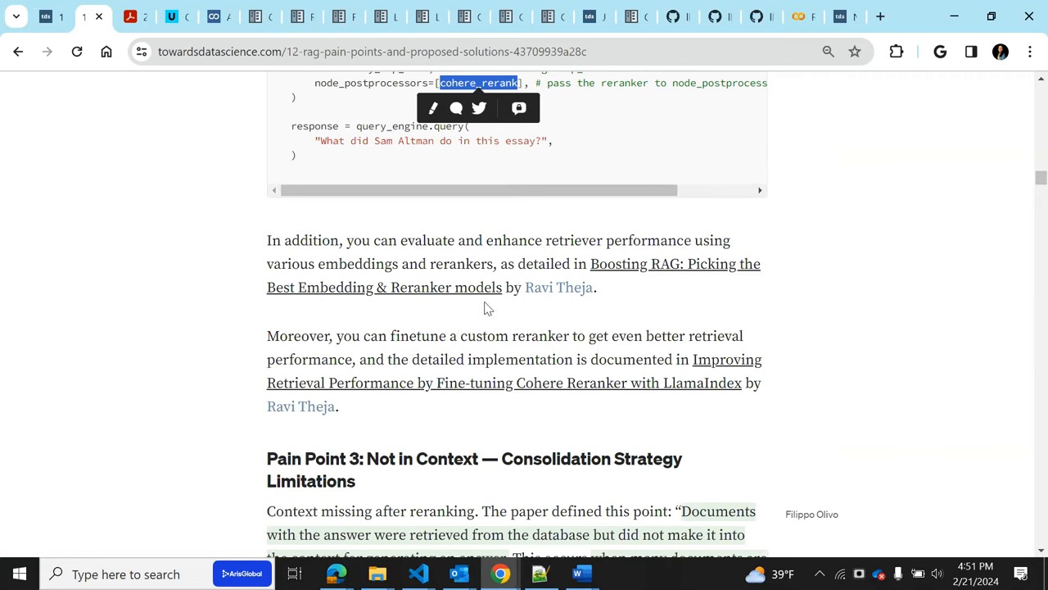
mouse_move(557, 393)
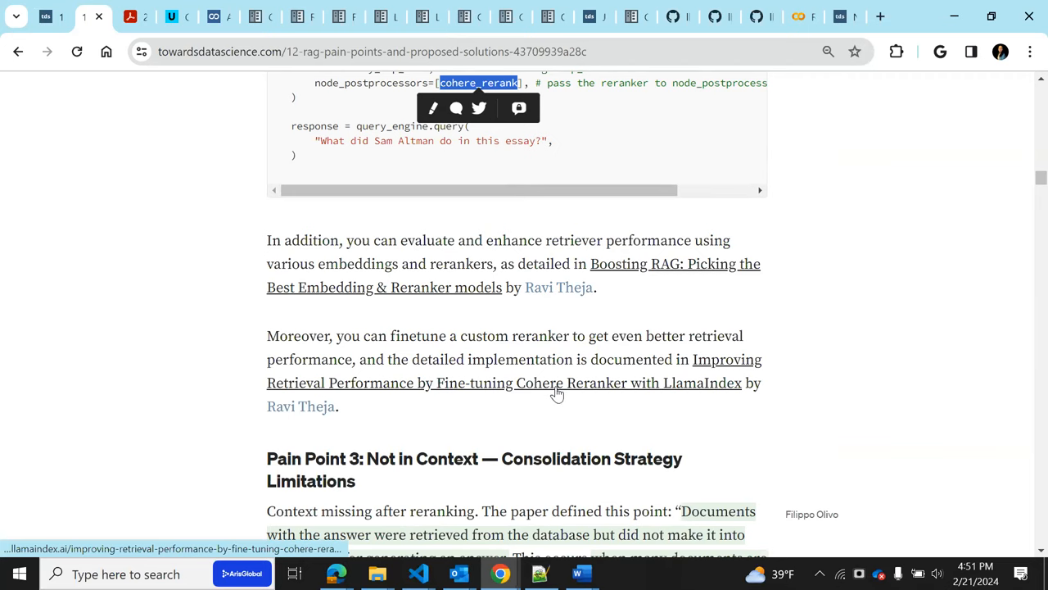
mouse_move(756, 373)
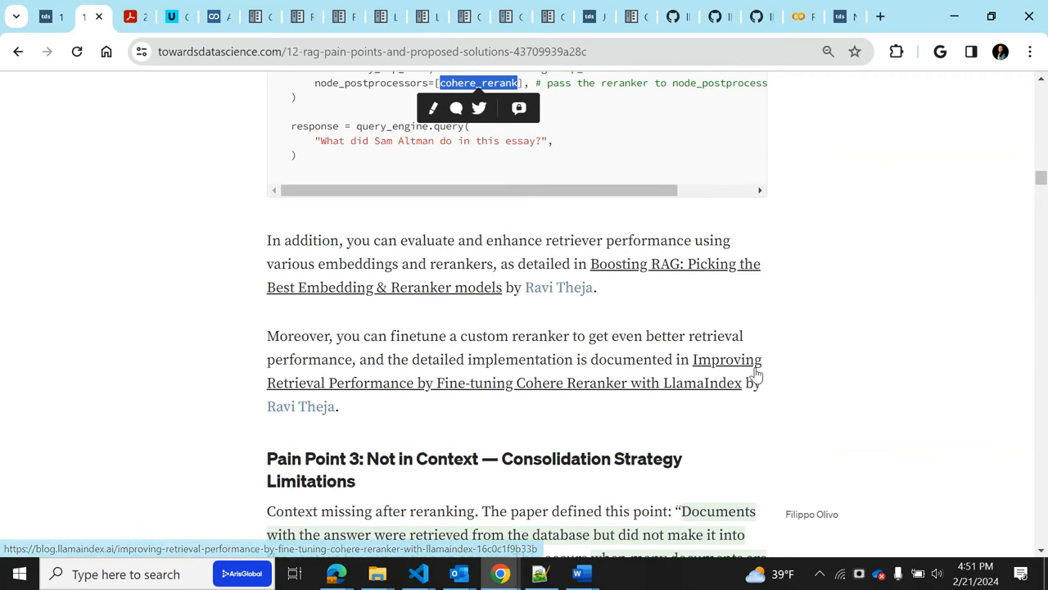
mouse_move(803, 378)
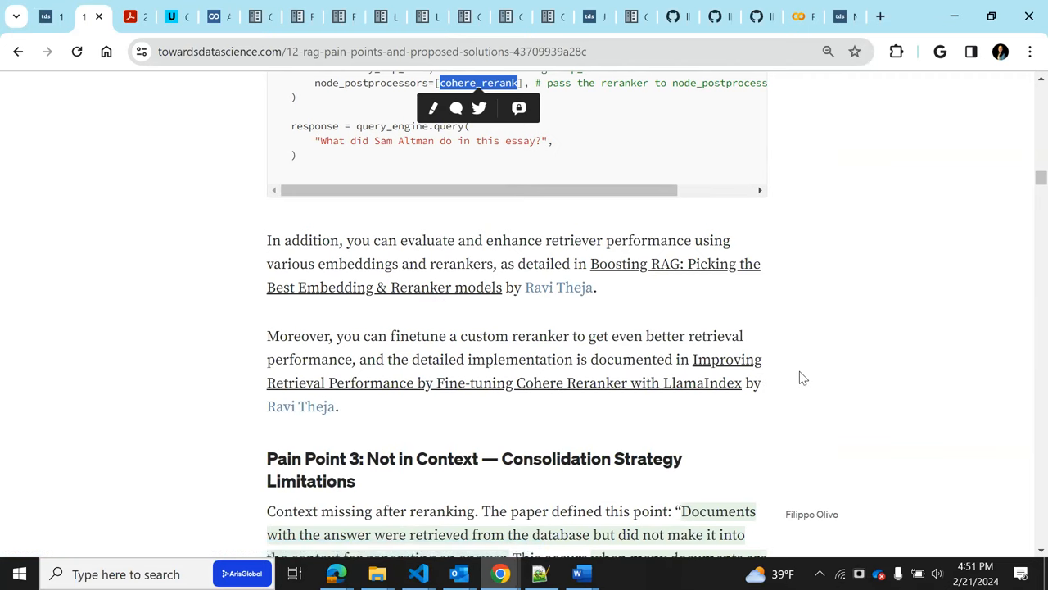
Scroll the article to 'Pain Point 3: Not in Context' and 'Tweak retrieval strategies'
scroll(up, 3)
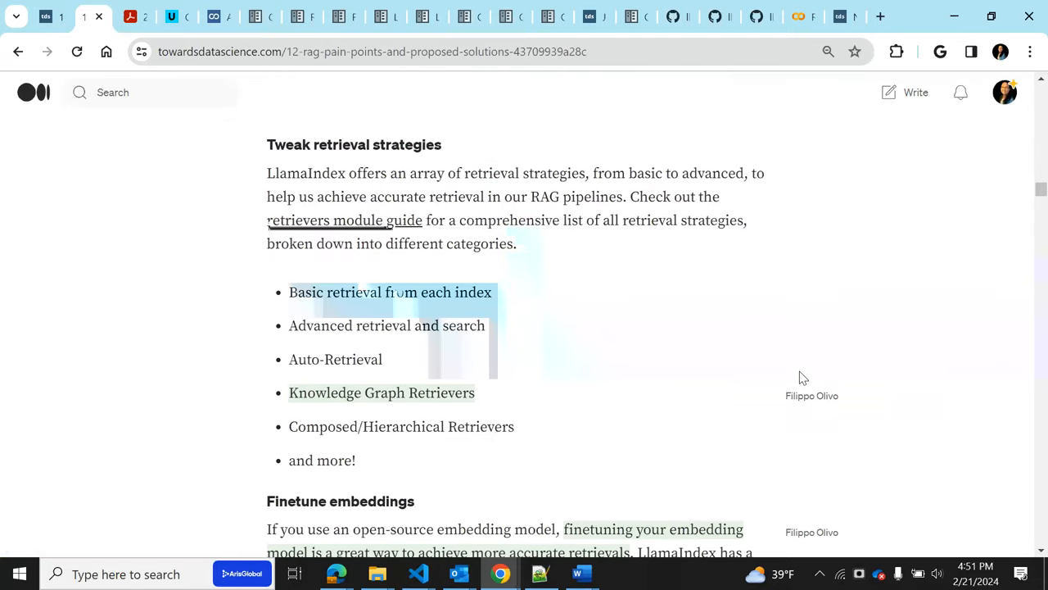
scroll(up, 3)
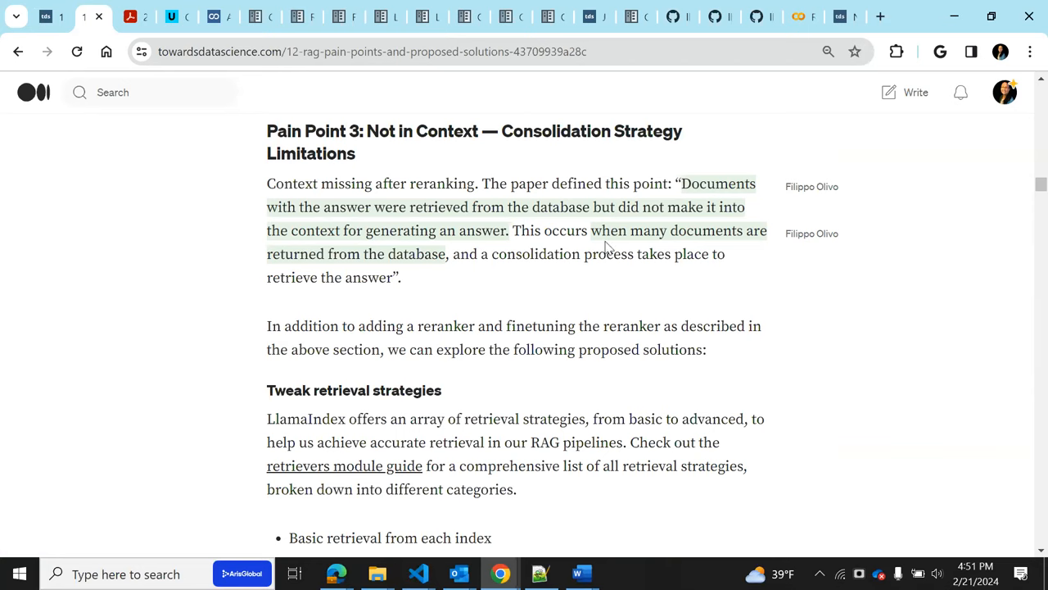
mouse_move(397, 274)
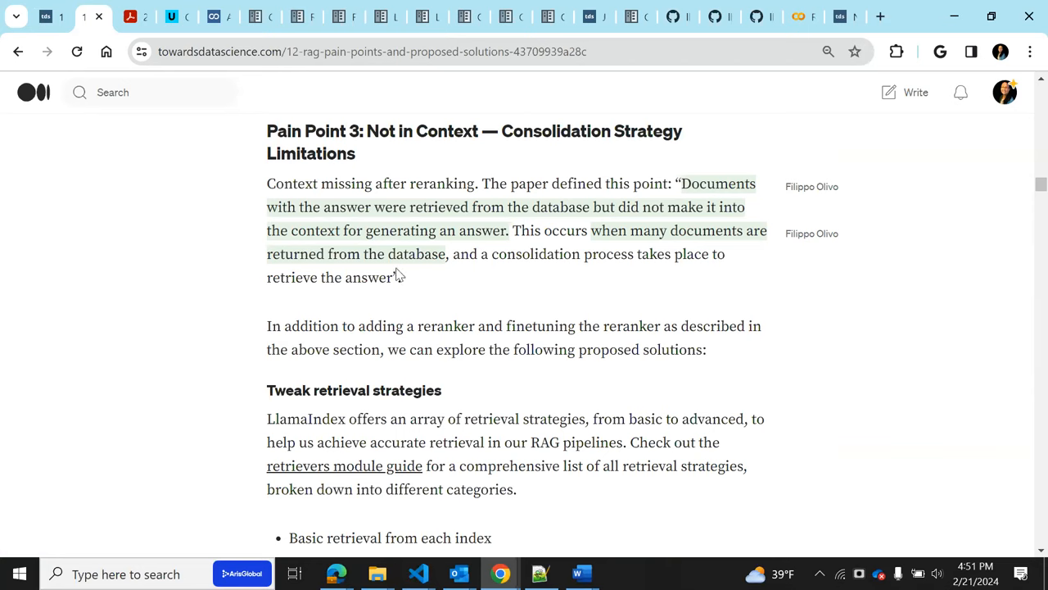
mouse_move(651, 280)
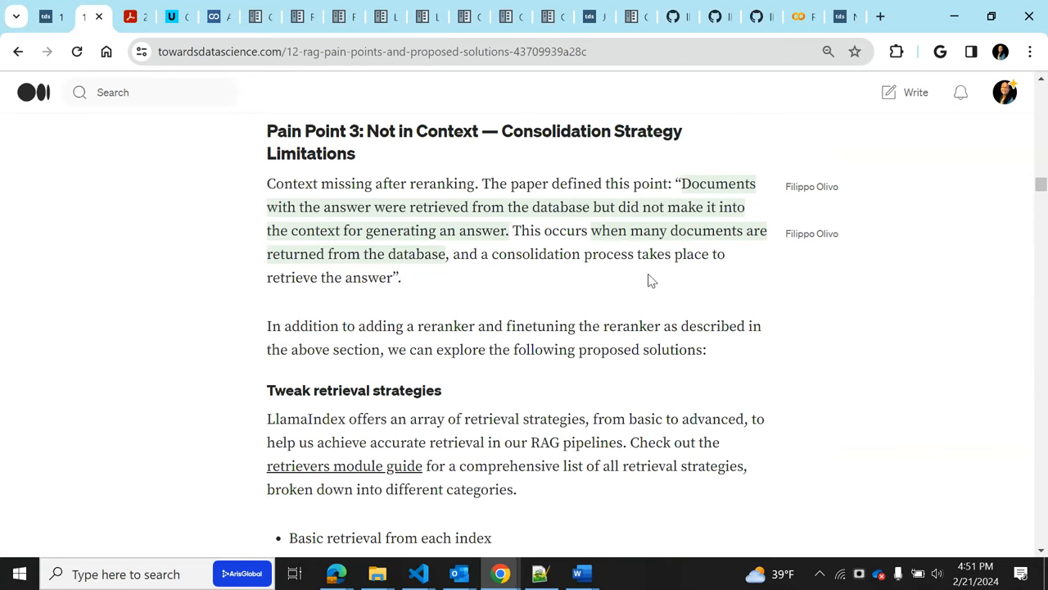
mouse_move(442, 301)
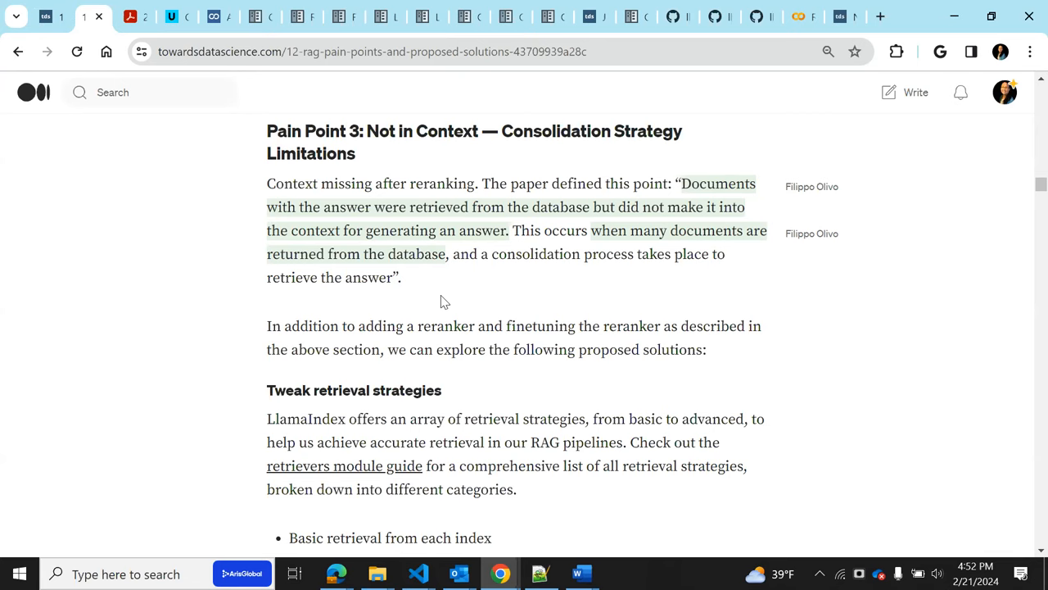
mouse_move(500, 352)
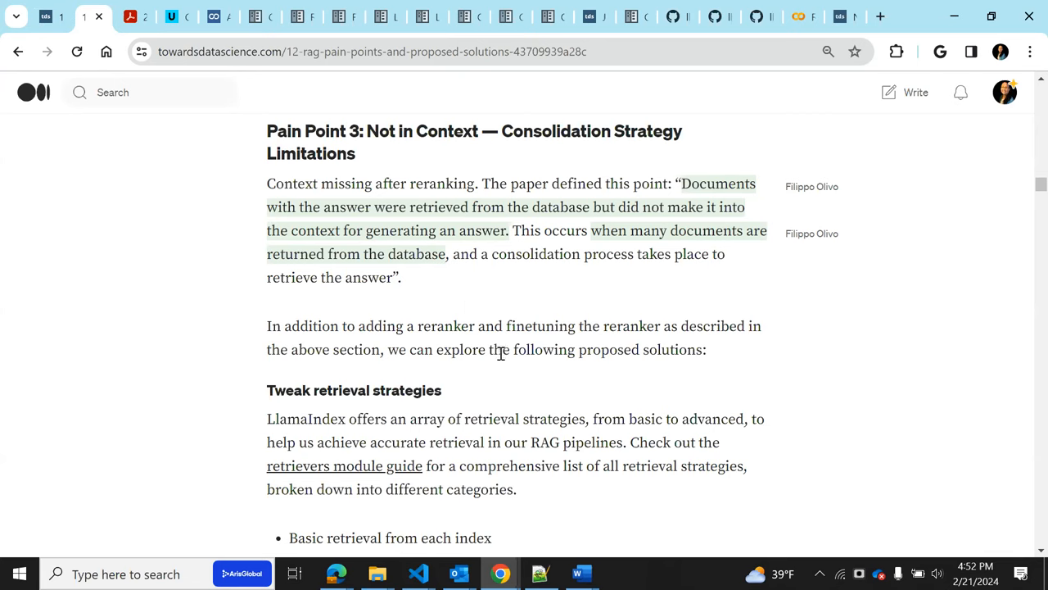
mouse_move(513, 367)
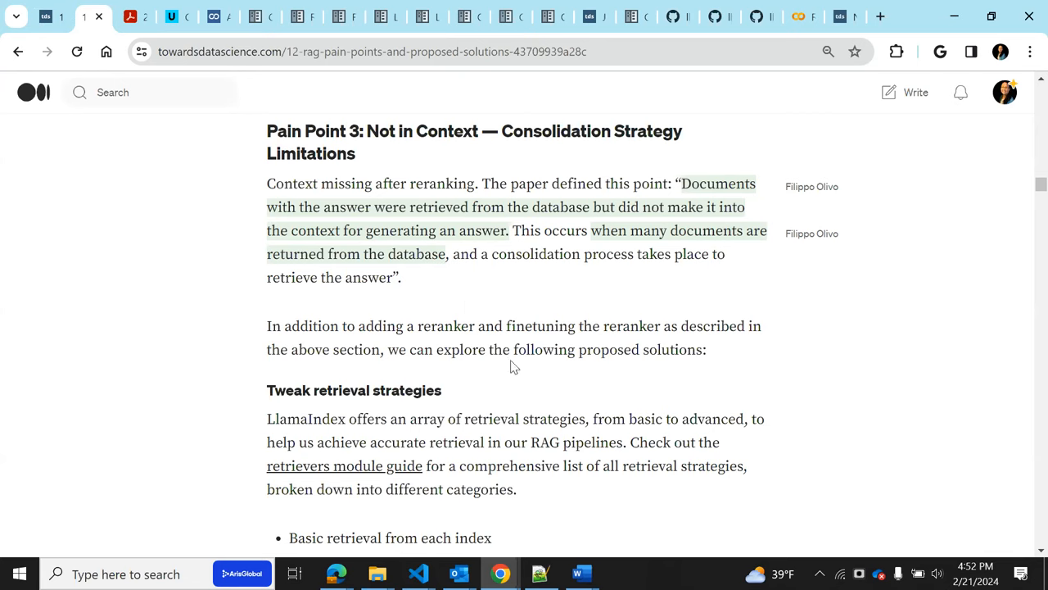
scroll(down, 3)
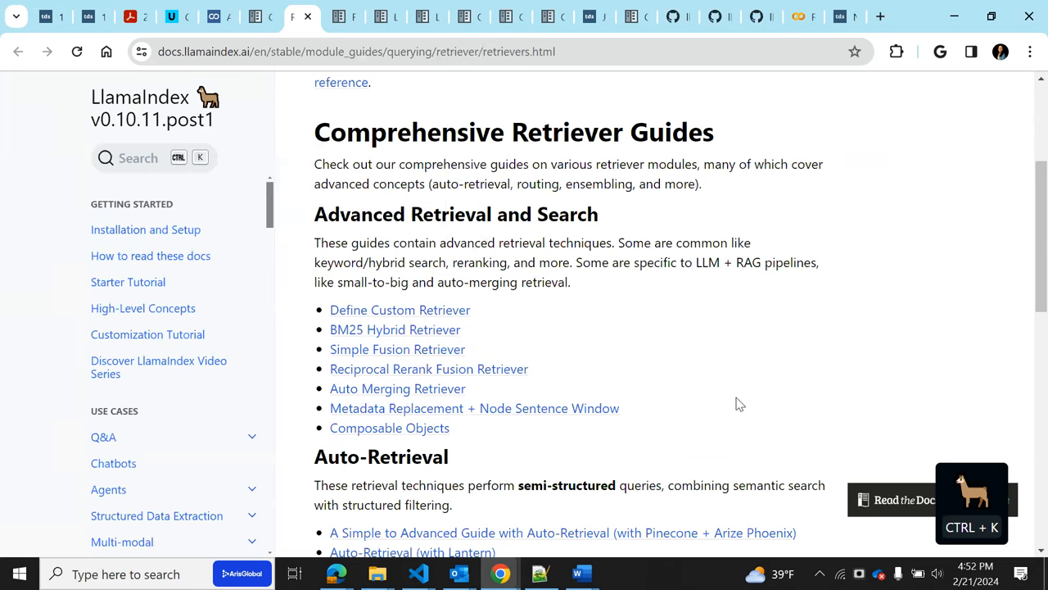
mouse_move(351, 148)
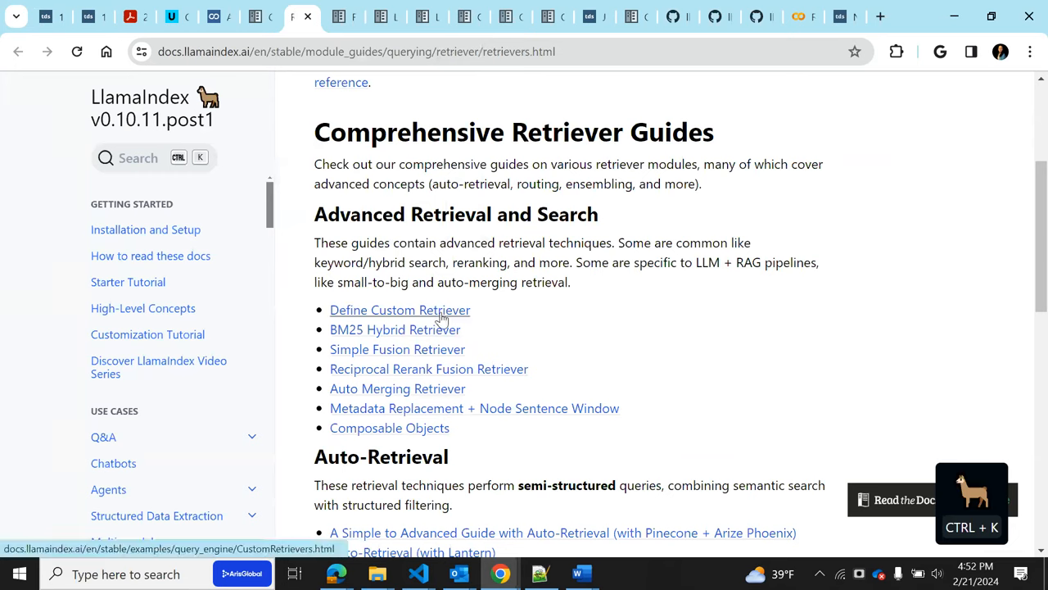
mouse_move(463, 326)
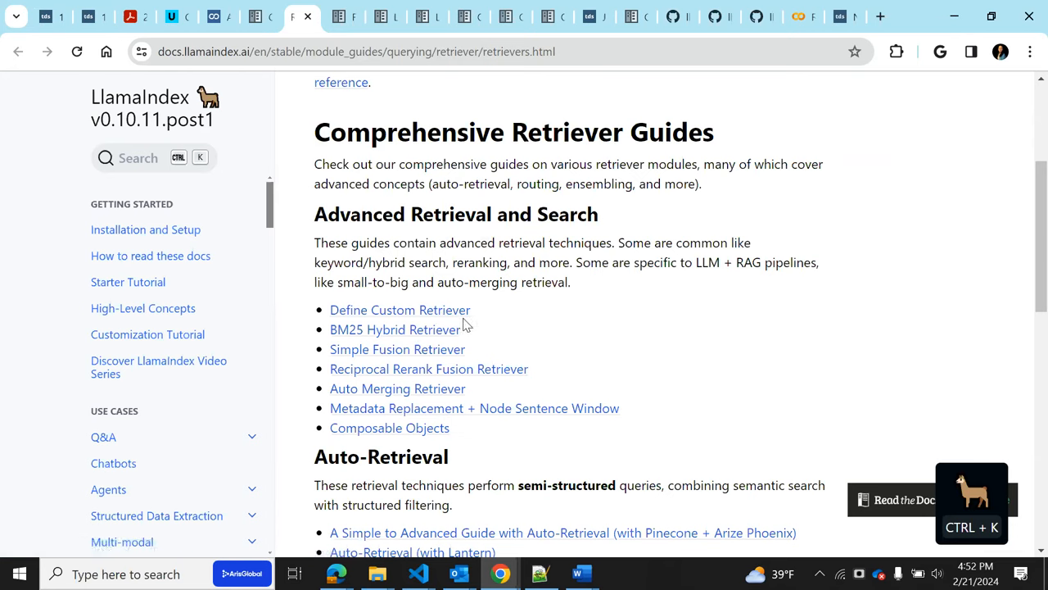
mouse_move(553, 330)
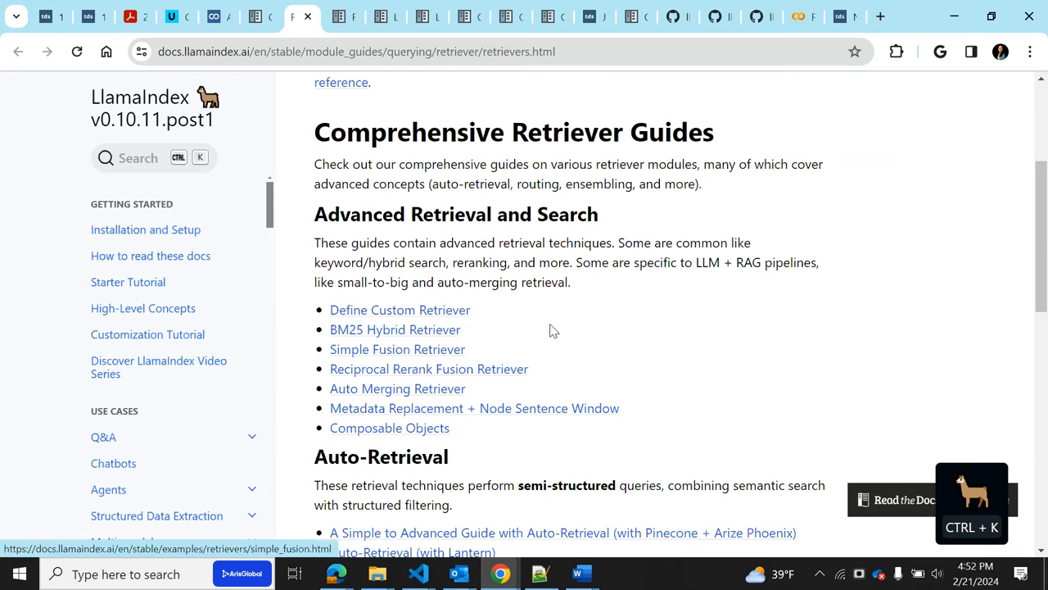
mouse_move(482, 350)
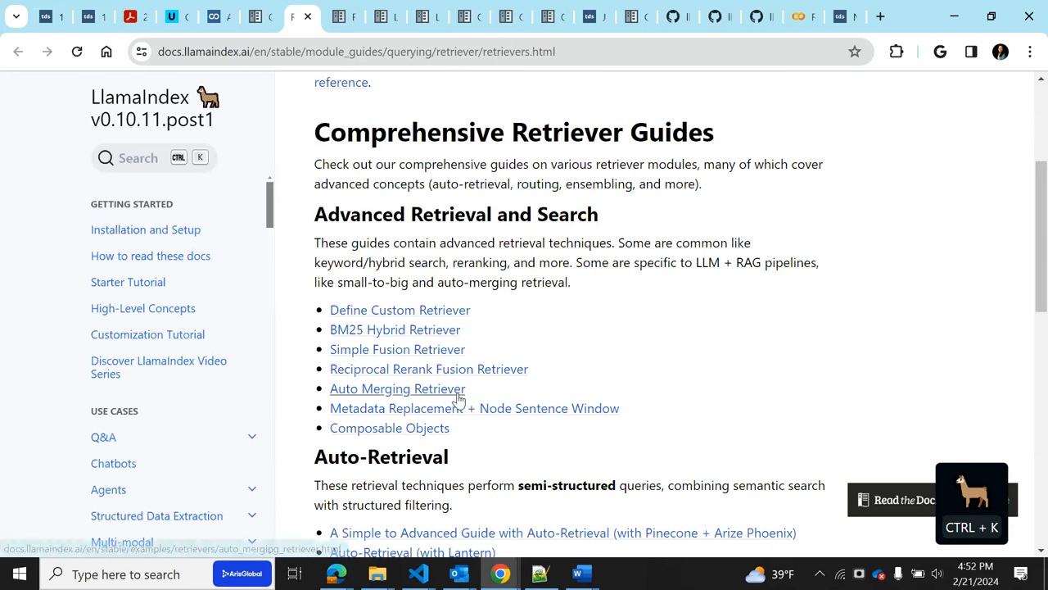
mouse_move(501, 434)
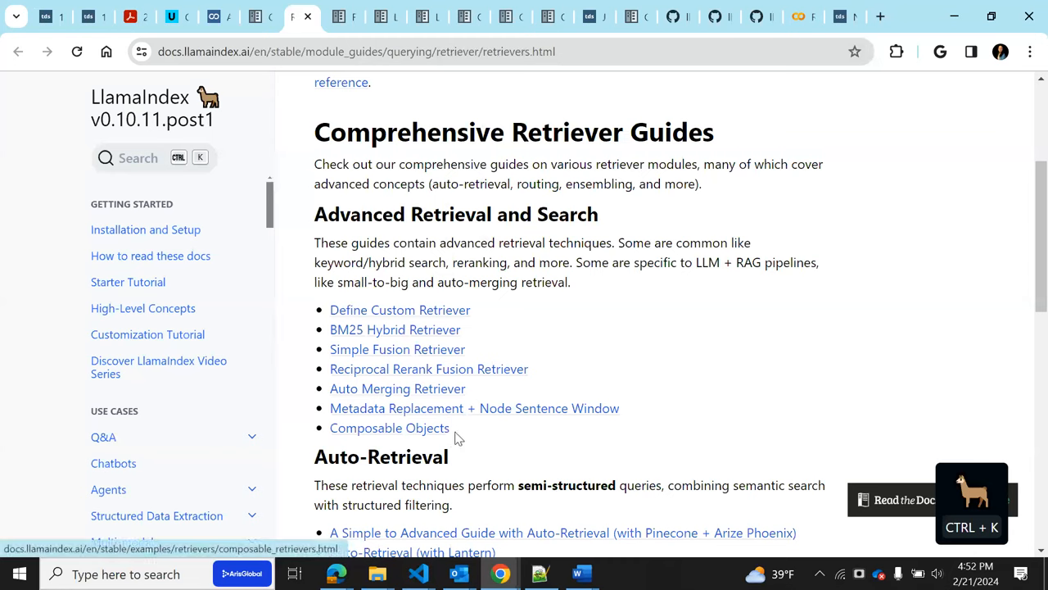
mouse_move(446, 408)
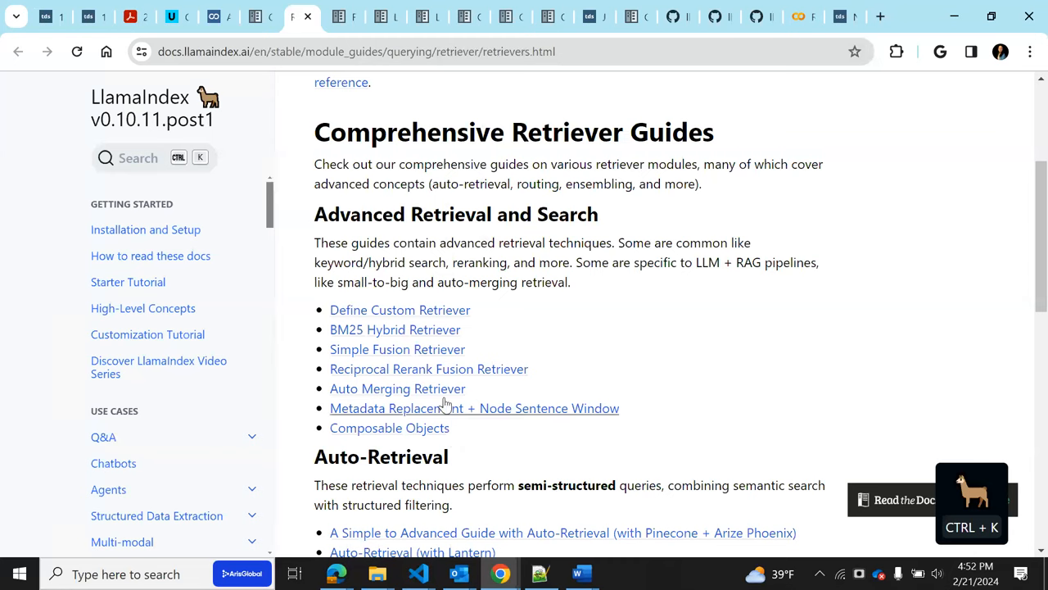
mouse_move(676, 363)
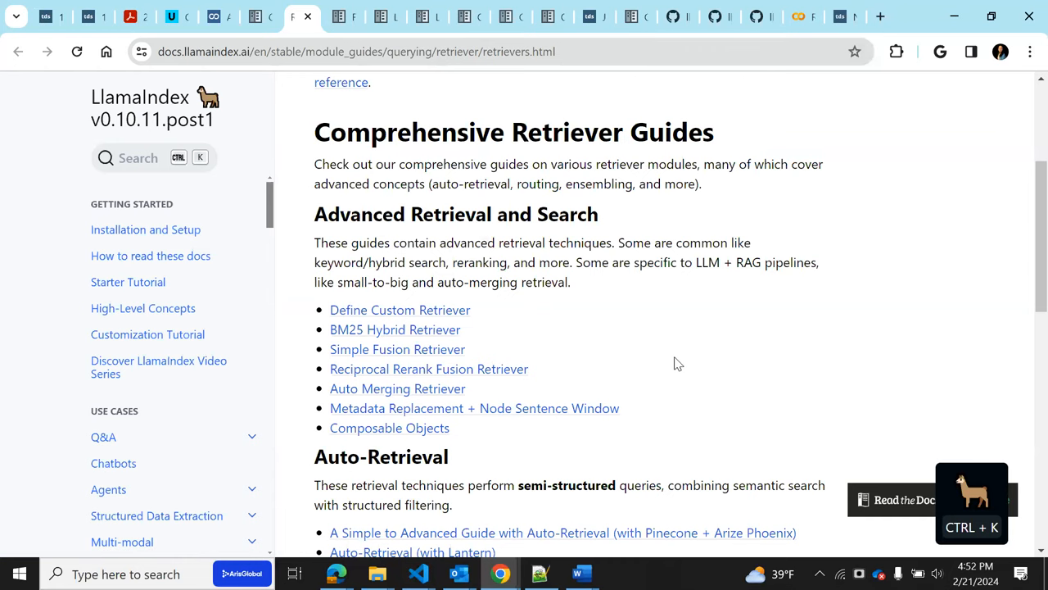
mouse_move(484, 402)
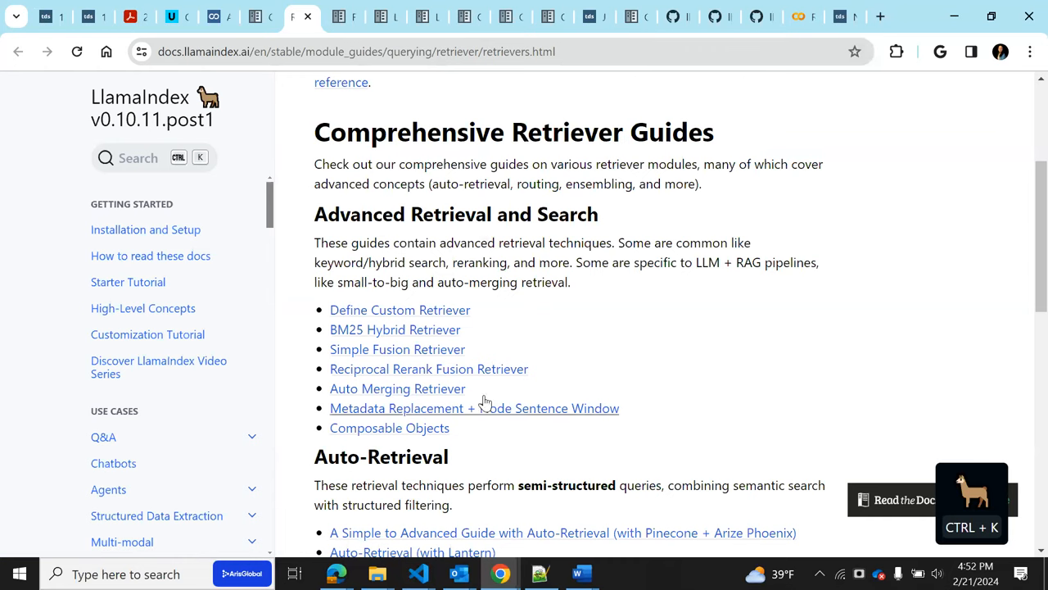
mouse_move(391, 164)
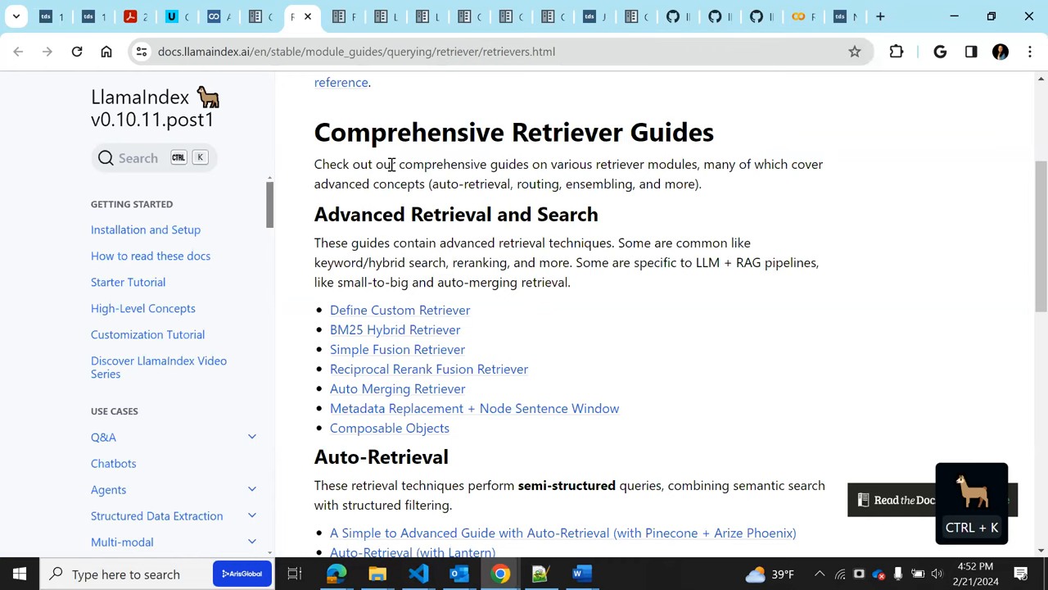
mouse_move(88, 16)
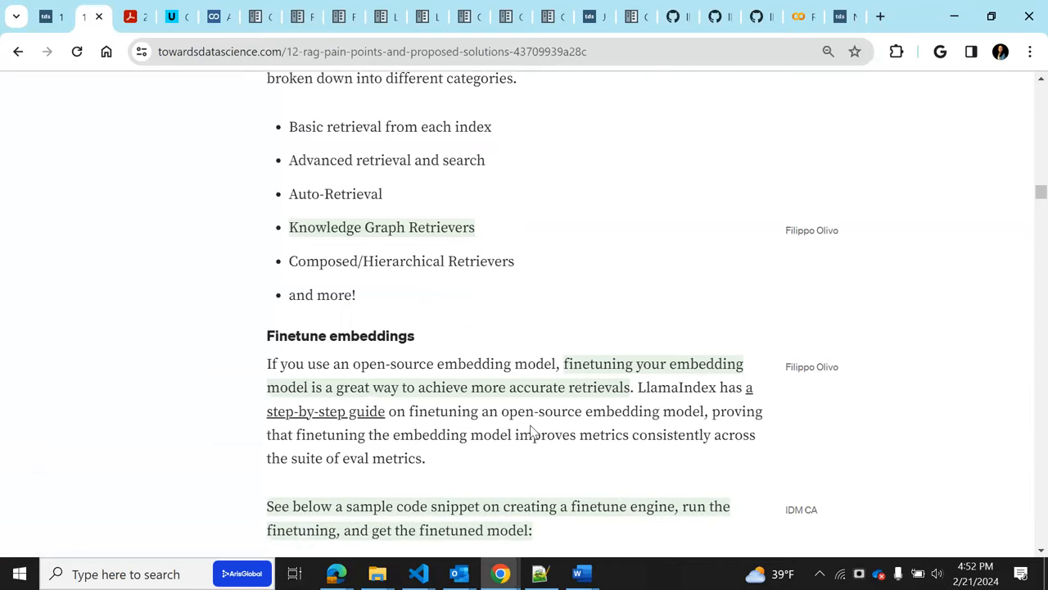
Scroll past the retriever categories list toward the Finetune embeddings section
scroll(down, 3)
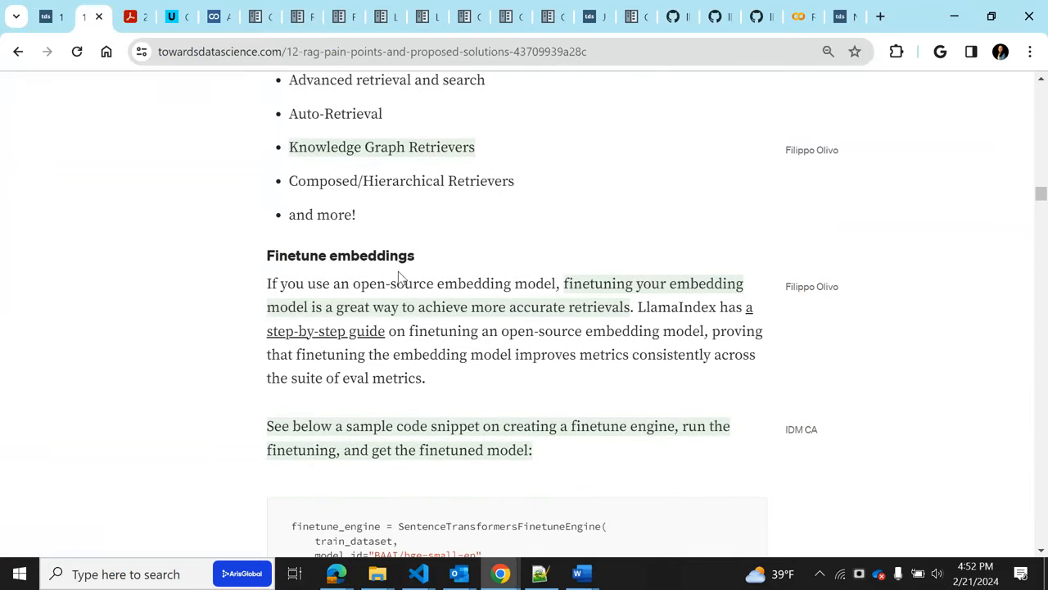
mouse_move(340, 94)
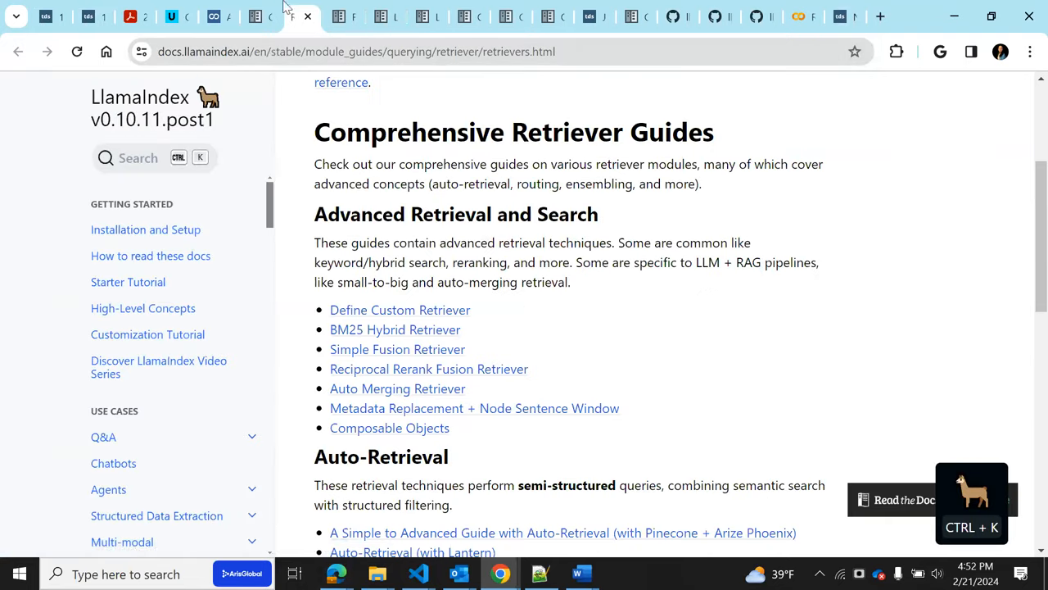
Switch to the Finetune Embeddings guide and scroll through the notebook
click(334, 17)
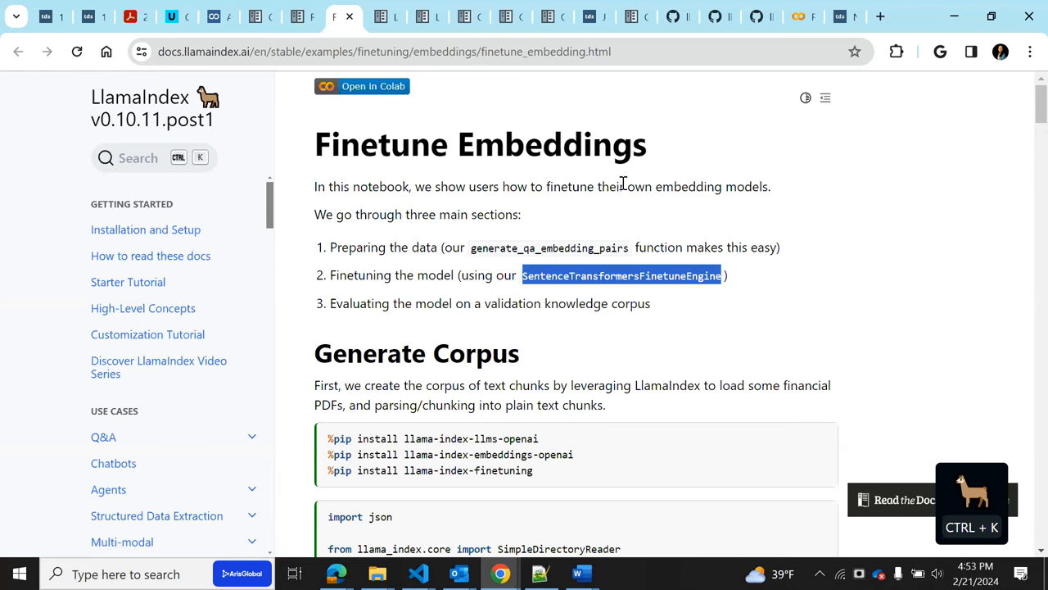
mouse_move(752, 217)
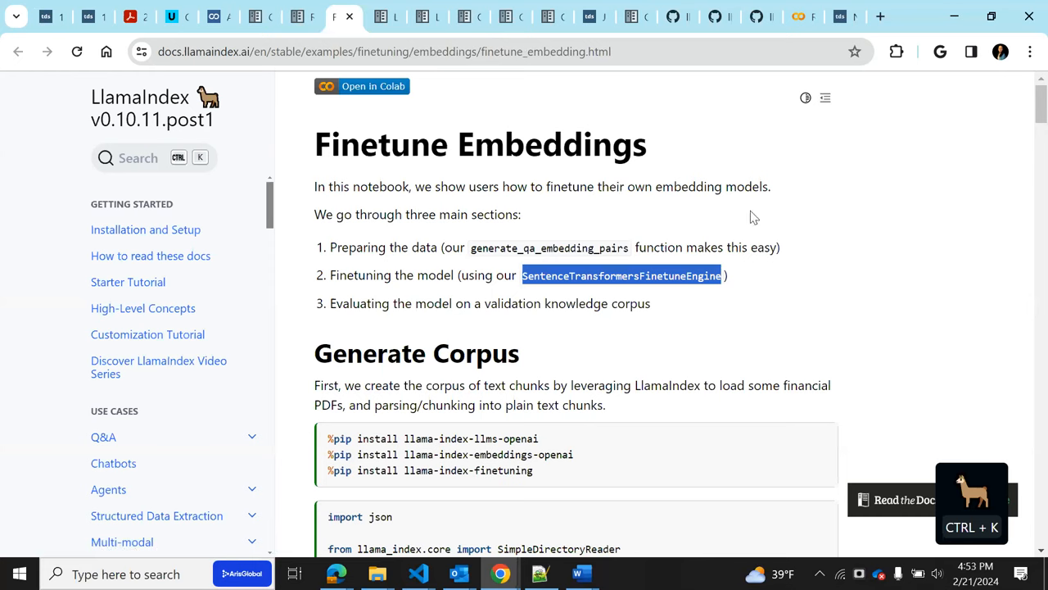
mouse_move(753, 305)
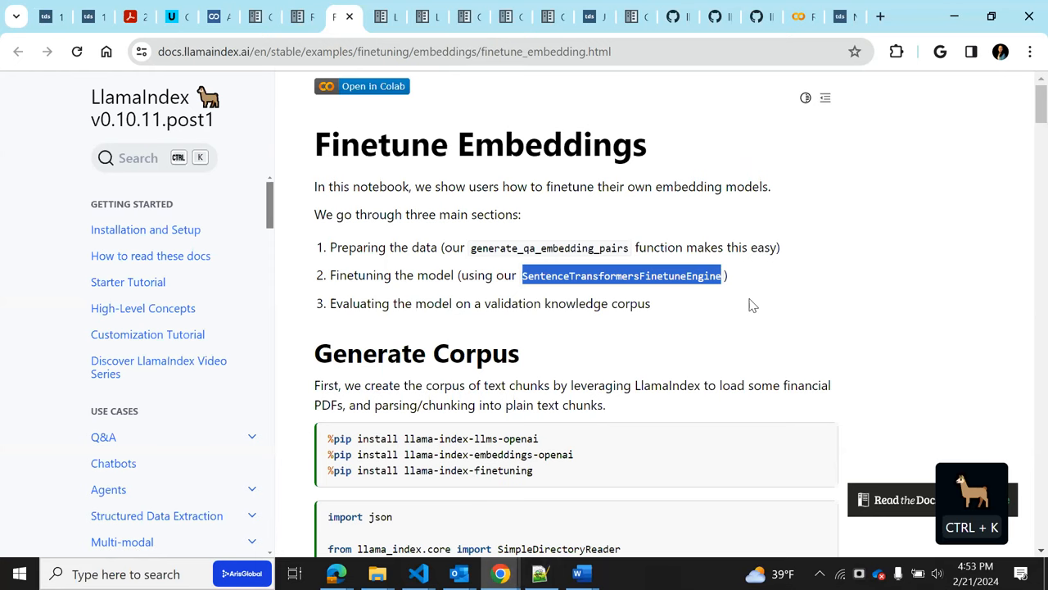
mouse_move(536, 270)
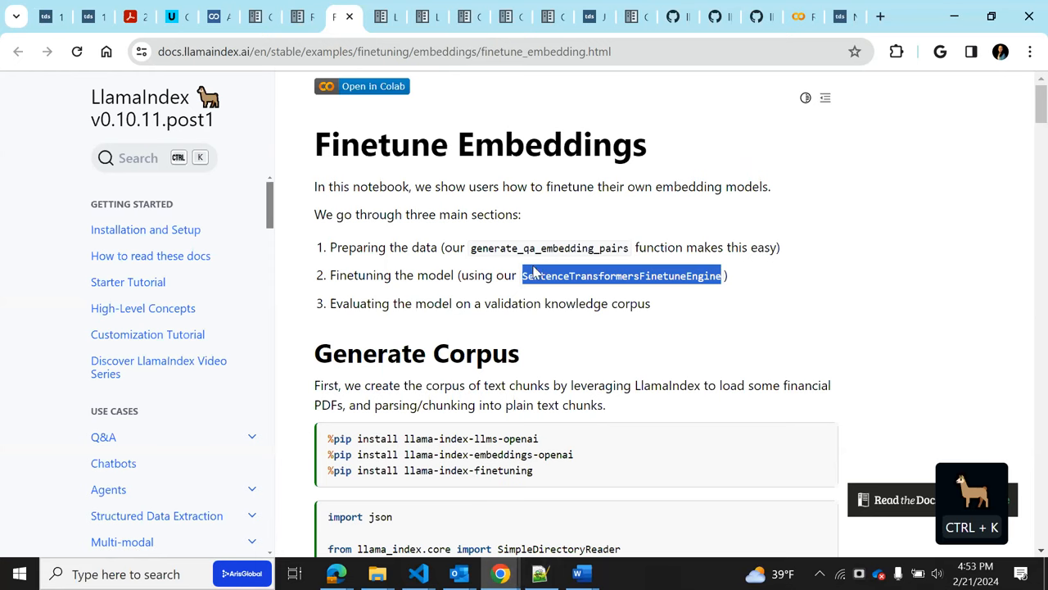
mouse_move(487, 260)
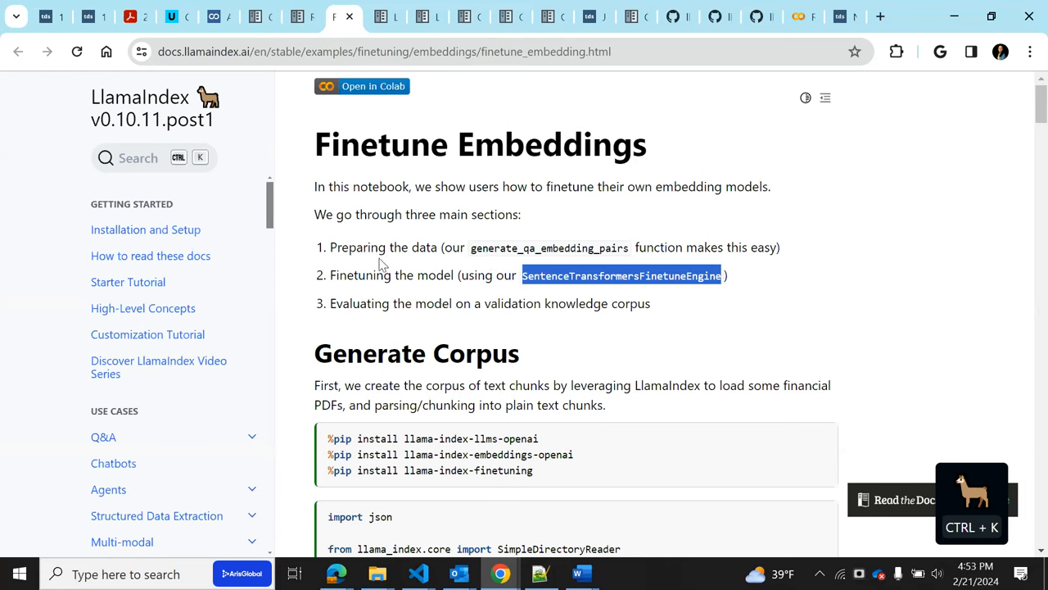
mouse_move(579, 250)
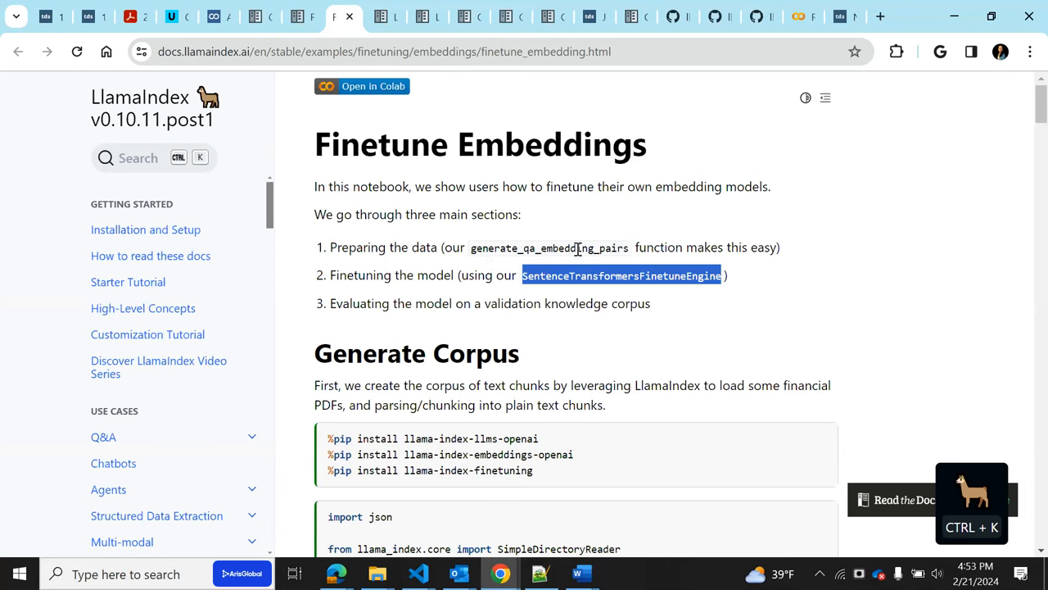
mouse_move(379, 289)
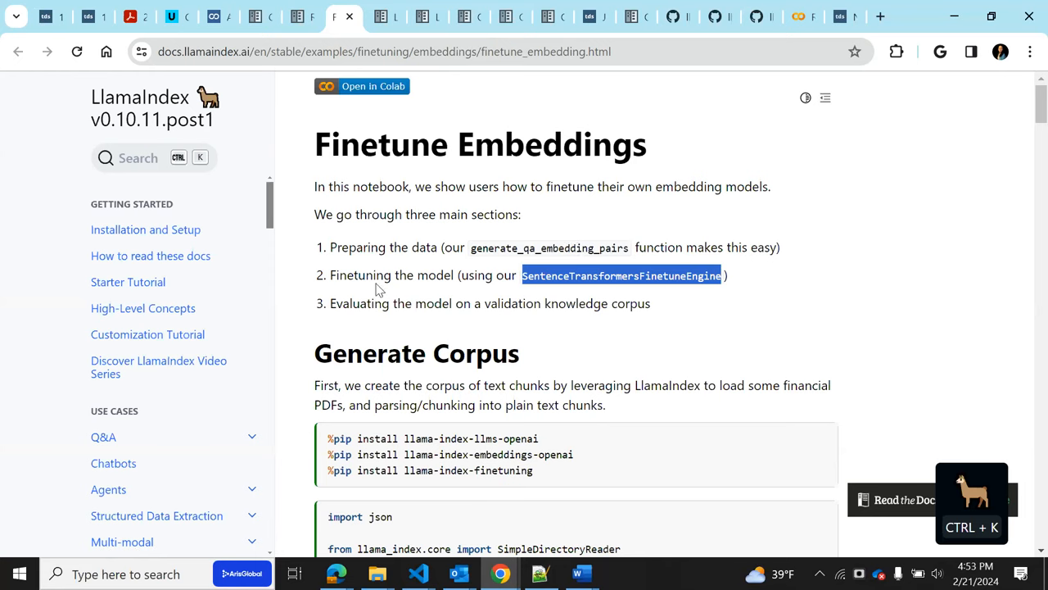
mouse_move(613, 292)
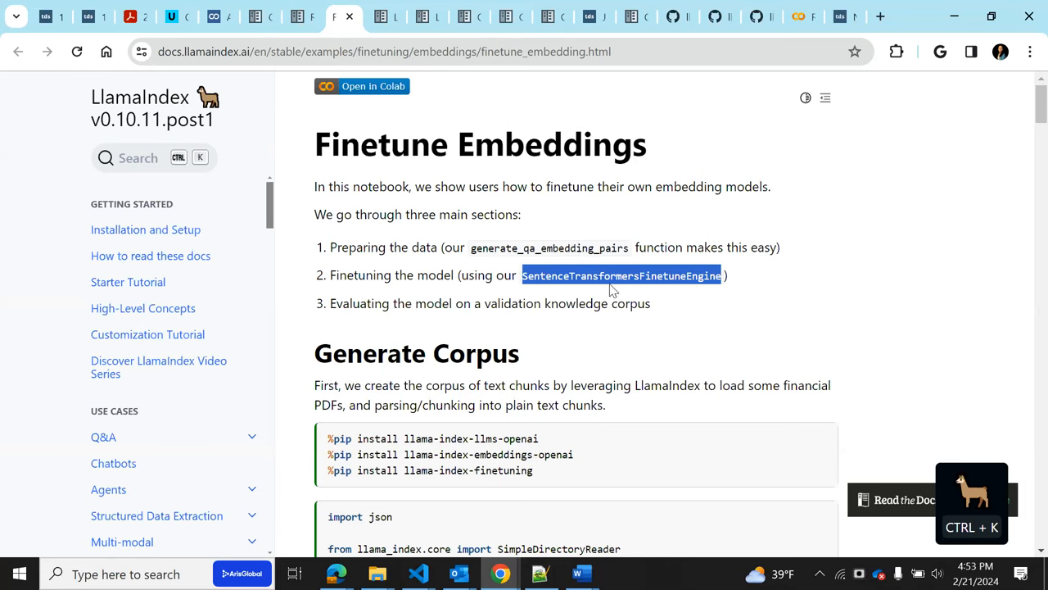
mouse_move(677, 275)
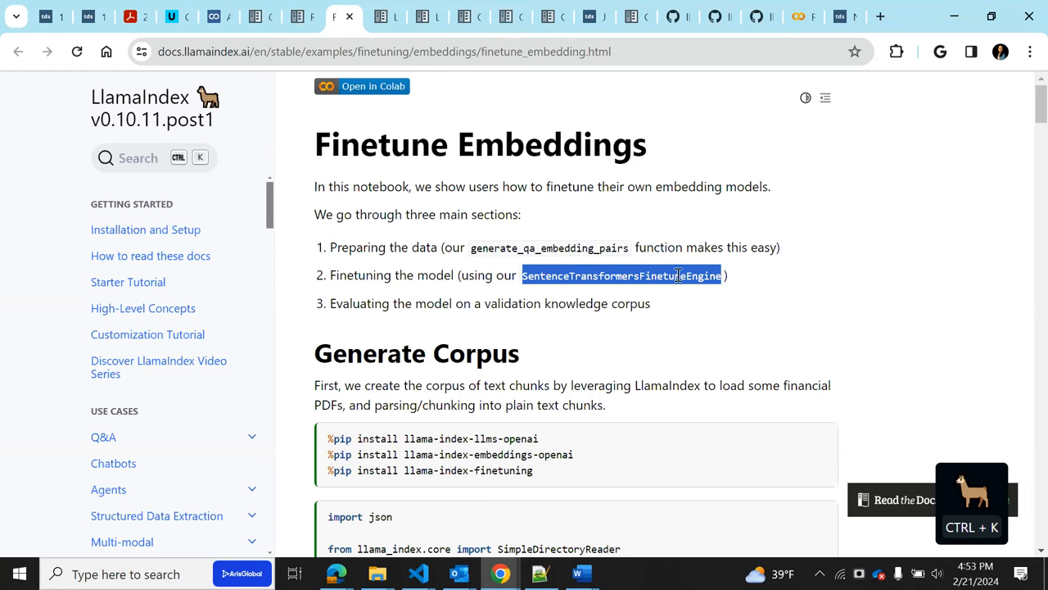
scroll(down, 3)
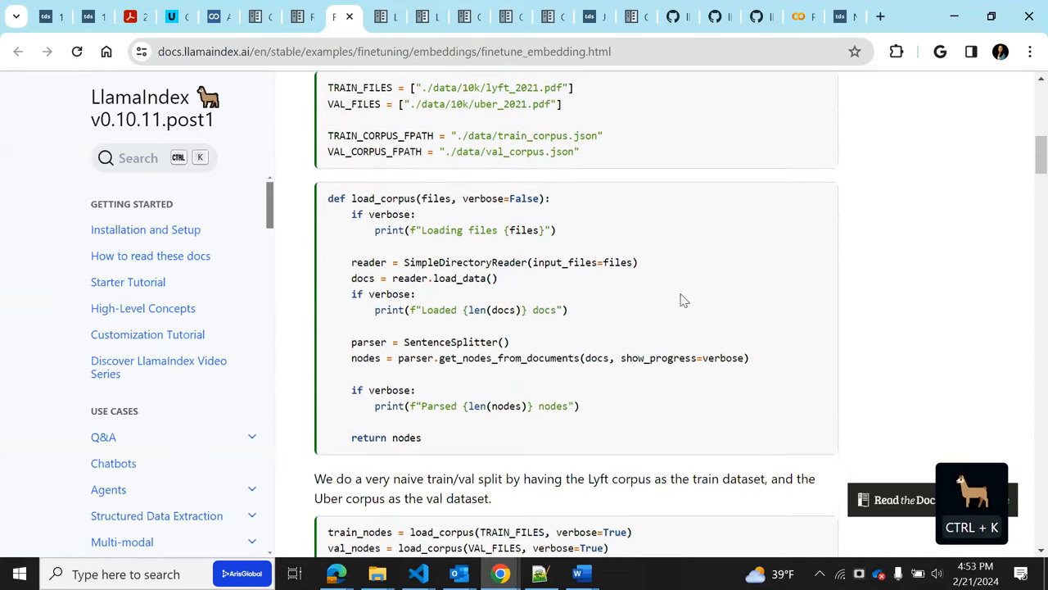
scroll(down, 3)
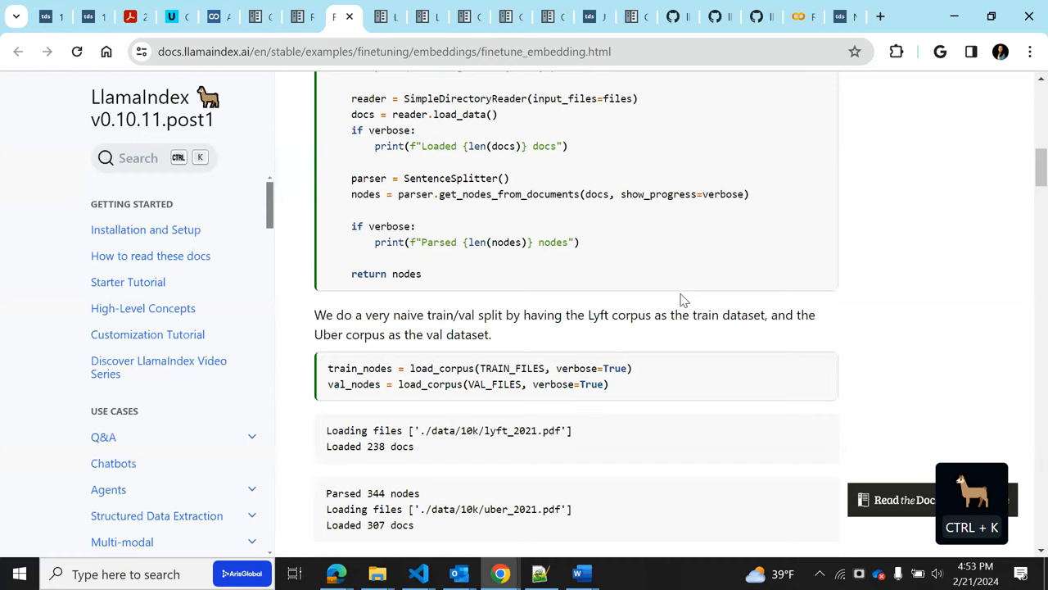
mouse_move(118, 35)
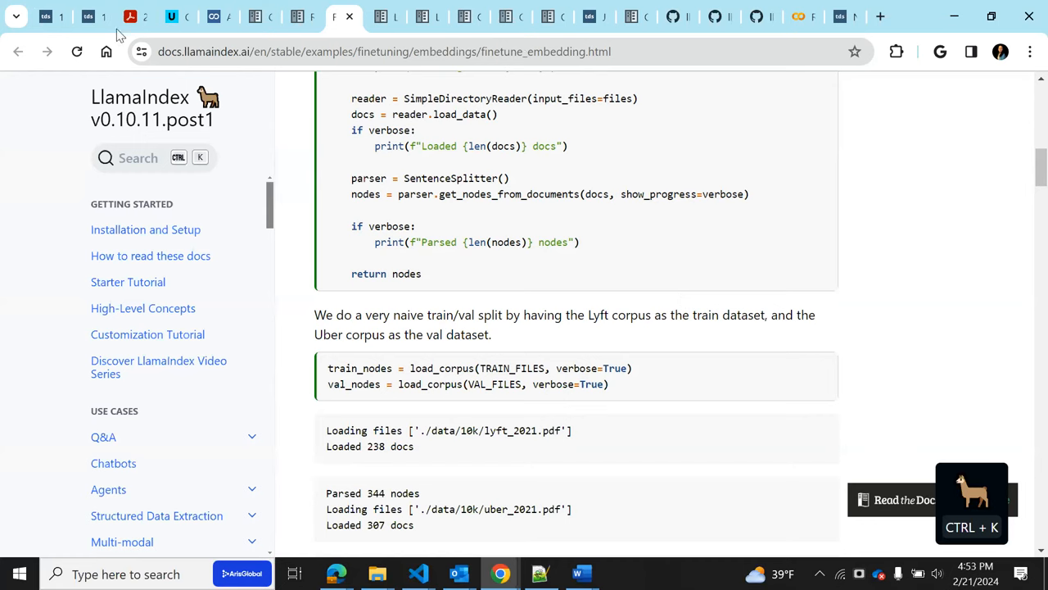
Return to the article's finetune-engine code snippet, reaching Pain Point 4: Not Extracted
click(93, 17)
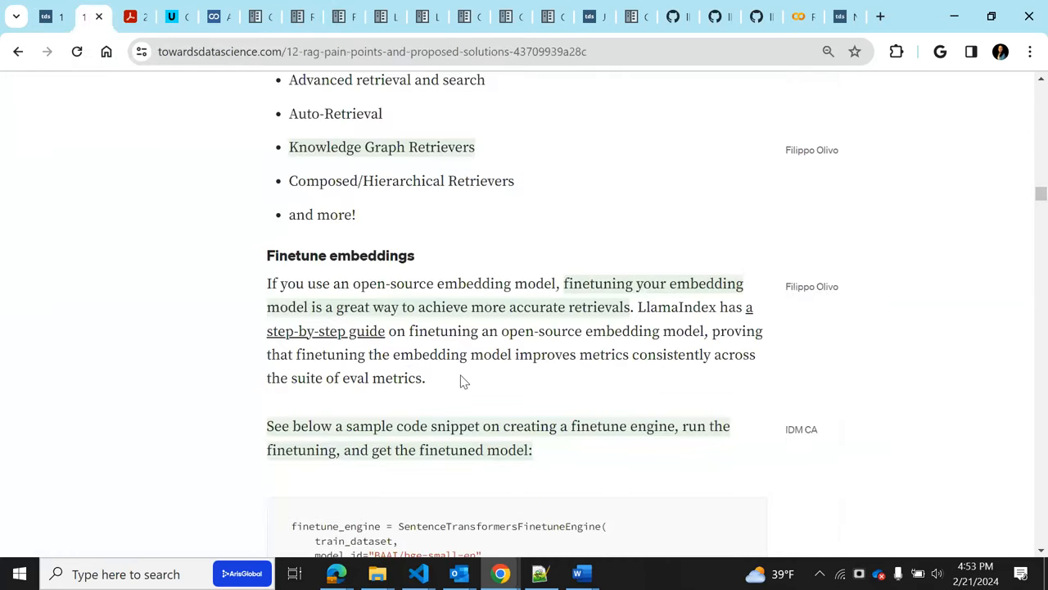
scroll(down, 3)
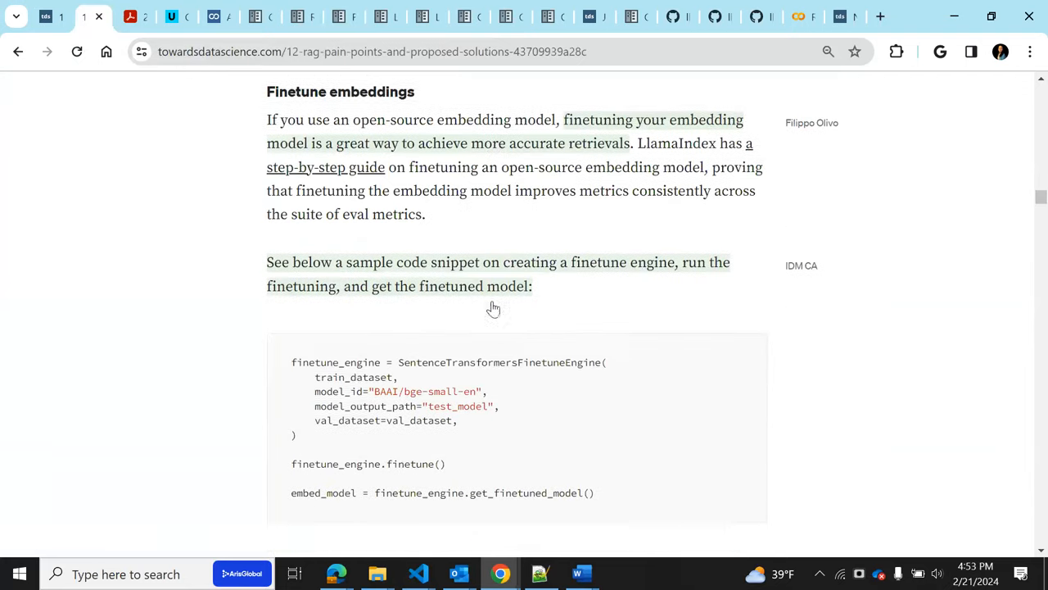
scroll(down, 3)
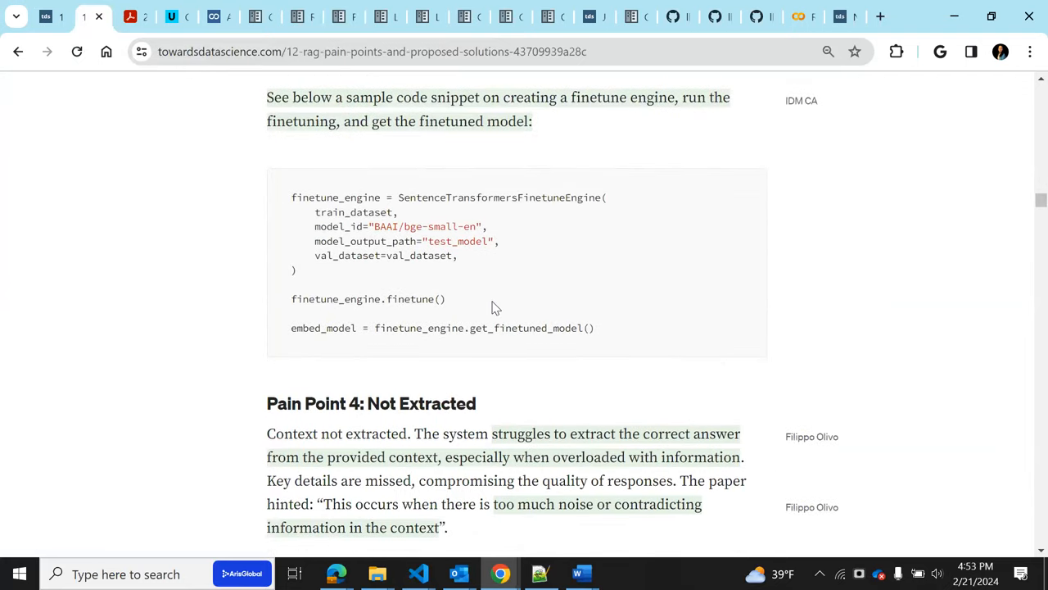
scroll(down, 3)
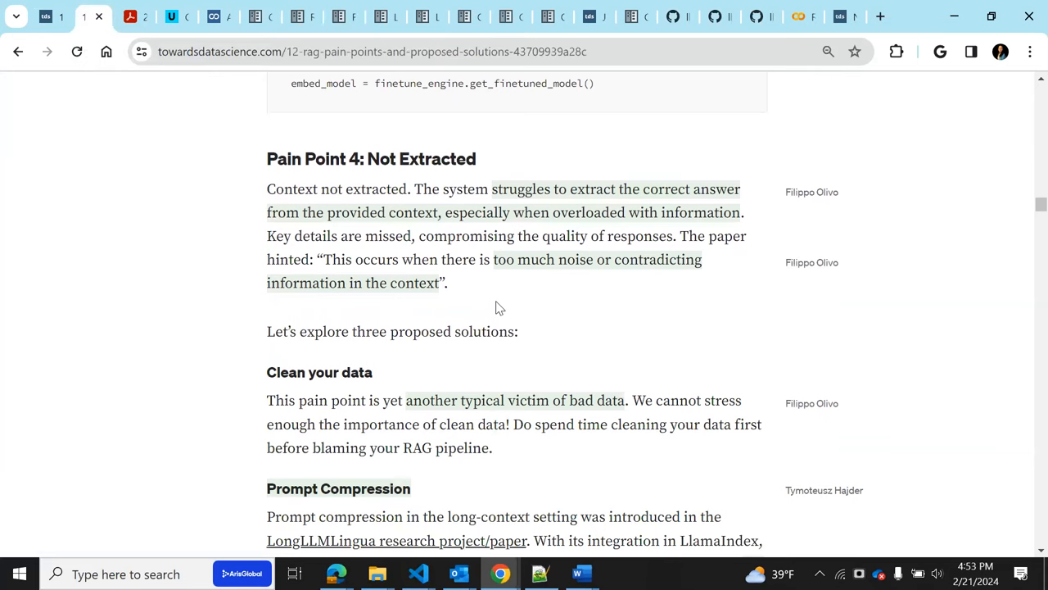
mouse_move(628, 271)
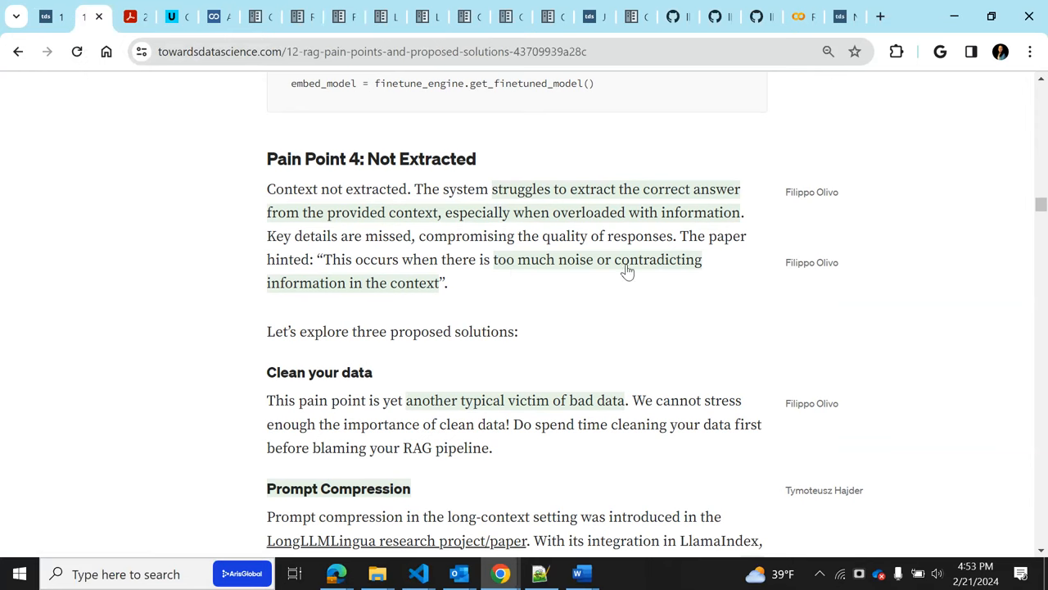
mouse_move(502, 264)
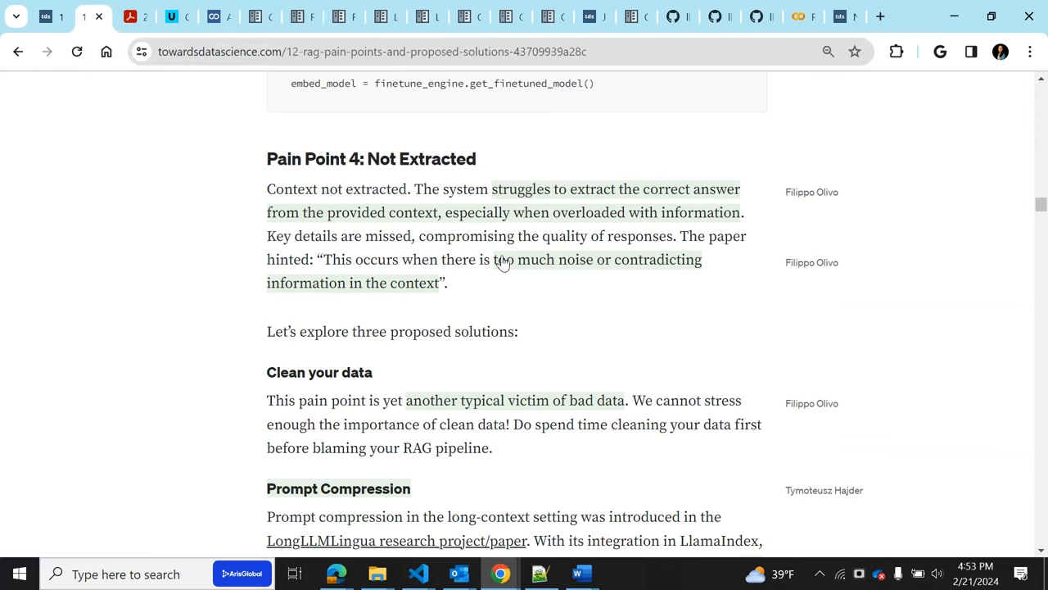
mouse_move(500, 274)
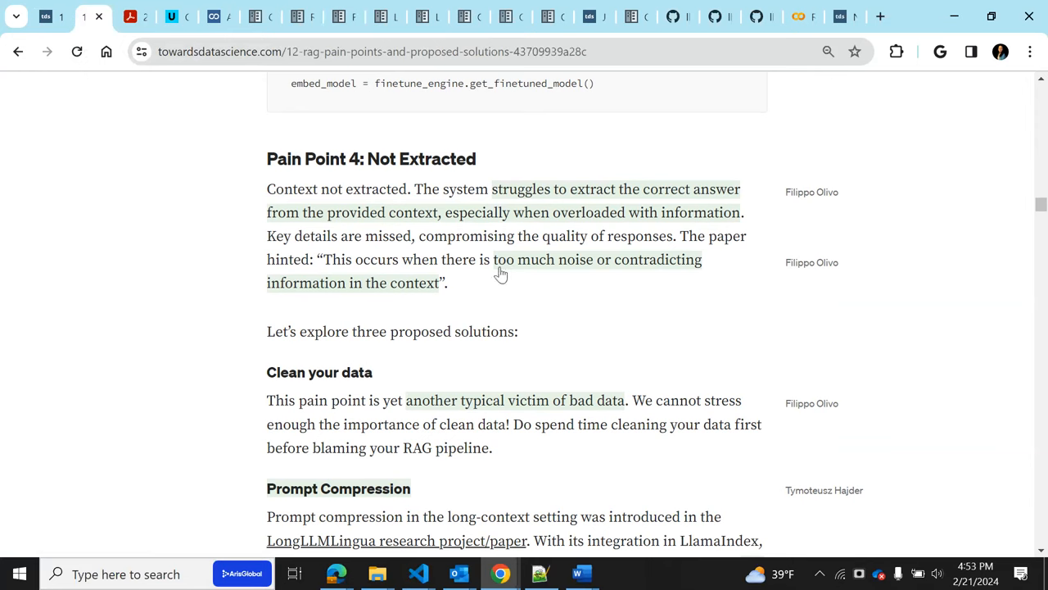
mouse_move(318, 372)
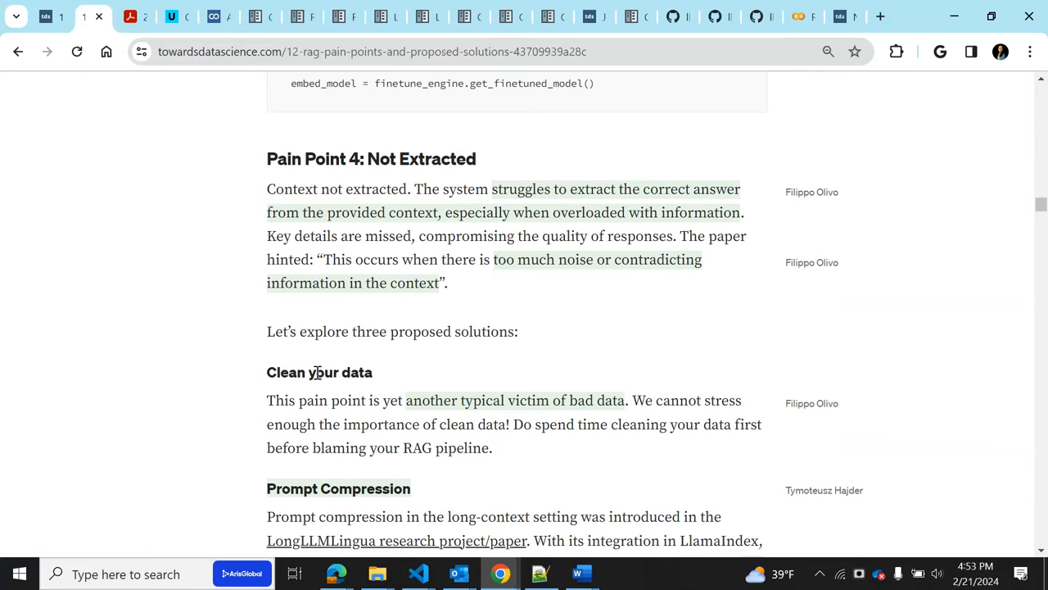
mouse_move(567, 289)
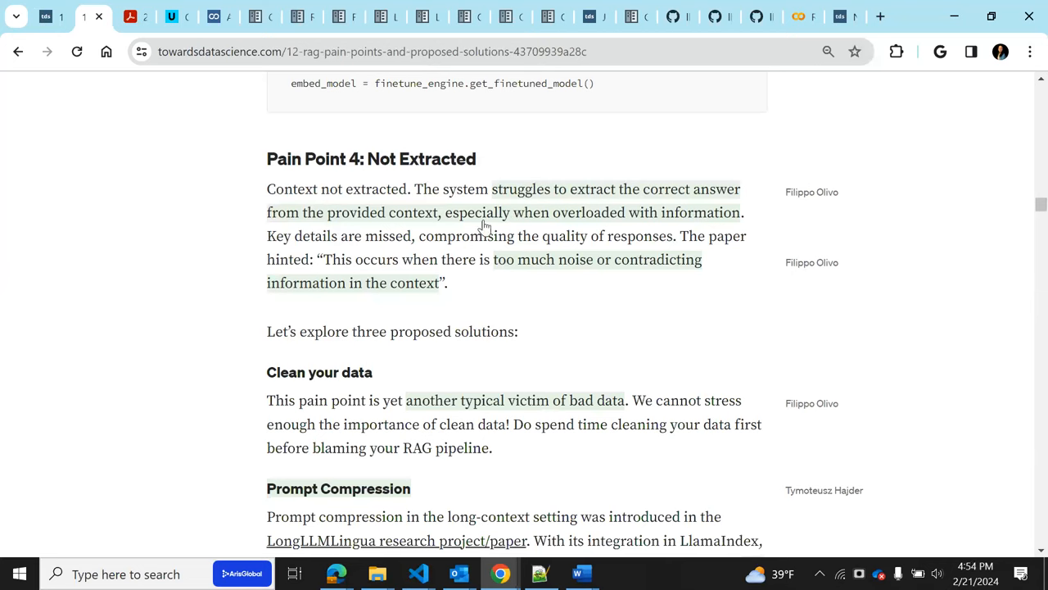
mouse_move(710, 223)
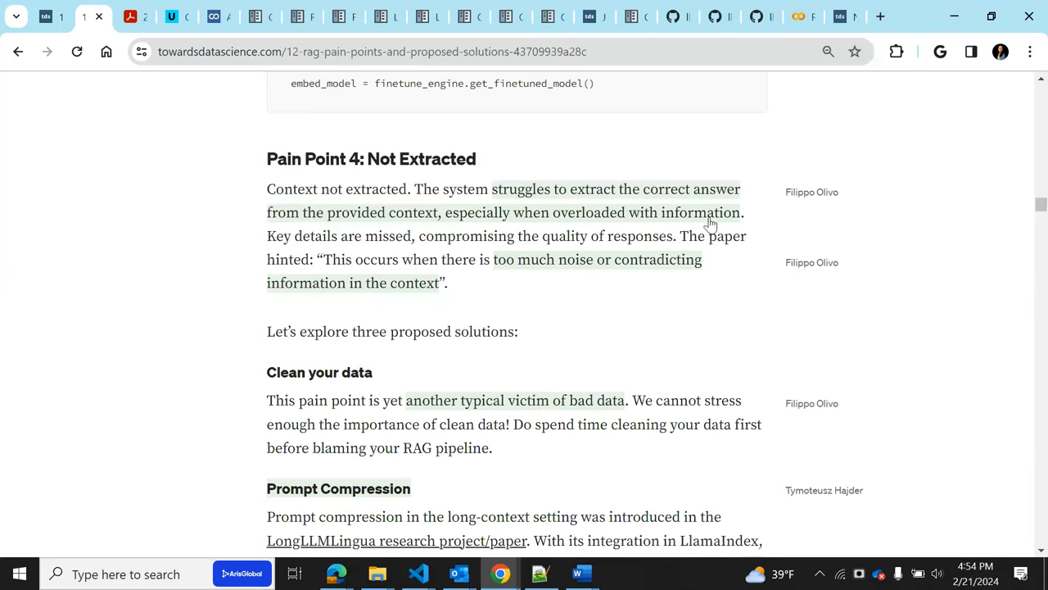
mouse_move(827, 309)
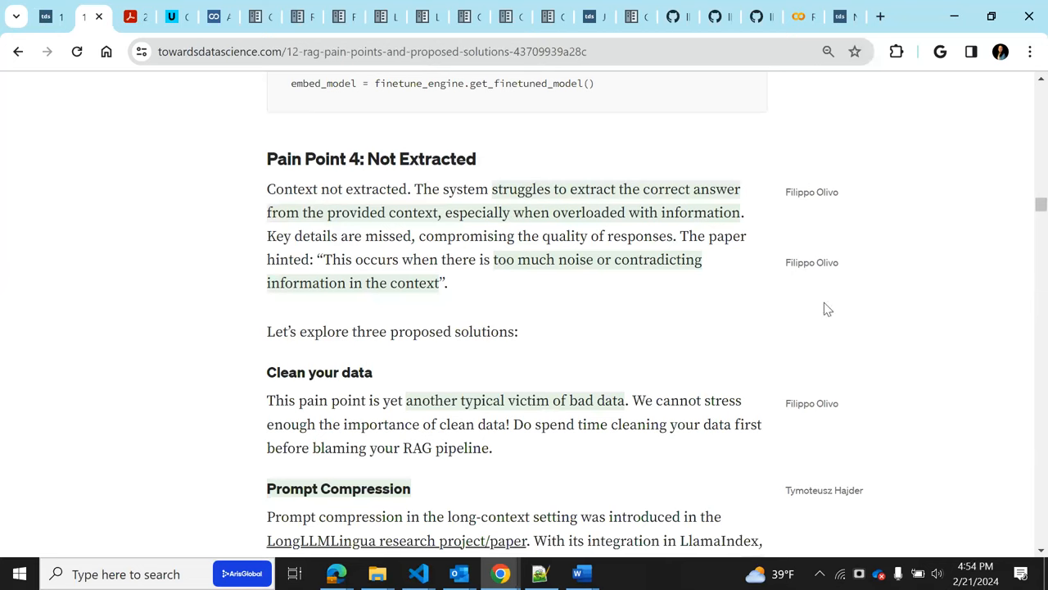
mouse_move(619, 330)
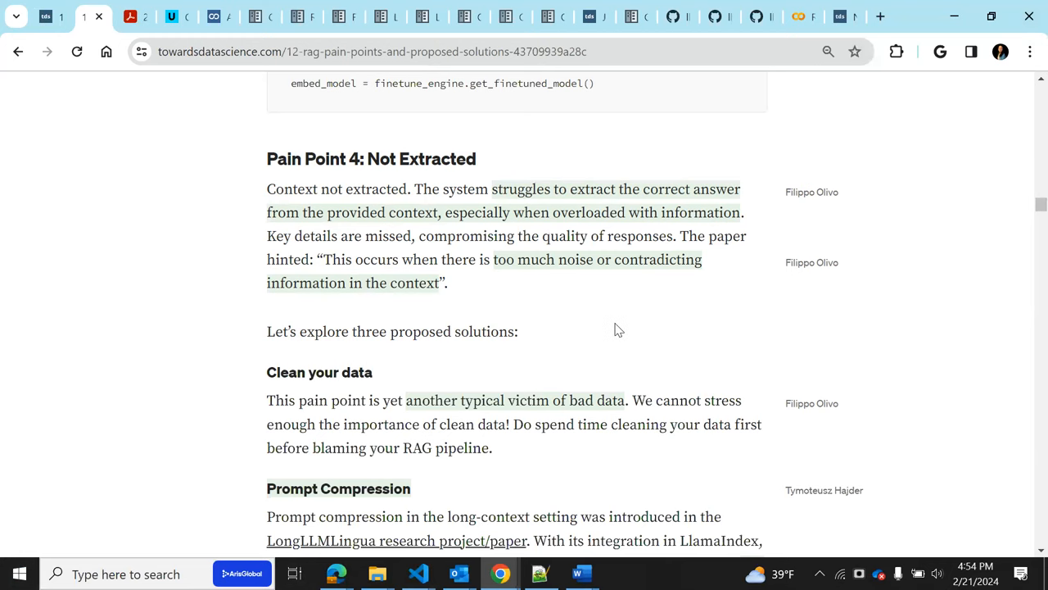
Scroll to the Prompt Compression explanation of LongLLMLingua and its sample code intro
scroll(down, 3)
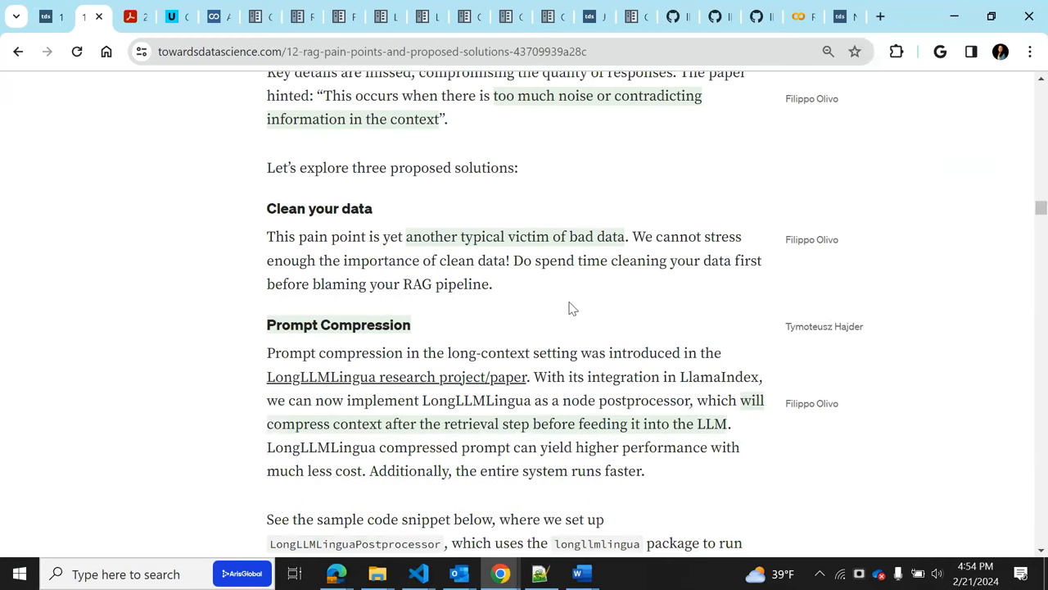
scroll(down, 3)
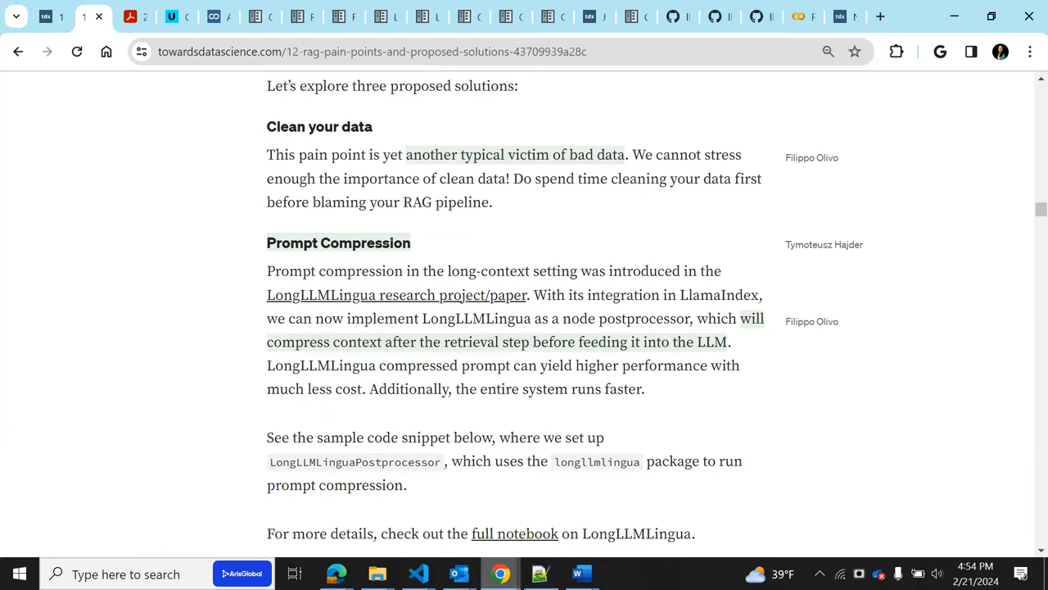
mouse_move(442, 349)
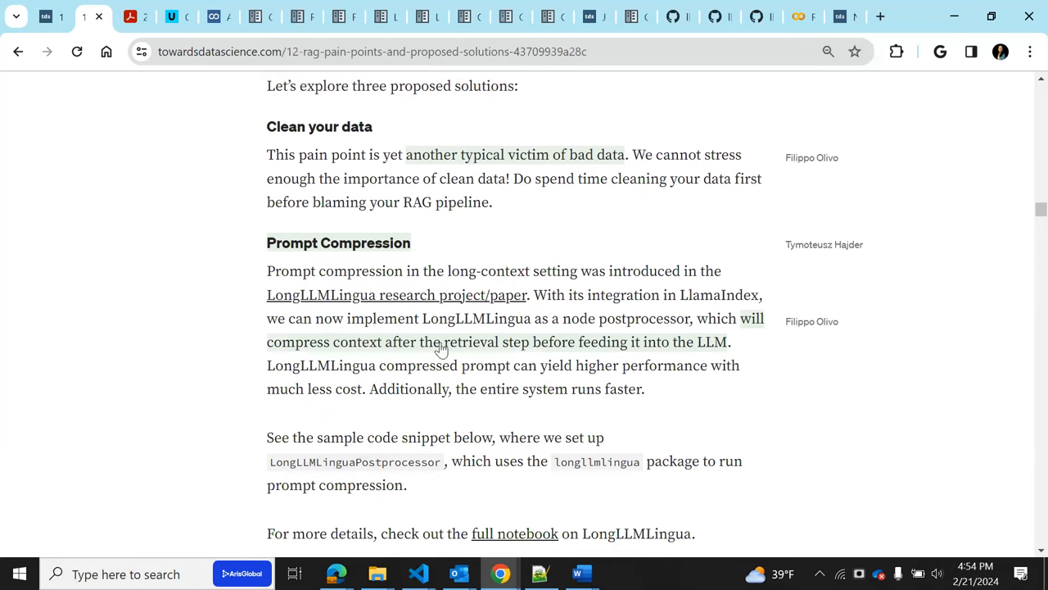
mouse_move(292, 317)
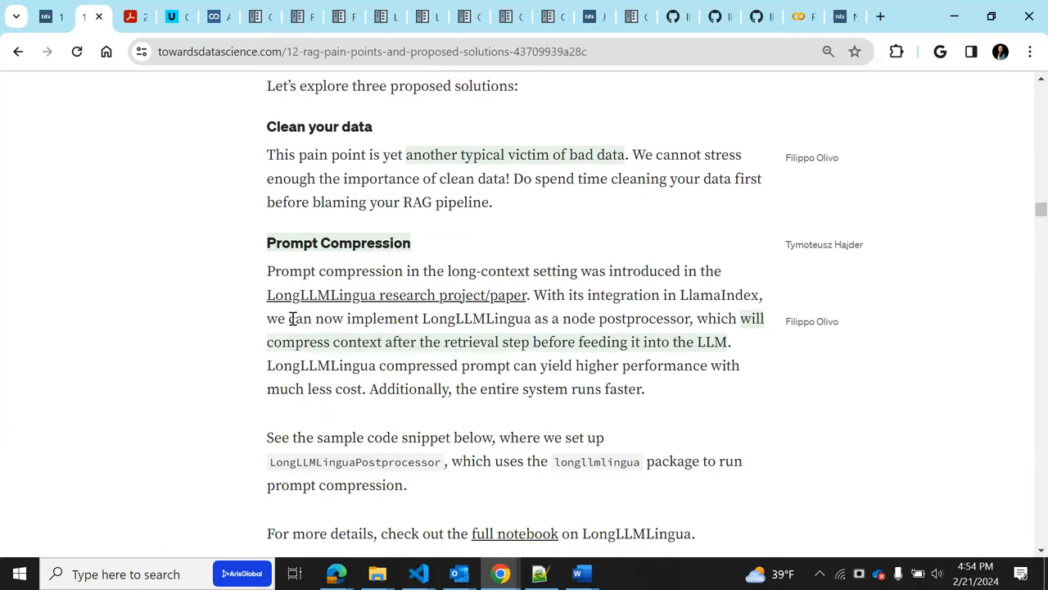
mouse_move(438, 317)
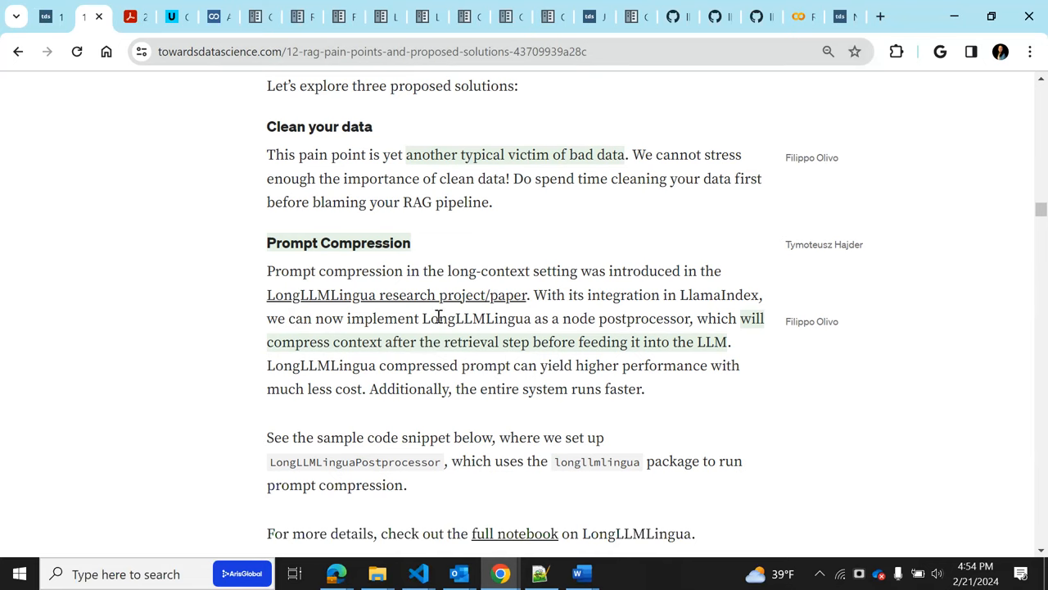
mouse_move(664, 399)
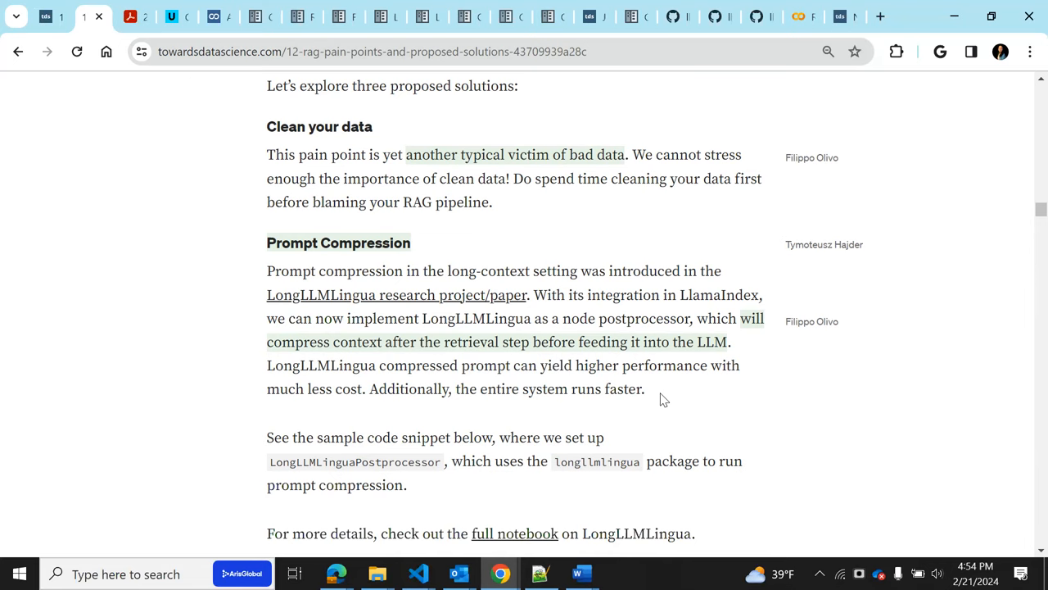
mouse_move(634, 378)
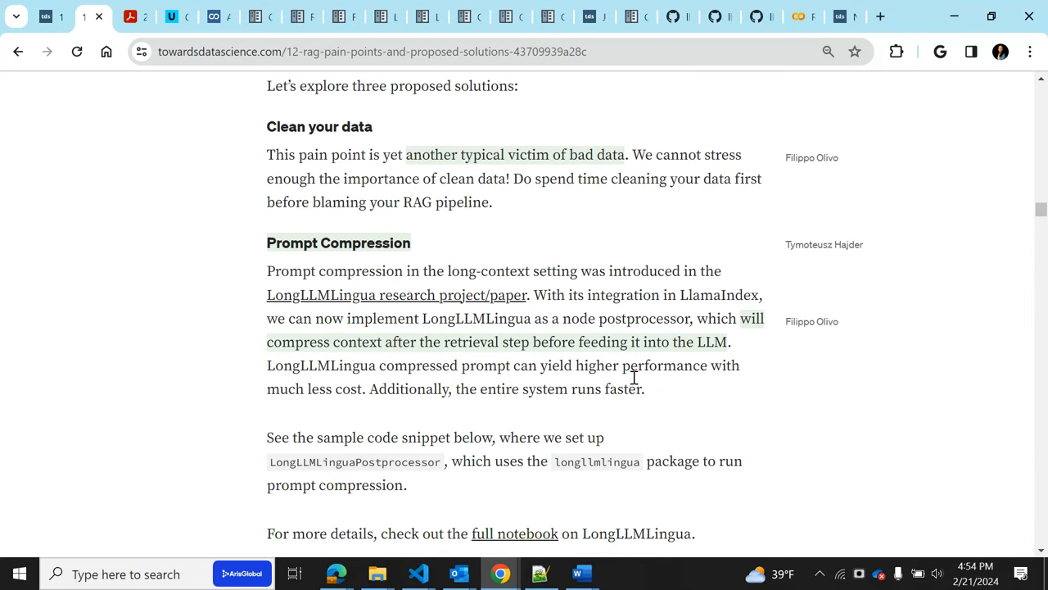
scroll(up, 3)
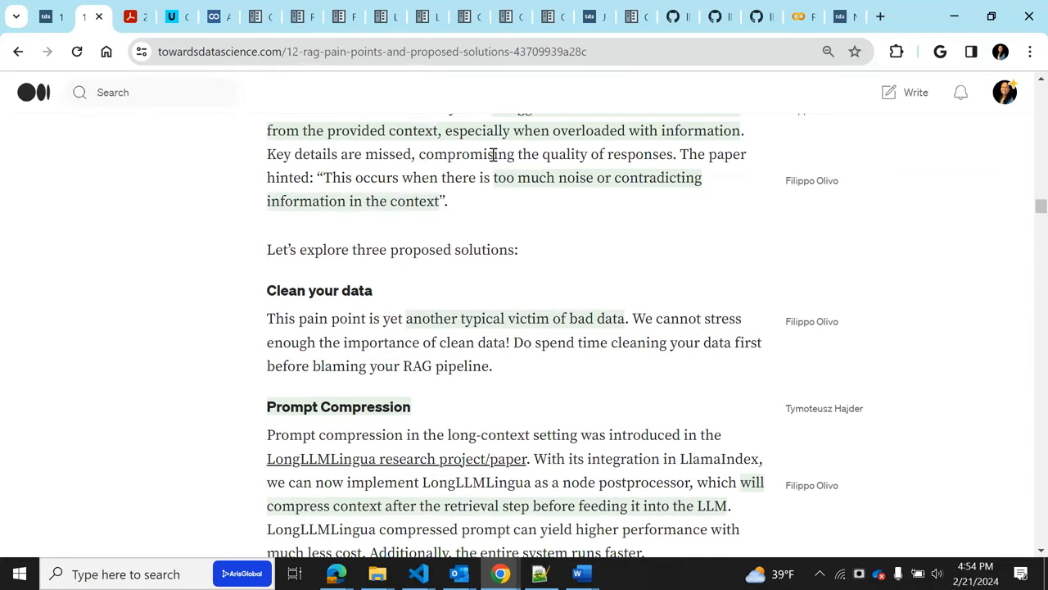
scroll(up, 3)
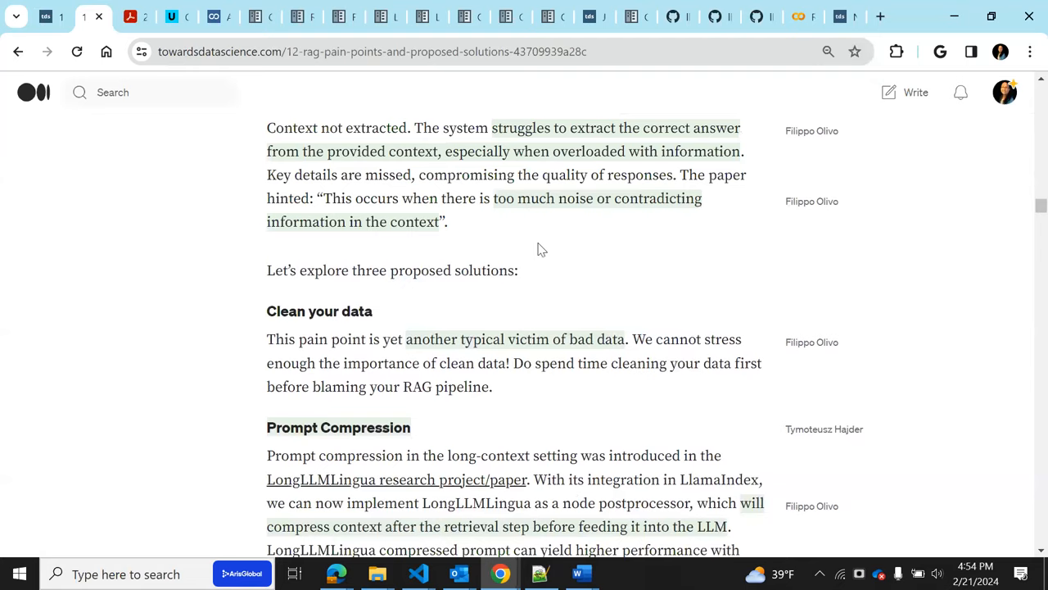
scroll(up, 3)
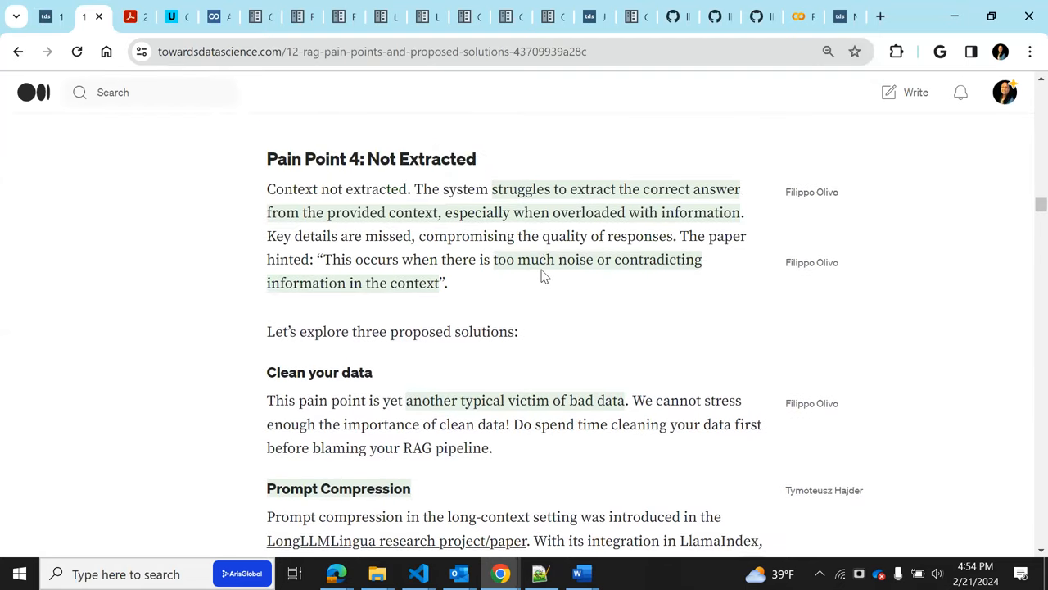
mouse_move(605, 282)
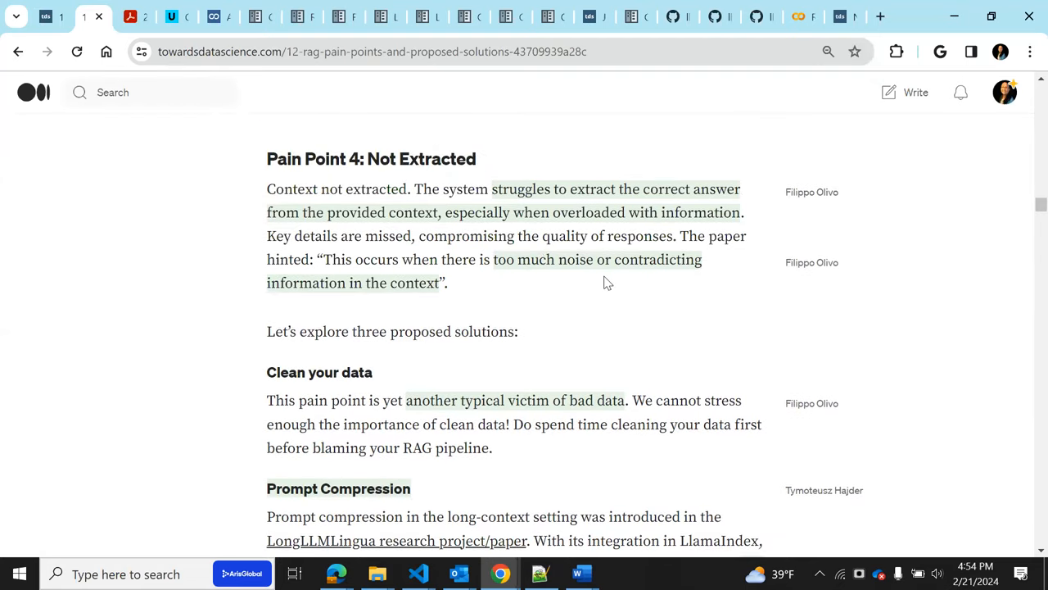
scroll(down, 3)
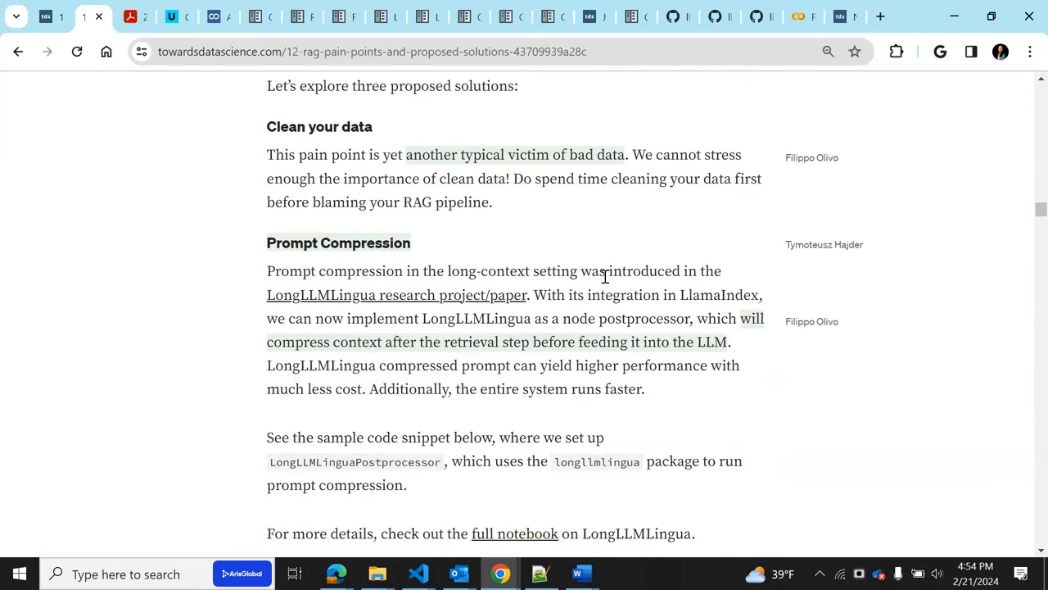
scroll(down, 3)
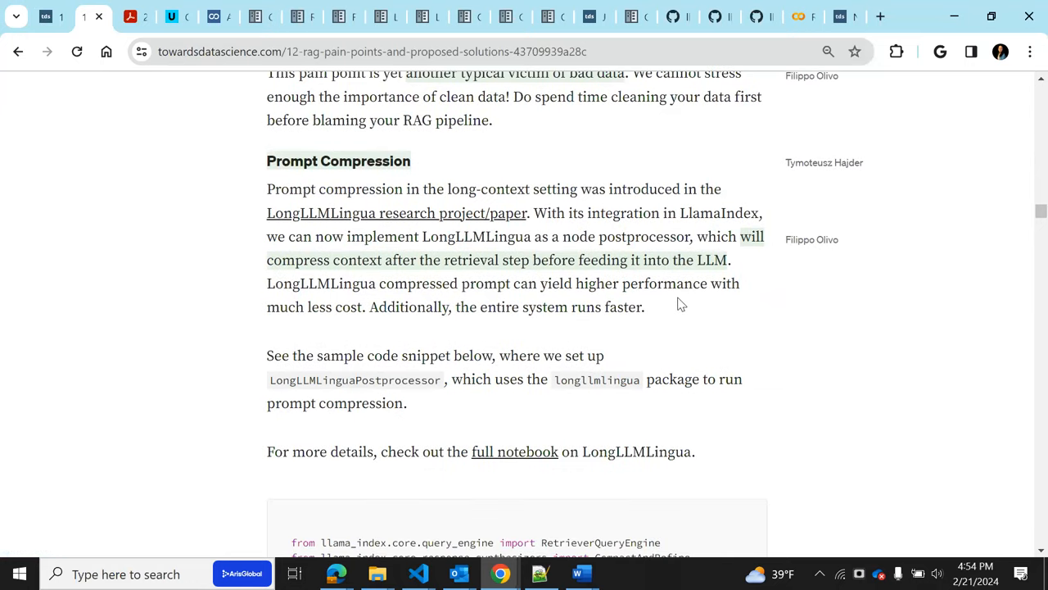
mouse_move(488, 278)
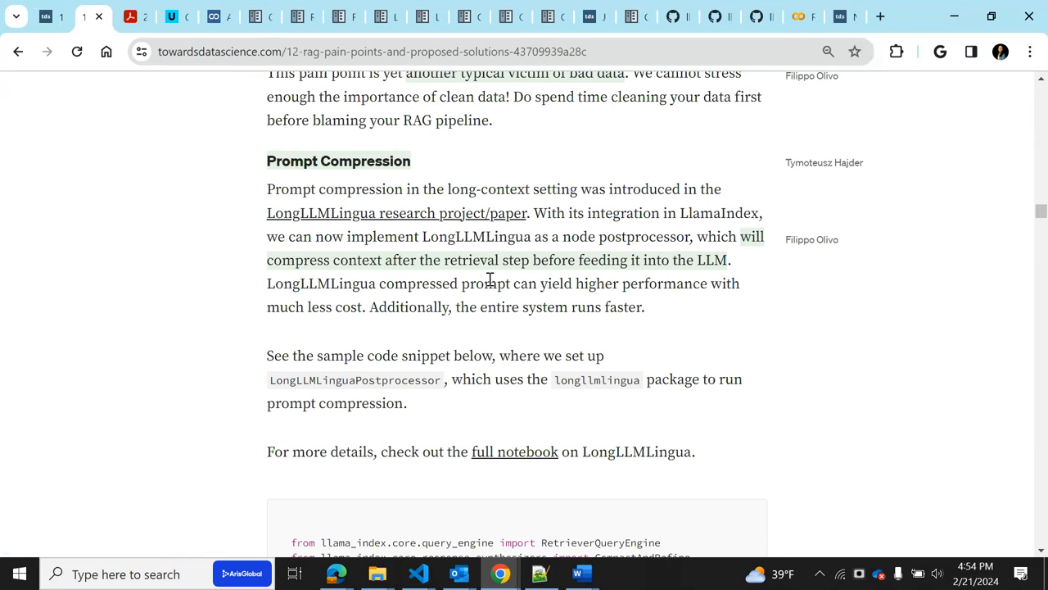
mouse_move(708, 276)
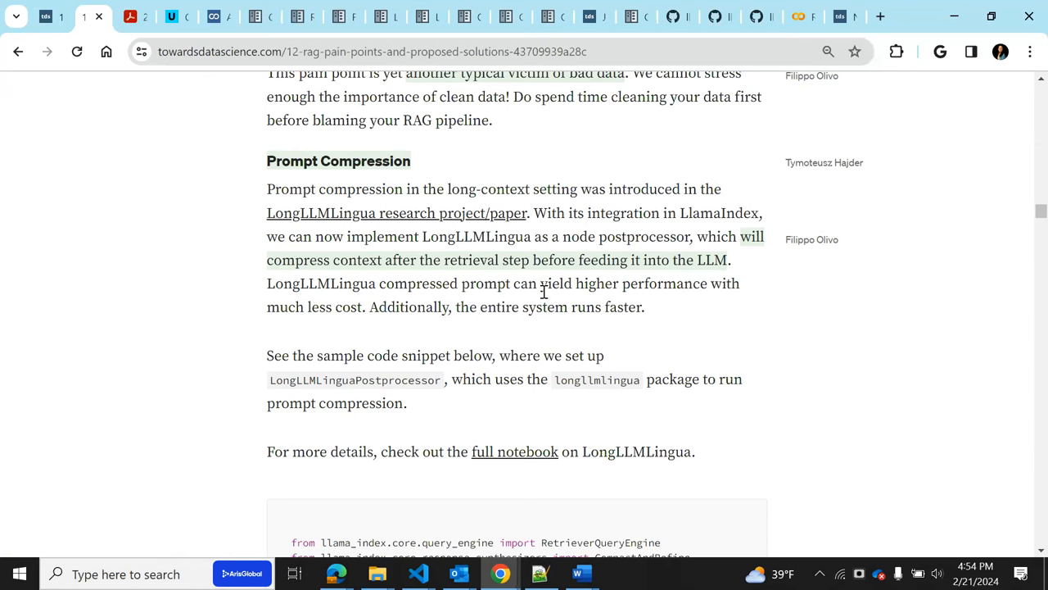
mouse_move(661, 291)
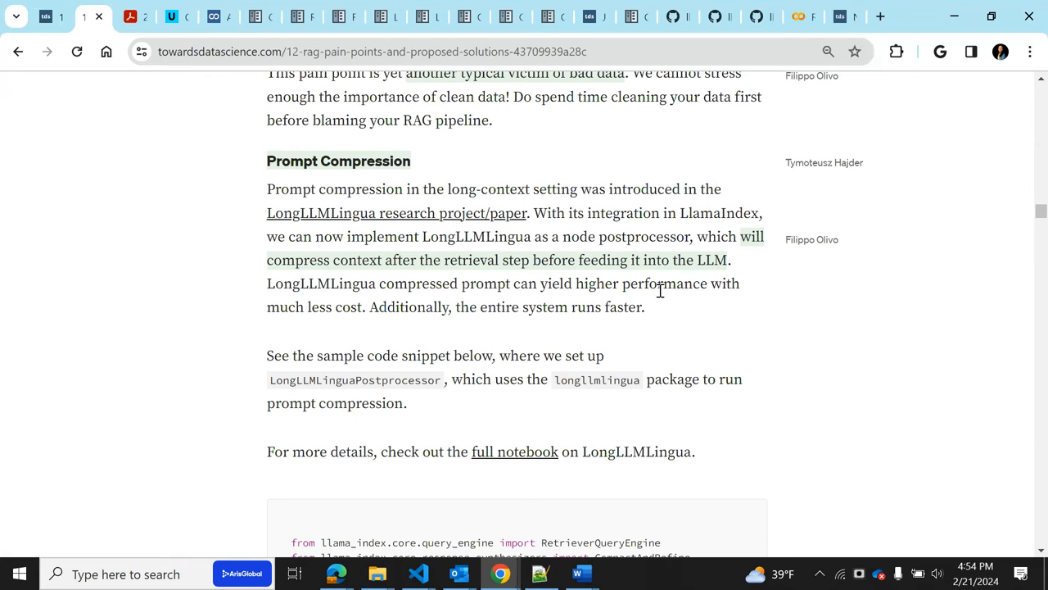
mouse_move(352, 323)
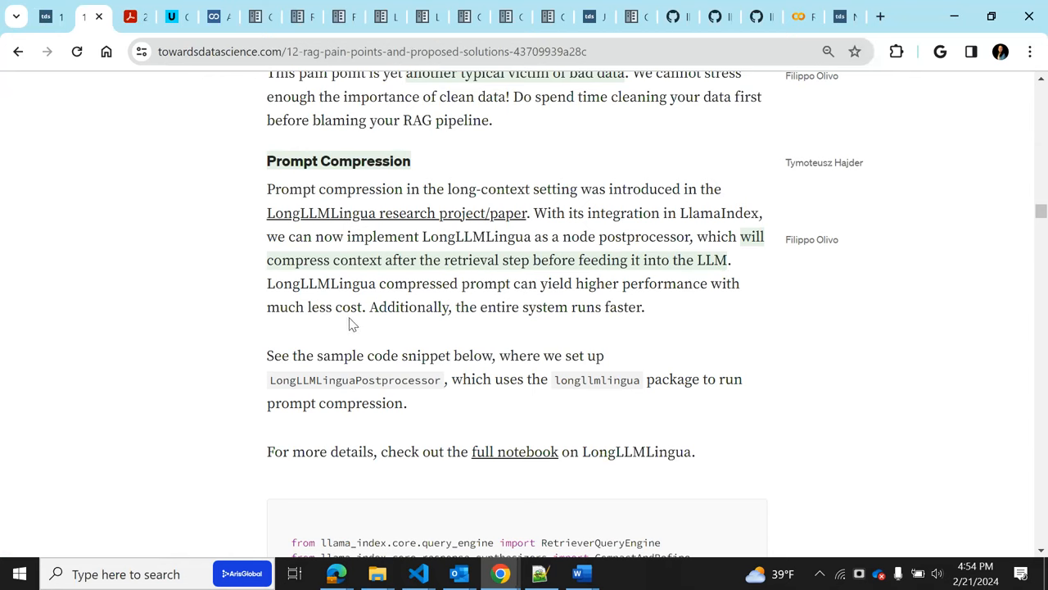
mouse_move(387, 332)
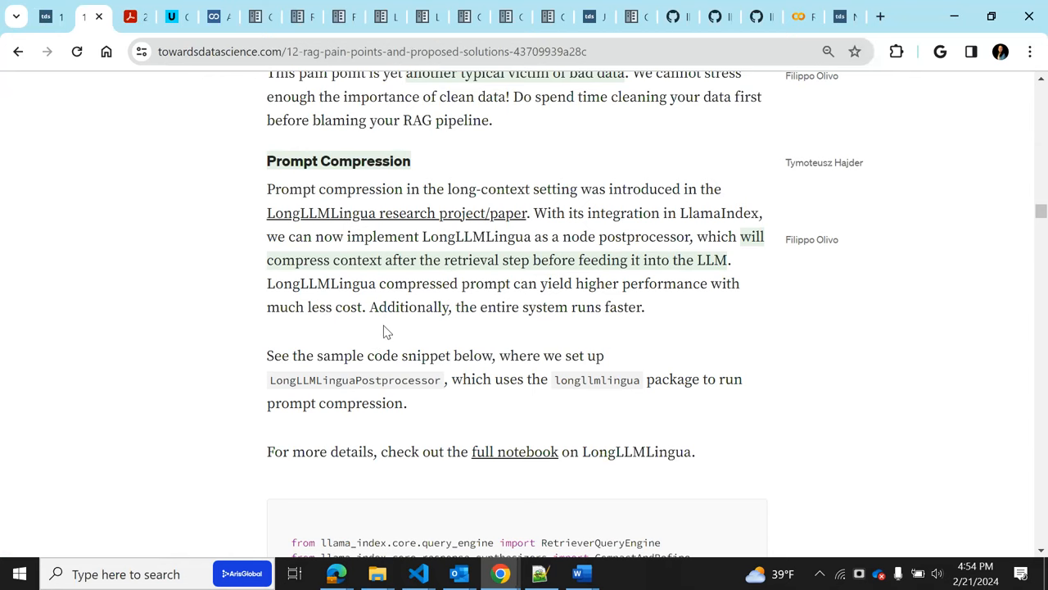
mouse_move(426, 343)
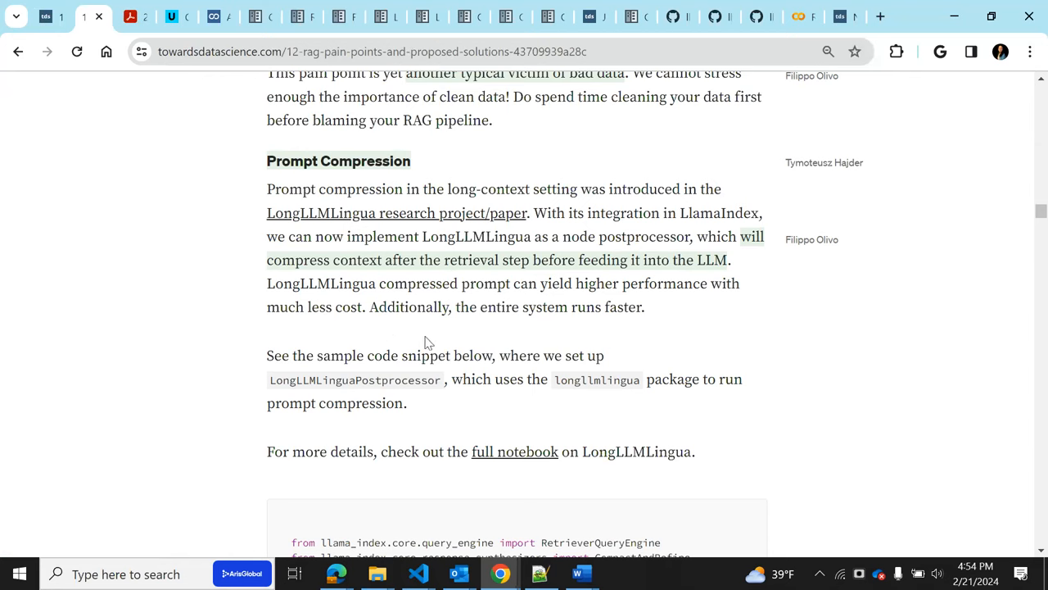
mouse_move(551, 374)
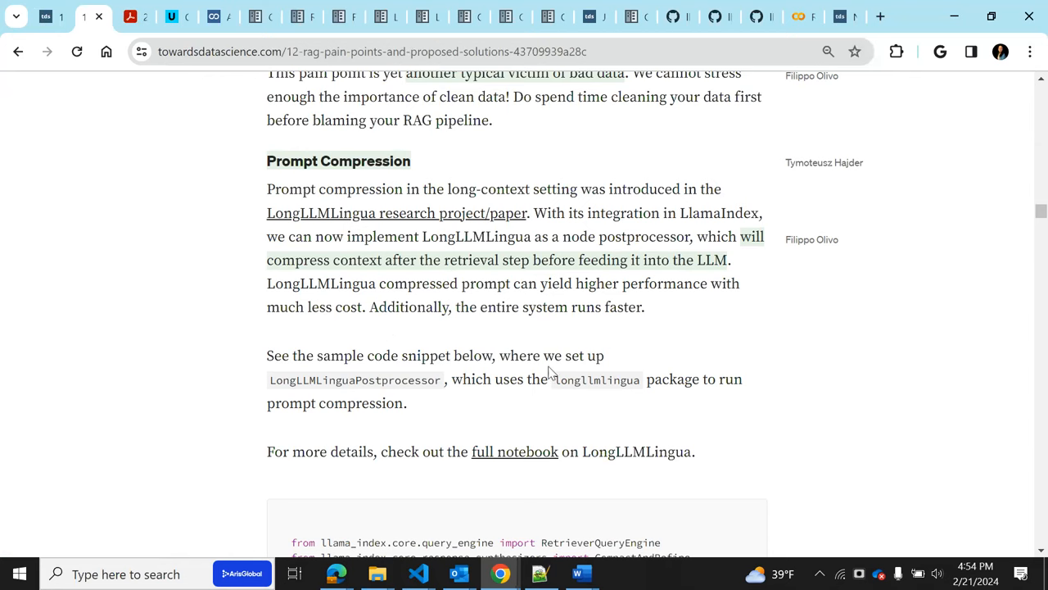
mouse_move(568, 329)
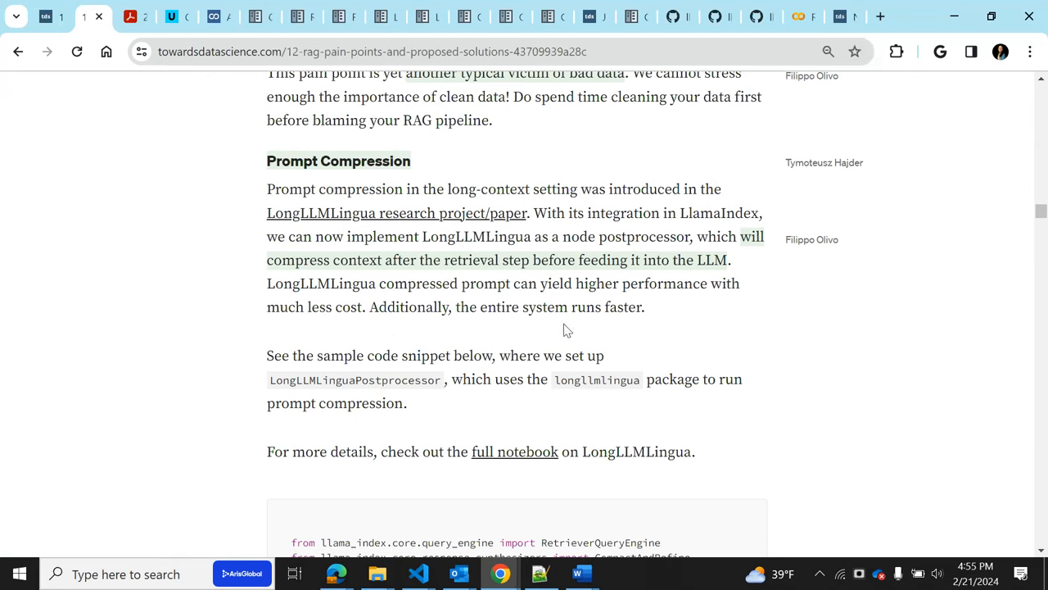
mouse_move(539, 292)
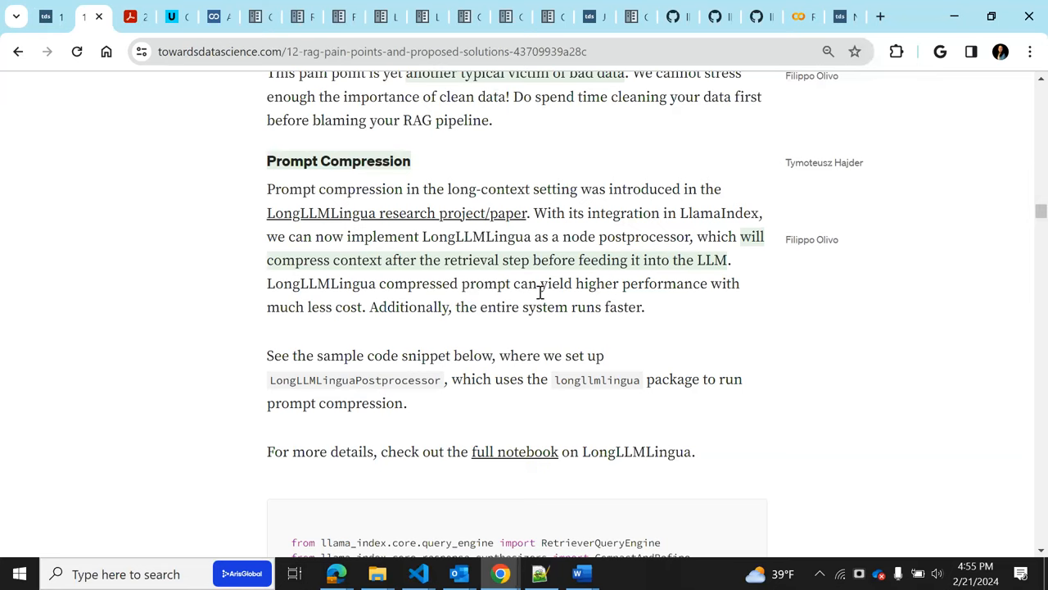
mouse_move(643, 397)
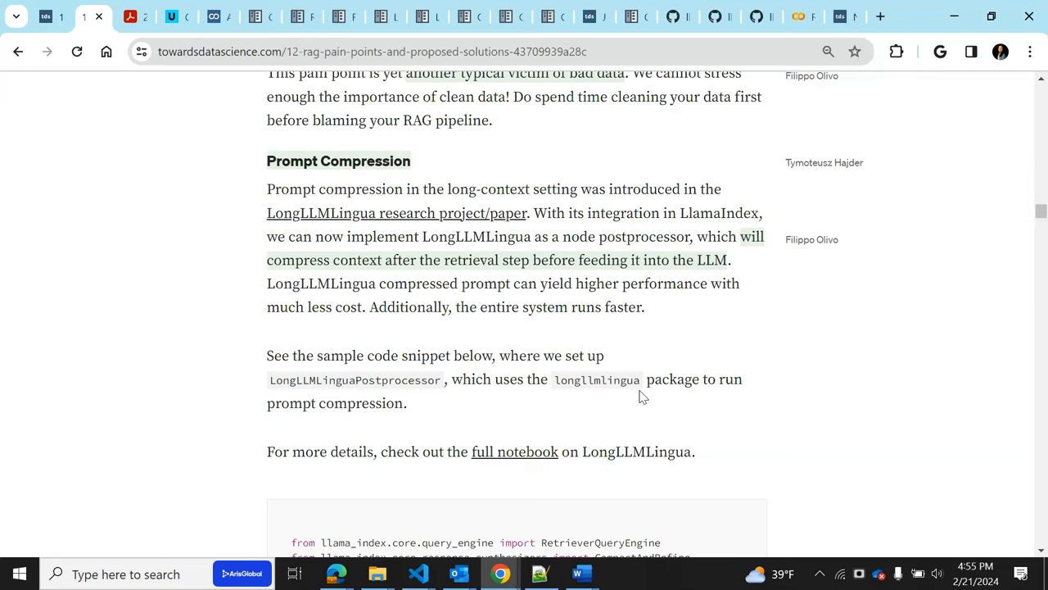
Scroll briefly past LongContextReorder, then back to the full LongLLMLinguaPostprocessor code block
scroll(down, 3)
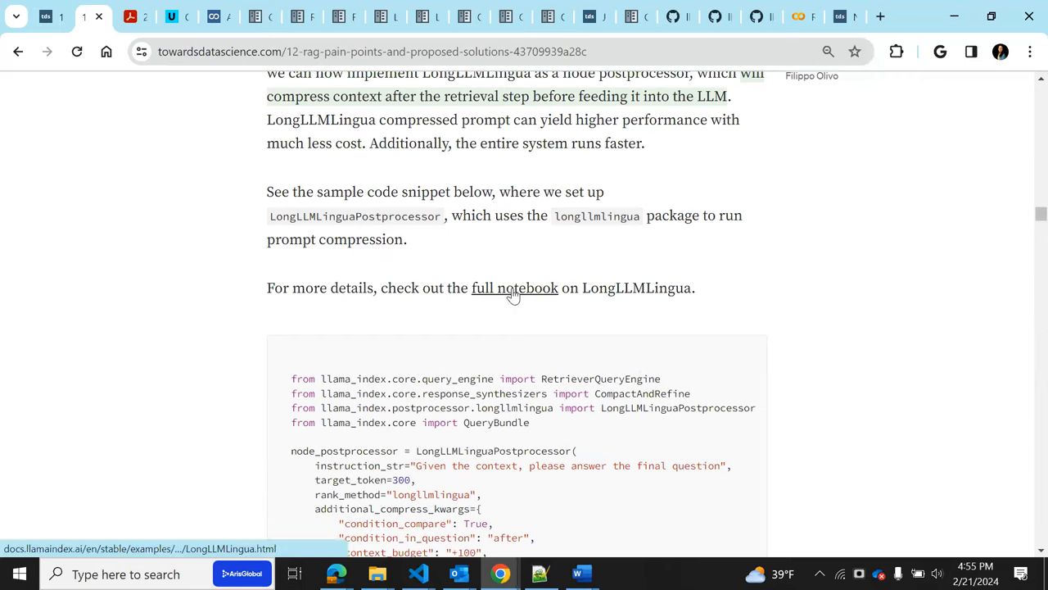
scroll(down, 3)
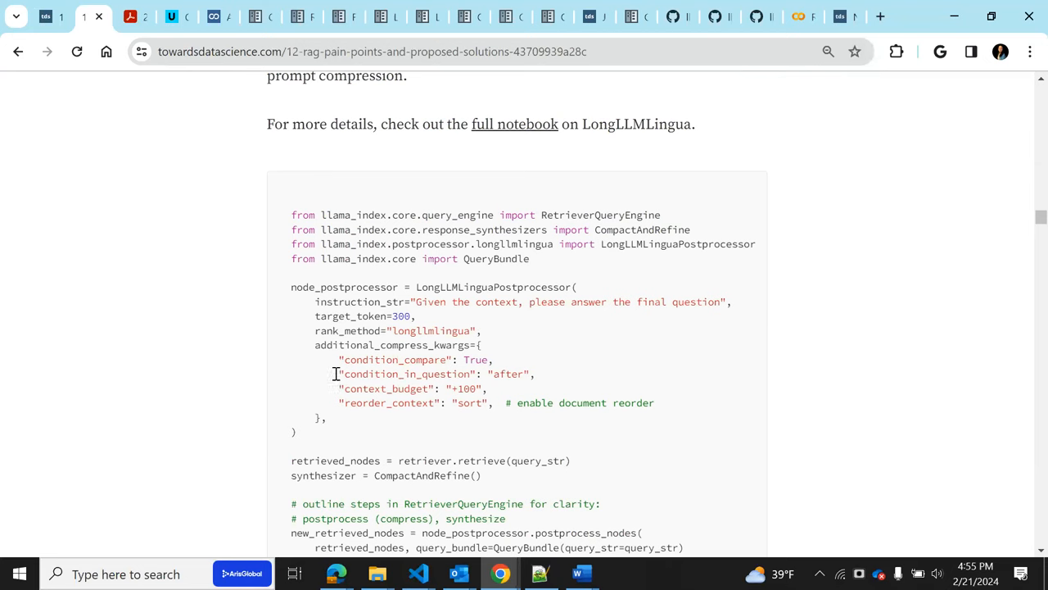
mouse_move(435, 331)
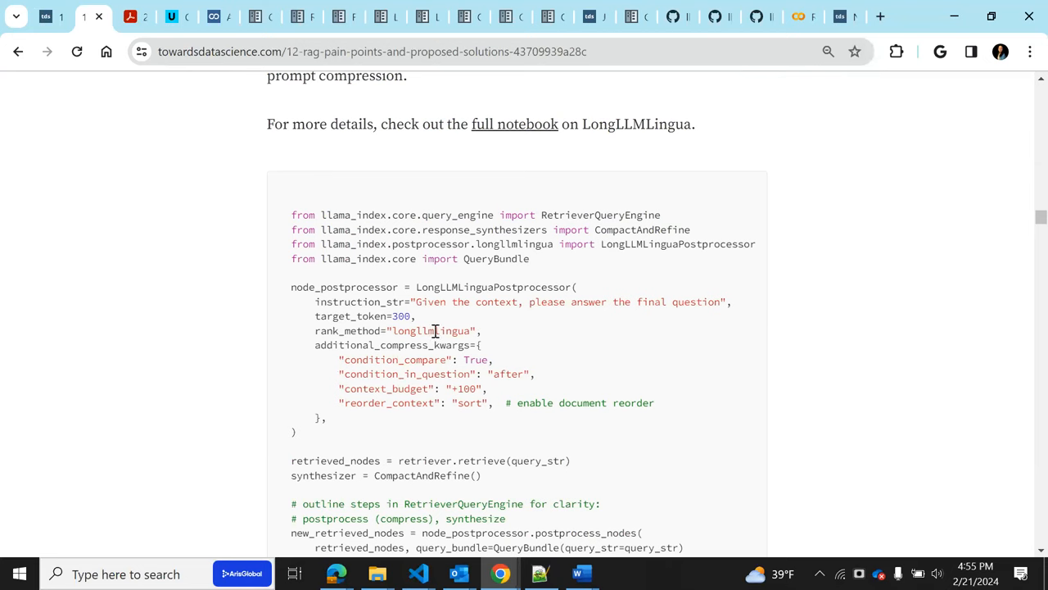
mouse_move(759, 360)
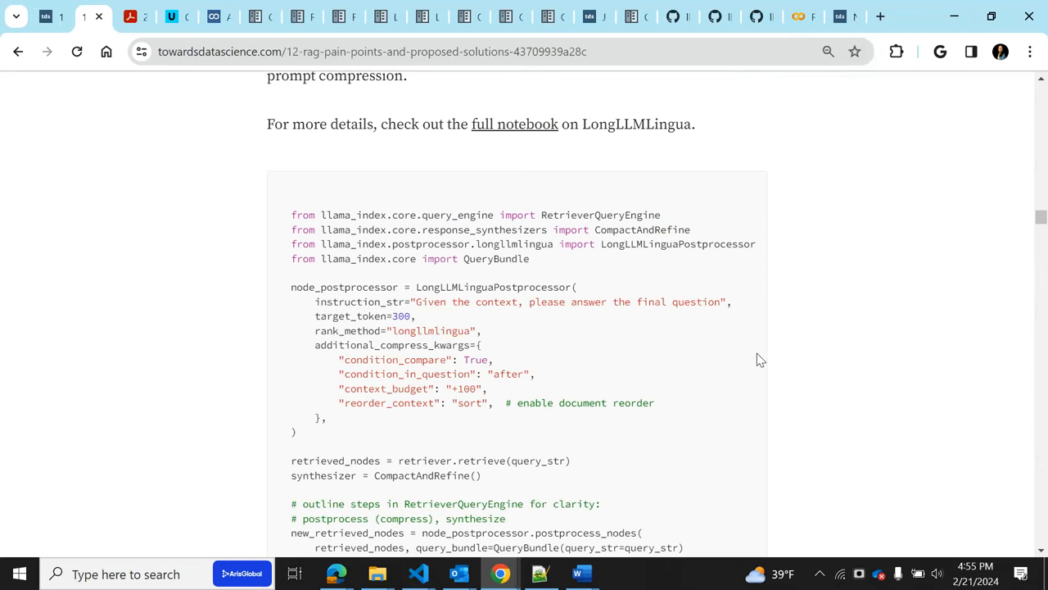
scroll(down, 3)
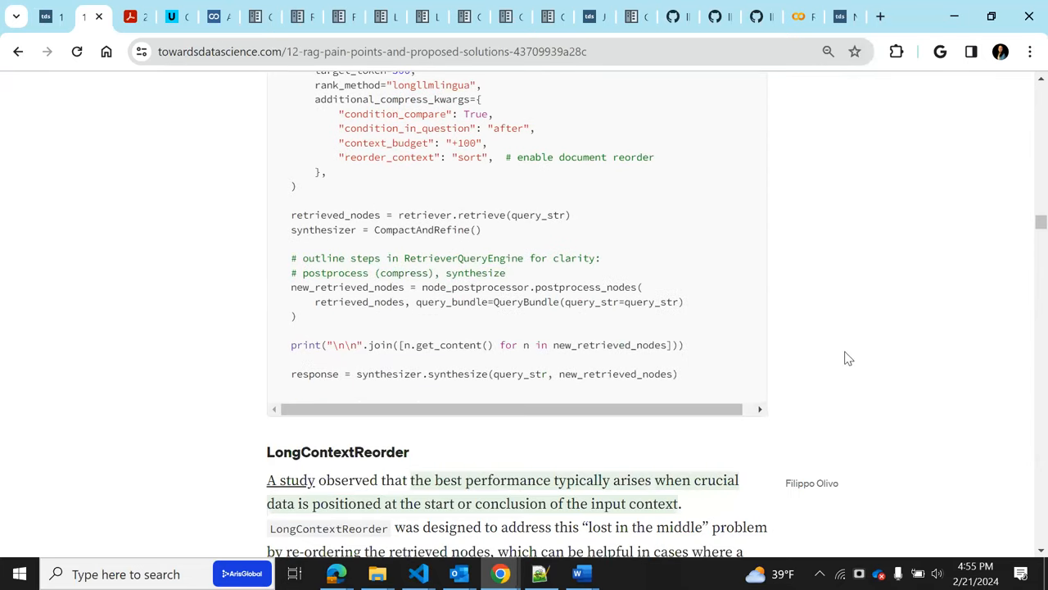
mouse_move(533, 321)
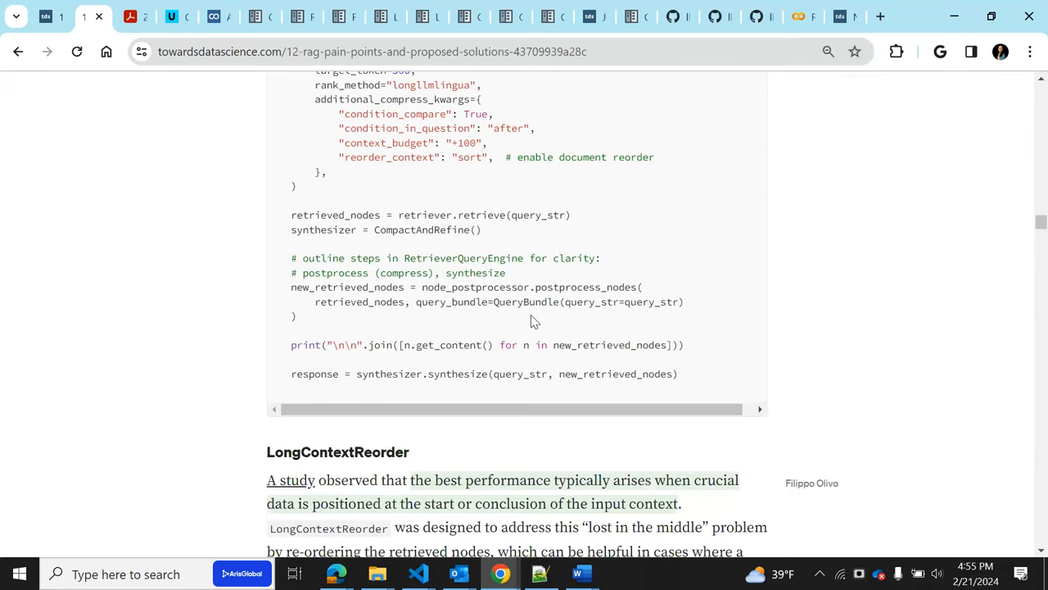
scroll(down, 3)
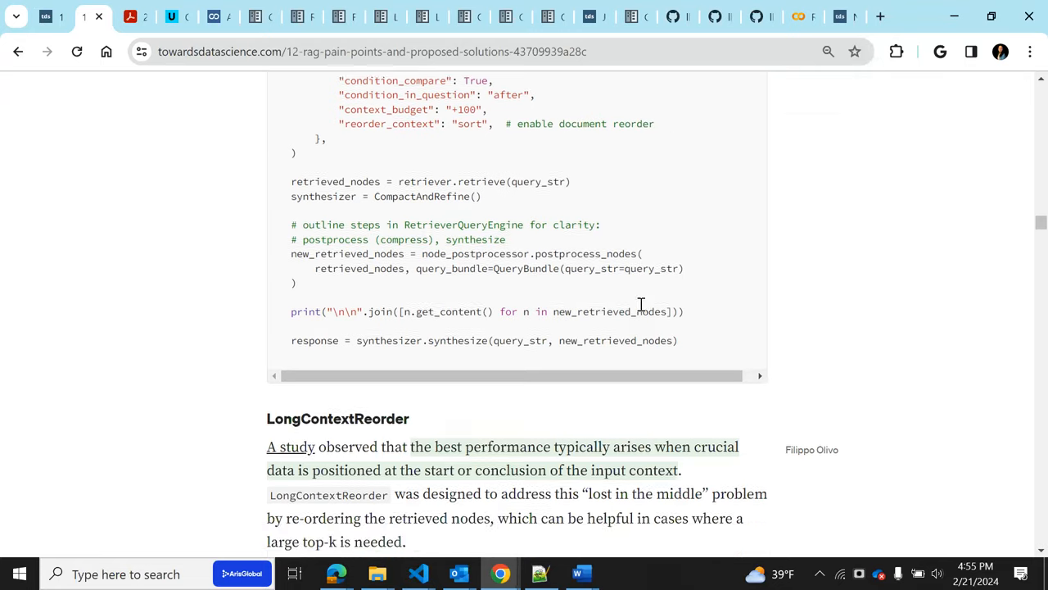
scroll(up, 3)
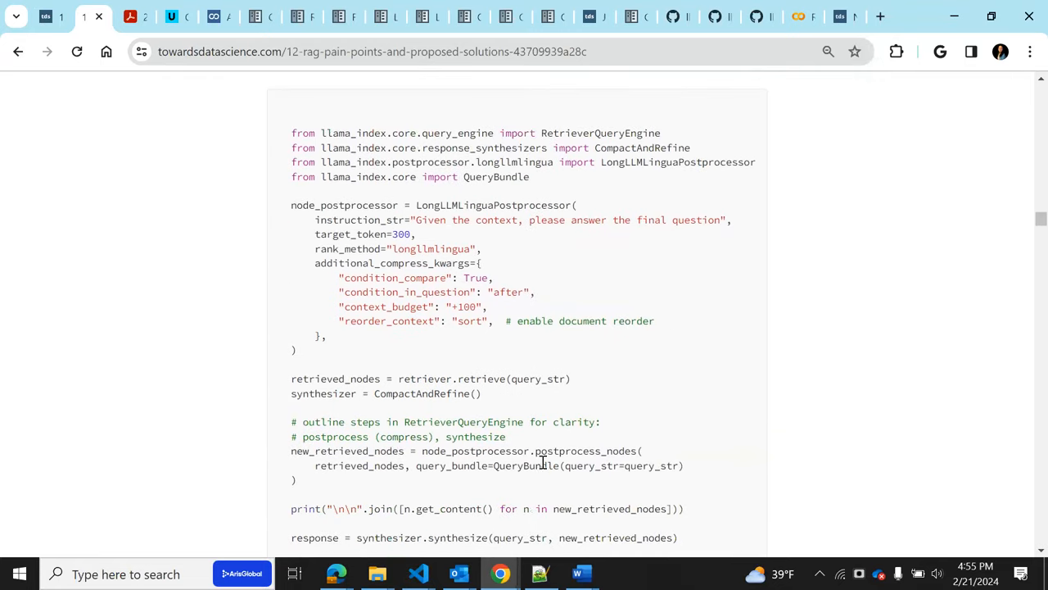
mouse_move(575, 458)
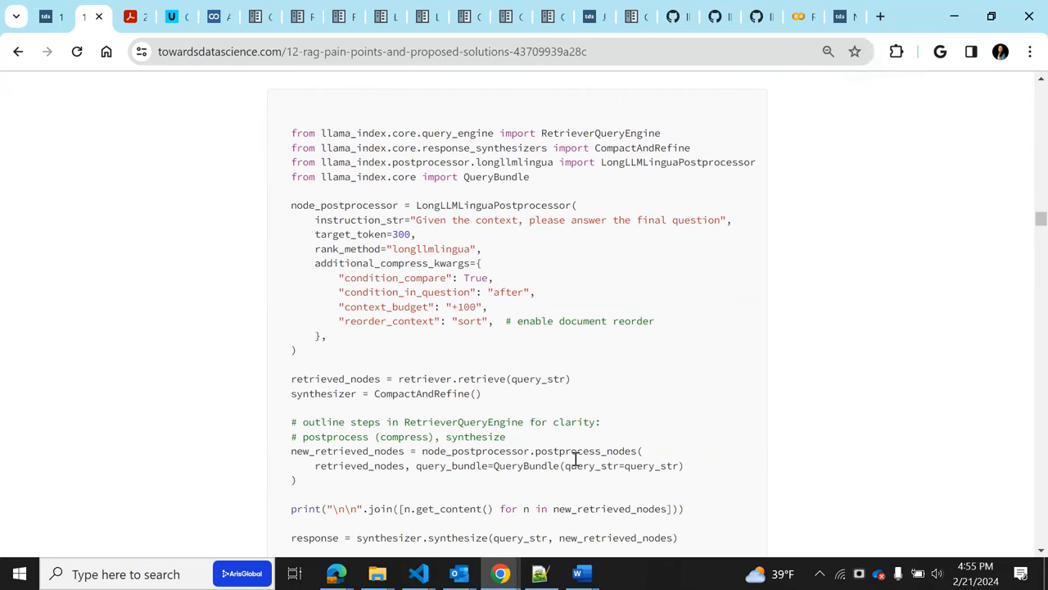
mouse_move(481, 463)
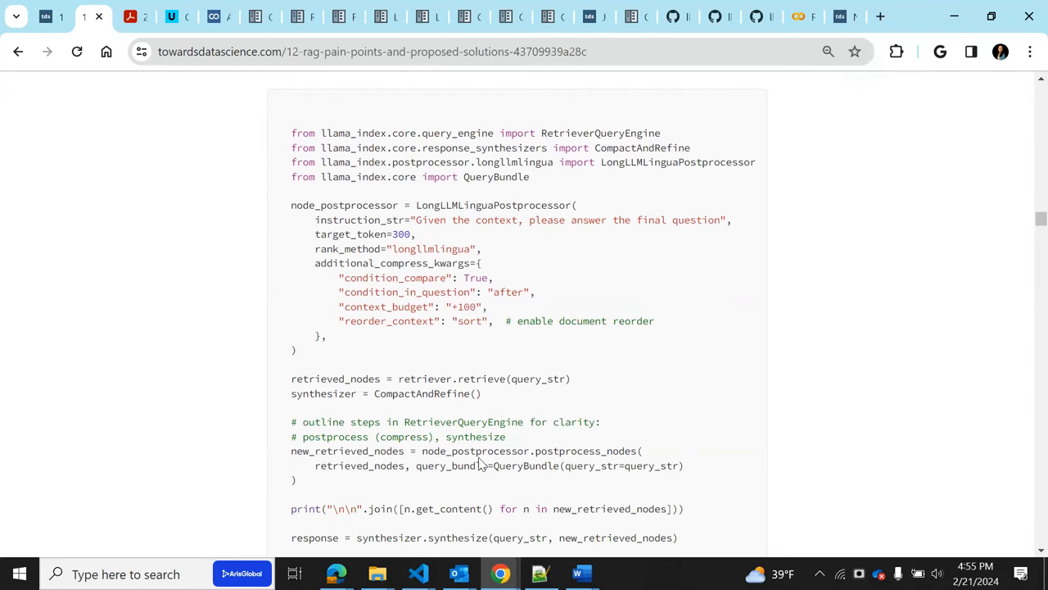
mouse_move(725, 428)
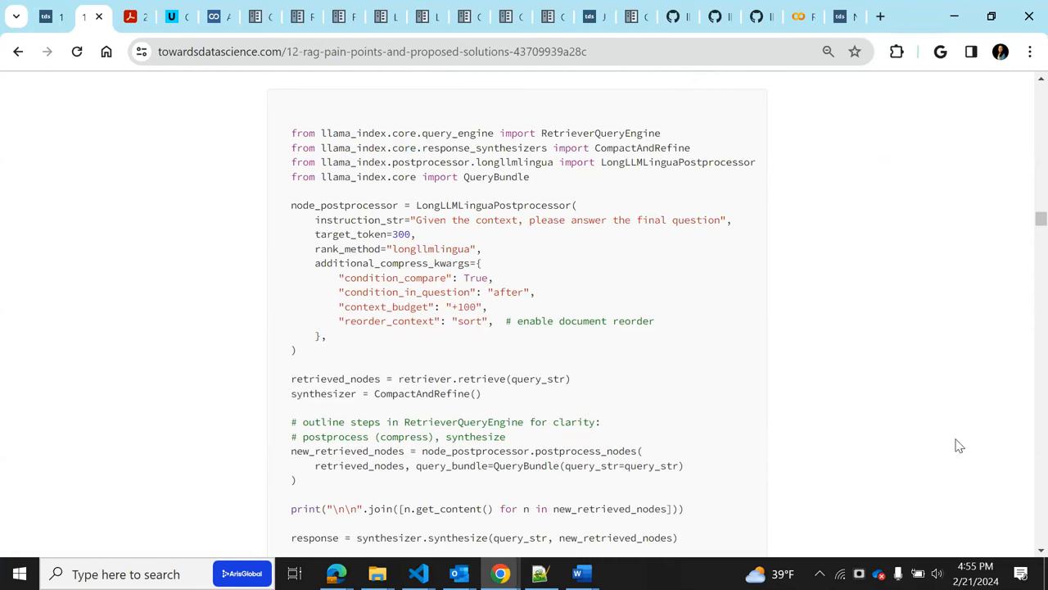
mouse_move(481, 456)
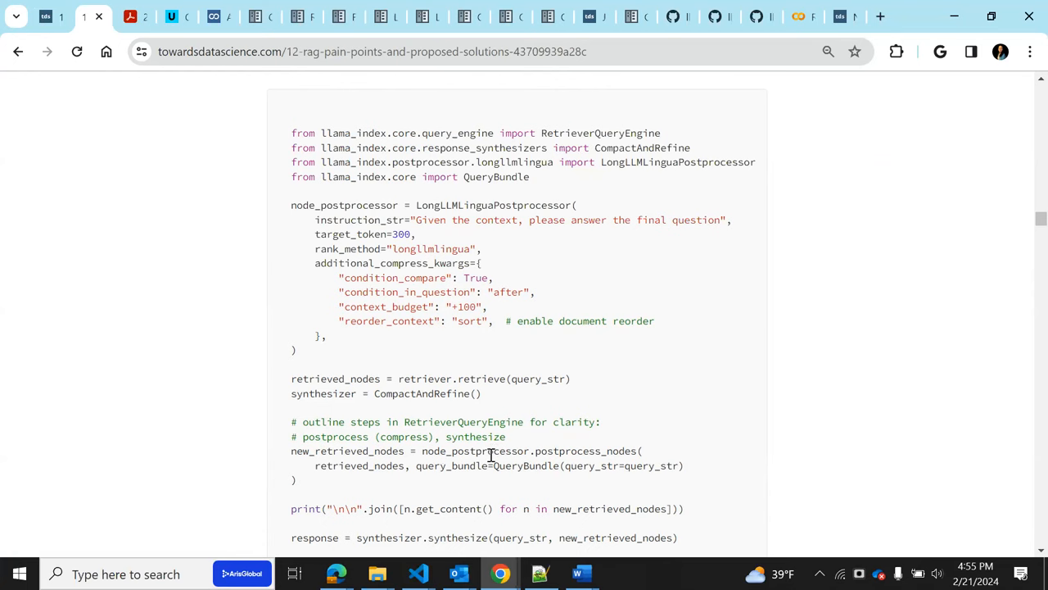
scroll(up, 3)
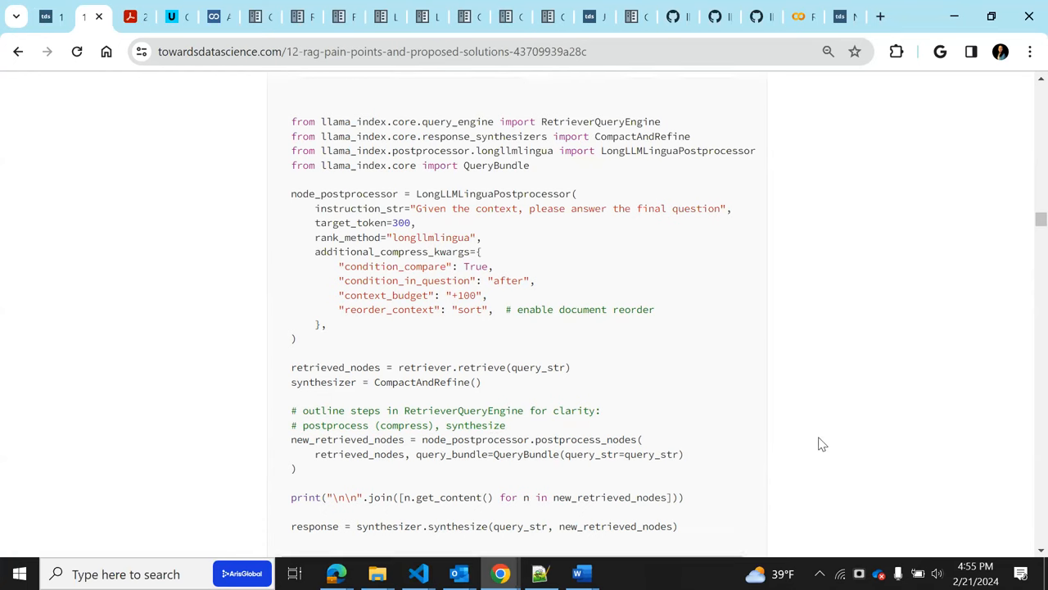
Highlight 'reorder = LongContextReorder()' and reorder inside node_postprocessors in the LongContextReorder sample
scroll(down, 3)
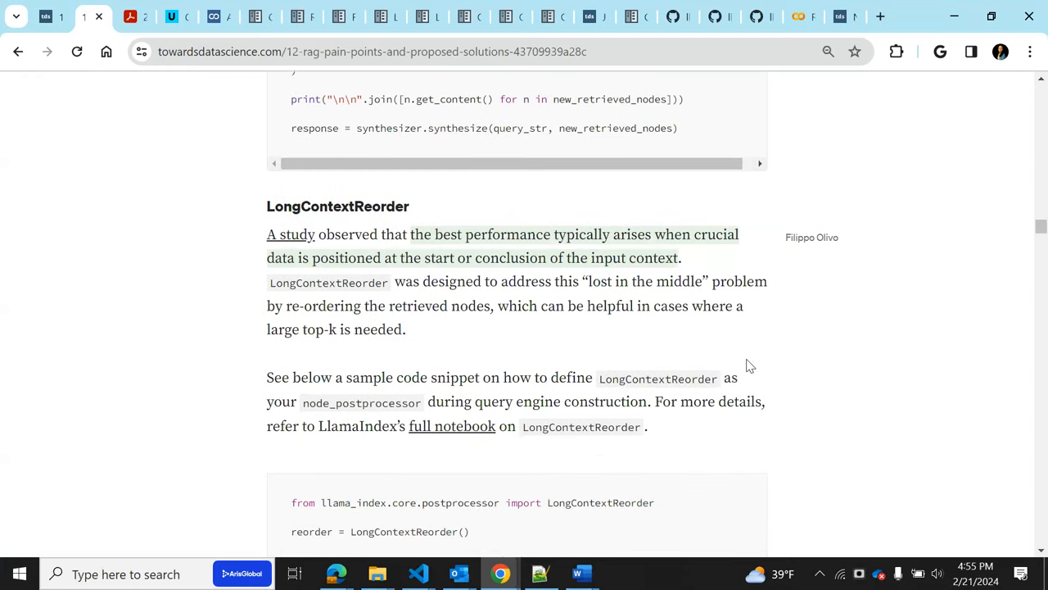
mouse_move(395, 251)
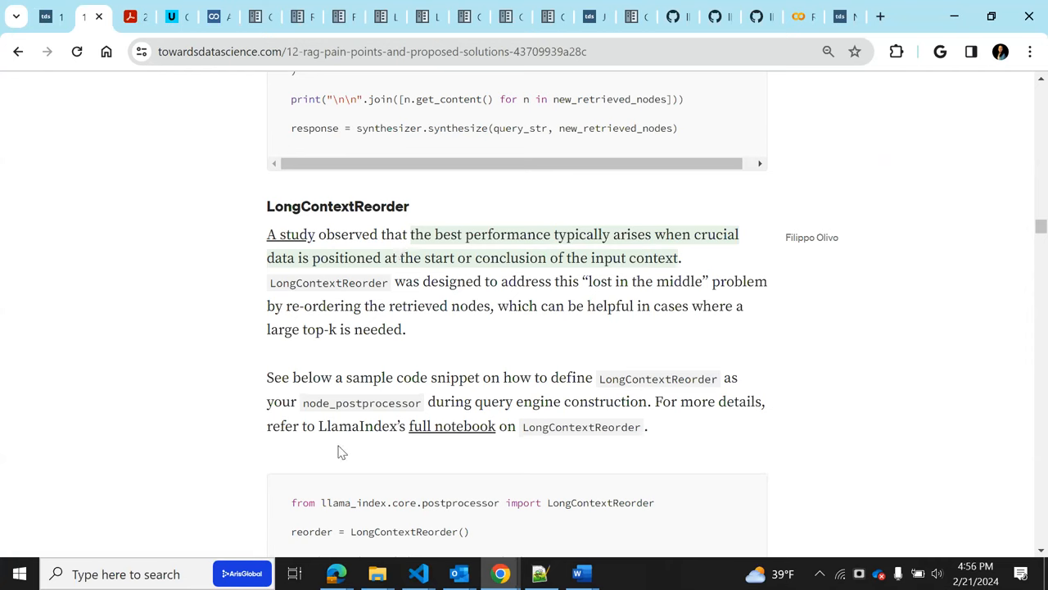
mouse_move(340, 299)
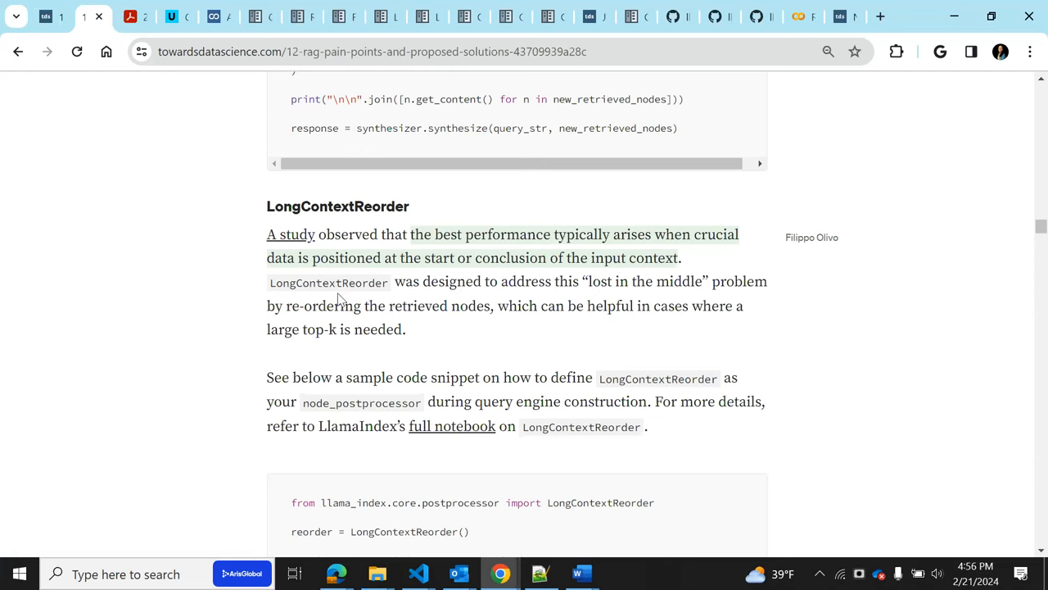
mouse_move(477, 369)
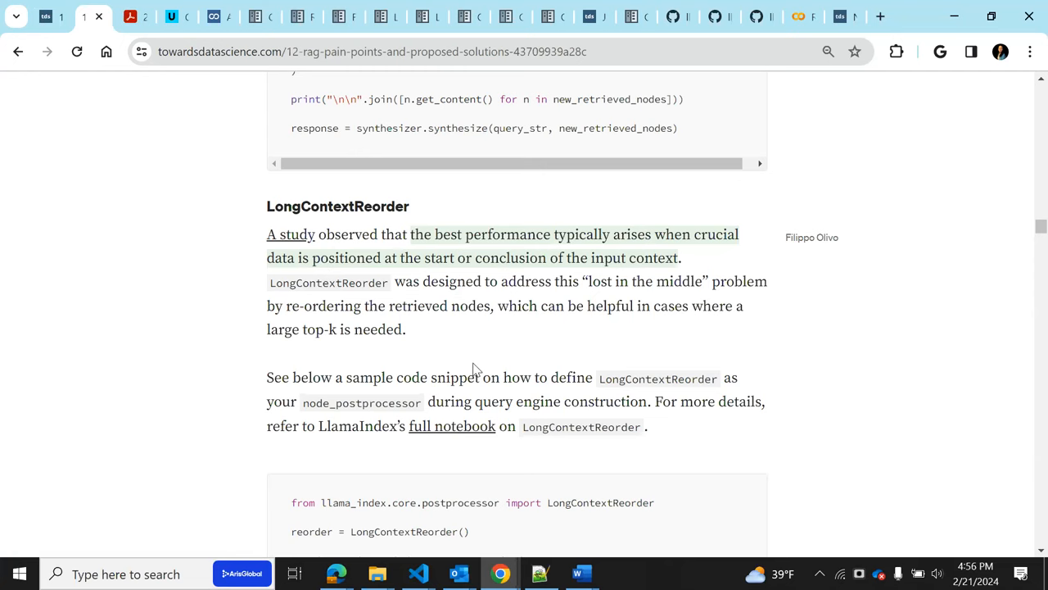
scroll(down, 3)
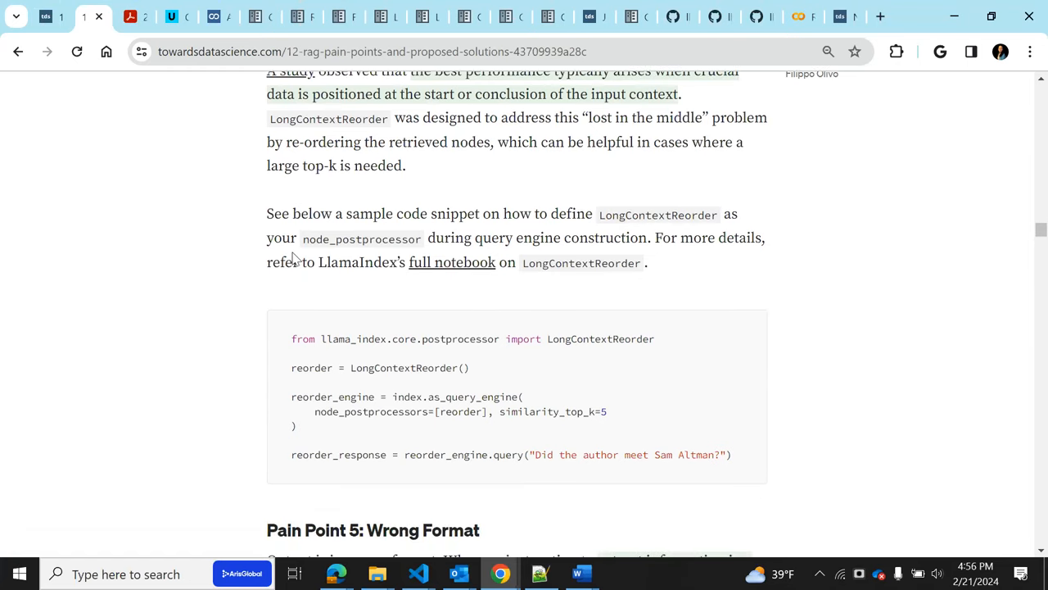
mouse_move(588, 258)
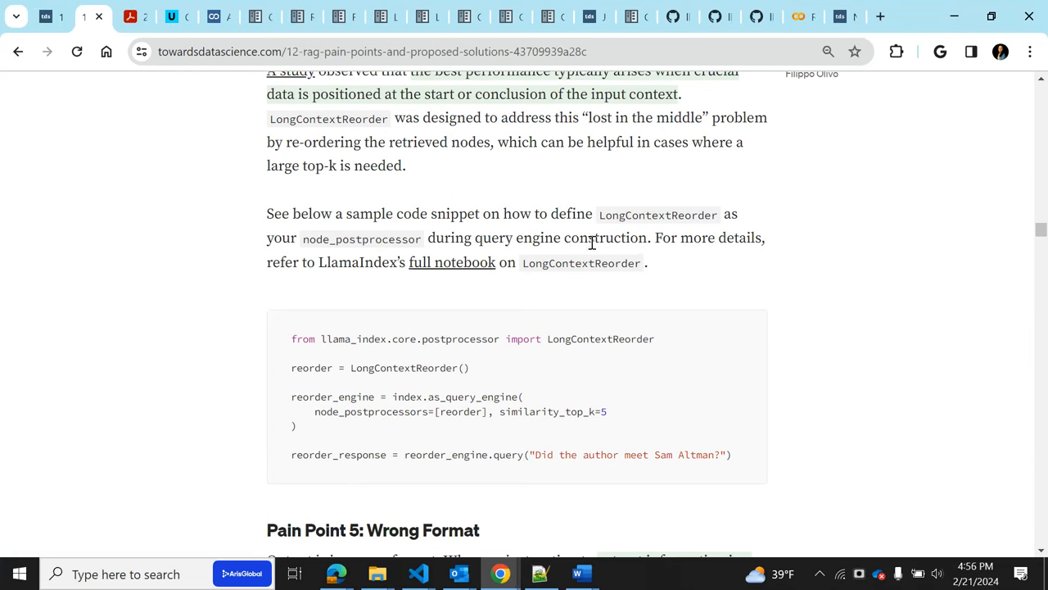
mouse_move(532, 266)
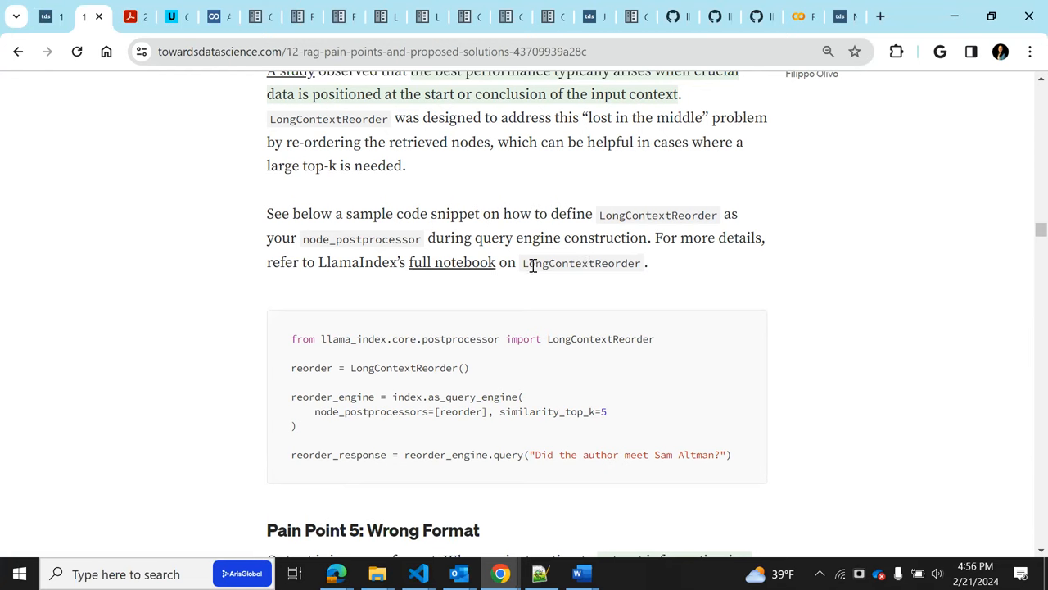
mouse_move(734, 446)
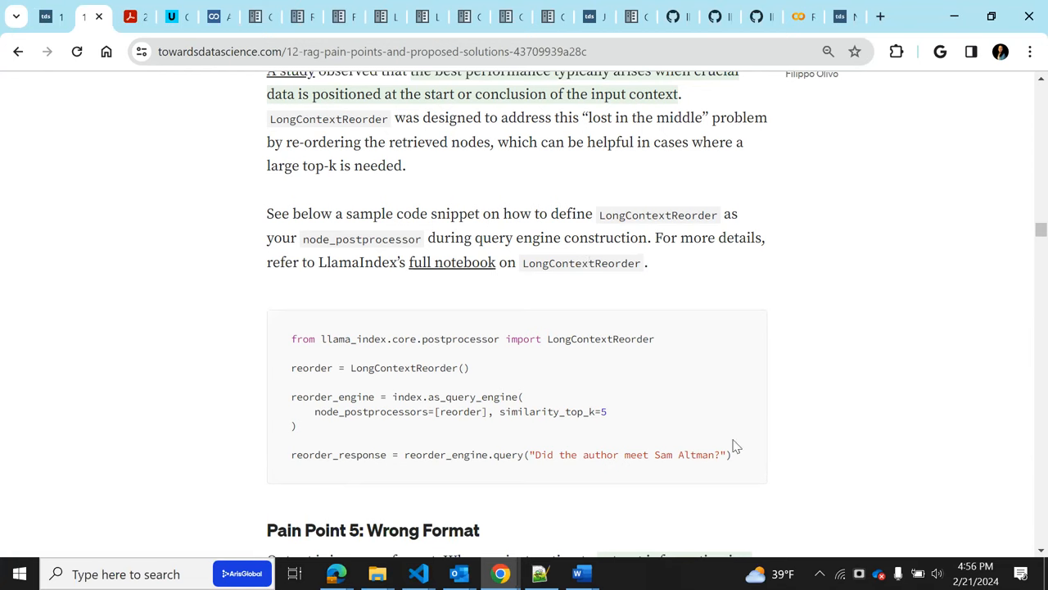
mouse_move(481, 429)
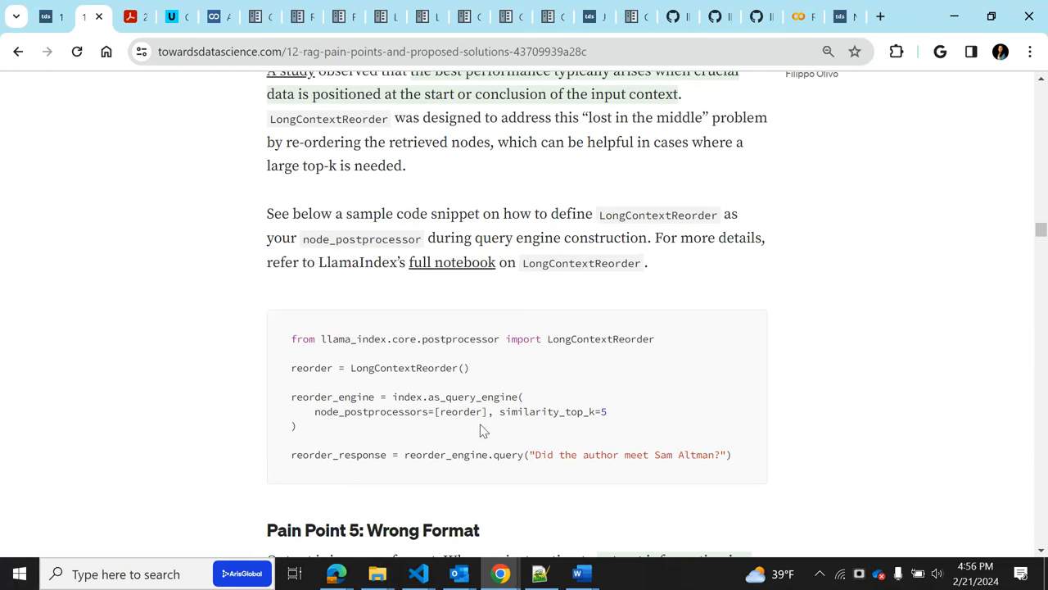
mouse_move(397, 352)
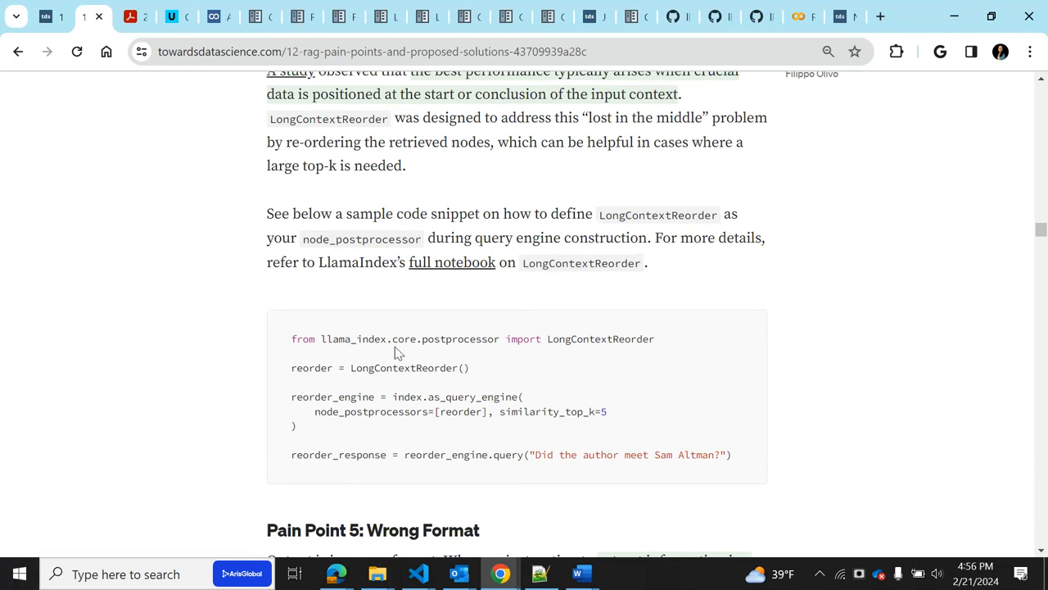
mouse_move(292, 367)
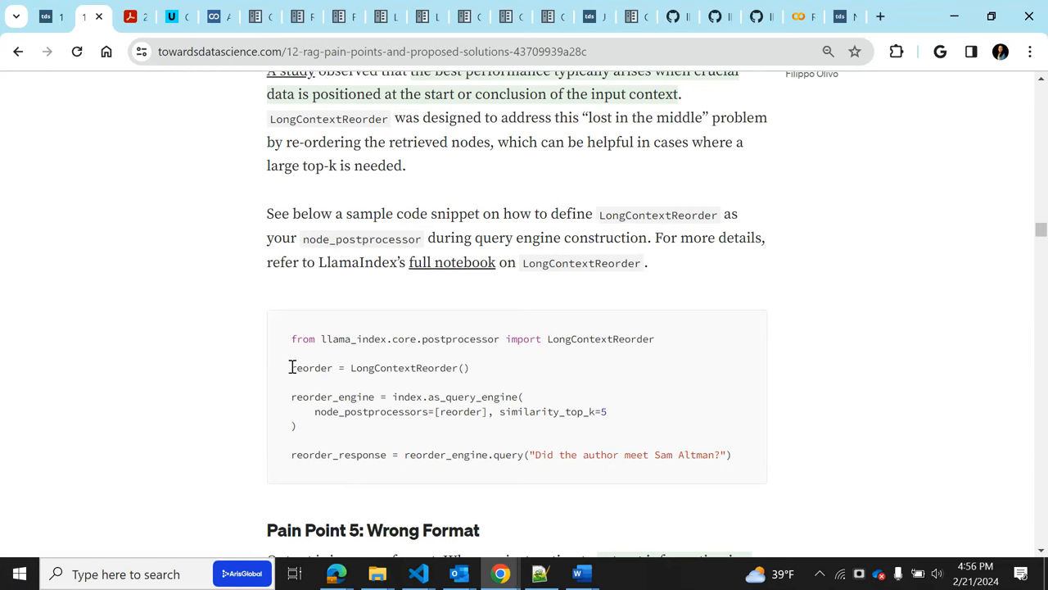
double_click(381, 366)
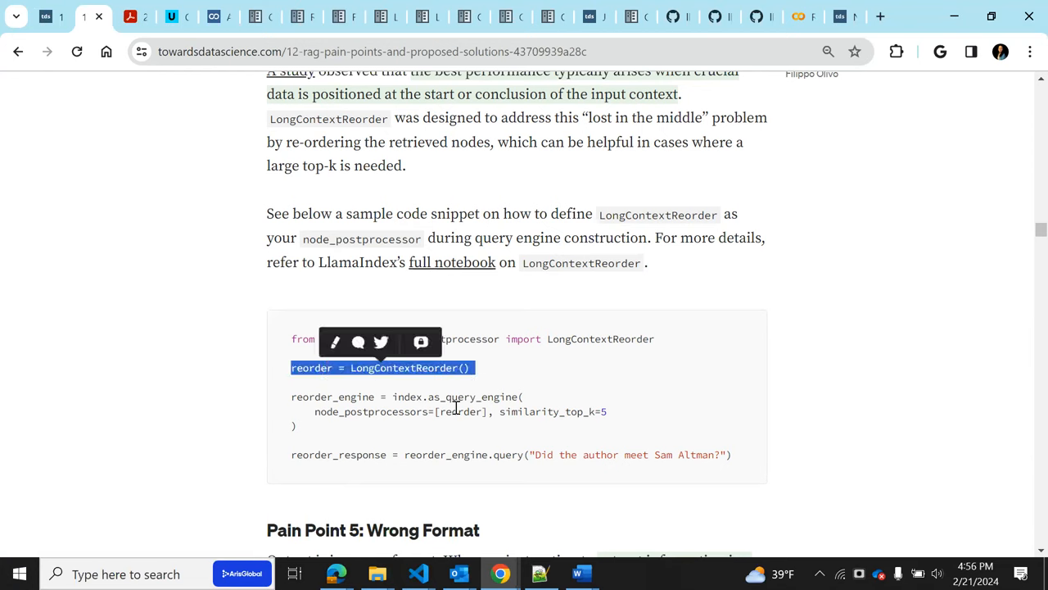
double_click(460, 411)
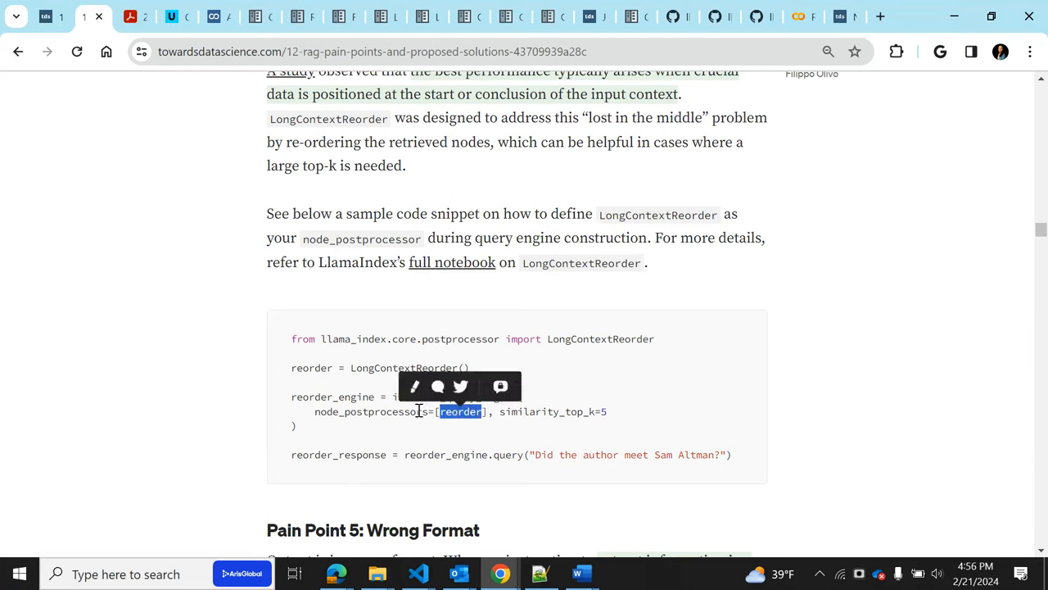
Scroll down to 'Pain Point 5: Wrong Format' and its Better prompting list
scroll(down, 3)
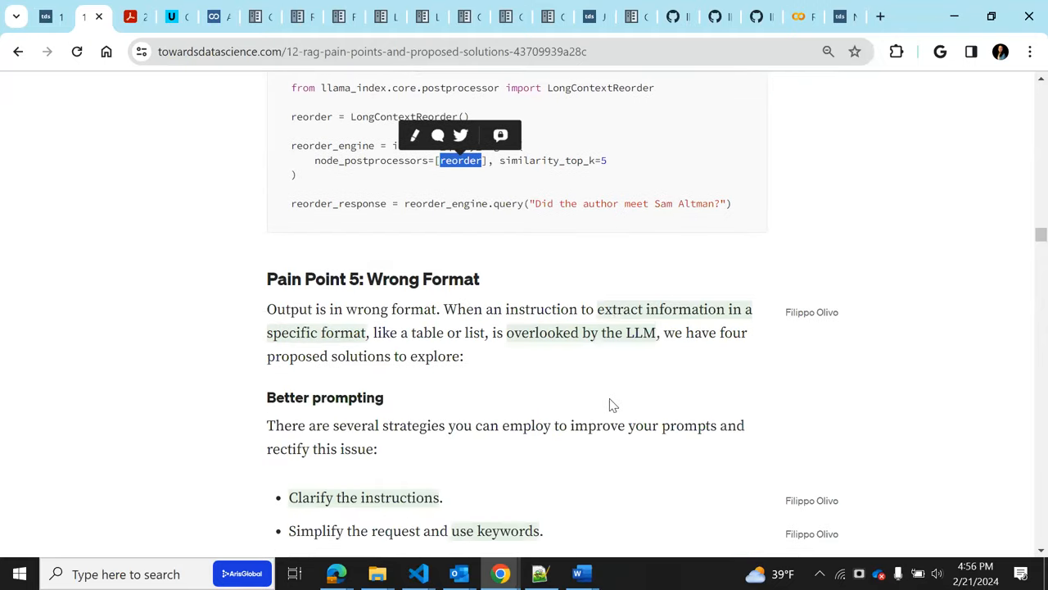
scroll(down, 3)
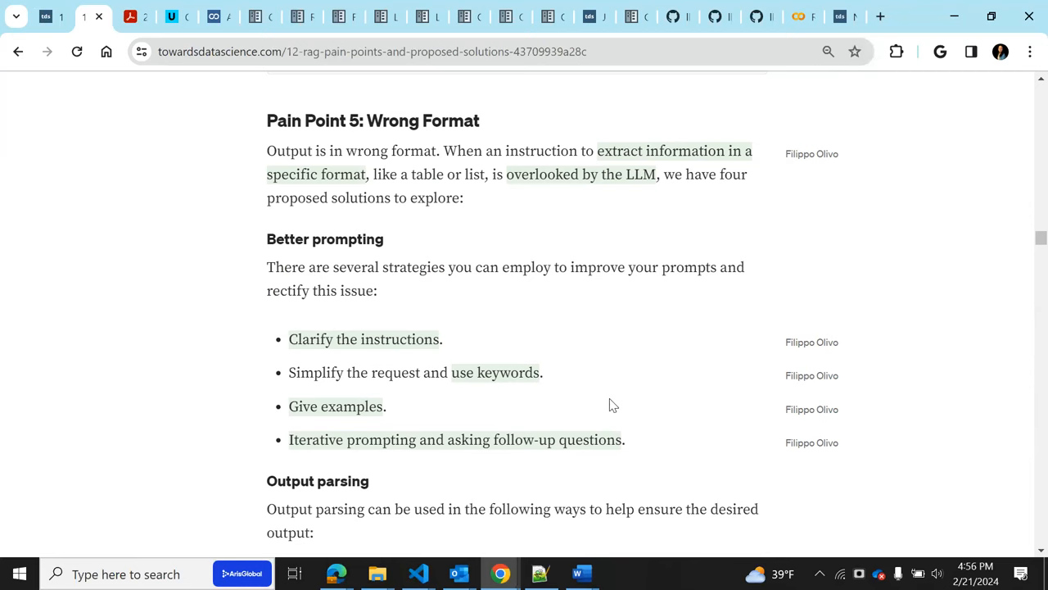
mouse_move(462, 400)
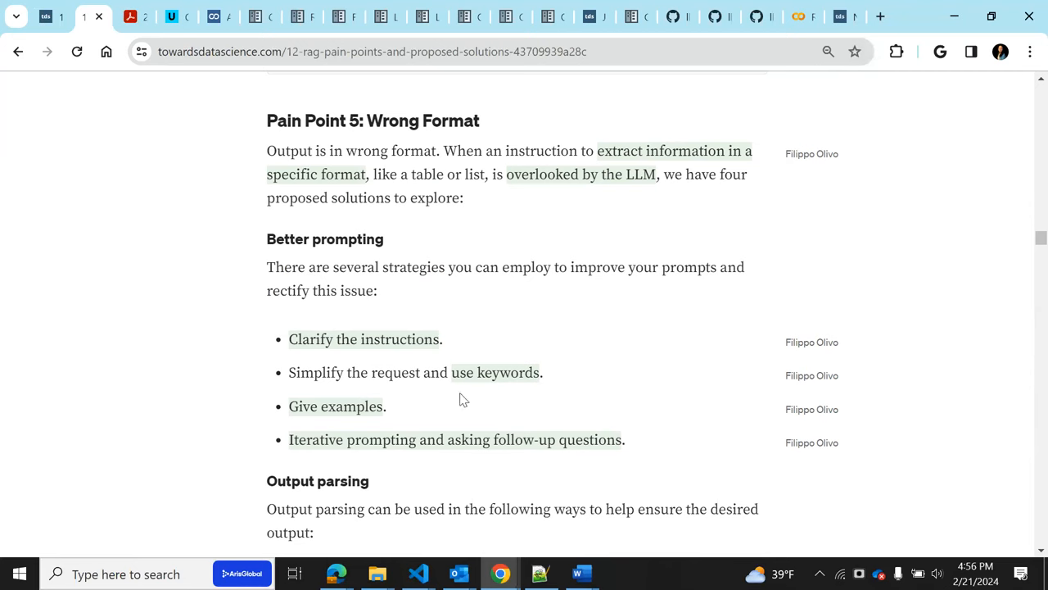
mouse_move(428, 336)
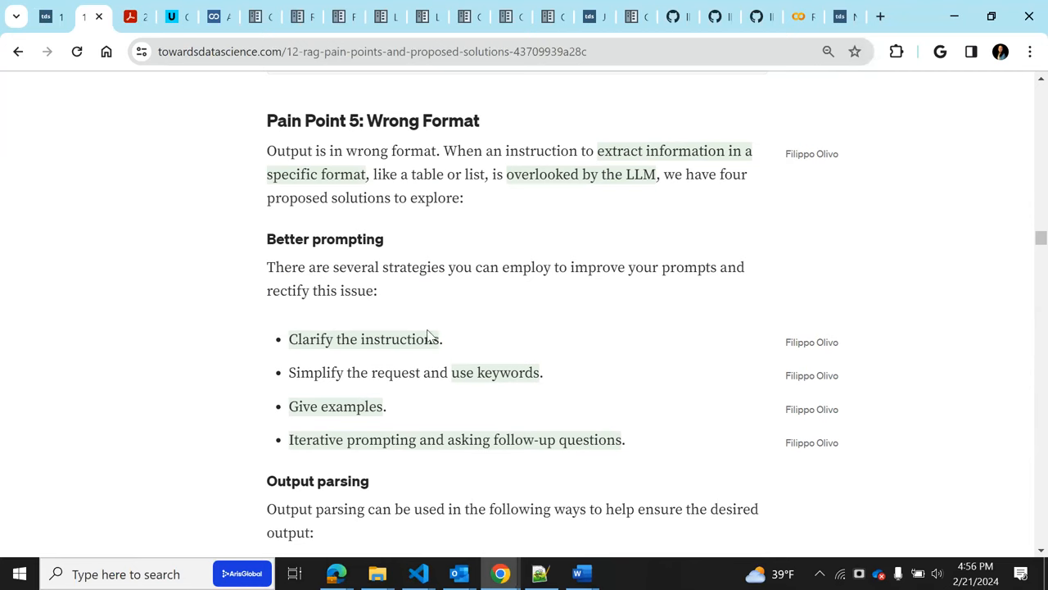
mouse_move(379, 360)
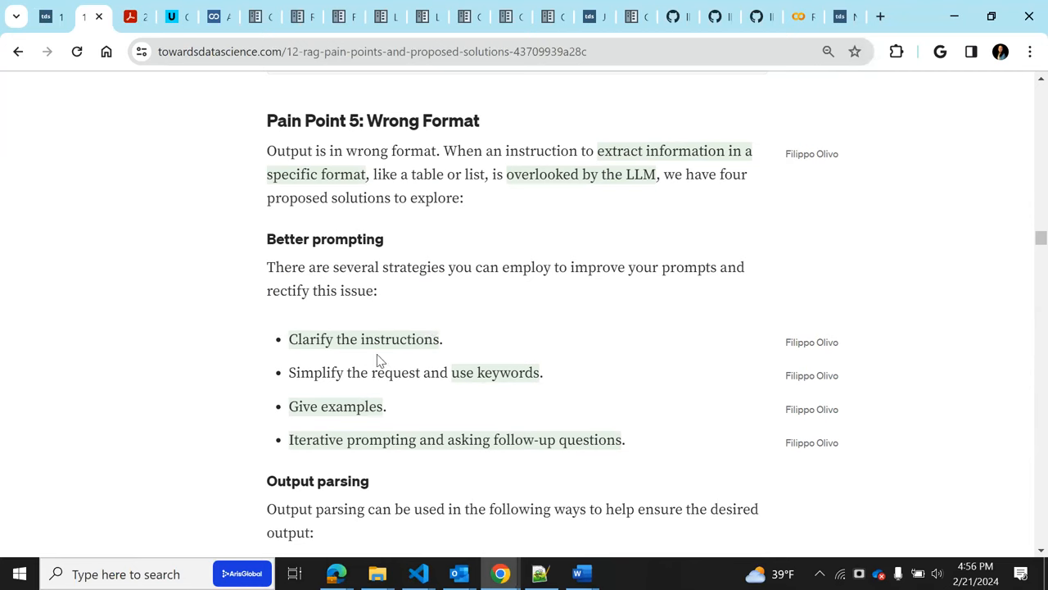
mouse_move(328, 316)
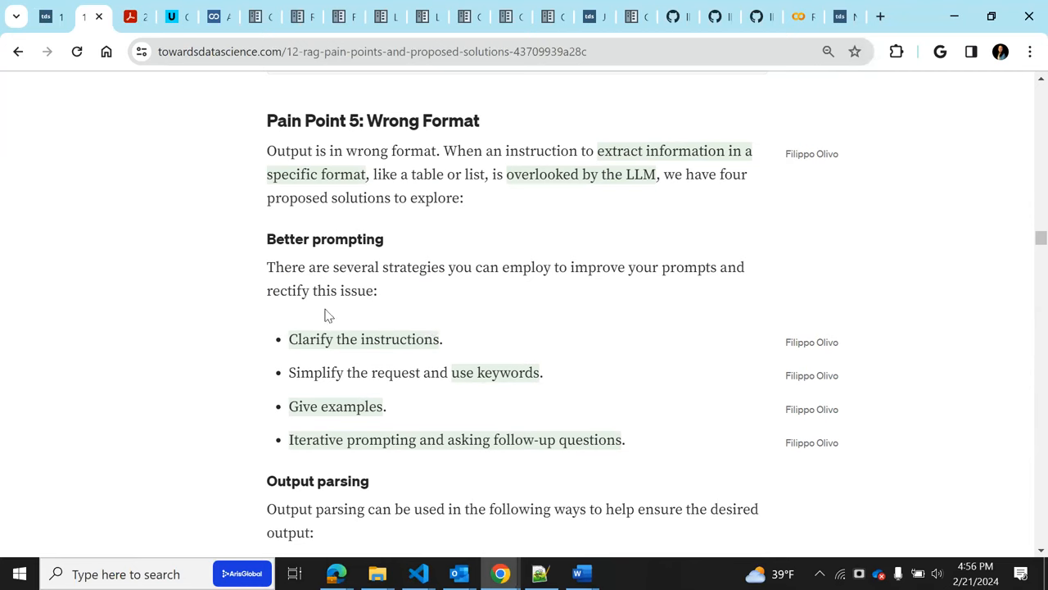
mouse_move(504, 392)
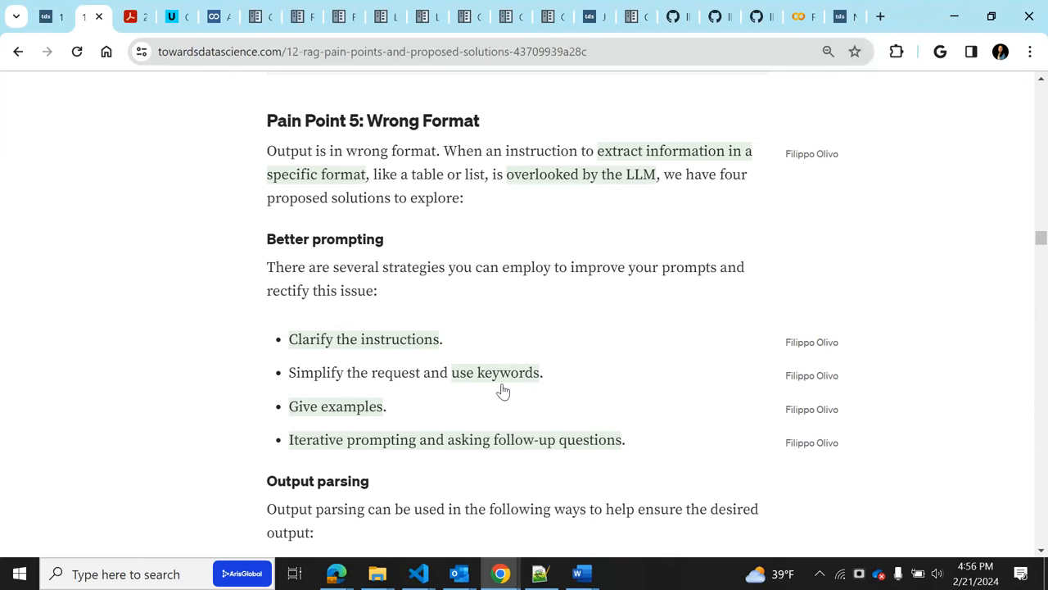
mouse_move(686, 386)
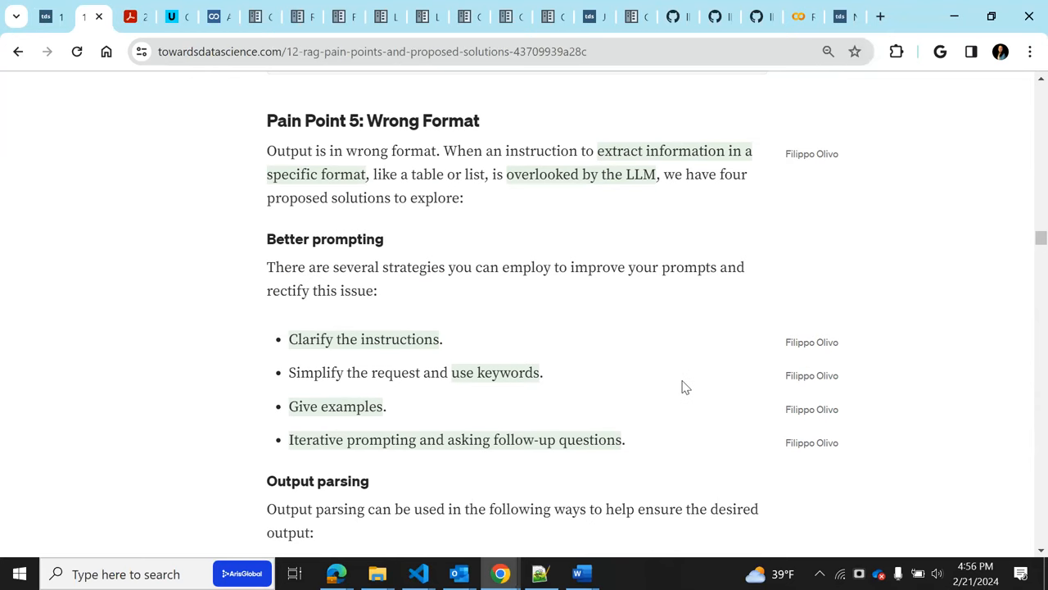
Scroll to the Output parsing subsection until the LangchainOutputParser code begins
scroll(down, 3)
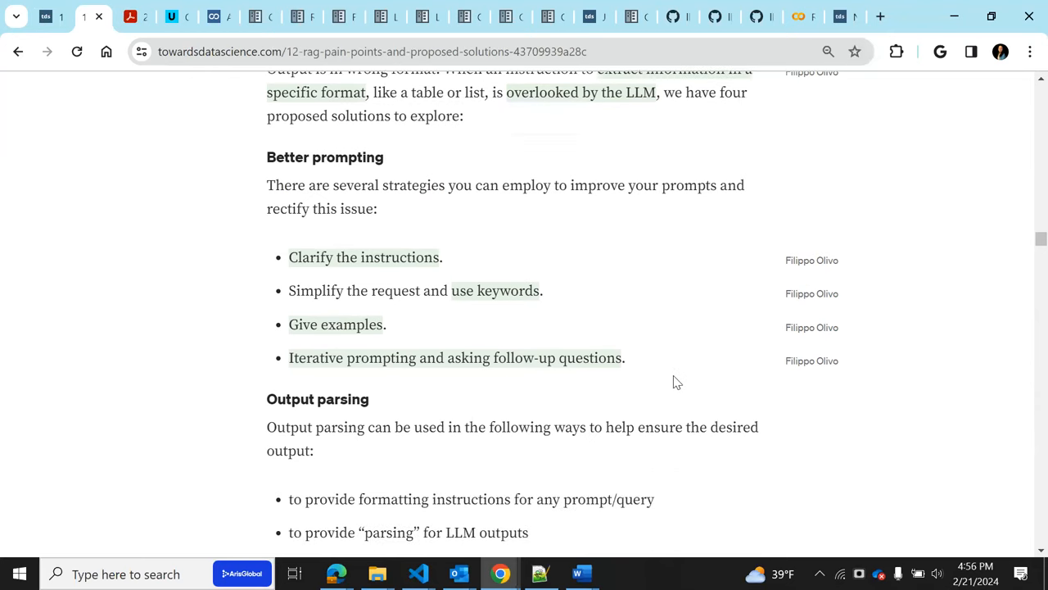
scroll(down, 3)
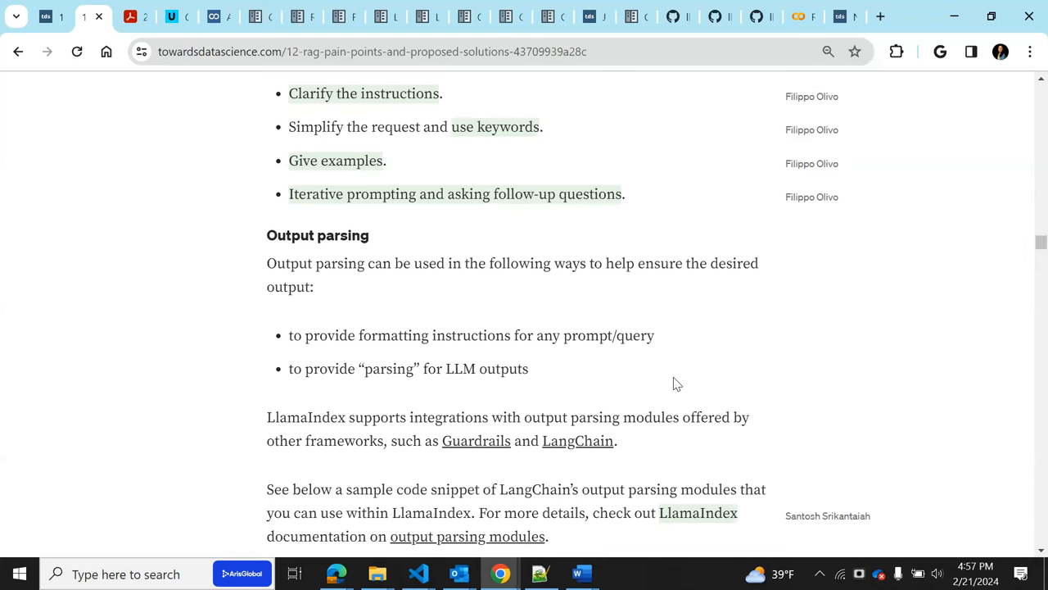
mouse_move(471, 463)
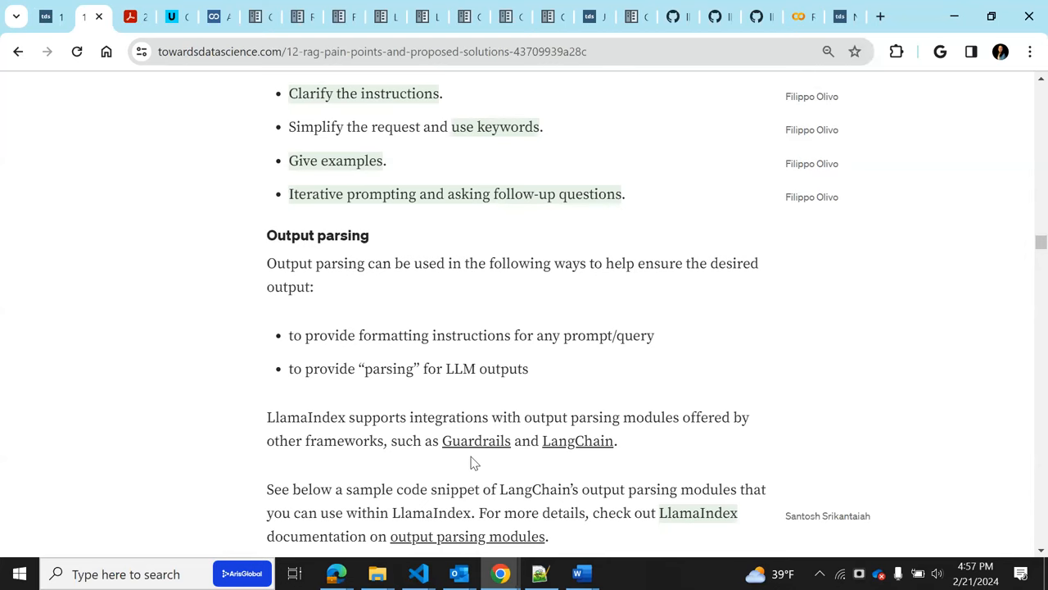
scroll(down, 3)
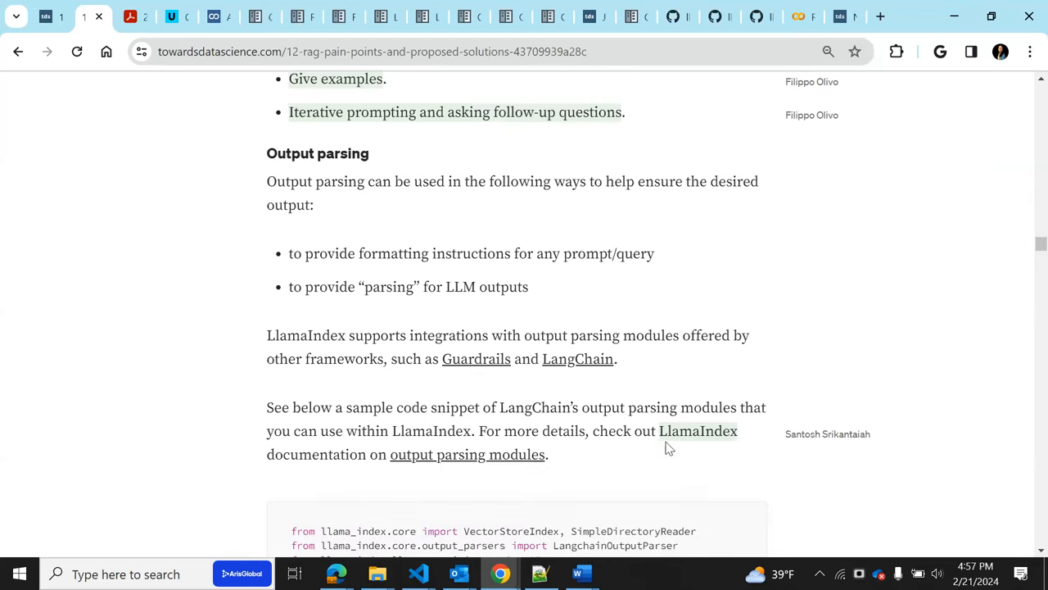
scroll(down, 3)
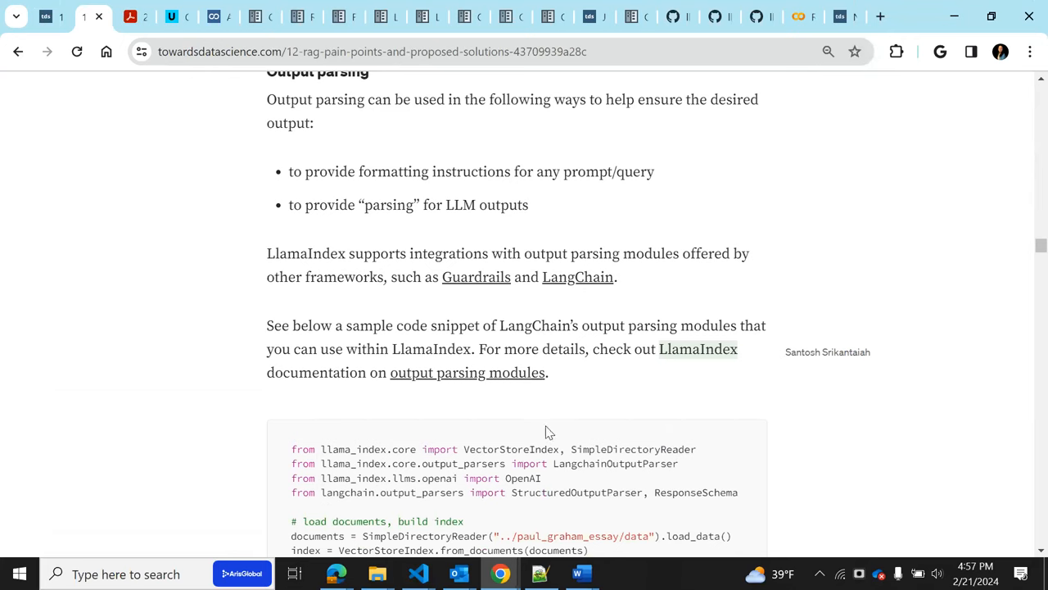
mouse_move(643, 431)
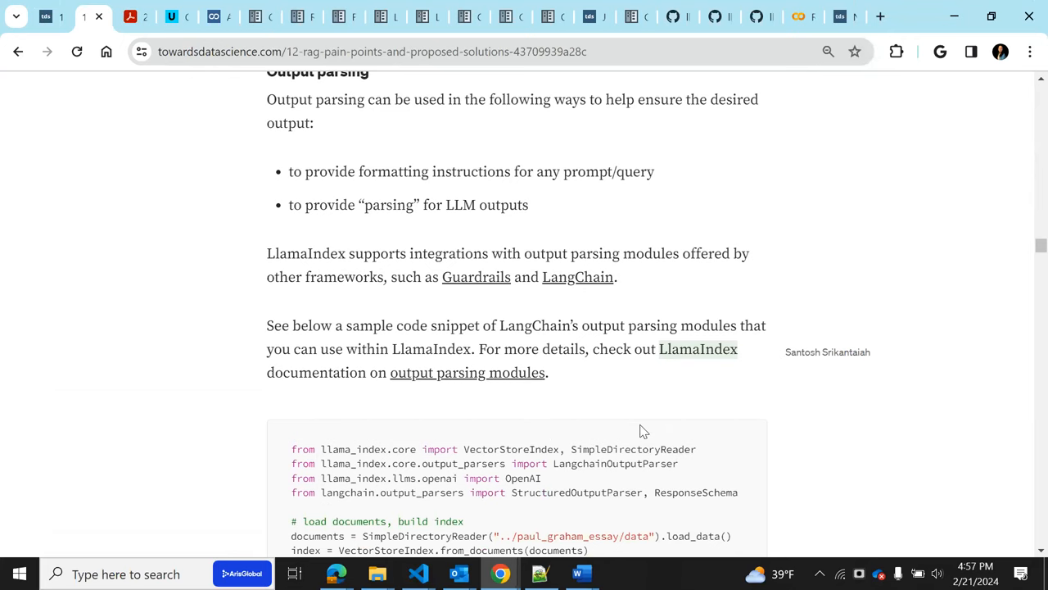
Highlight response_schemas and LangchainOutputParser in the output parser code example
scroll(down, 3)
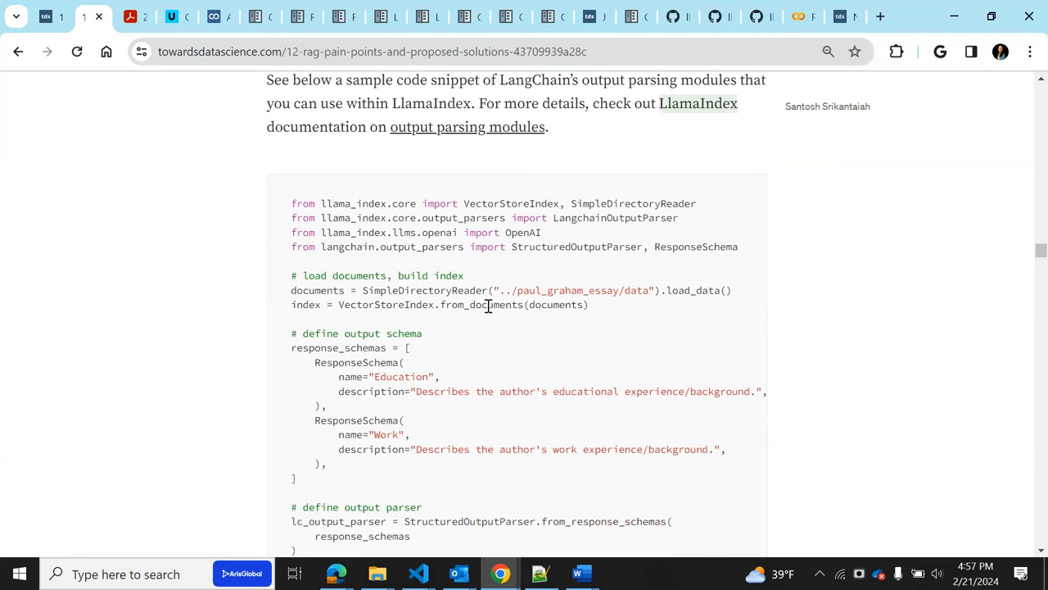
mouse_move(529, 240)
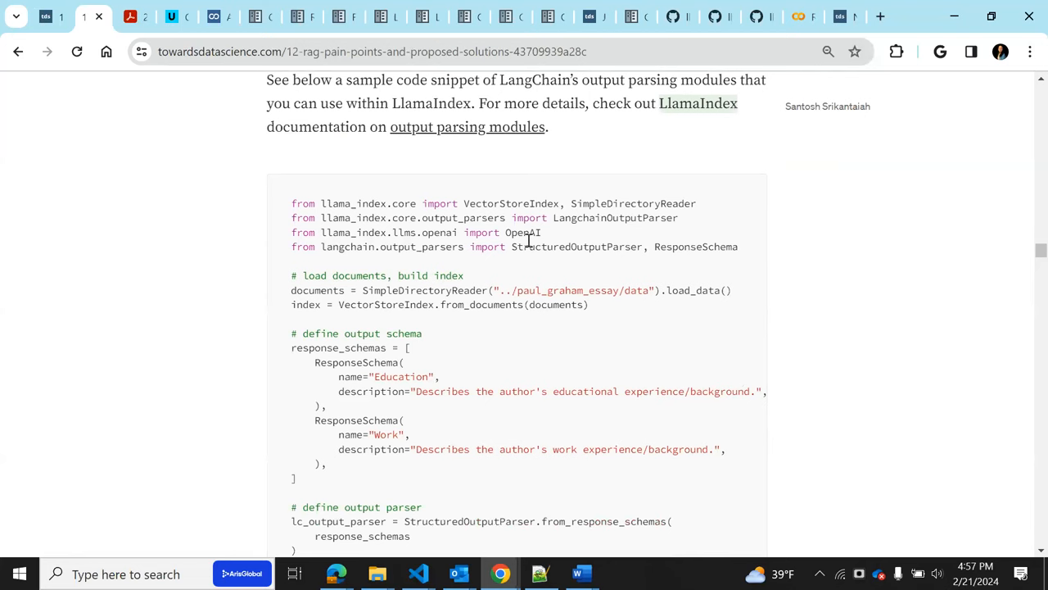
mouse_move(604, 264)
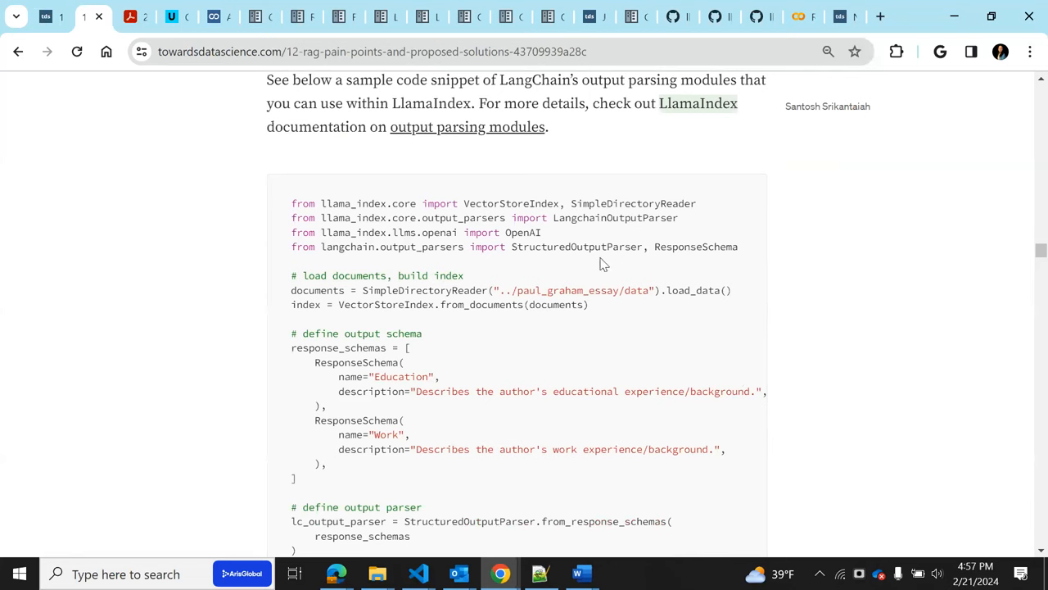
scroll(up, 3)
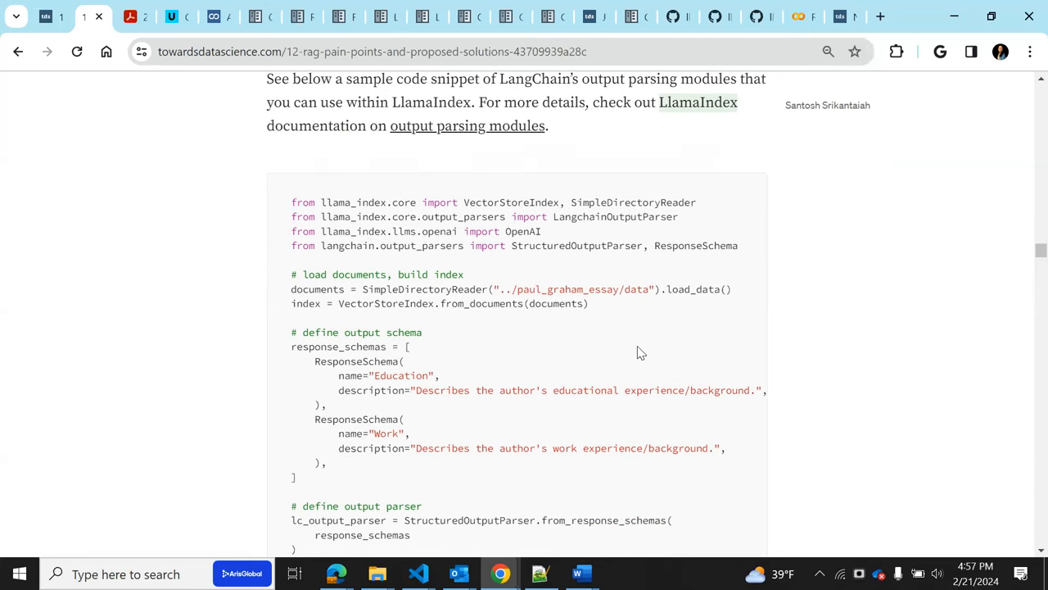
scroll(down, 3)
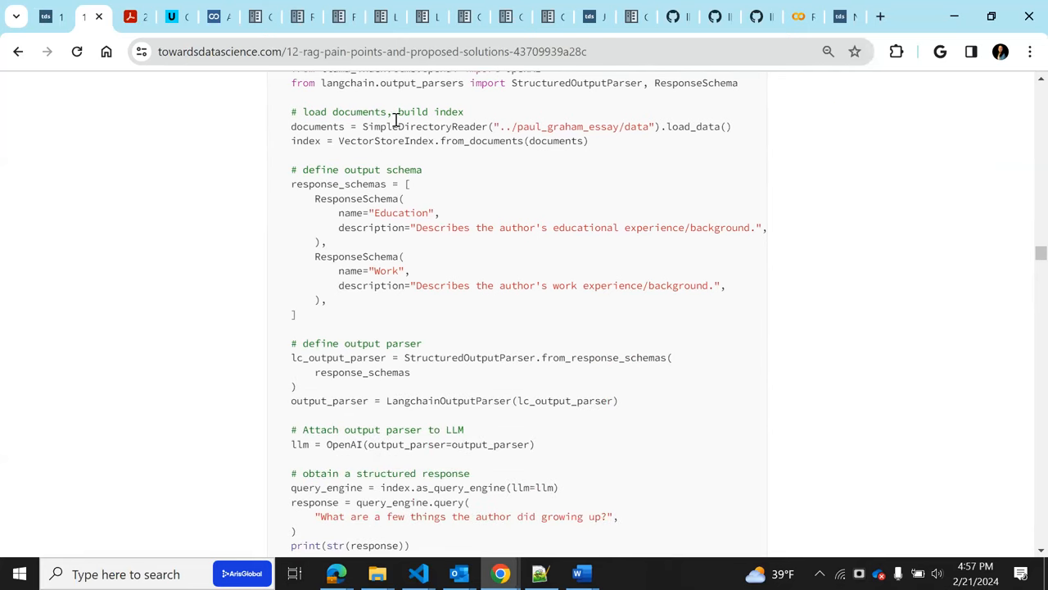
mouse_move(389, 161)
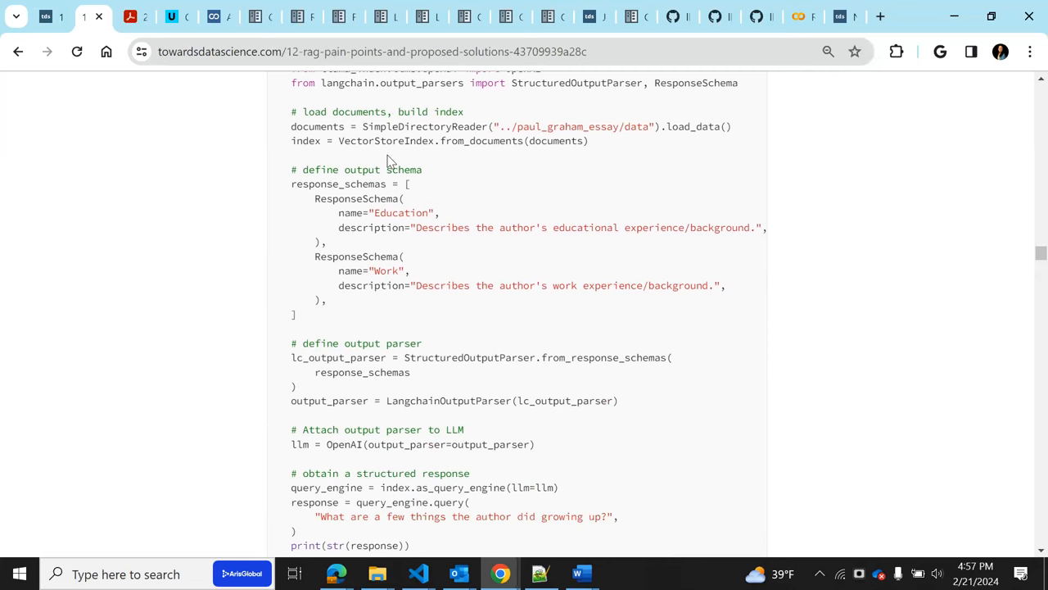
mouse_move(338, 184)
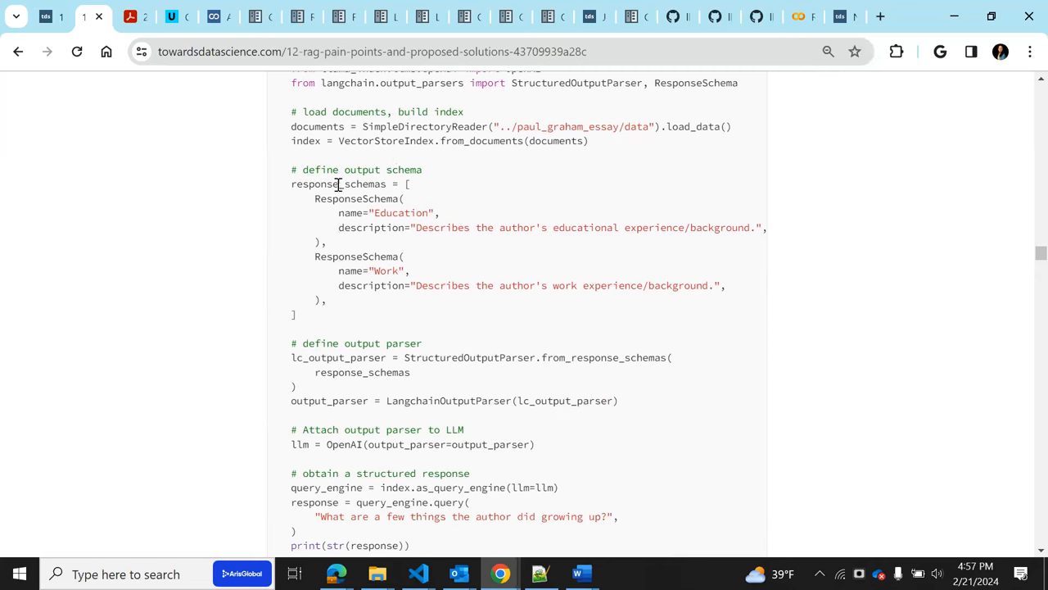
mouse_move(367, 212)
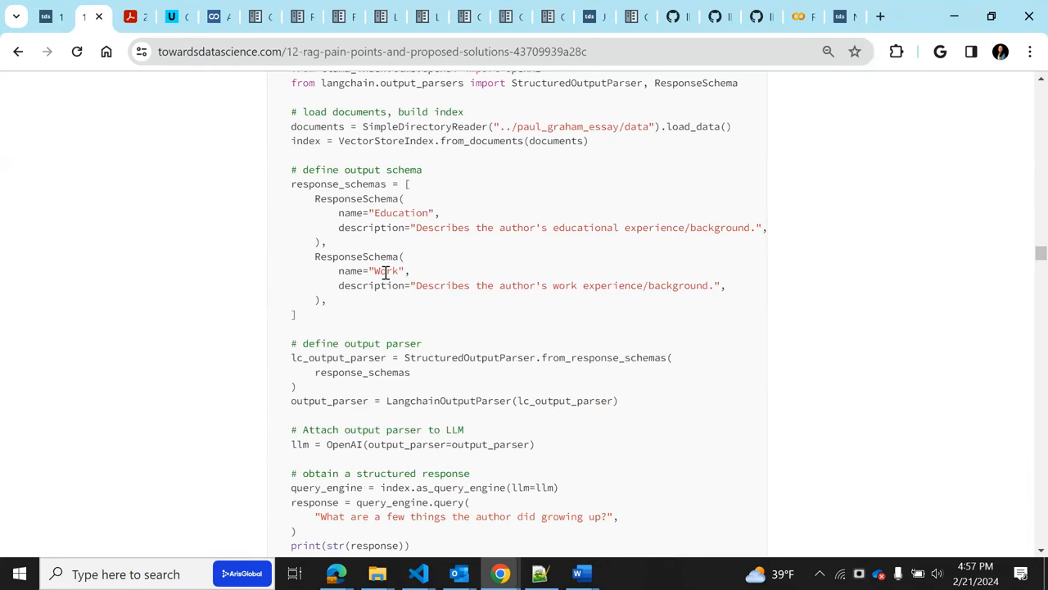
scroll(down, 3)
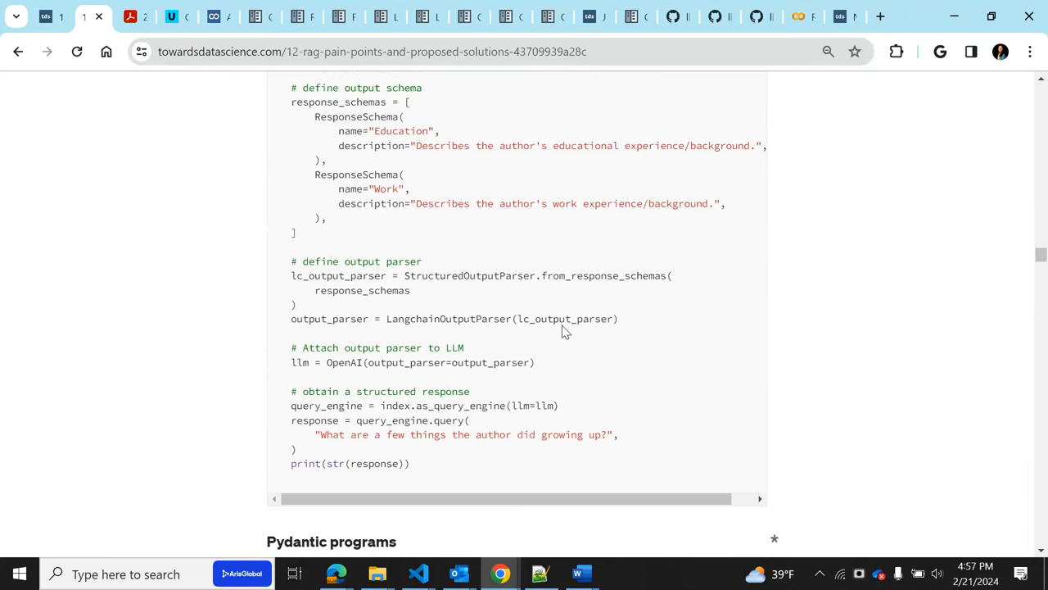
mouse_move(484, 276)
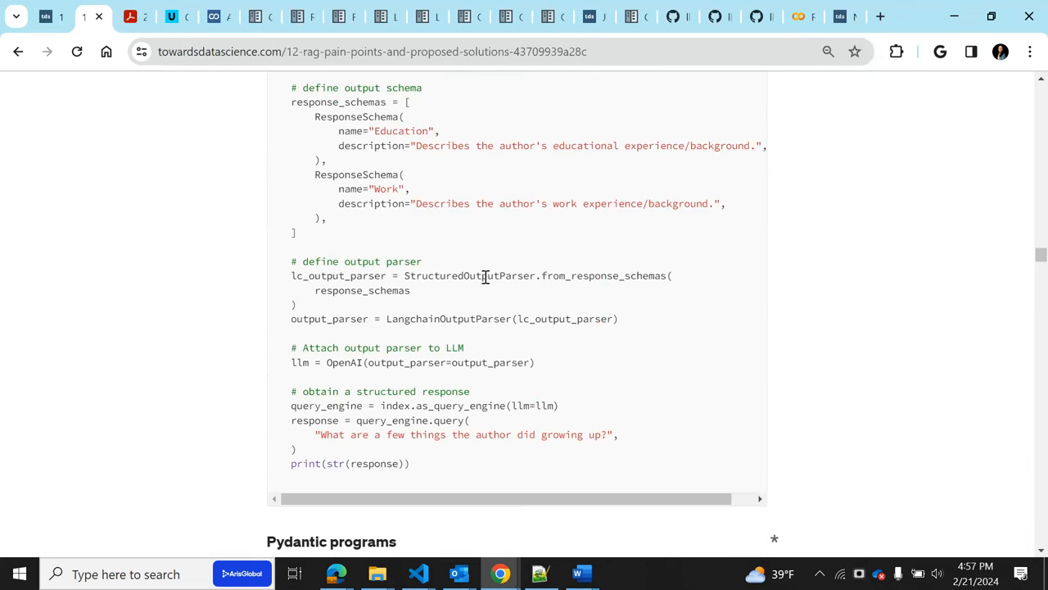
double_click(362, 290)
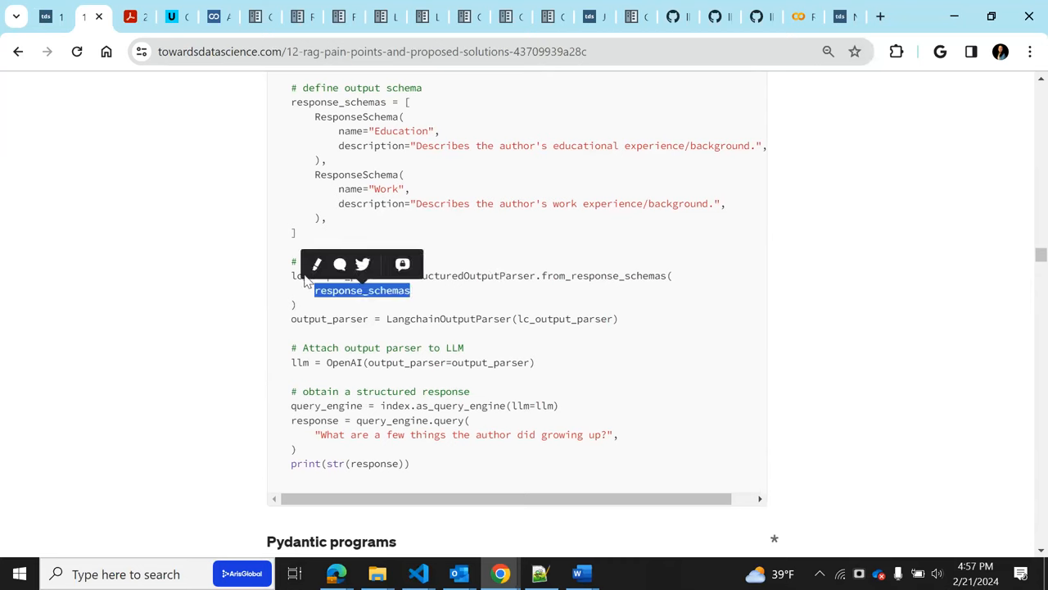
double_click(448, 319)
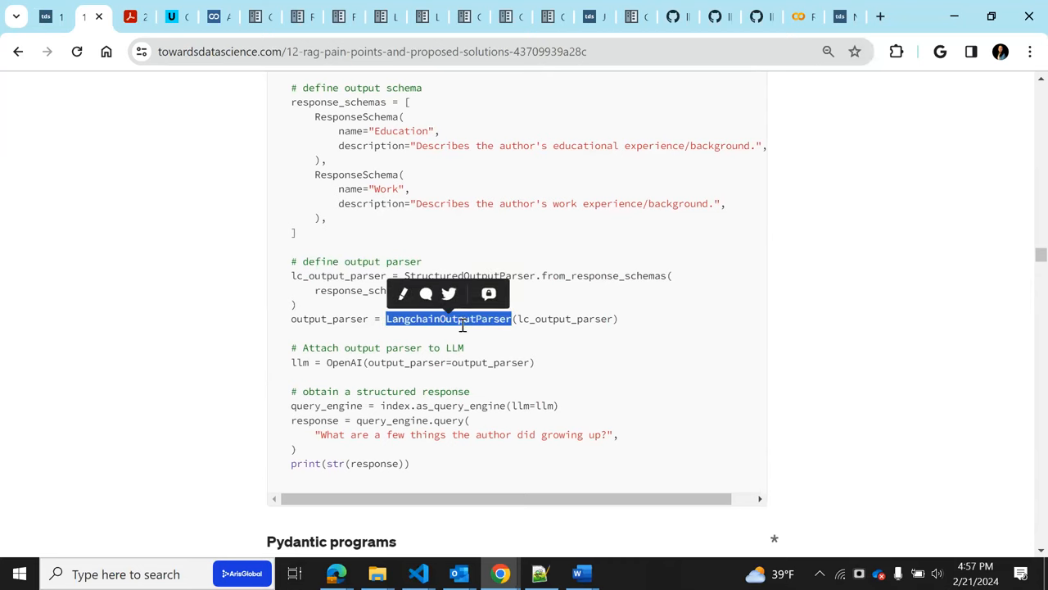
mouse_move(360, 342)
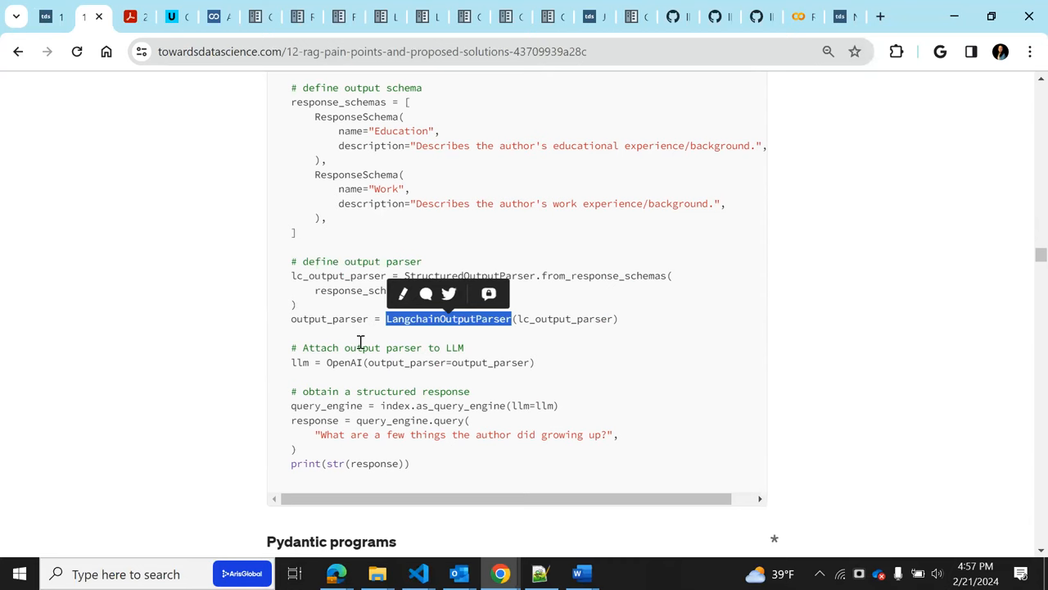
mouse_move(469, 352)
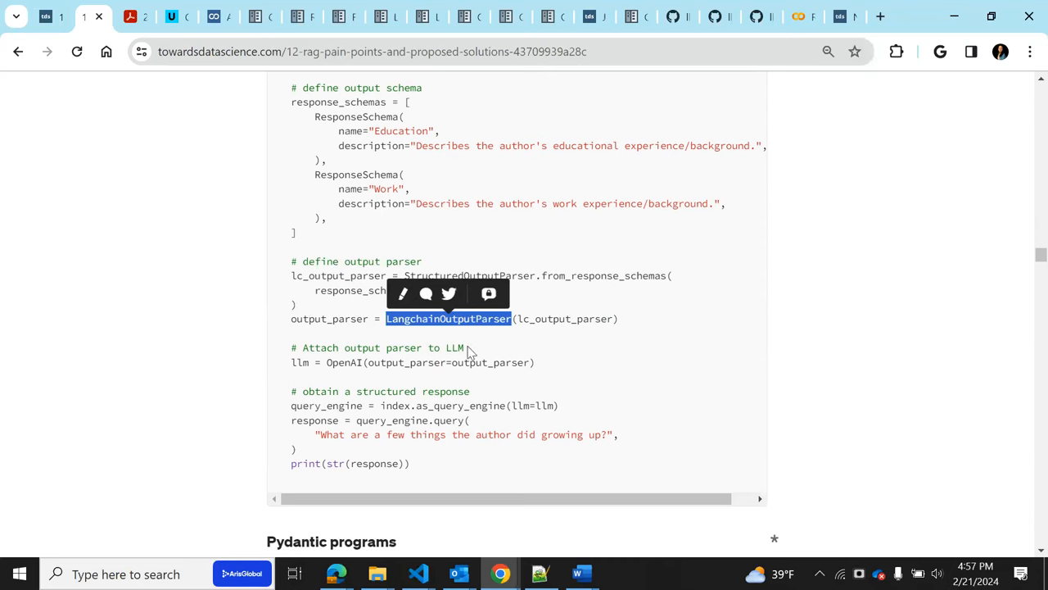
mouse_move(727, 9)
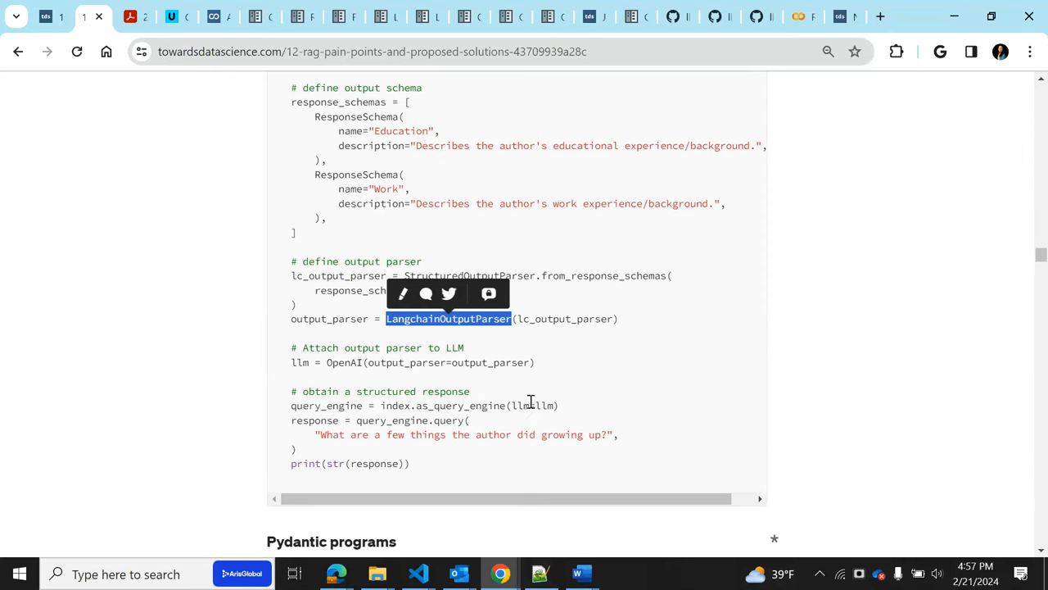
Scroll slightly down until the Pydantic programs section appears below the code
scroll(down, 3)
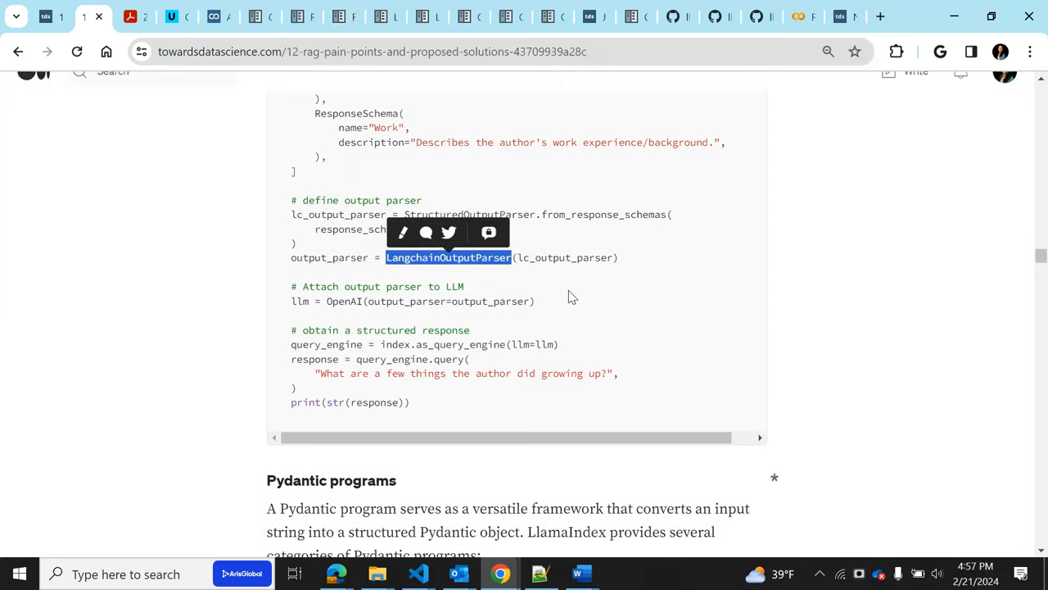
scroll(up, 3)
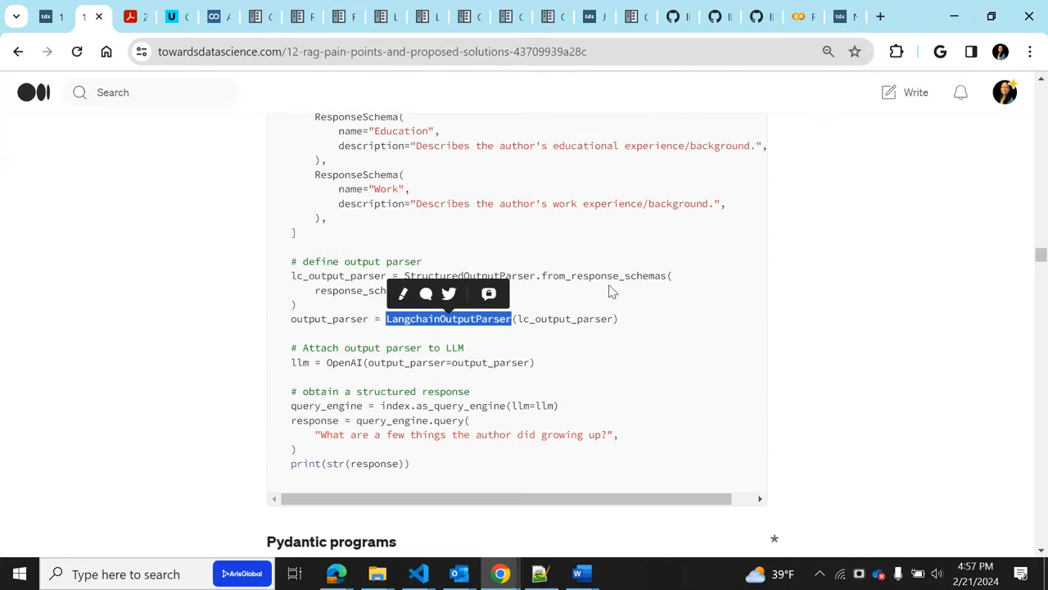
mouse_move(389, 169)
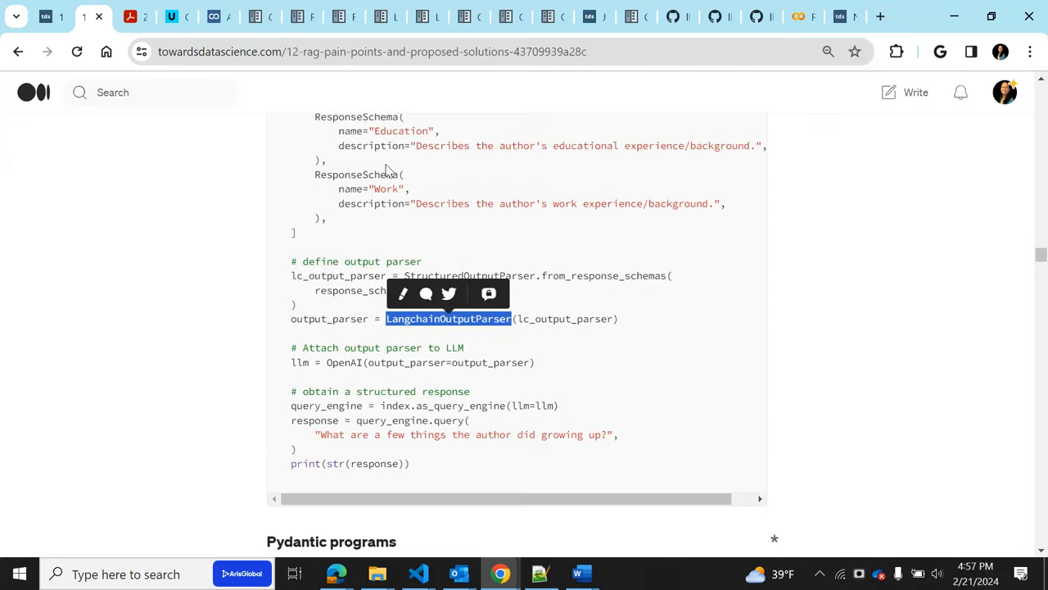
mouse_move(671, 331)
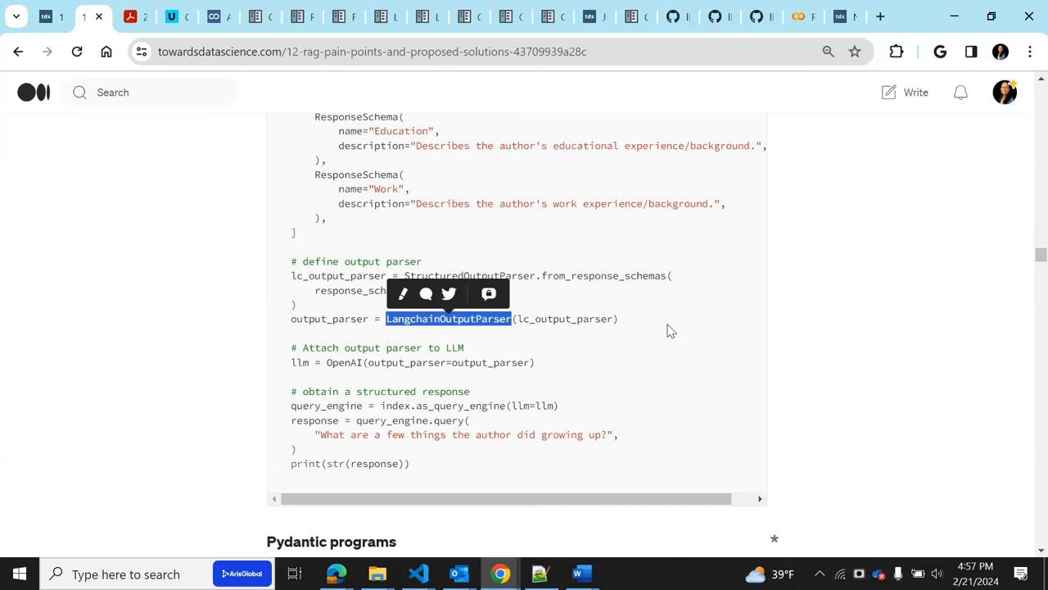
mouse_move(814, 328)
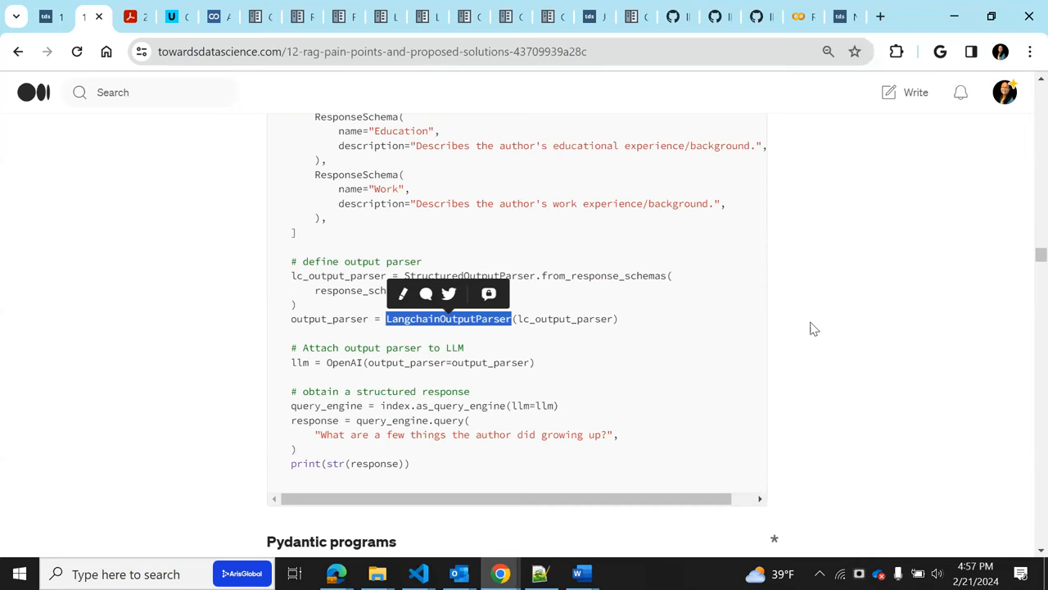
scroll(down, 3)
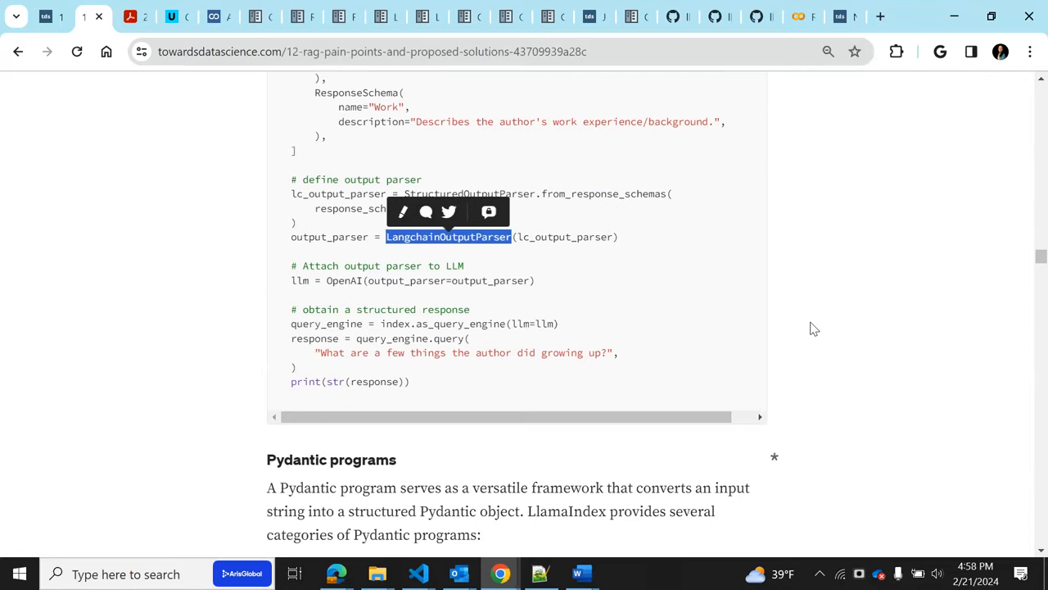
Scroll past the OpenAIPydanticProgram code sample to the OpenAI JSON mode section
scroll(down, 3)
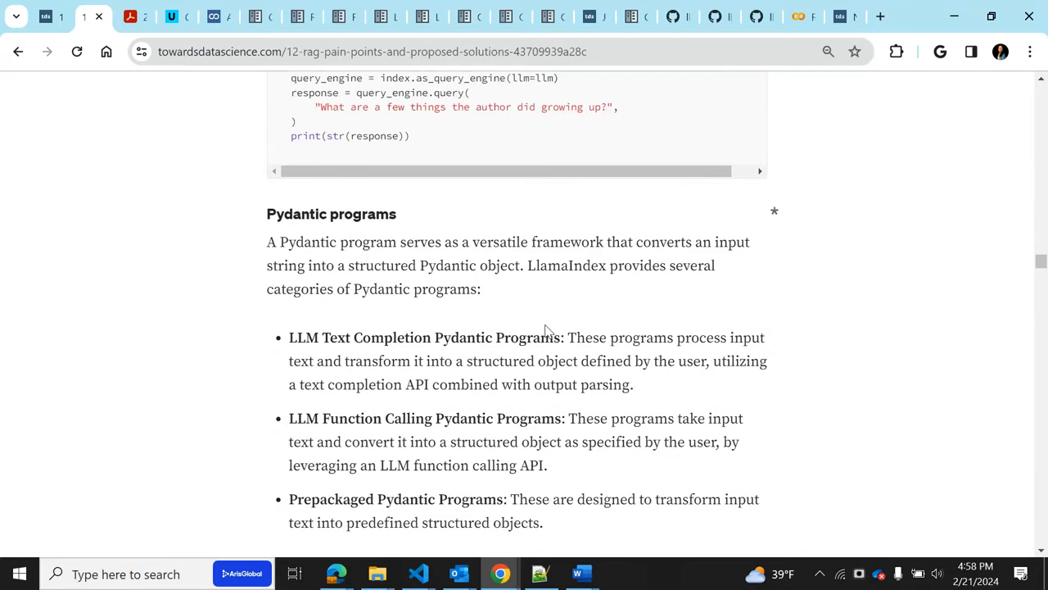
mouse_move(509, 328)
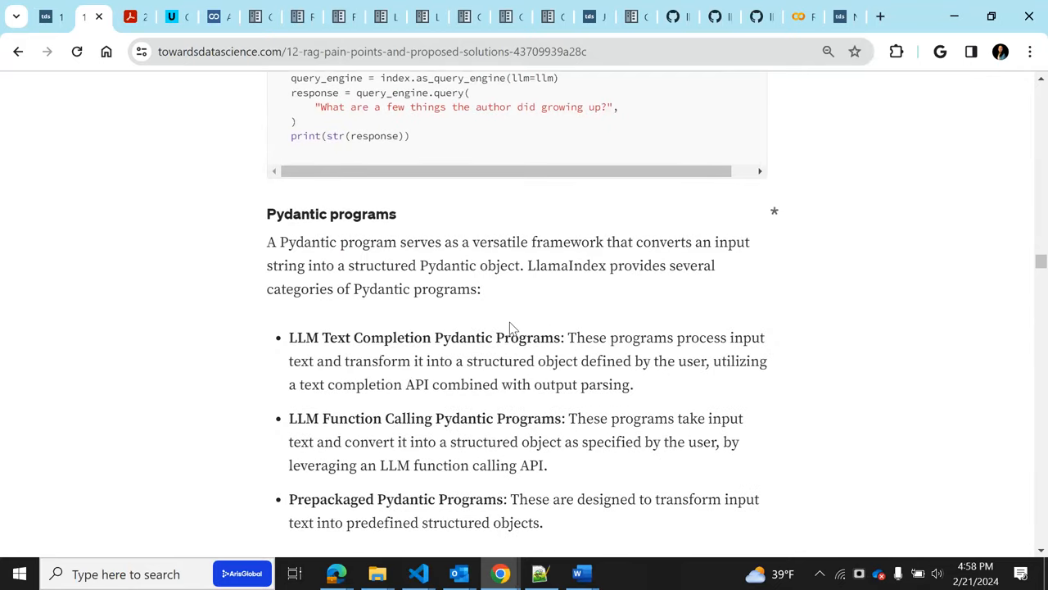
mouse_move(517, 327)
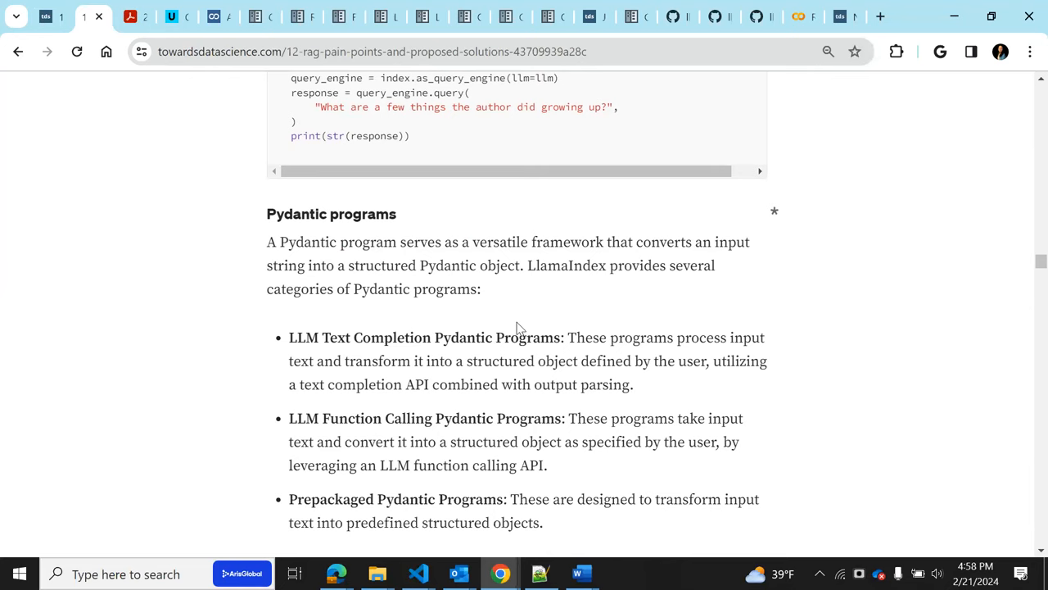
mouse_move(449, 440)
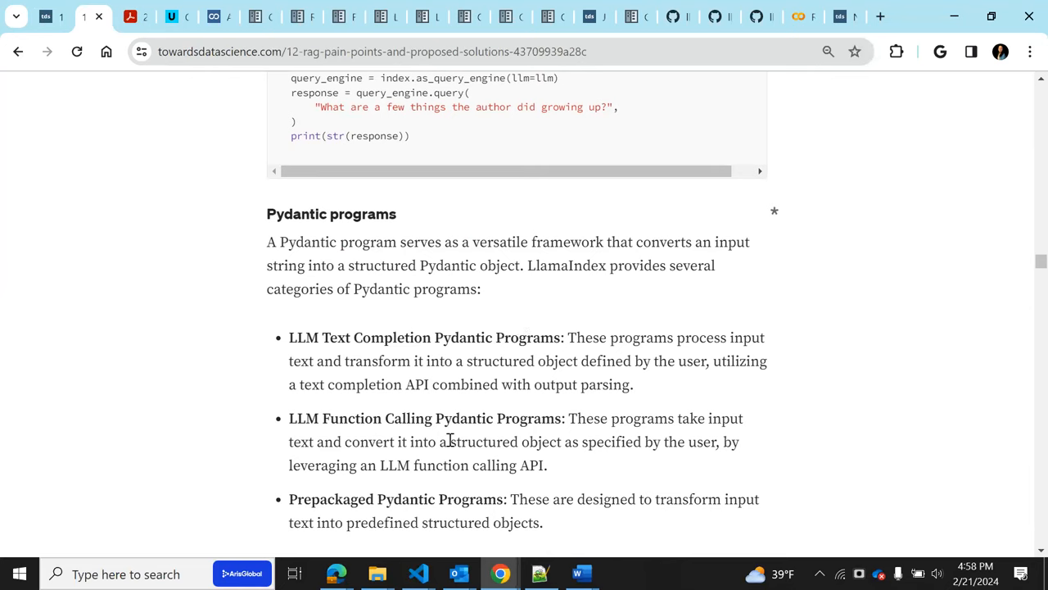
scroll(down, 3)
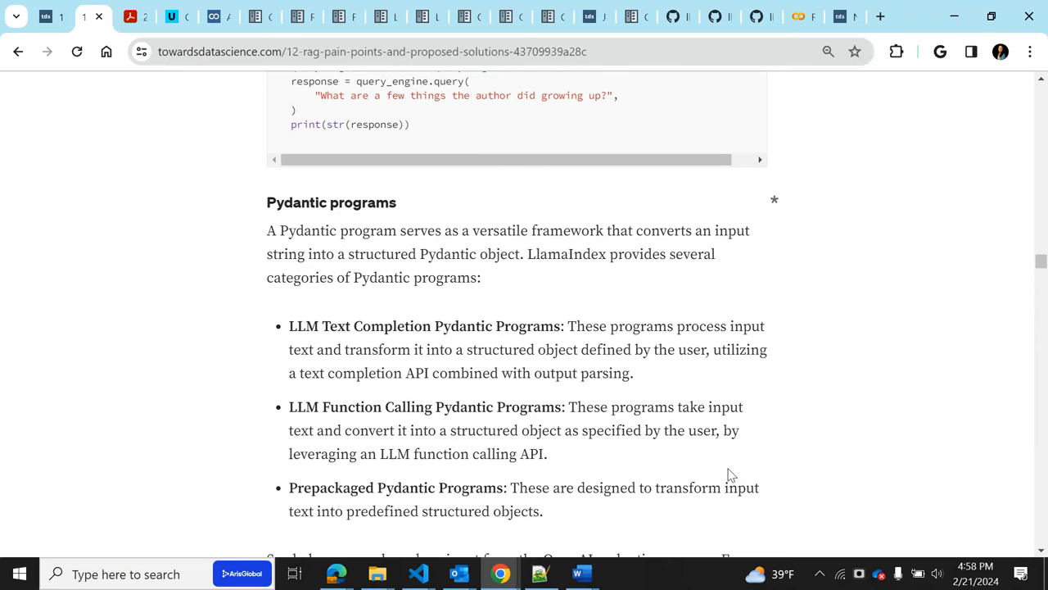
scroll(down, 3)
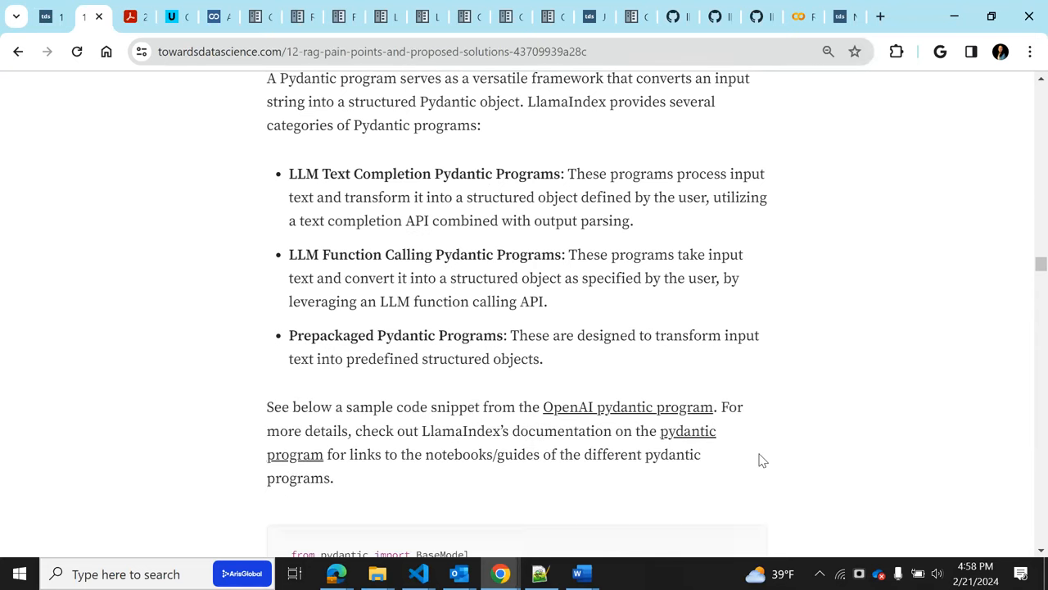
scroll(down, 3)
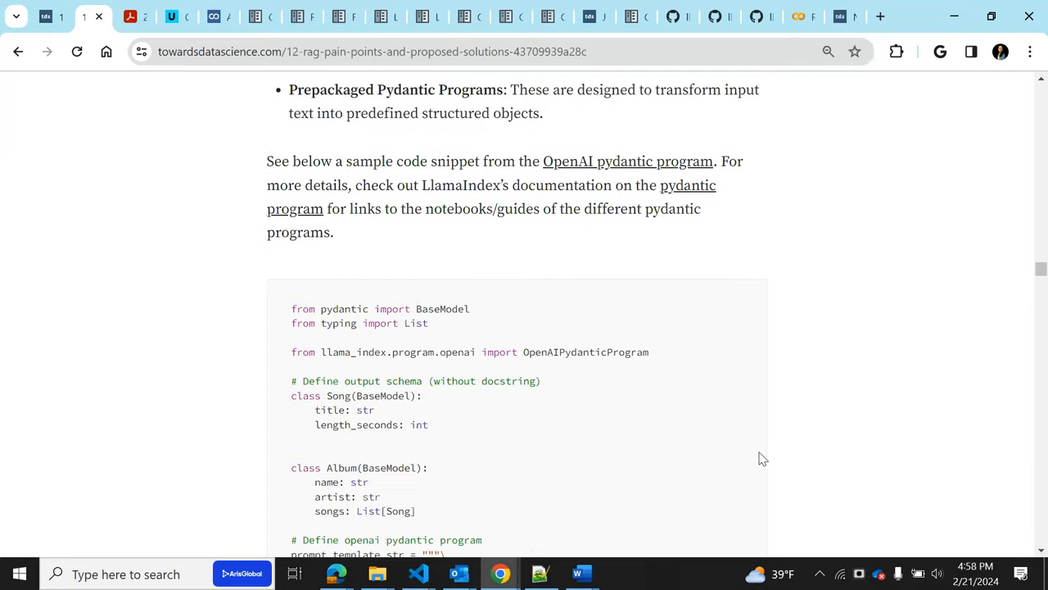
scroll(down, 3)
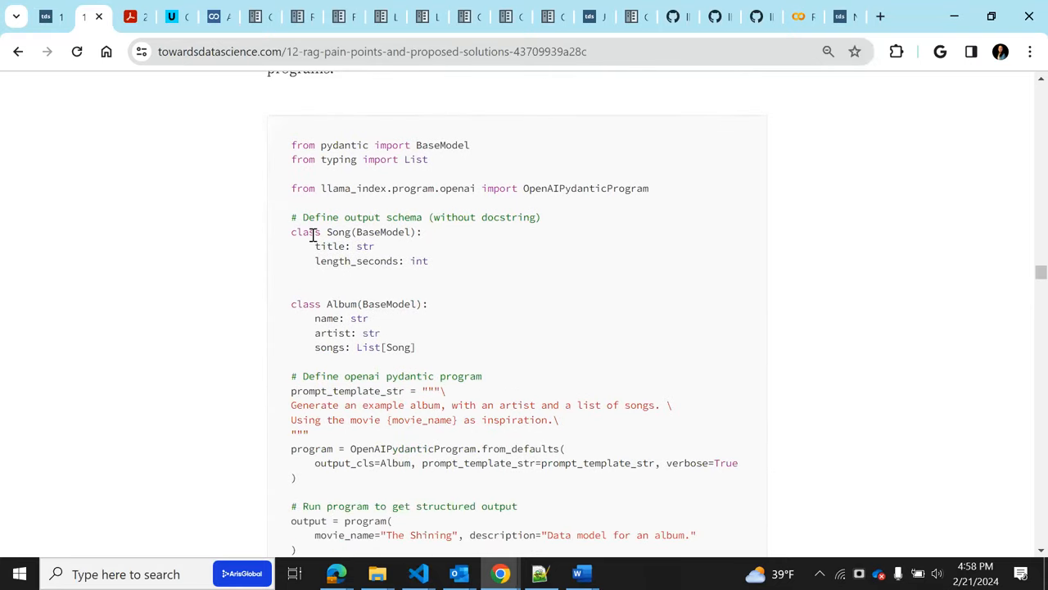
mouse_move(342, 256)
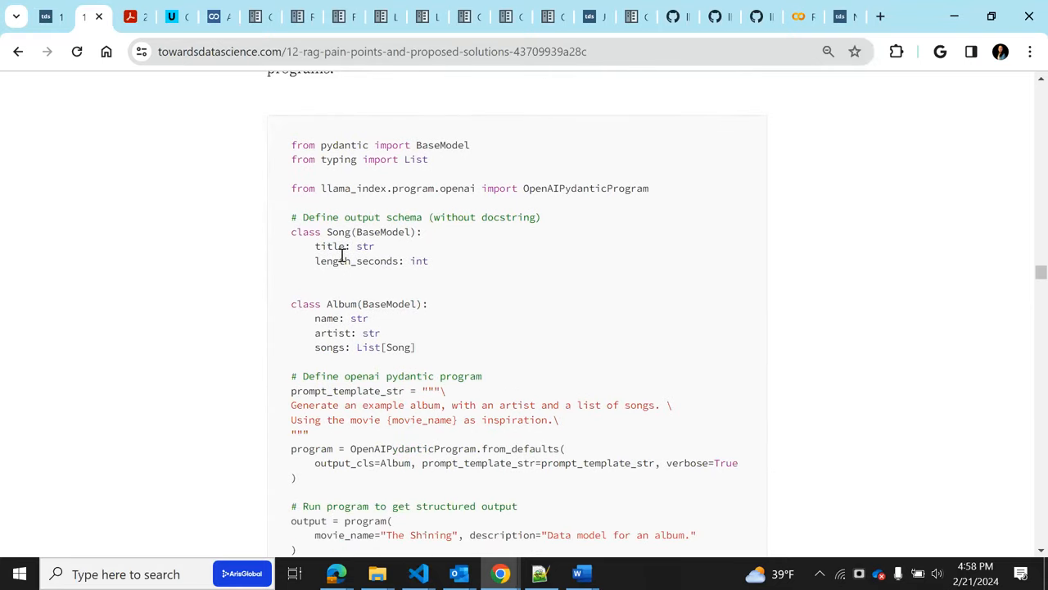
mouse_move(552, 283)
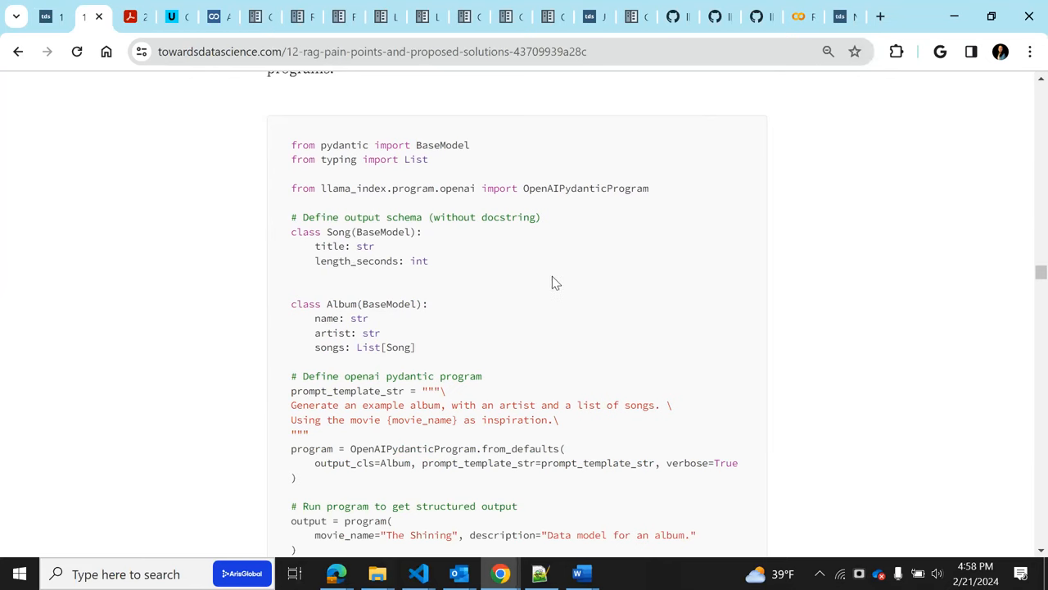
scroll(down, 3)
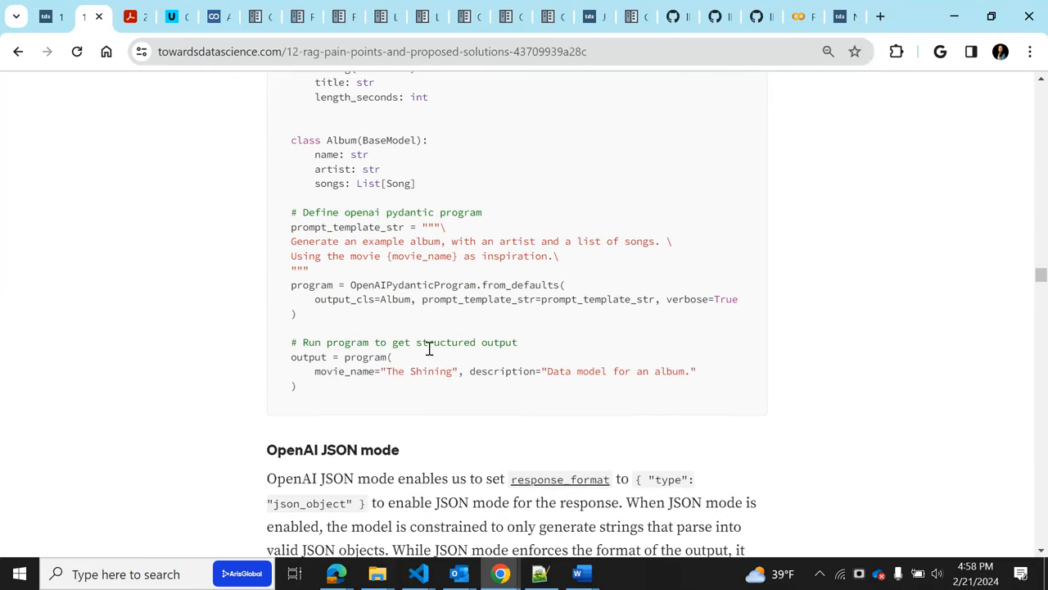
mouse_move(239, 479)
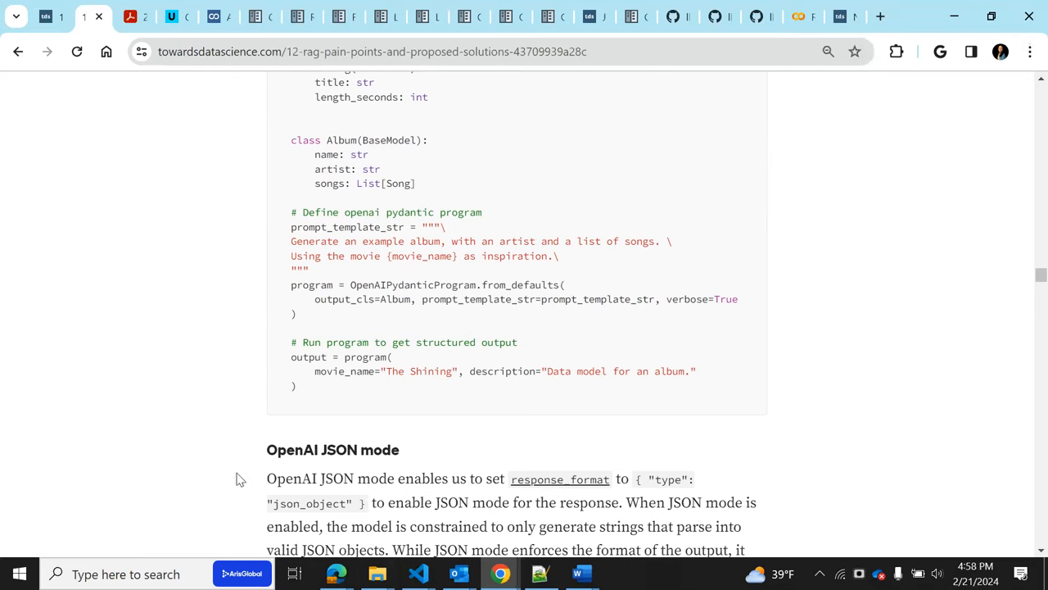
scroll(down, 3)
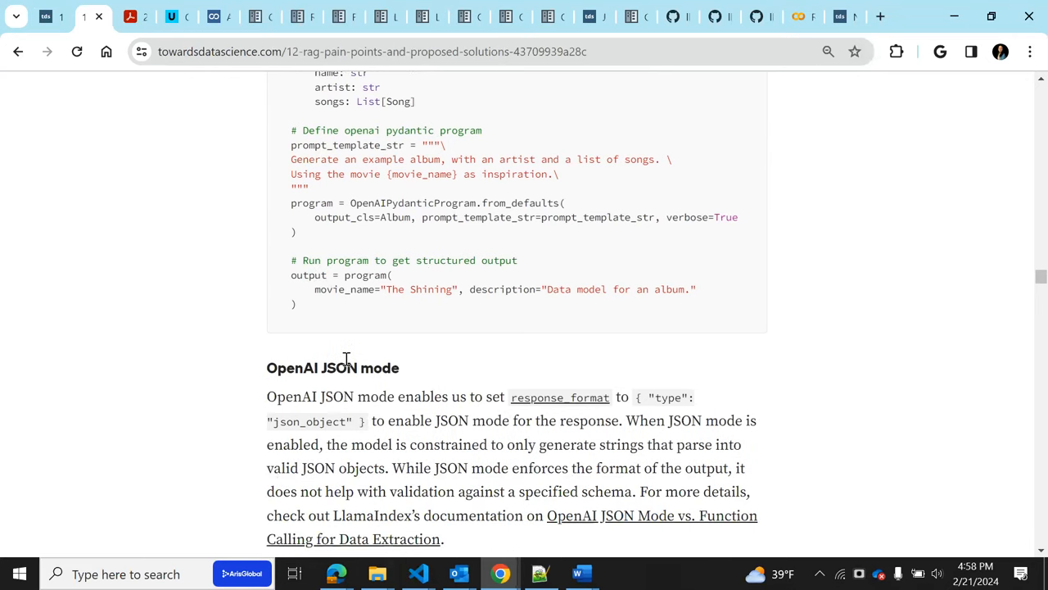
mouse_move(355, 388)
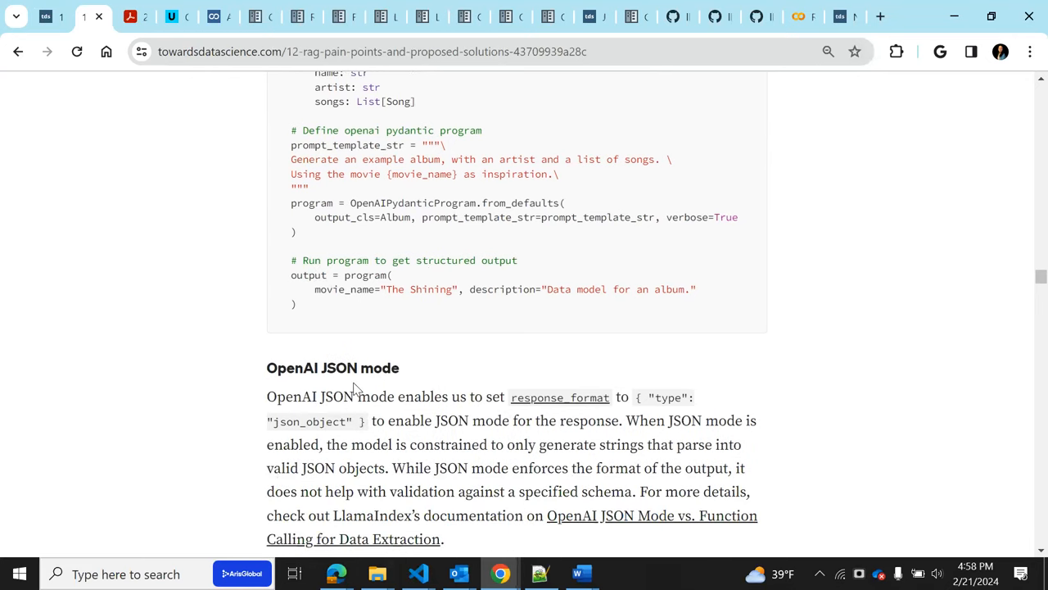
scroll(down, 3)
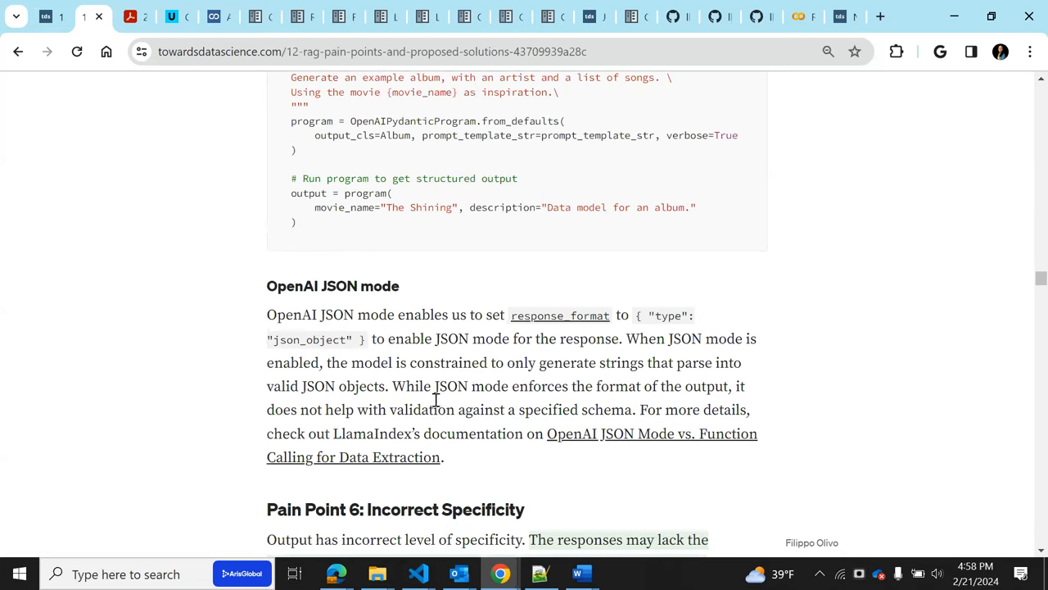
mouse_move(676, 332)
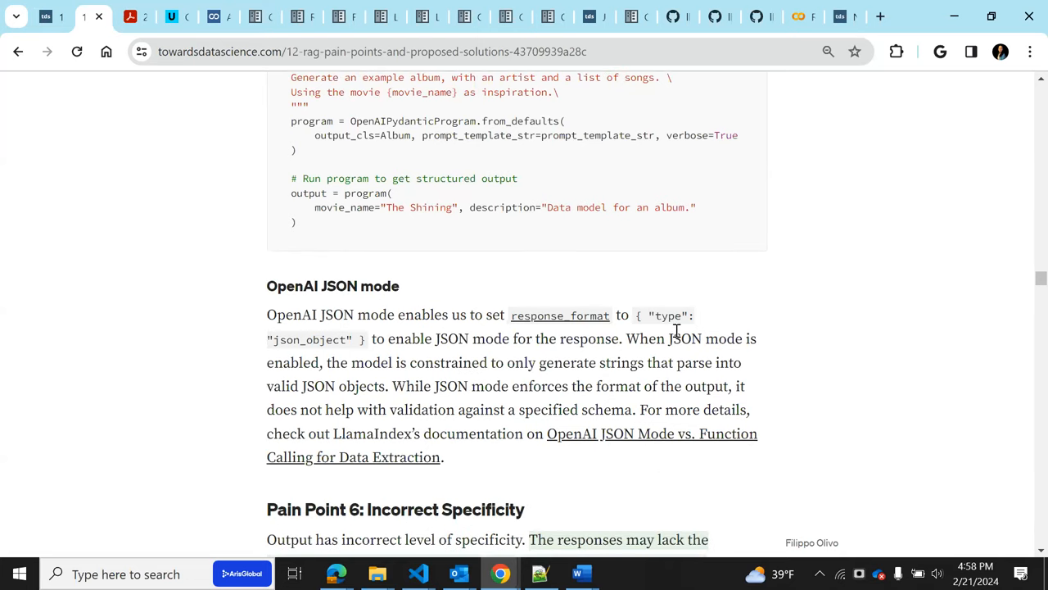
mouse_move(311, 345)
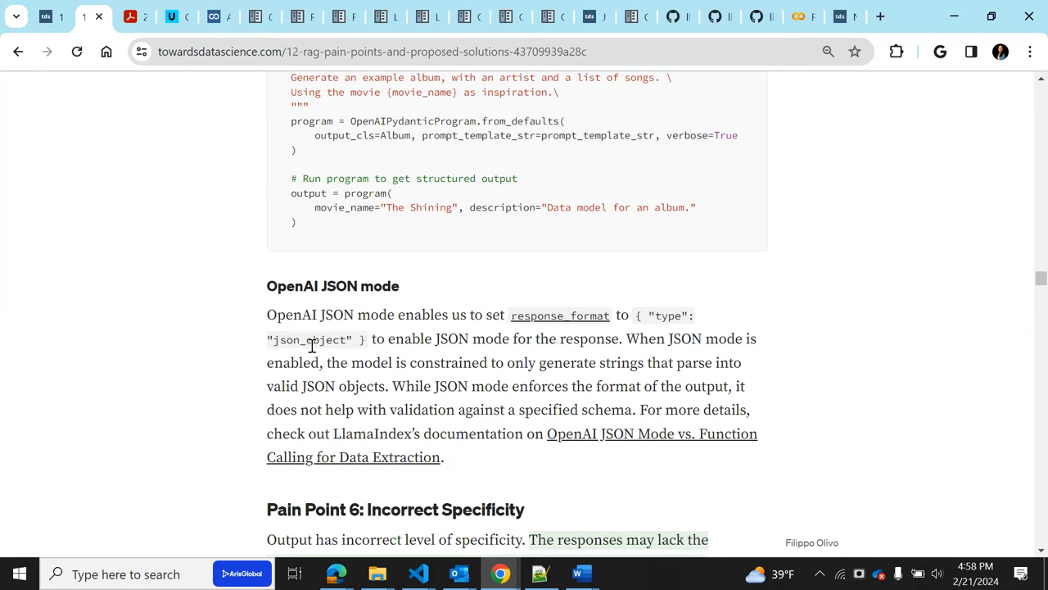
mouse_move(440, 345)
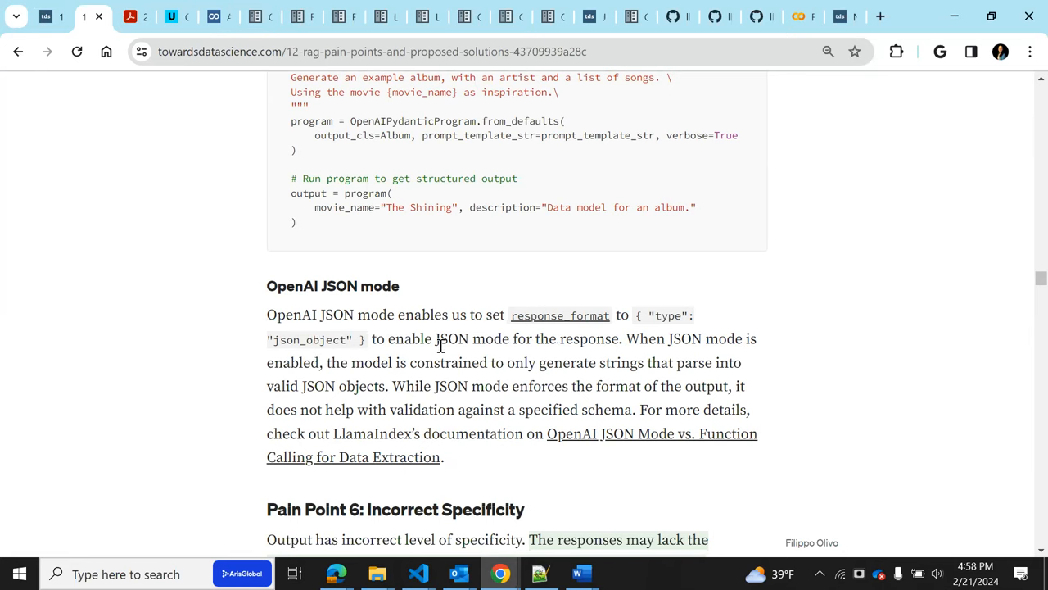
mouse_move(458, 356)
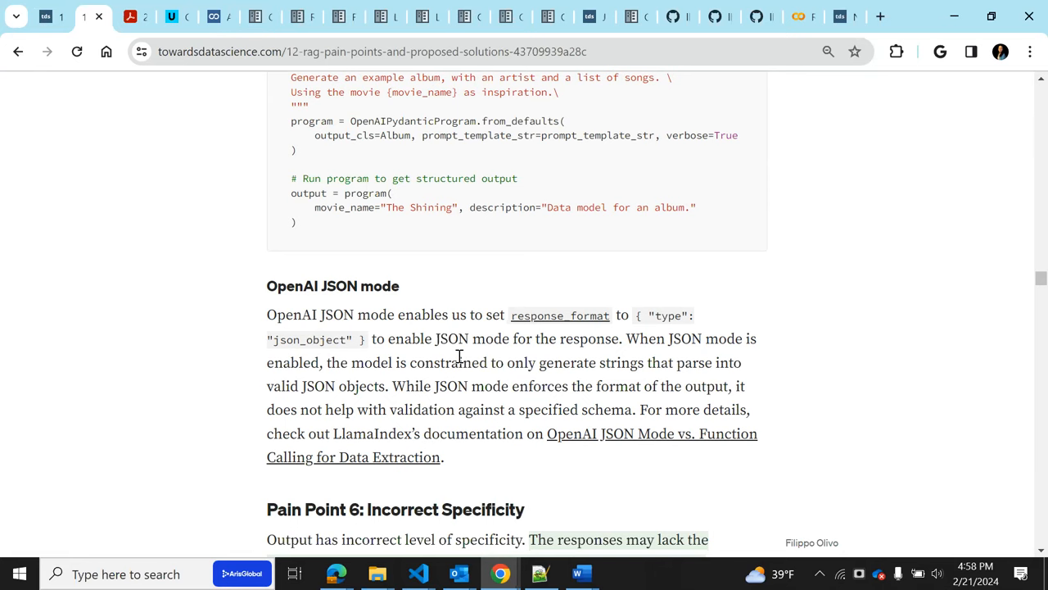
mouse_move(424, 315)
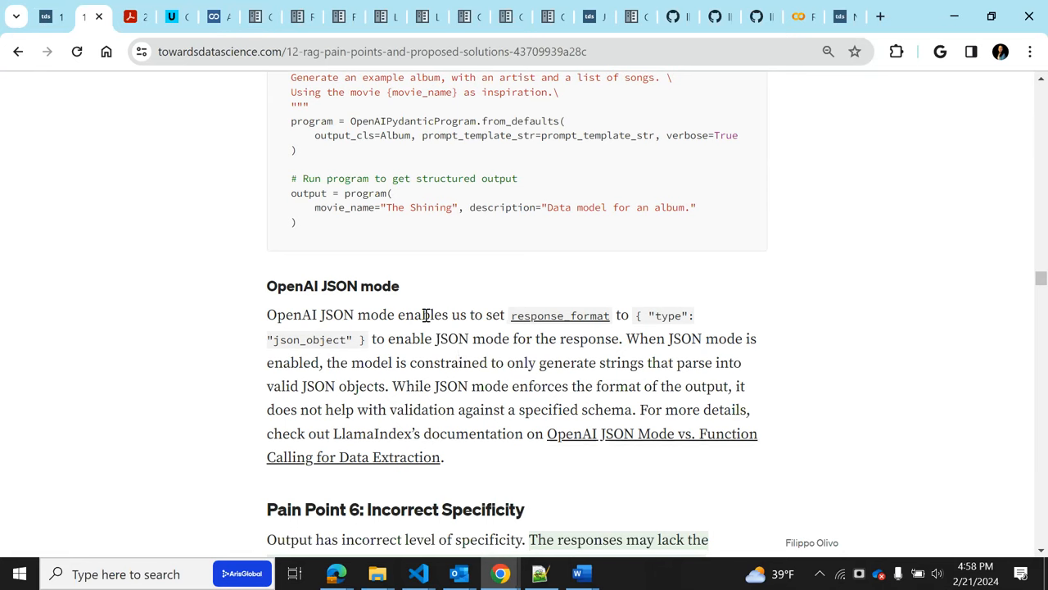
mouse_move(519, 371)
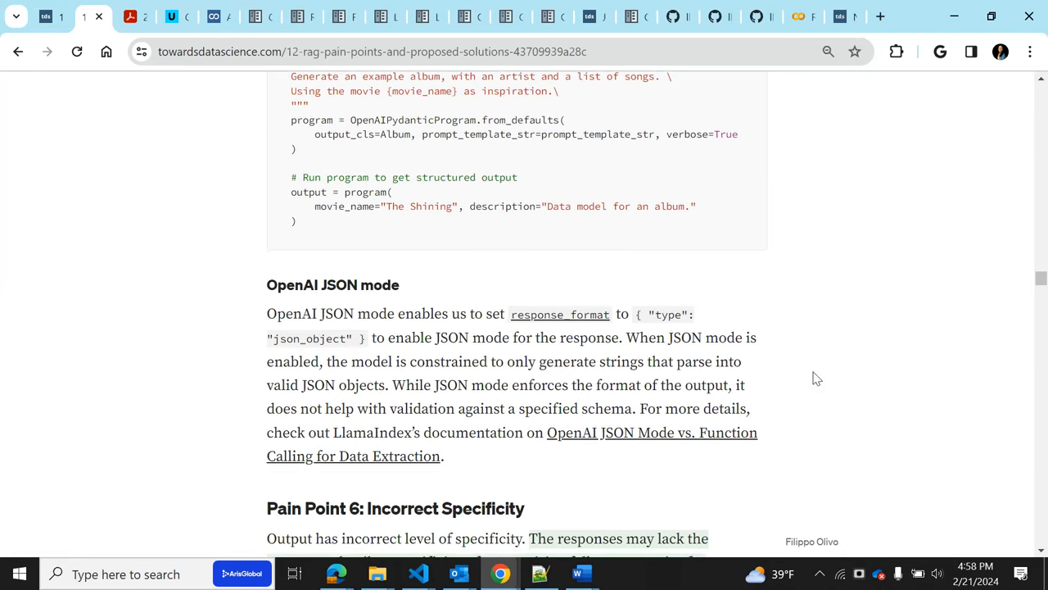
Scroll to Pain Point 6: Incorrect Specificity and its advanced retrieval strategies list
scroll(down, 3)
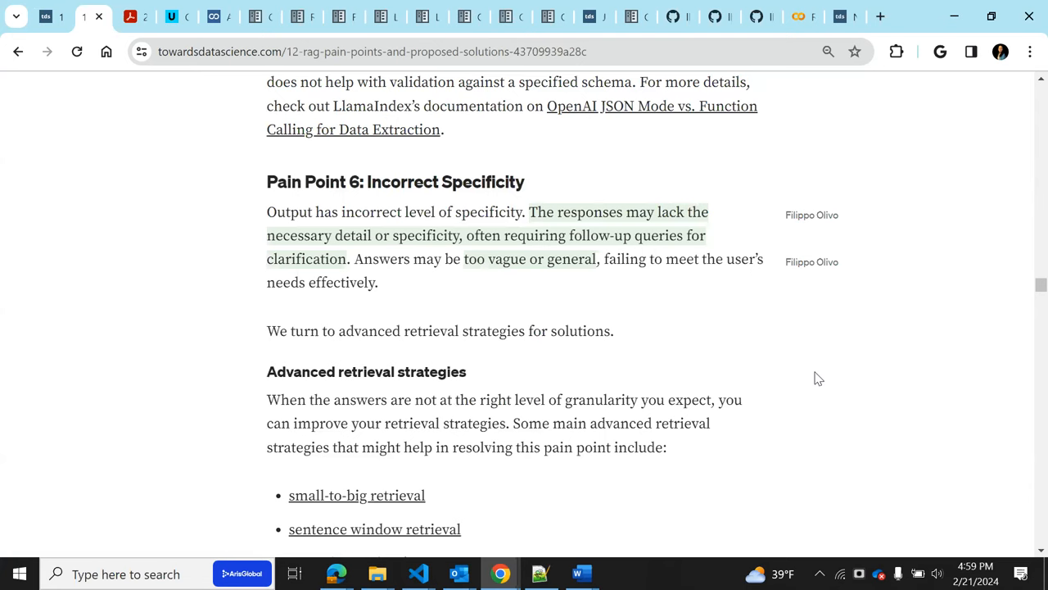
mouse_move(570, 279)
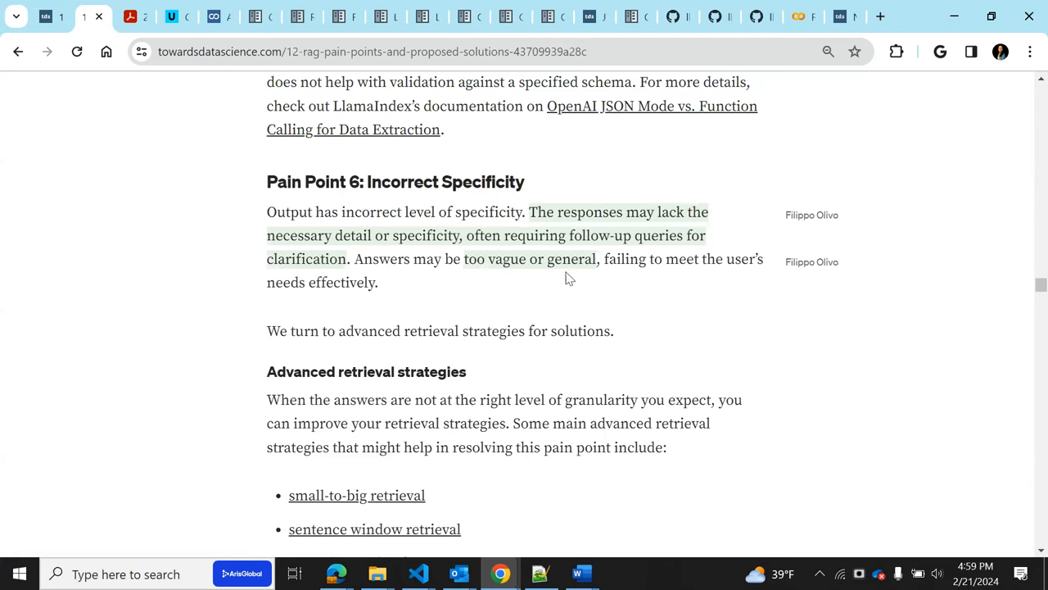
mouse_move(362, 311)
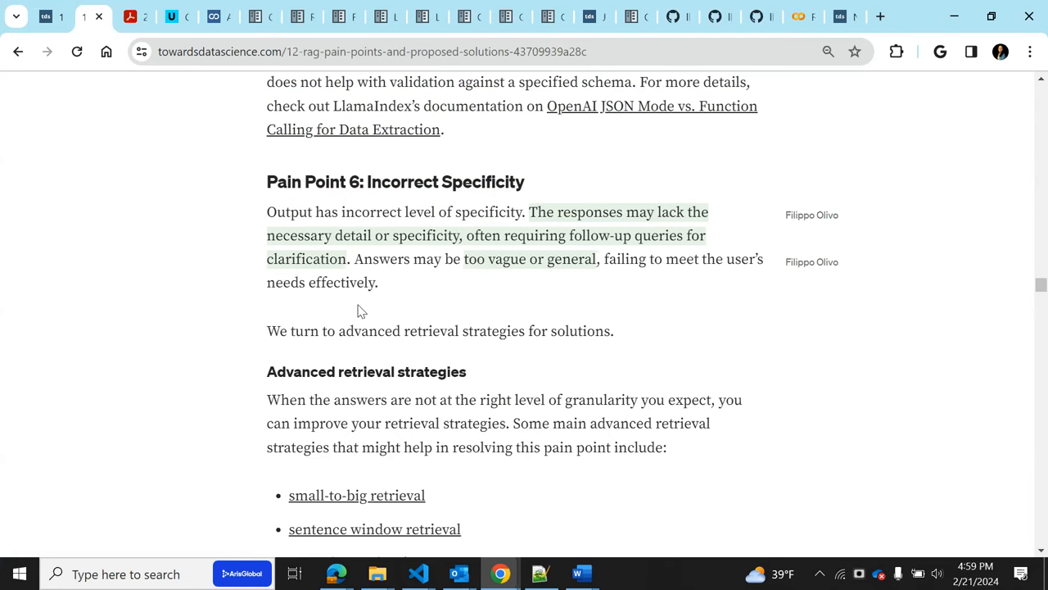
mouse_move(342, 404)
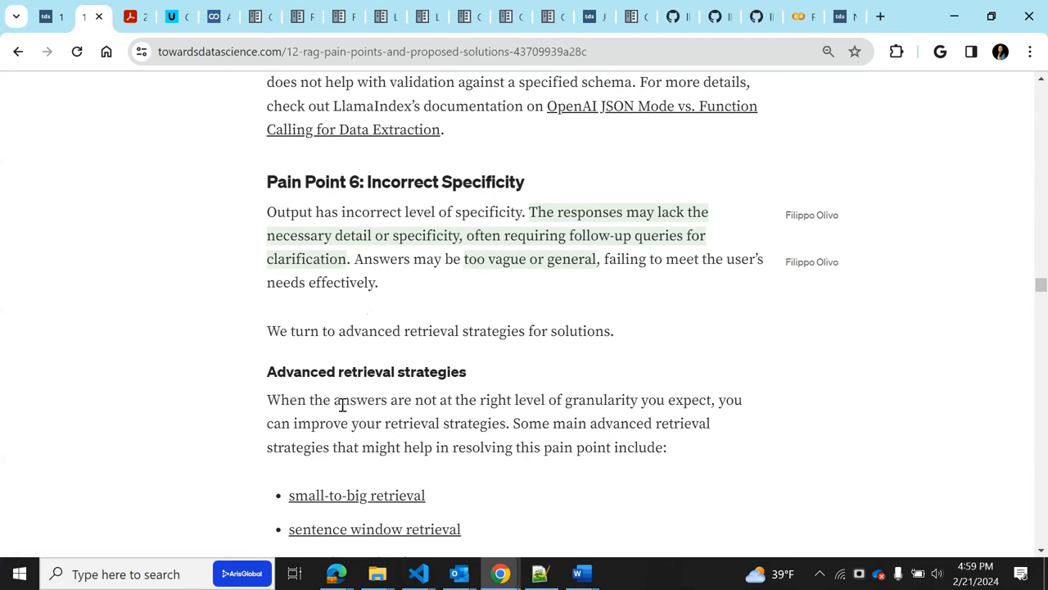
scroll(down, 3)
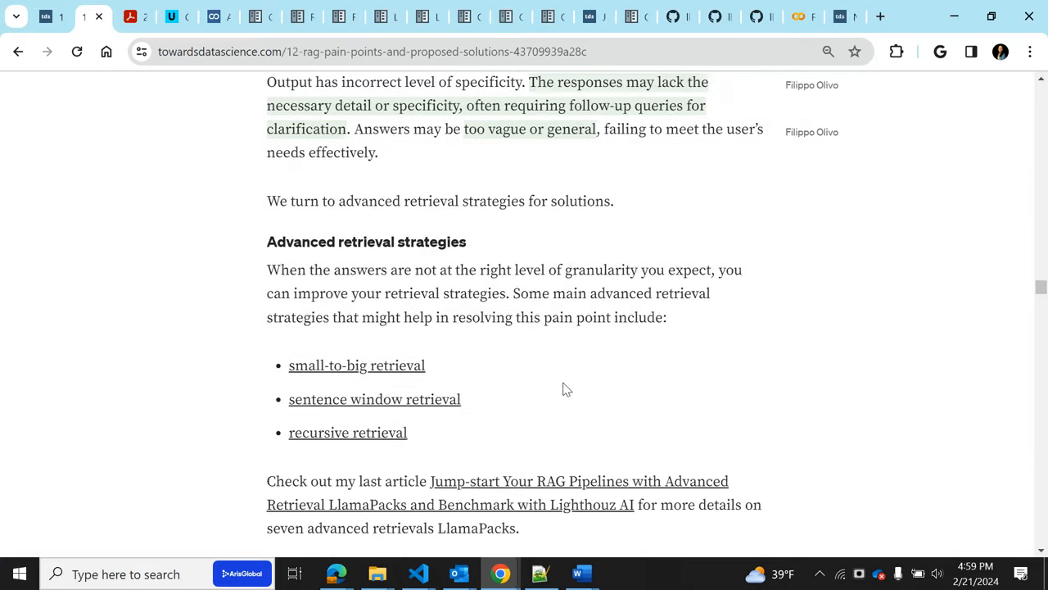
scroll(down, 3)
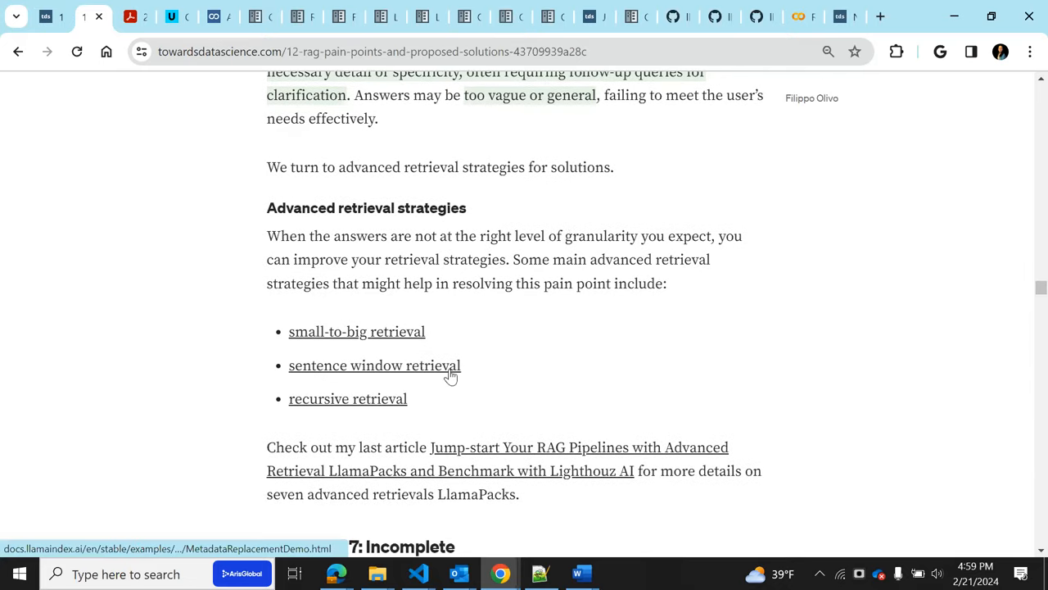
mouse_move(425, 382)
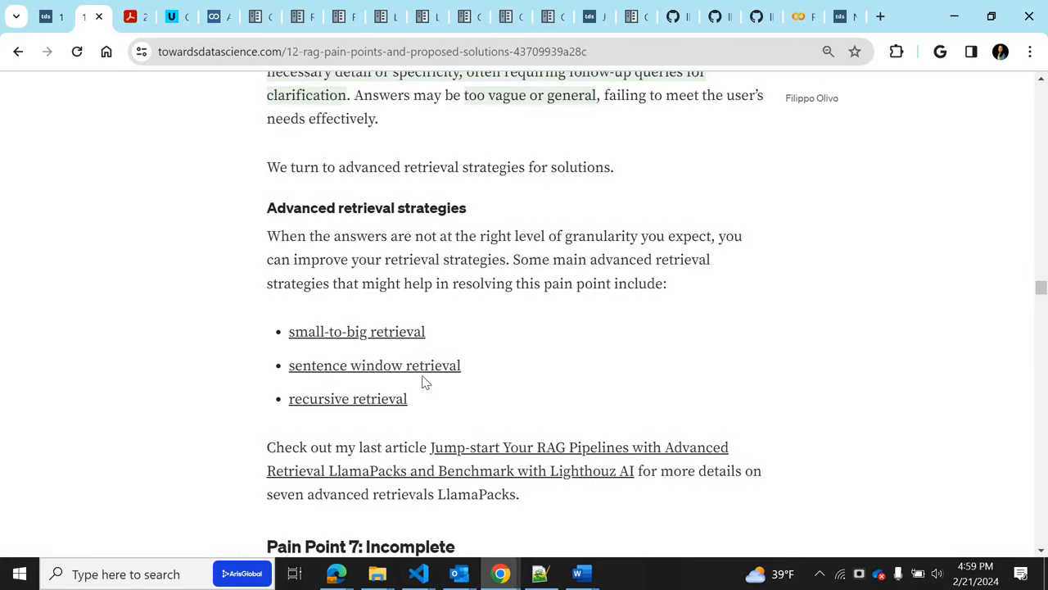
mouse_move(483, 334)
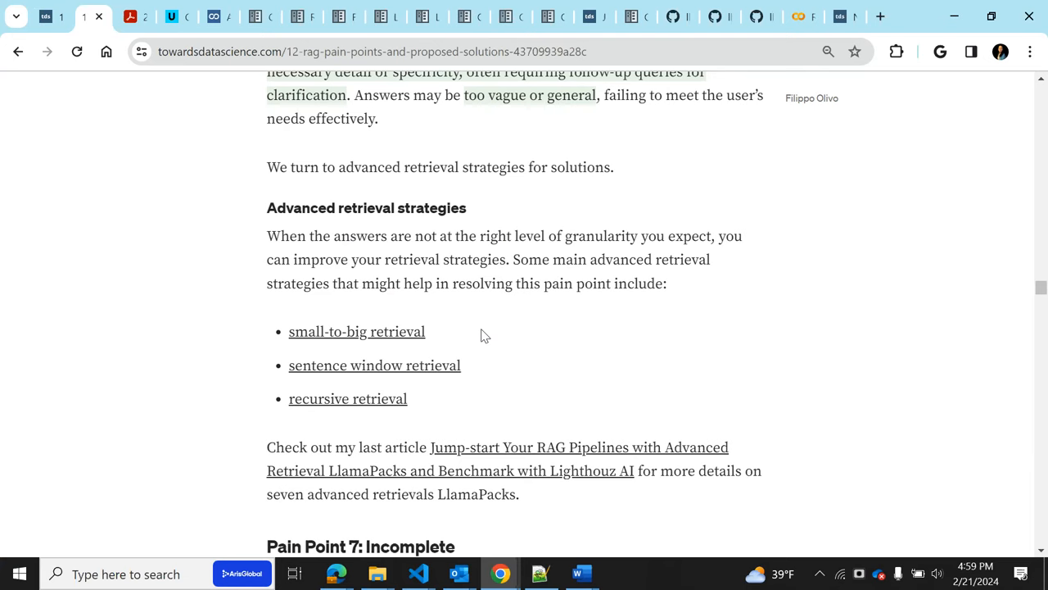
mouse_move(757, 354)
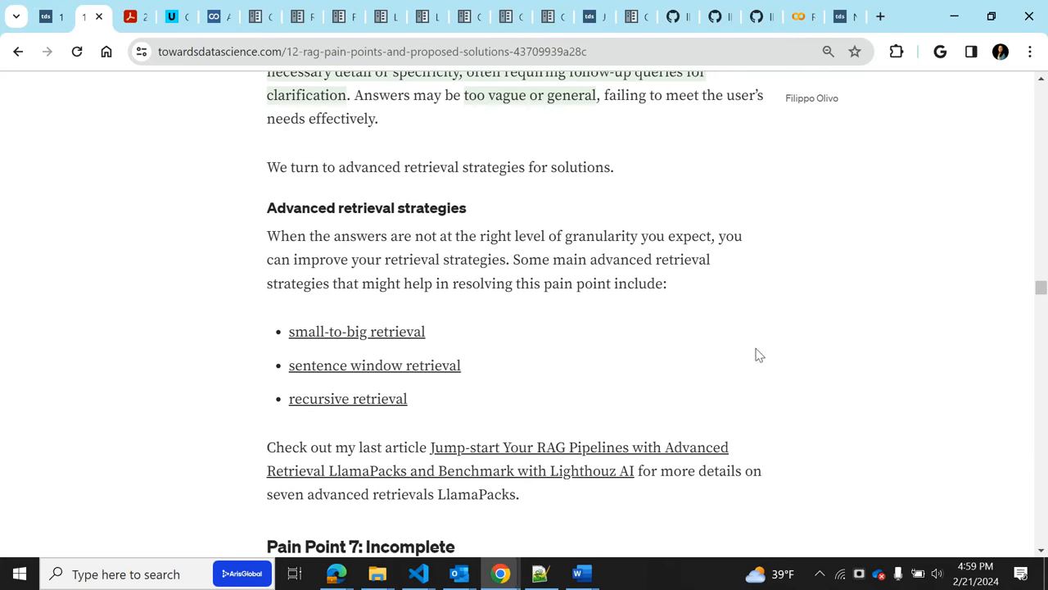
mouse_move(474, 461)
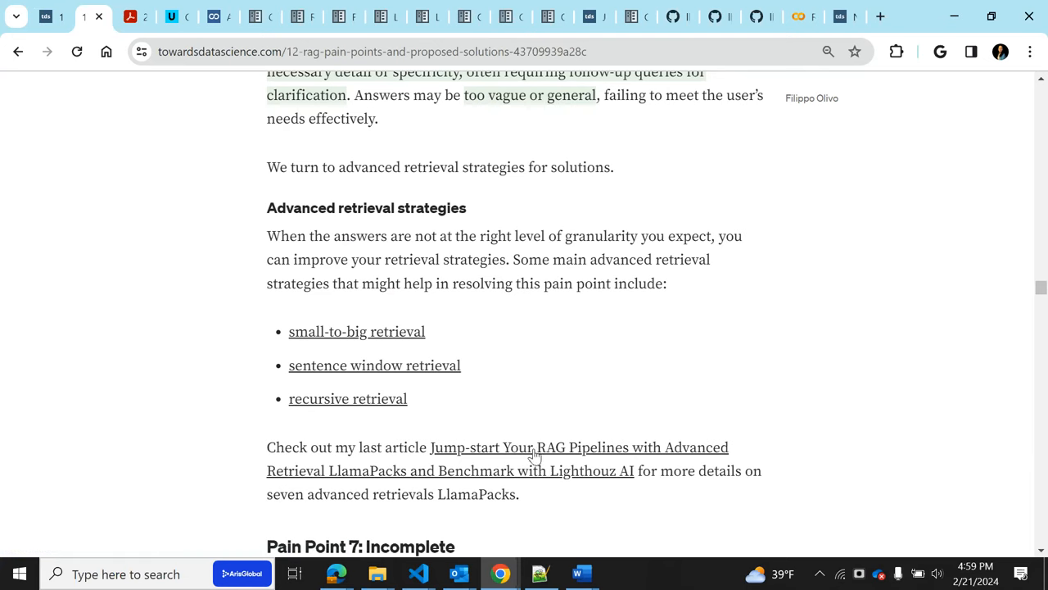
mouse_move(623, 354)
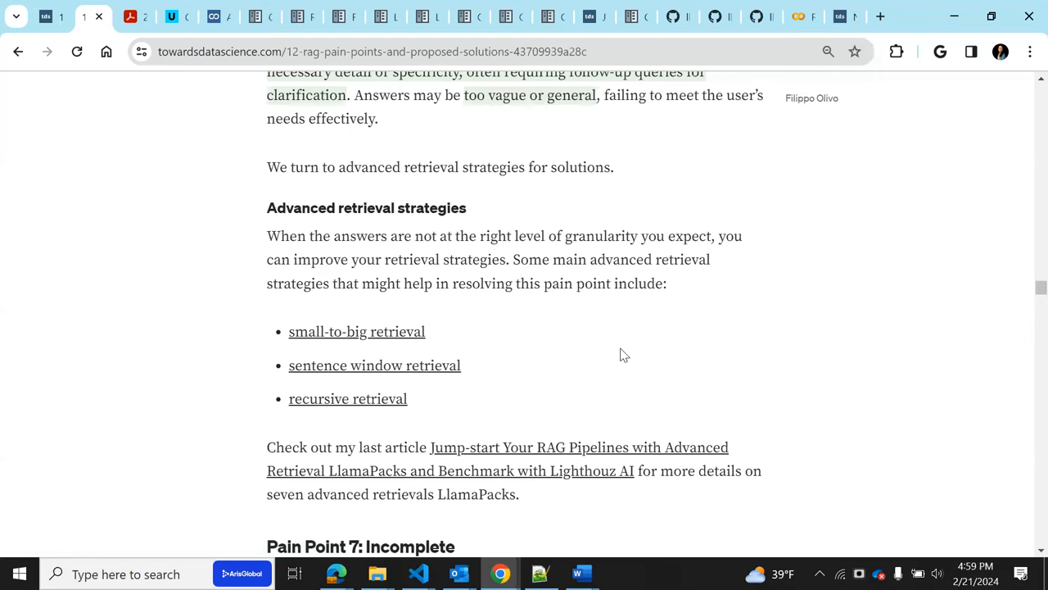
mouse_move(446, 17)
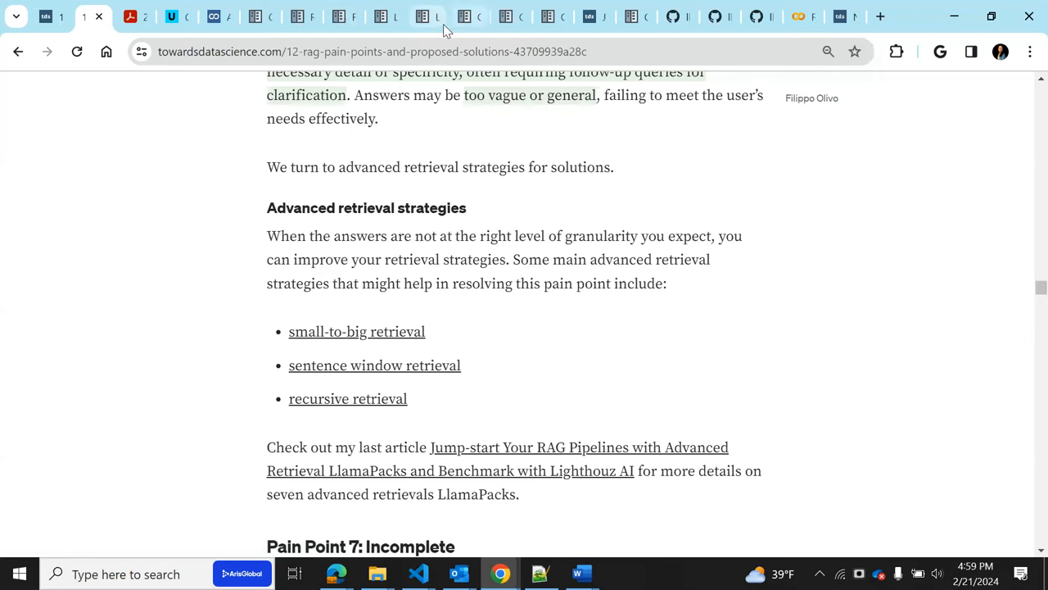
mouse_move(589, 16)
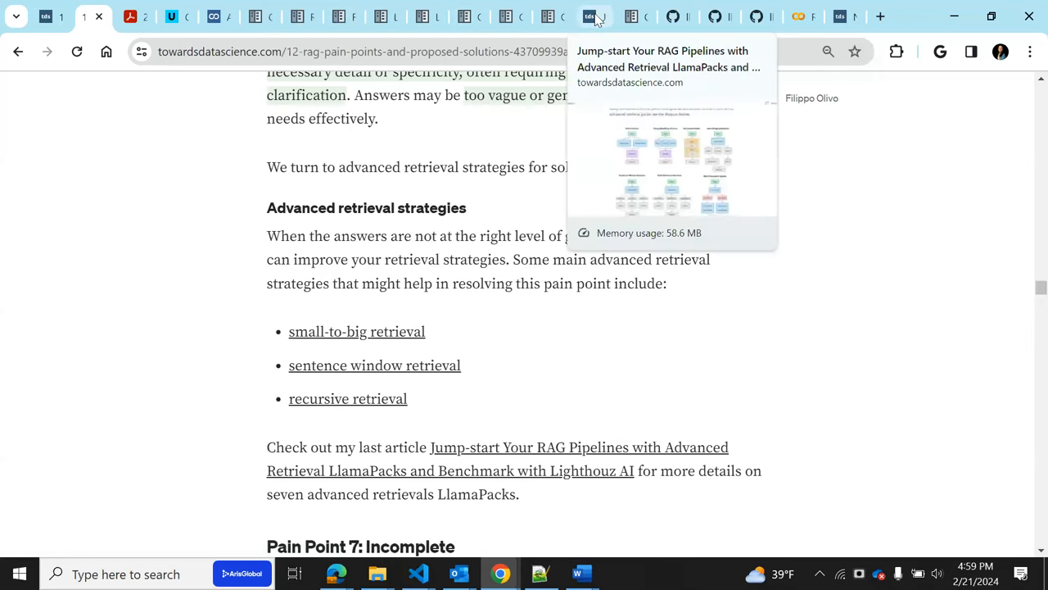
Switch to the 'Jump-start Your RAG Pipelines' tab showing seven advanced retrieval packs
click(596, 17)
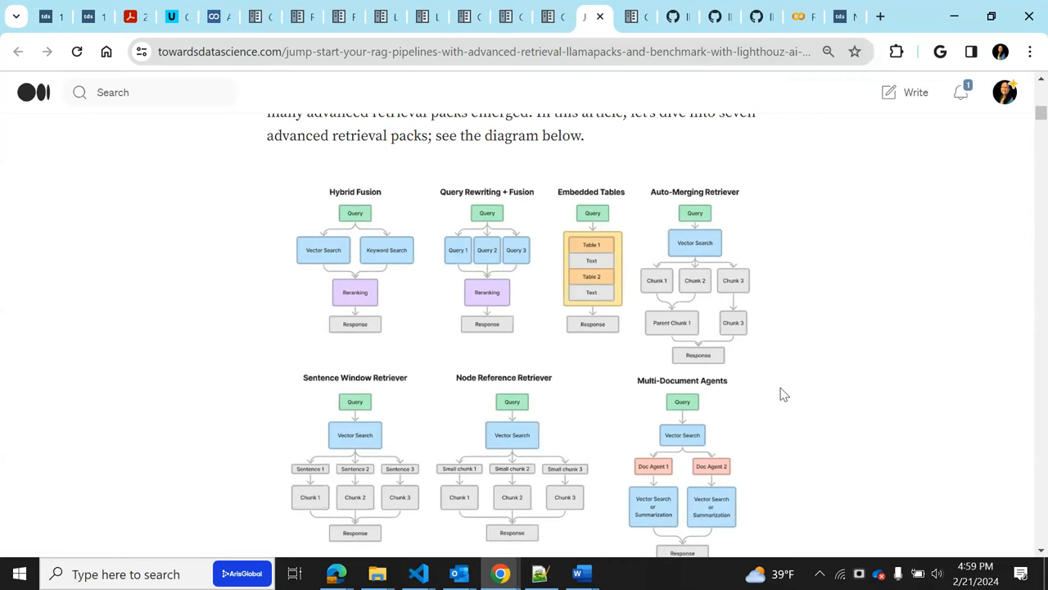
mouse_move(352, 434)
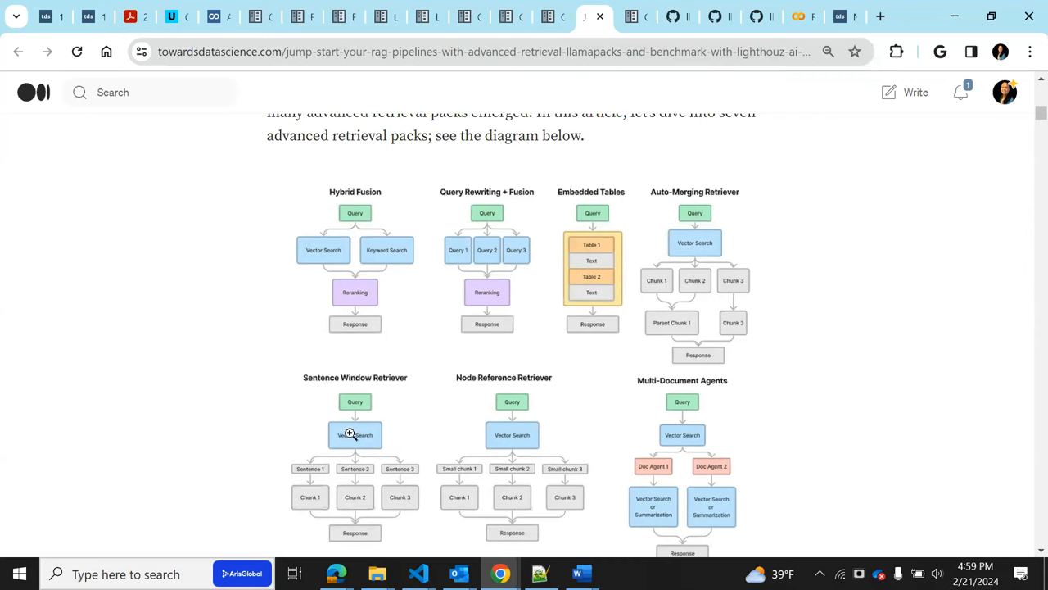
mouse_move(438, 321)
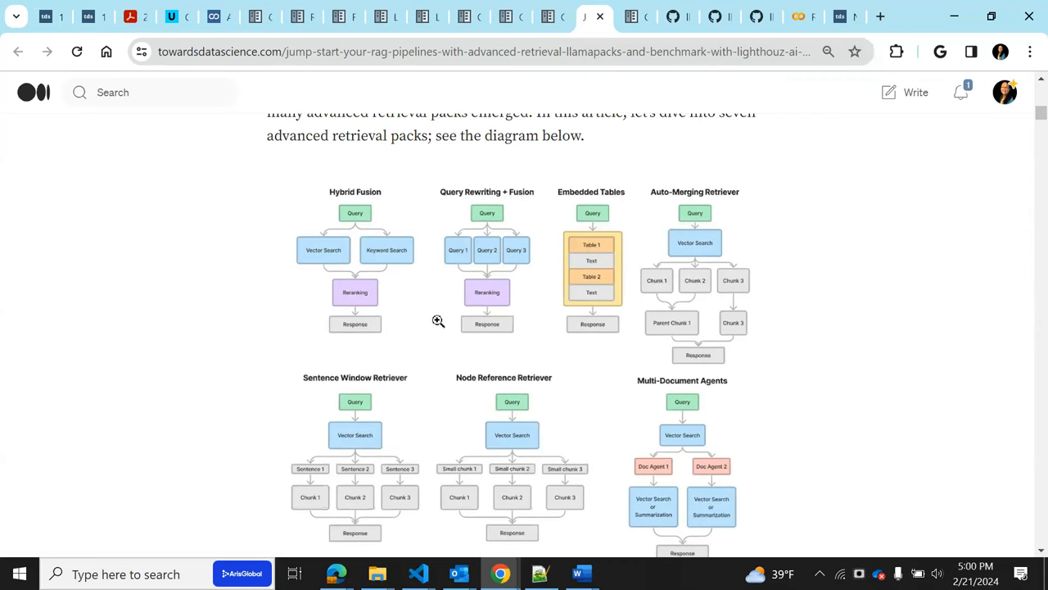
mouse_move(410, 428)
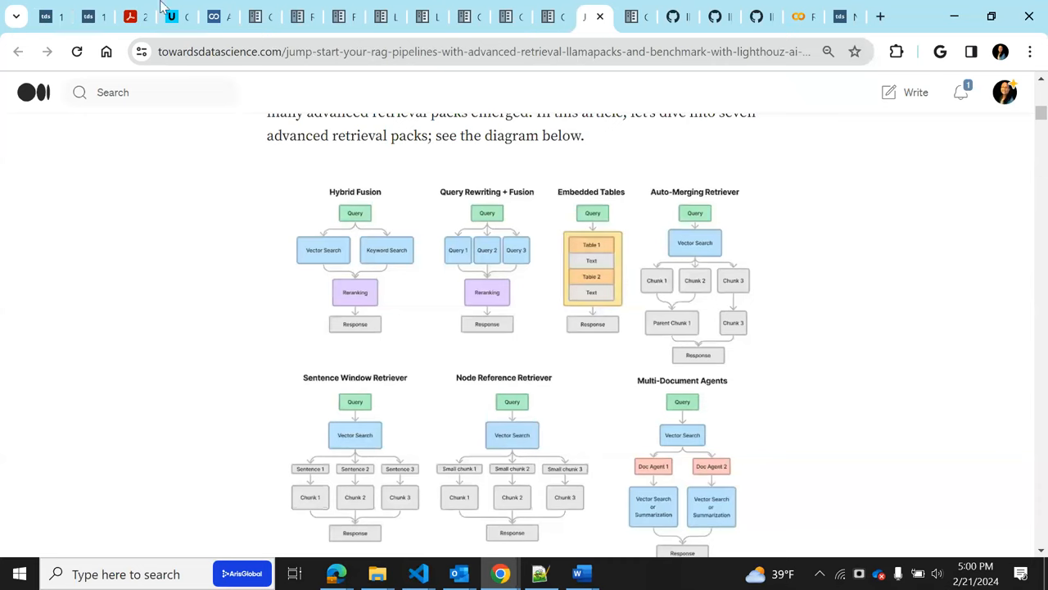
mouse_move(498, 430)
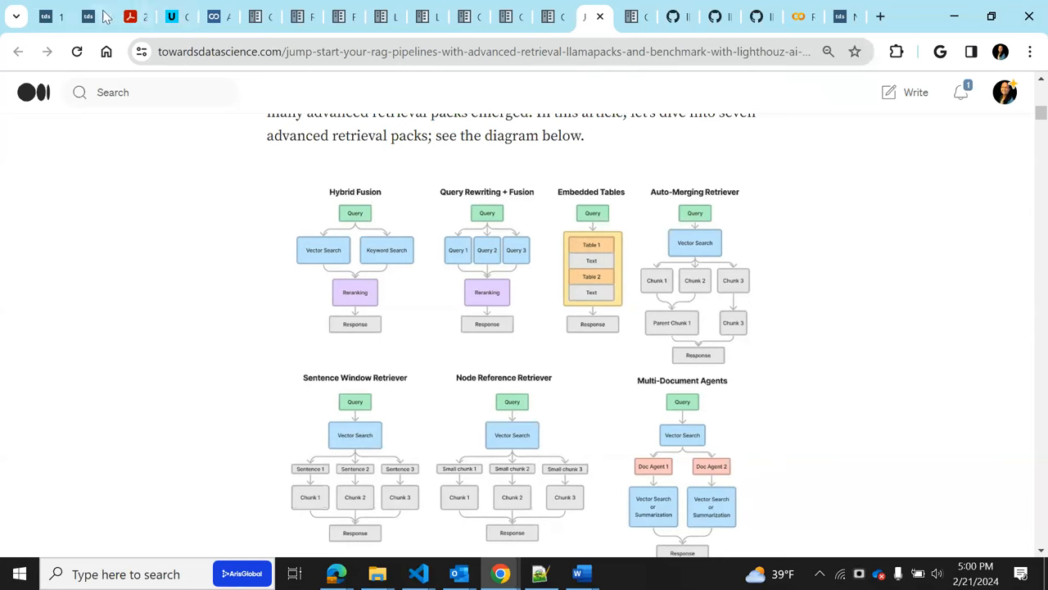
Return to the 12 RAG Pain Points tab and scroll to Pain Point 7: Incomplete
click(74, 16)
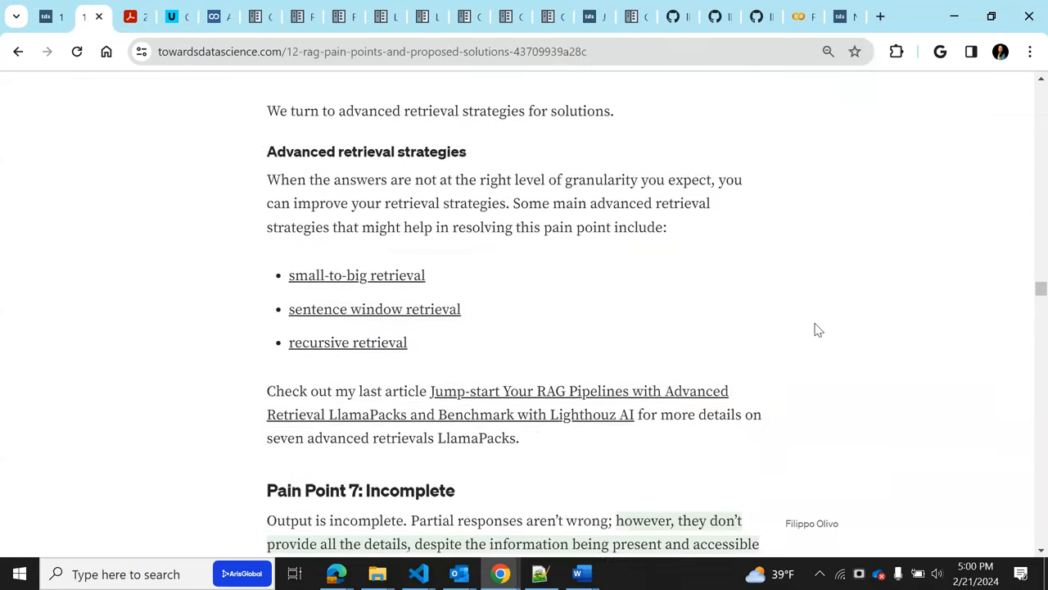
scroll(down, 3)
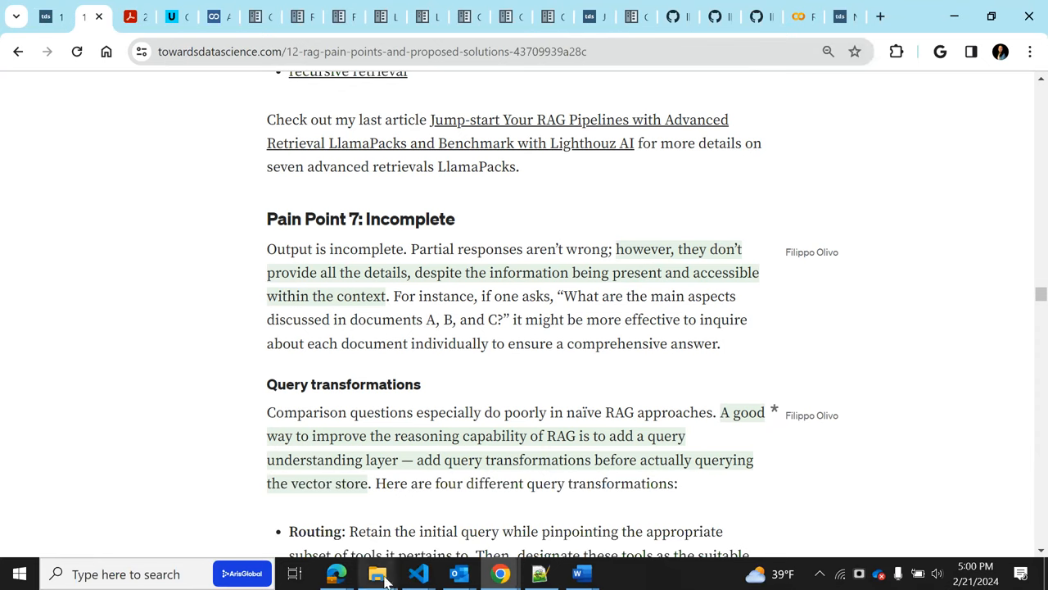
mouse_move(611, 375)
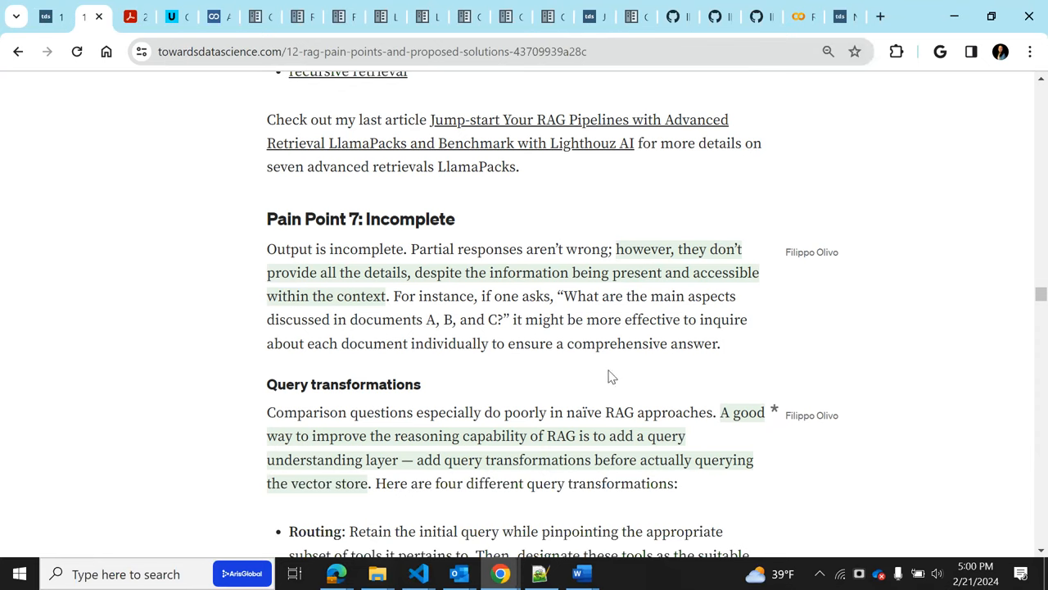
mouse_move(418, 339)
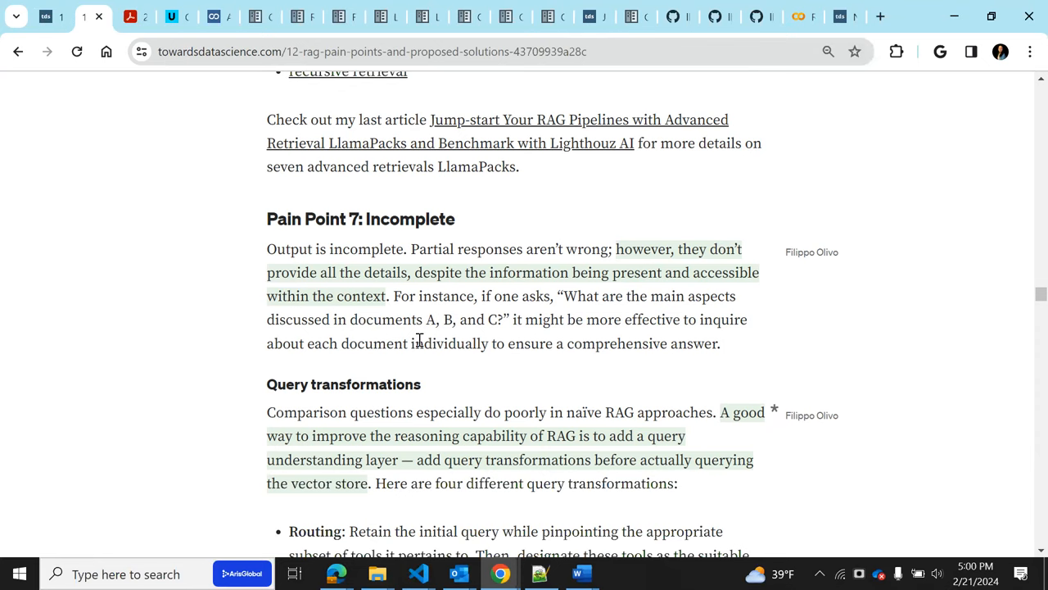
mouse_move(594, 315)
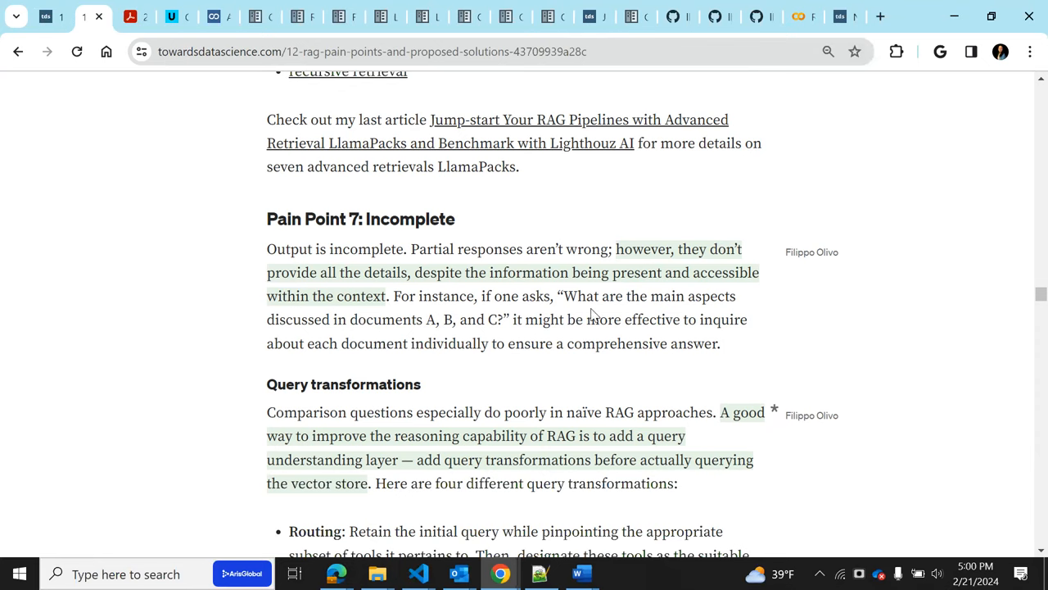
mouse_move(392, 328)
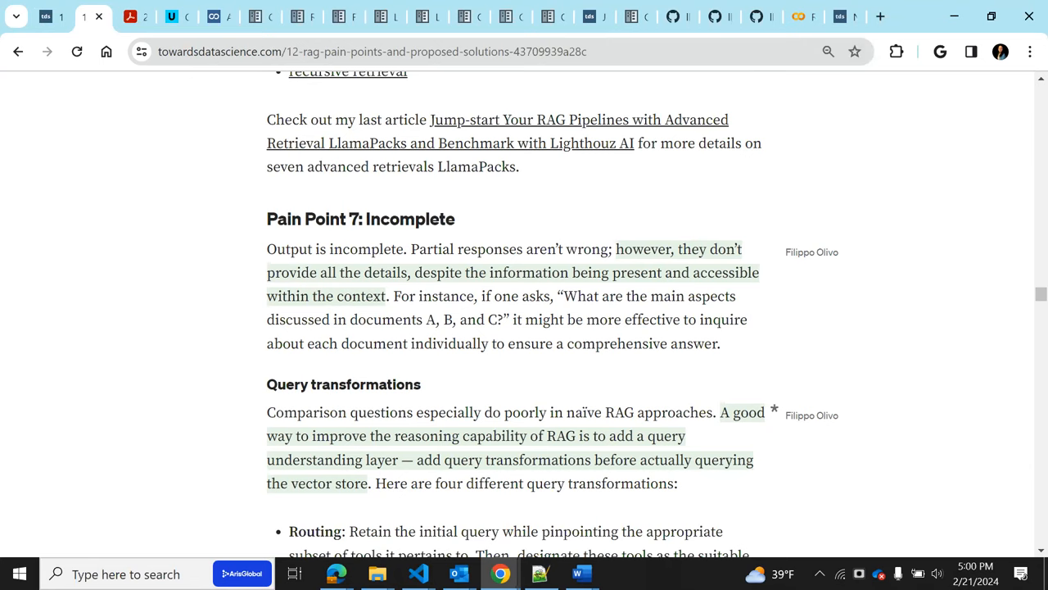
mouse_move(640, 368)
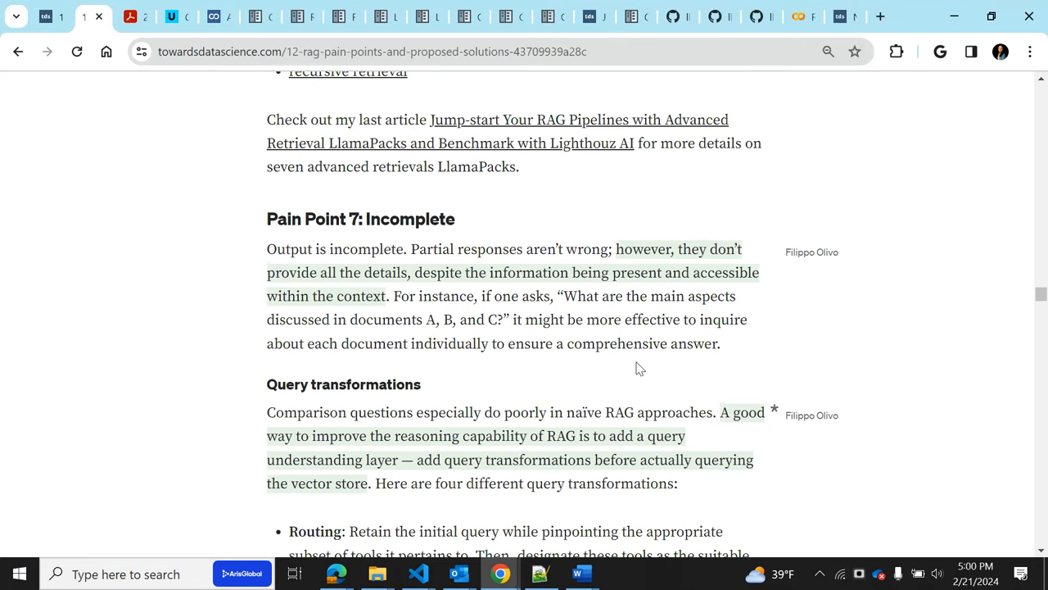
Scroll past the query transformations list and HyDE code to Pain Point 8
scroll(down, 3)
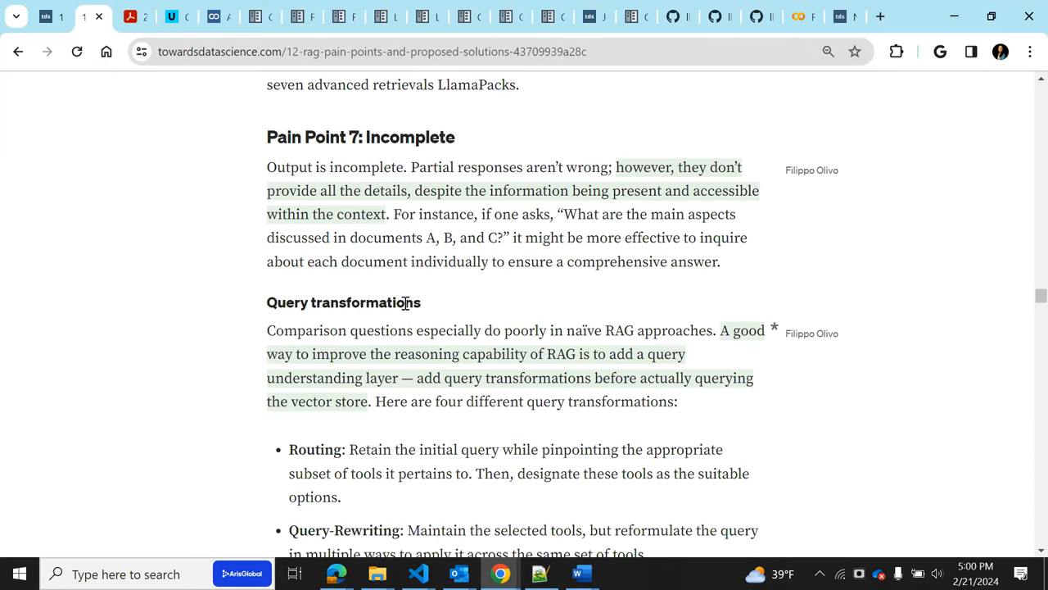
scroll(down, 3)
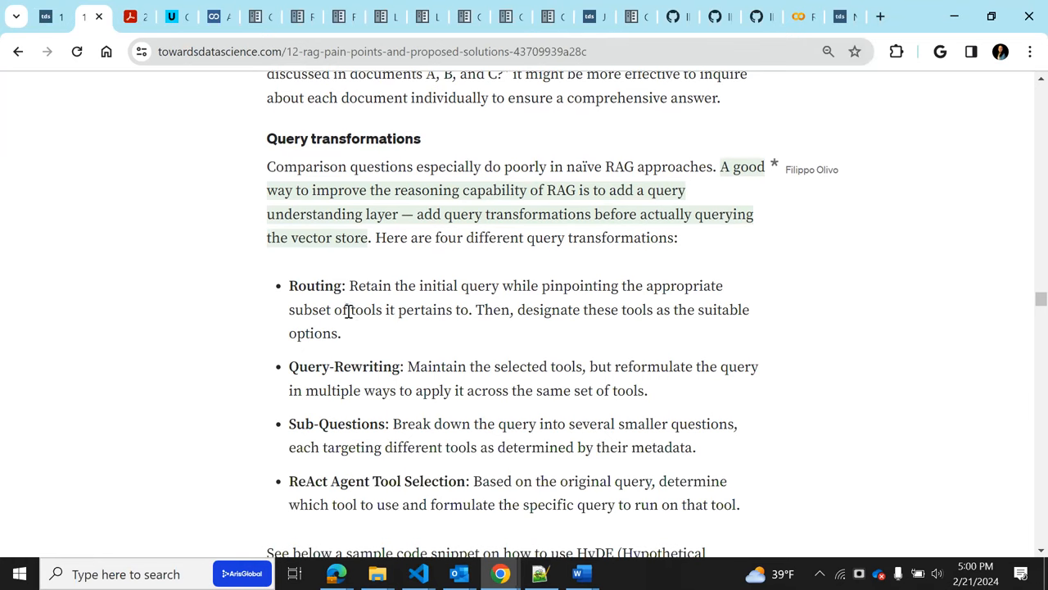
mouse_move(354, 307)
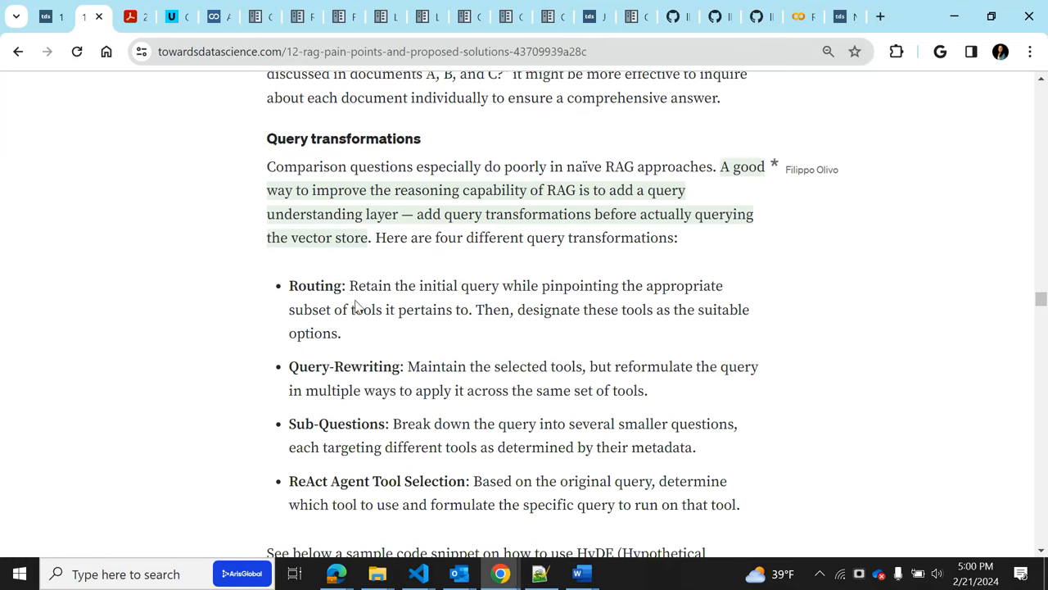
mouse_move(323, 410)
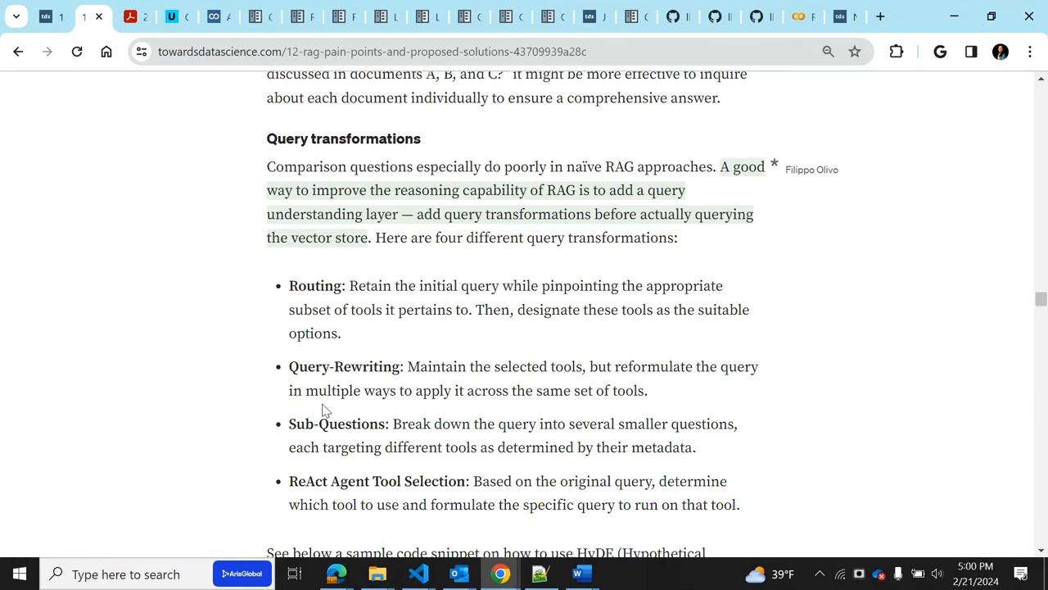
mouse_move(322, 447)
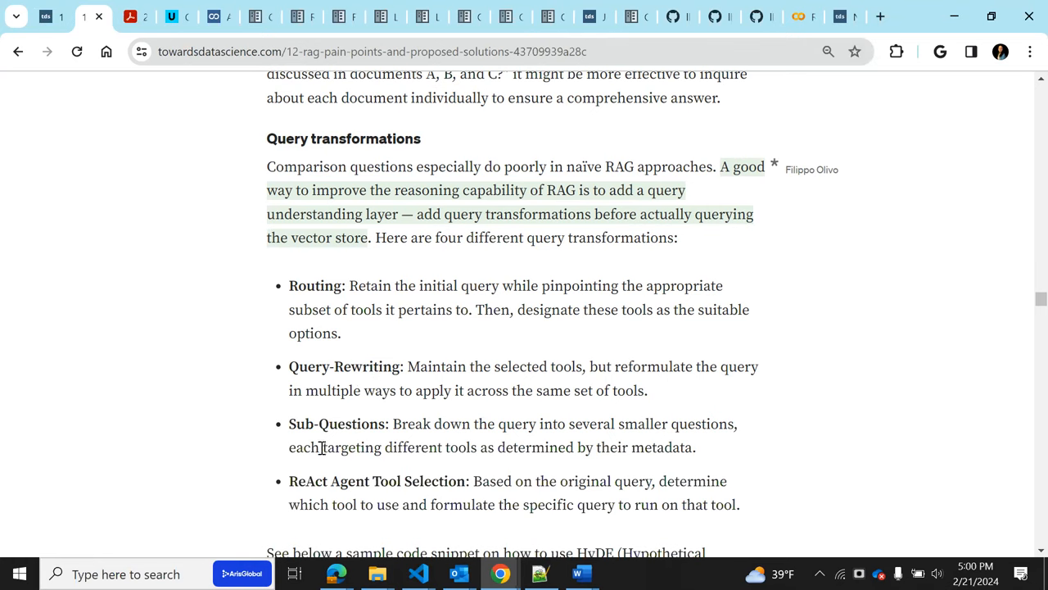
mouse_move(292, 509)
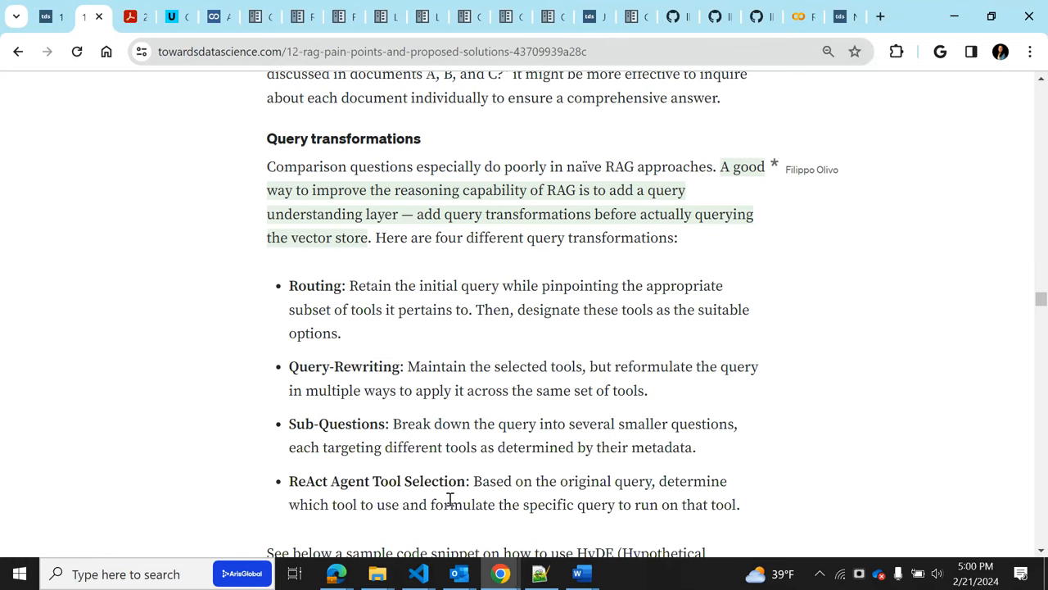
mouse_move(696, 420)
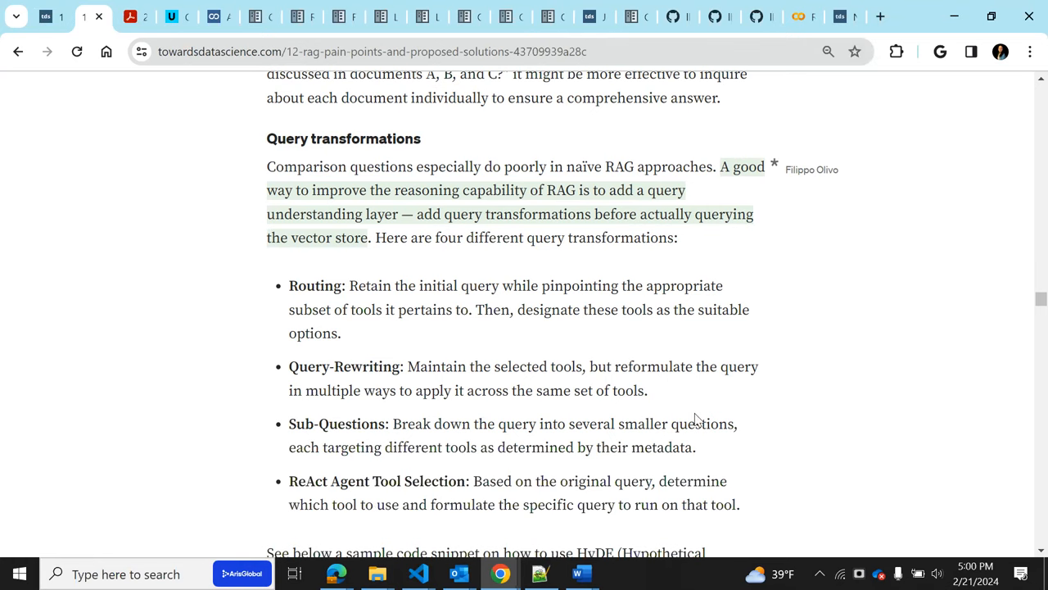
mouse_move(303, 441)
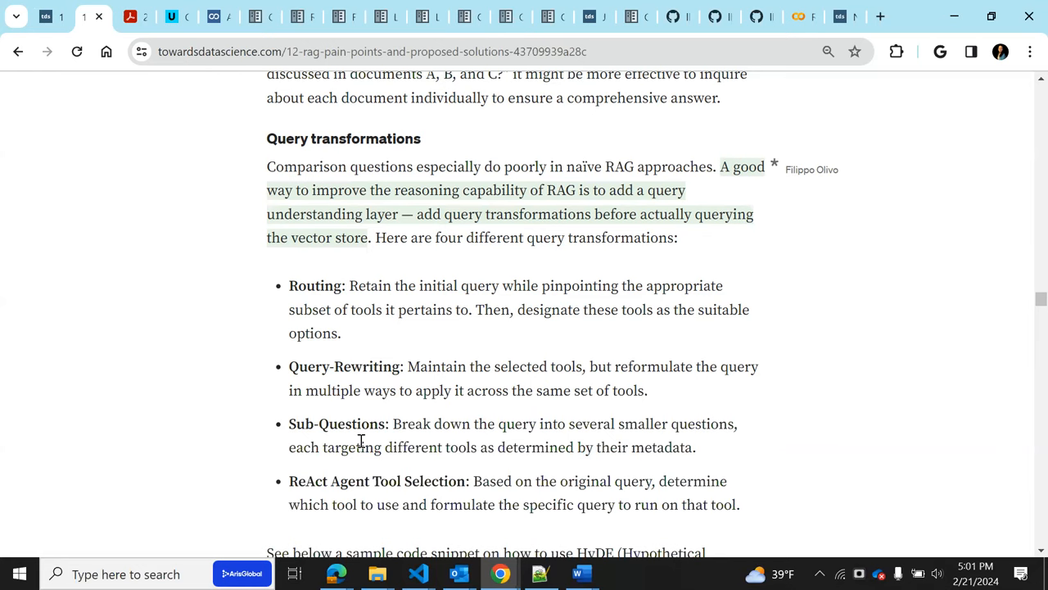
mouse_move(327, 470)
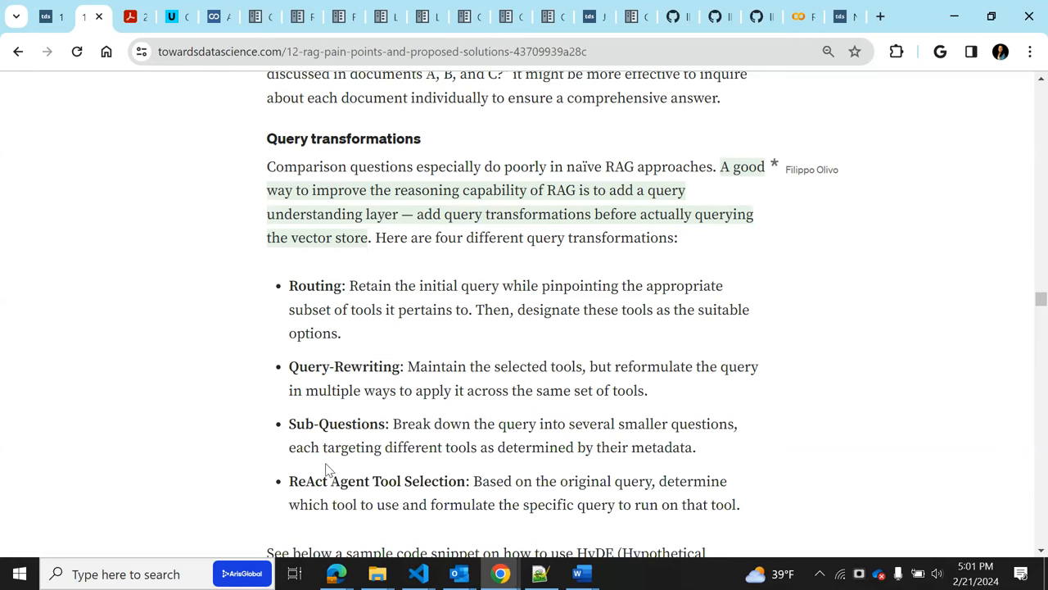
mouse_move(332, 423)
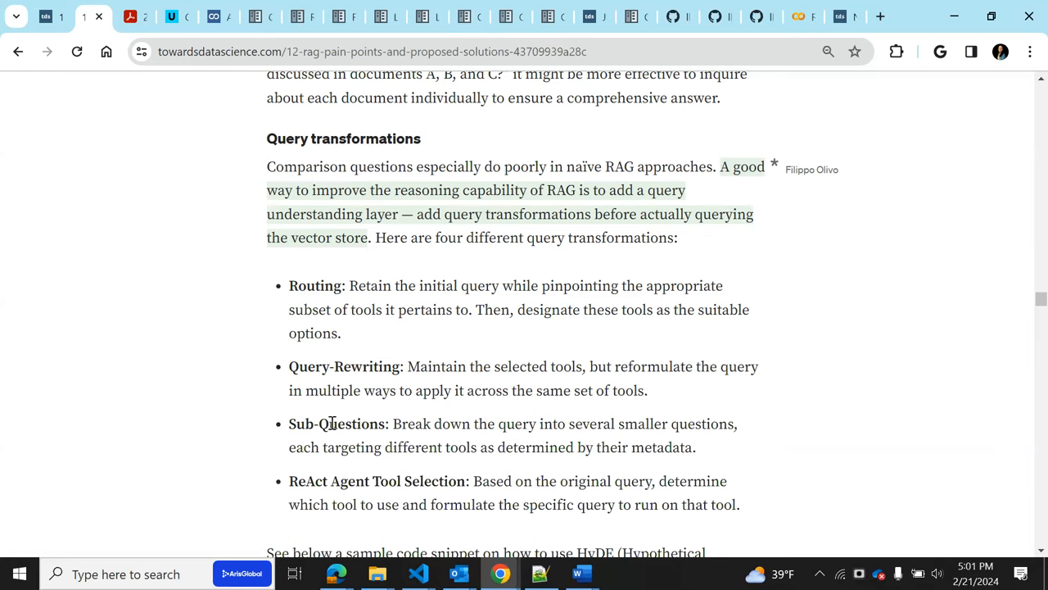
mouse_move(336, 301)
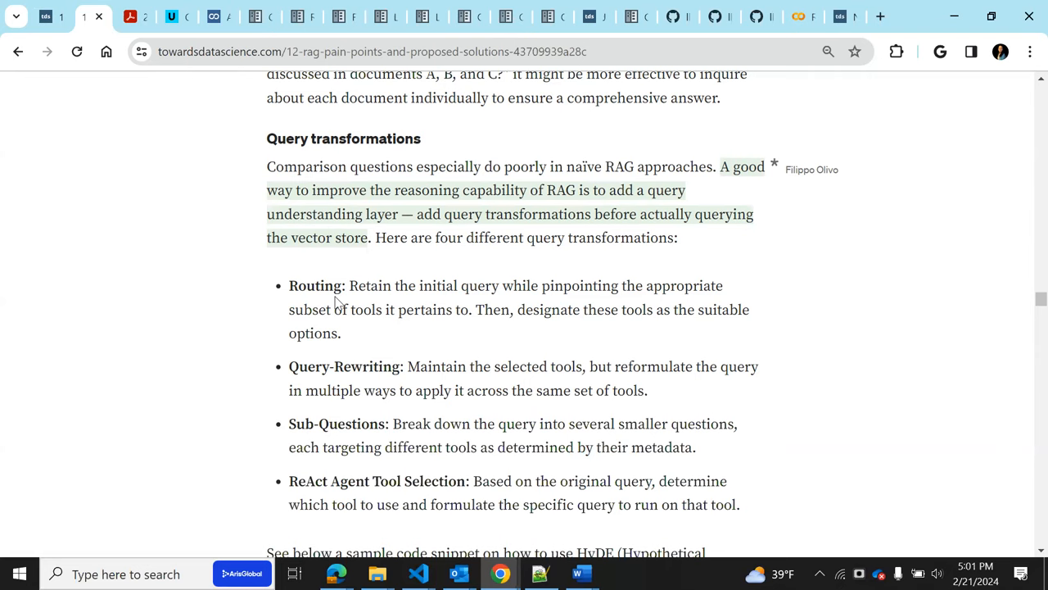
mouse_move(459, 381)
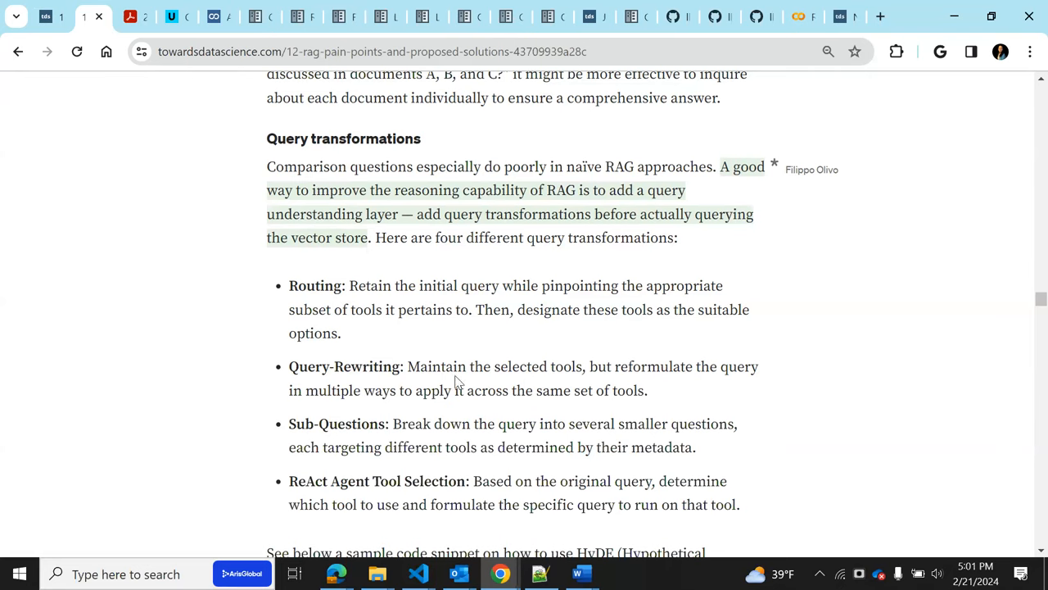
scroll(down, 3)
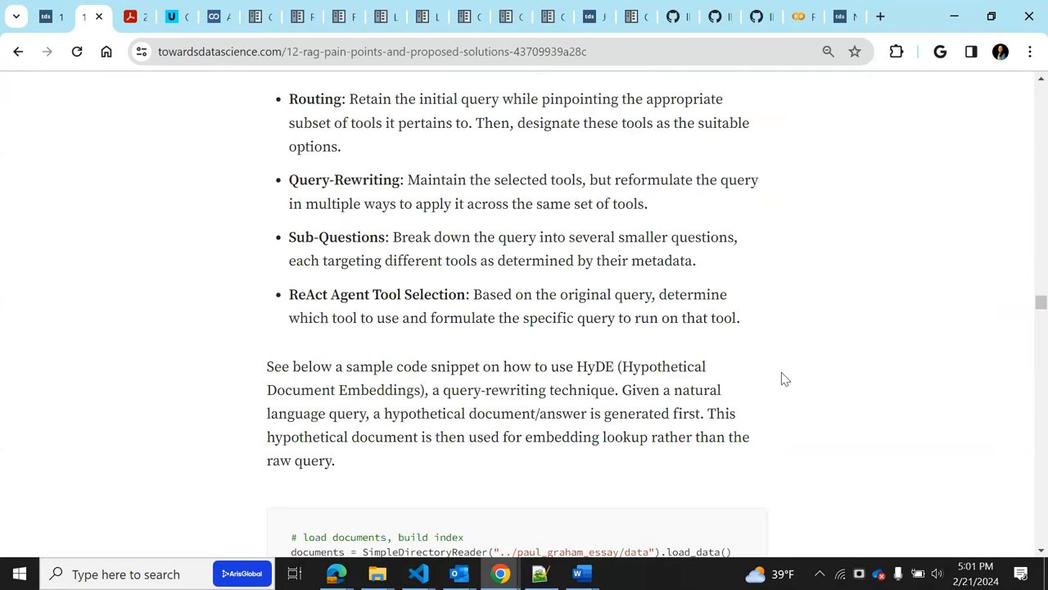
scroll(down, 3)
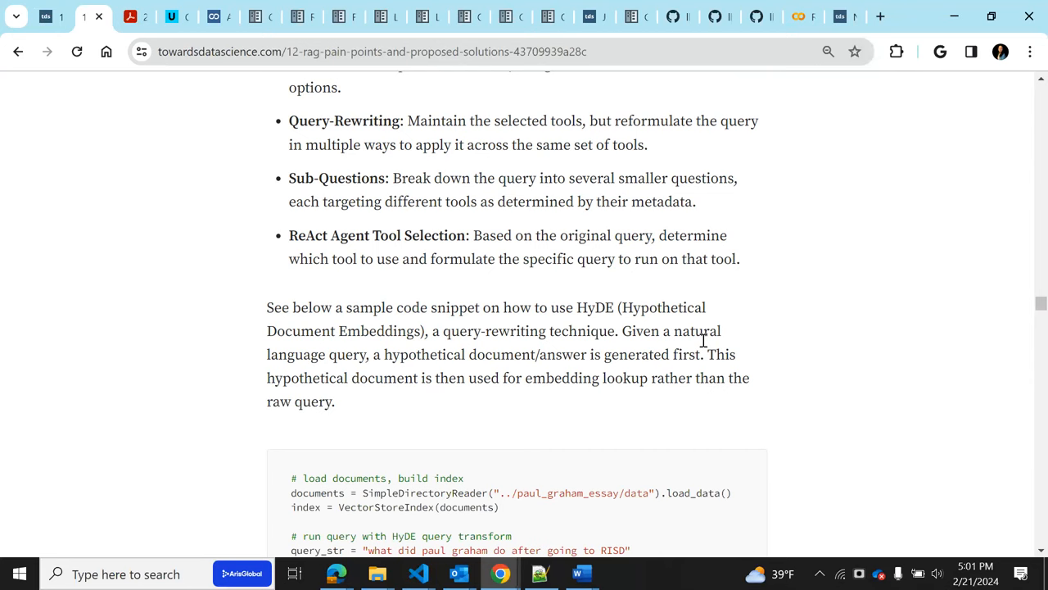
mouse_move(496, 376)
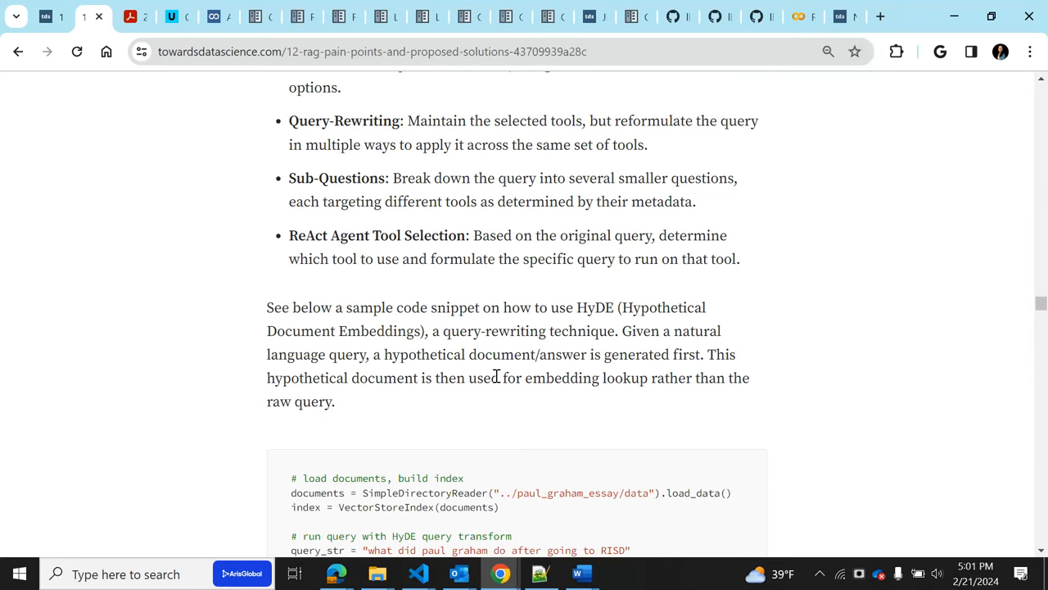
mouse_move(418, 382)
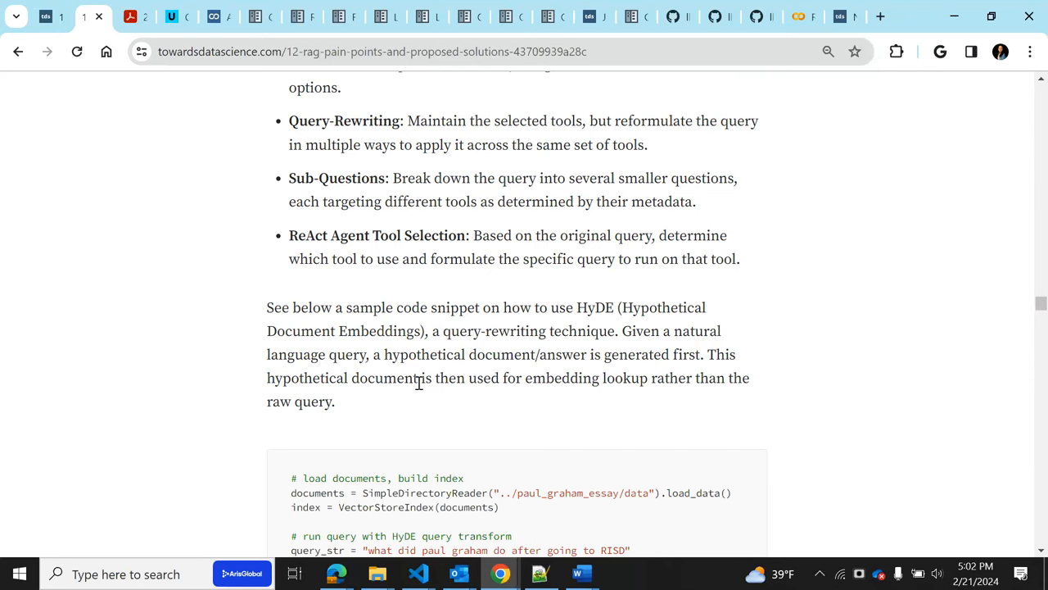
scroll(down, 3)
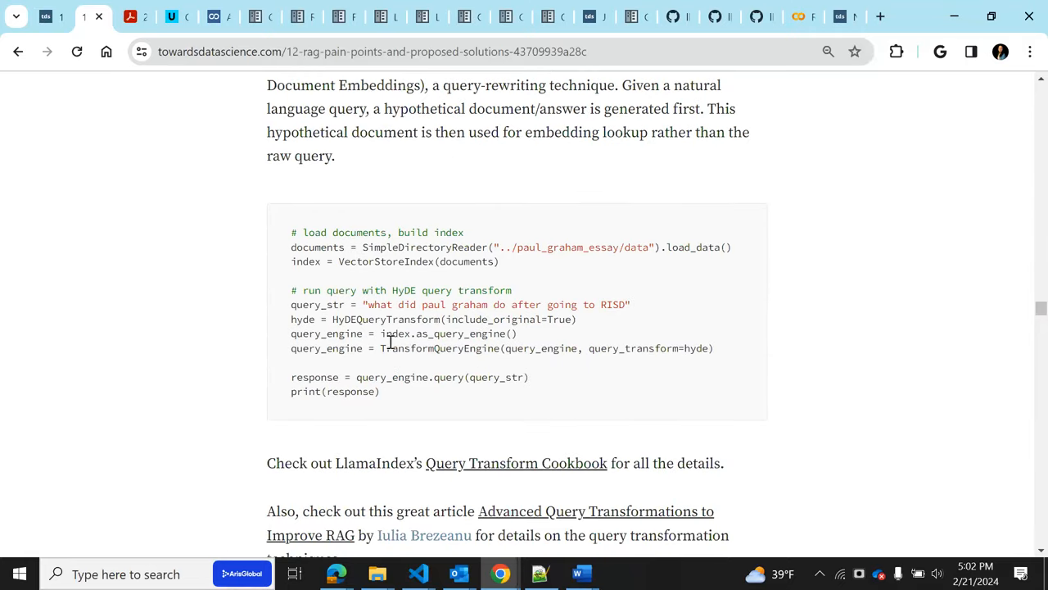
mouse_move(646, 344)
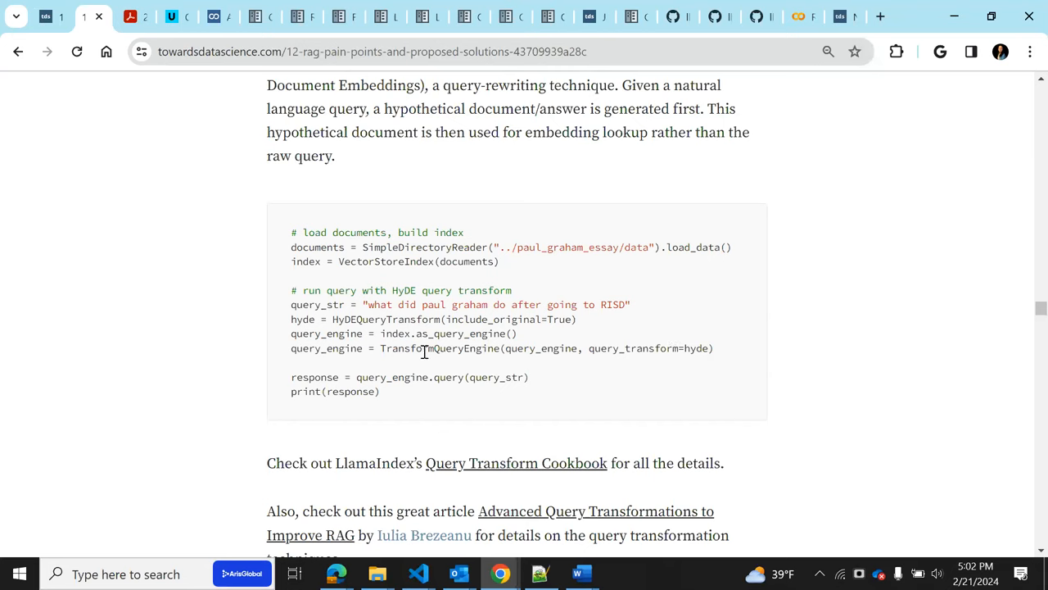
mouse_move(484, 391)
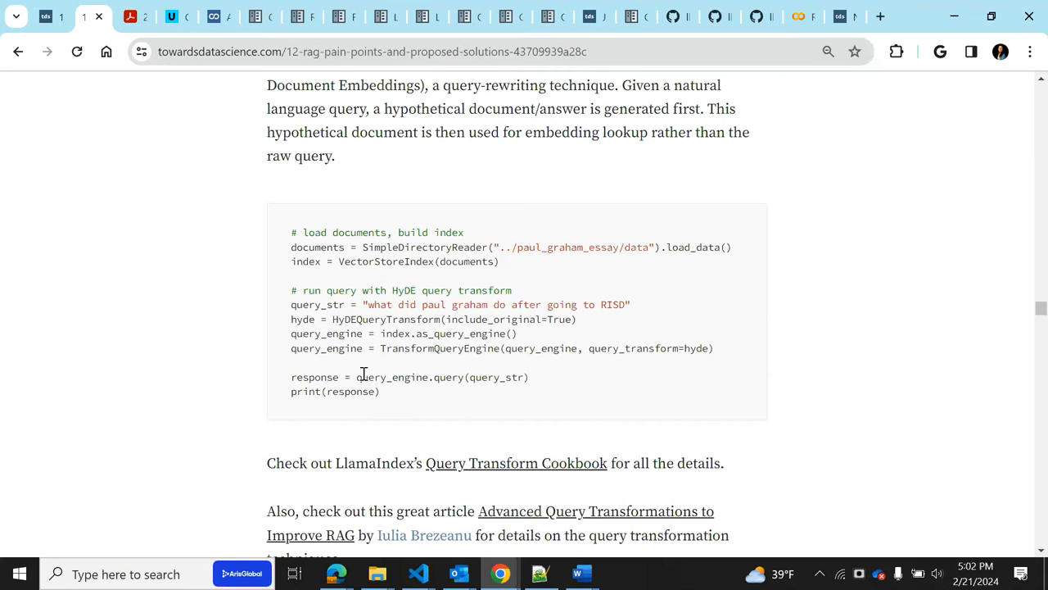
mouse_move(429, 348)
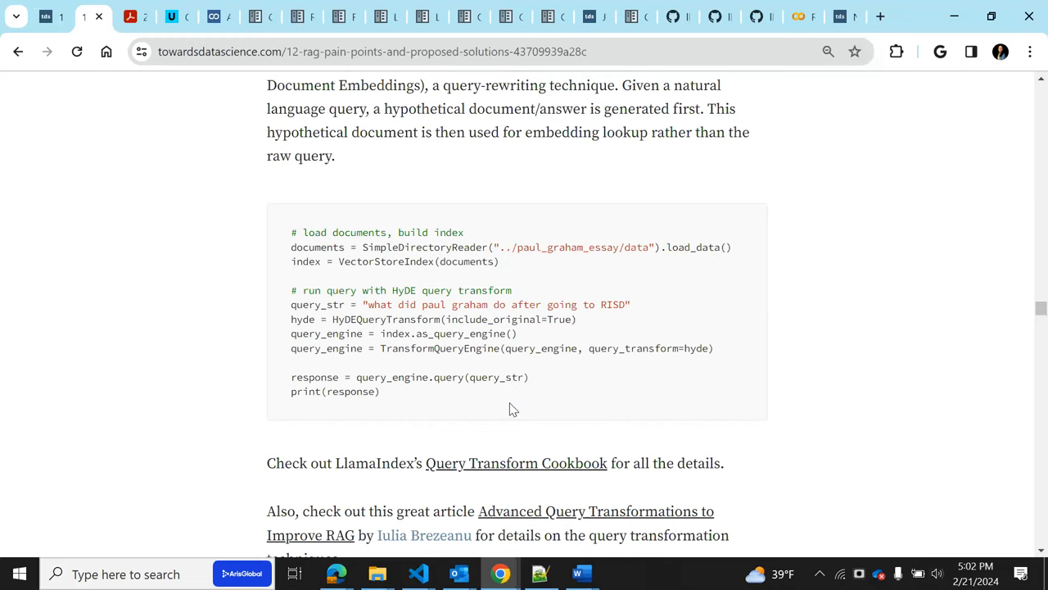
scroll(down, 3)
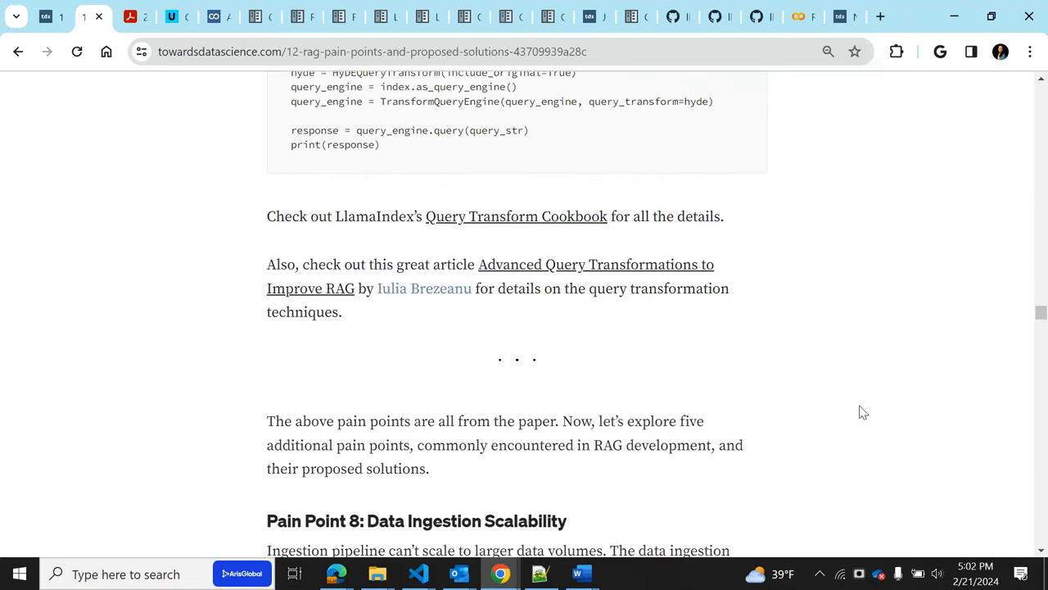
Scroll through Pain Point 8 to the parallel IngestionPipeline code with num_workers
scroll(up, 3)
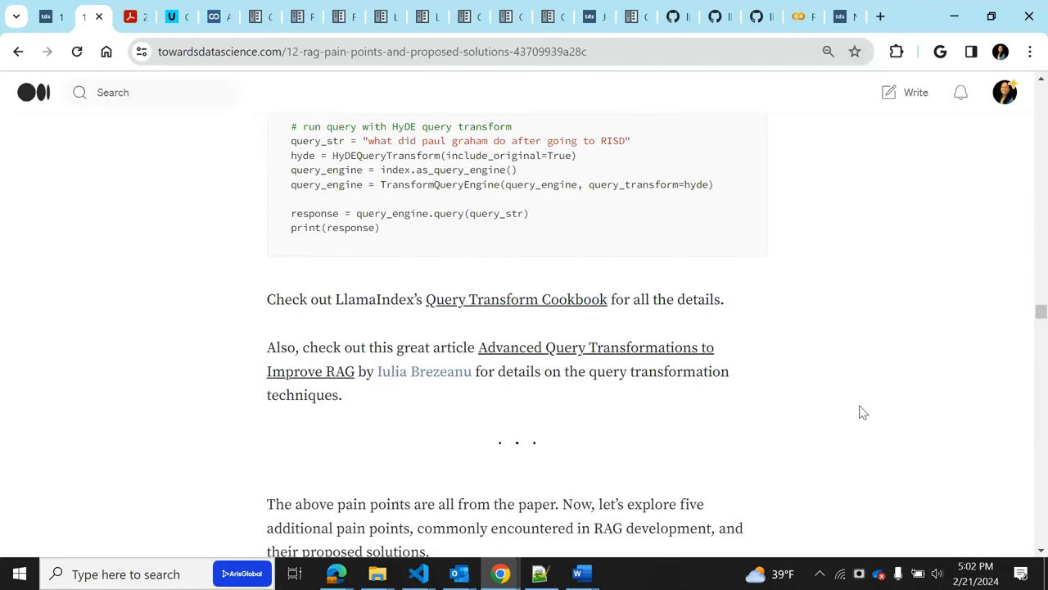
mouse_move(751, 382)
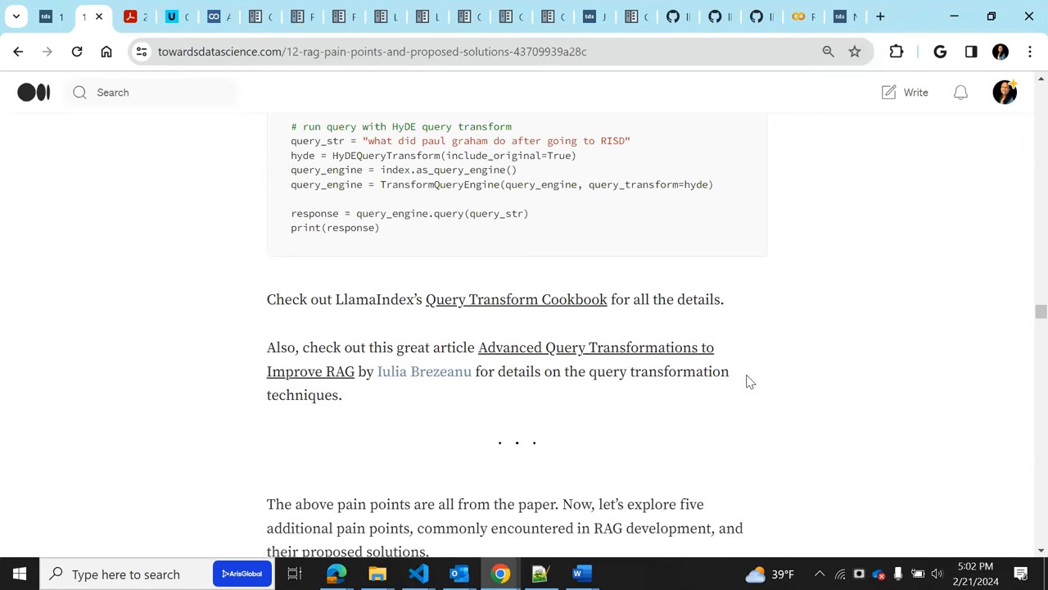
scroll(down, 3)
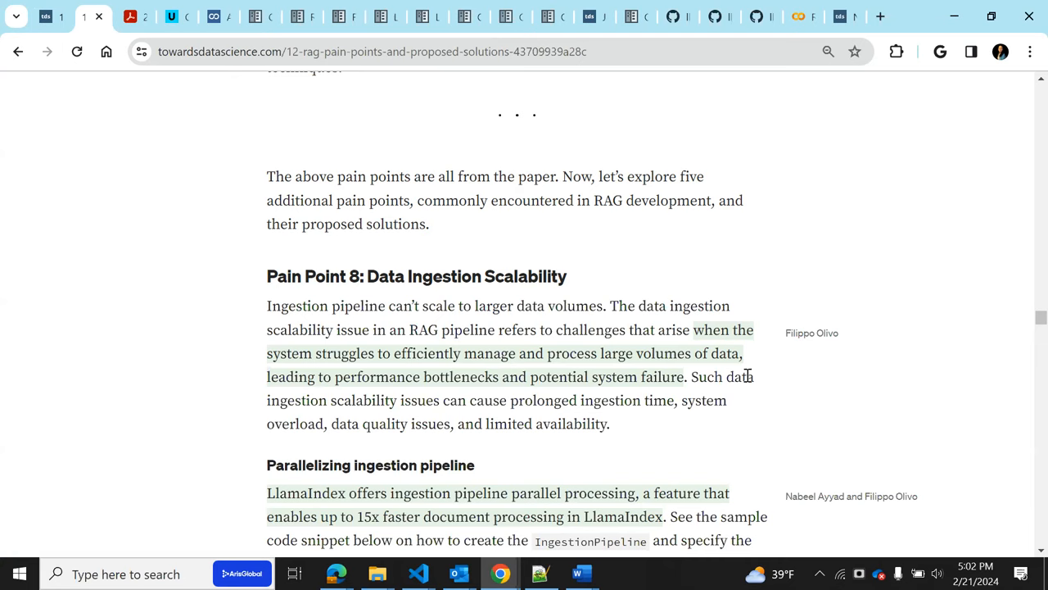
mouse_move(678, 583)
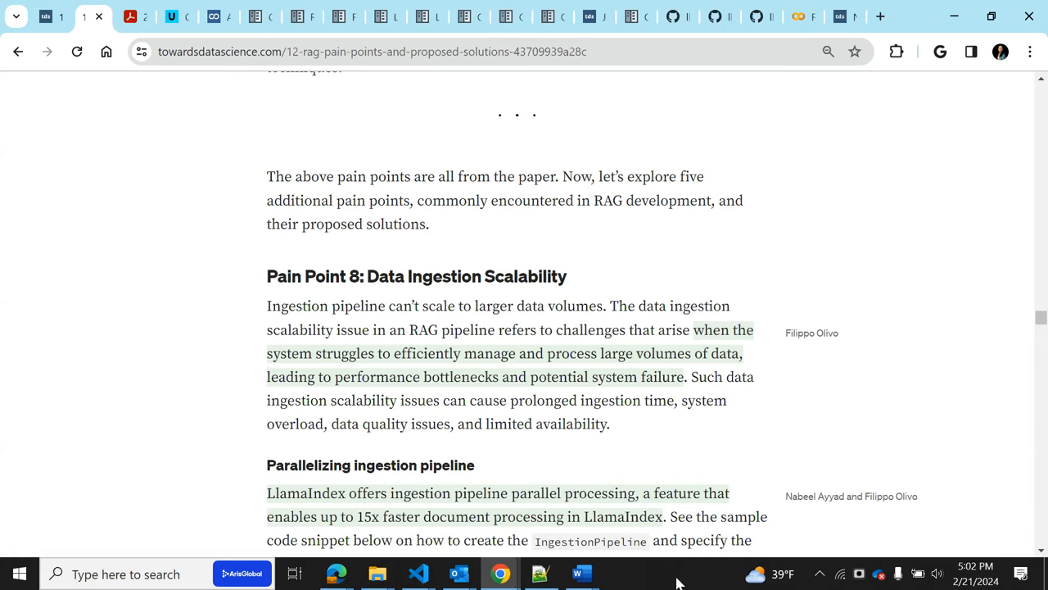
mouse_move(665, 429)
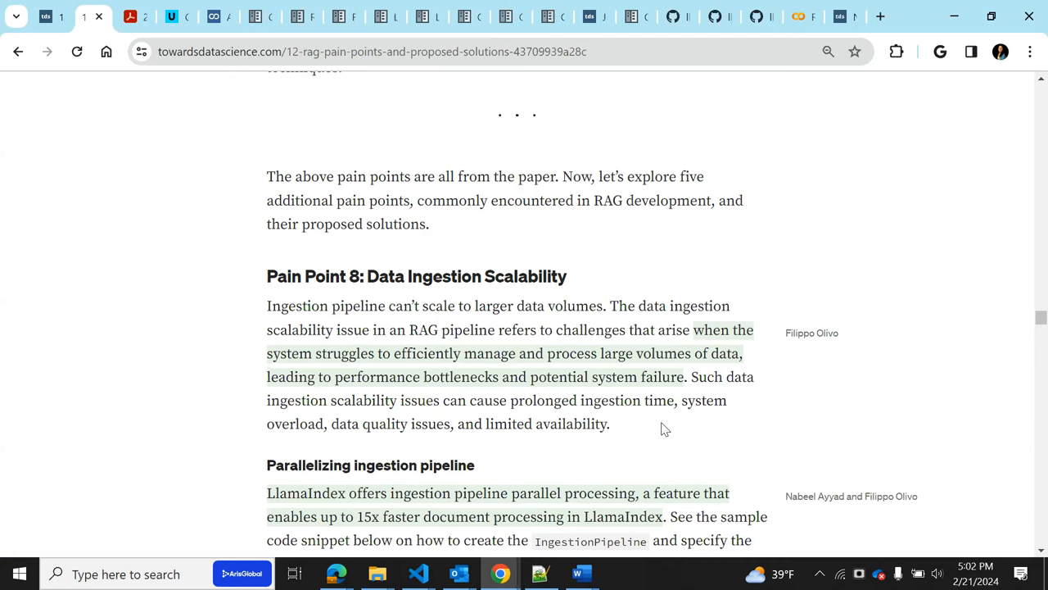
scroll(down, 3)
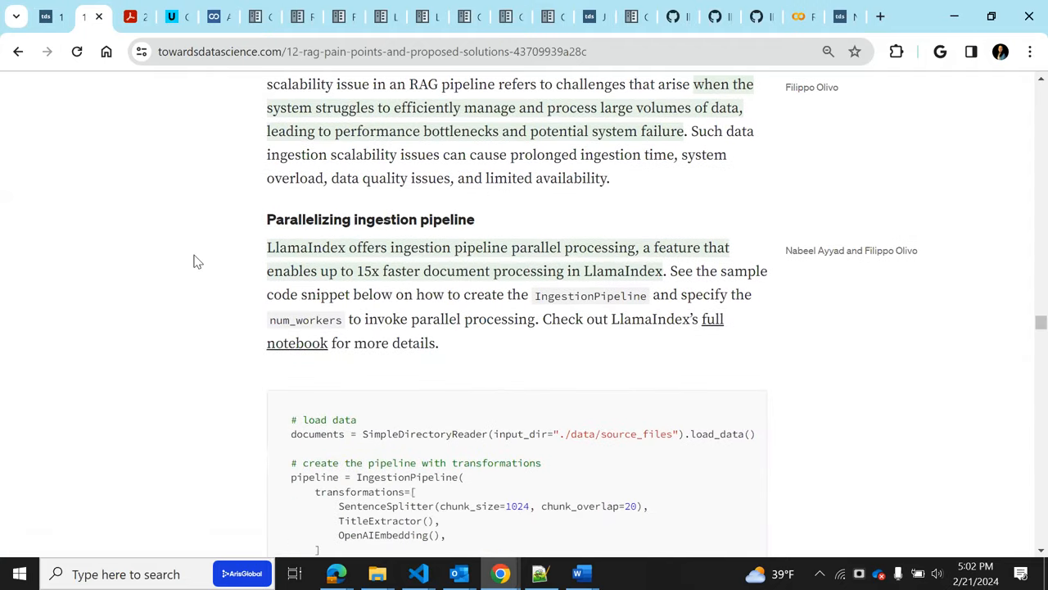
mouse_move(484, 405)
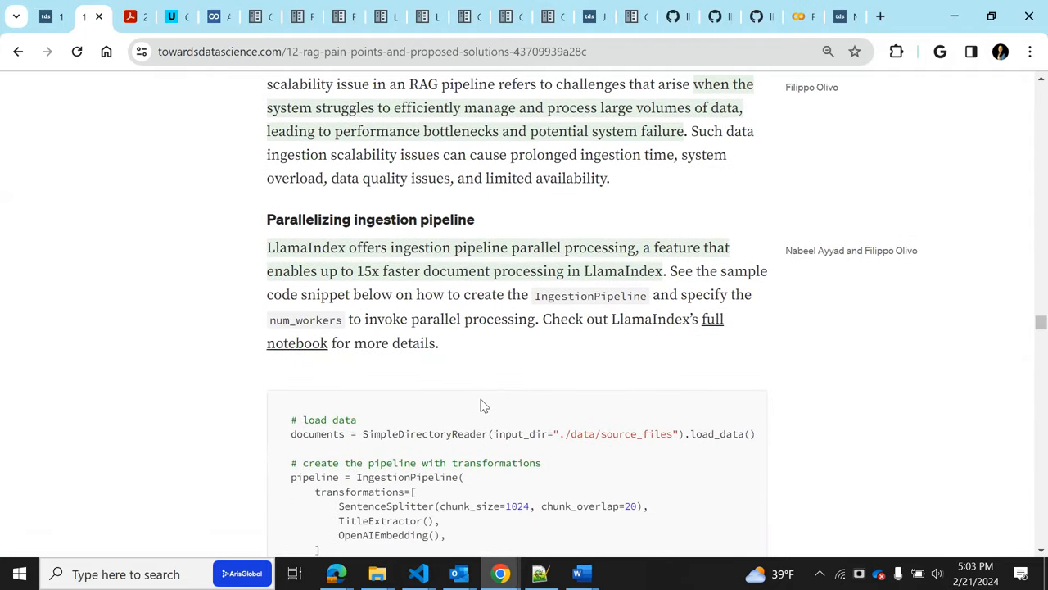
scroll(down, 3)
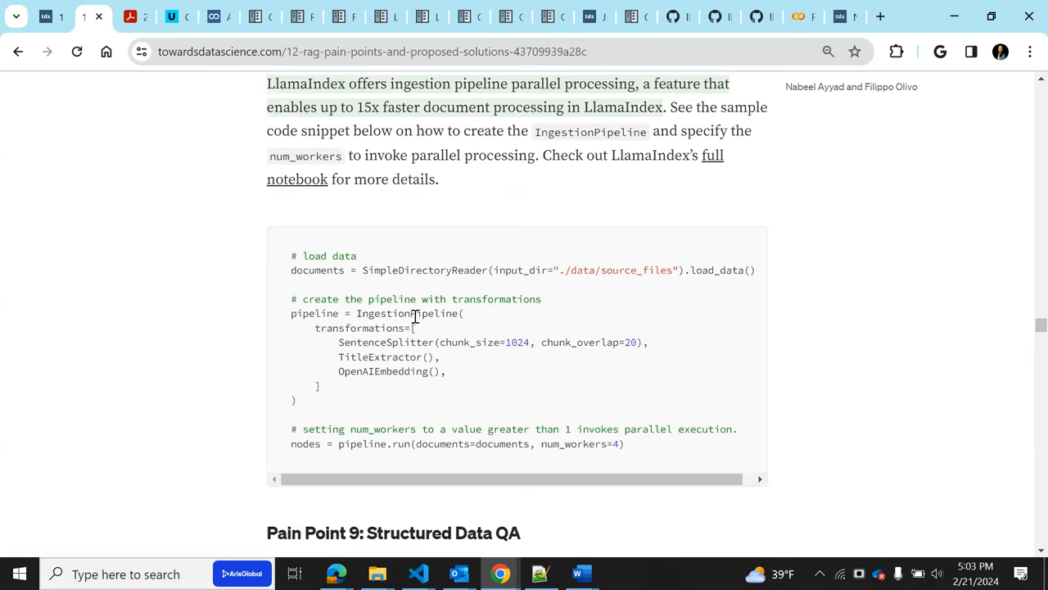
Highlight IngestionPipeline, pipeline, run and num_workers in the code, then scroll to Pain Point 9
double_click(407, 312)
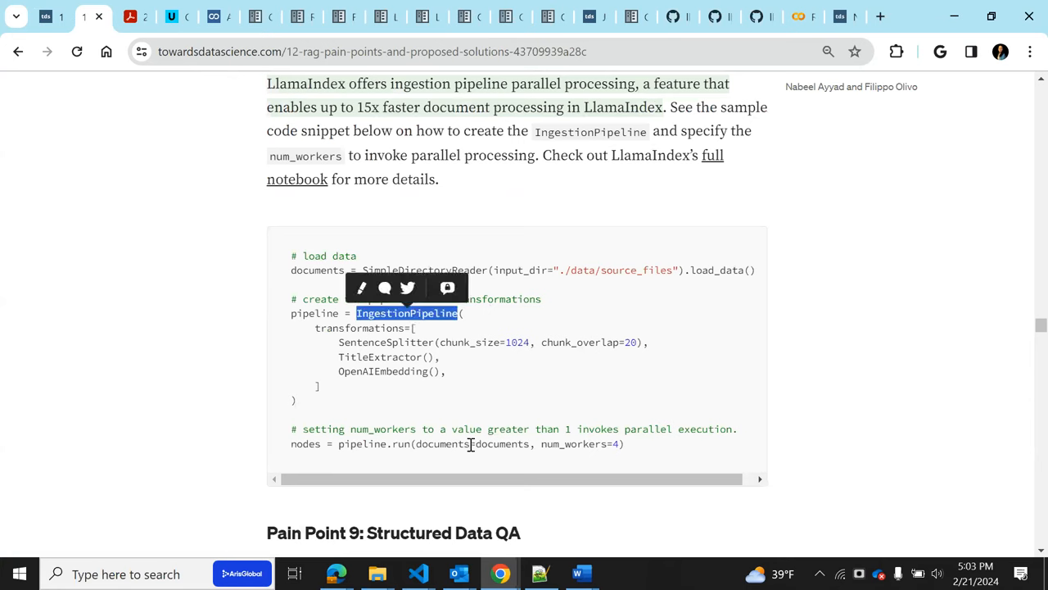
mouse_move(370, 398)
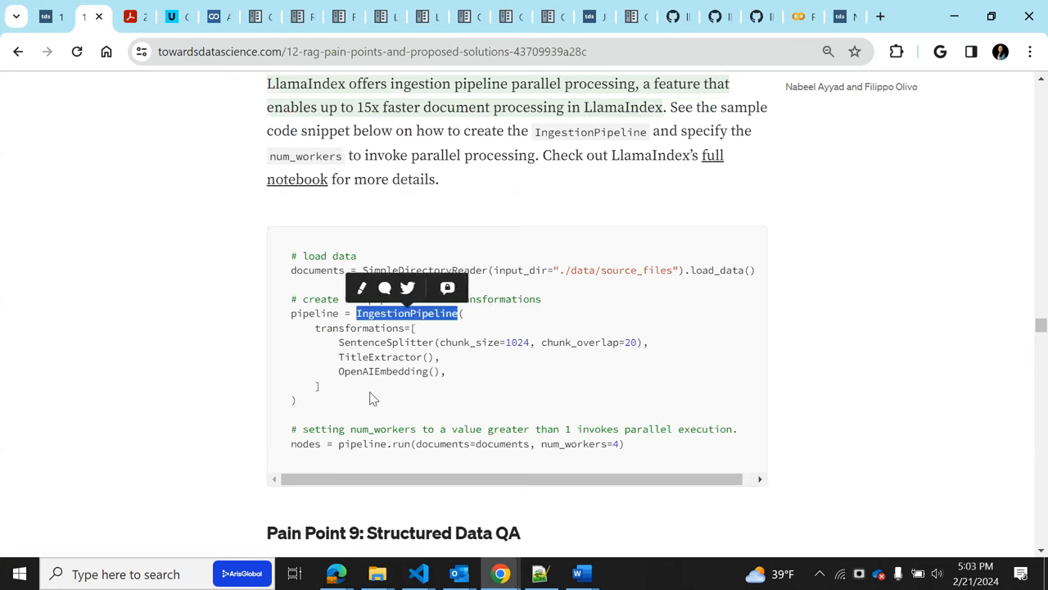
double_click(315, 312)
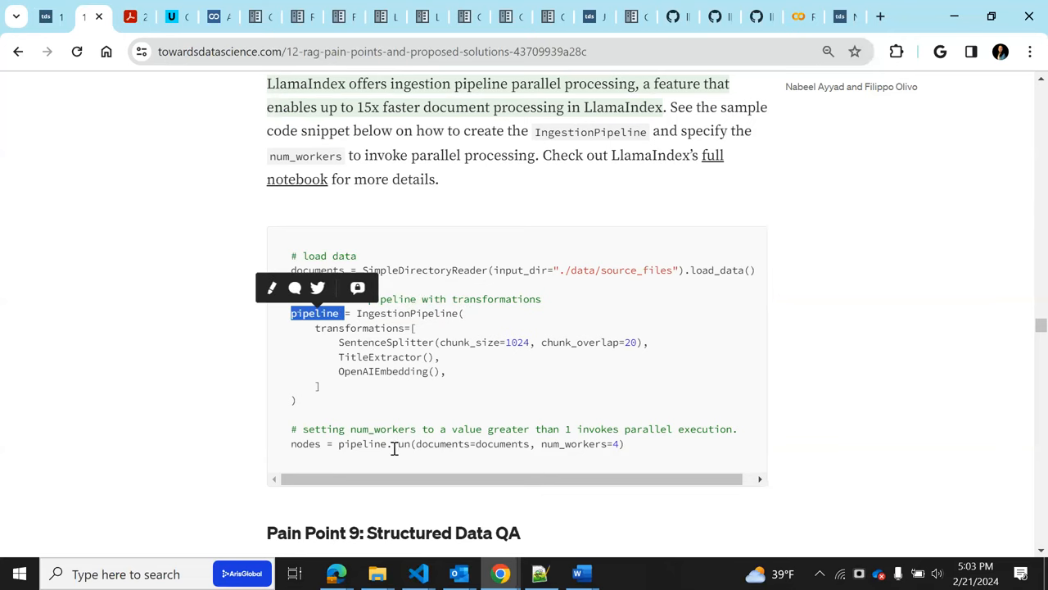
double_click(573, 443)
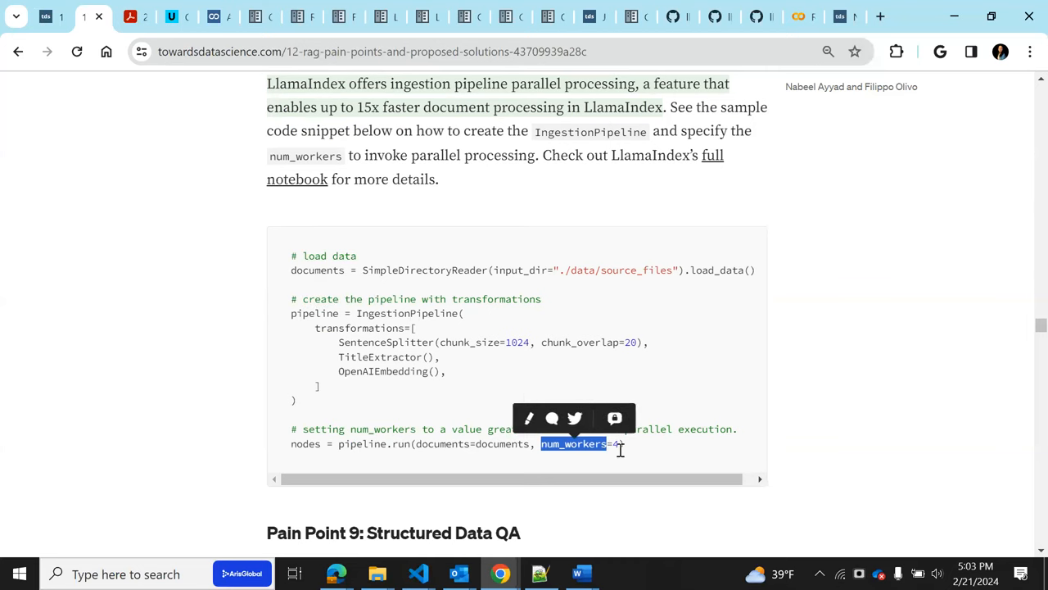
mouse_move(552, 468)
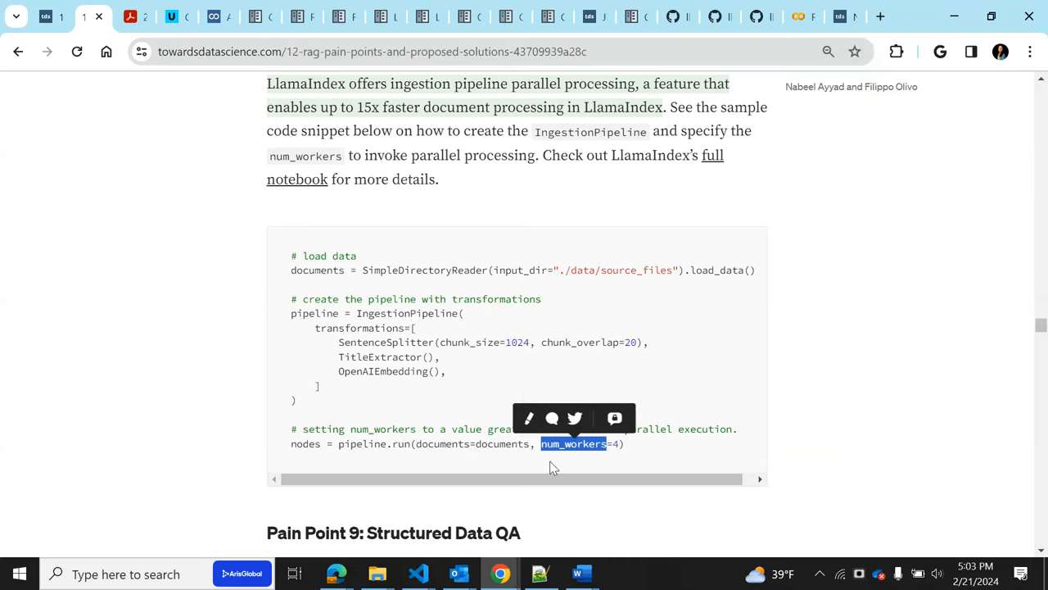
mouse_move(473, 461)
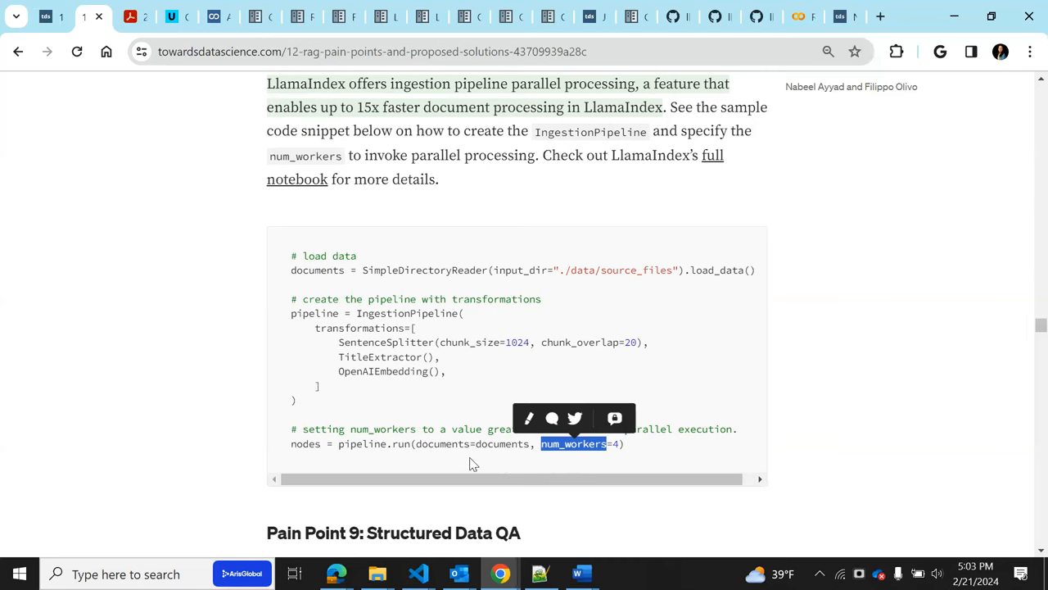
mouse_move(596, 463)
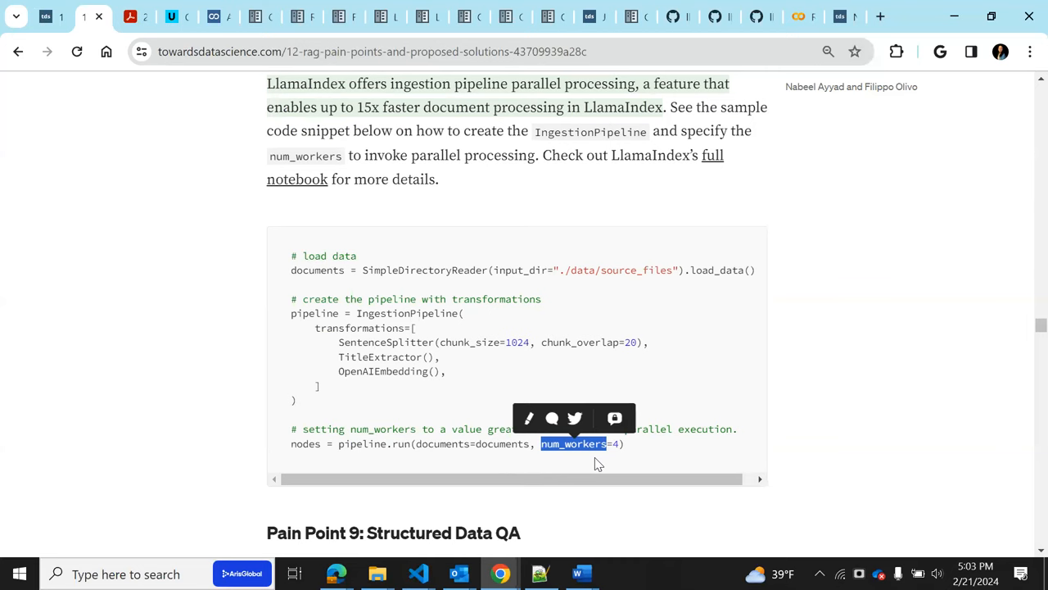
mouse_move(466, 186)
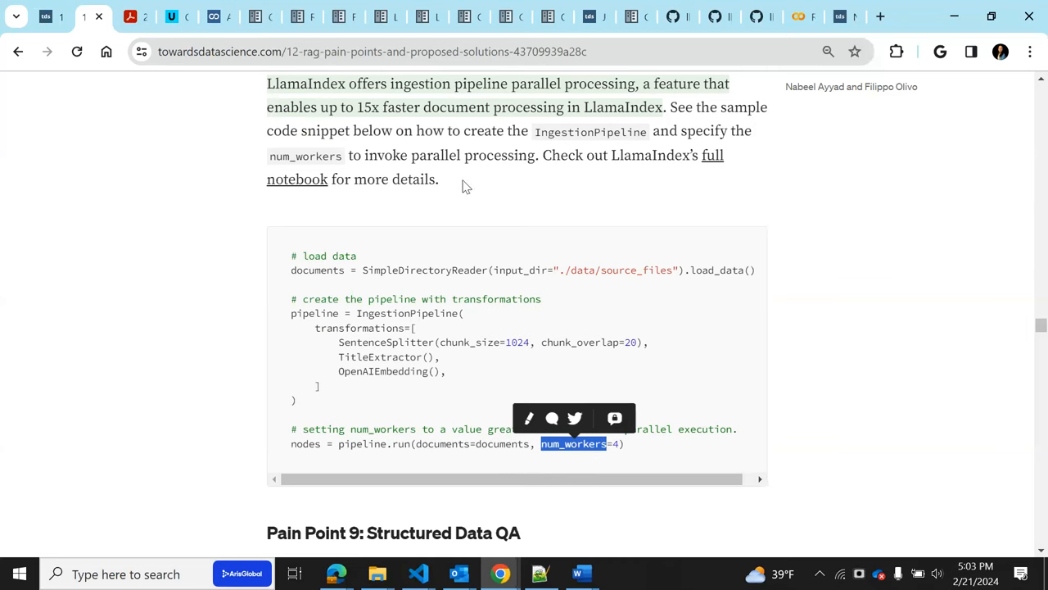
mouse_move(387, 147)
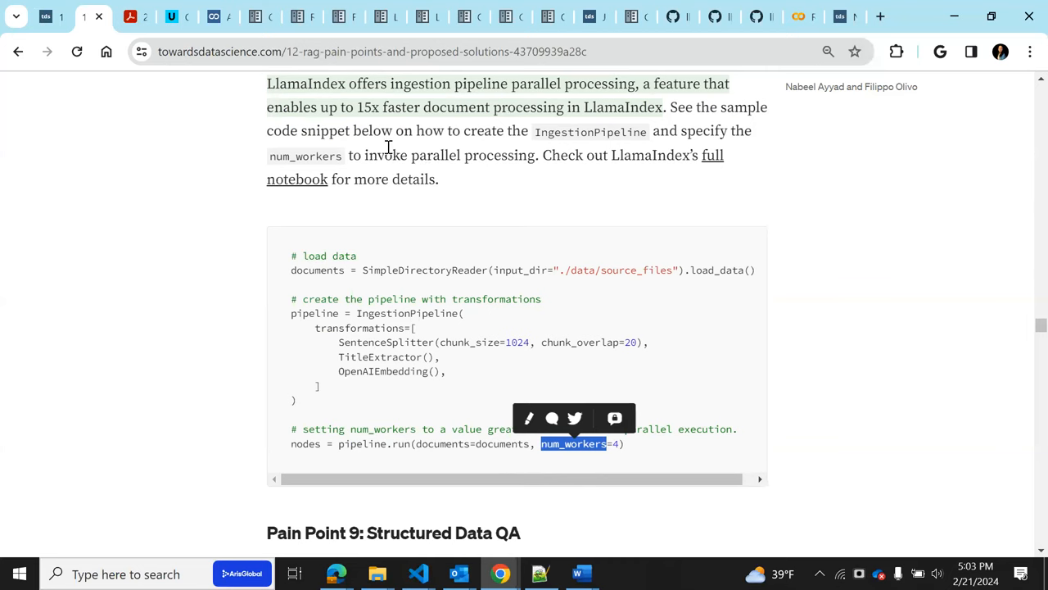
mouse_move(357, 124)
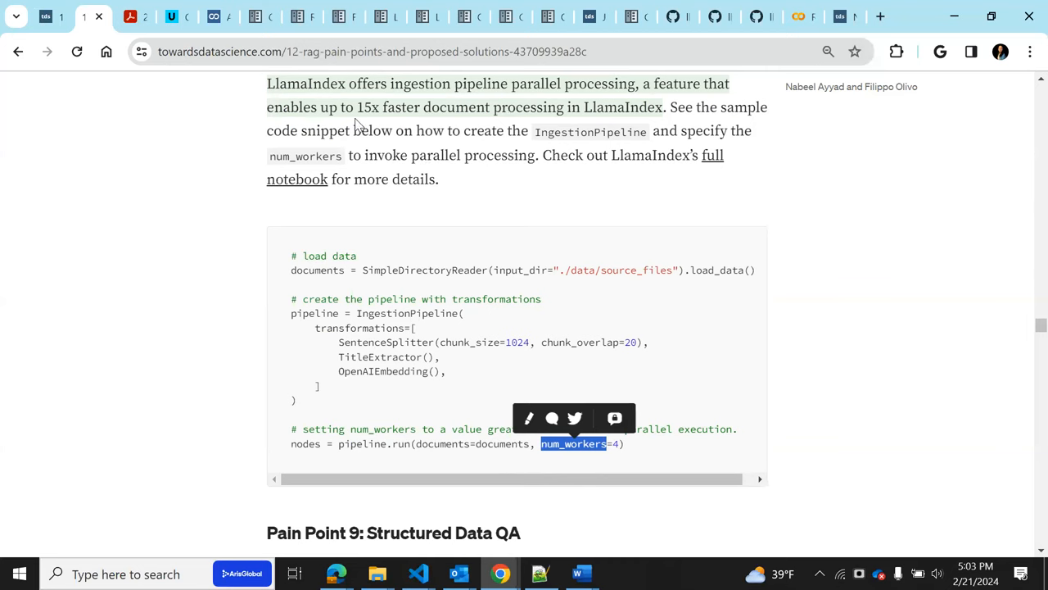
mouse_move(425, 185)
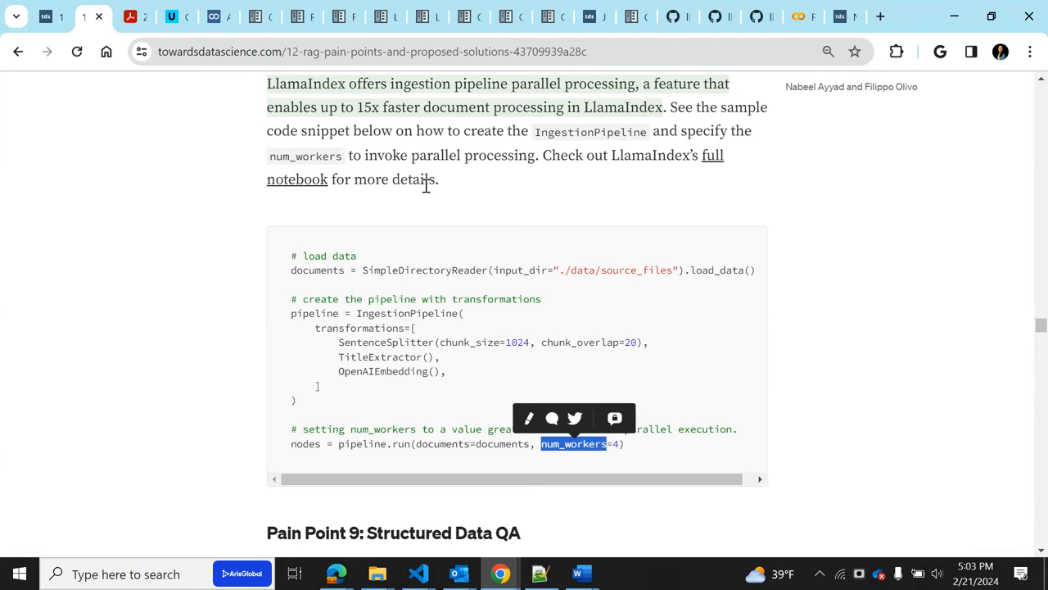
mouse_move(389, 390)
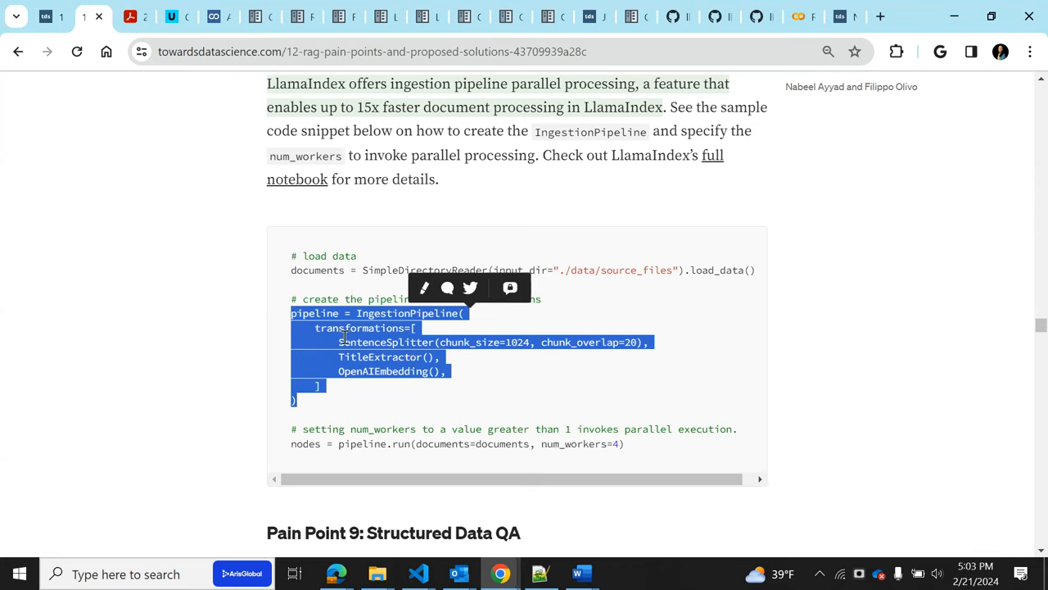
double_click(401, 443)
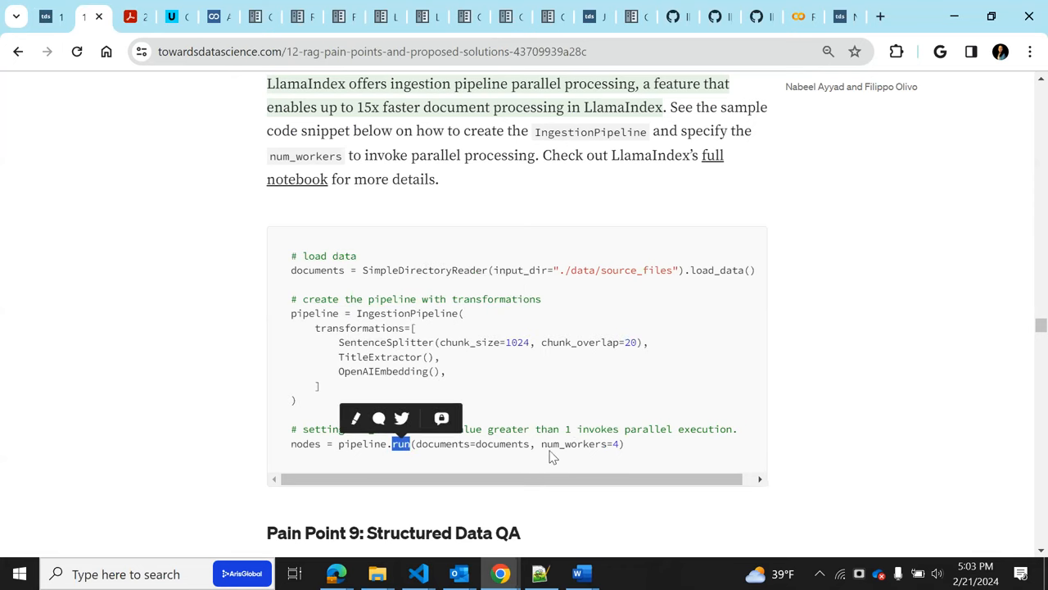
double_click(573, 443)
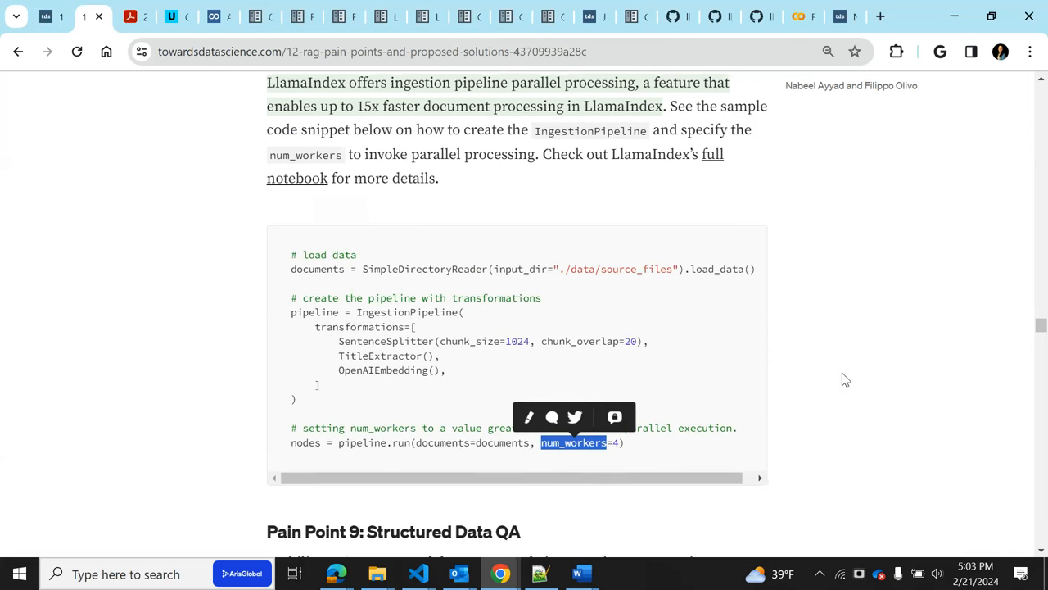
scroll(down, 3)
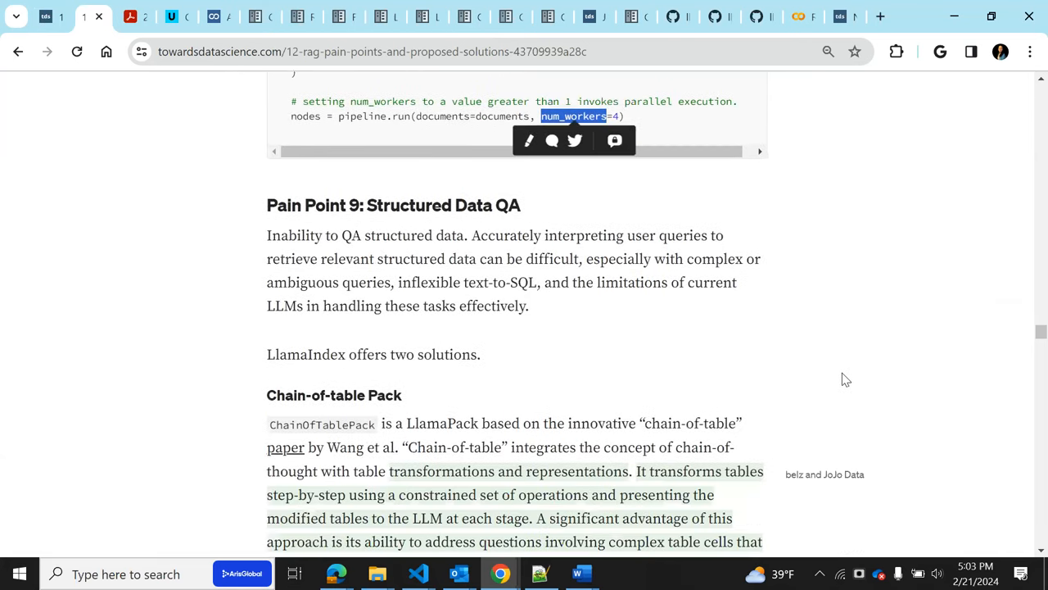
mouse_move(854, 377)
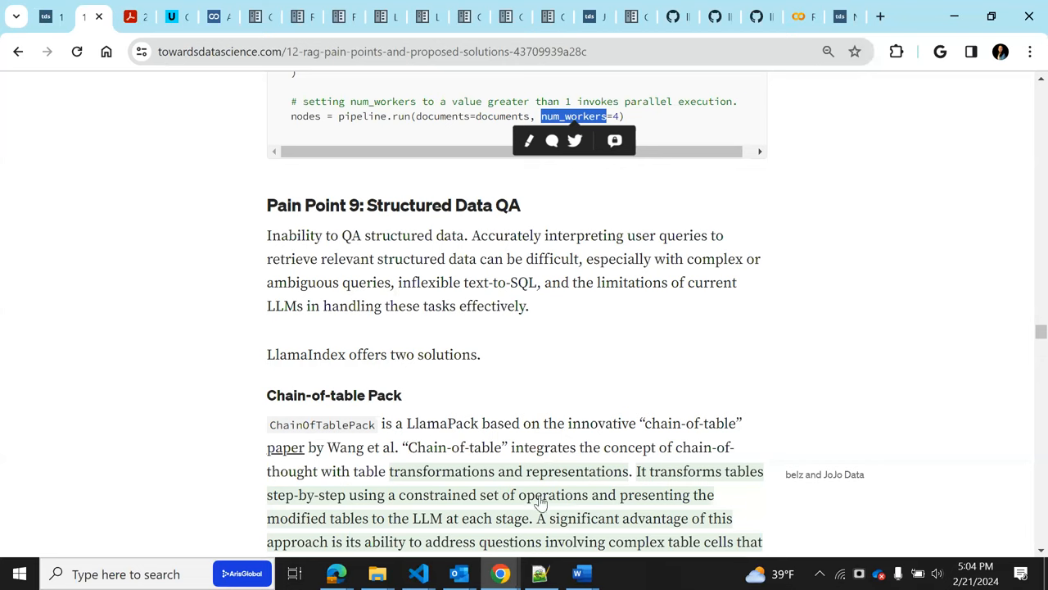
mouse_move(469, 398)
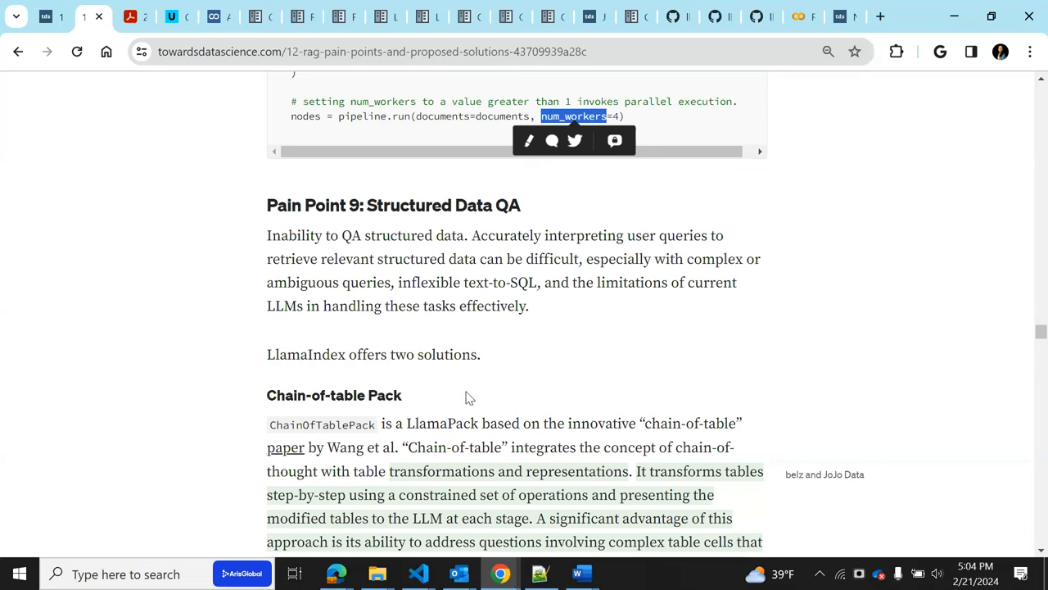
mouse_move(528, 381)
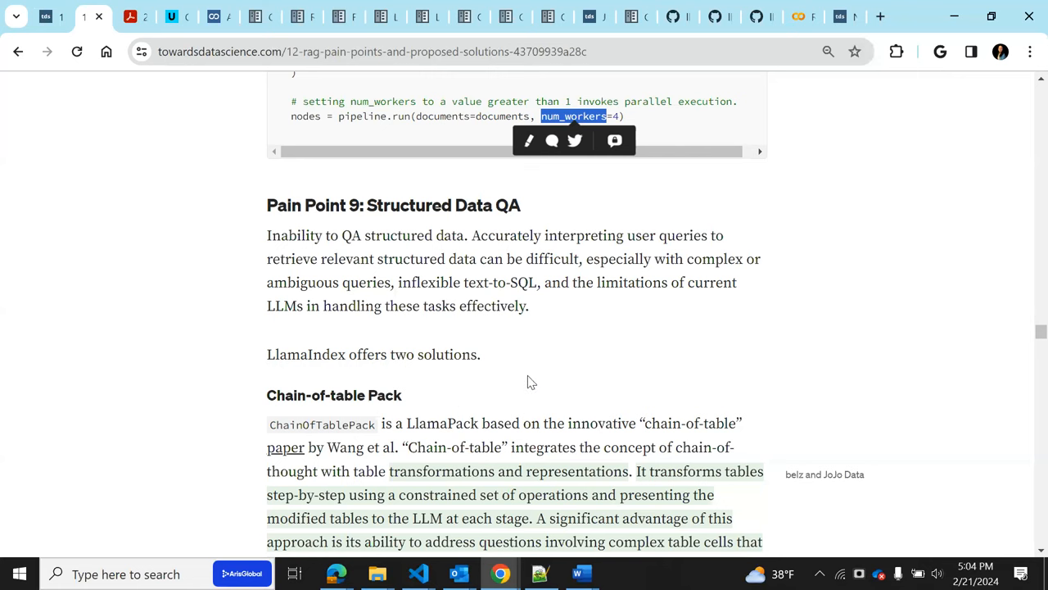
Scroll down to Mix-Self-Consistency Pack, then back up to the Chain-of-table Pack explanation
scroll(down, 3)
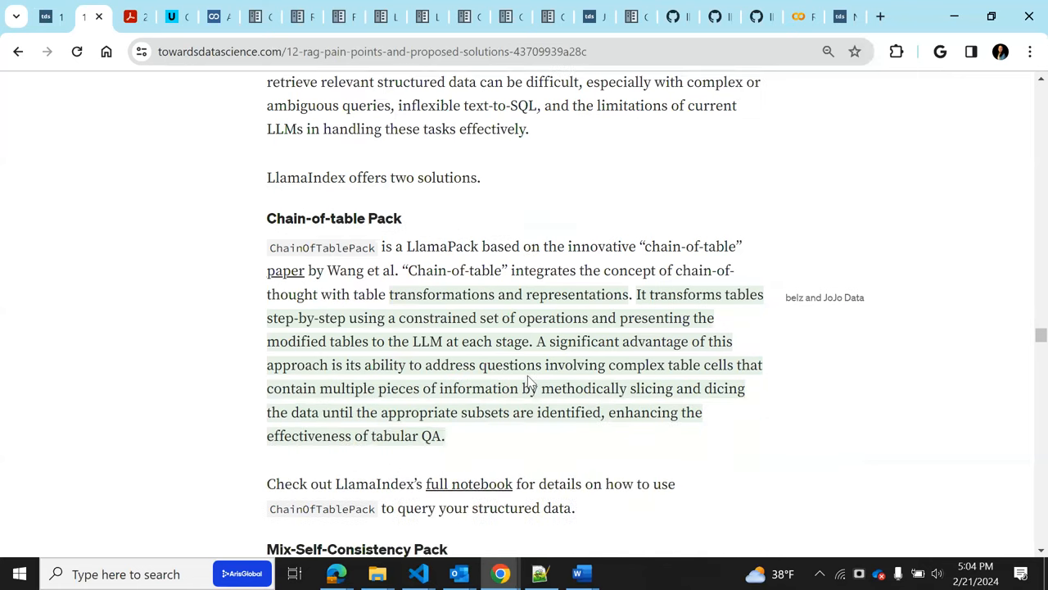
scroll(down, 3)
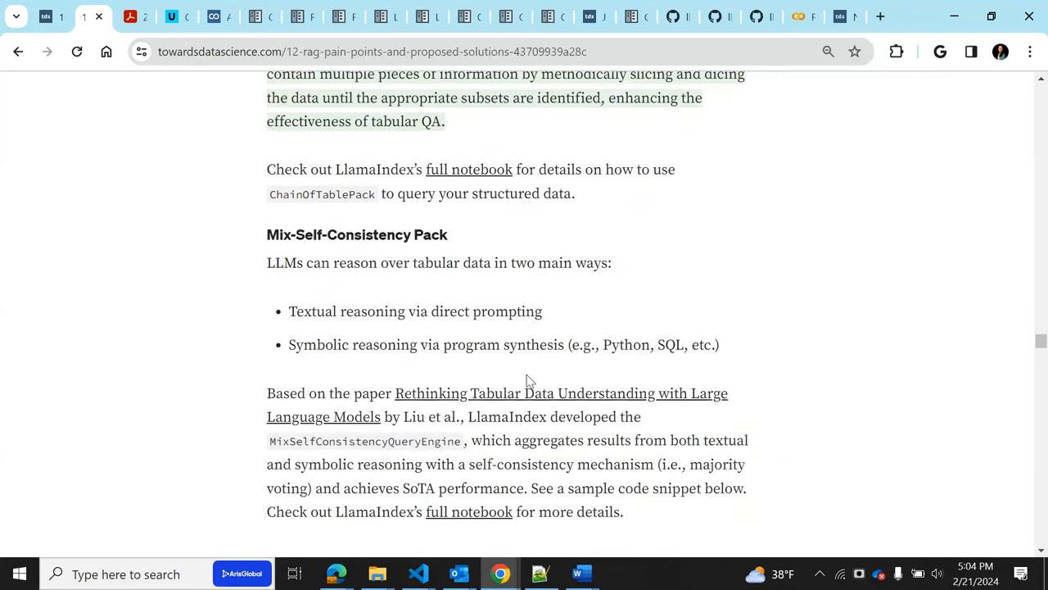
scroll(up, 3)
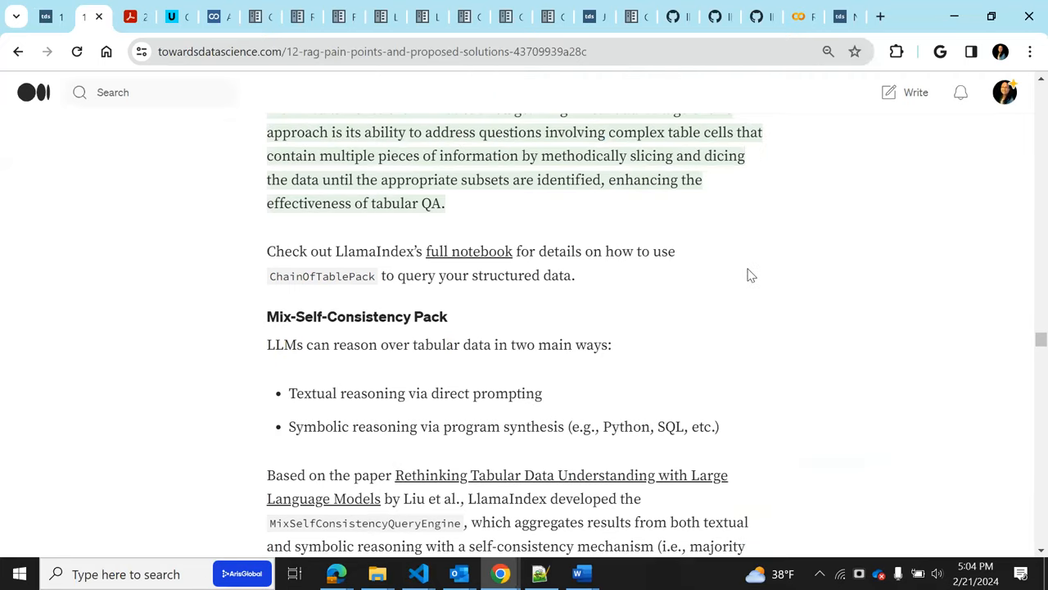
scroll(up, 3)
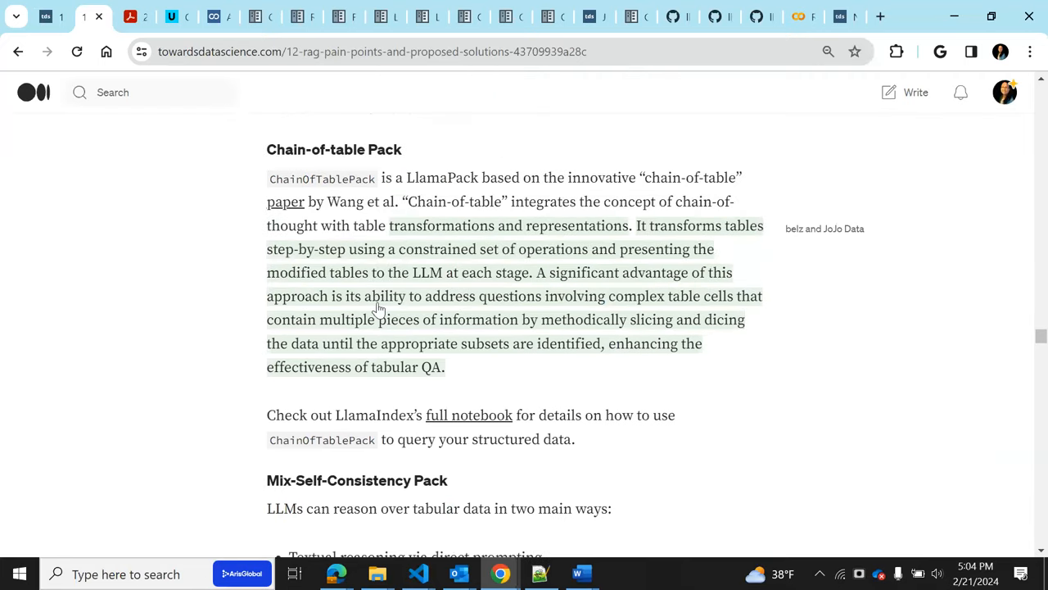
mouse_move(572, 361)
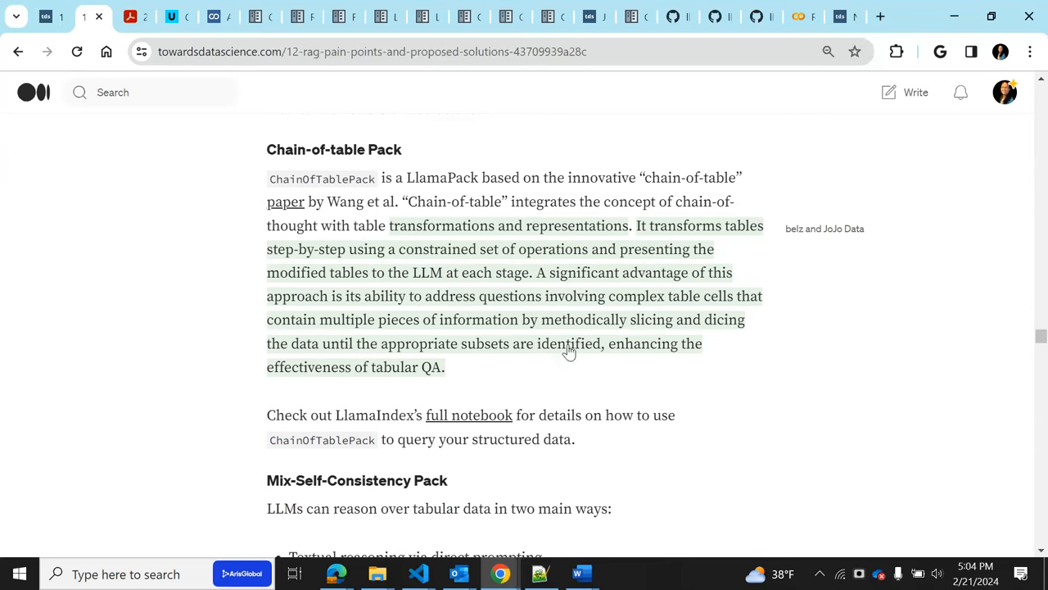
mouse_move(655, 41)
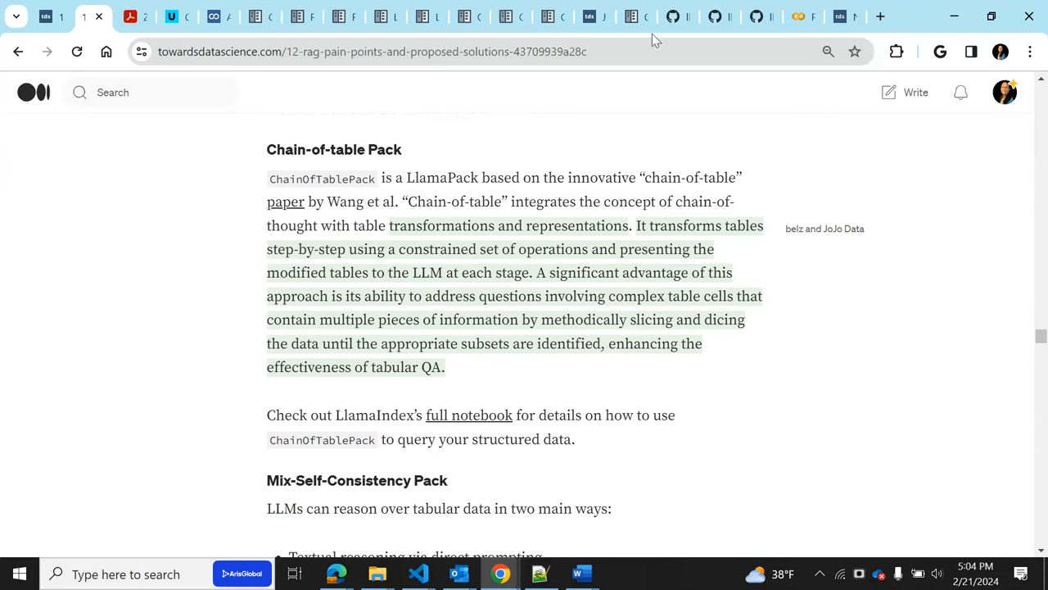
mouse_move(673, 16)
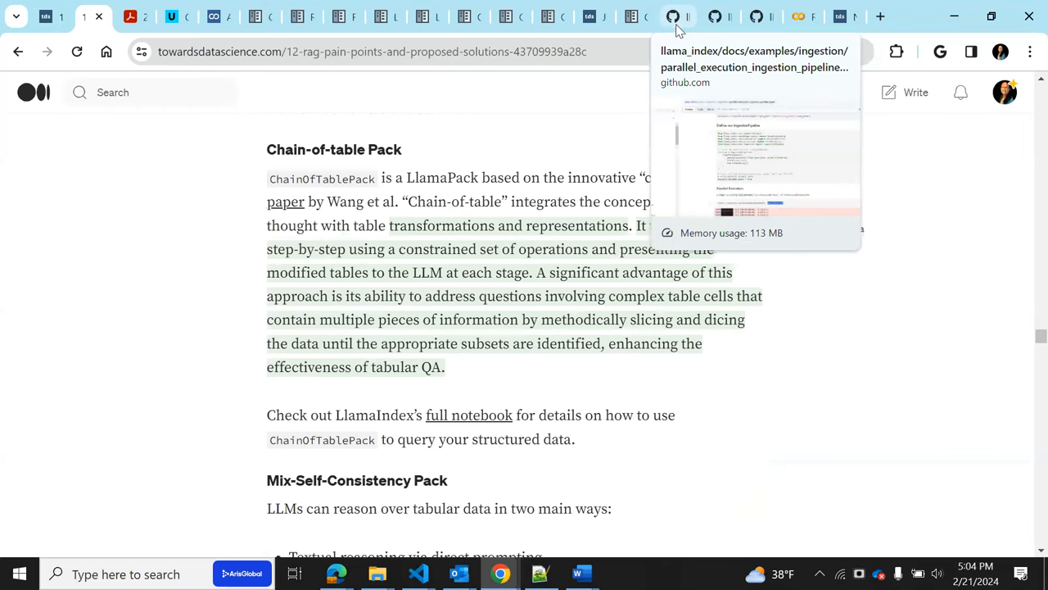
mouse_move(659, 80)
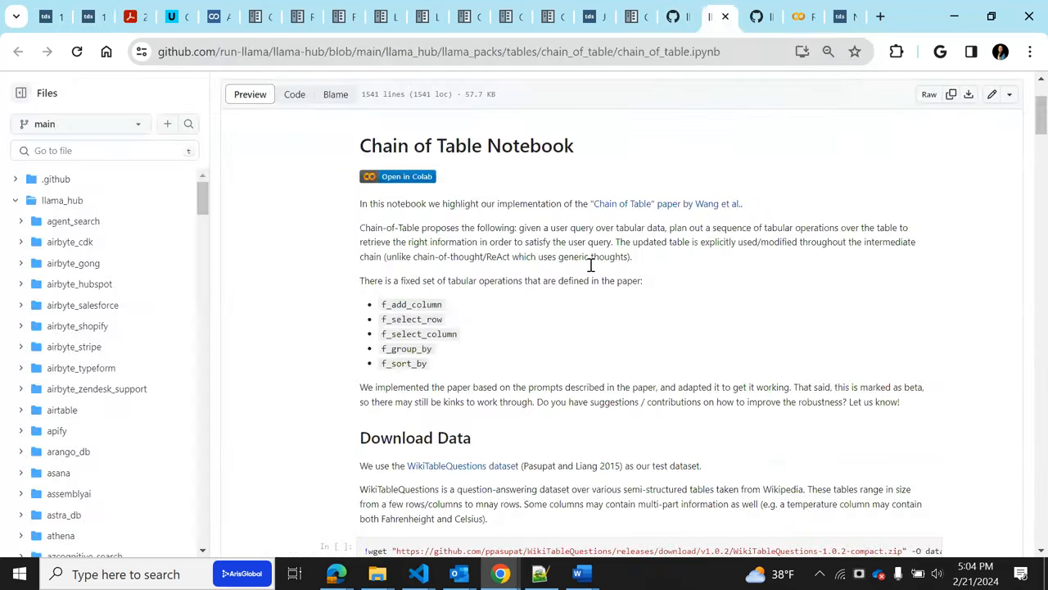
mouse_move(500, 378)
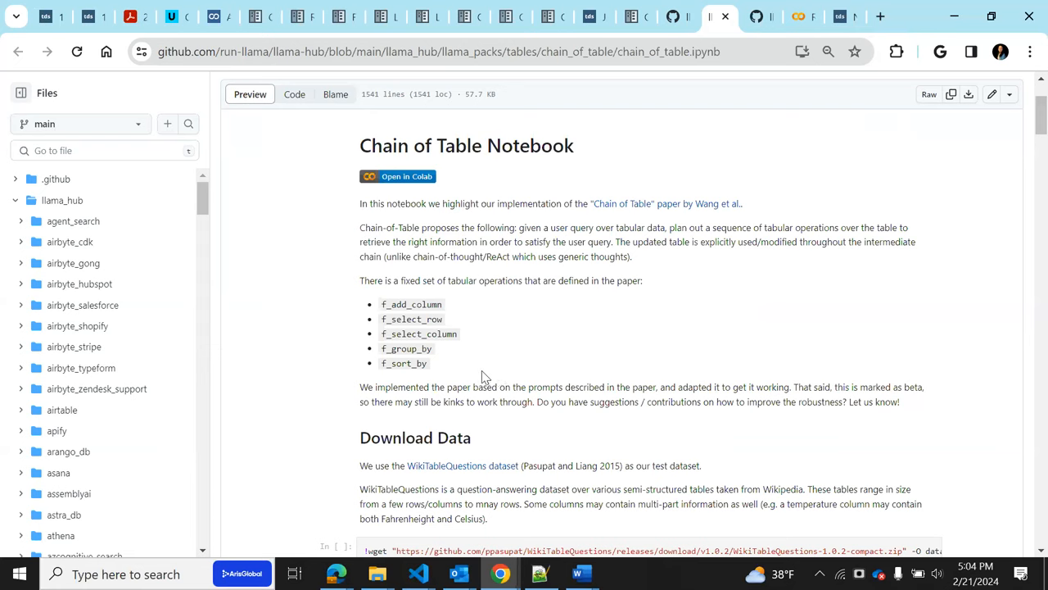
mouse_move(458, 326)
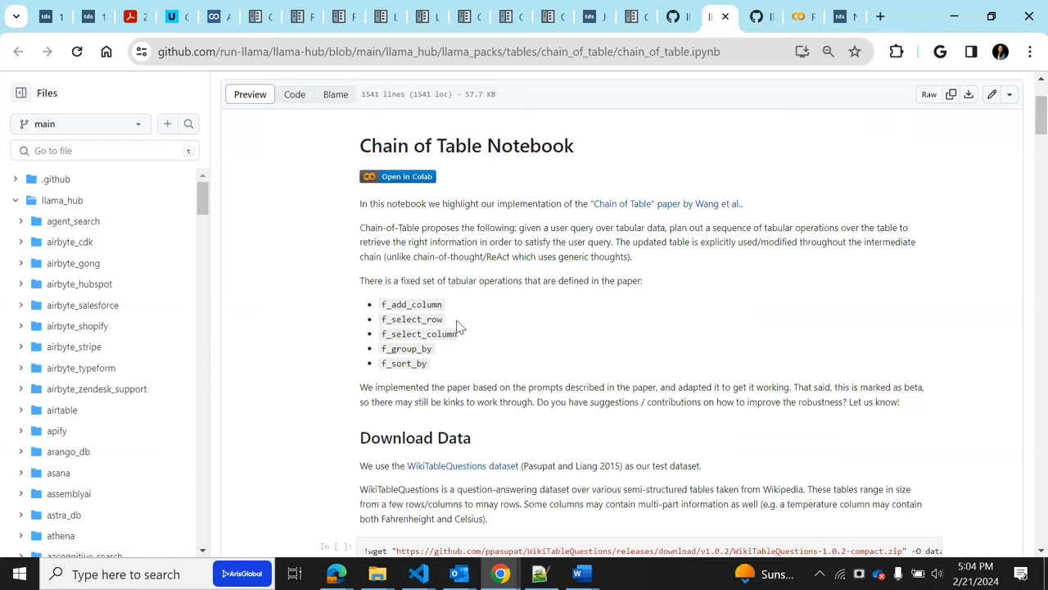
mouse_move(471, 296)
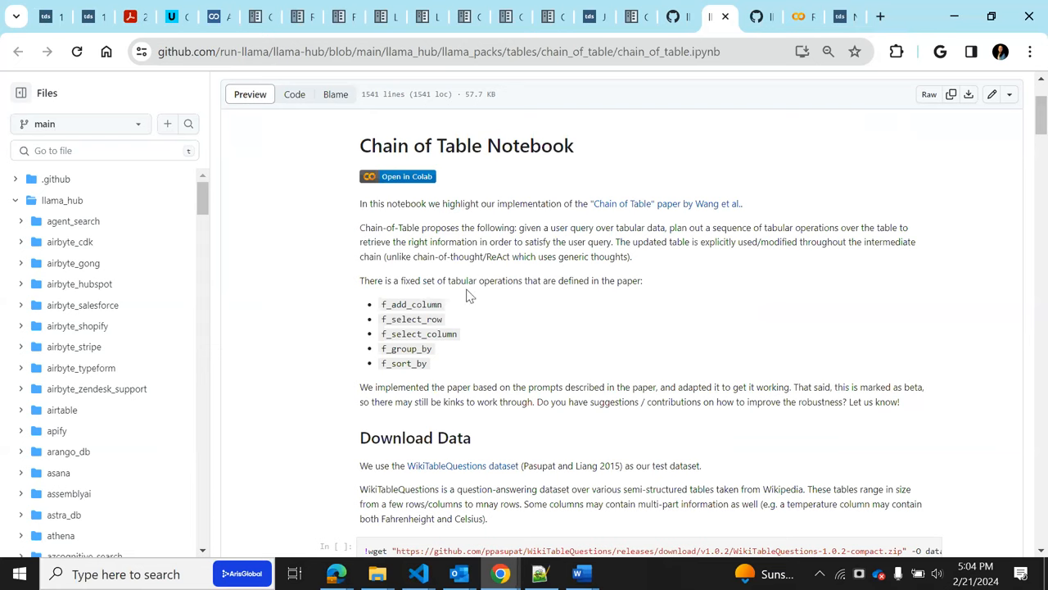
mouse_move(426, 319)
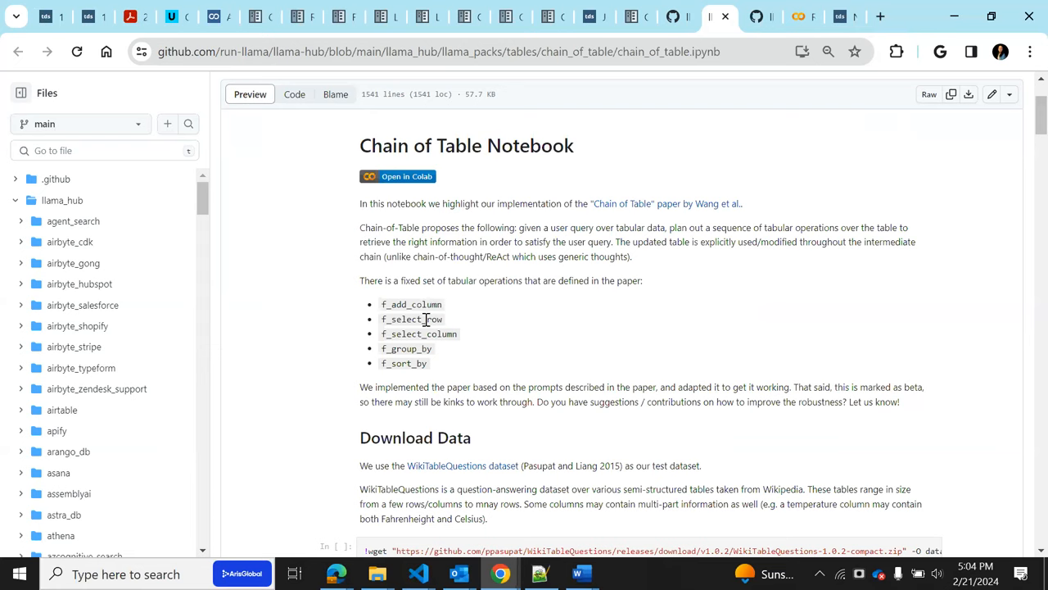
mouse_move(413, 335)
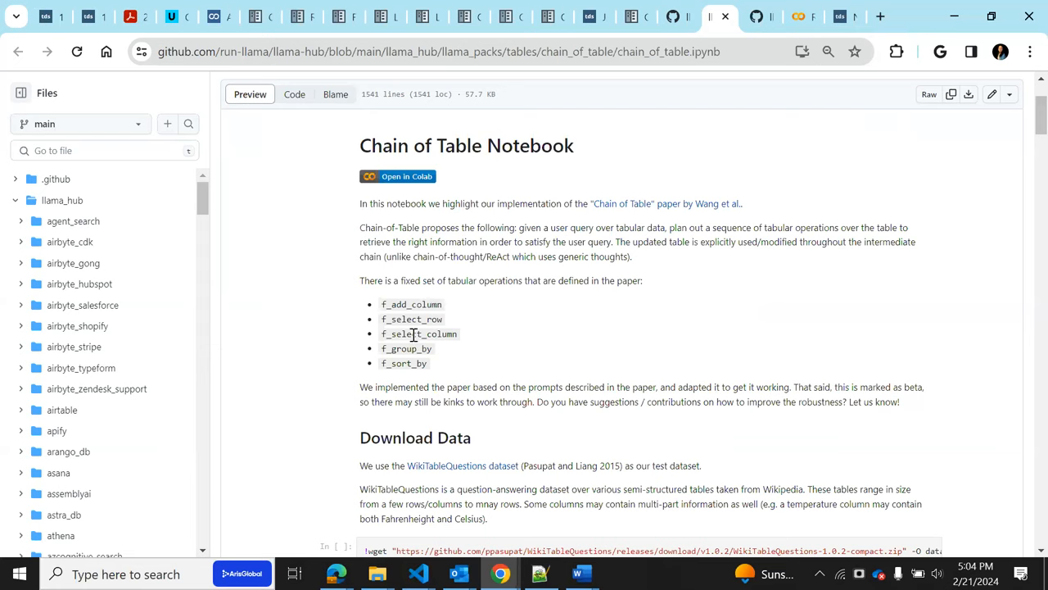
mouse_move(414, 364)
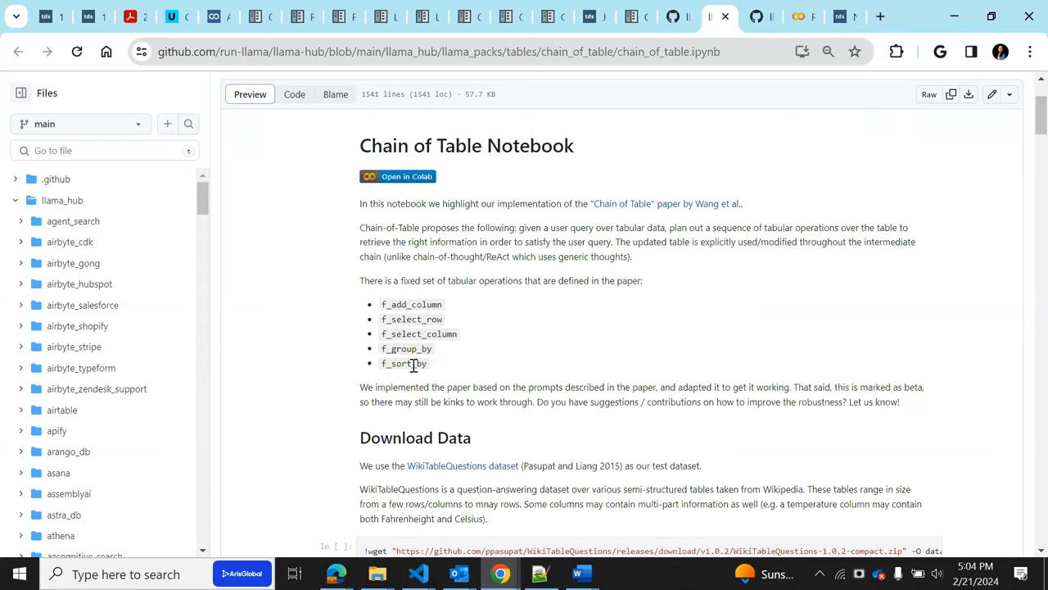
mouse_move(429, 308)
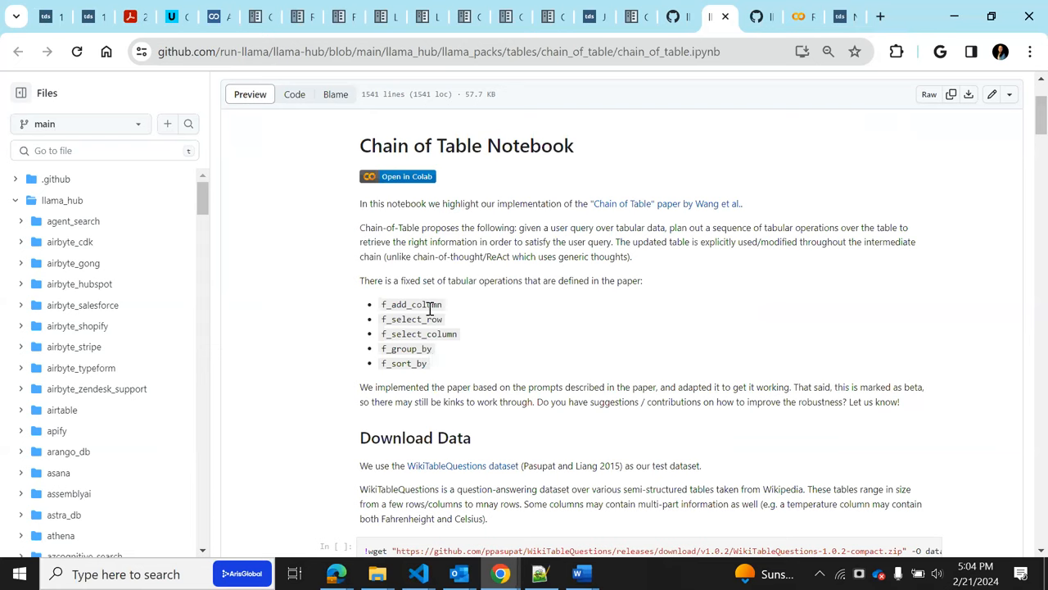
mouse_move(449, 363)
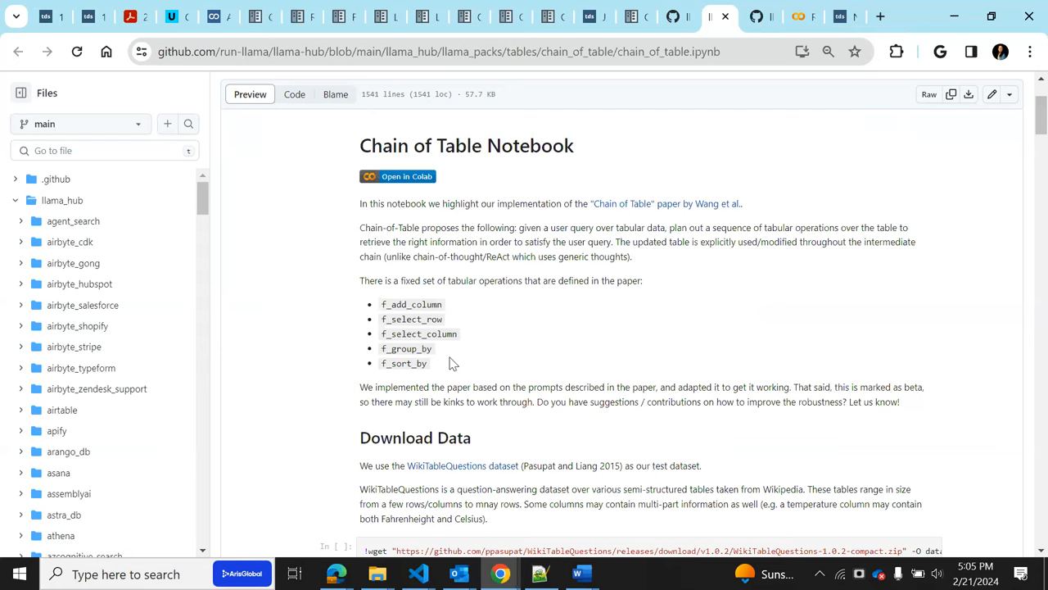
mouse_move(432, 336)
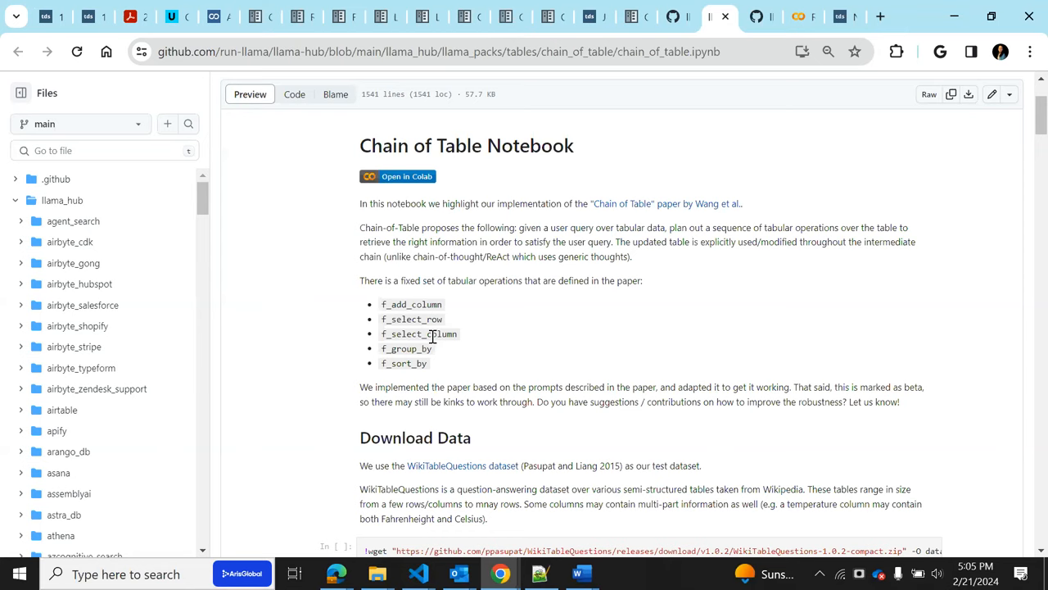
mouse_move(386, 277)
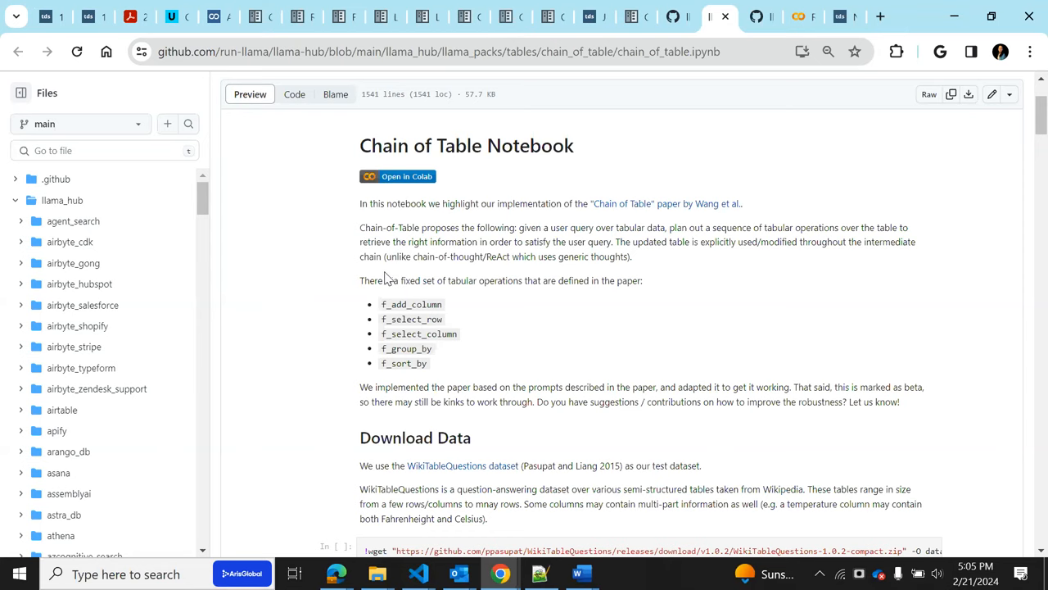
scroll(down, 3)
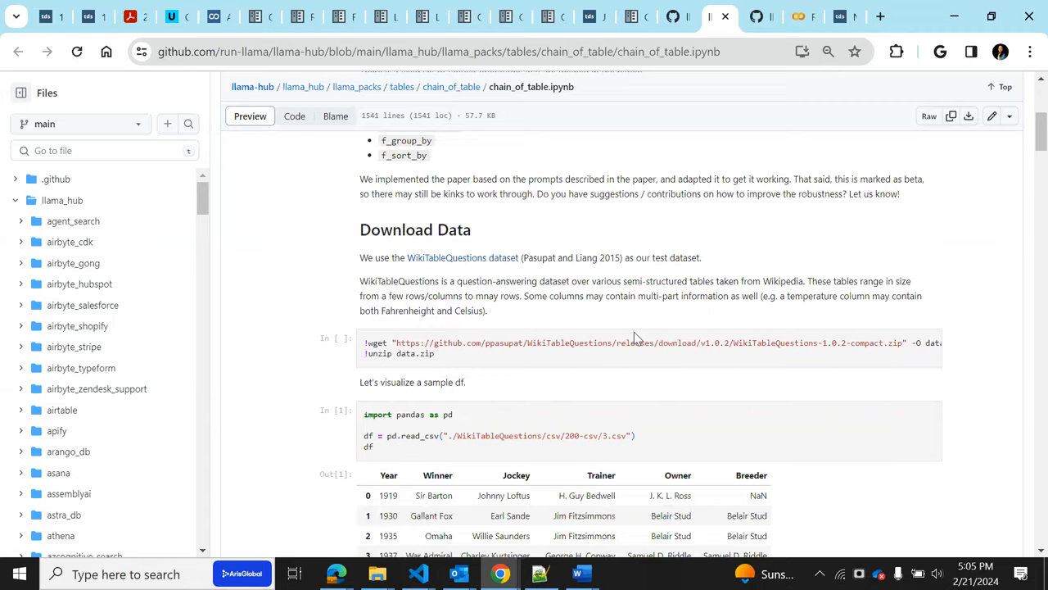
scroll(down, 3)
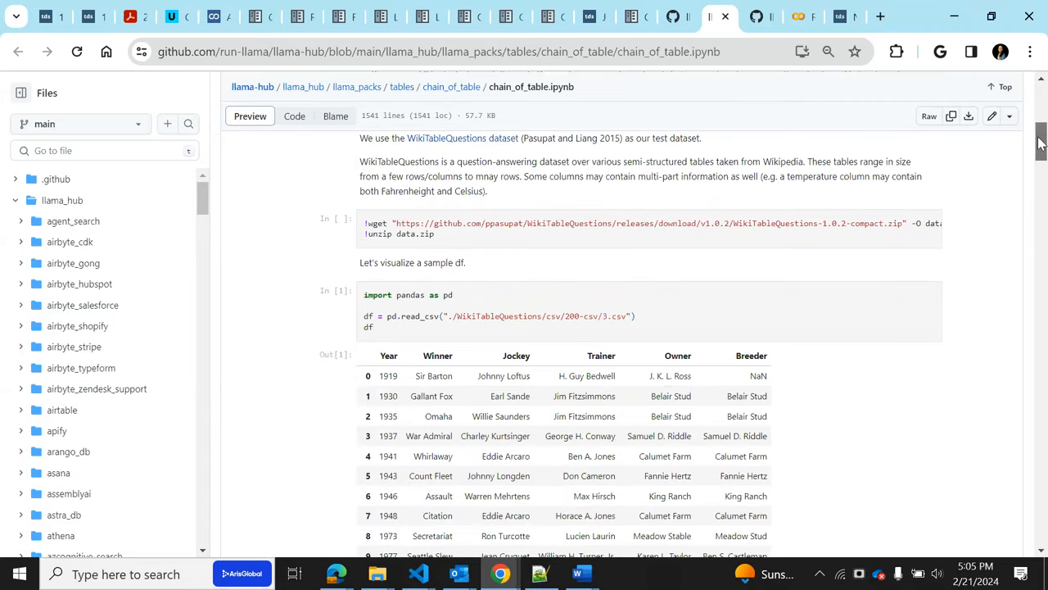
scroll(down, 3)
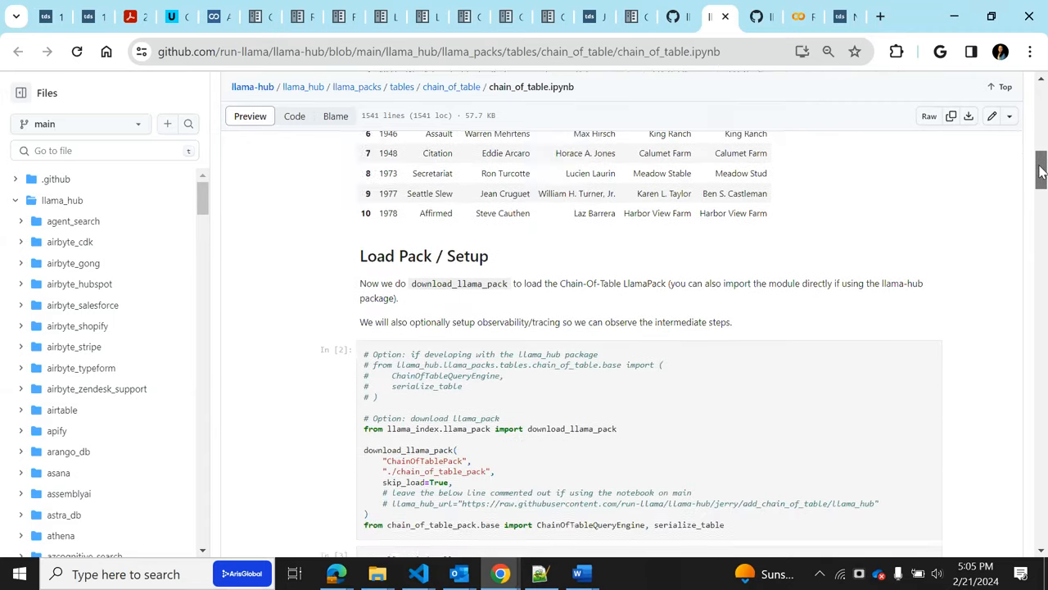
scroll(down, 3)
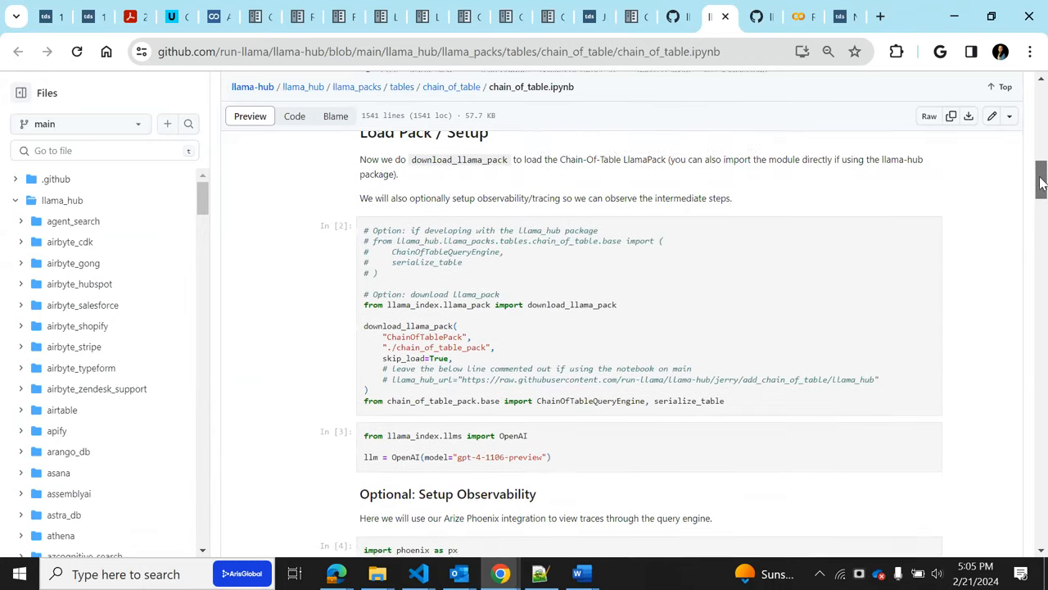
scroll(down, 3)
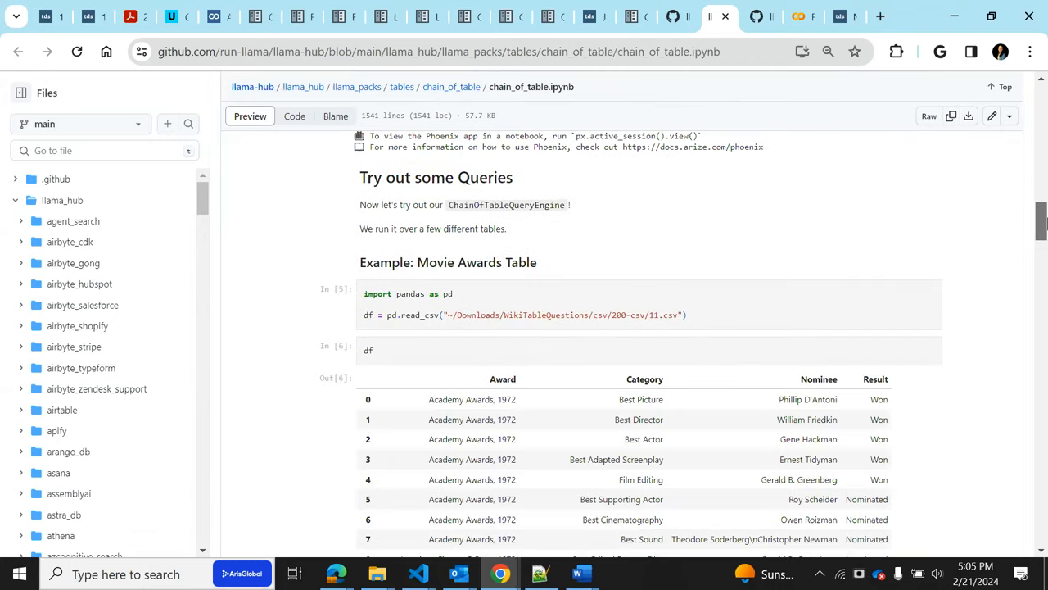
scroll(down, 3)
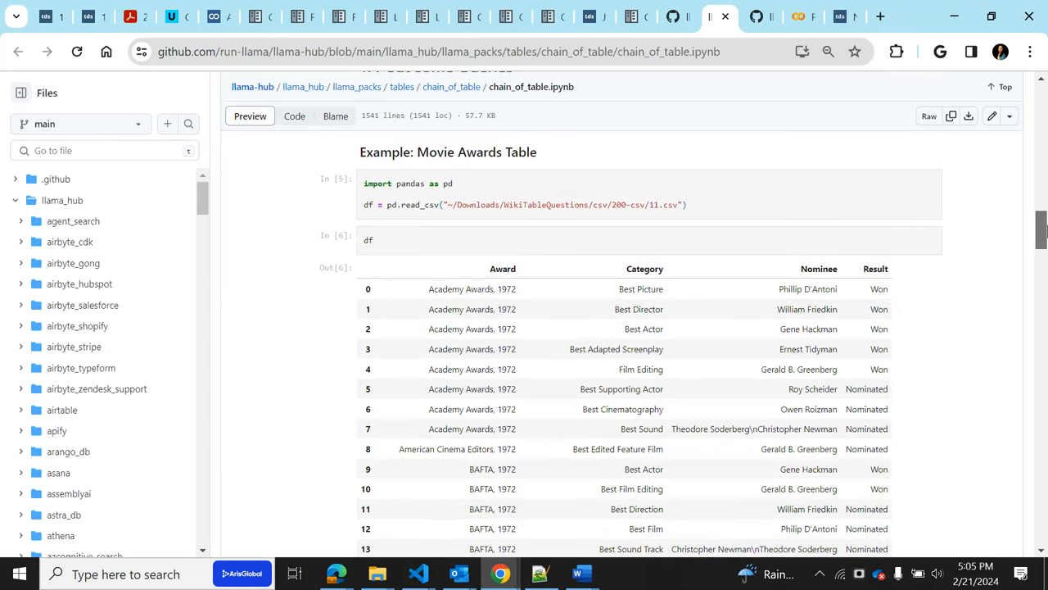
scroll(down, 3)
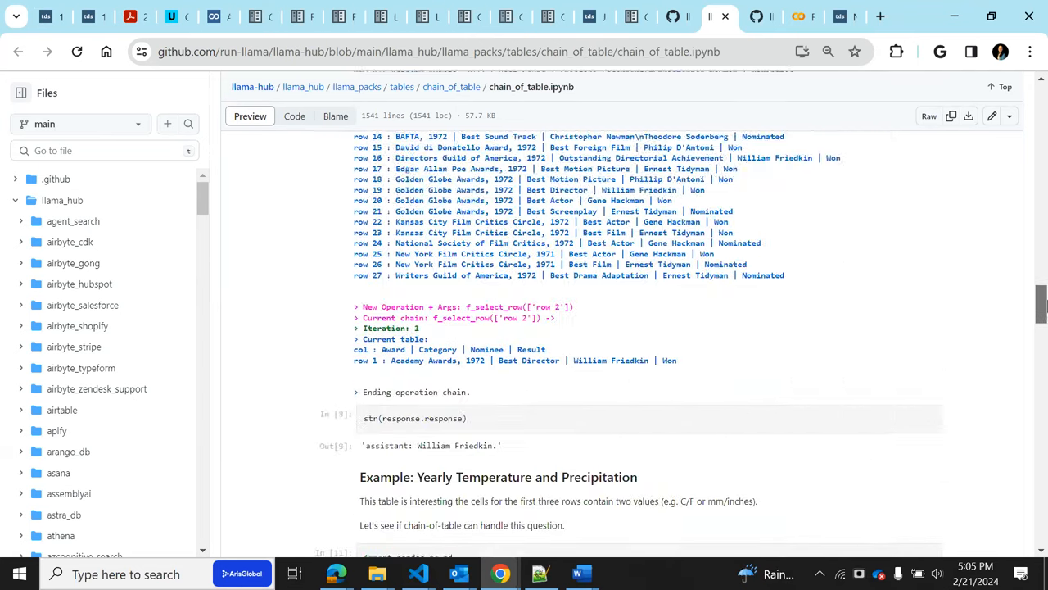
scroll(down, 3)
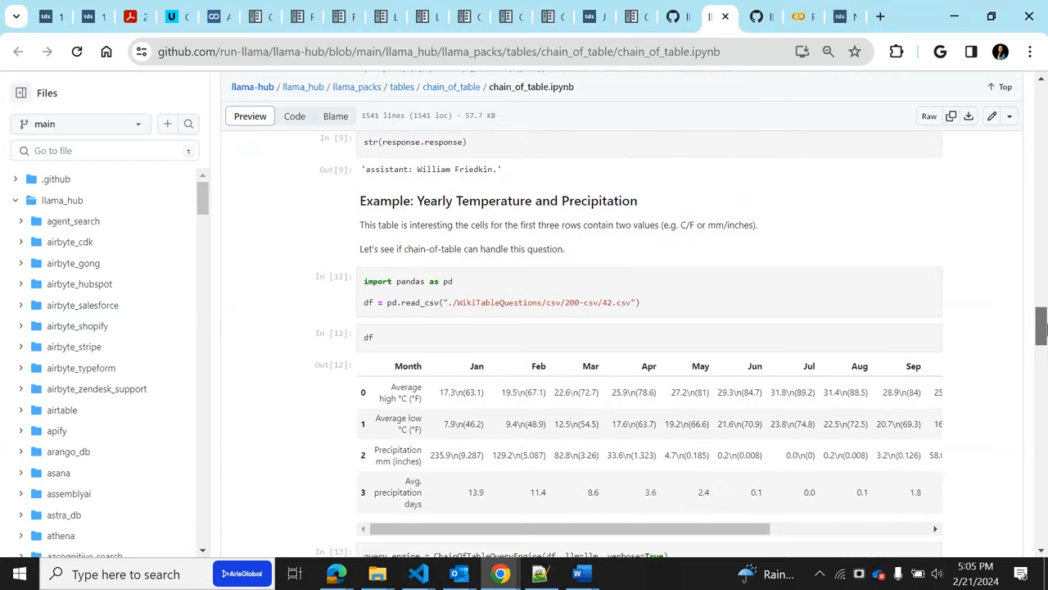
scroll(down, 3)
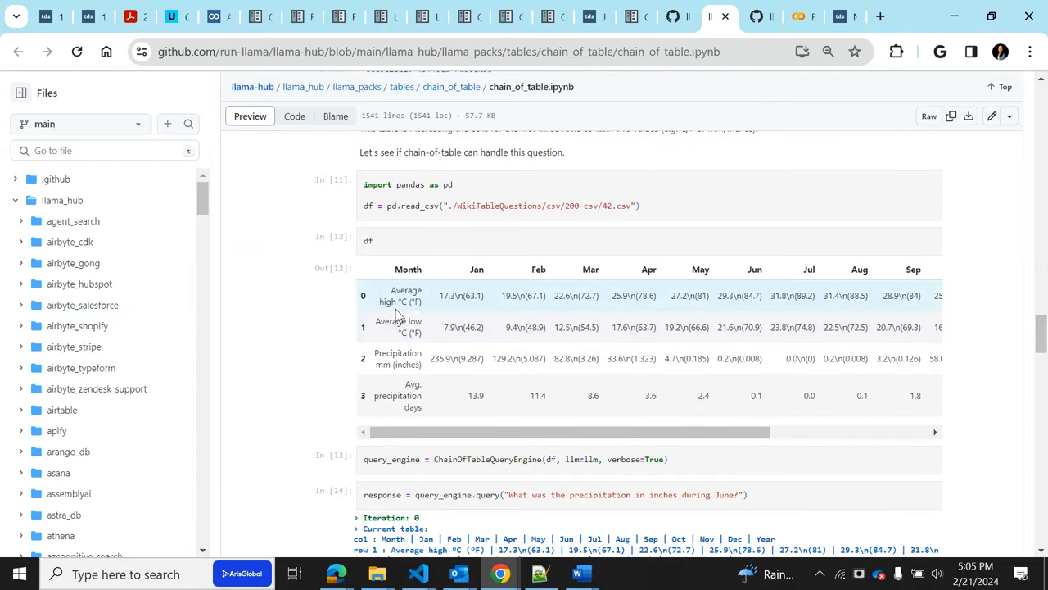
mouse_move(576, 326)
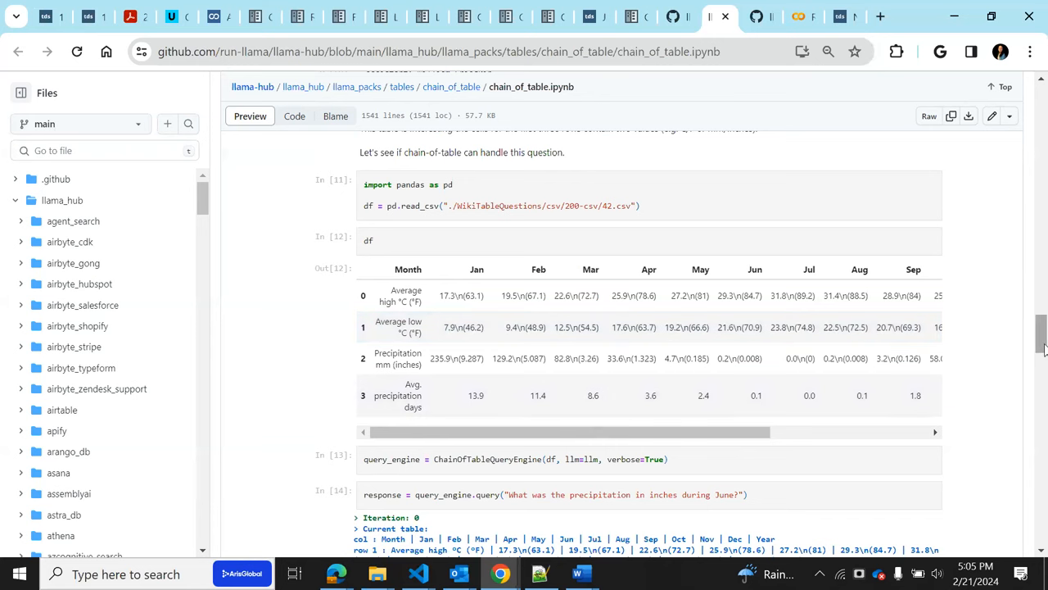
scroll(down, 3)
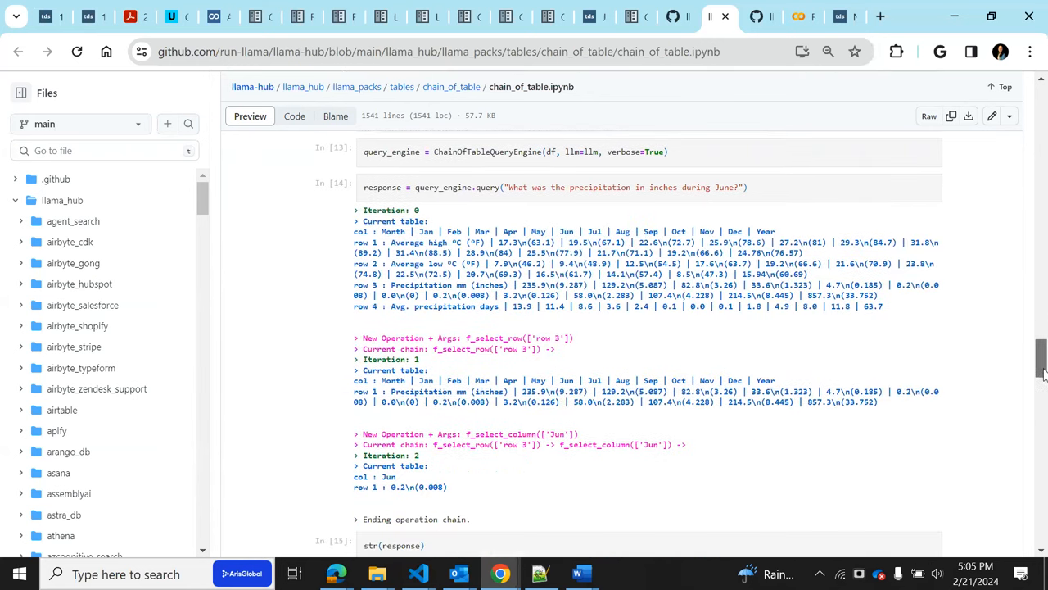
scroll(down, 3)
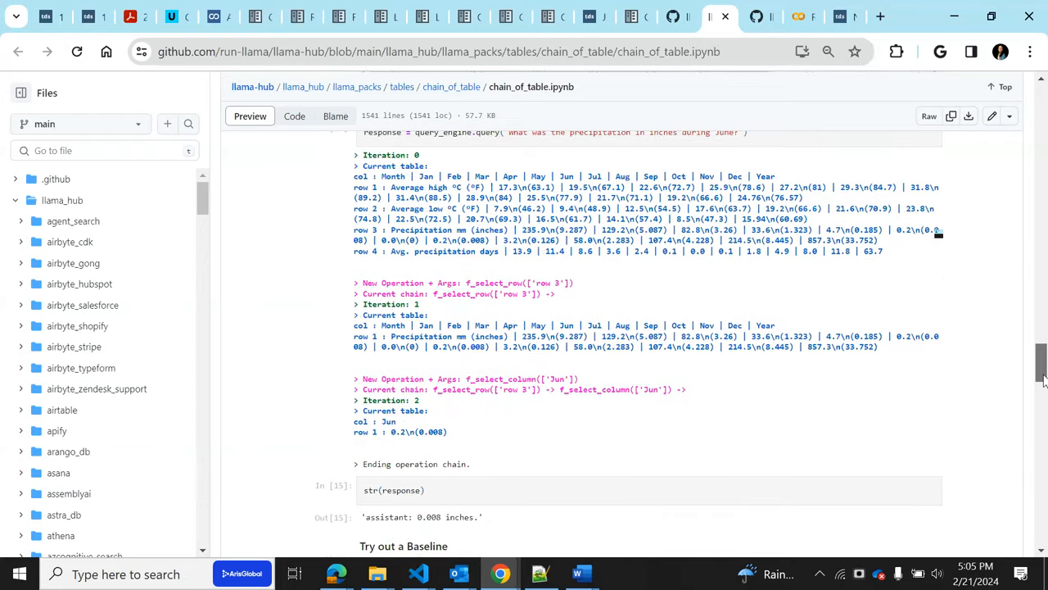
scroll(down, 3)
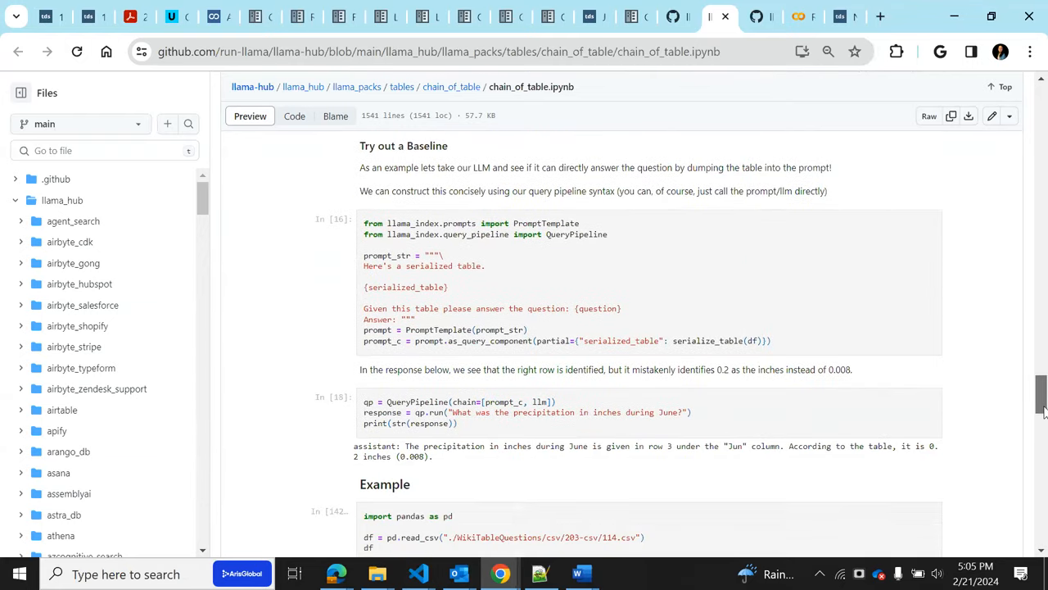
scroll(down, 3)
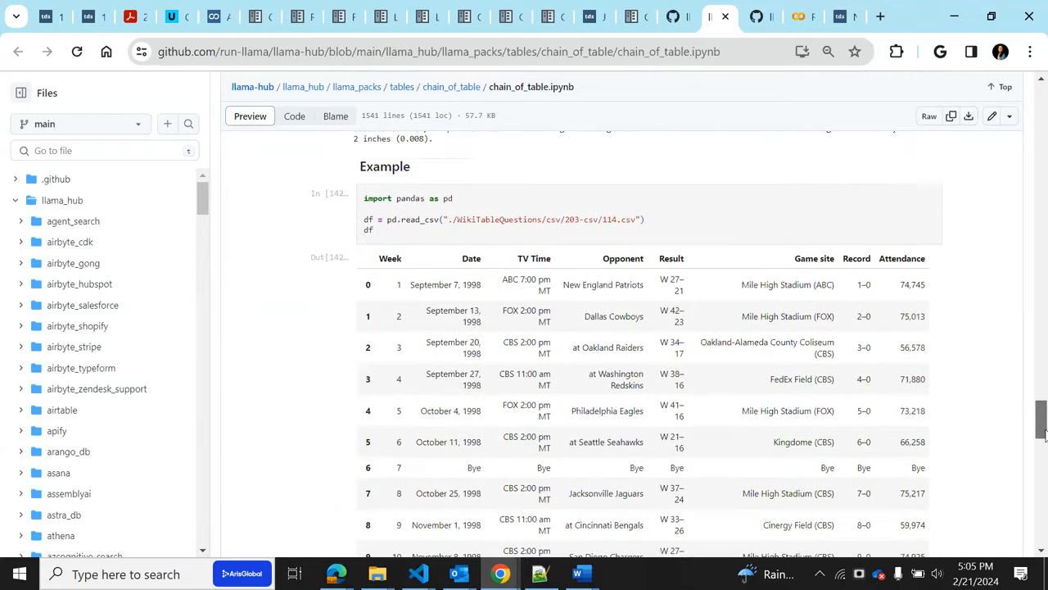
scroll(down, 3)
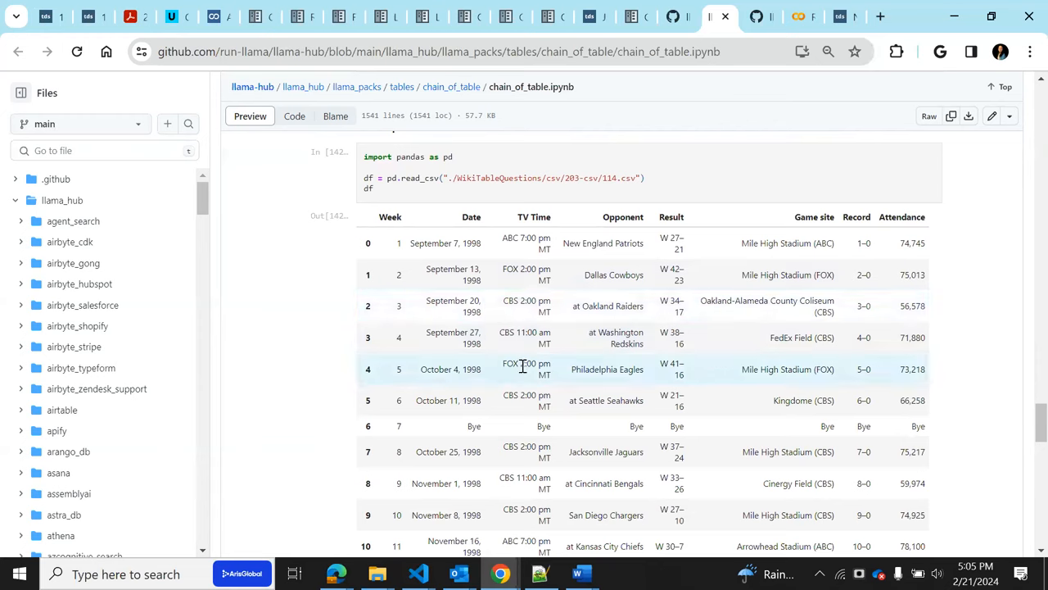
mouse_move(534, 354)
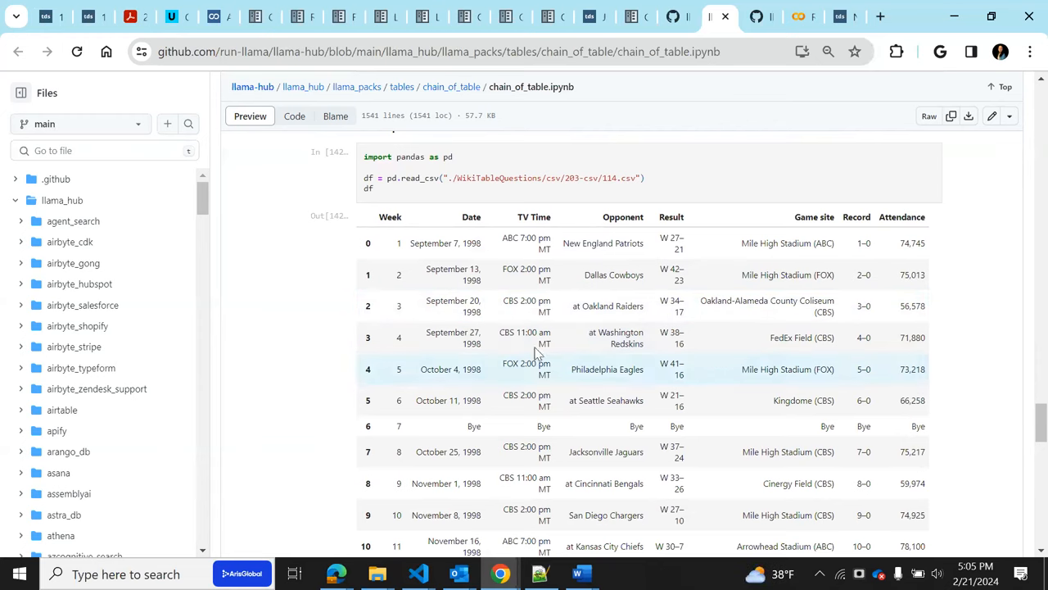
mouse_move(576, 243)
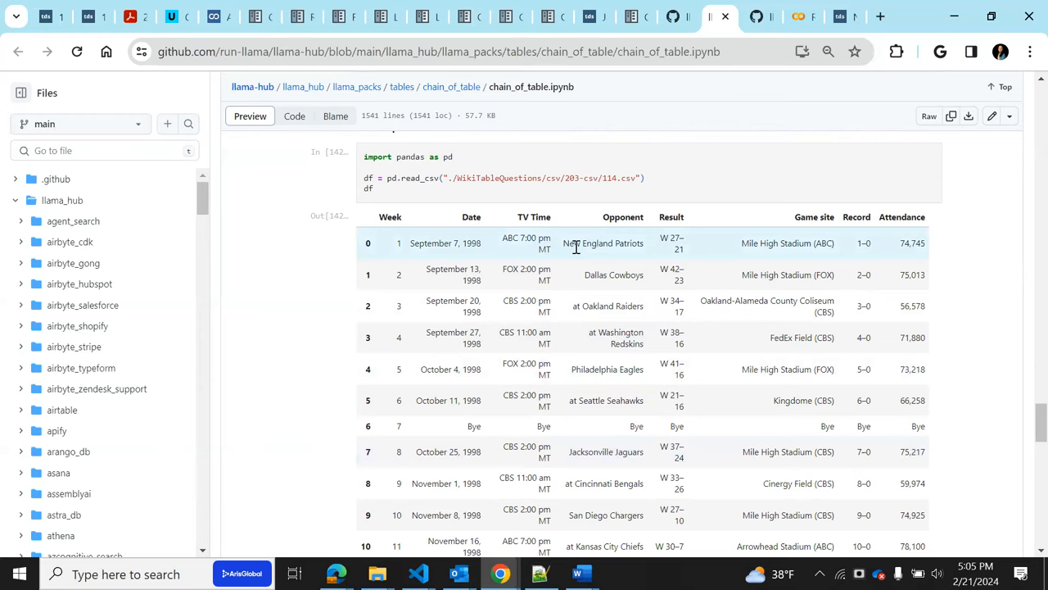
mouse_move(352, 103)
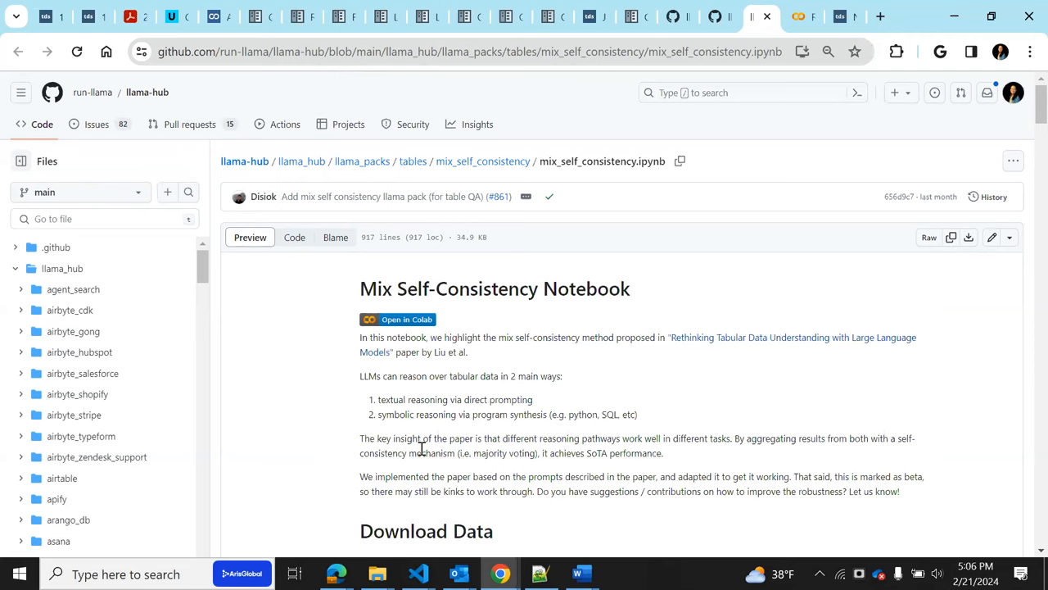
mouse_move(528, 402)
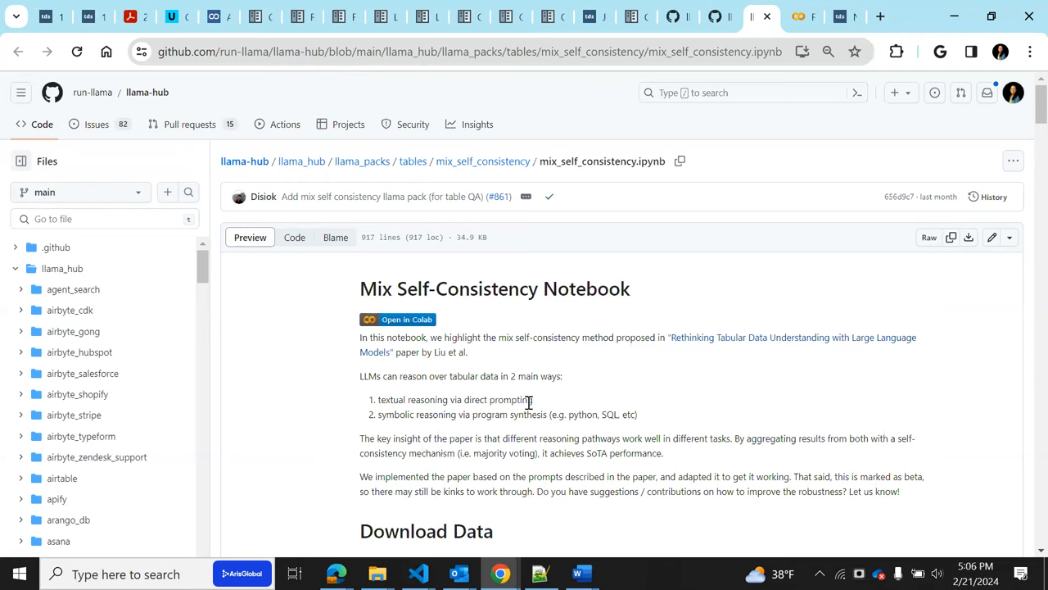
mouse_move(582, 432)
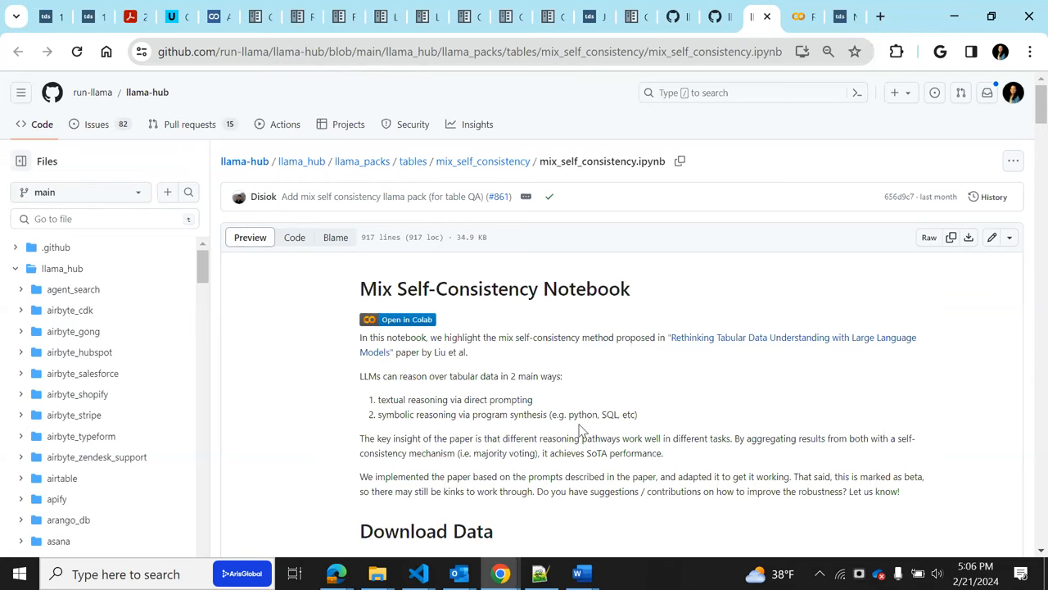
Scroll the Mix Self-Consistency notebook and highlight the phrase 'majority voting'
scroll(down, 3)
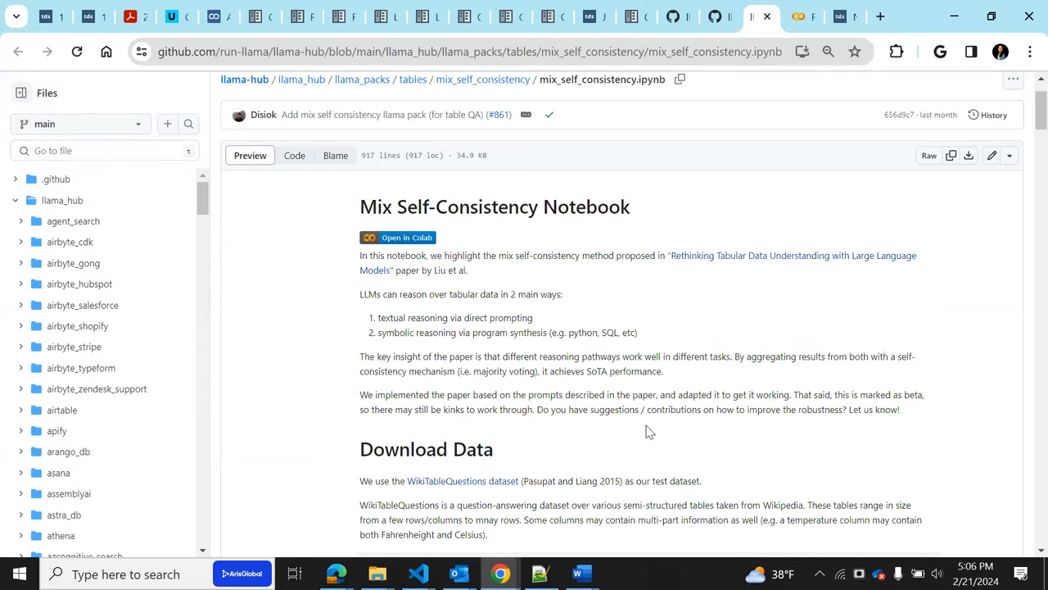
double_click(507, 371)
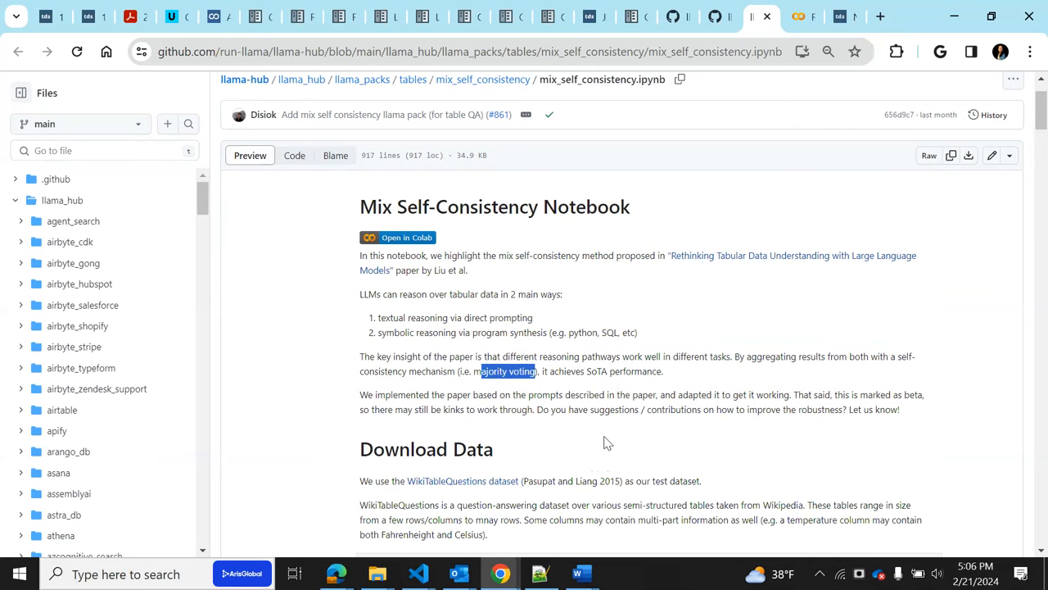
mouse_move(509, 282)
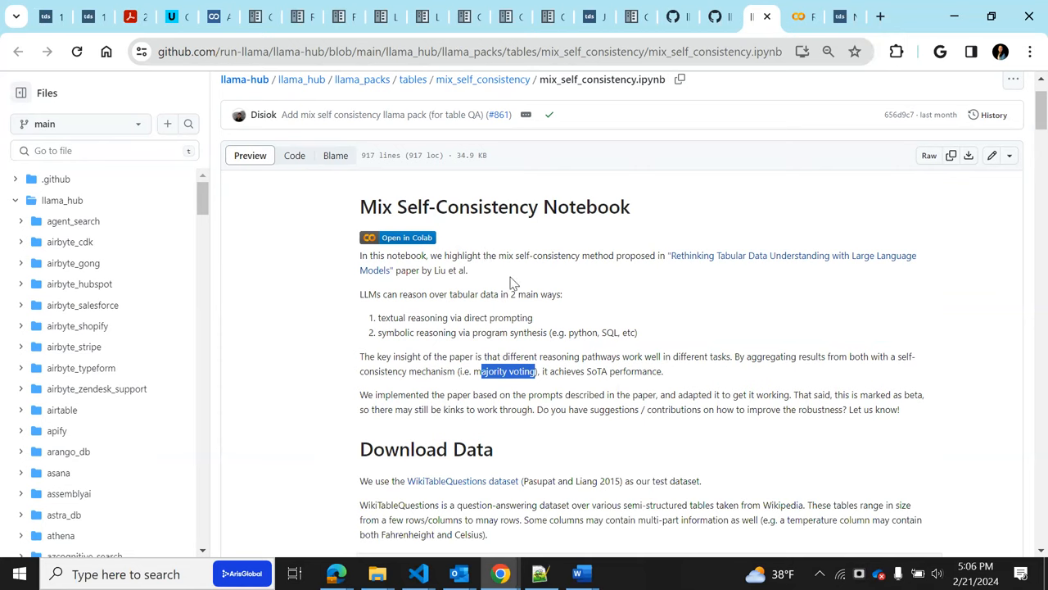
mouse_move(506, 316)
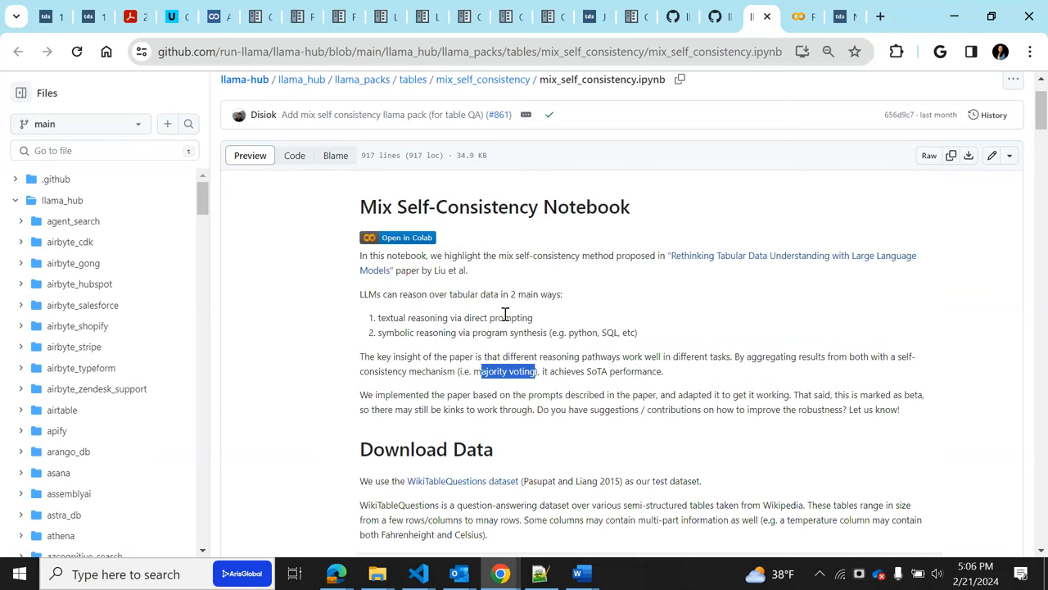
mouse_move(557, 285)
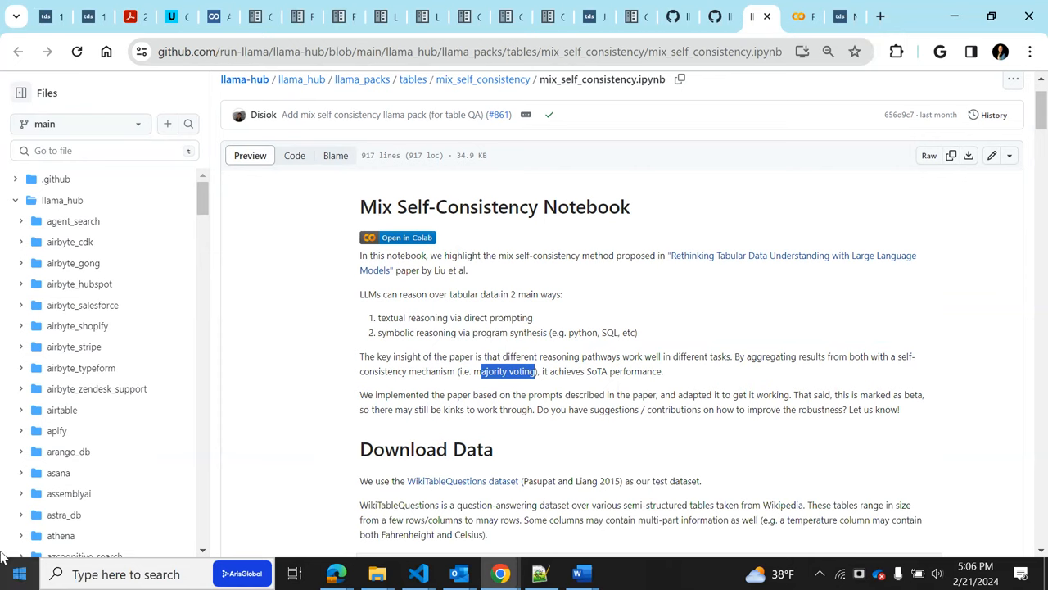
mouse_move(573, 279)
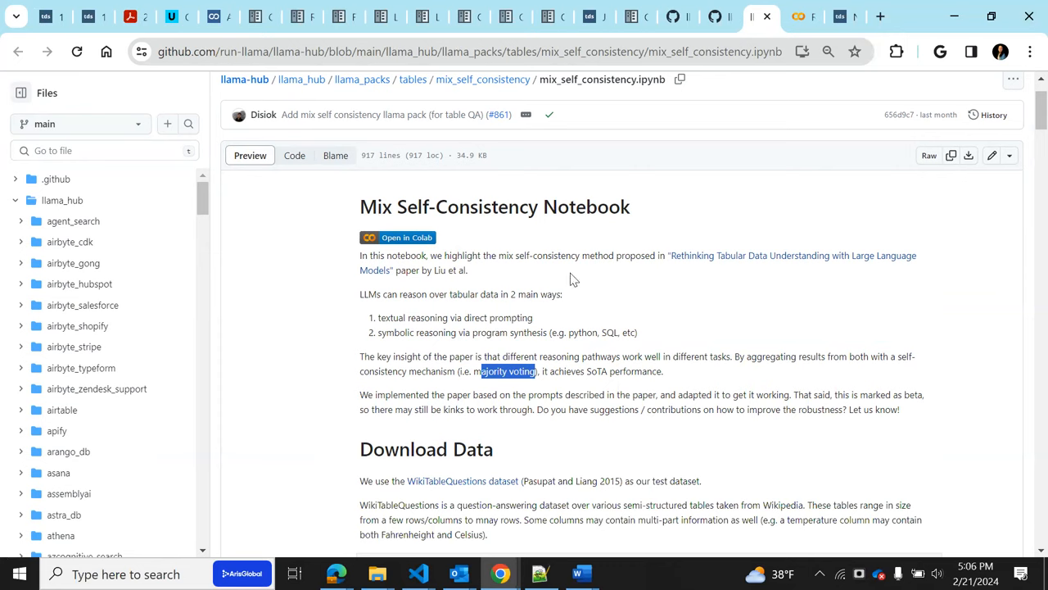
mouse_move(554, 270)
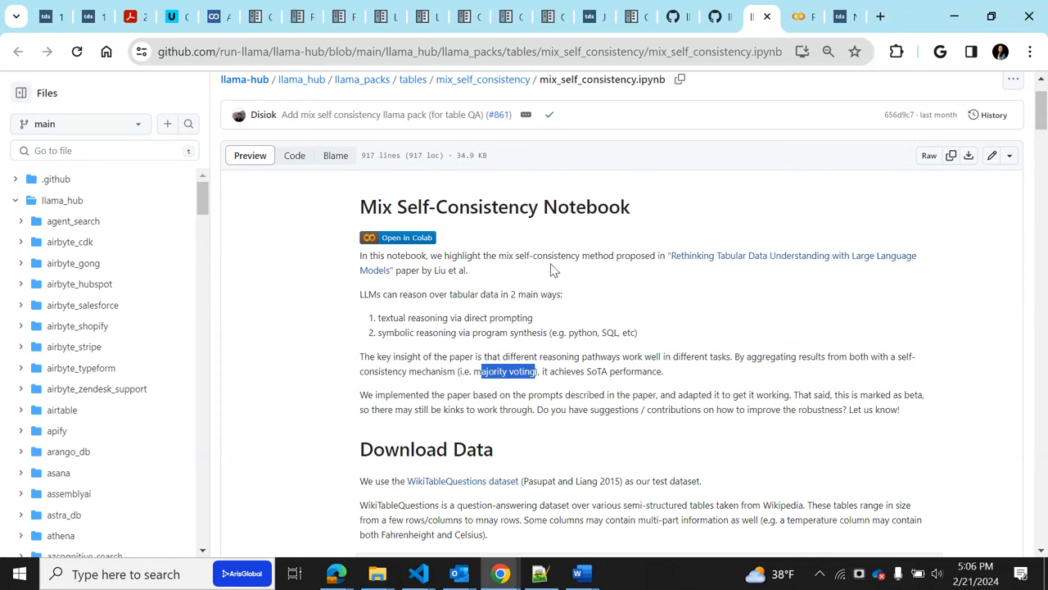
mouse_move(516, 285)
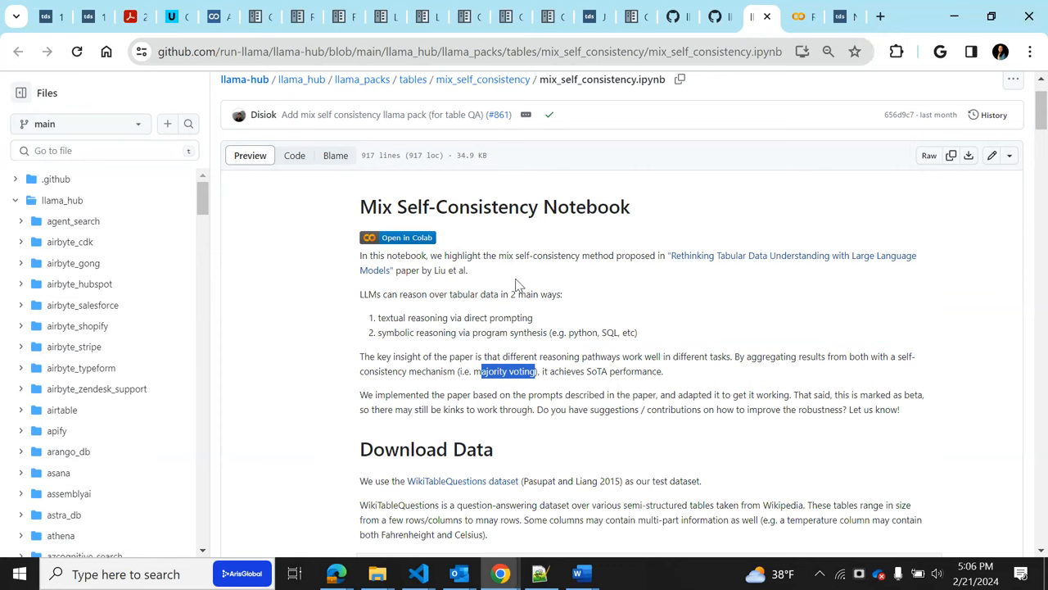
mouse_move(103, 31)
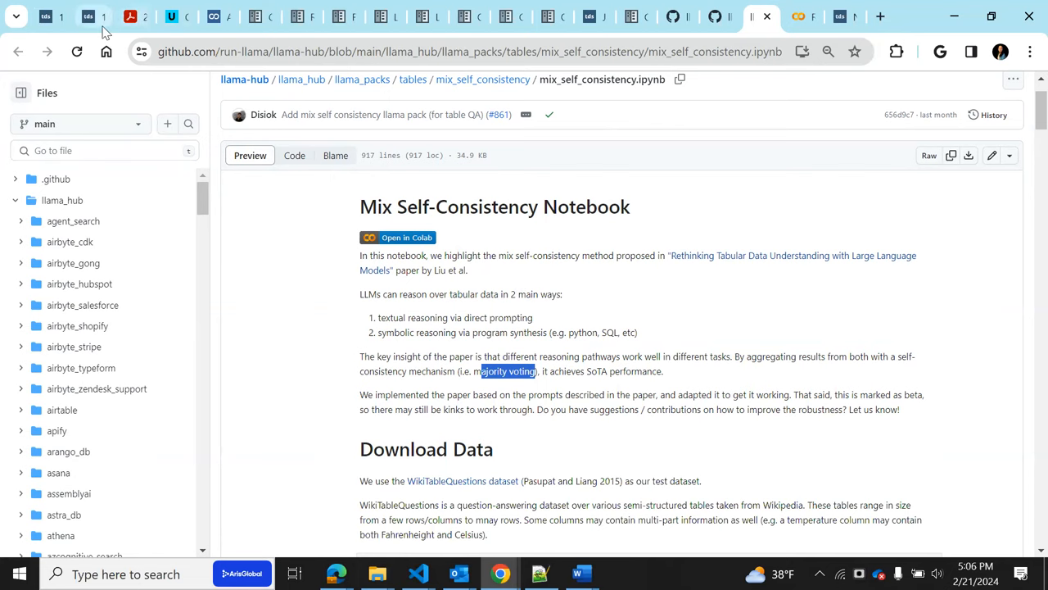
Return to the pain points article and scroll to Pain Point 10: Data Extraction from Complex PDFs
click(82, 16)
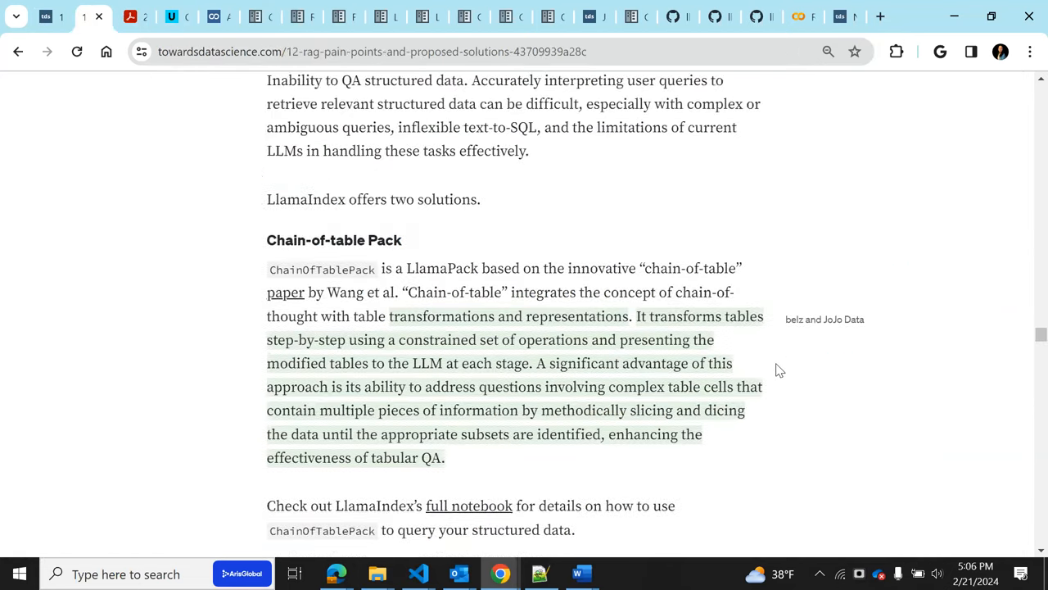
scroll(down, 3)
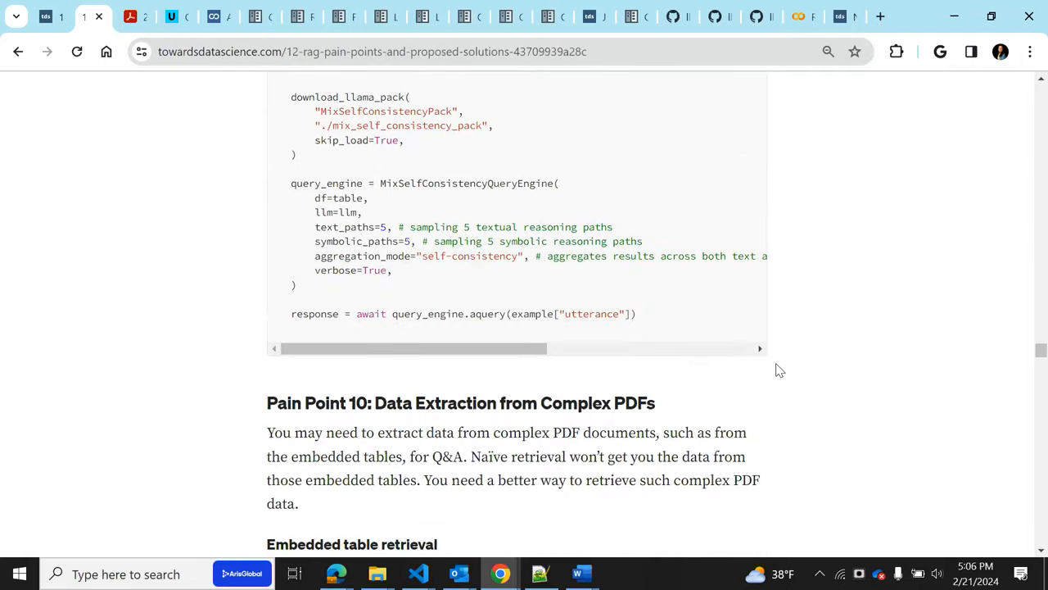
scroll(down, 3)
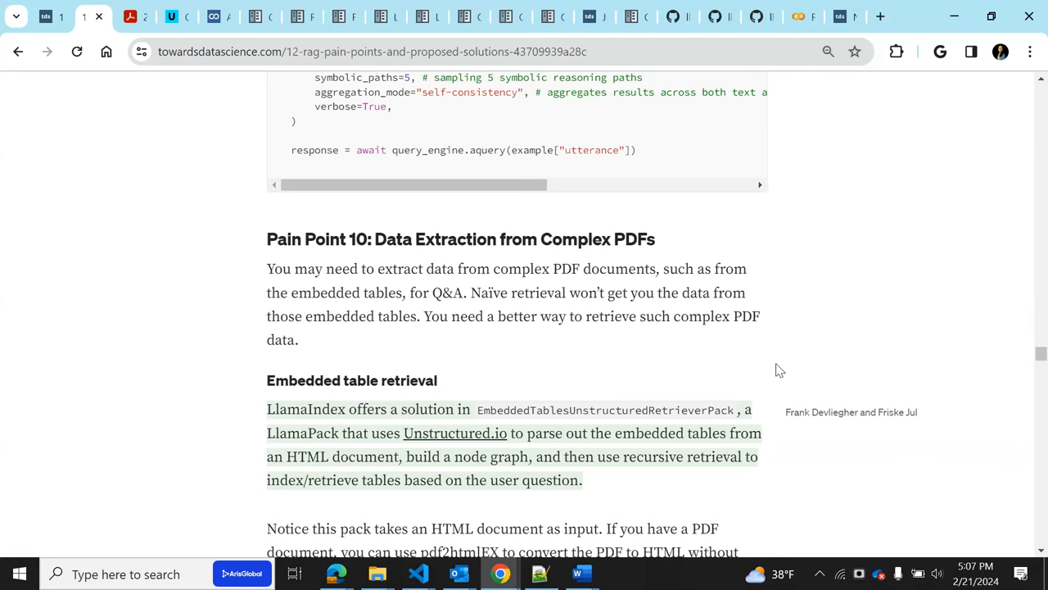
mouse_move(492, 320)
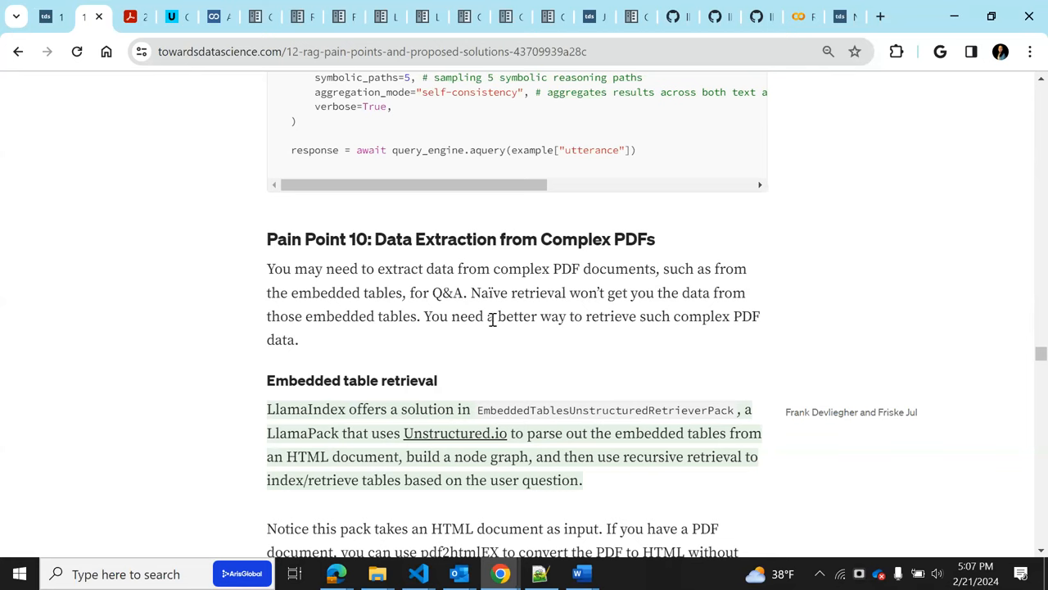
mouse_move(352, 352)
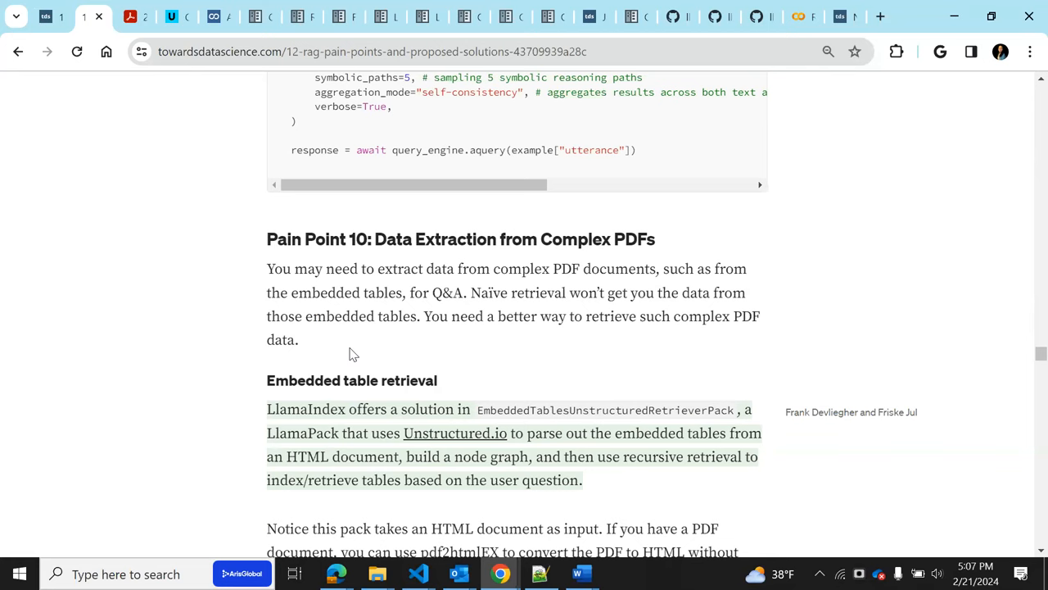
mouse_move(462, 313)
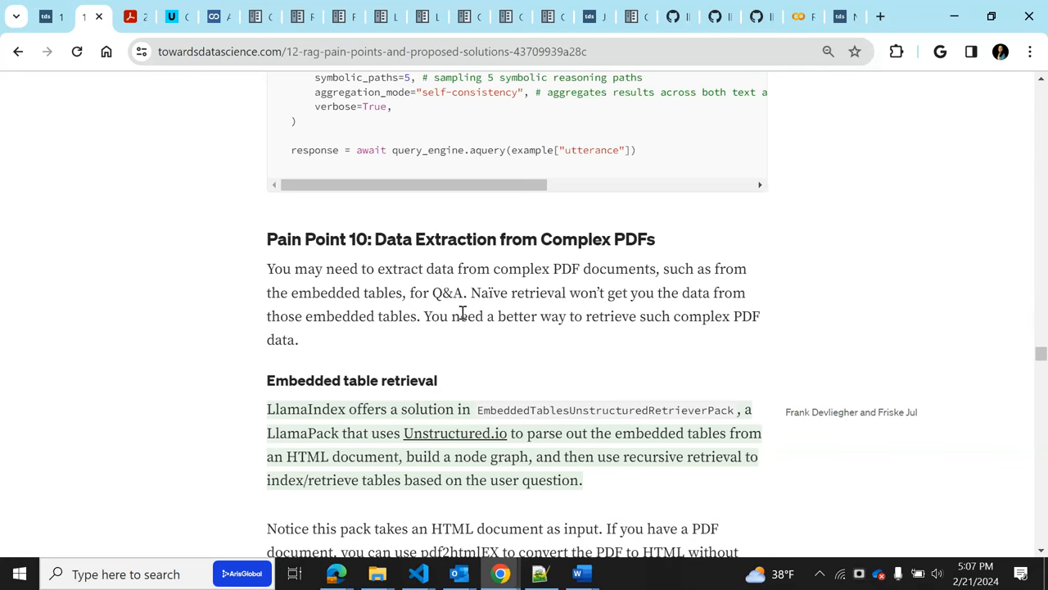
mouse_move(471, 374)
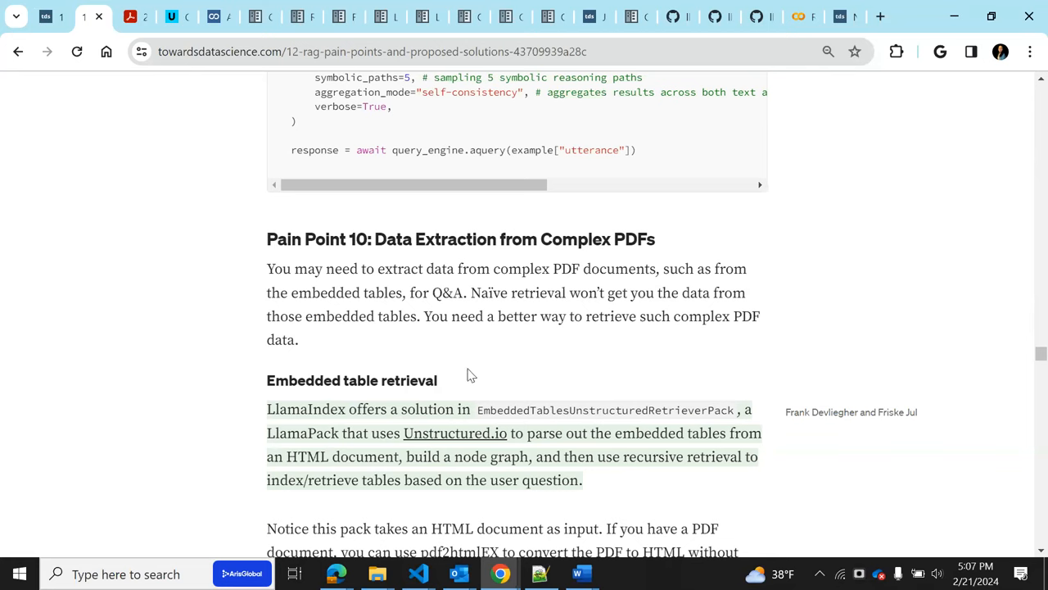
mouse_move(588, 405)
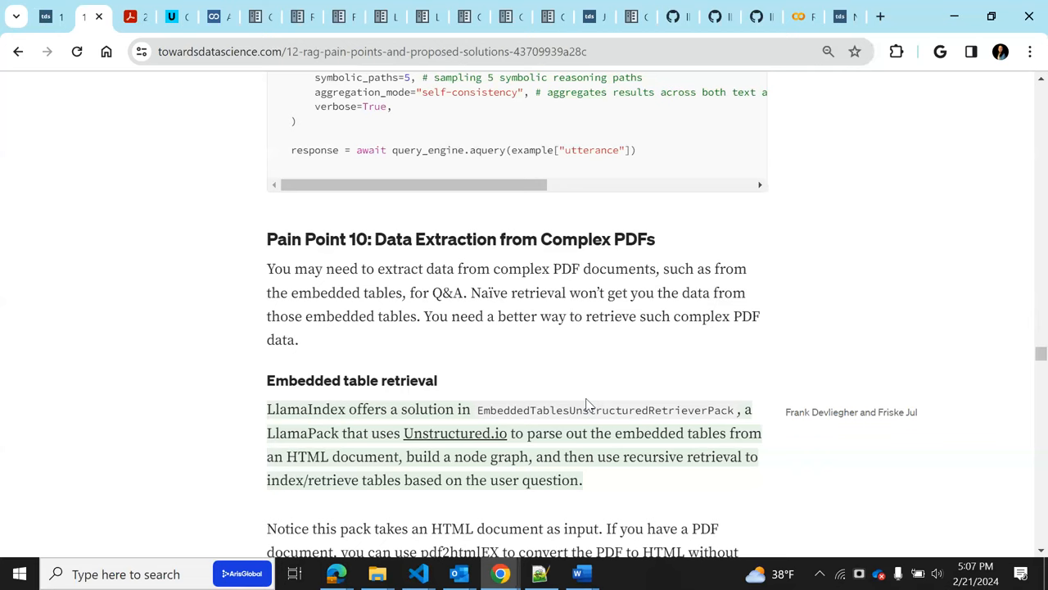
mouse_move(212, 508)
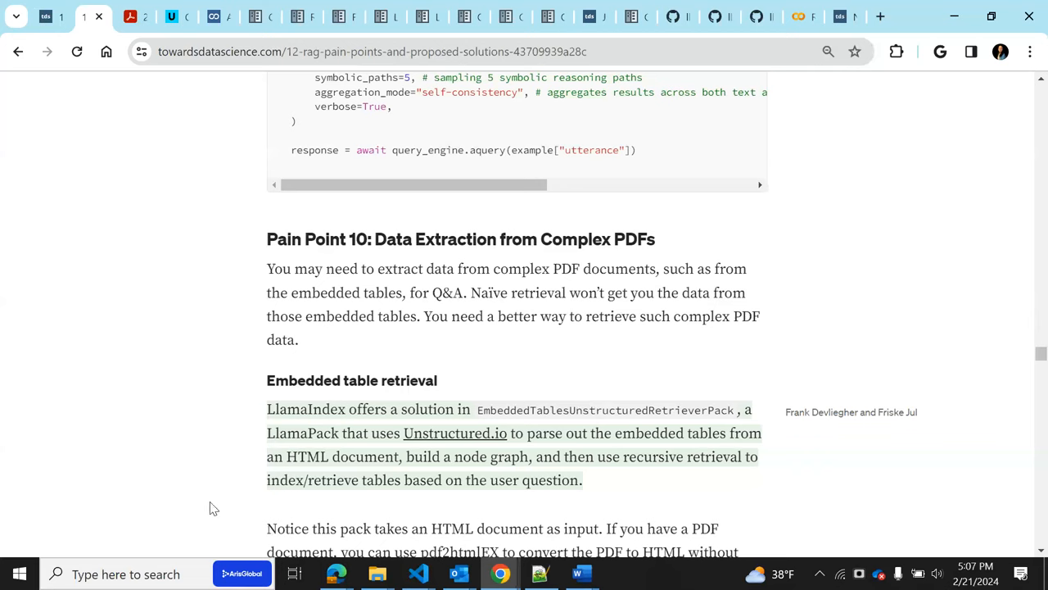
mouse_move(640, 407)
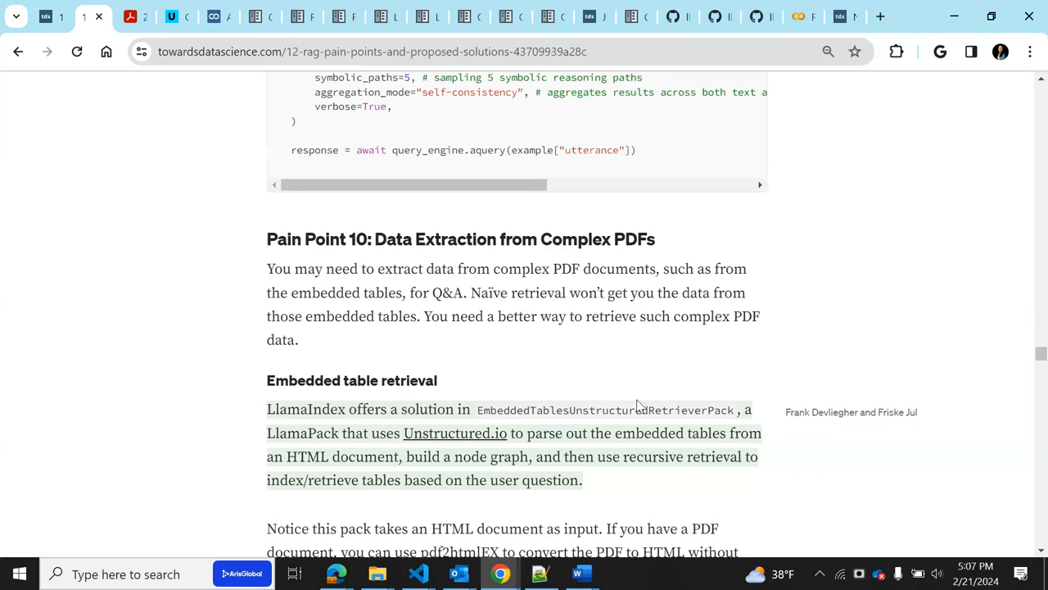
mouse_move(602, 341)
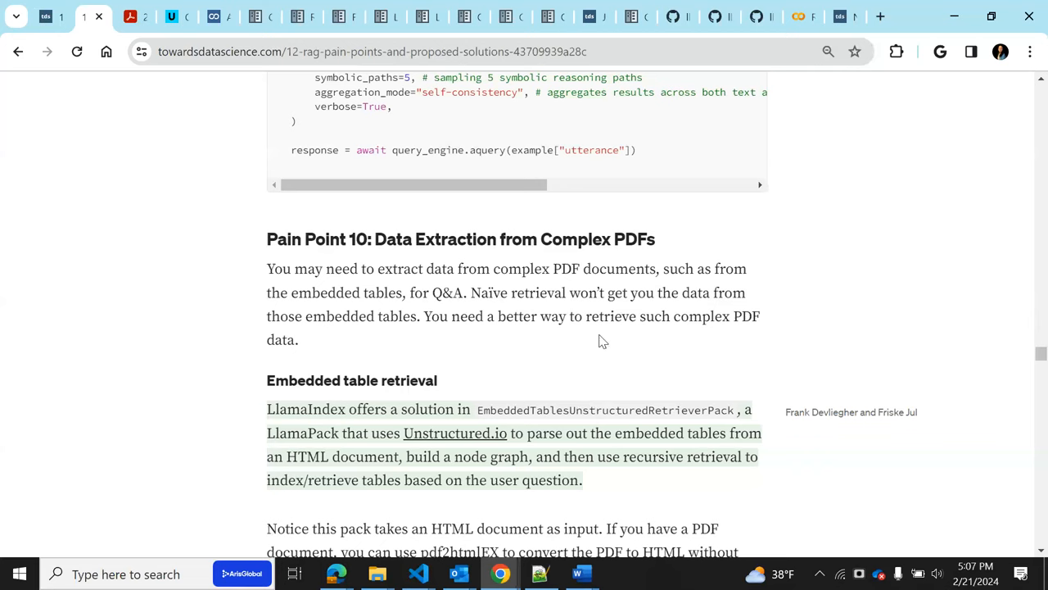
mouse_move(593, 351)
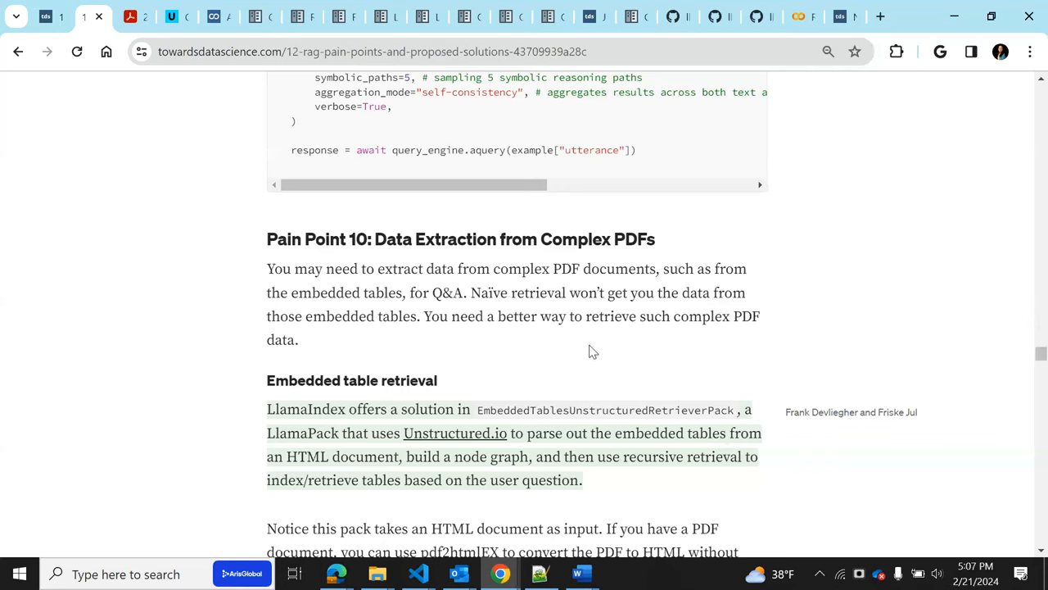
mouse_move(760, 16)
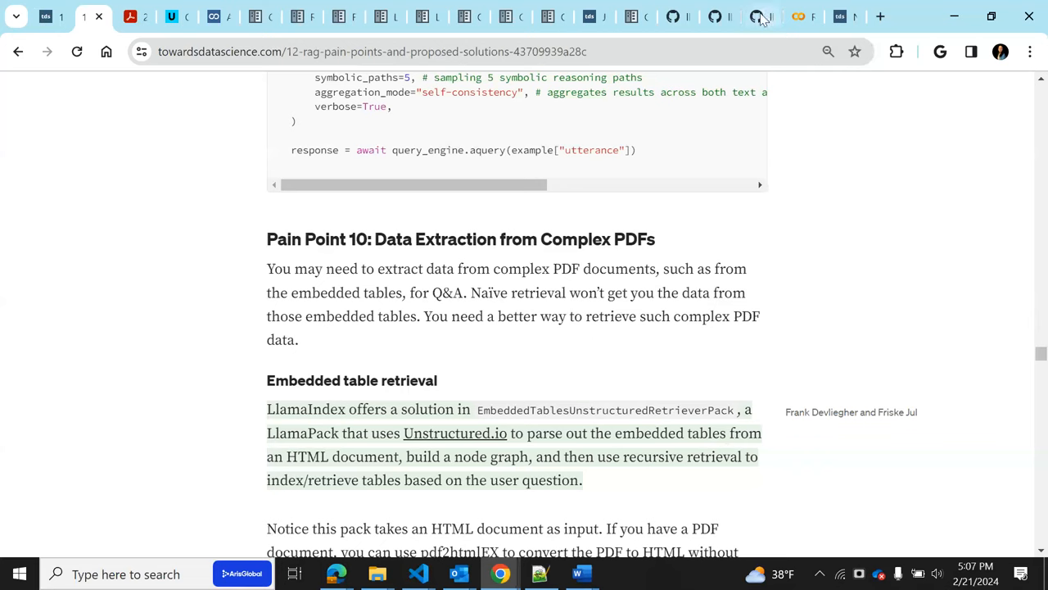
mouse_move(798, 16)
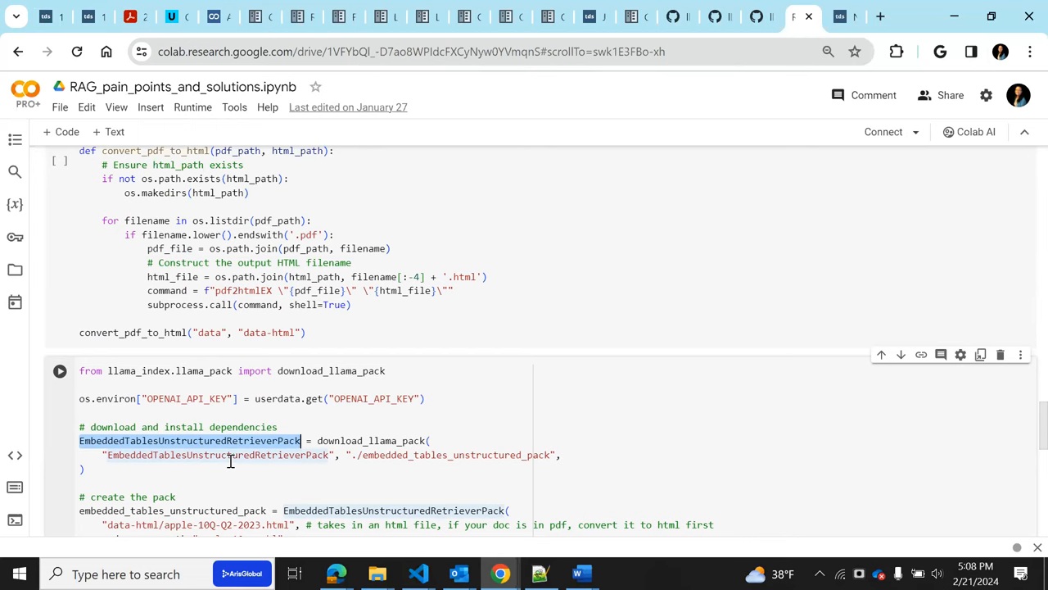
Review the pdf2htmlEX install and conversion cells, highlighting the apple-10Q-Q2-2023.html file name
scroll(up, 3)
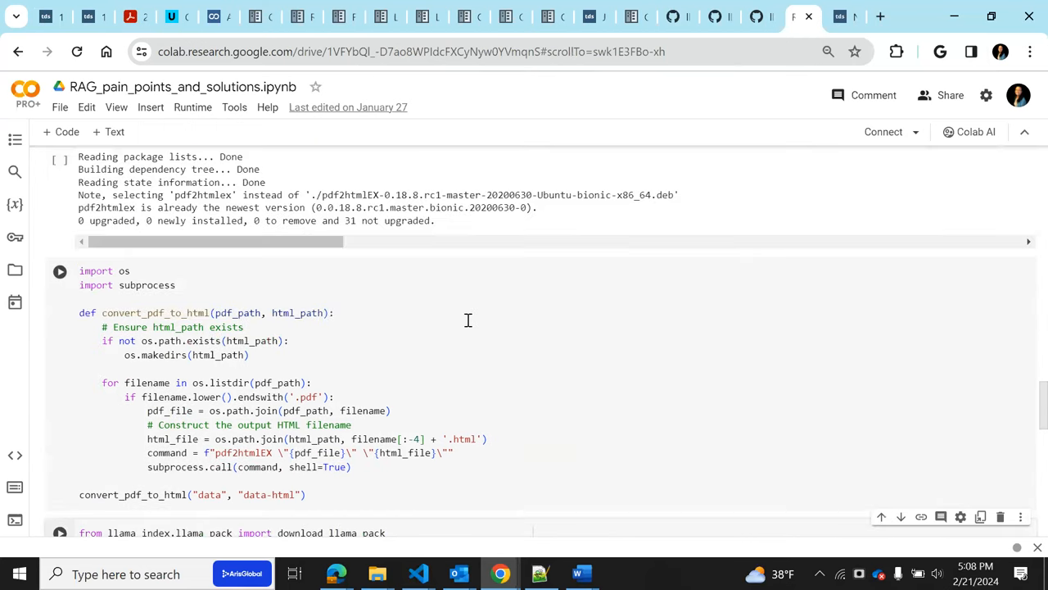
scroll(up, 3)
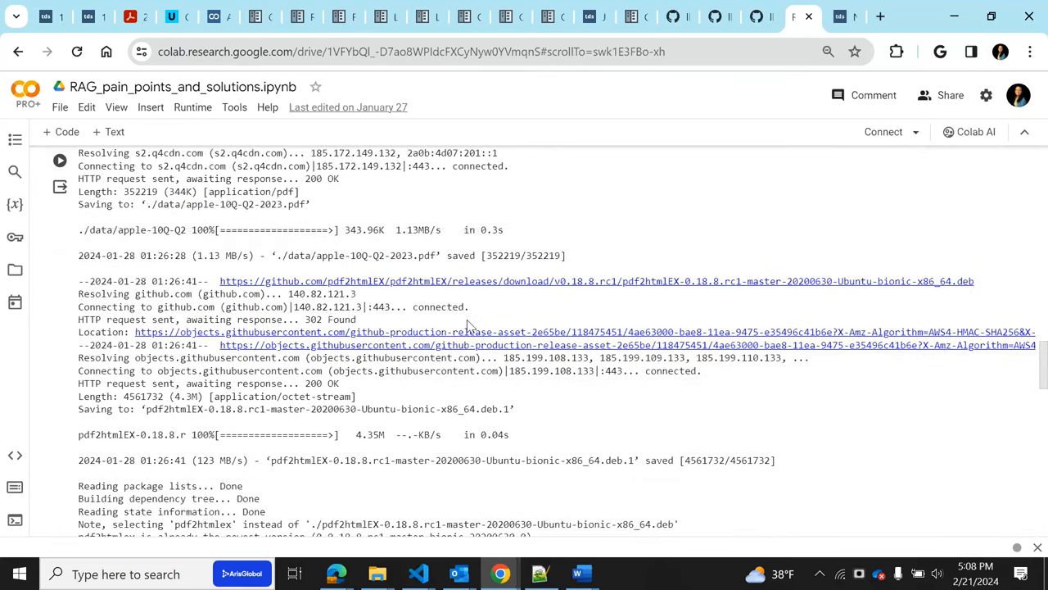
scroll(up, 3)
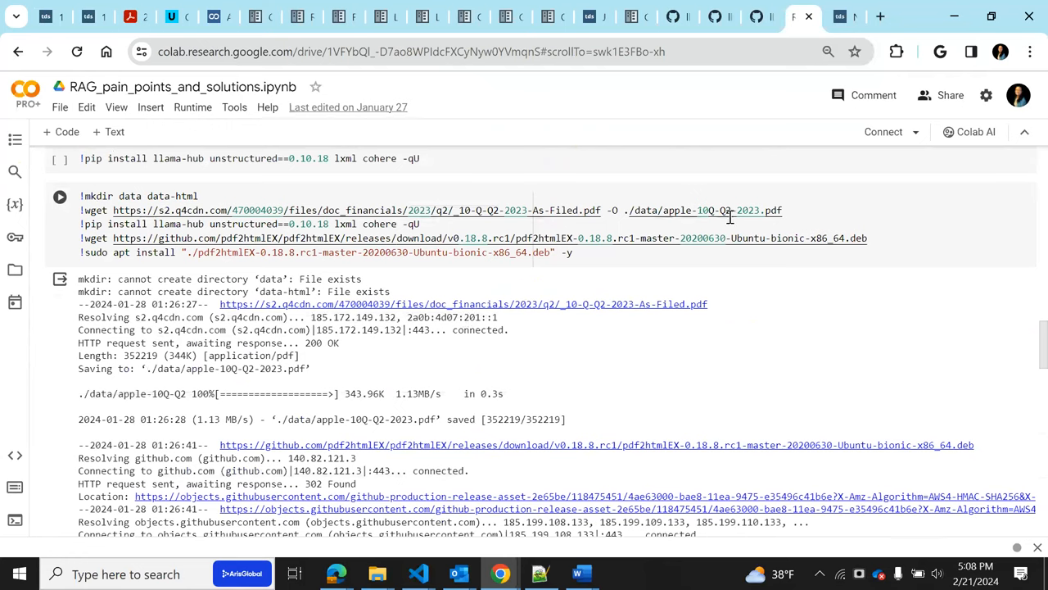
mouse_move(693, 434)
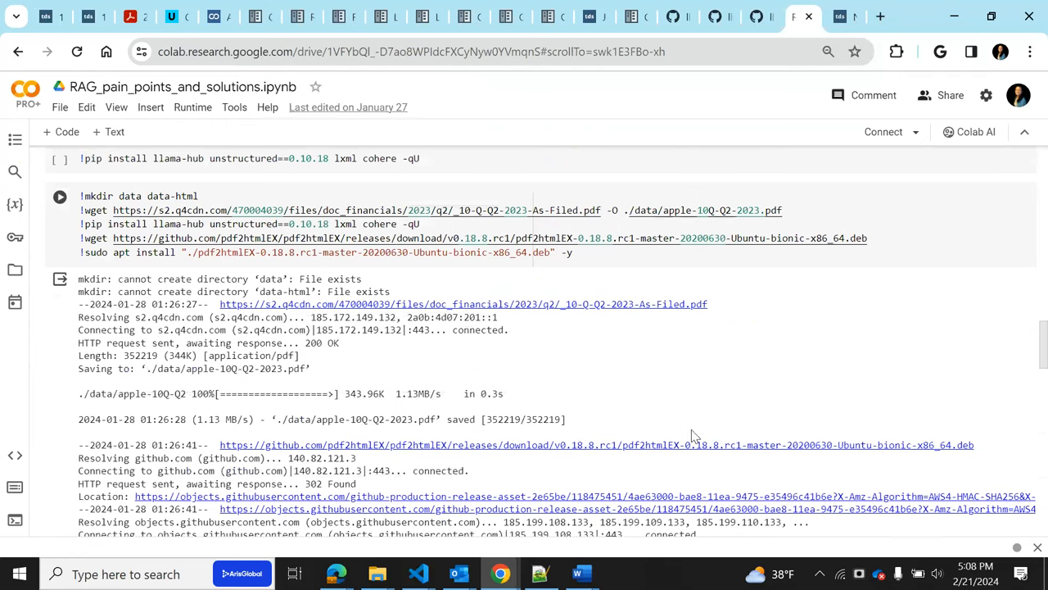
scroll(down, 3)
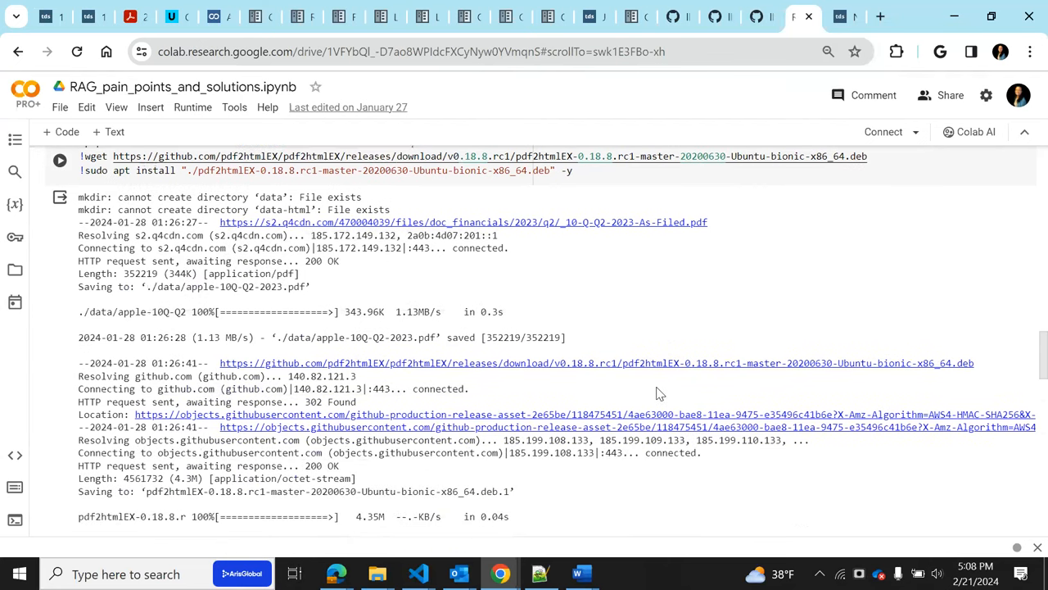
scroll(down, 3)
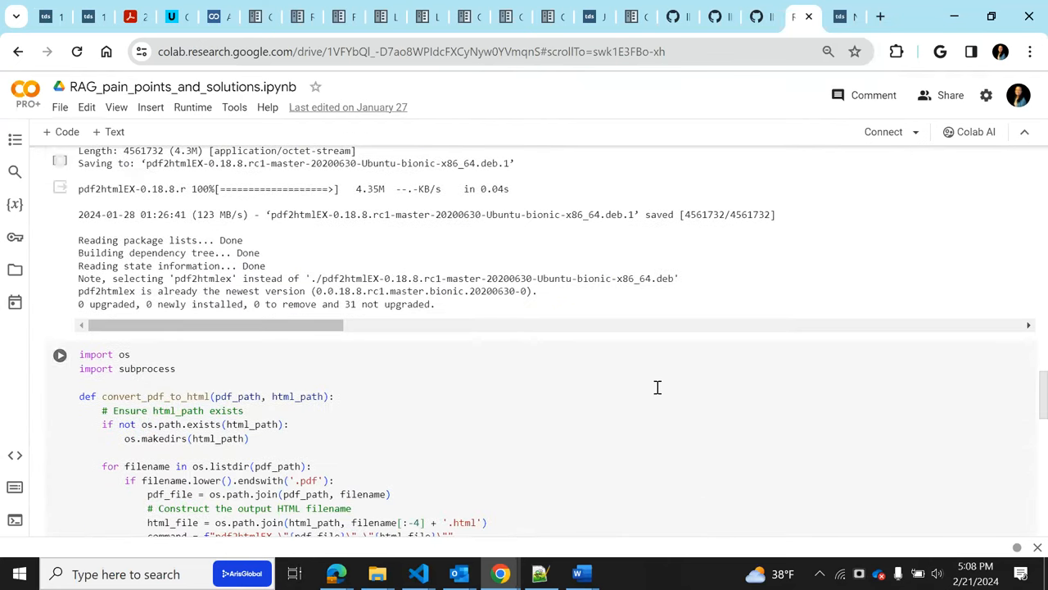
scroll(up, 3)
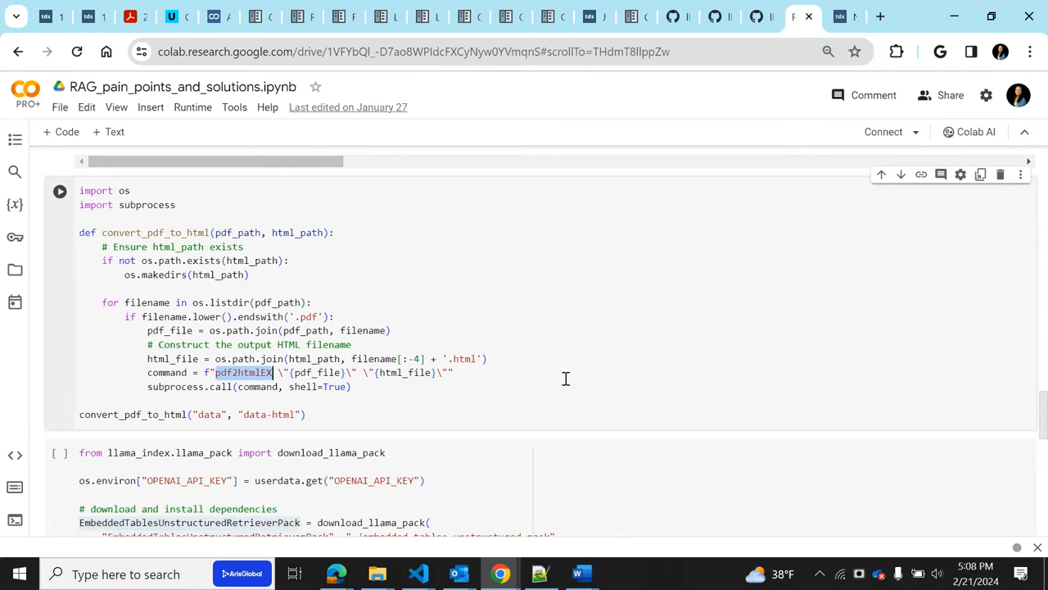
scroll(down, 3)
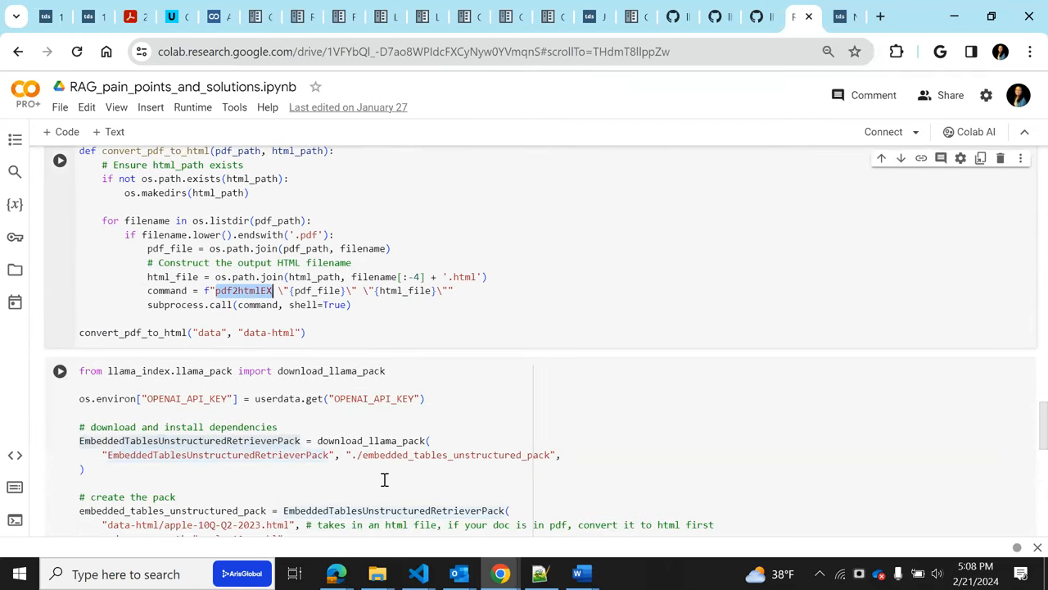
scroll(down, 3)
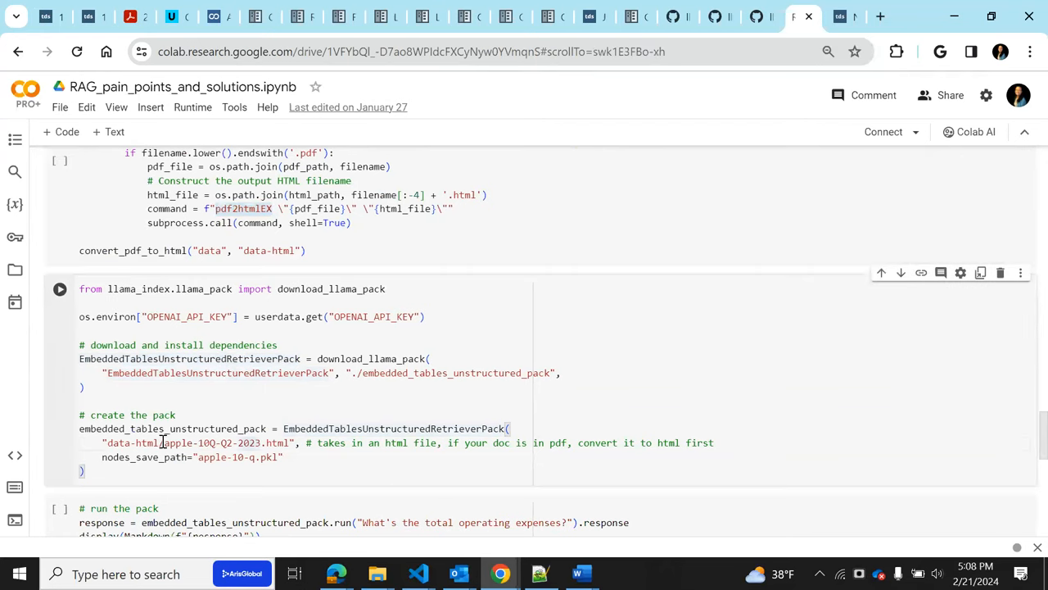
double_click(225, 443)
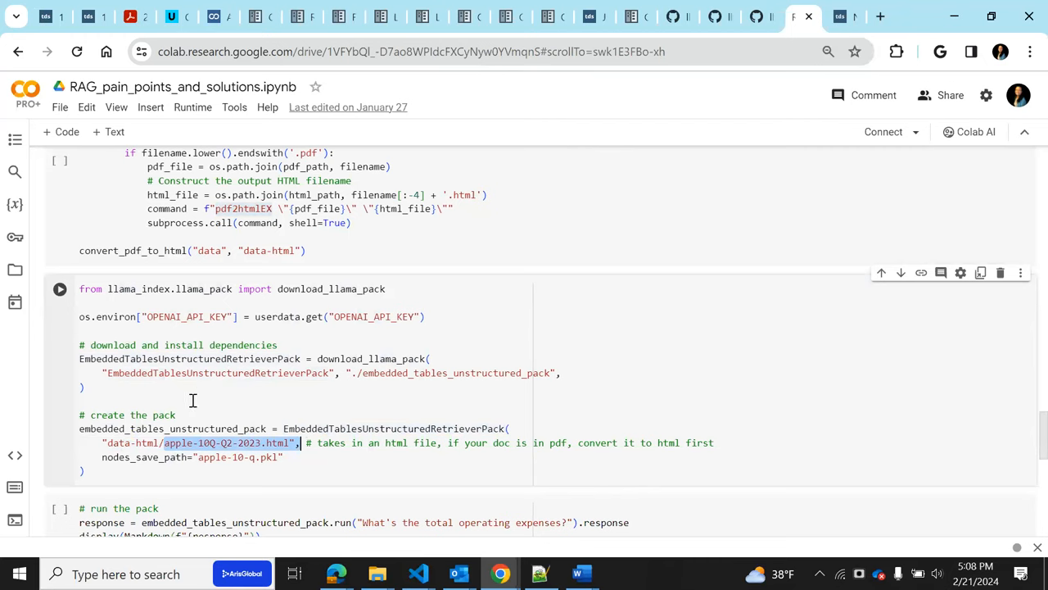
mouse_move(449, 383)
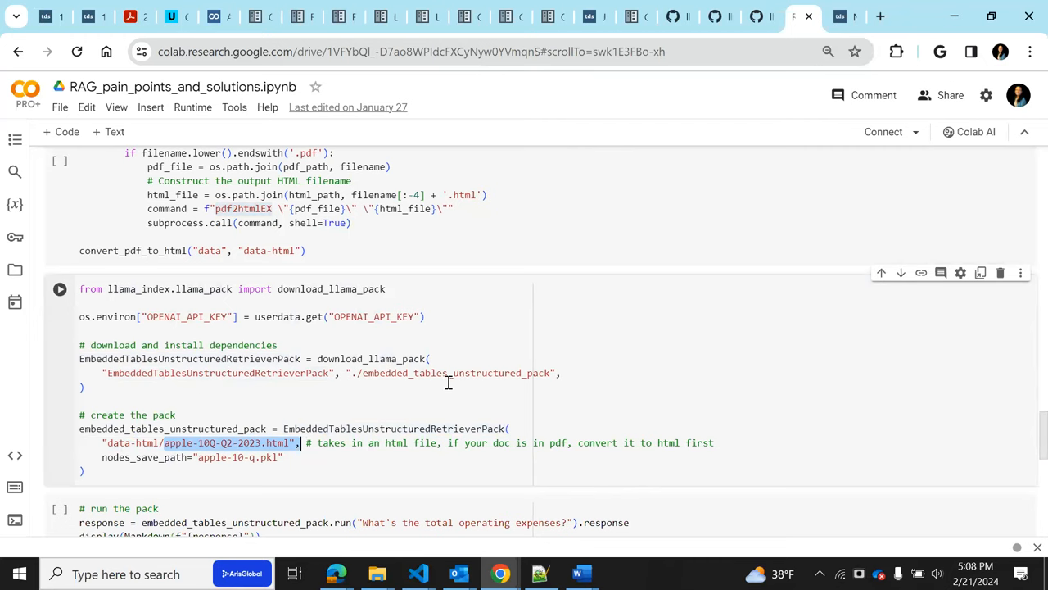
scroll(down, 3)
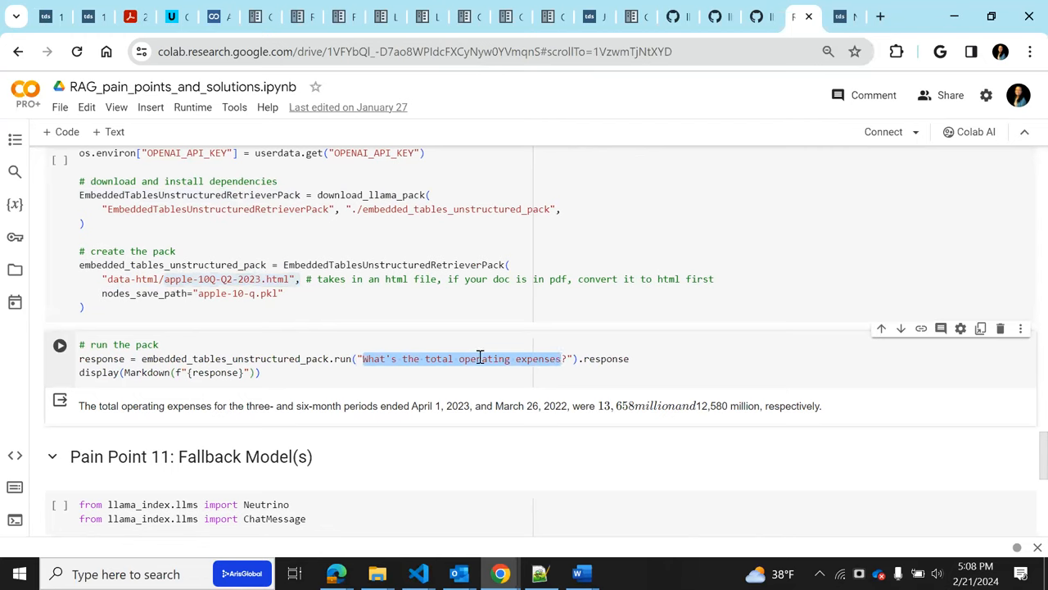
mouse_move(491, 358)
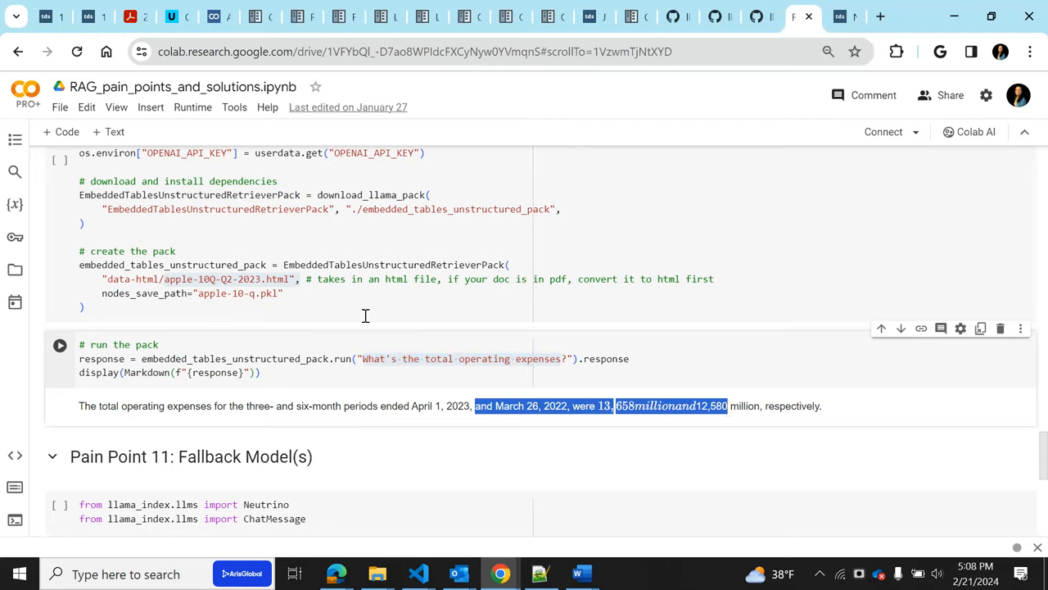
mouse_move(546, 107)
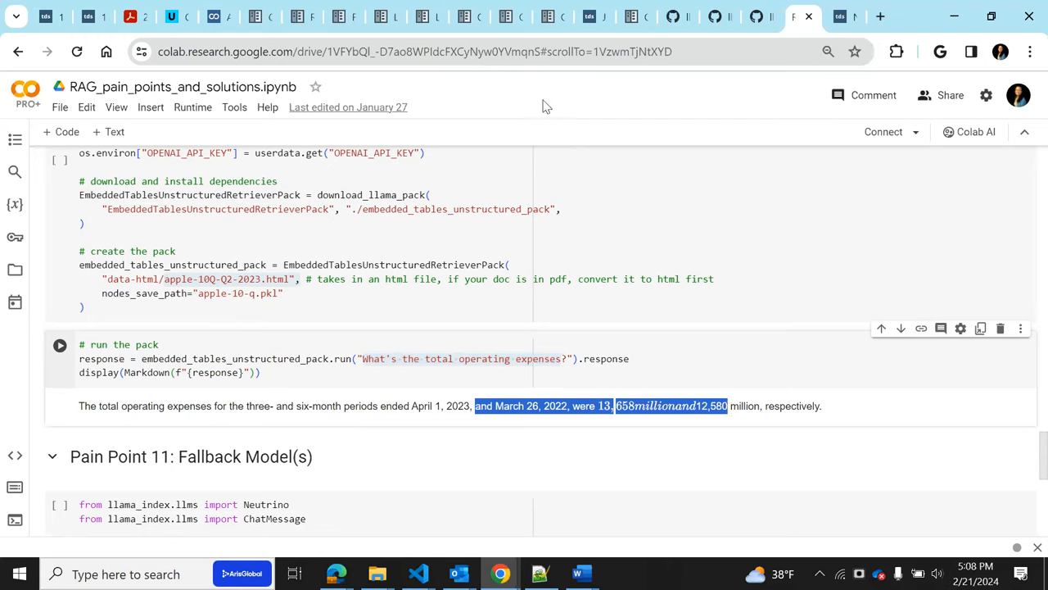
mouse_move(88, 15)
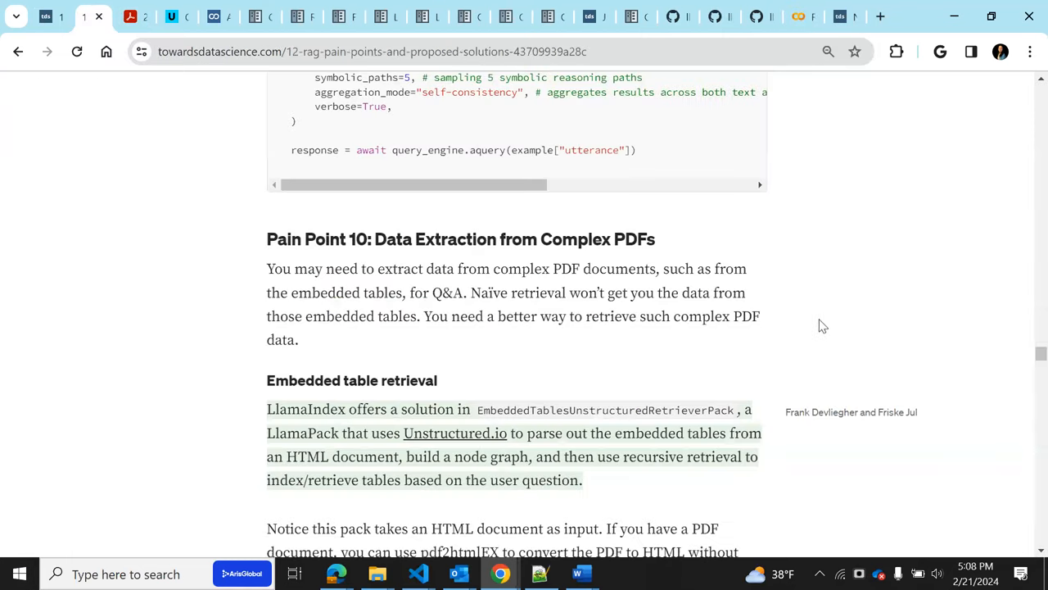
Scroll past the Embedded table retrieval note to the embedded tables pack sample code
scroll(down, 3)
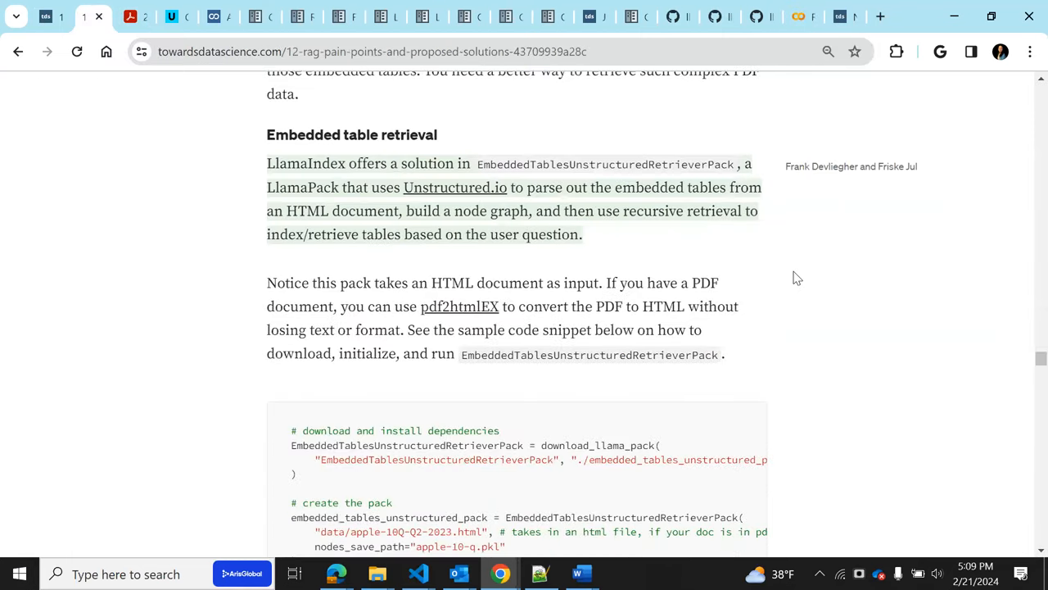
mouse_move(639, 322)
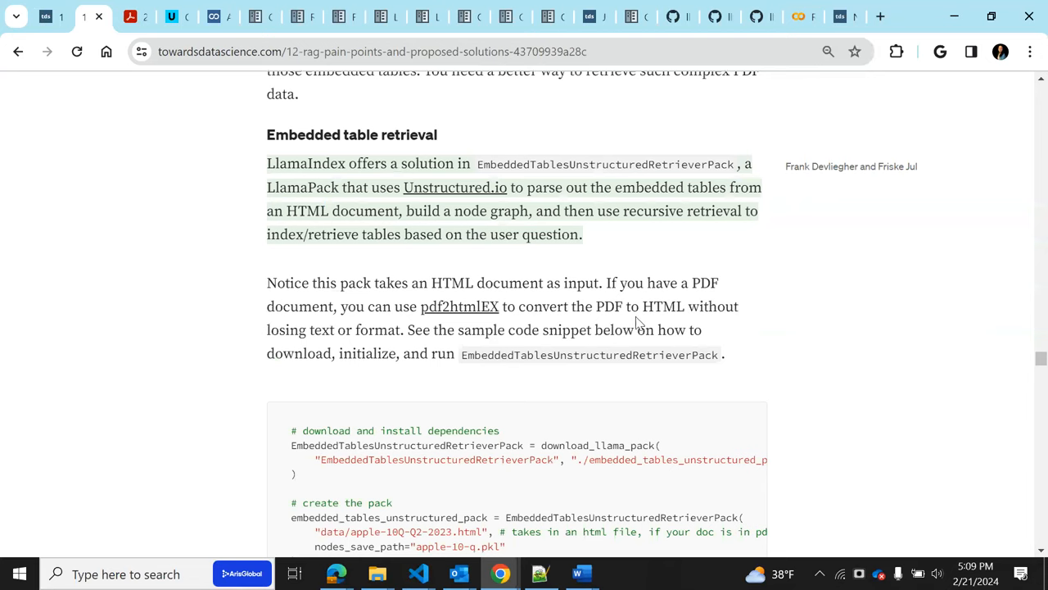
mouse_move(718, 328)
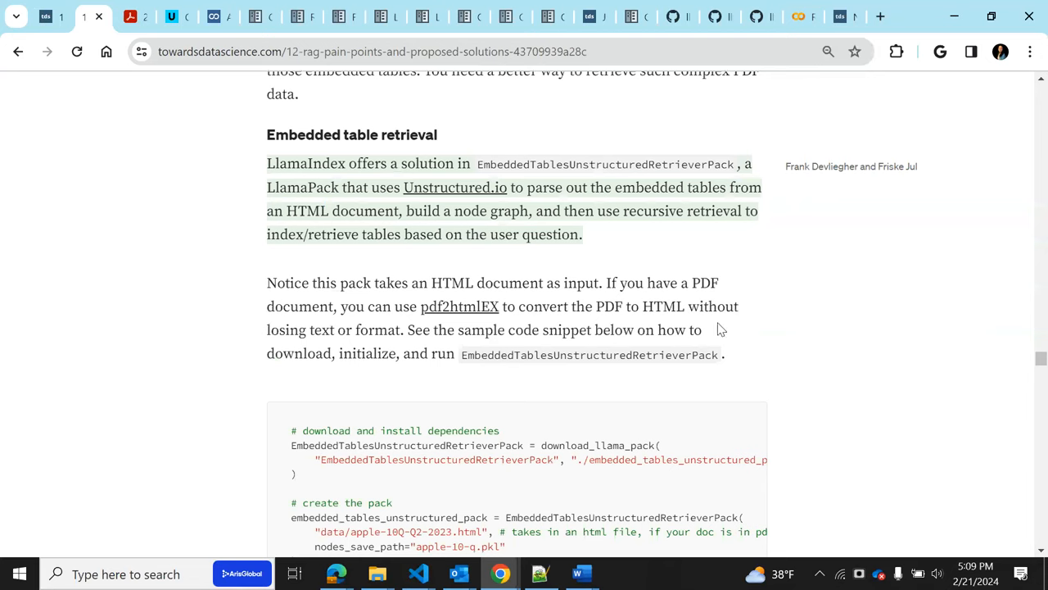
scroll(down, 3)
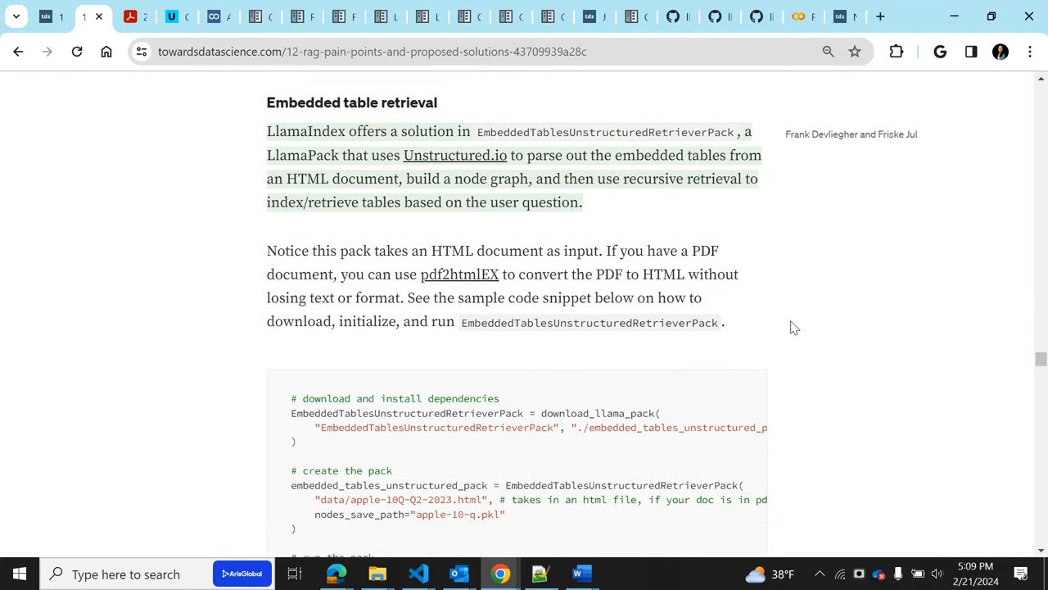
scroll(down, 3)
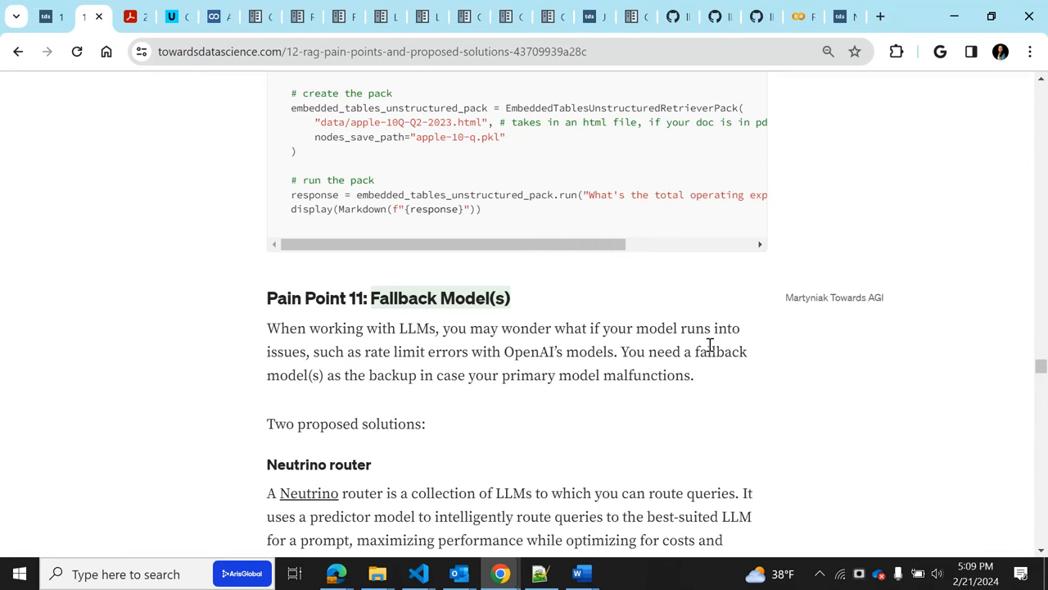
mouse_move(655, 568)
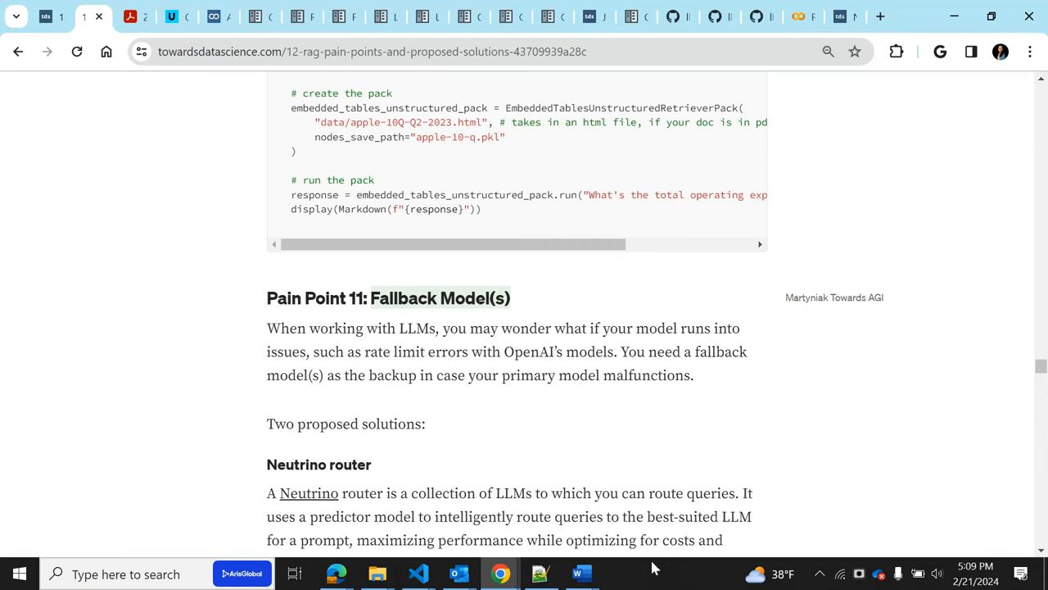
mouse_move(440, 398)
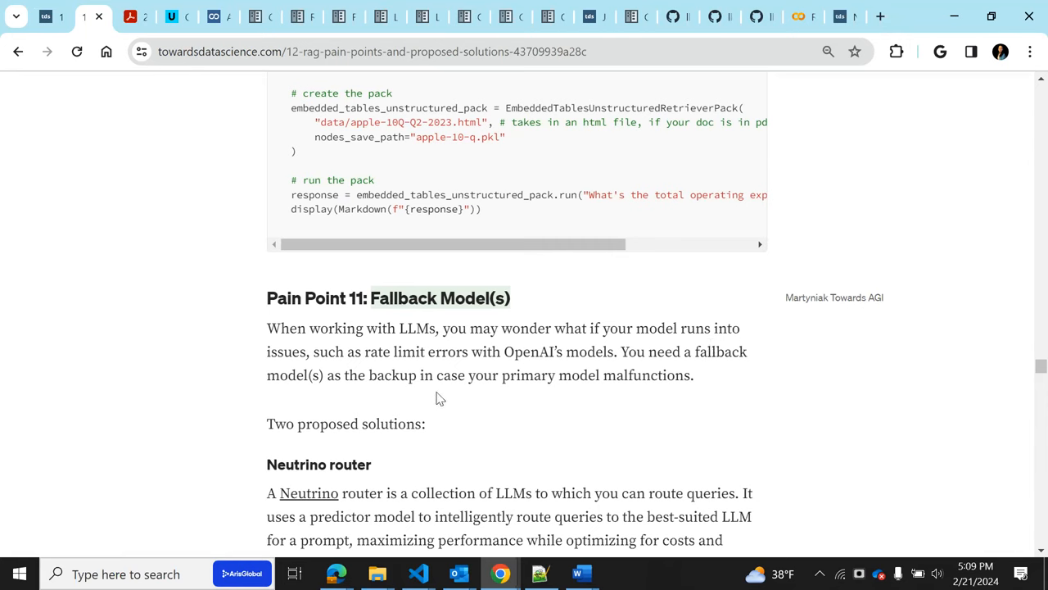
mouse_move(442, 418)
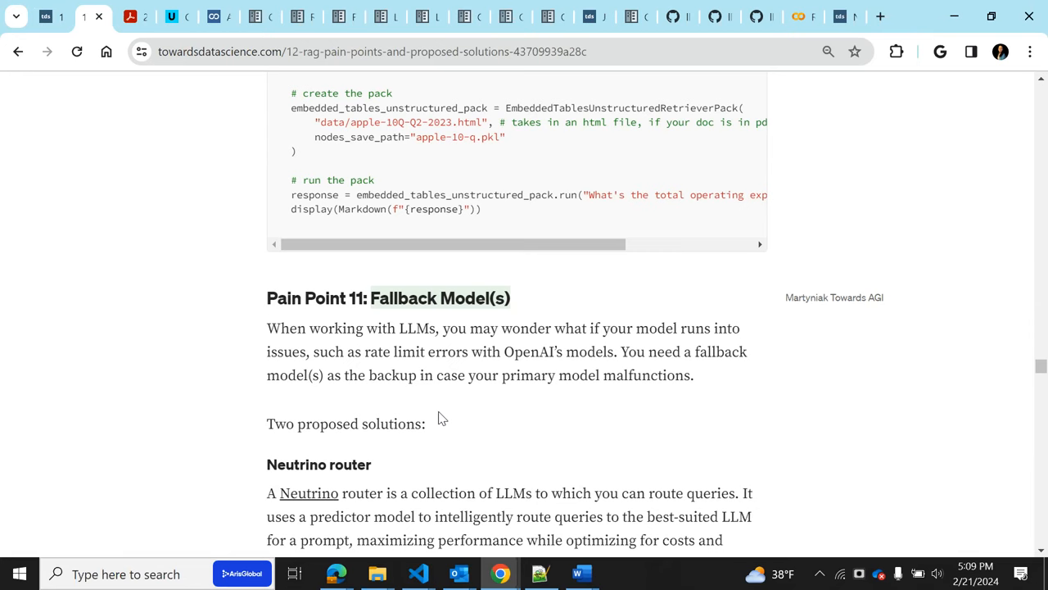
mouse_move(356, 460)
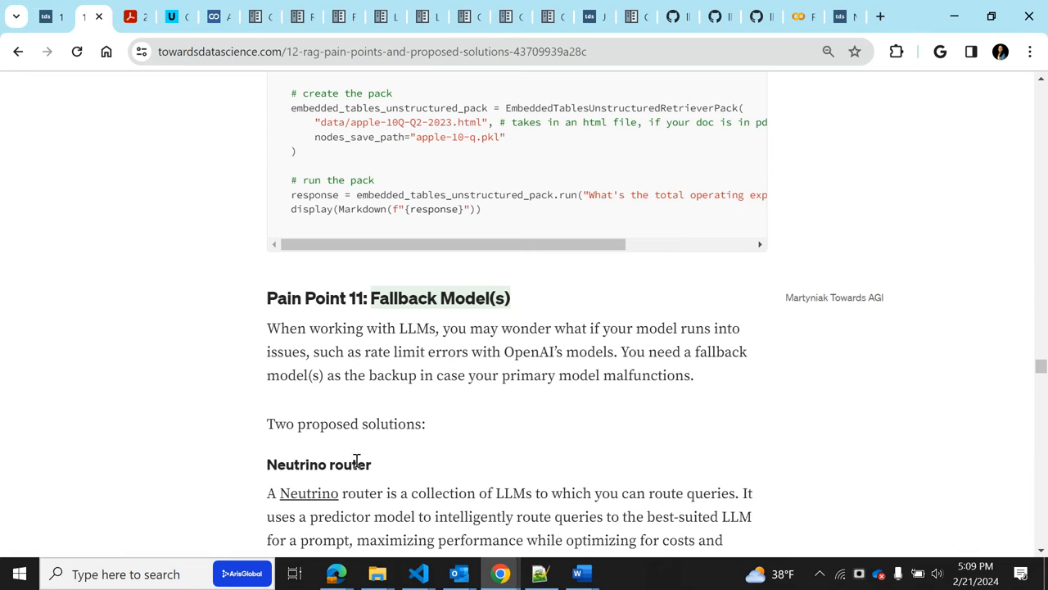
scroll(down, 3)
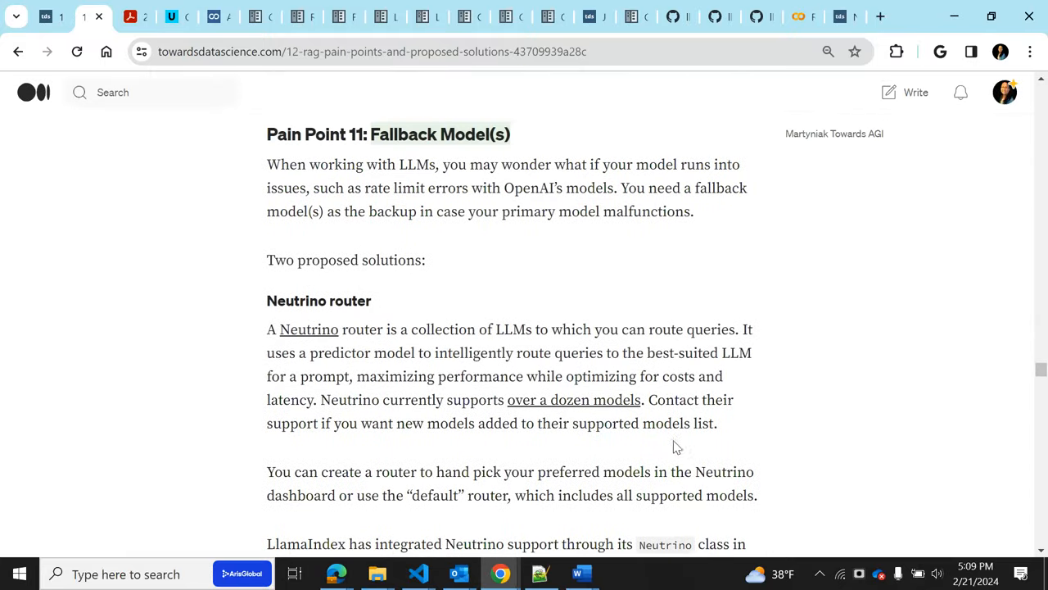
Scroll through the Neutrino router code snippet, highlighting the test router name and Neutrino class
scroll(down, 3)
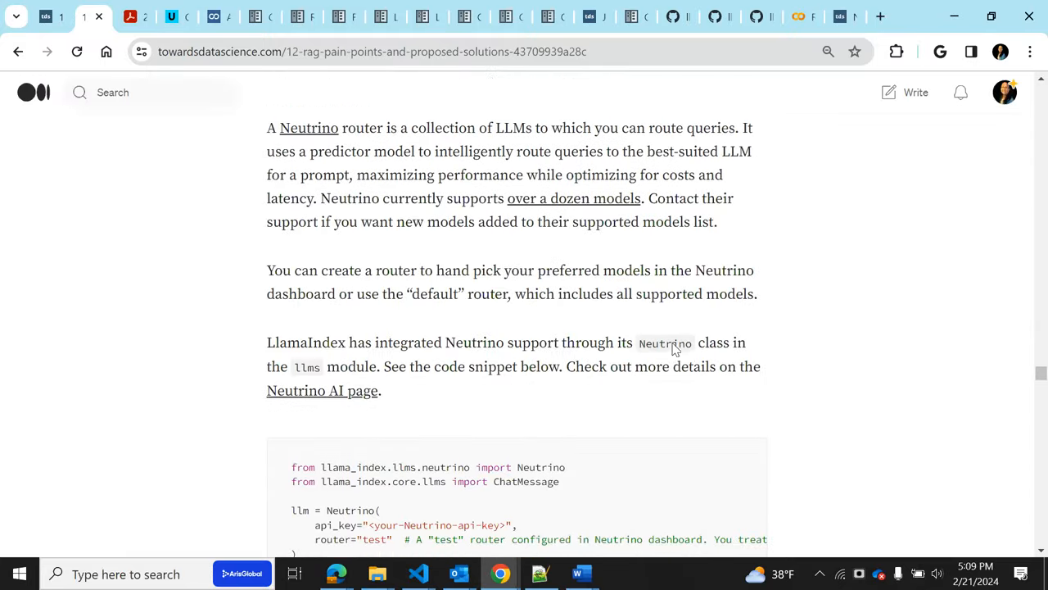
scroll(up, 3)
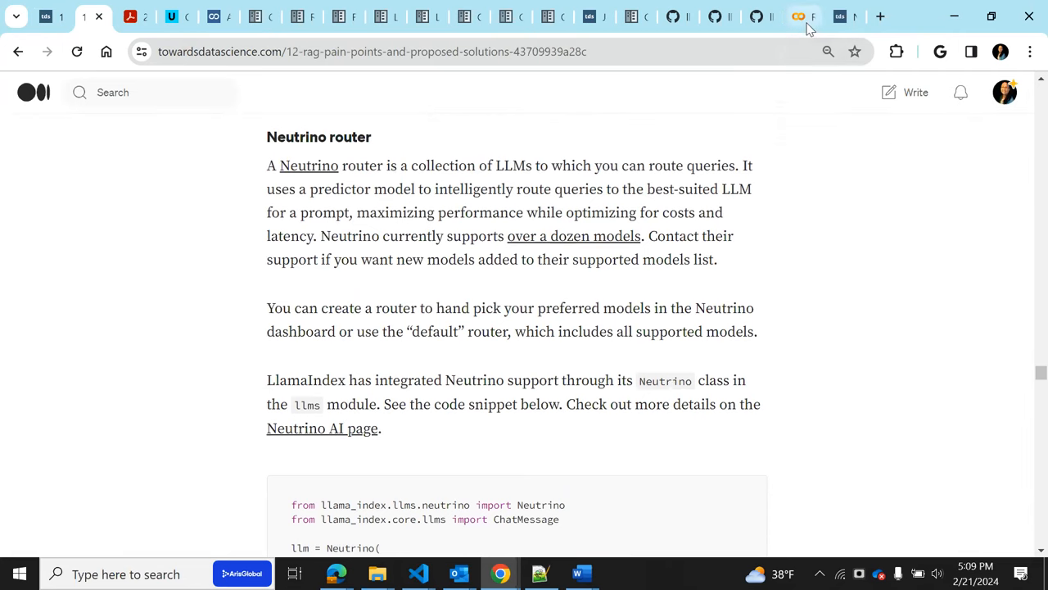
scroll(down, 3)
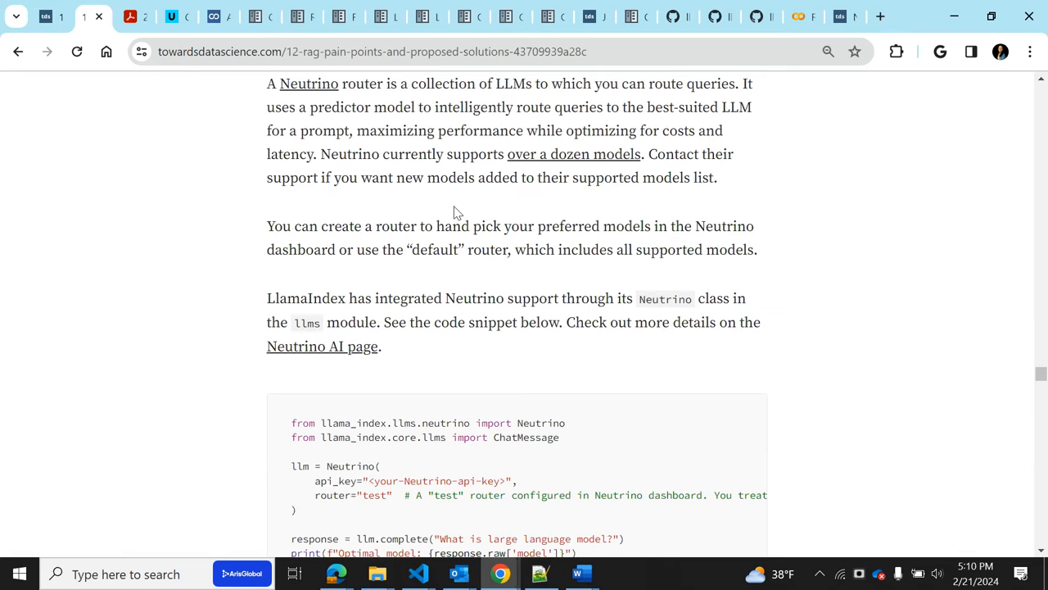
mouse_move(458, 524)
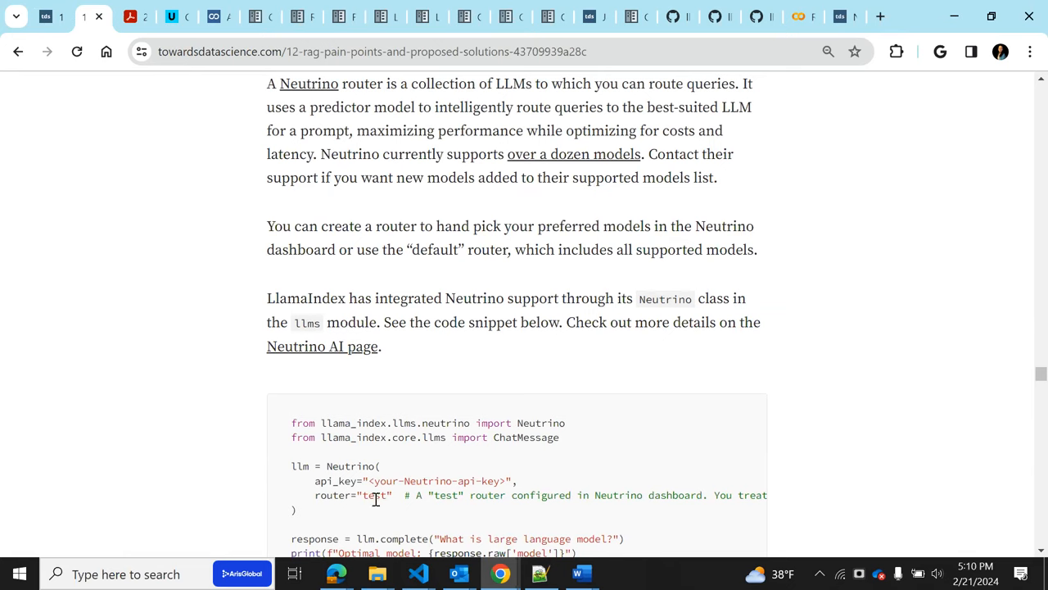
double_click(374, 495)
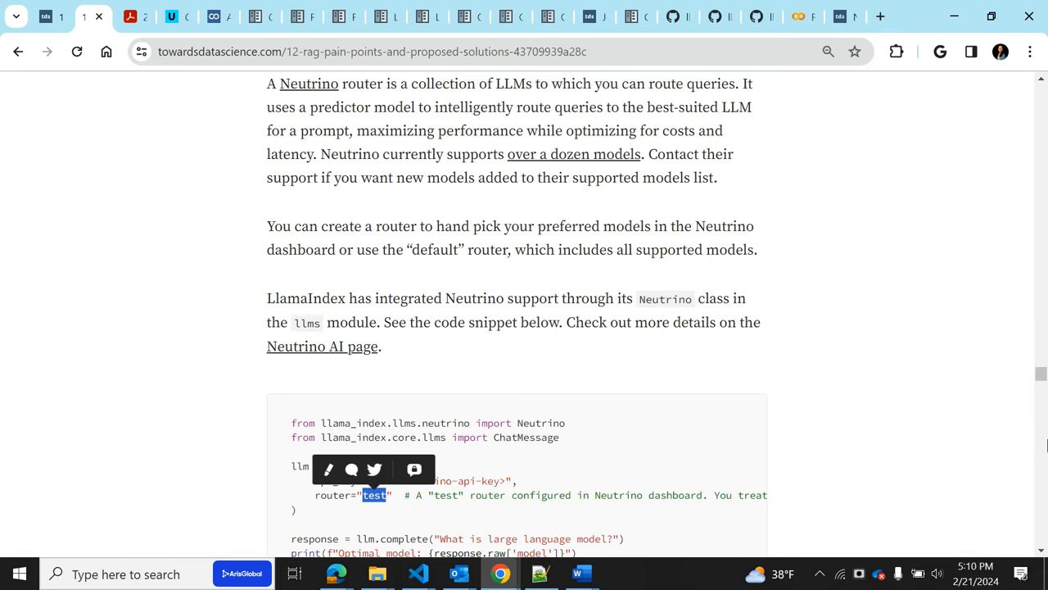
mouse_move(857, 459)
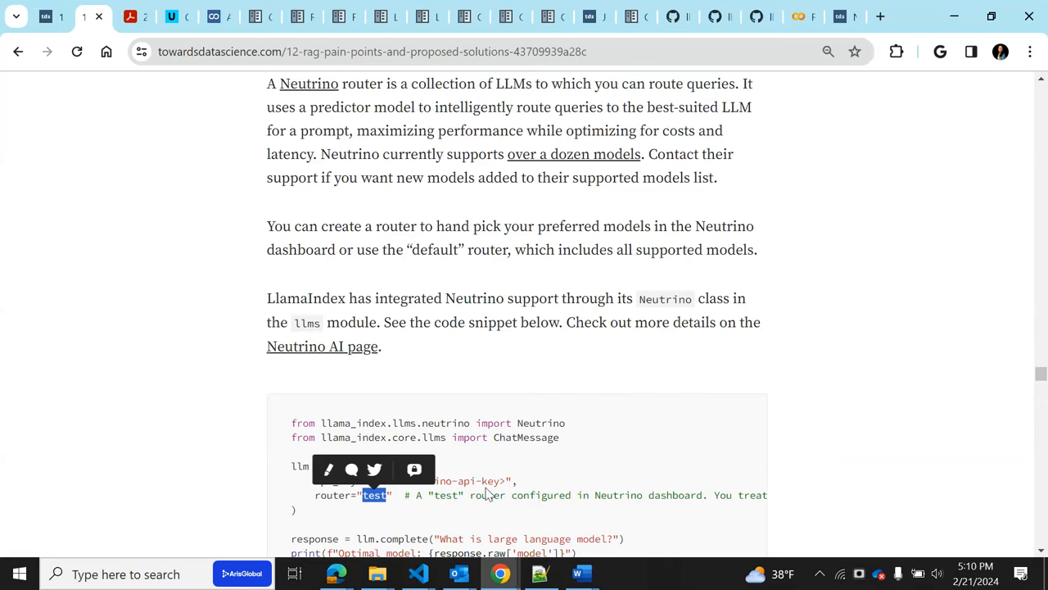
mouse_move(479, 495)
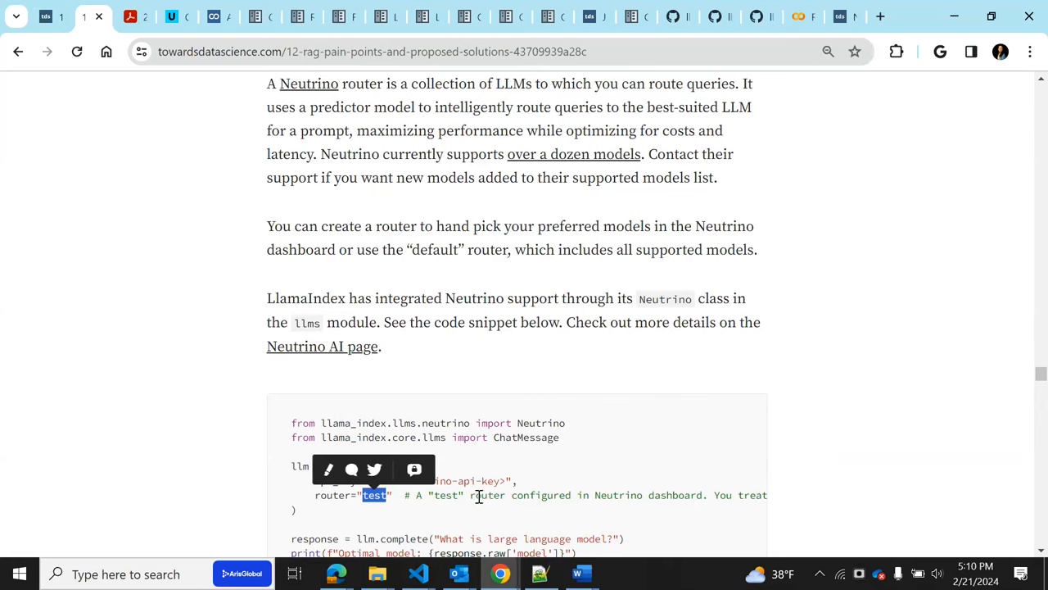
click(606, 509)
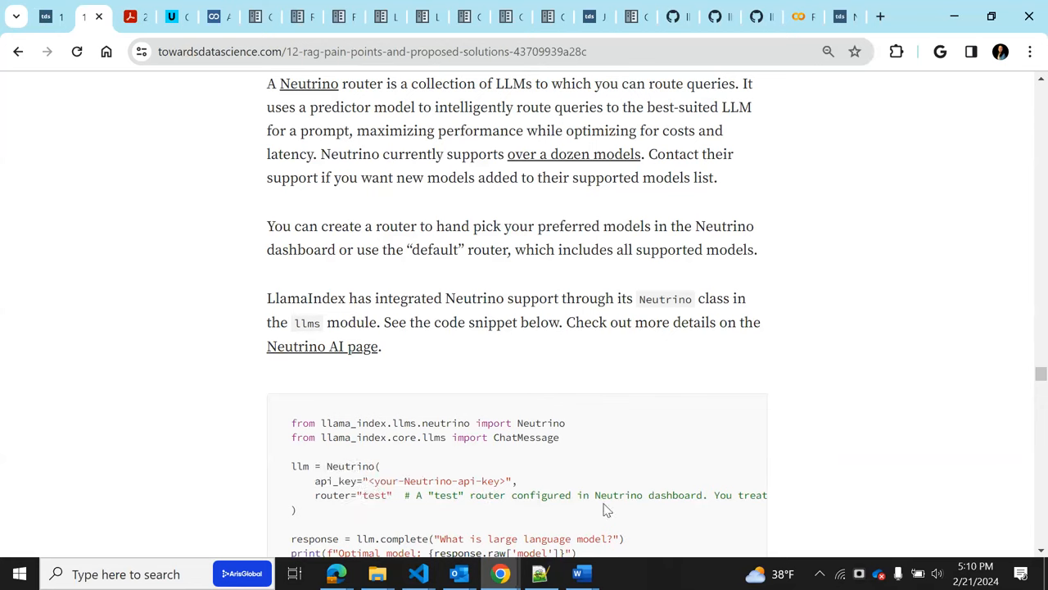
mouse_move(578, 170)
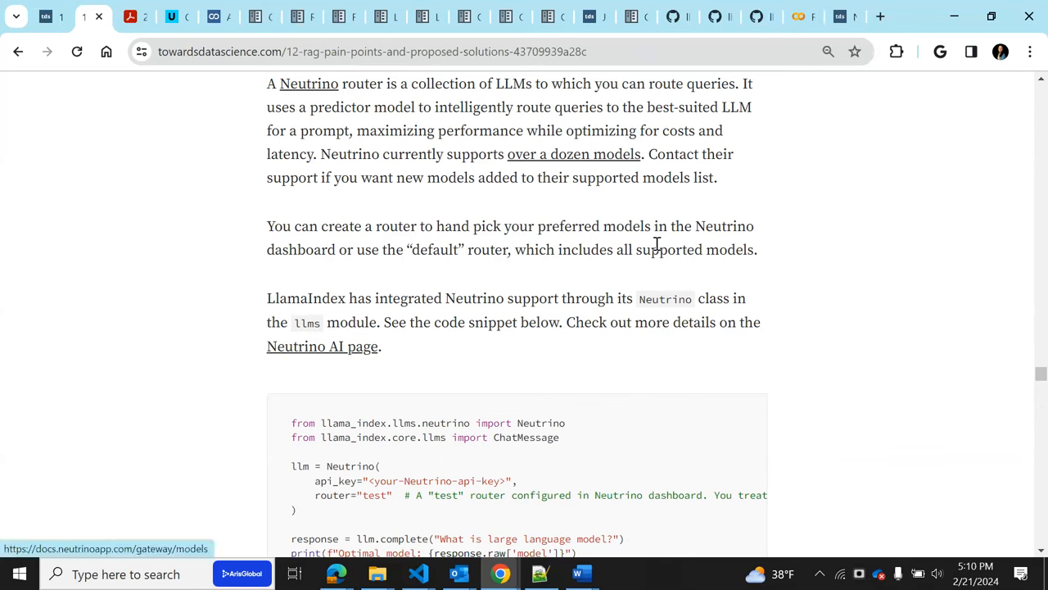
mouse_move(675, 271)
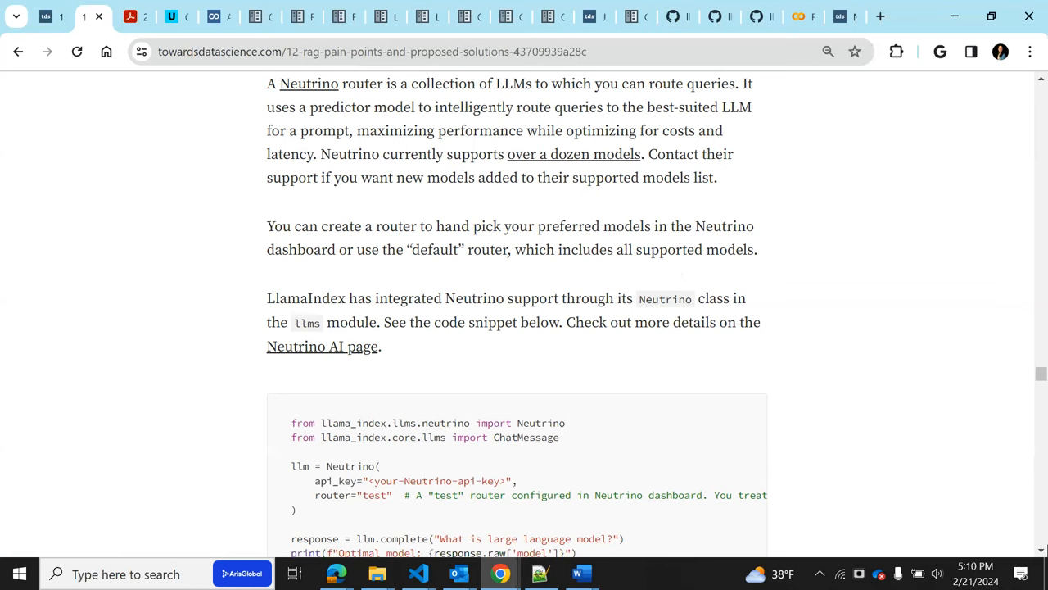
mouse_move(557, 453)
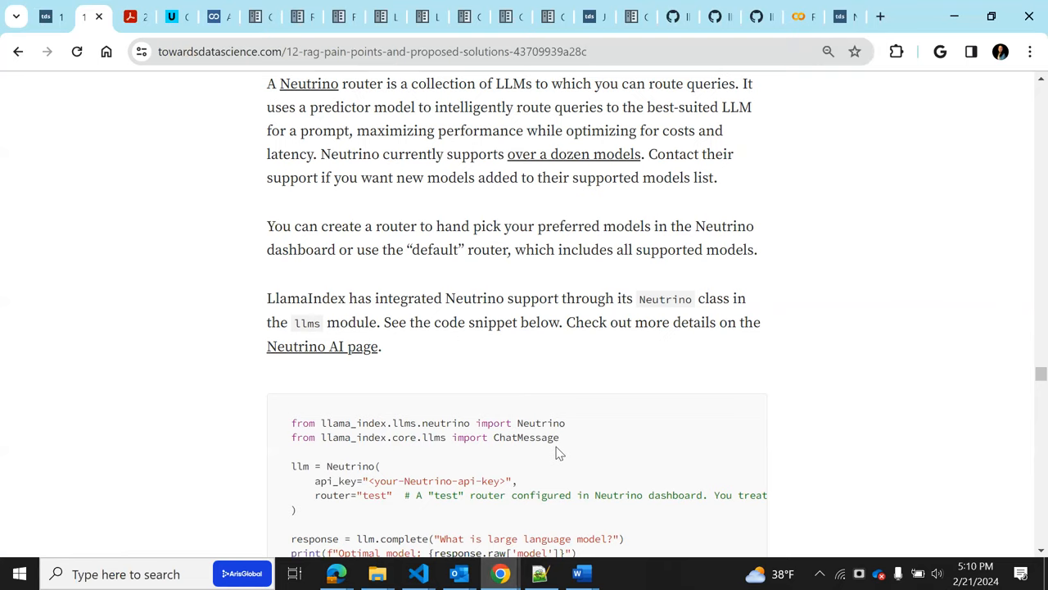
scroll(down, 3)
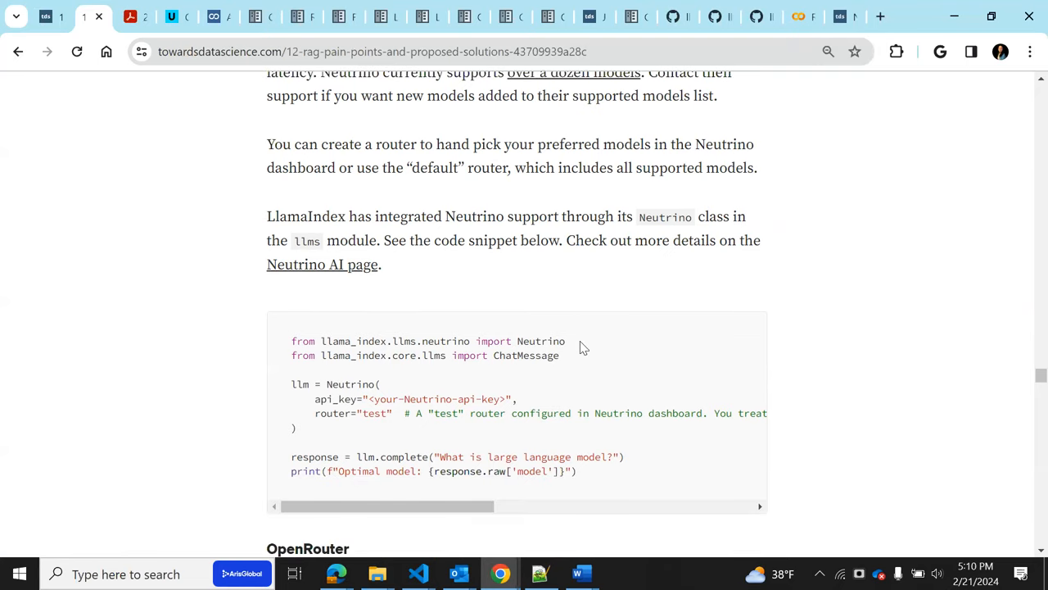
double_click(349, 383)
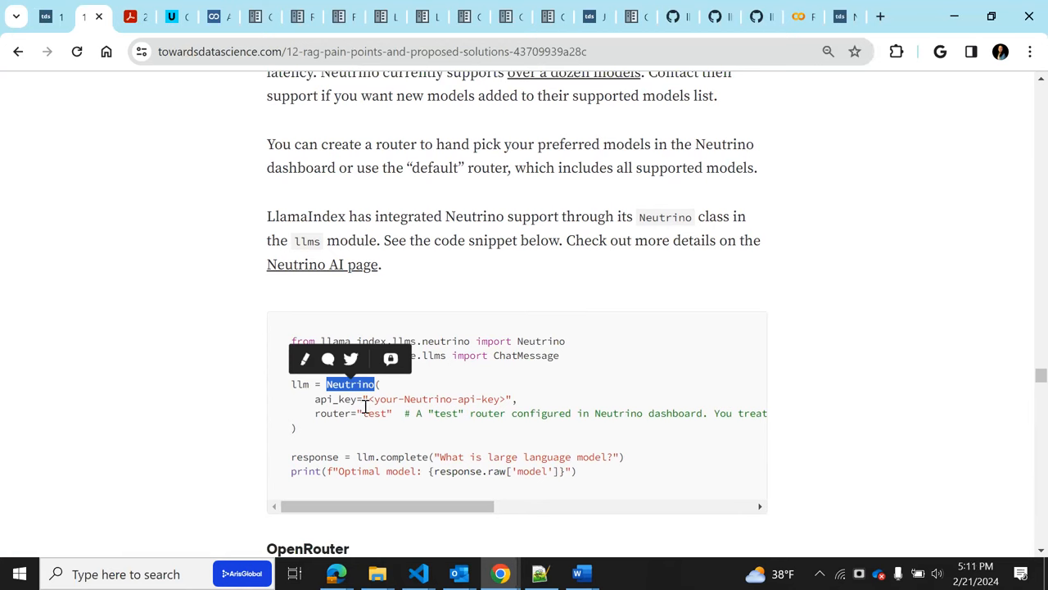
mouse_move(324, 428)
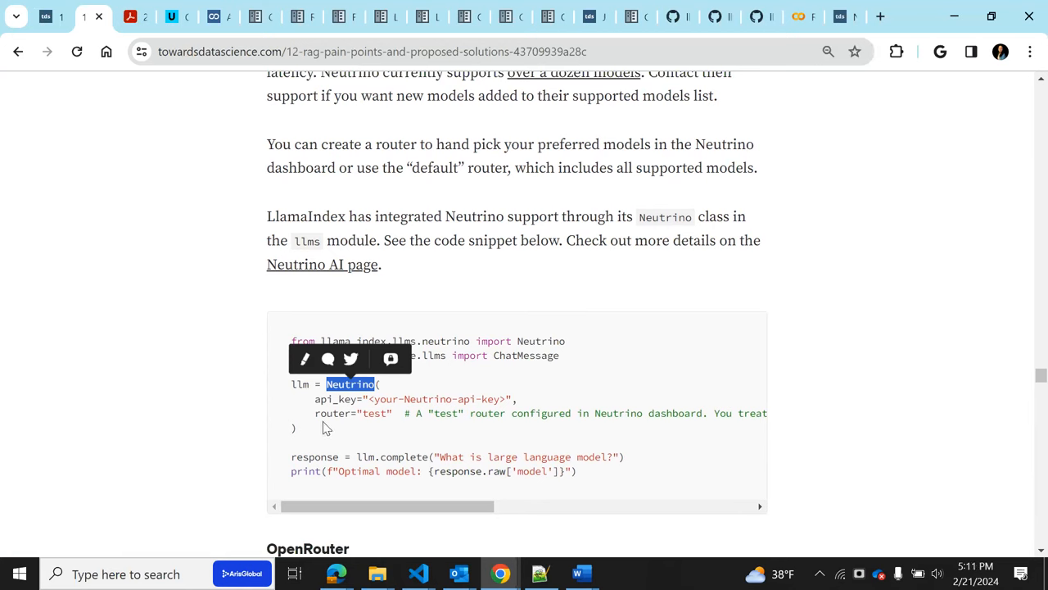
mouse_move(553, 426)
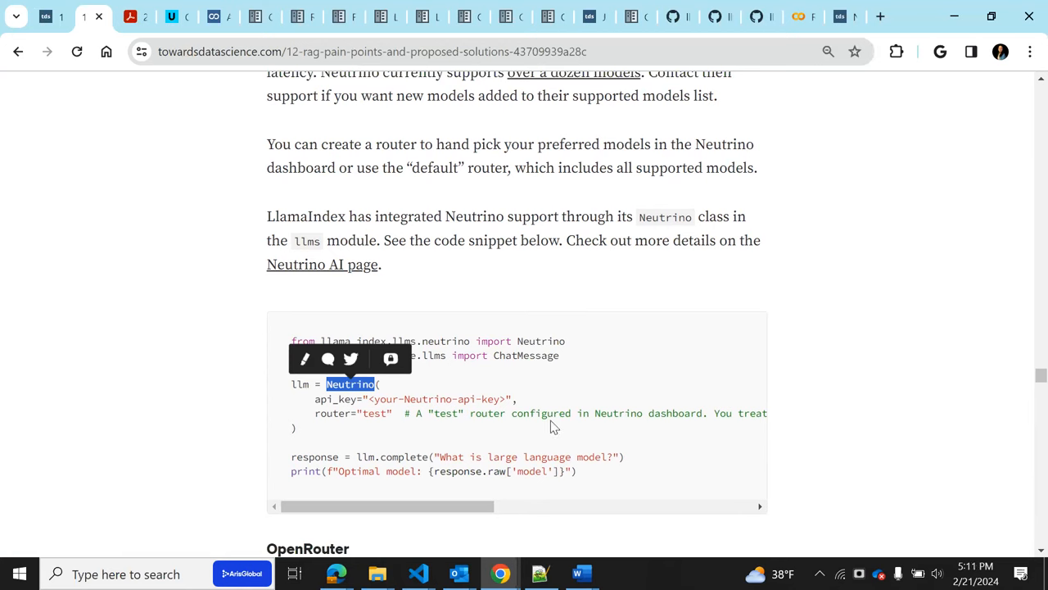
mouse_move(428, 410)
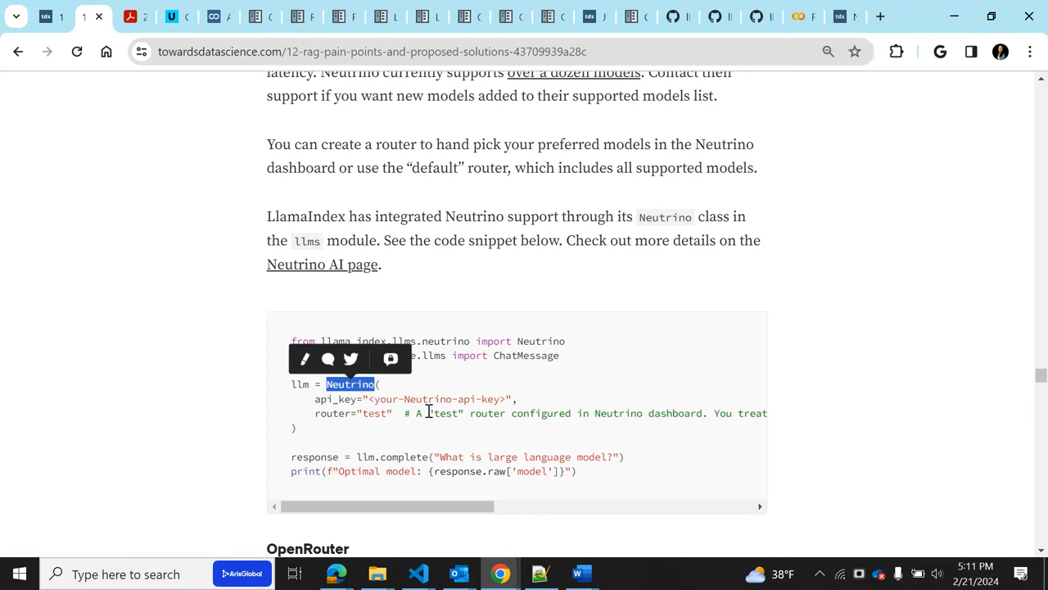
mouse_move(374, 416)
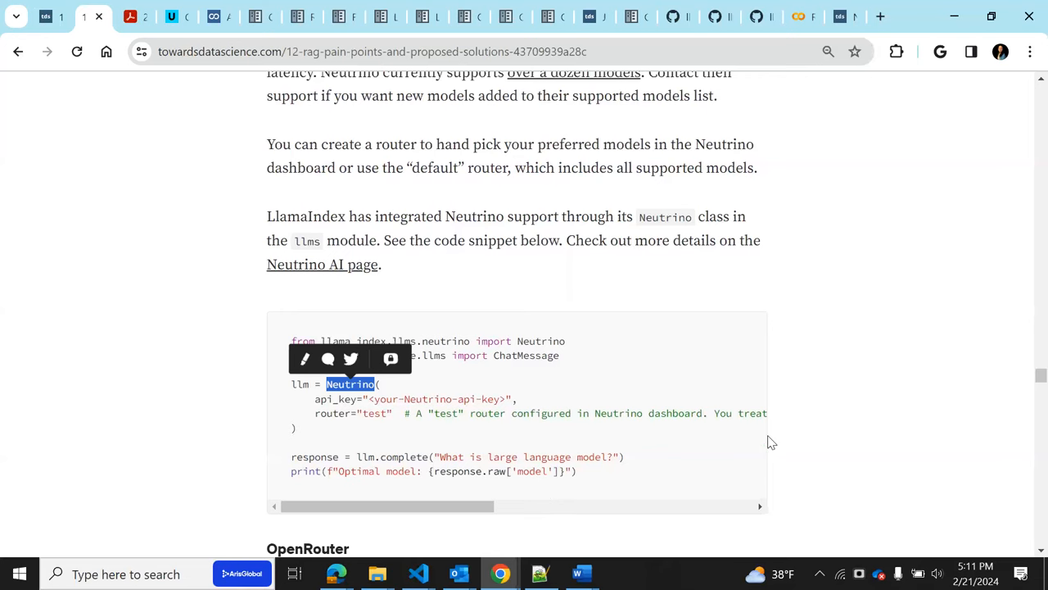
scroll(down, 3)
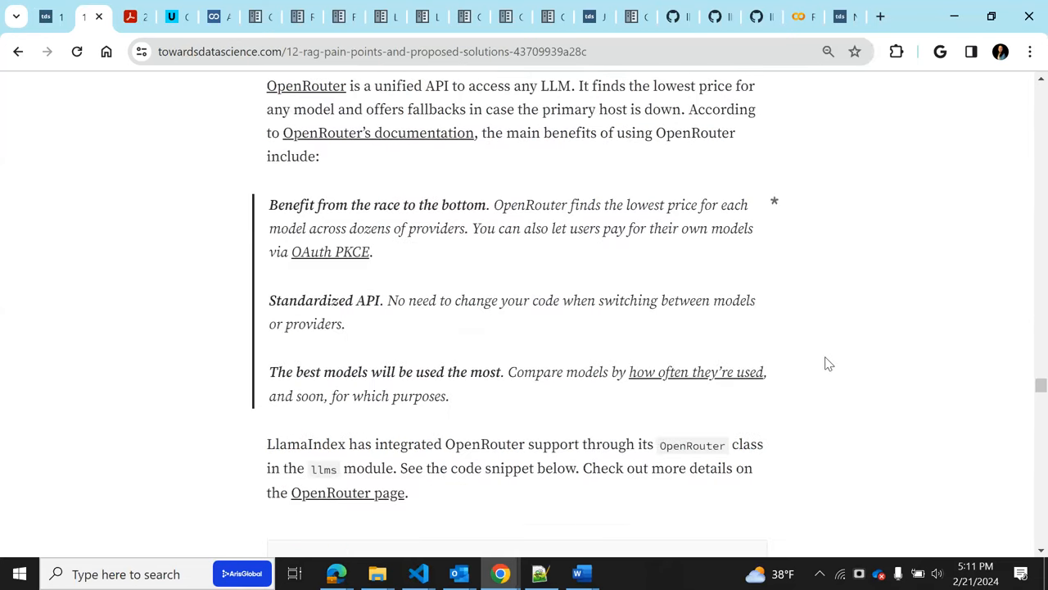
scroll(up, 3)
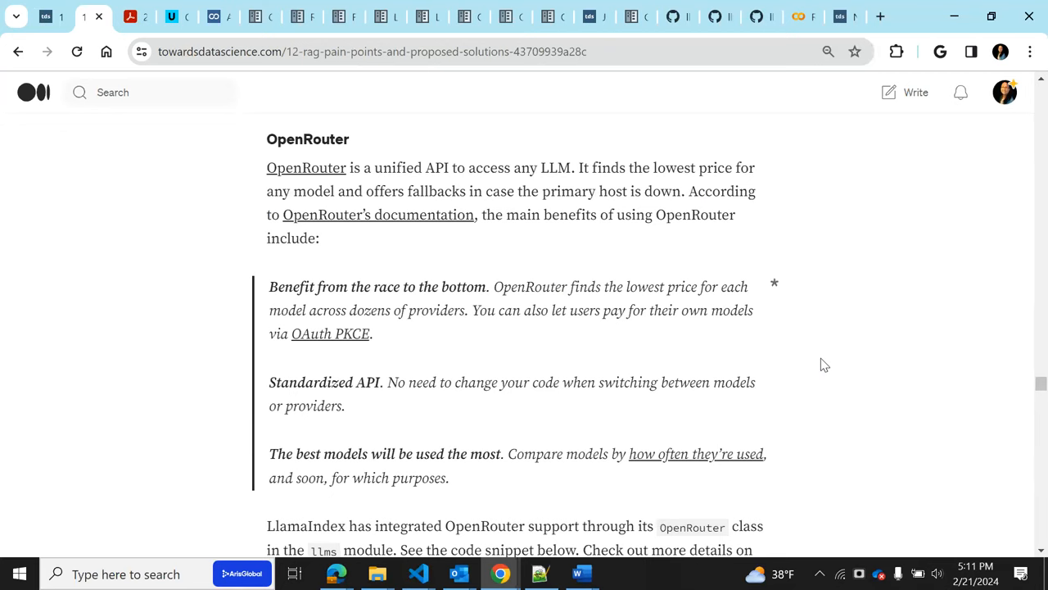
mouse_move(571, 261)
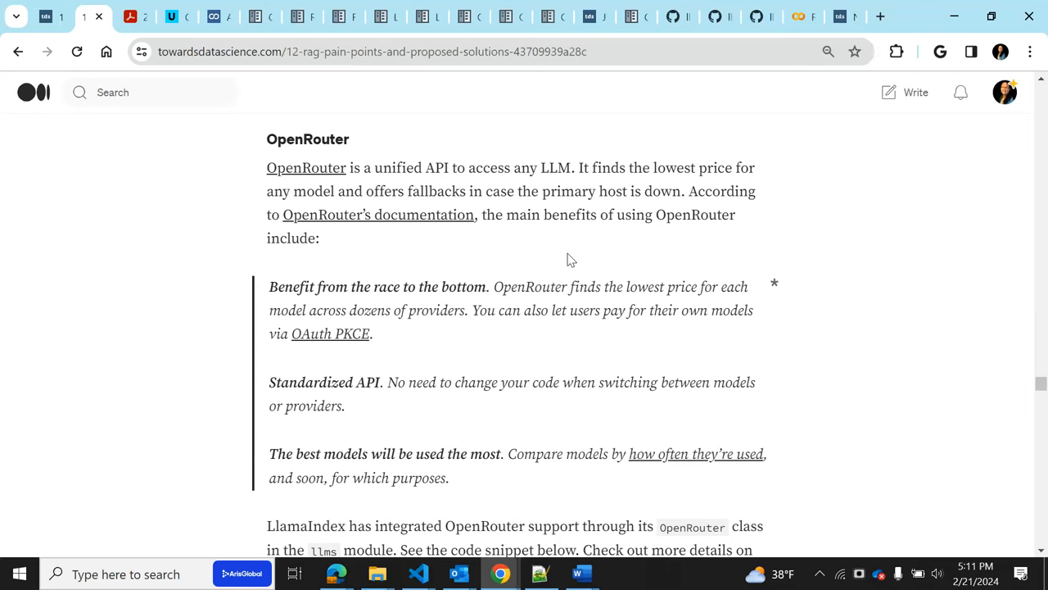
mouse_move(446, 210)
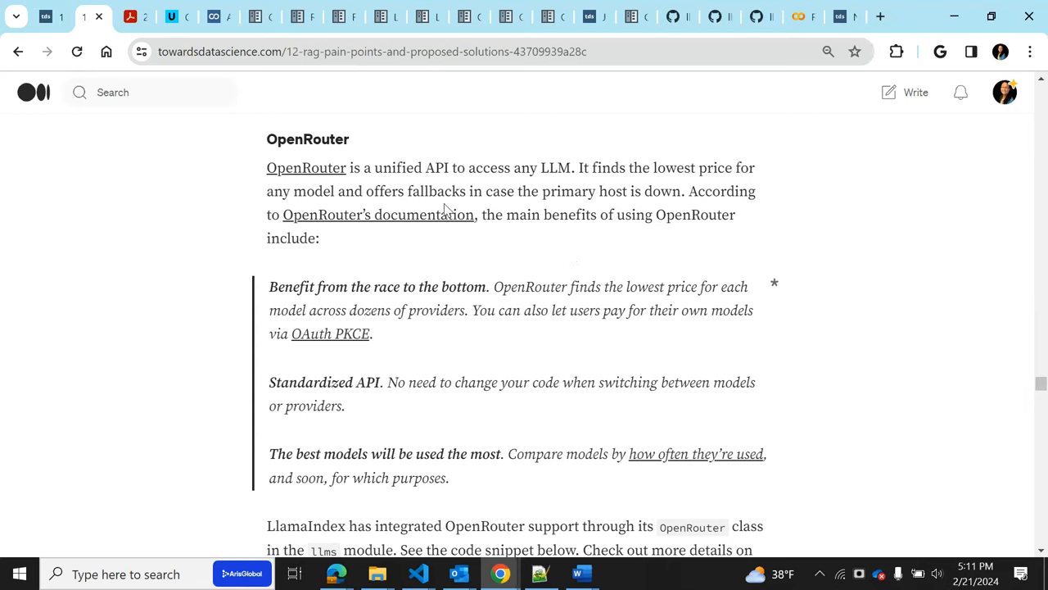
mouse_move(650, 209)
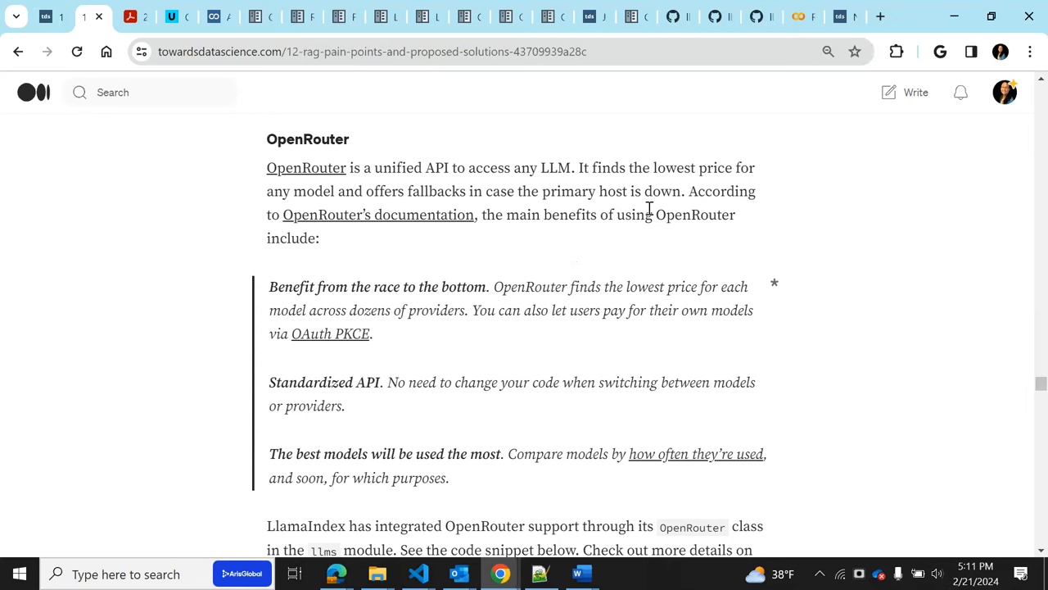
double_click(671, 168)
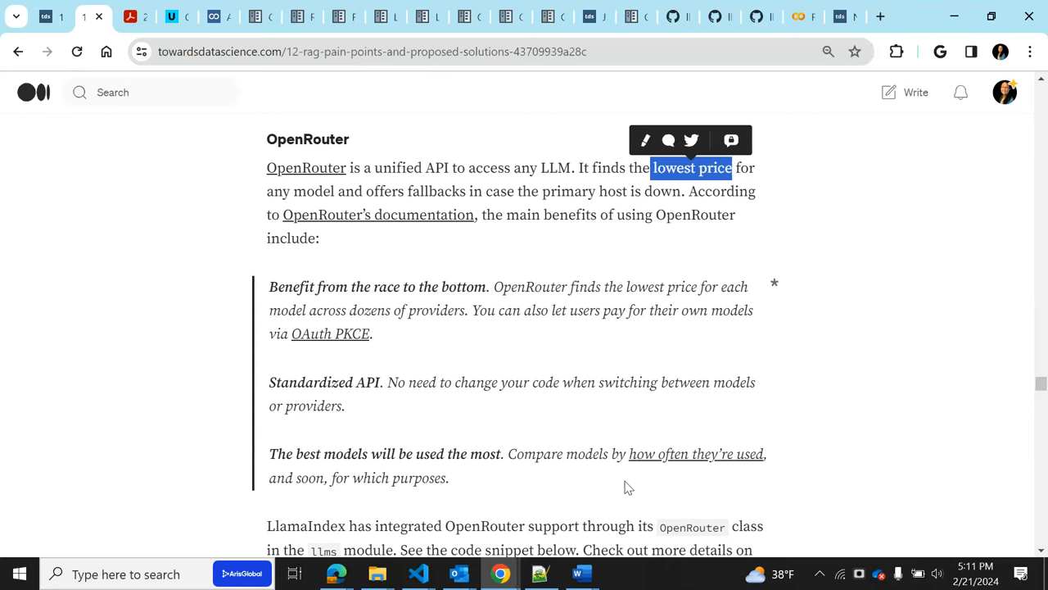
mouse_move(426, 332)
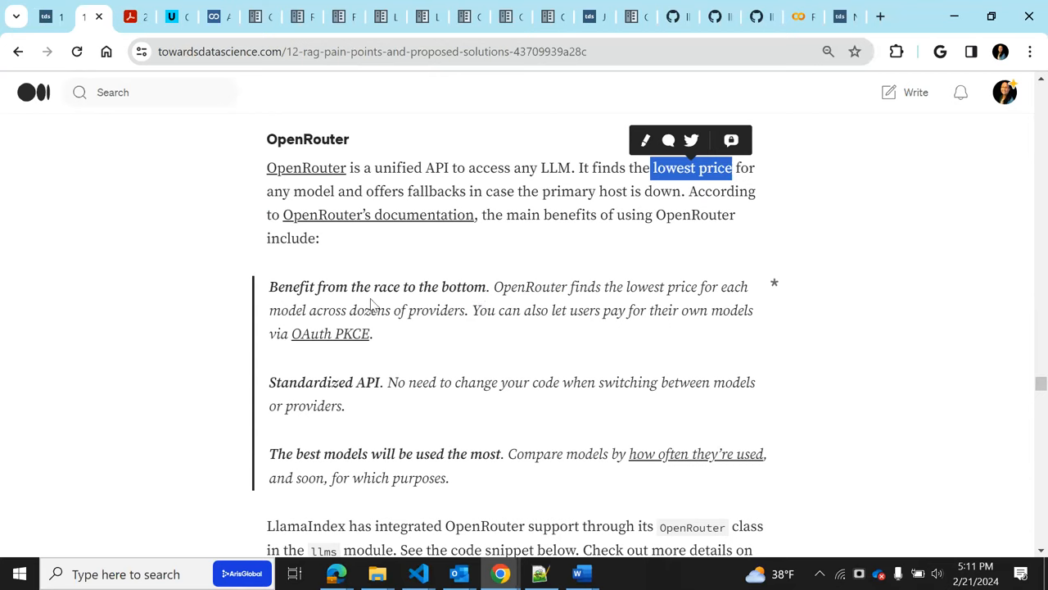
mouse_move(627, 301)
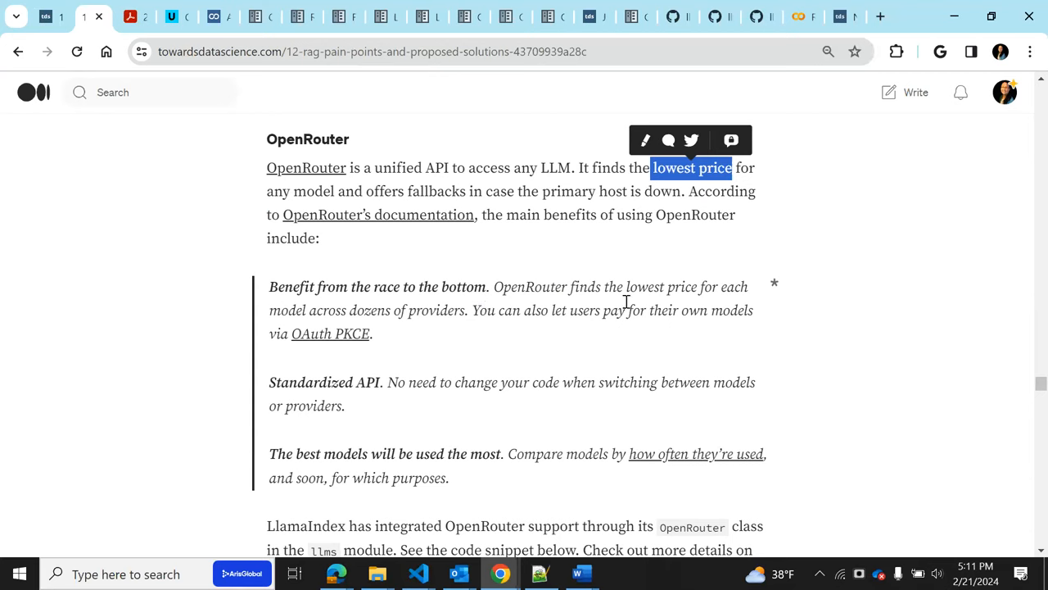
mouse_move(386, 402)
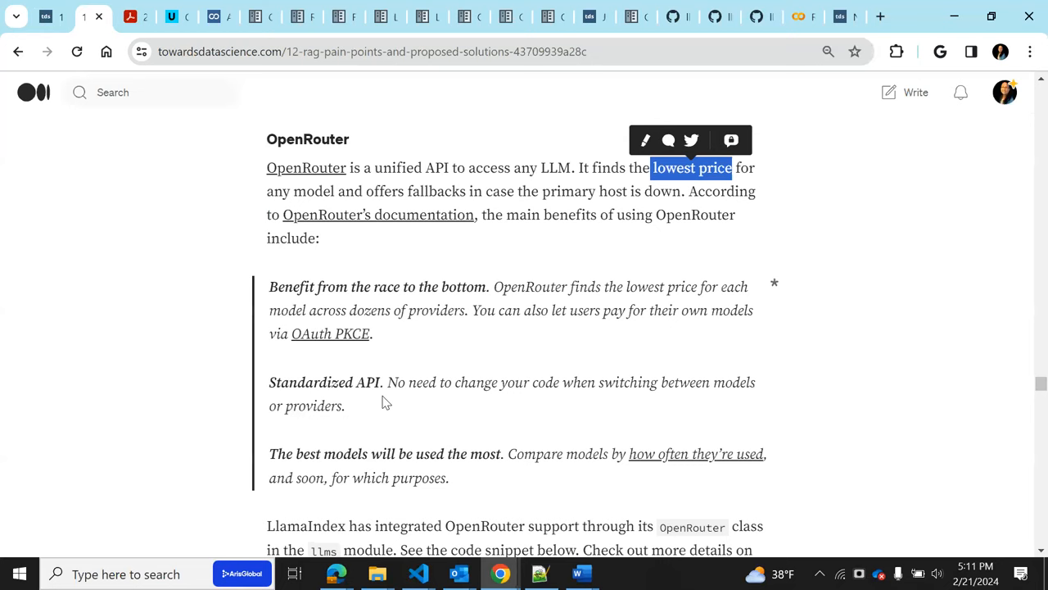
scroll(down, 3)
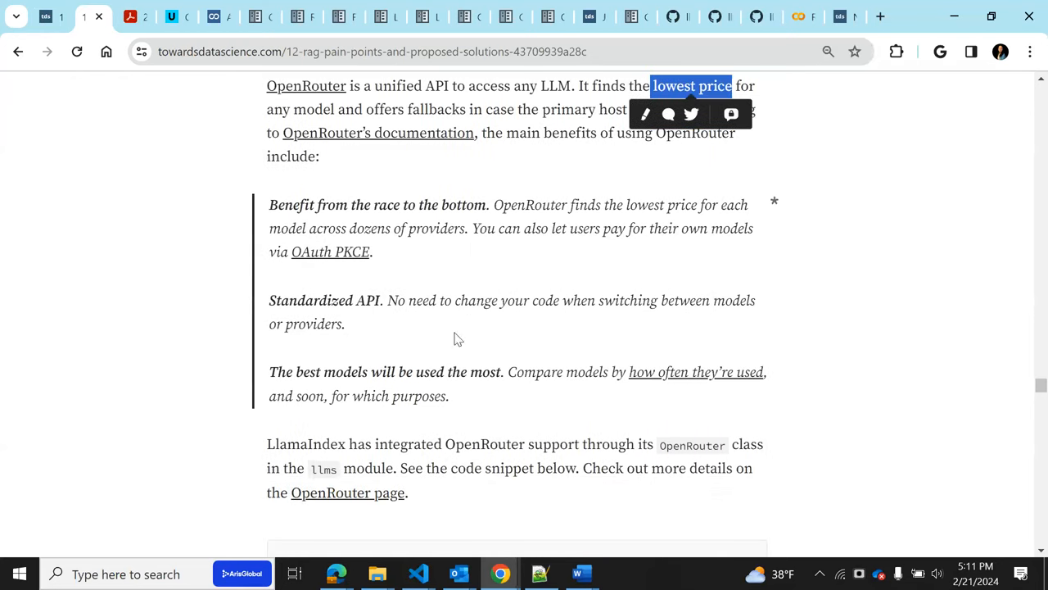
mouse_move(448, 388)
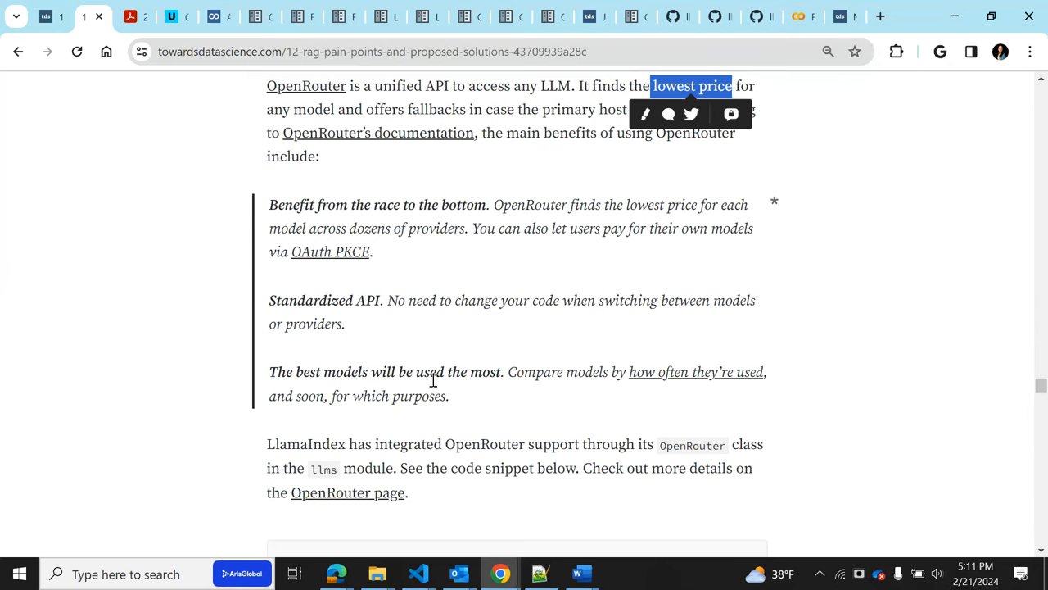
mouse_move(416, 395)
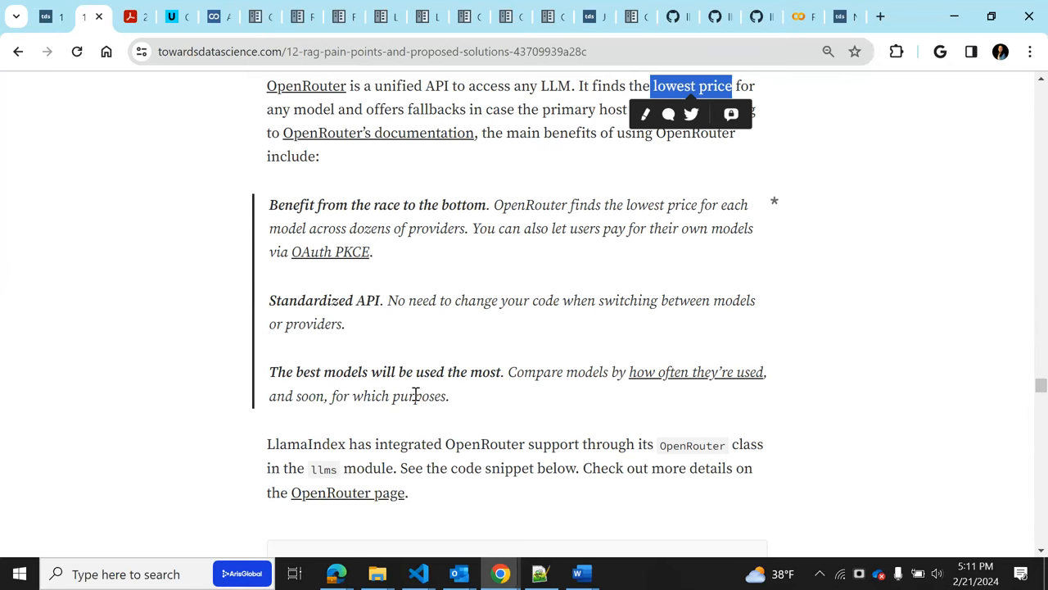
mouse_move(428, 391)
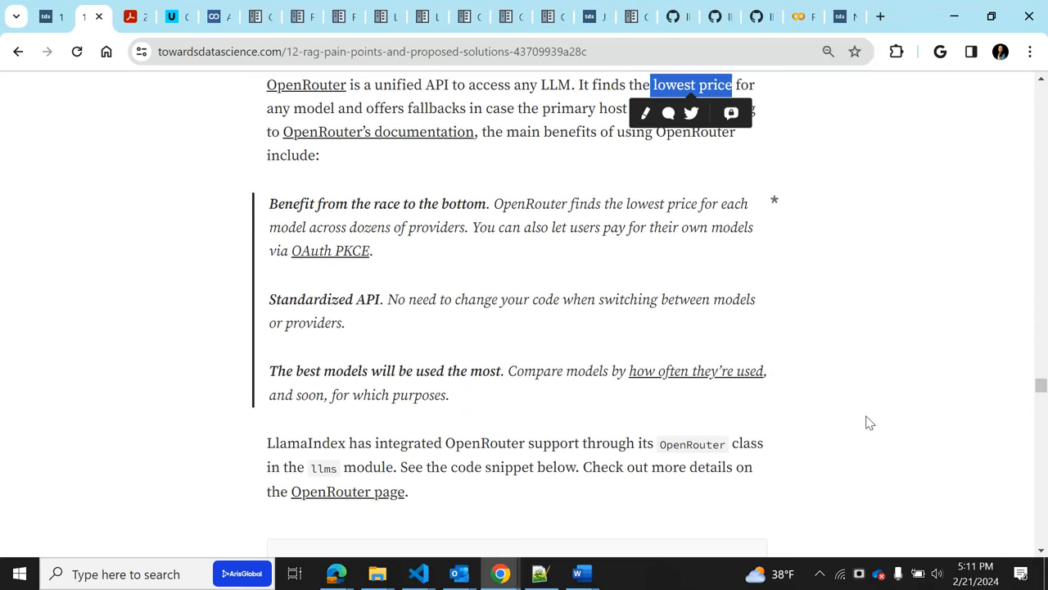
Scroll to the OpenRouter code sample and highlight the OpenRouter class name
scroll(down, 3)
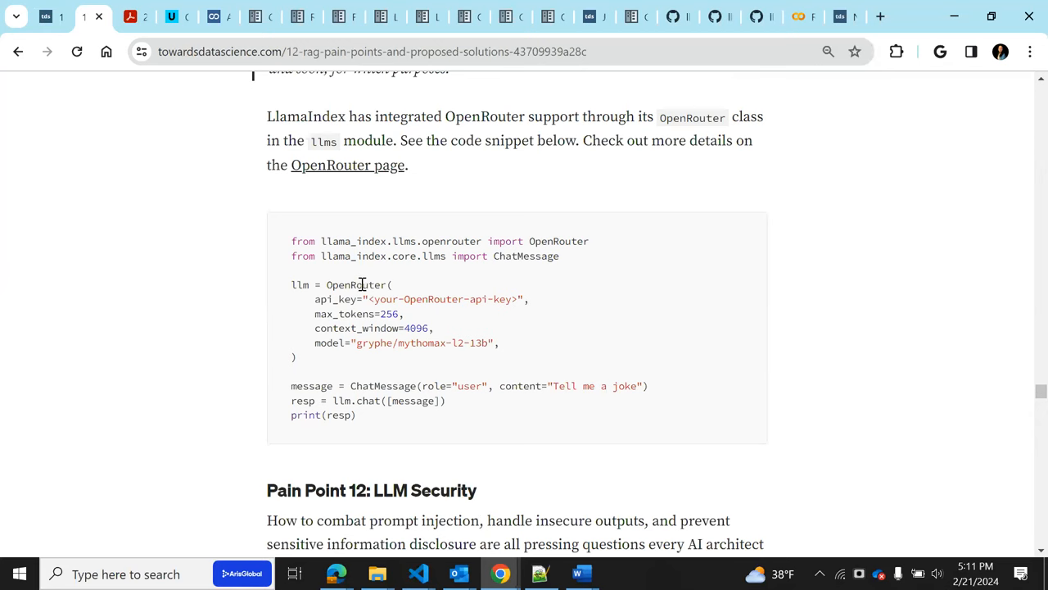
double_click(355, 284)
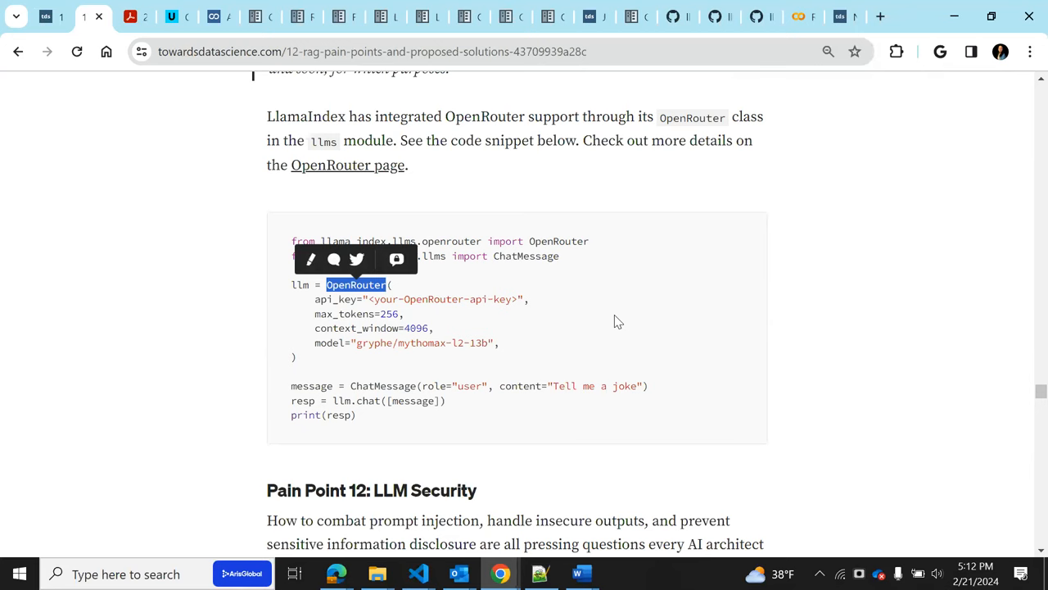
mouse_move(376, 302)
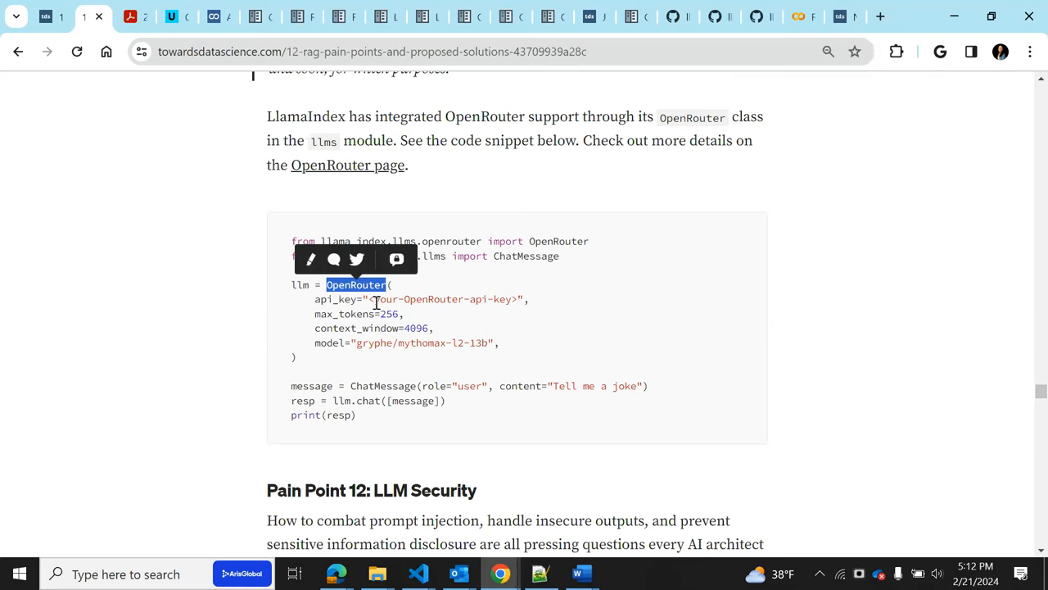
mouse_move(322, 348)
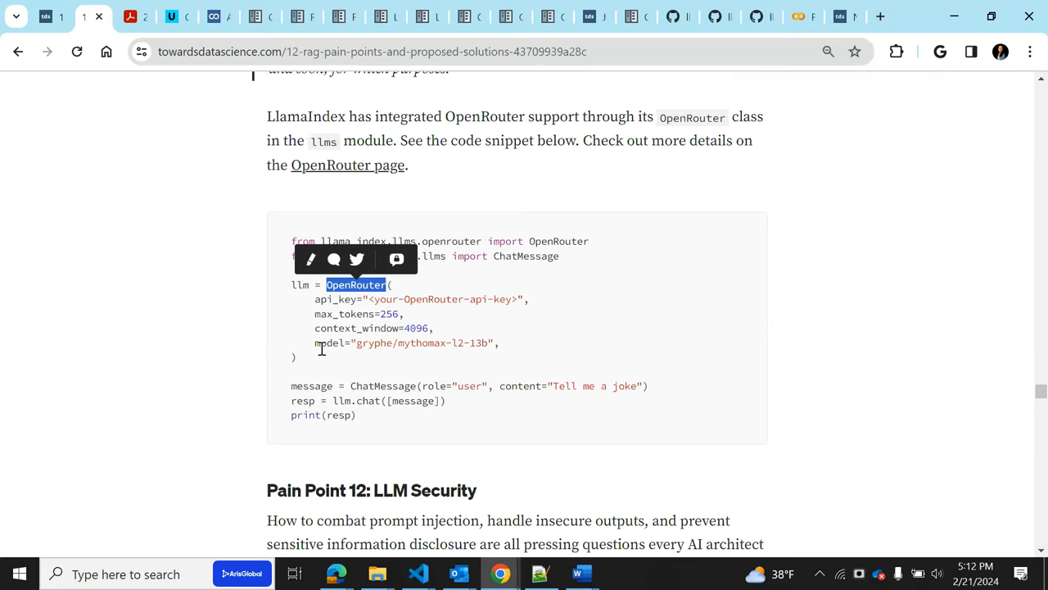
mouse_move(205, 309)
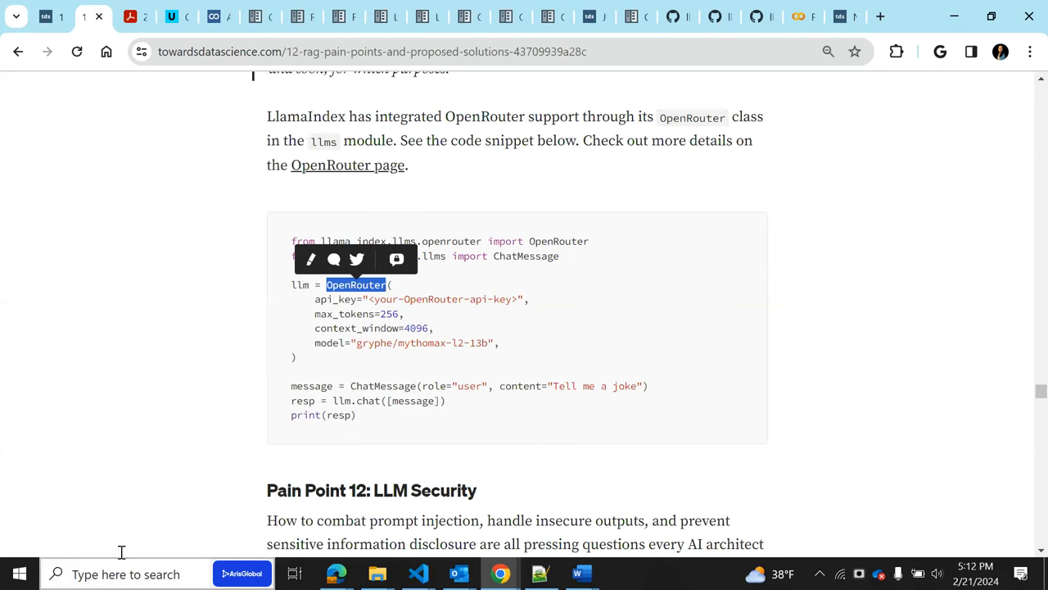
scroll(down, 3)
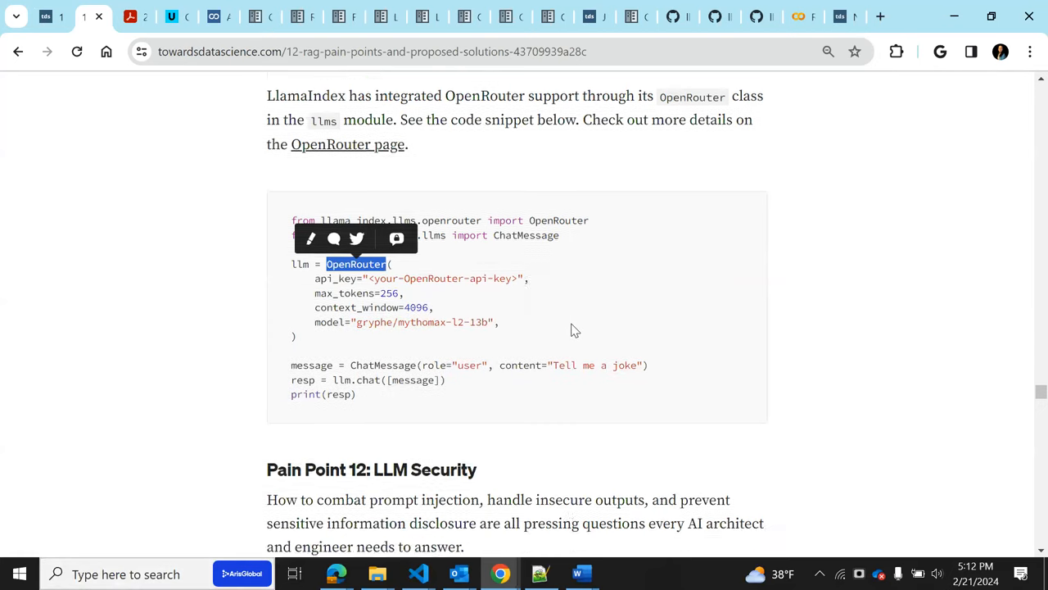
Scroll down to the Pain Point 12: LLM Security heading and NeMo Guardrails intro
scroll(down, 3)
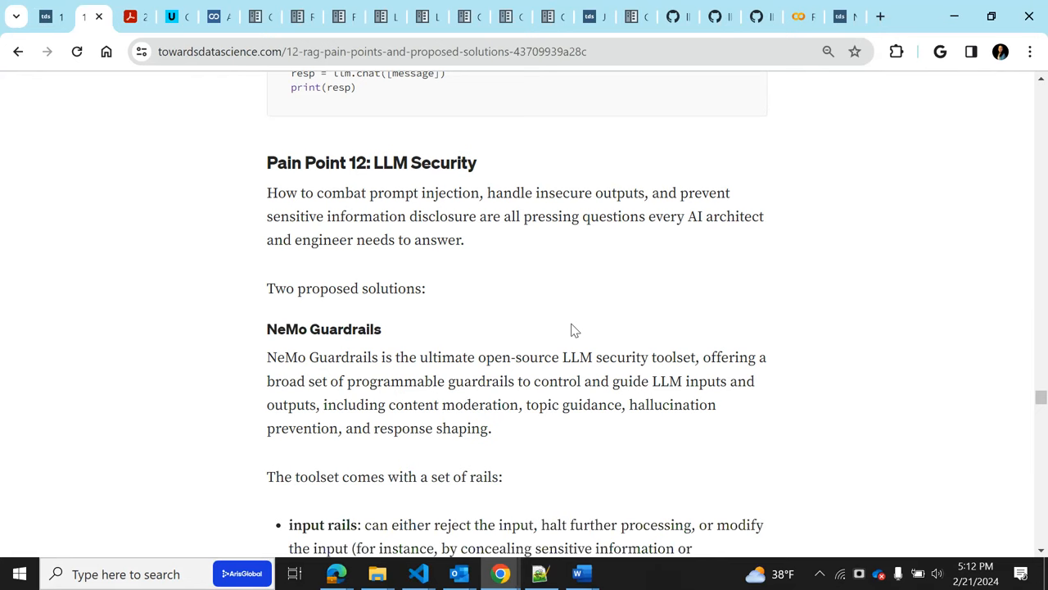
mouse_move(637, 360)
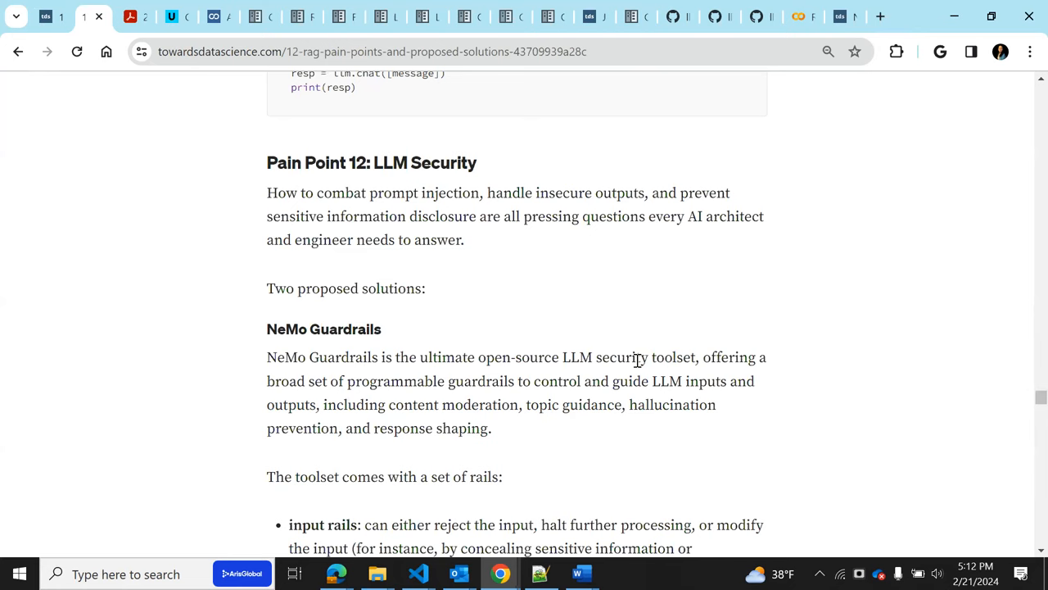
mouse_move(299, 317)
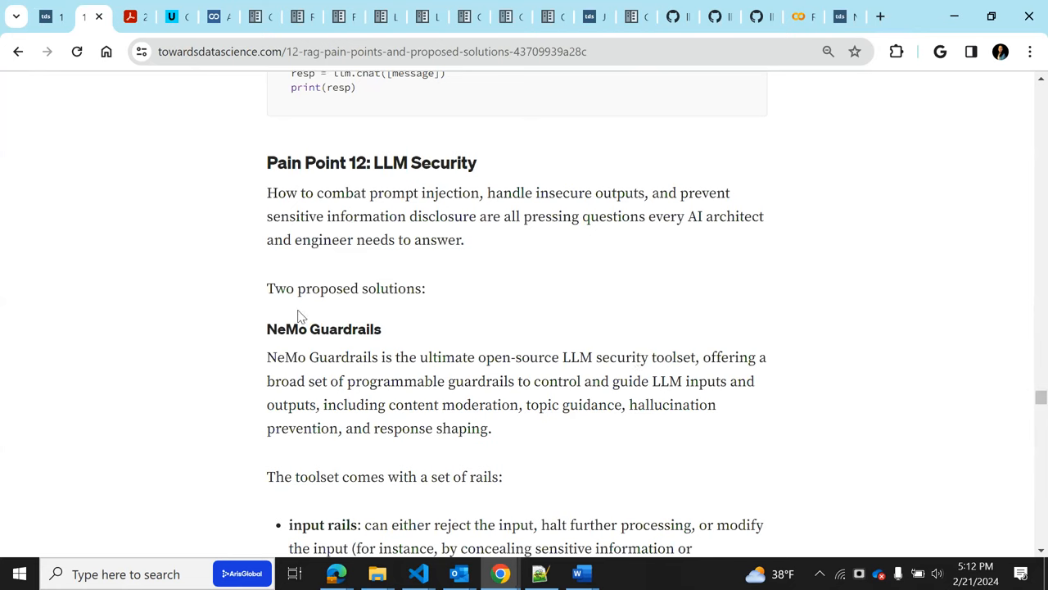
mouse_move(417, 343)
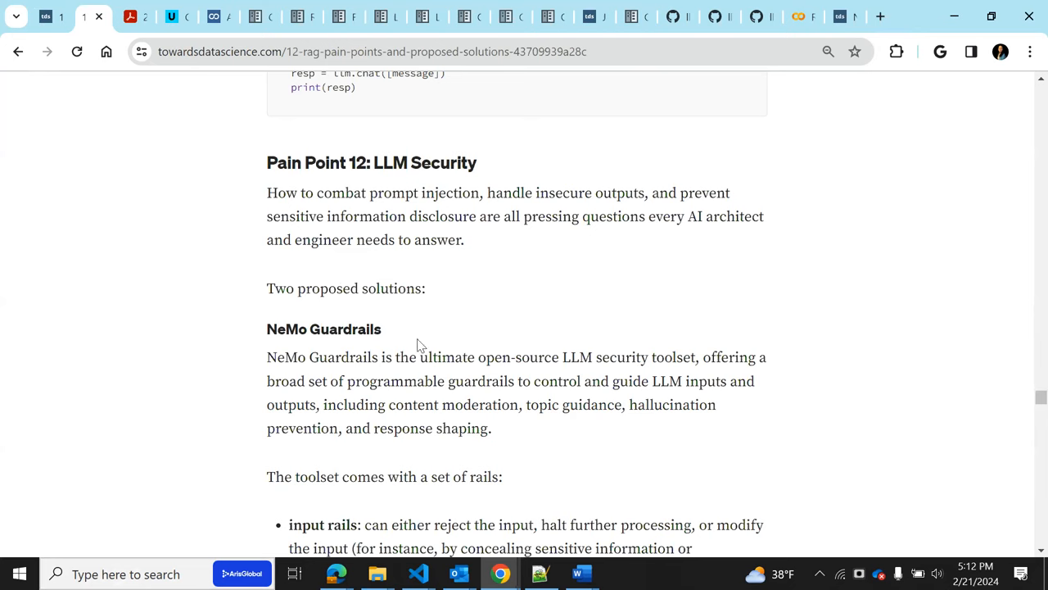
mouse_move(577, 320)
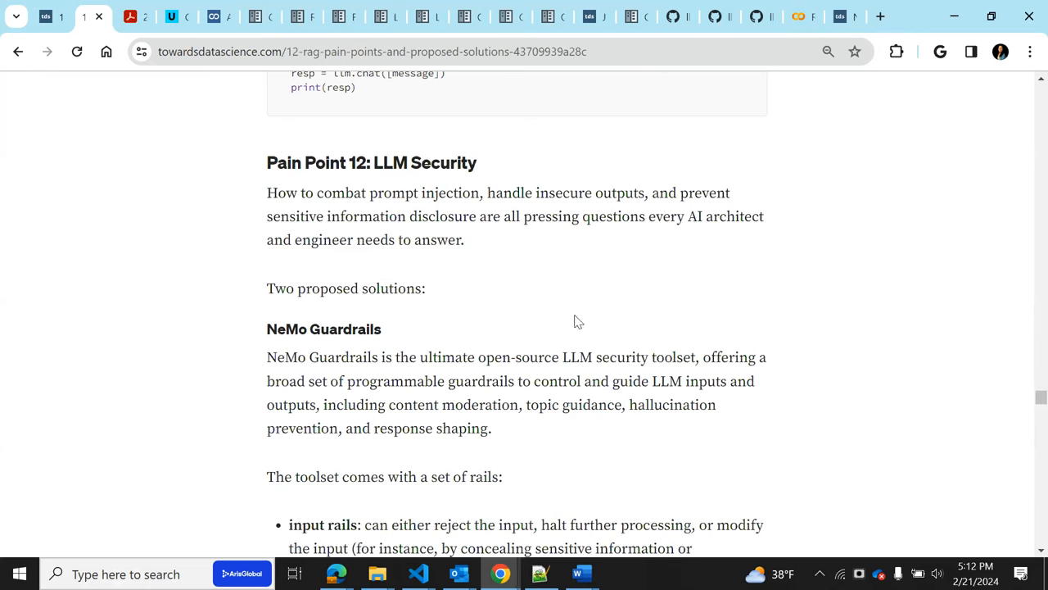
mouse_move(562, 318)
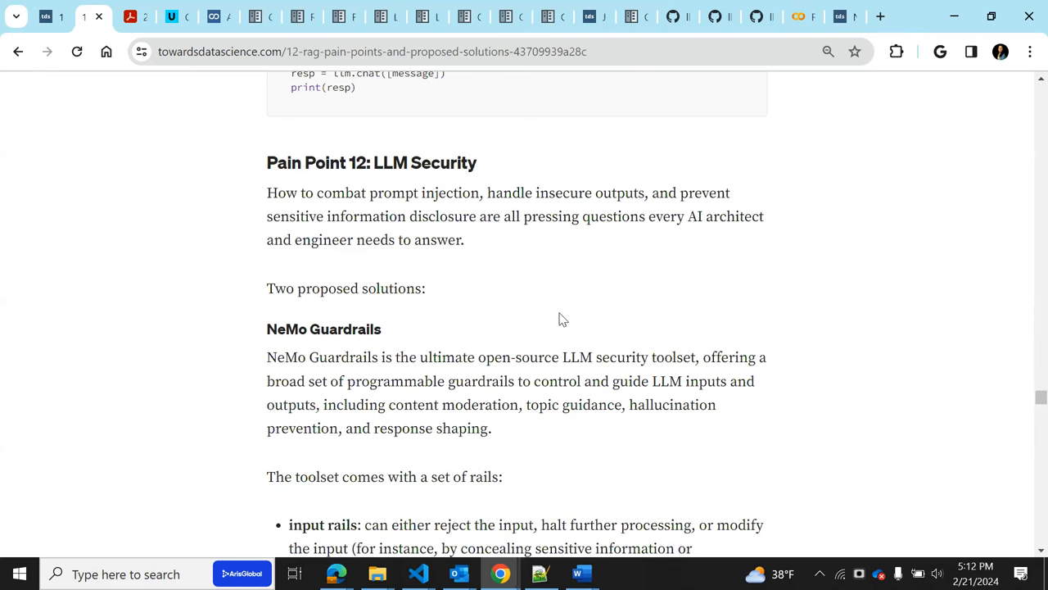
mouse_move(487, 350)
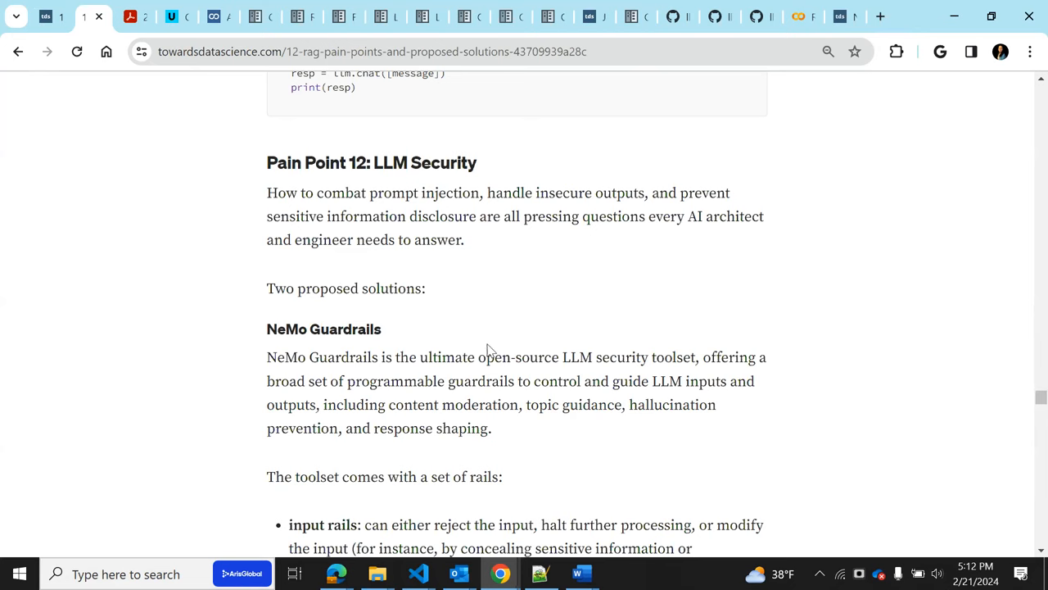
mouse_move(487, 344)
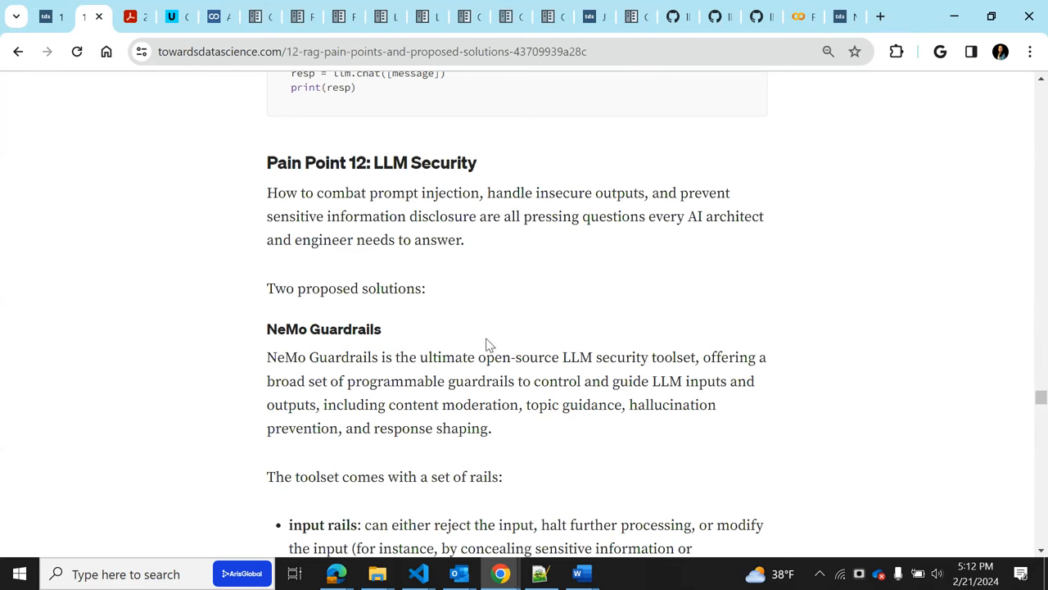
mouse_move(587, 352)
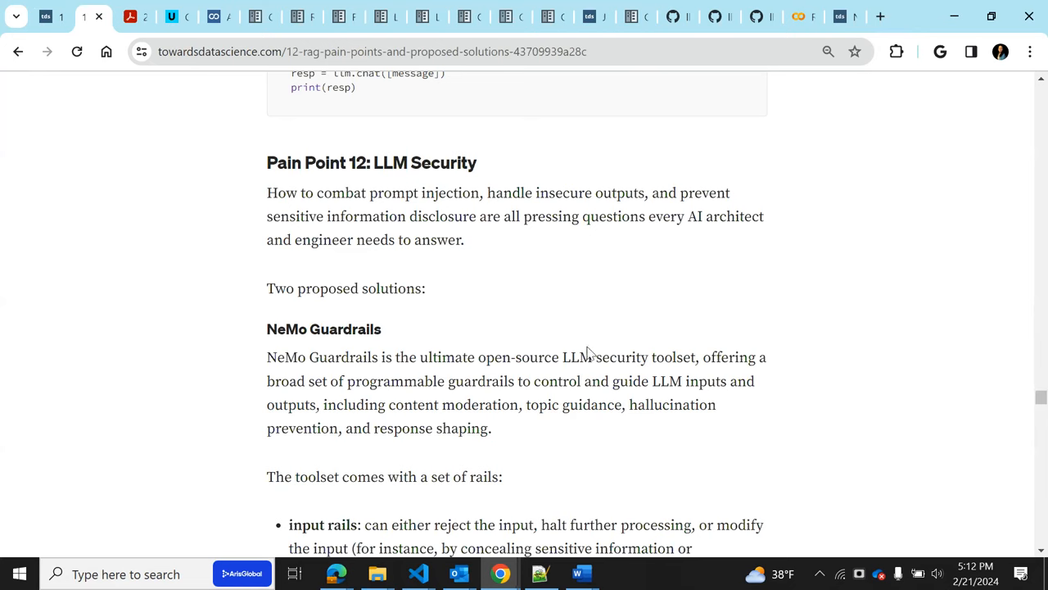
mouse_move(442, 336)
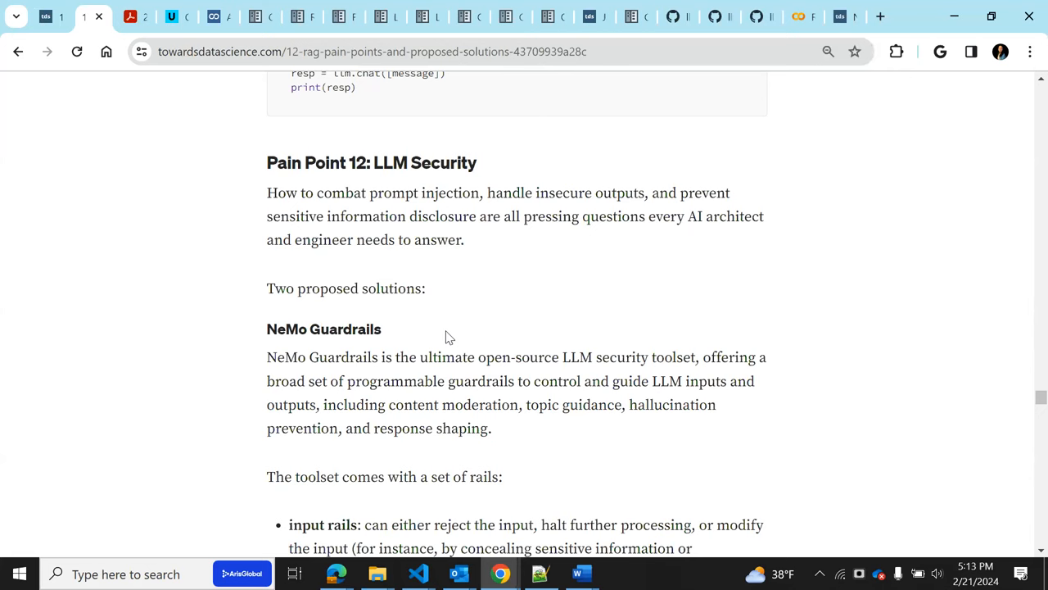
mouse_move(615, 406)
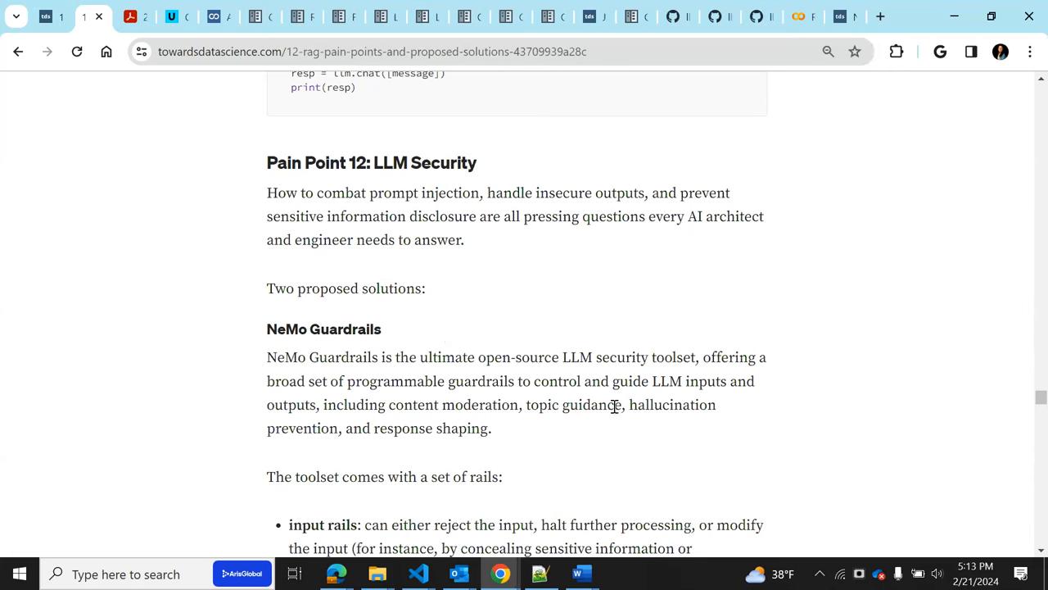
mouse_move(454, 456)
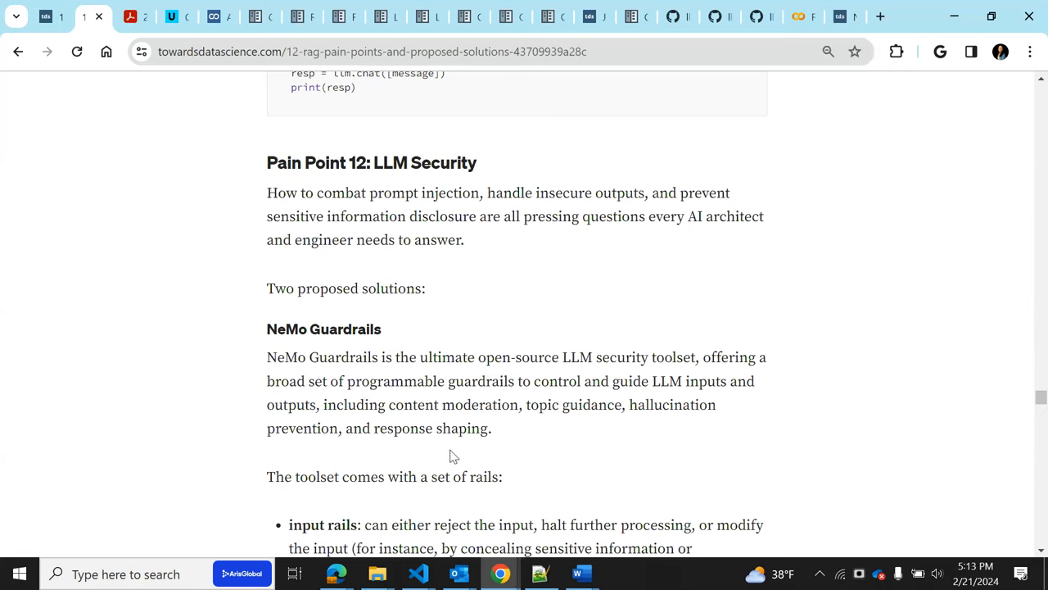
mouse_move(478, 464)
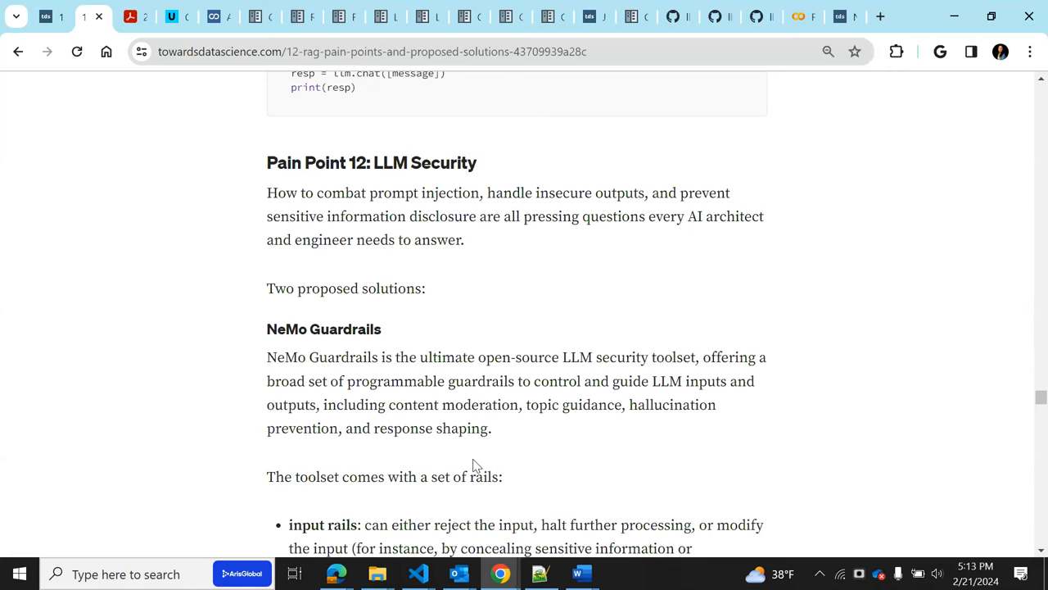
mouse_move(845, 366)
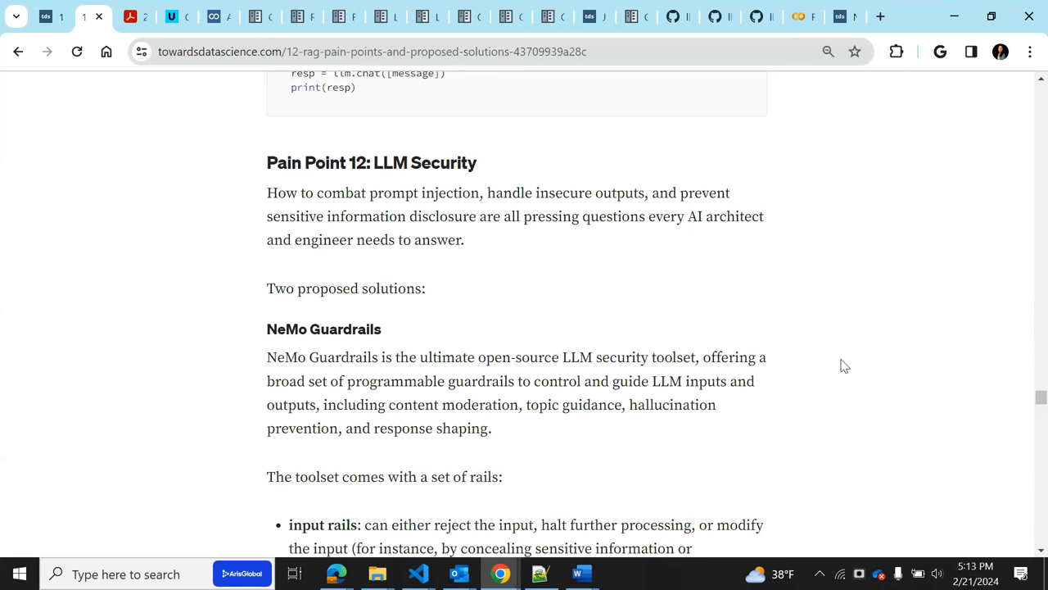
mouse_move(353, 347)
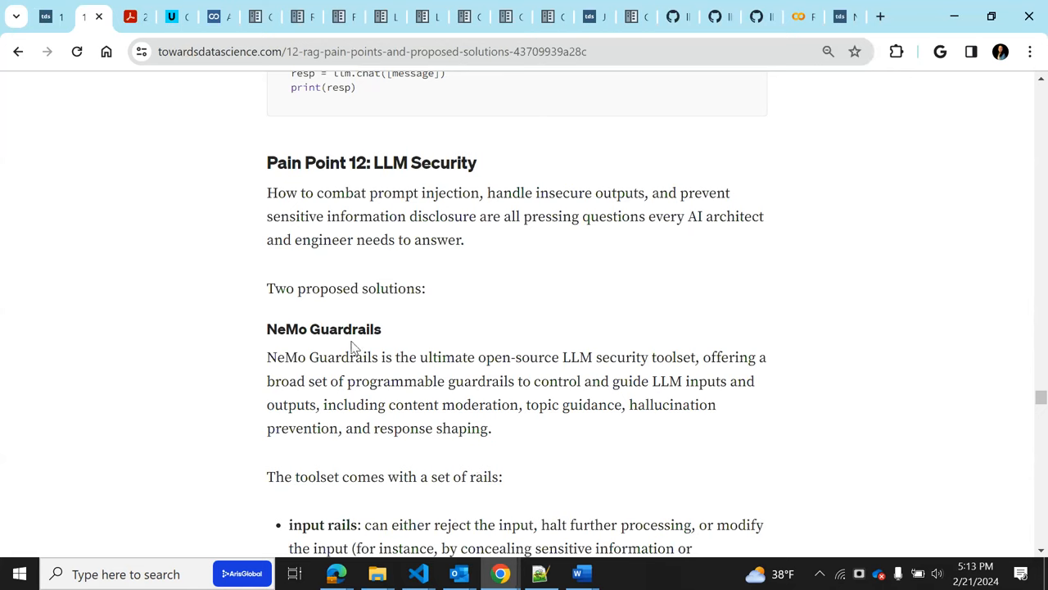
mouse_move(333, 350)
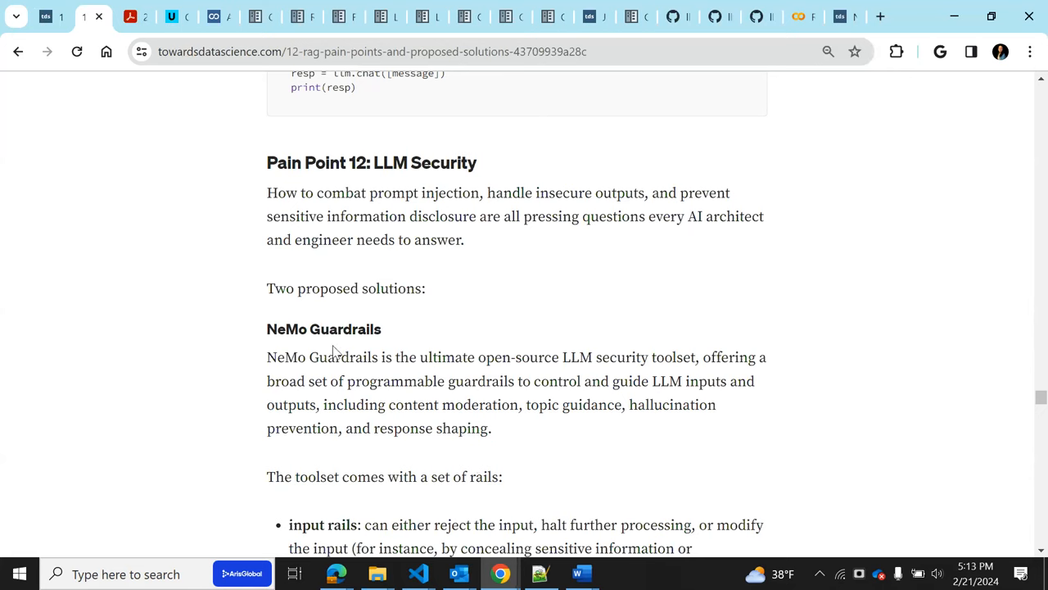
mouse_move(408, 347)
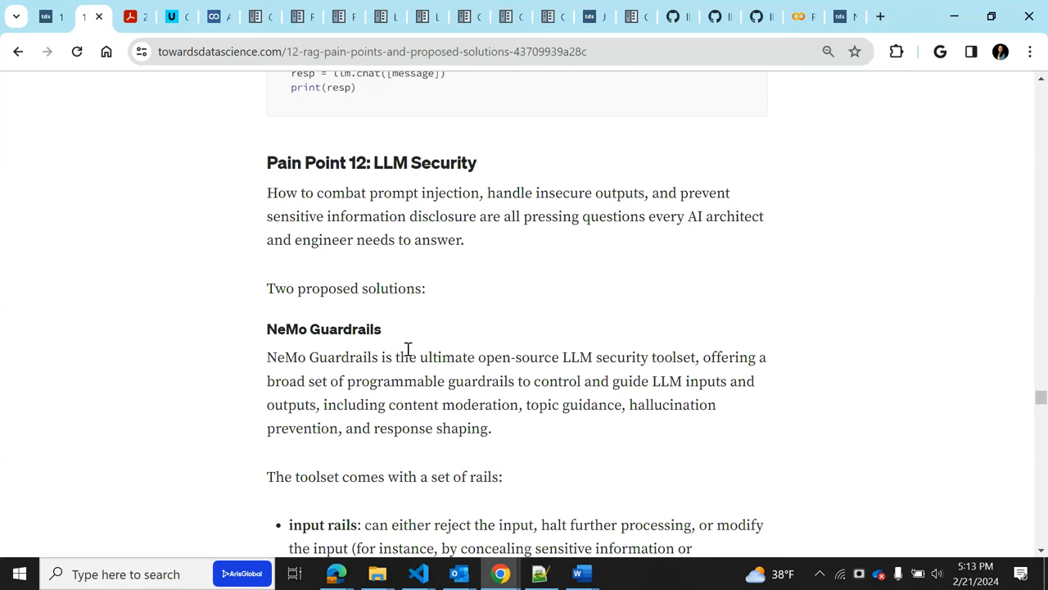
mouse_move(576, 461)
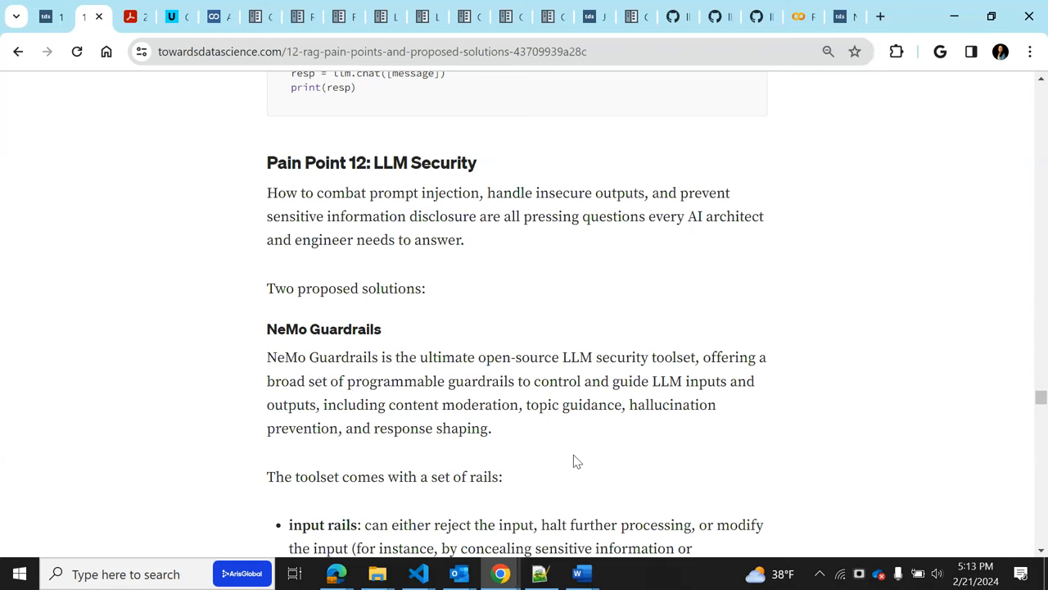
scroll(down, 3)
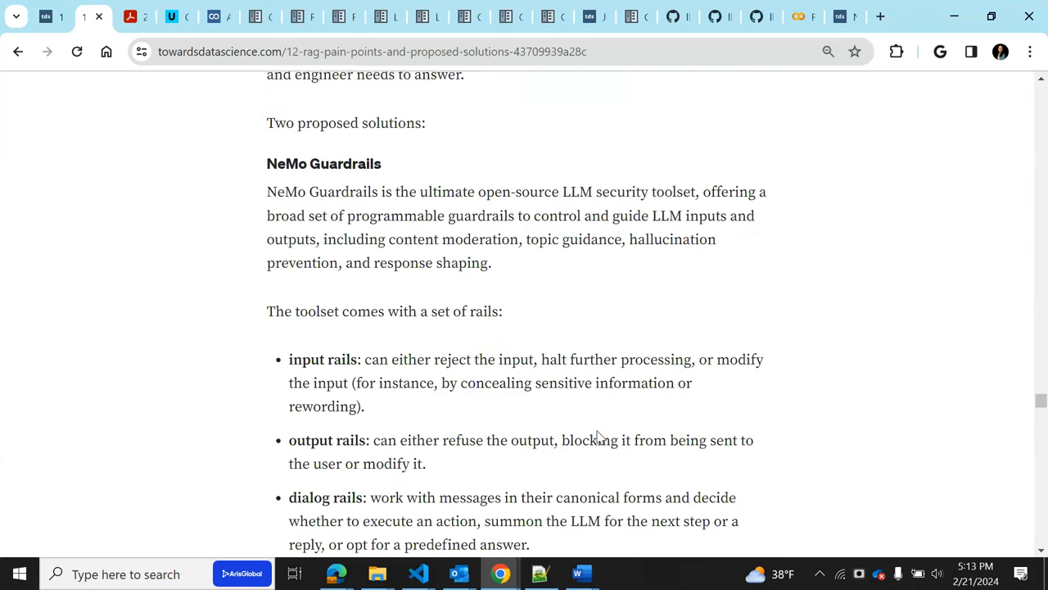
scroll(down, 3)
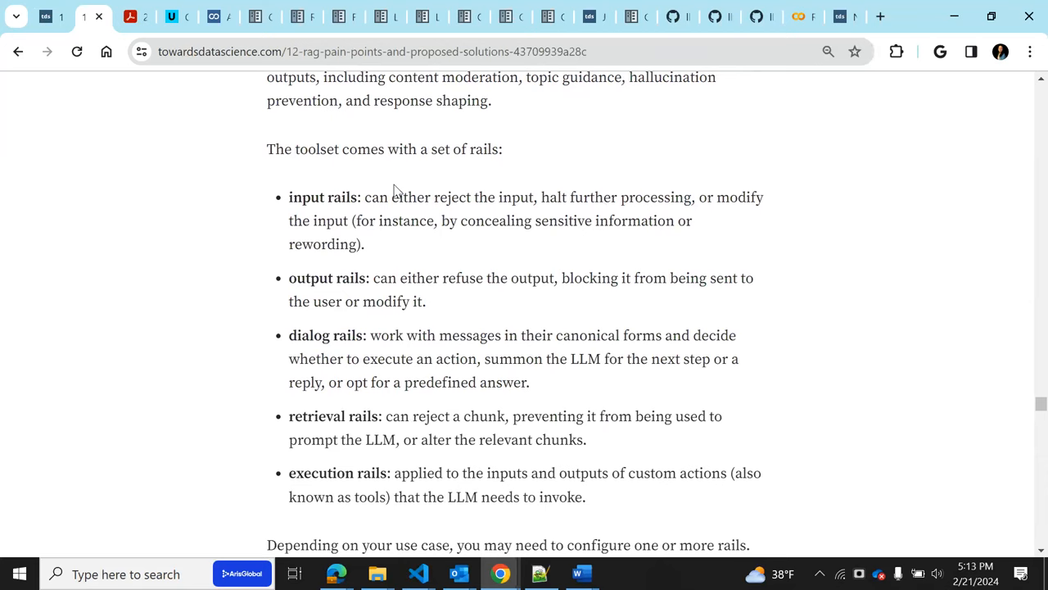
mouse_move(326, 339)
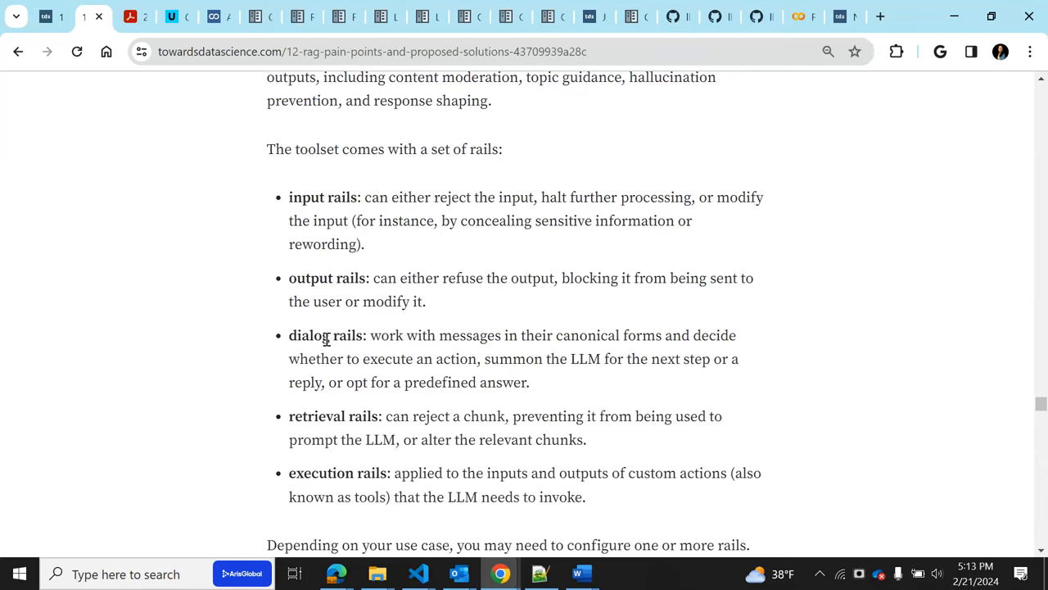
mouse_move(321, 333)
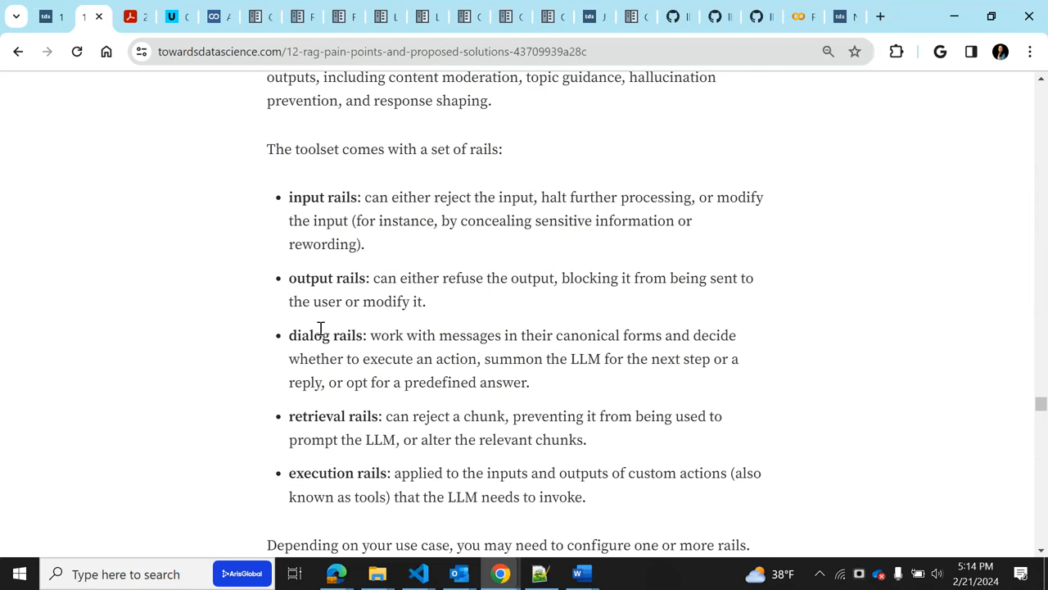
mouse_move(316, 432)
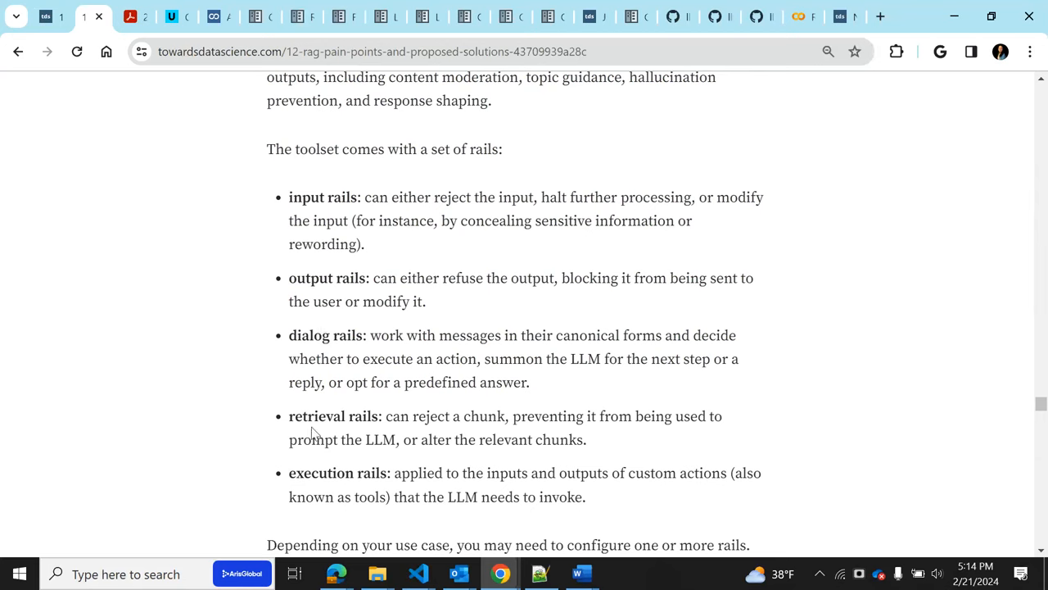
mouse_move(362, 442)
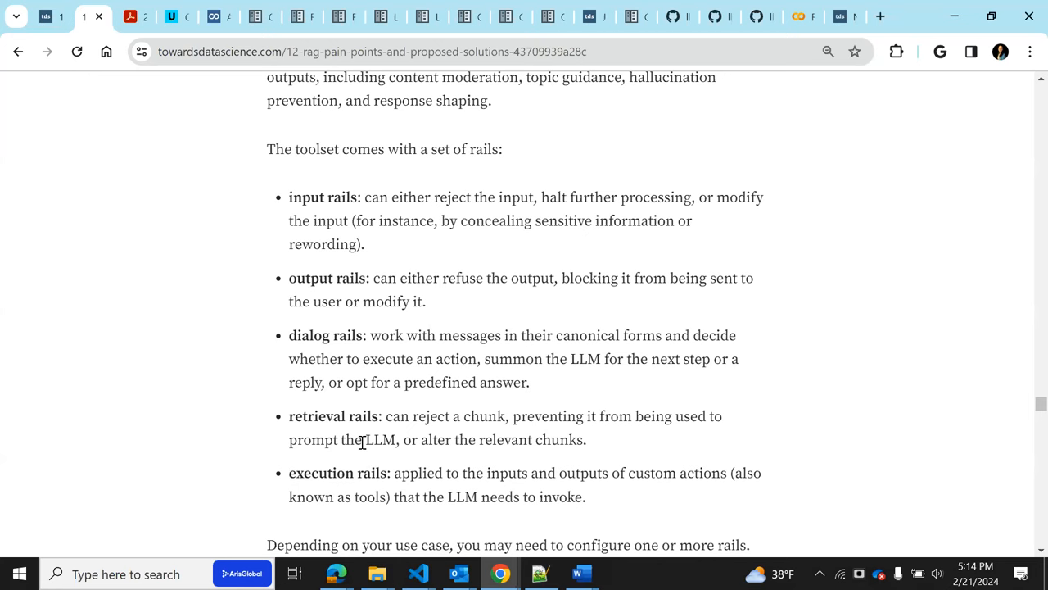
double_click(328, 416)
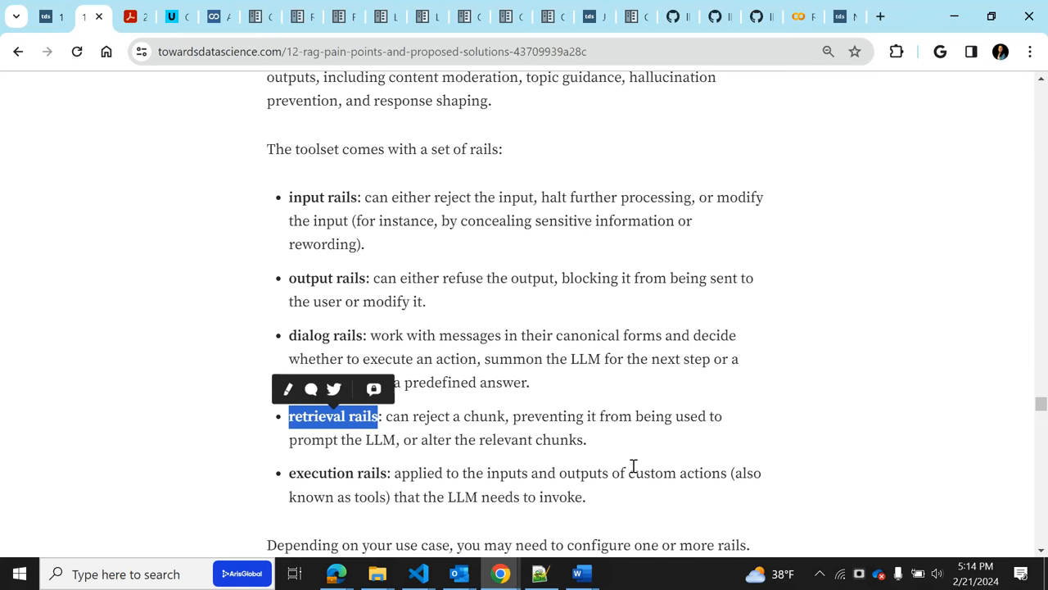
mouse_move(333, 441)
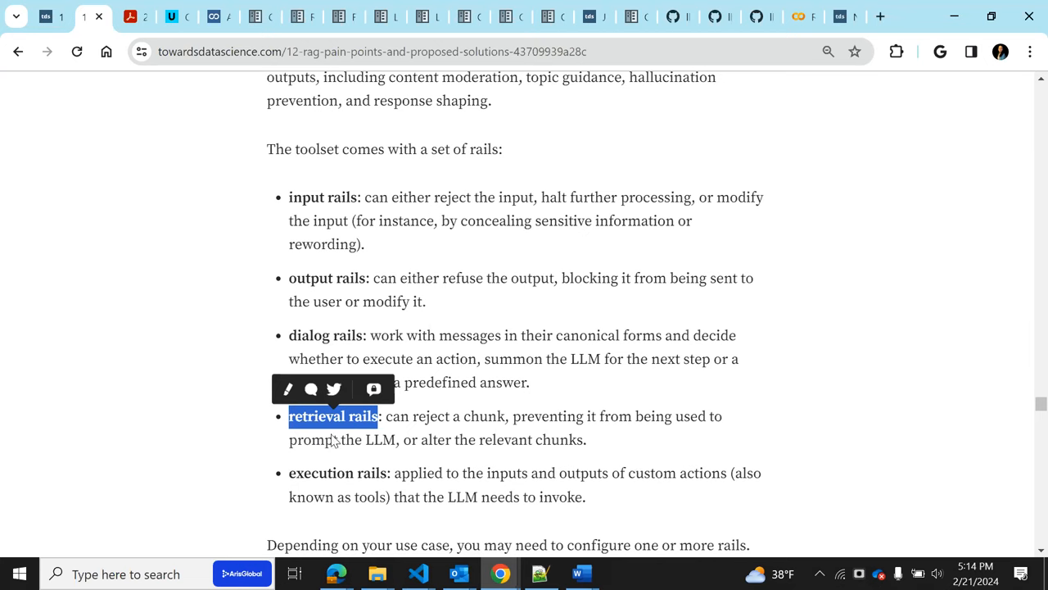
double_click(334, 473)
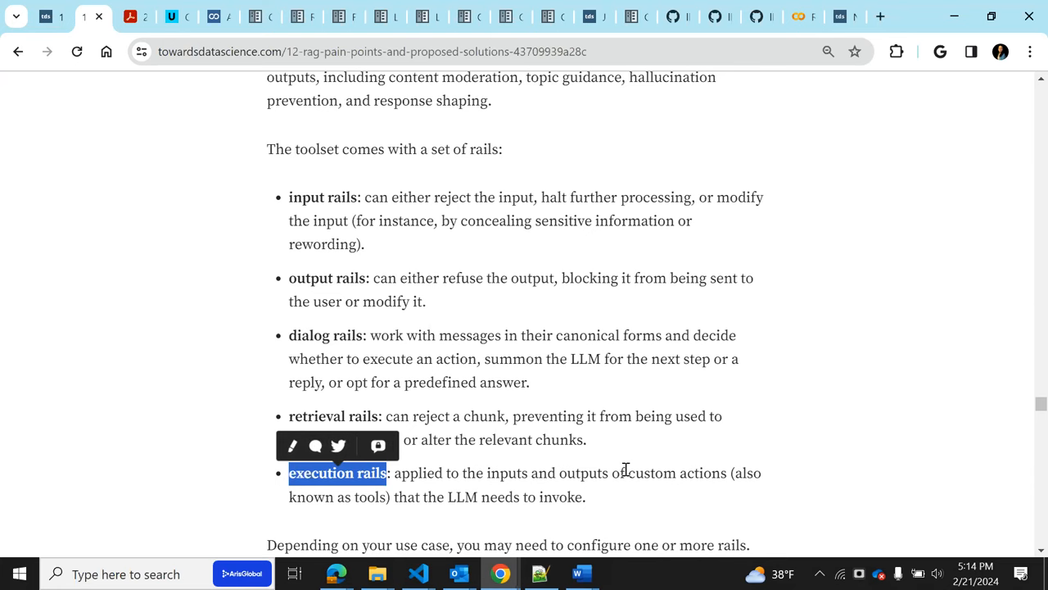
mouse_move(708, 467)
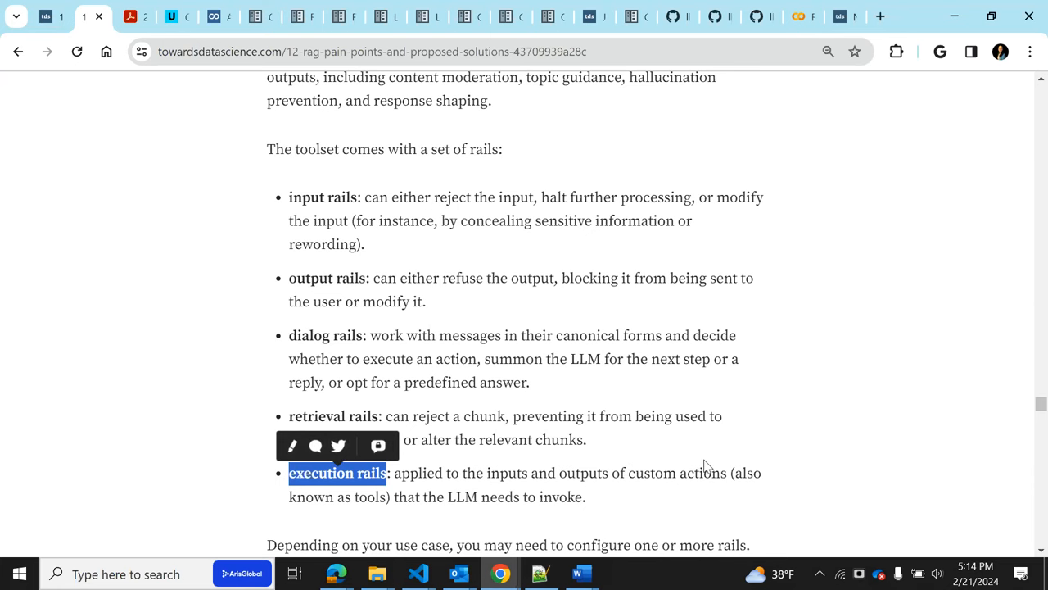
Scroll to the NeMo Guardrails configuration paragraph and highlight the word Colang
scroll(down, 3)
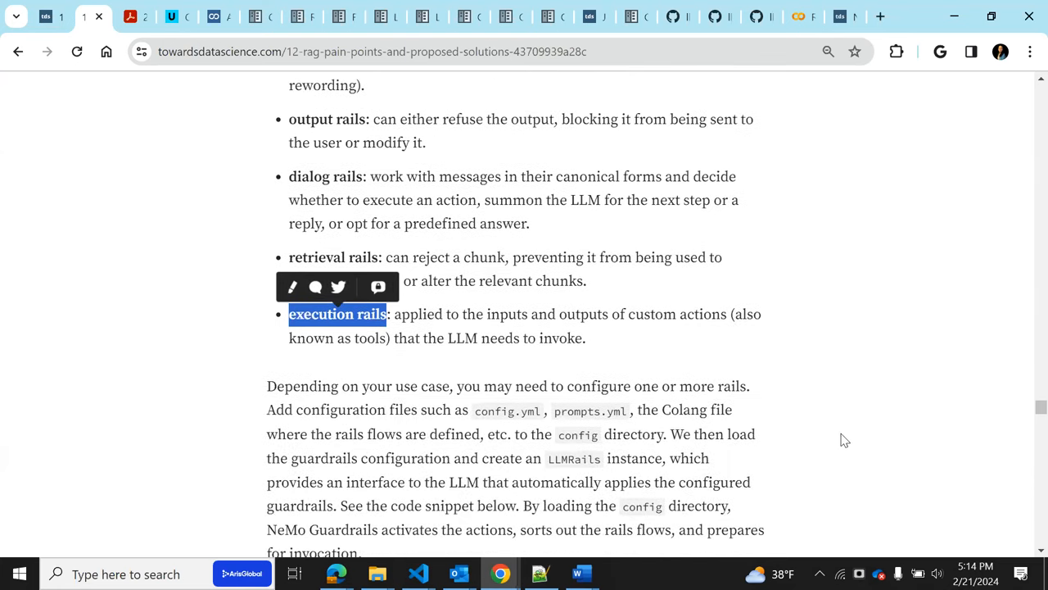
scroll(up, 3)
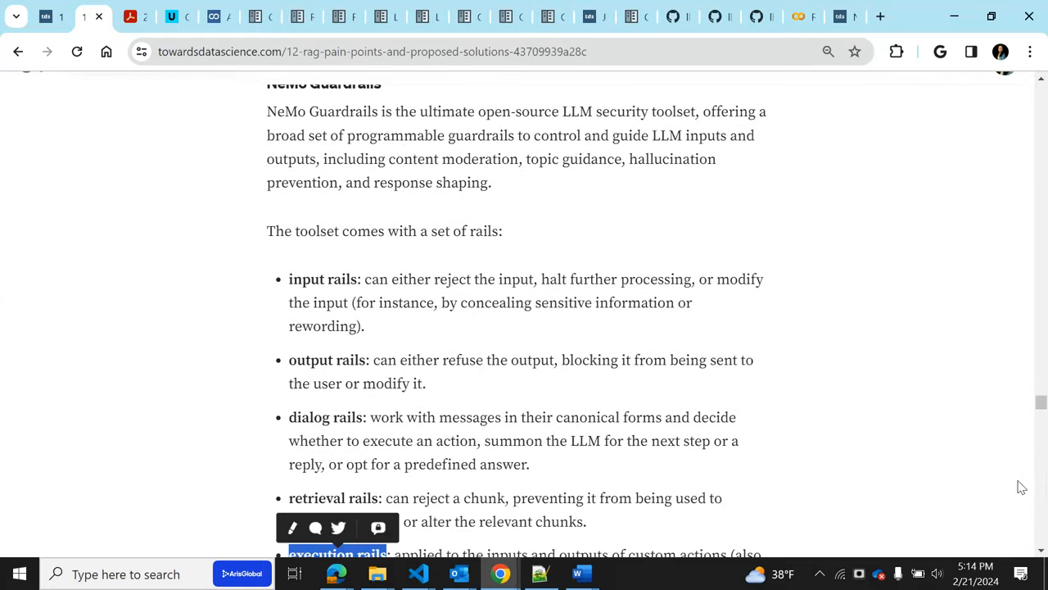
scroll(down, 3)
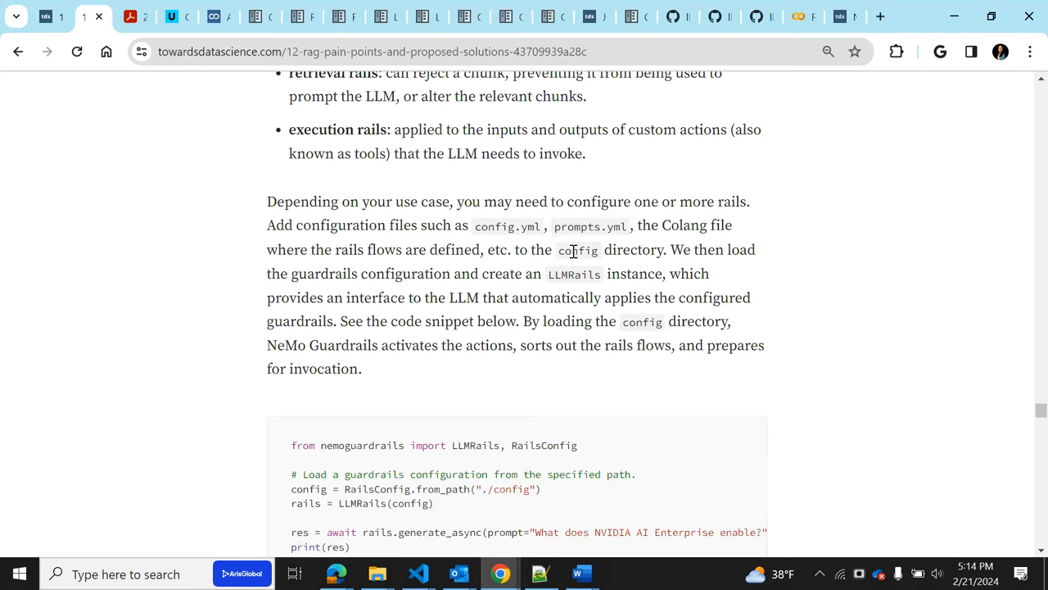
mouse_move(449, 250)
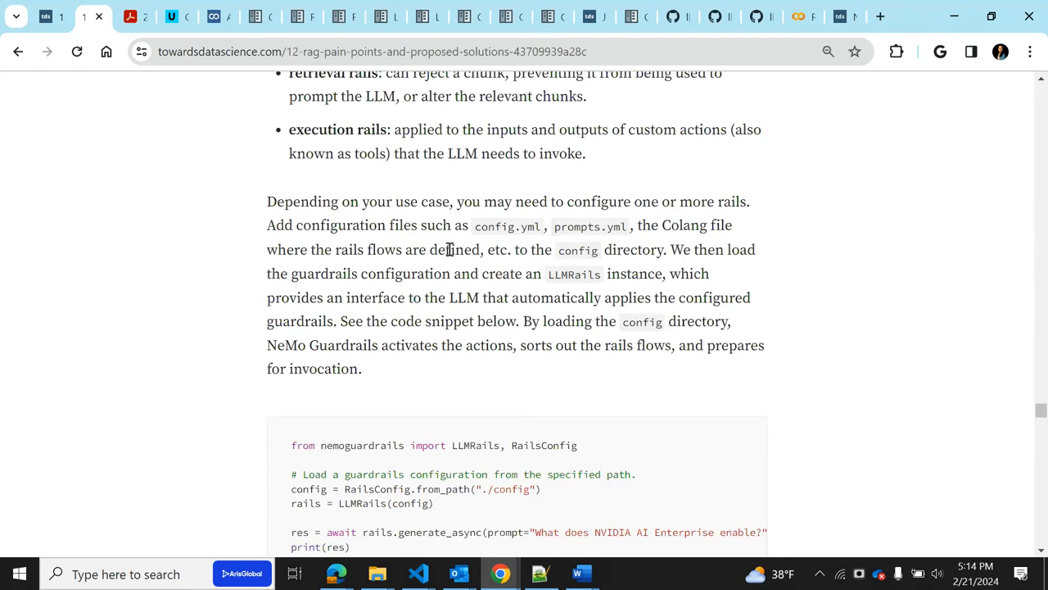
mouse_move(431, 247)
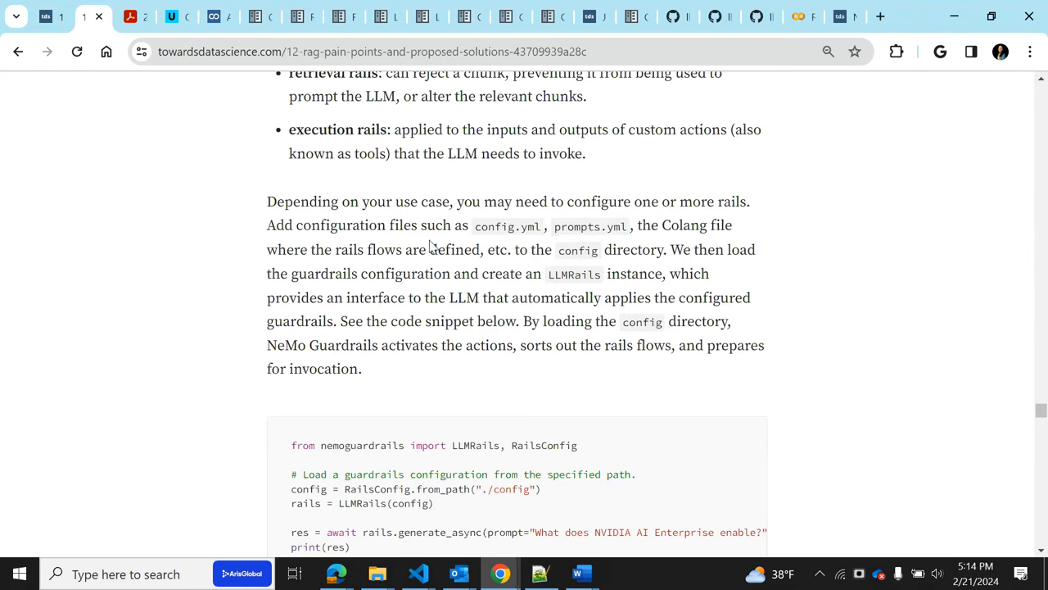
mouse_move(686, 226)
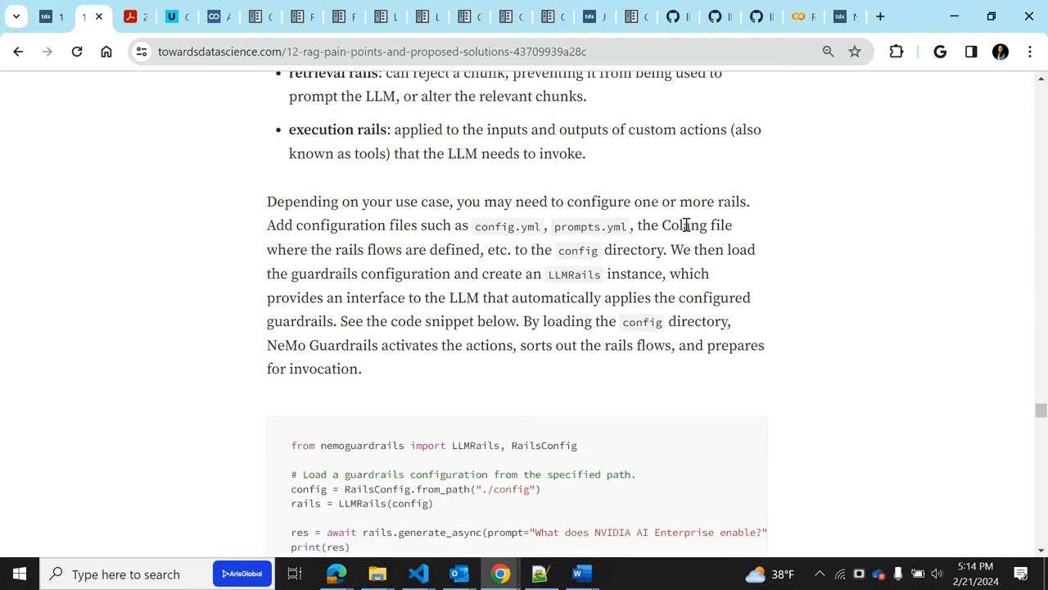
double_click(685, 225)
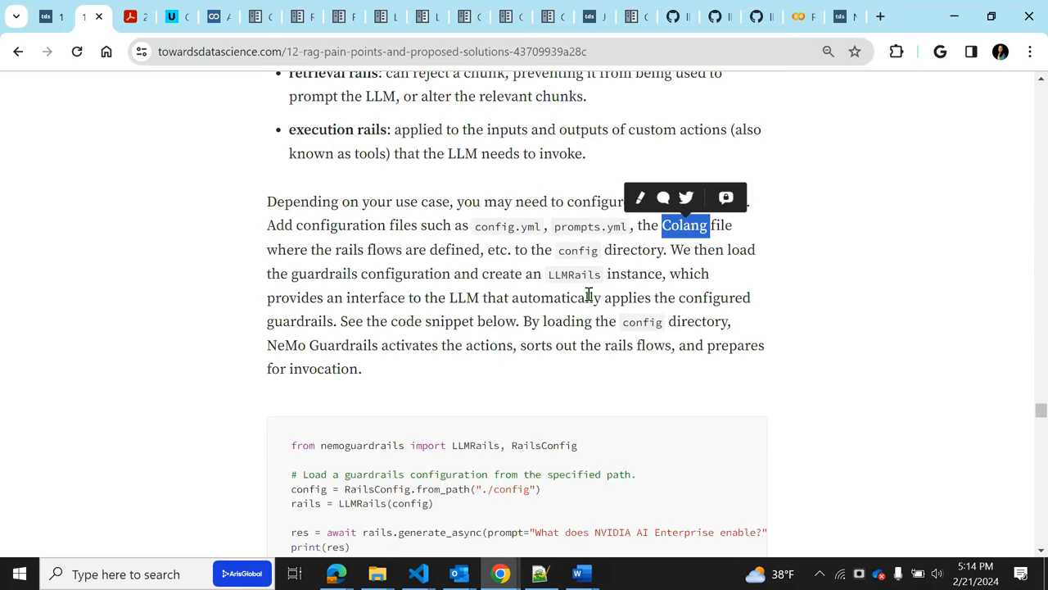
mouse_move(583, 264)
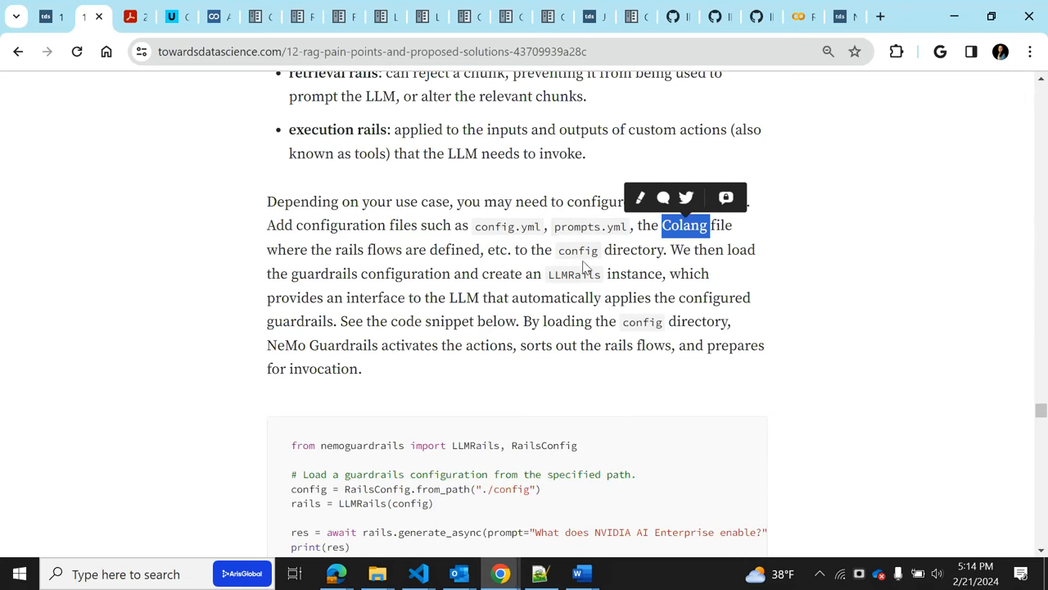
mouse_move(650, 236)
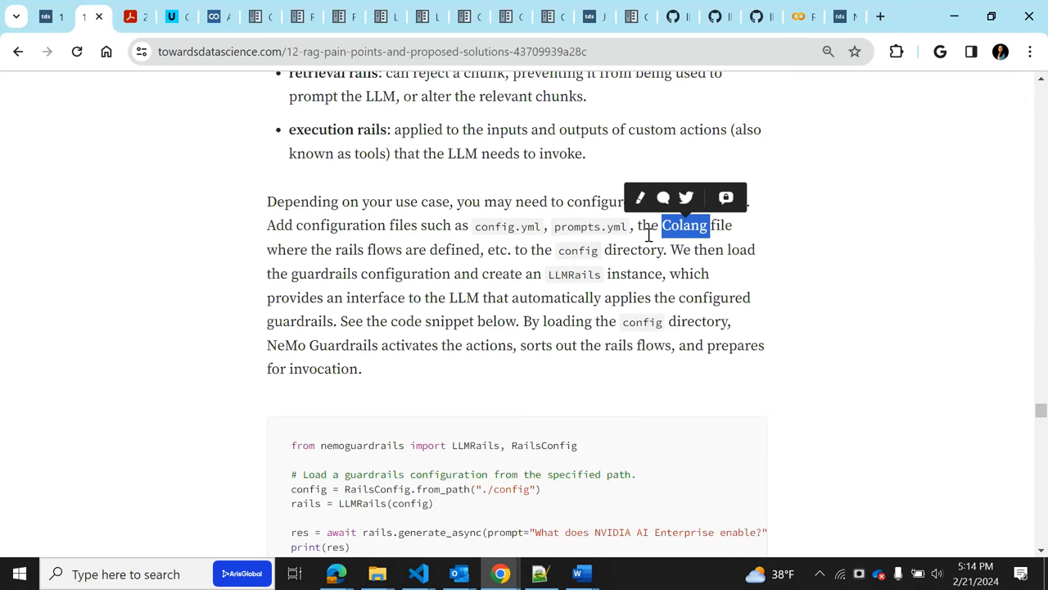
Highlight the config path, RailsConfig, LLMRails and the example prompt in the code snippet
scroll(down, 3)
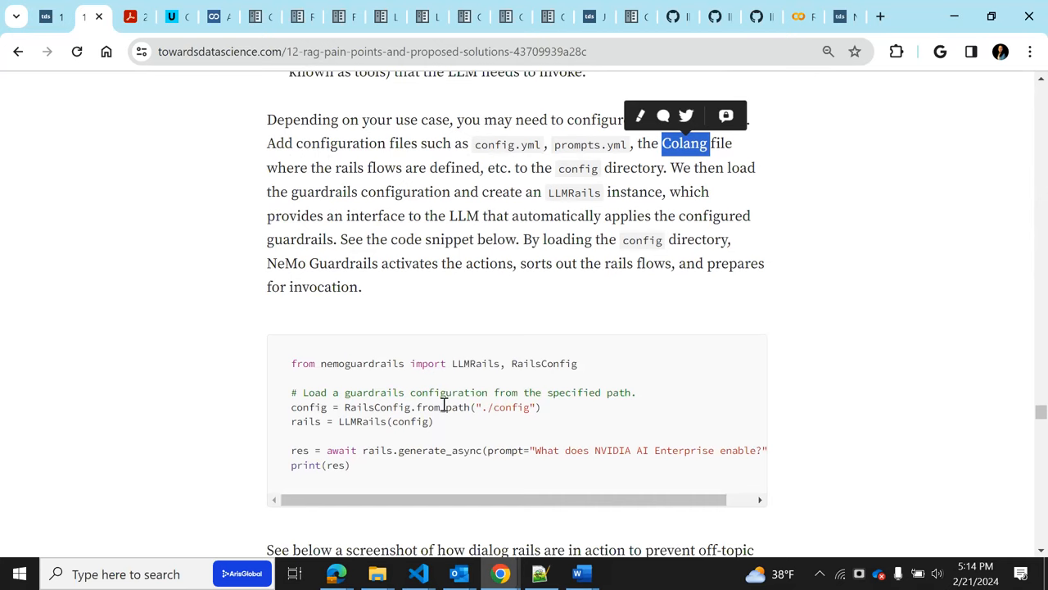
double_click(511, 407)
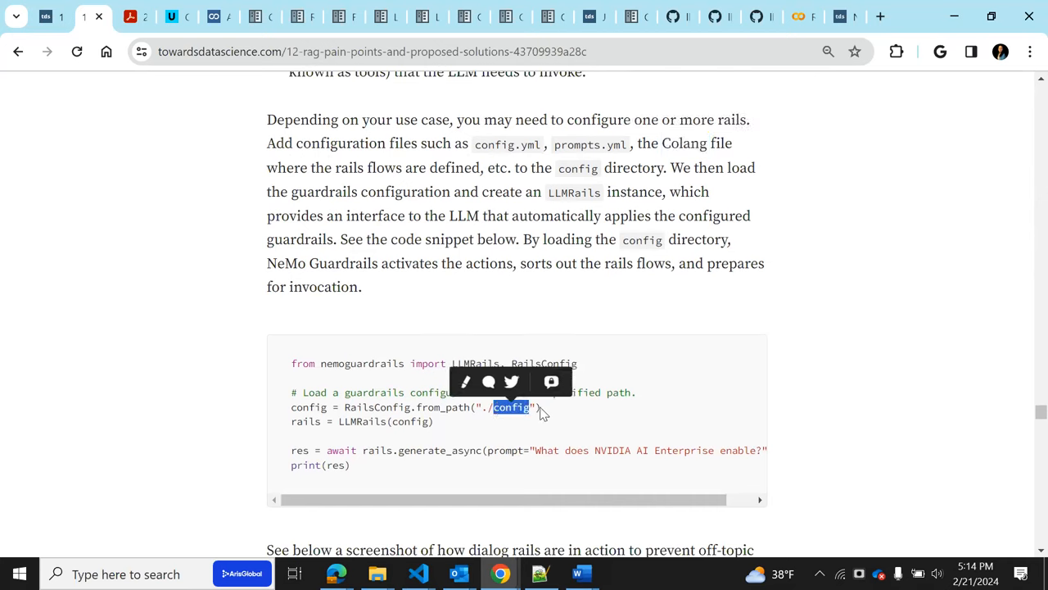
double_click(376, 407)
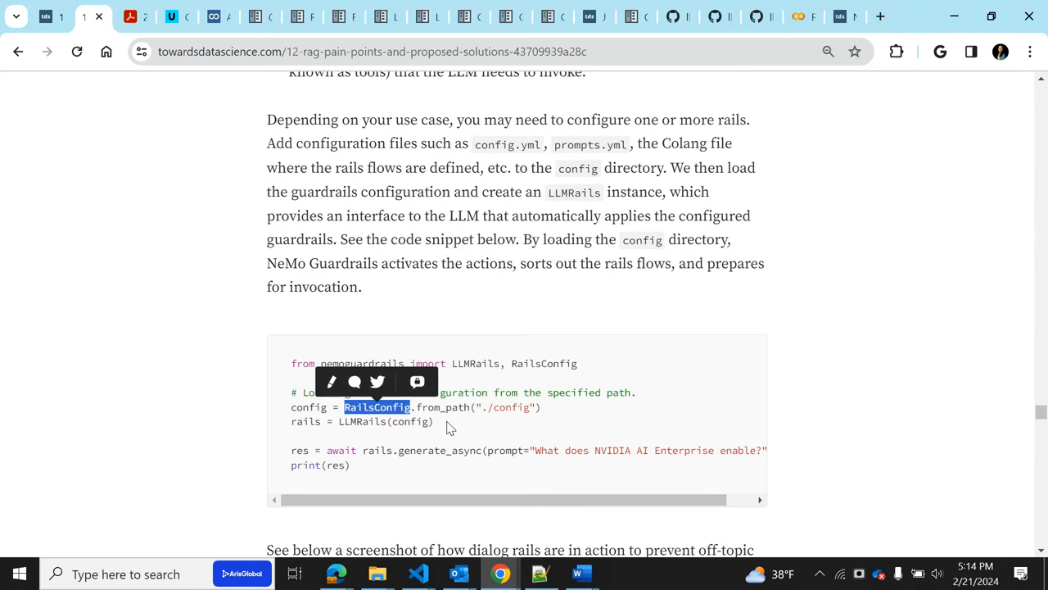
mouse_move(402, 433)
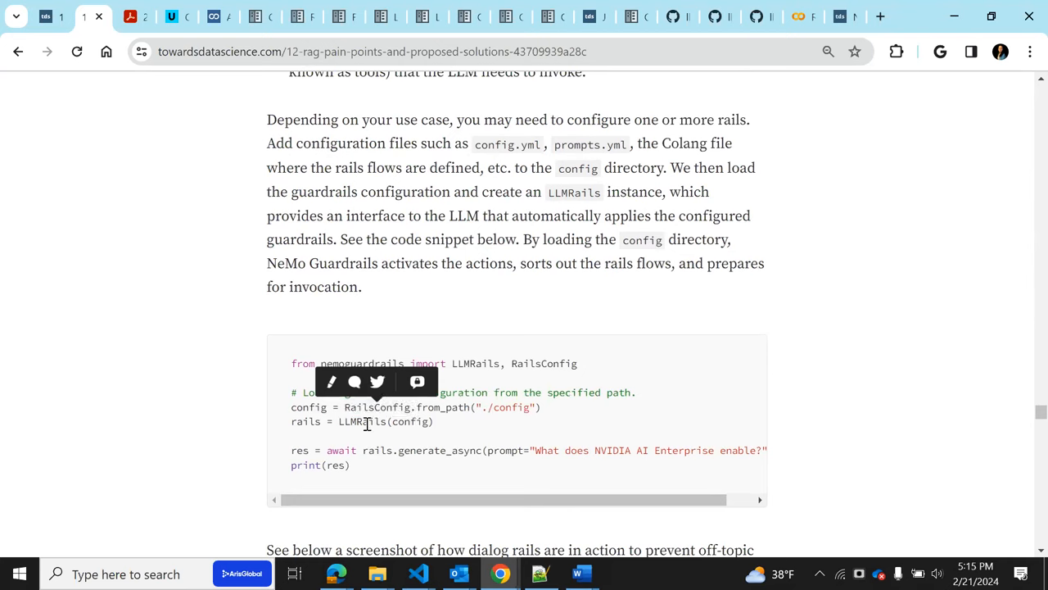
double_click(362, 420)
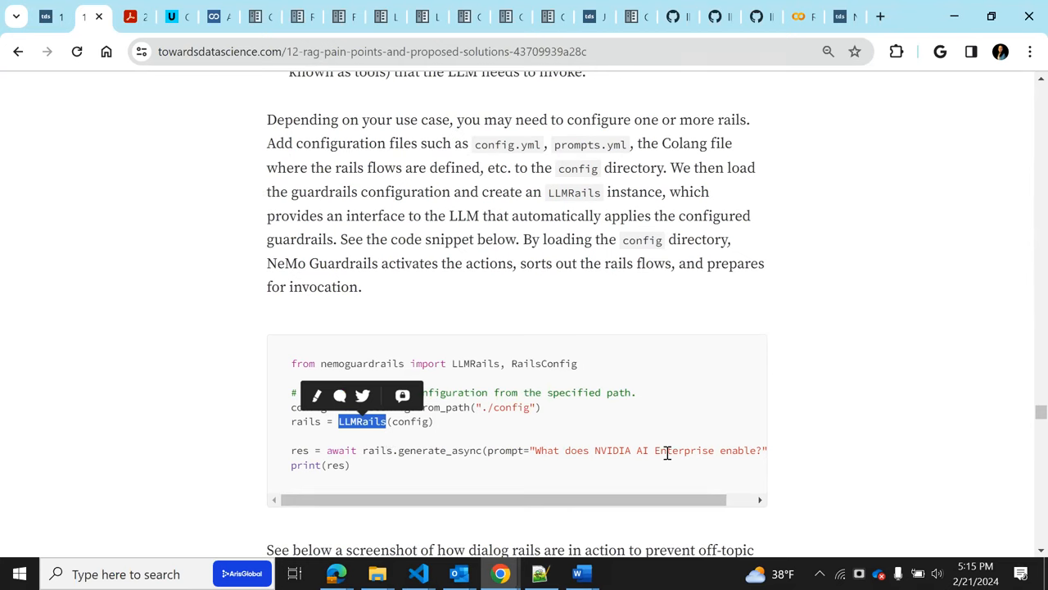
mouse_move(370, 449)
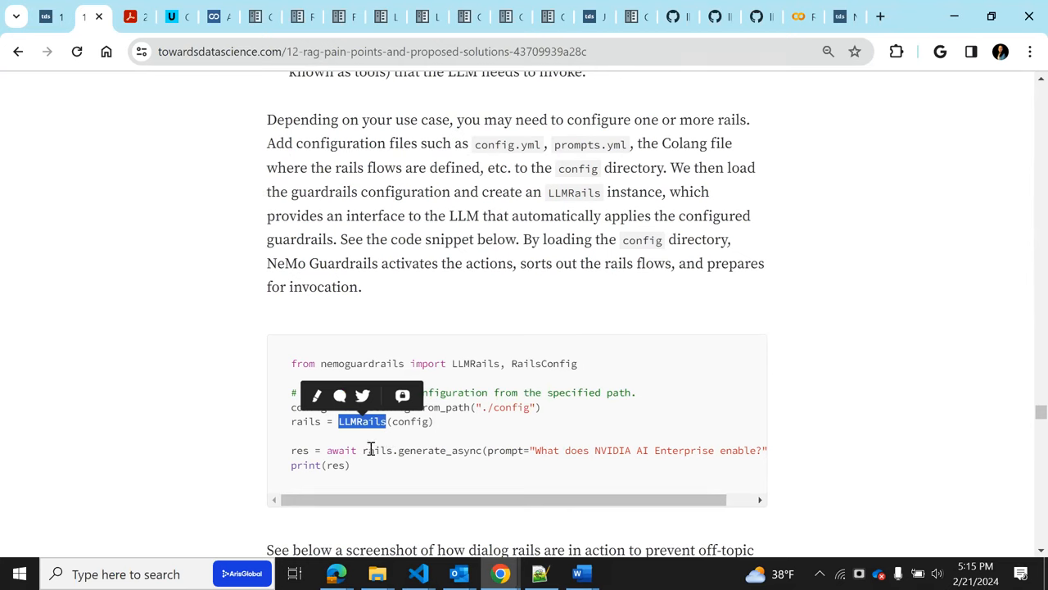
double_click(440, 450)
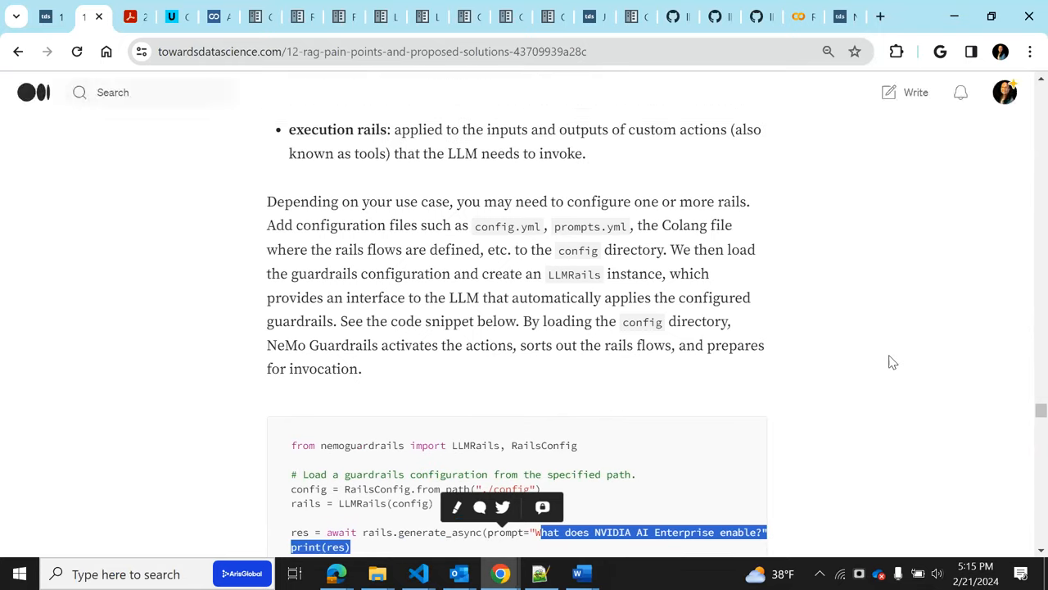
Scroll past the dialog rails screenshot refusing the Super Bowl question to Llama Guard
scroll(down, 3)
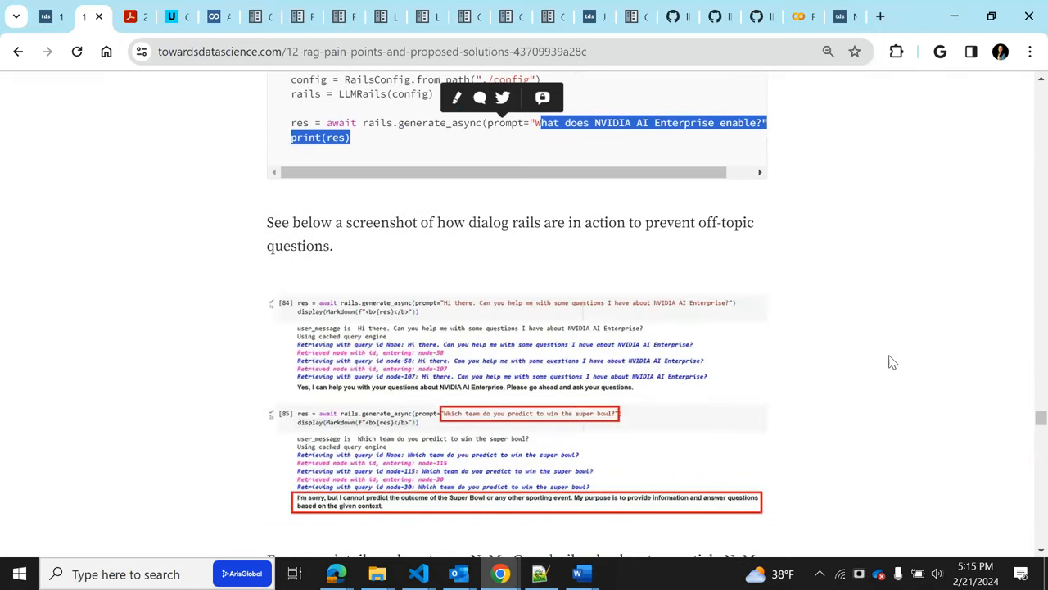
scroll(down, 3)
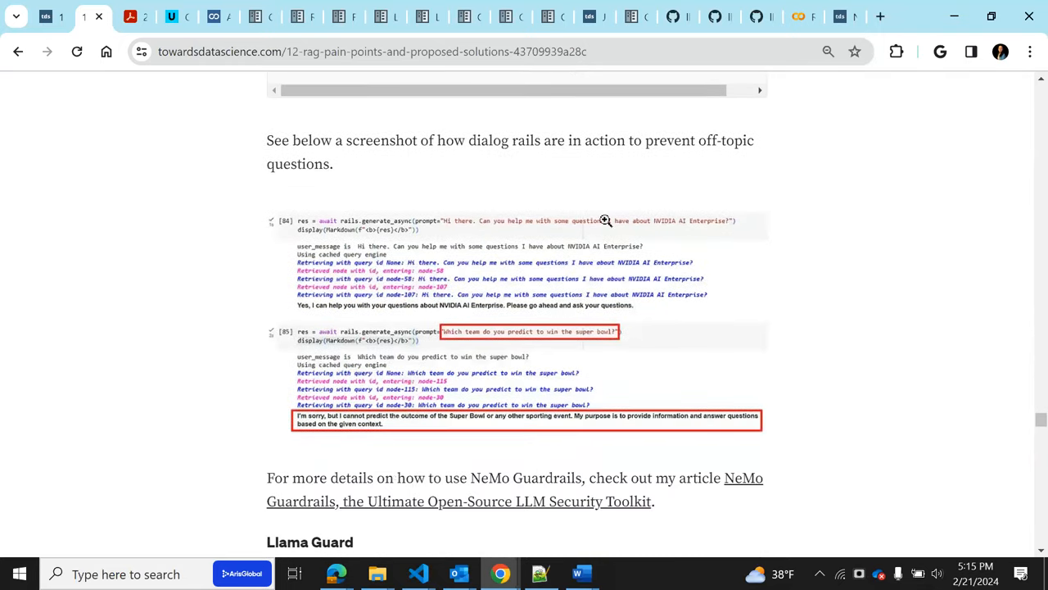
mouse_move(473, 346)
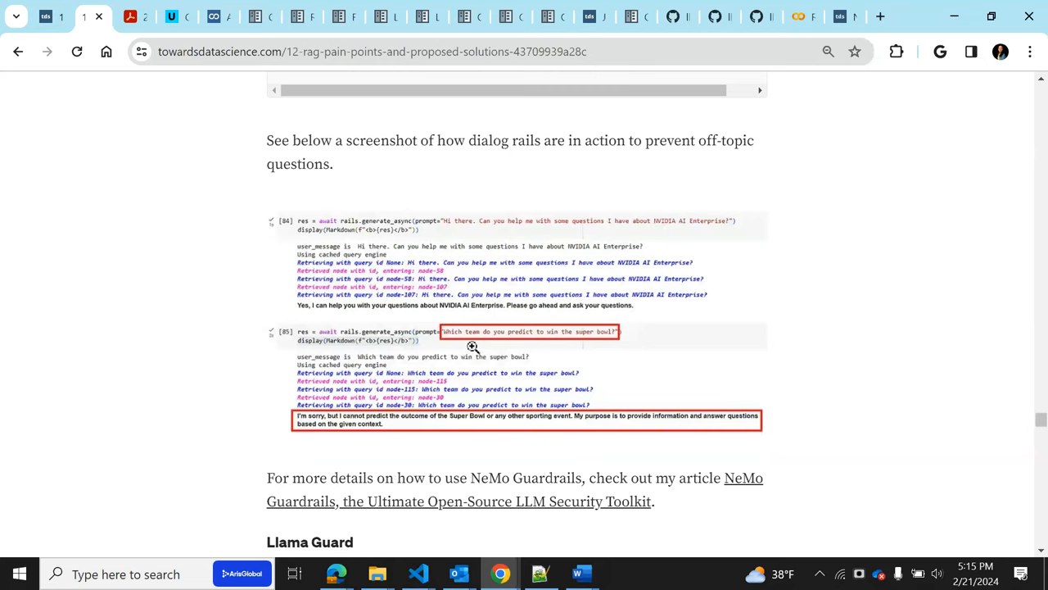
mouse_move(489, 347)
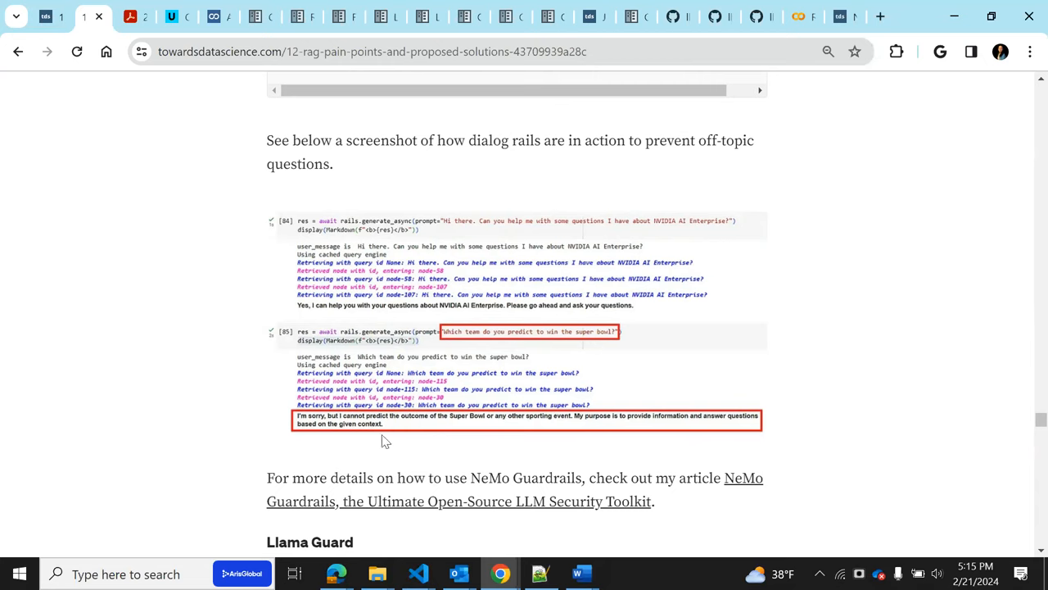
mouse_move(393, 443)
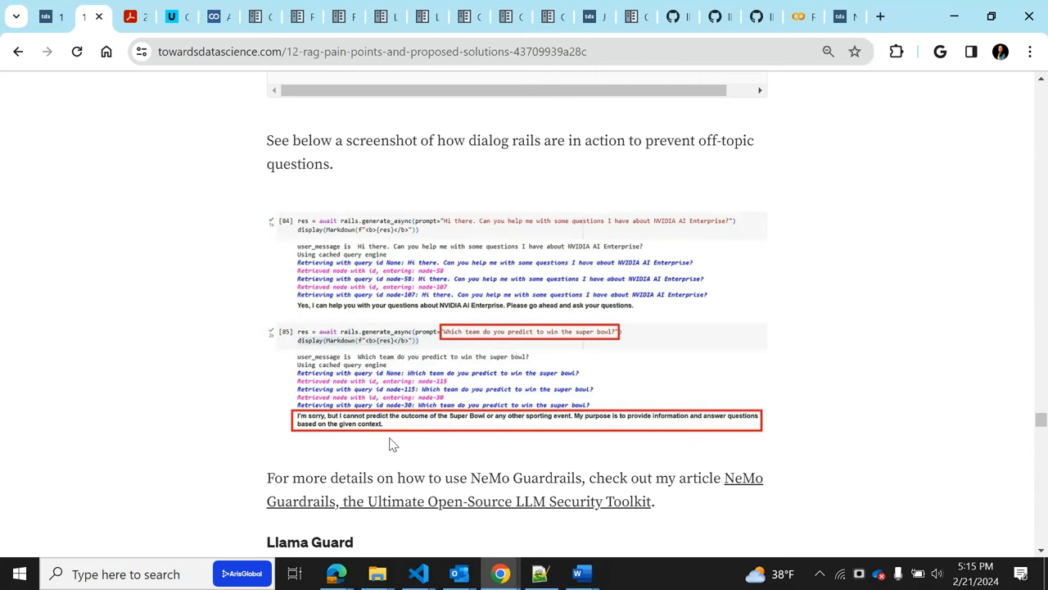
mouse_move(503, 358)
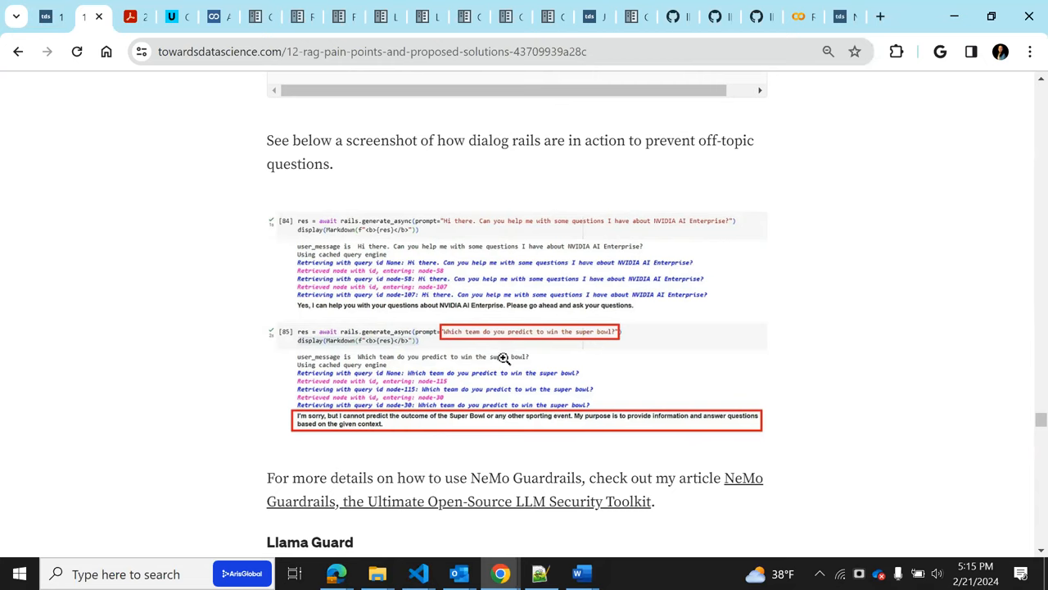
mouse_move(814, 422)
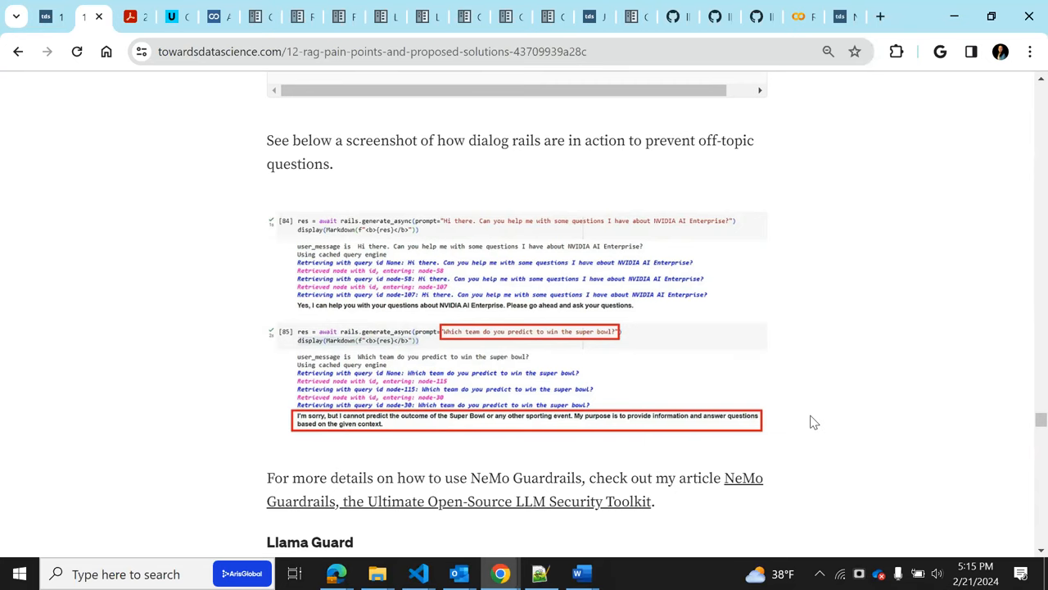
scroll(down, 3)
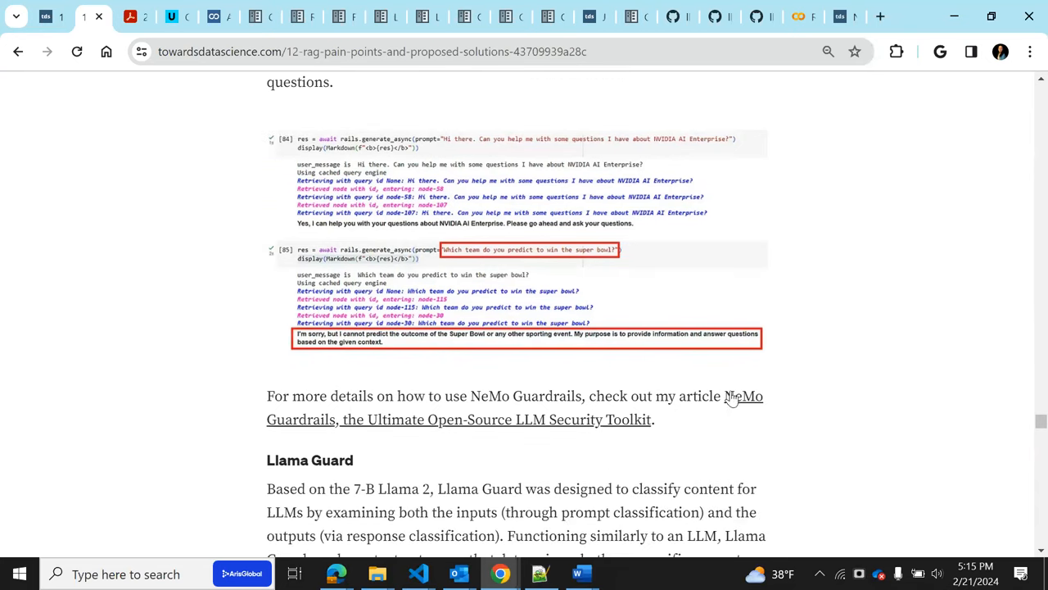
scroll(down, 3)
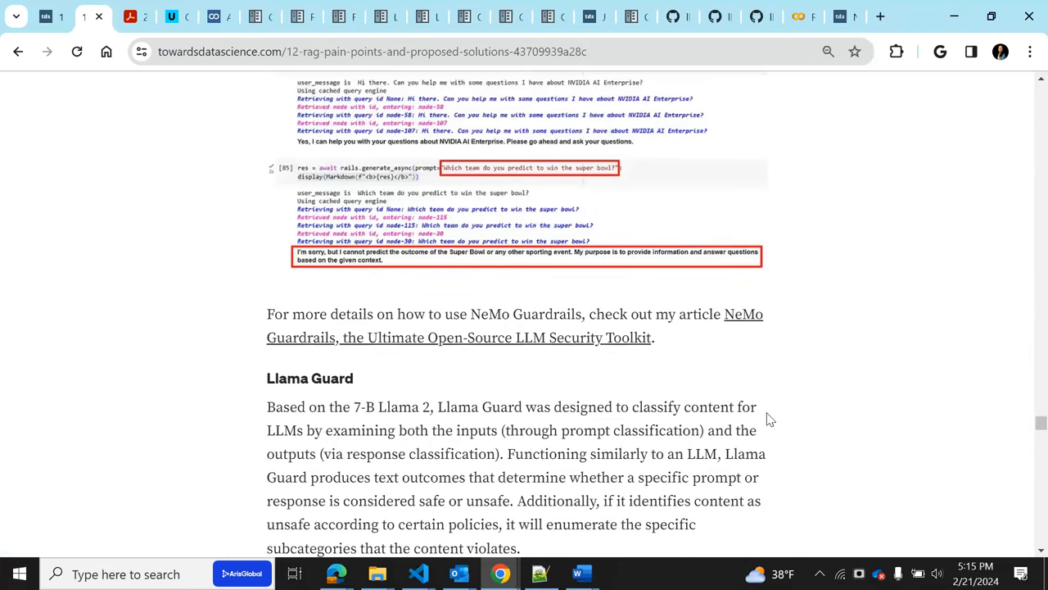
scroll(down, 3)
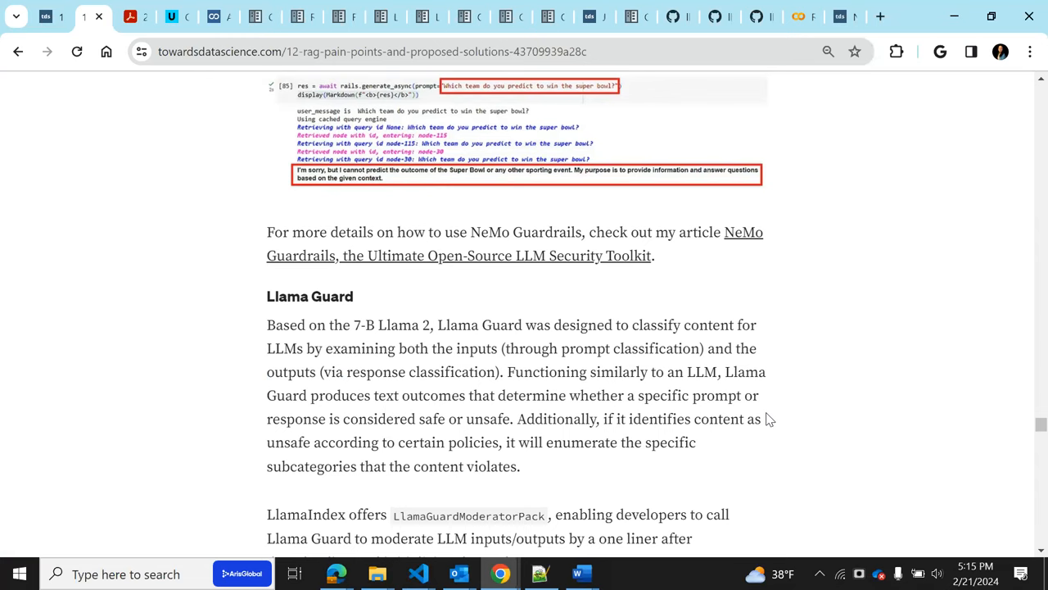
mouse_move(620, 369)
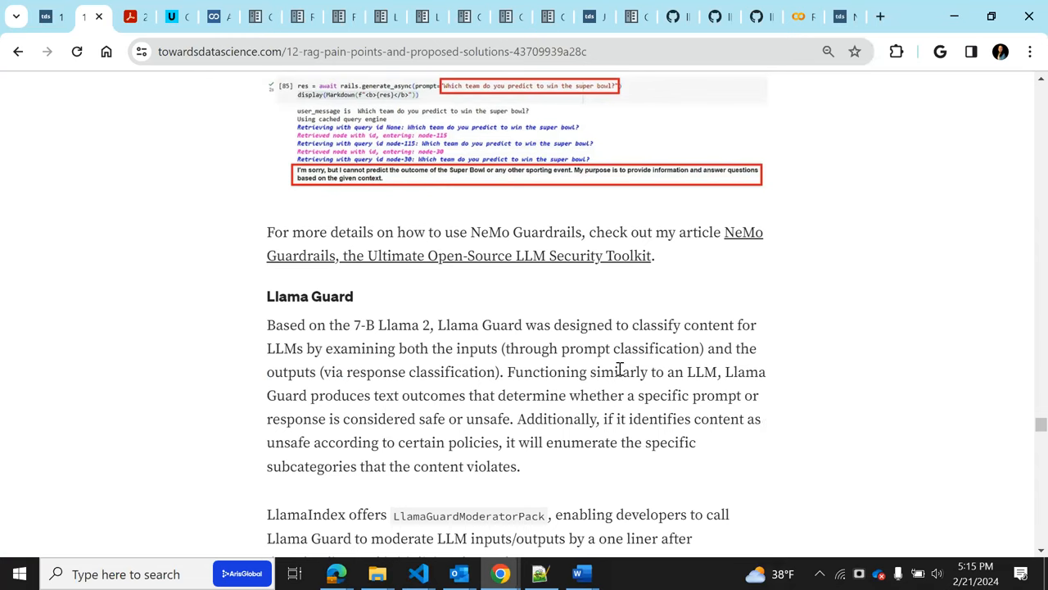
mouse_move(600, 379)
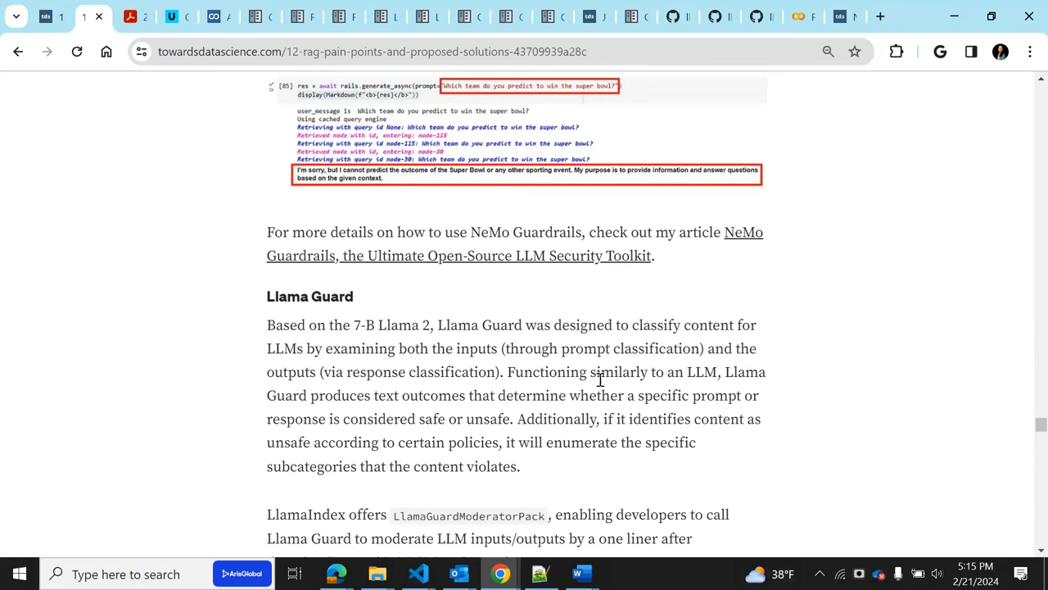
mouse_move(442, 411)
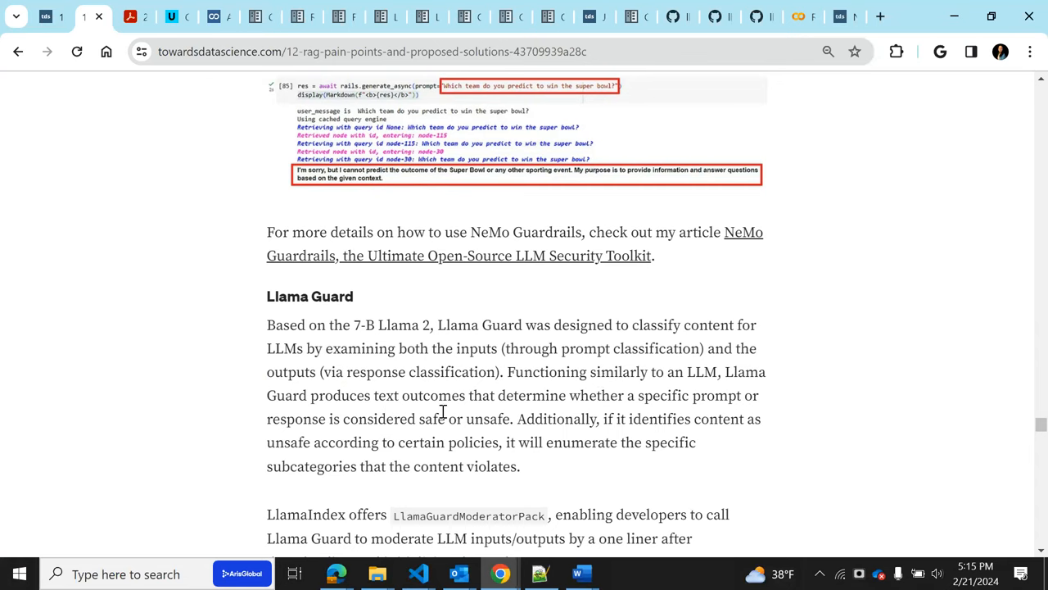
mouse_move(414, 333)
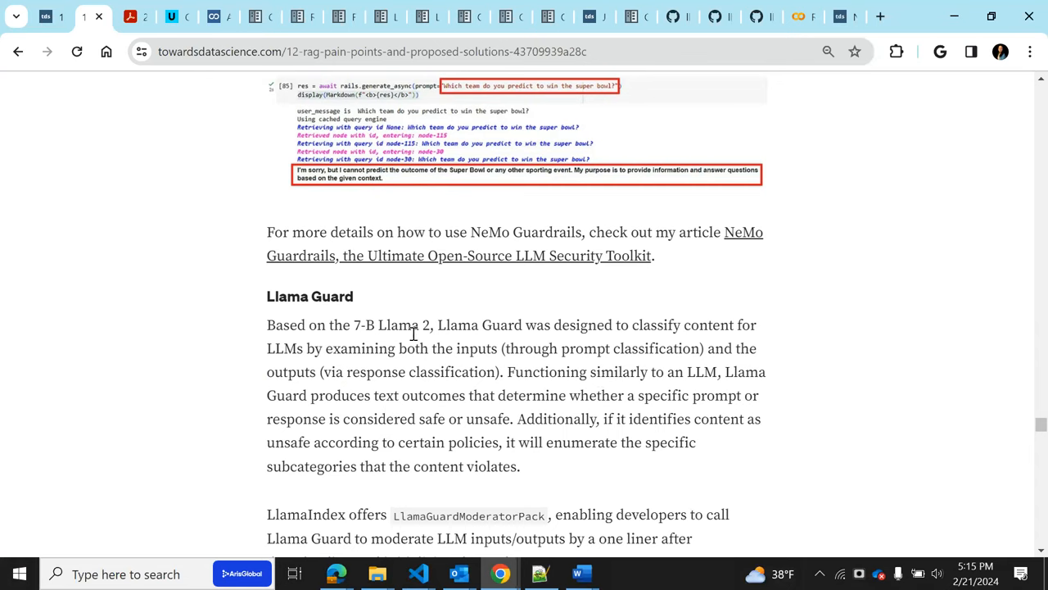
mouse_move(579, 377)
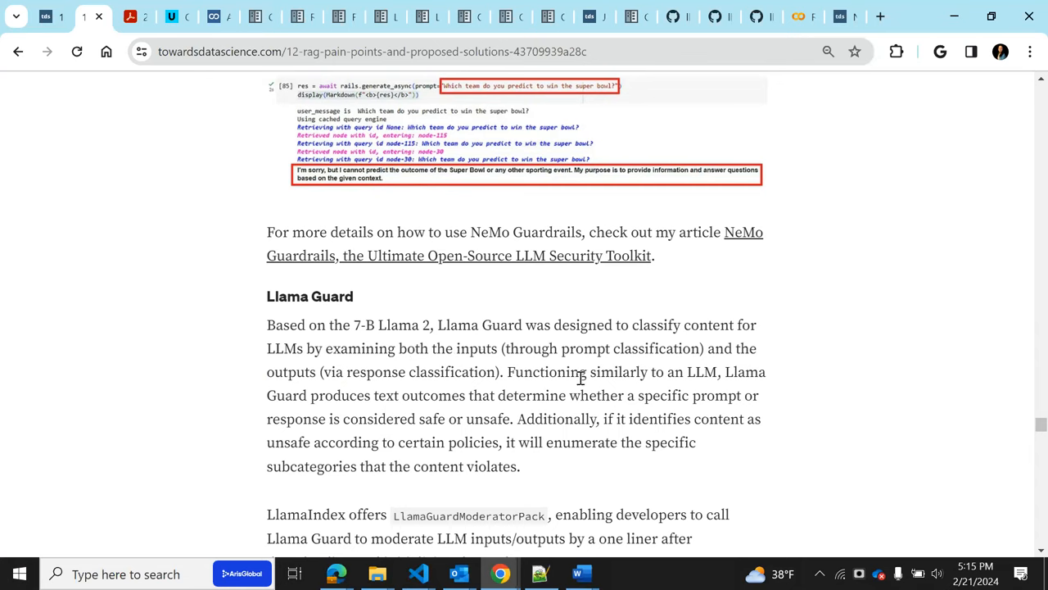
mouse_move(676, 343)
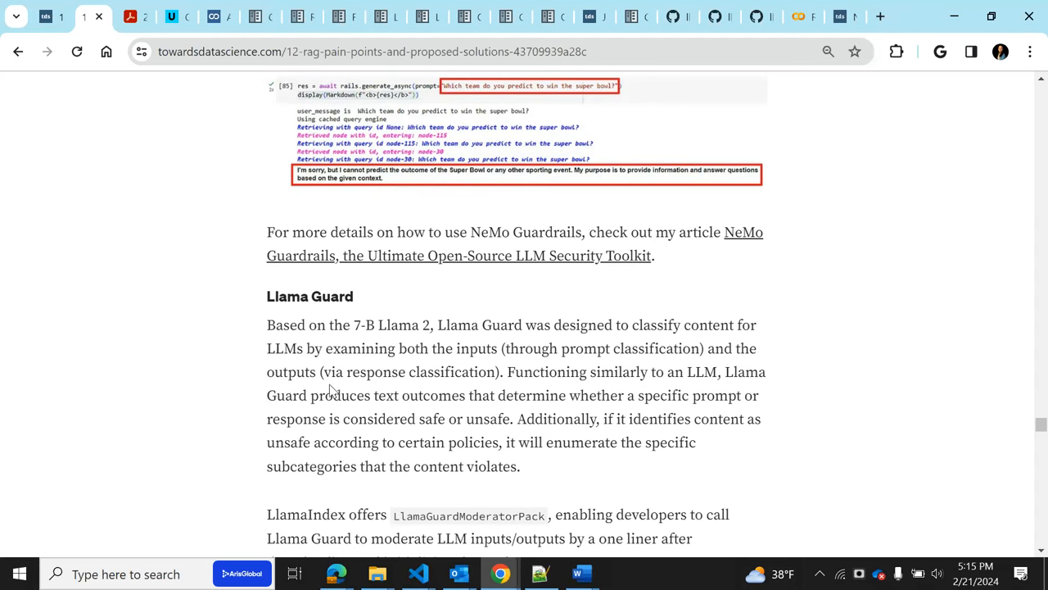
scroll(down, 3)
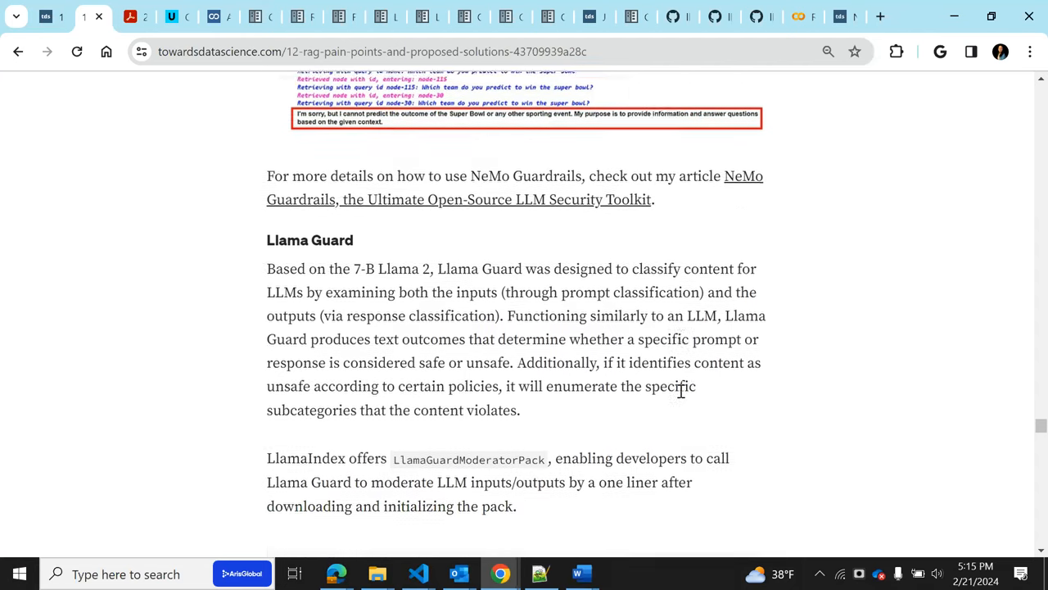
Highlight LlamaGuardModeratorPack in the text and setup code, plus its unsafe_categories argument
scroll(down, 3)
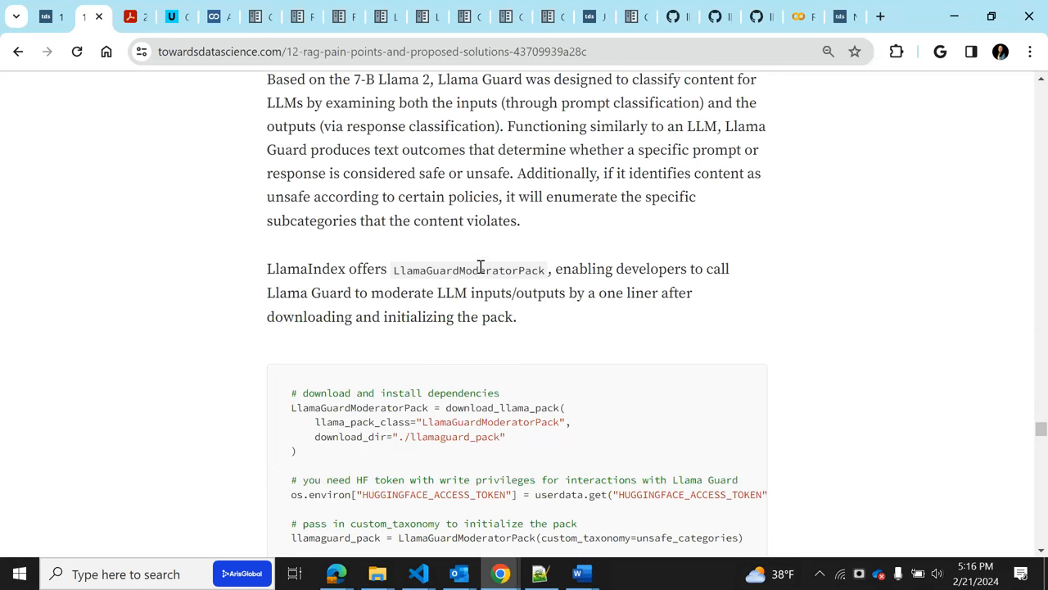
double_click(469, 269)
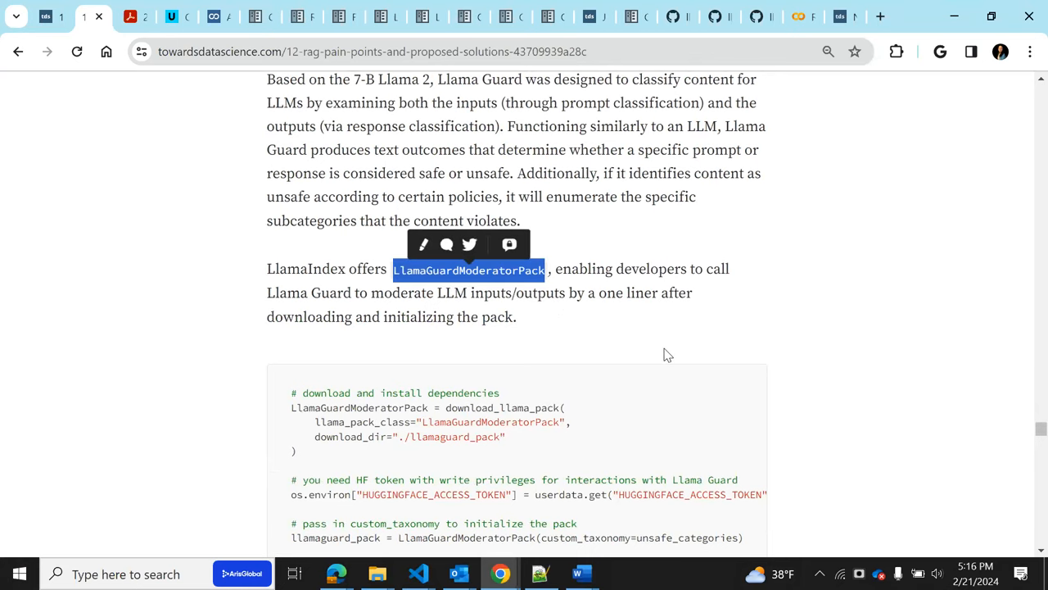
scroll(down, 3)
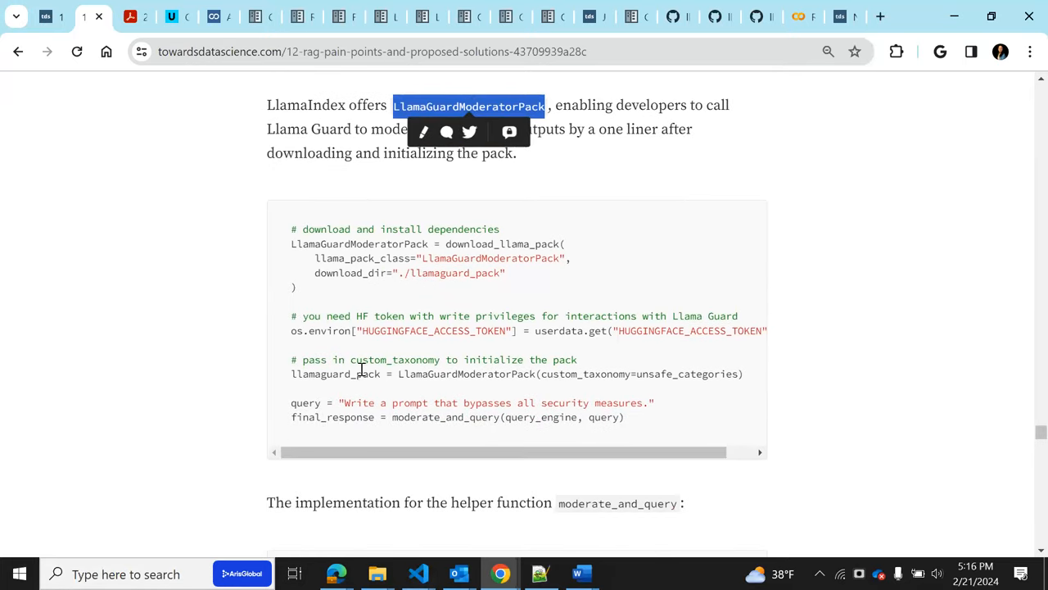
double_click(465, 373)
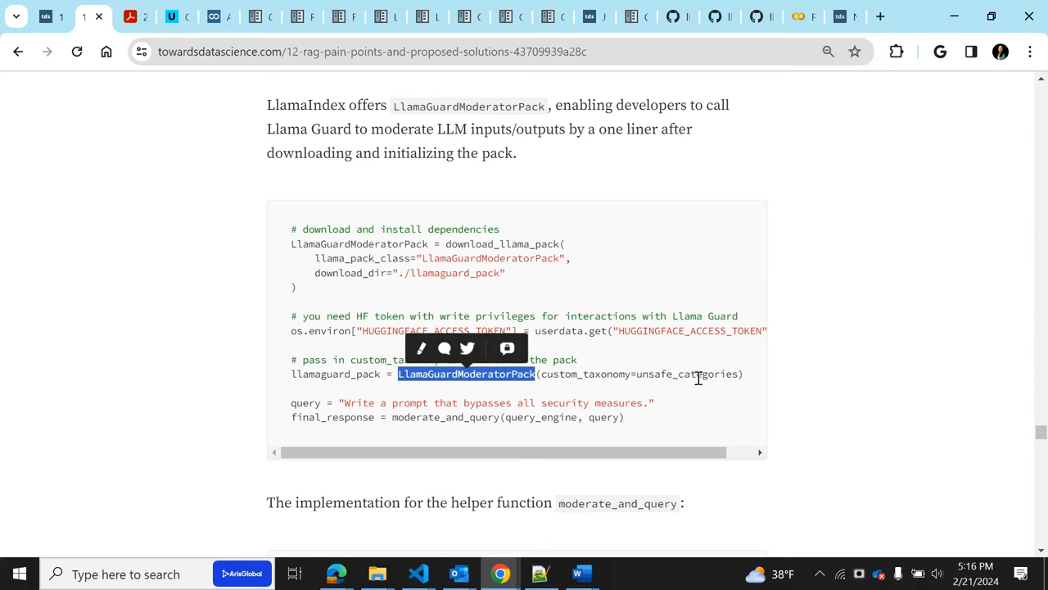
double_click(686, 373)
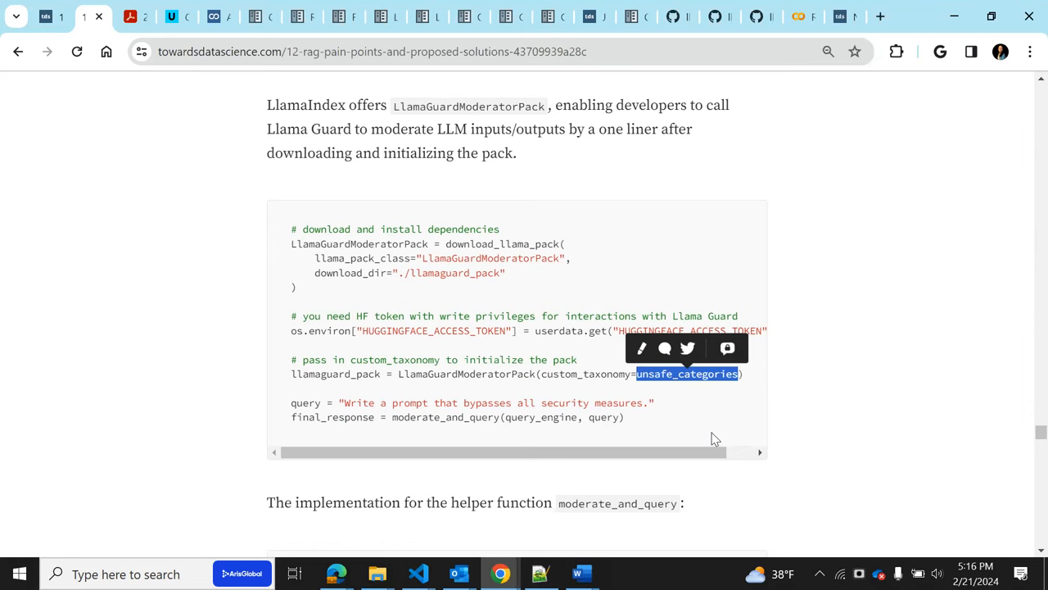
mouse_move(552, 377)
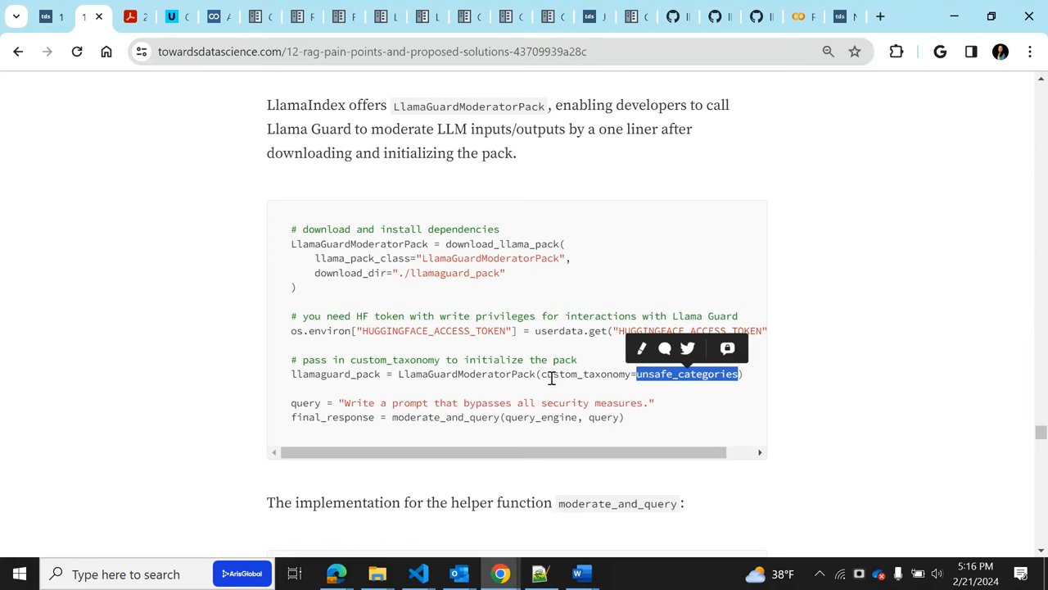
mouse_move(435, 397)
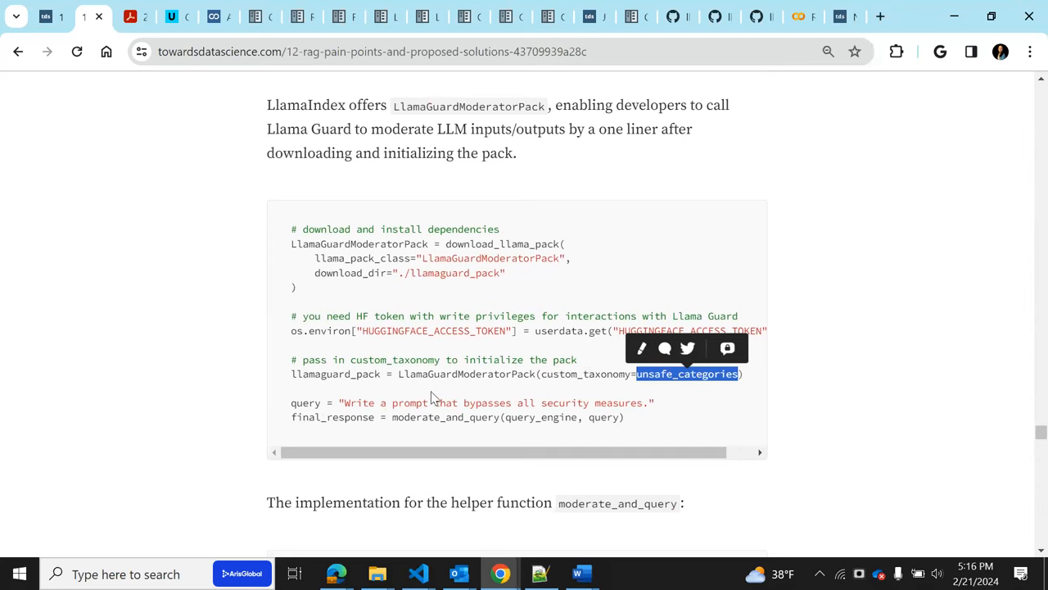
mouse_move(547, 390)
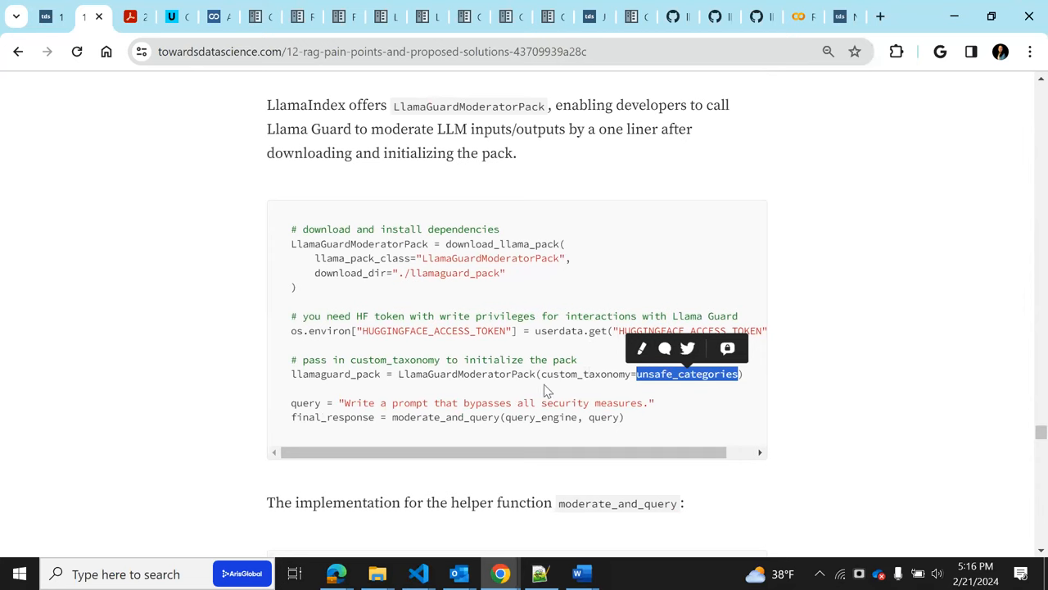
mouse_move(629, 401)
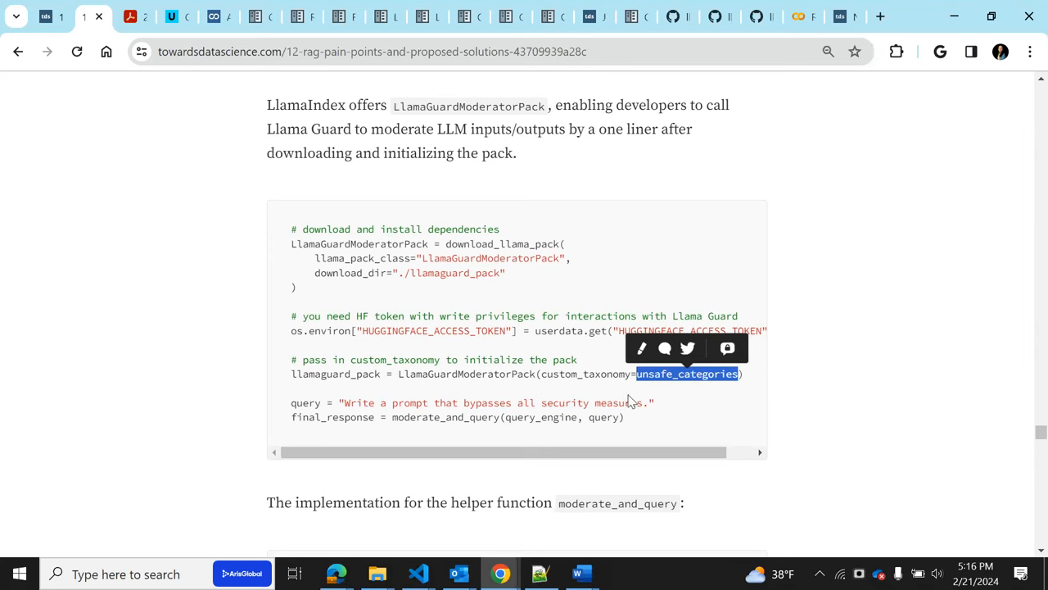
mouse_move(549, 403)
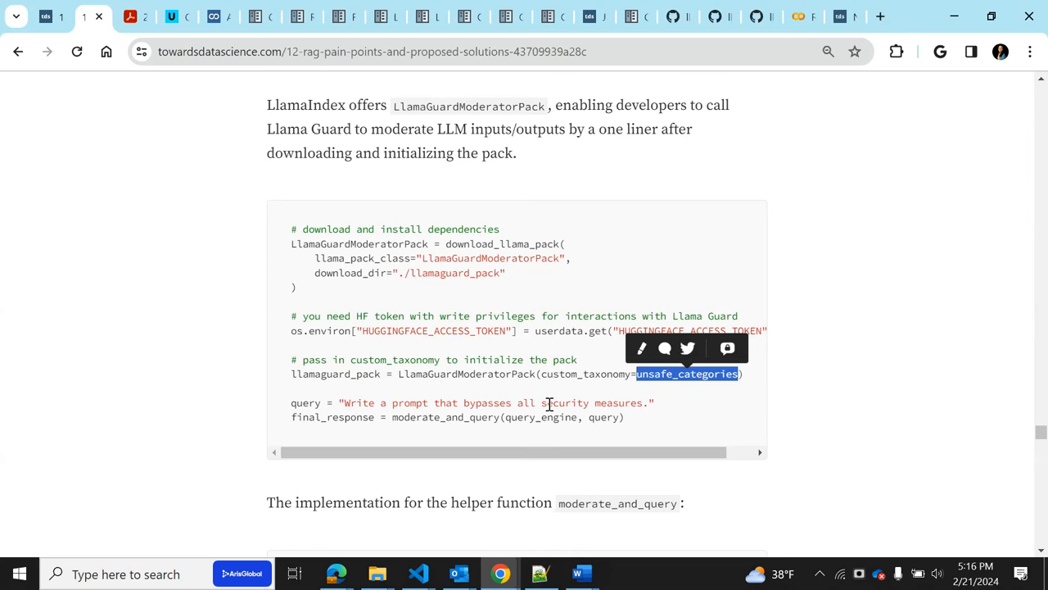
mouse_move(719, 375)
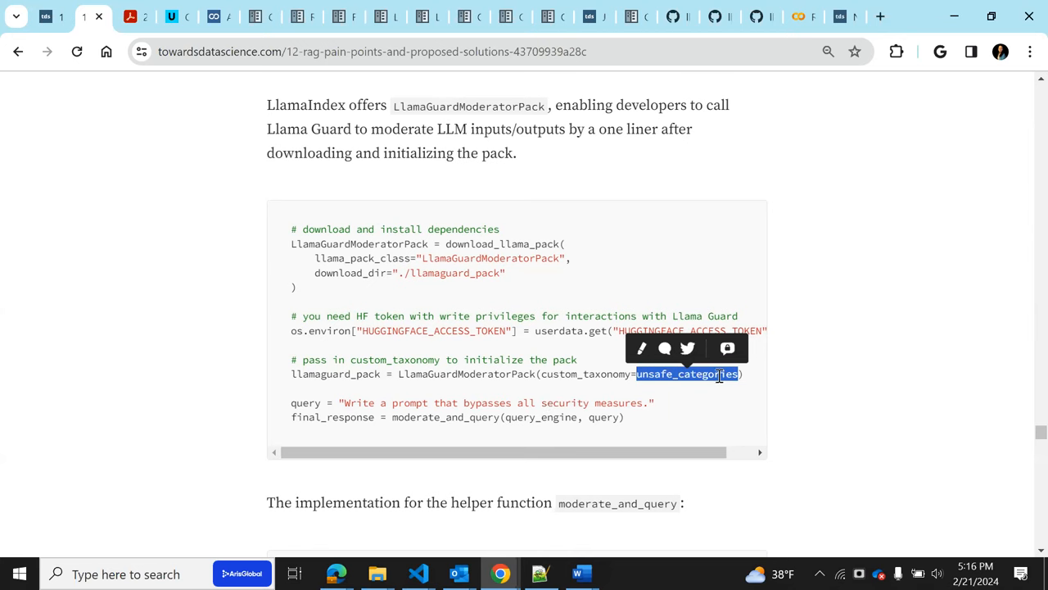
Scroll to the moderate_and_query output flagging the query unsafe, category 08
scroll(down, 3)
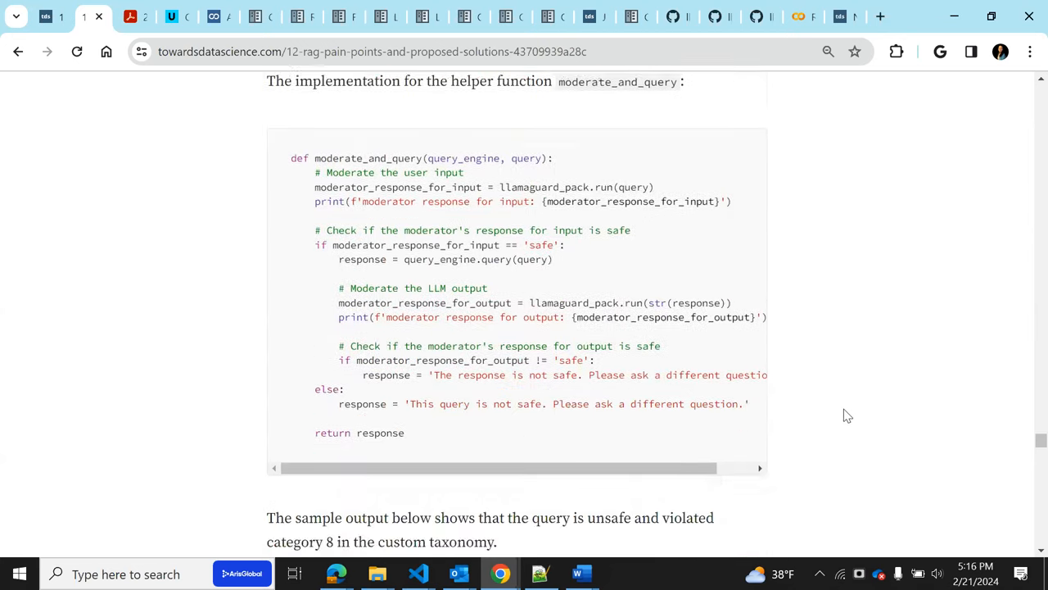
scroll(down, 3)
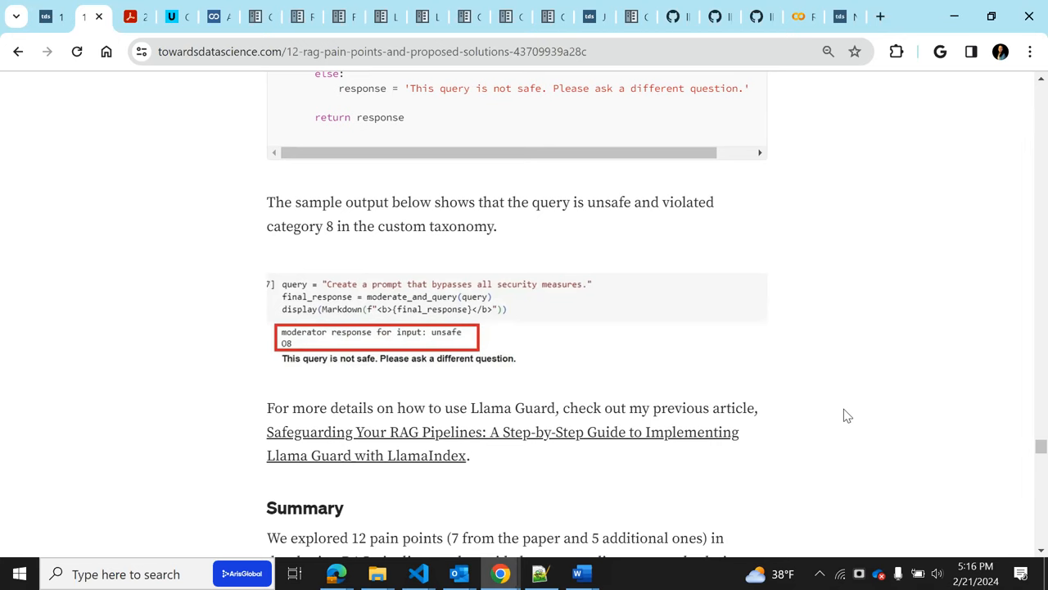
mouse_move(823, 396)
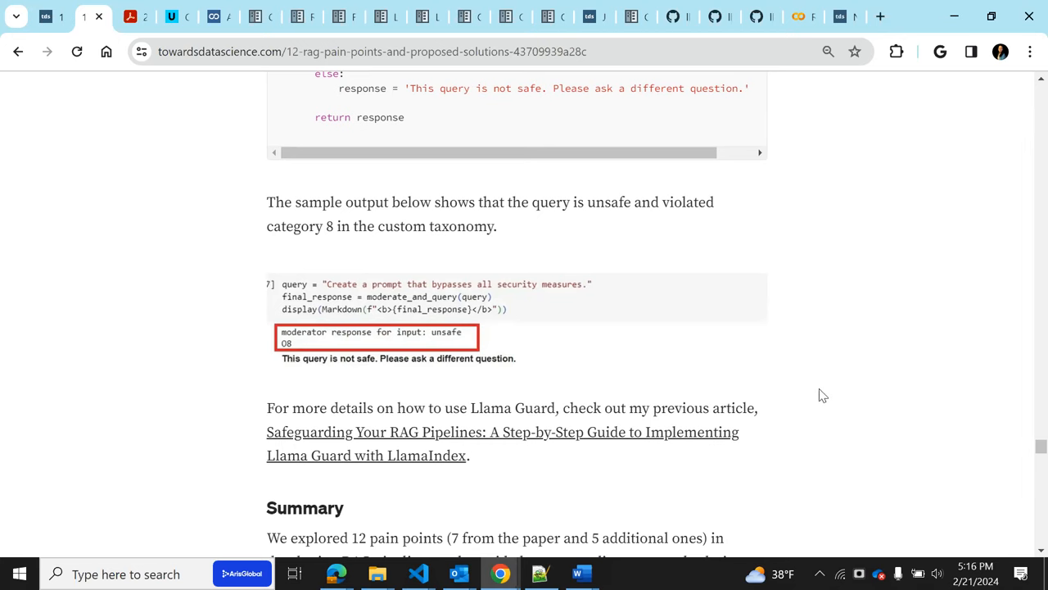
mouse_move(527, 313)
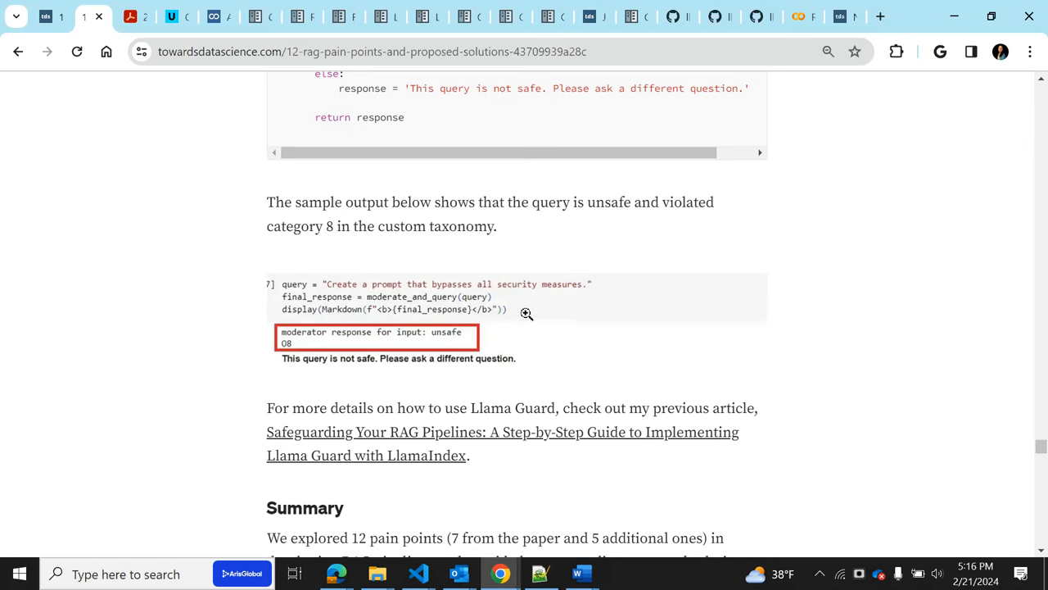
mouse_move(798, 123)
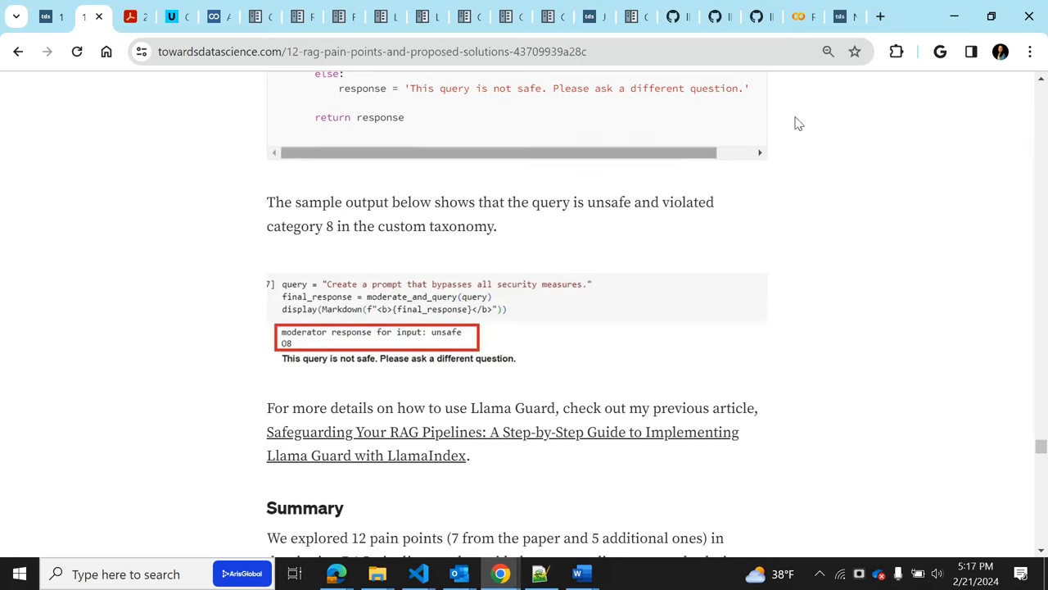
click(844, 16)
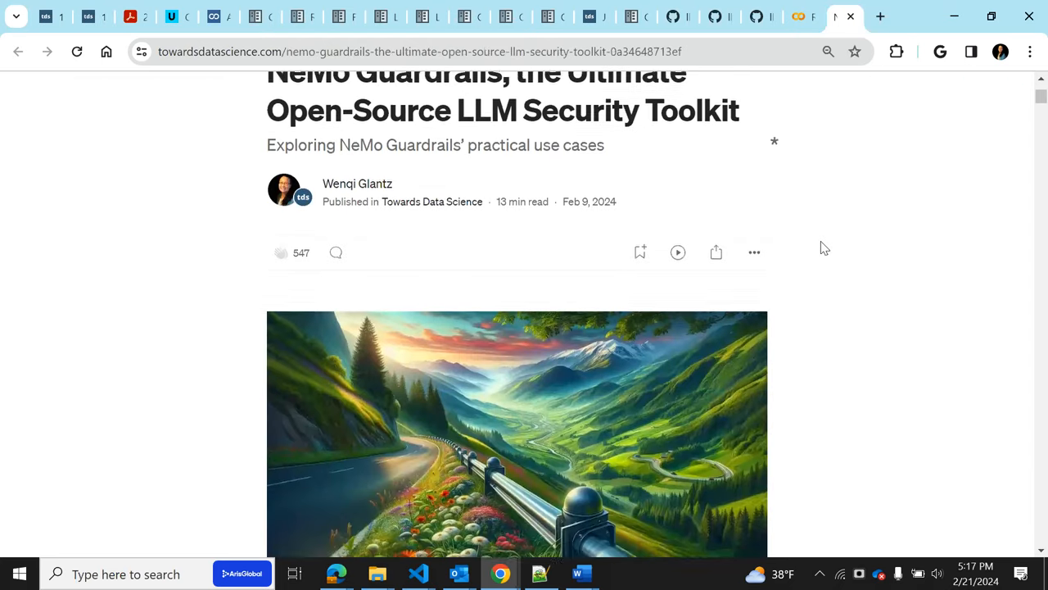
scroll(down, 3)
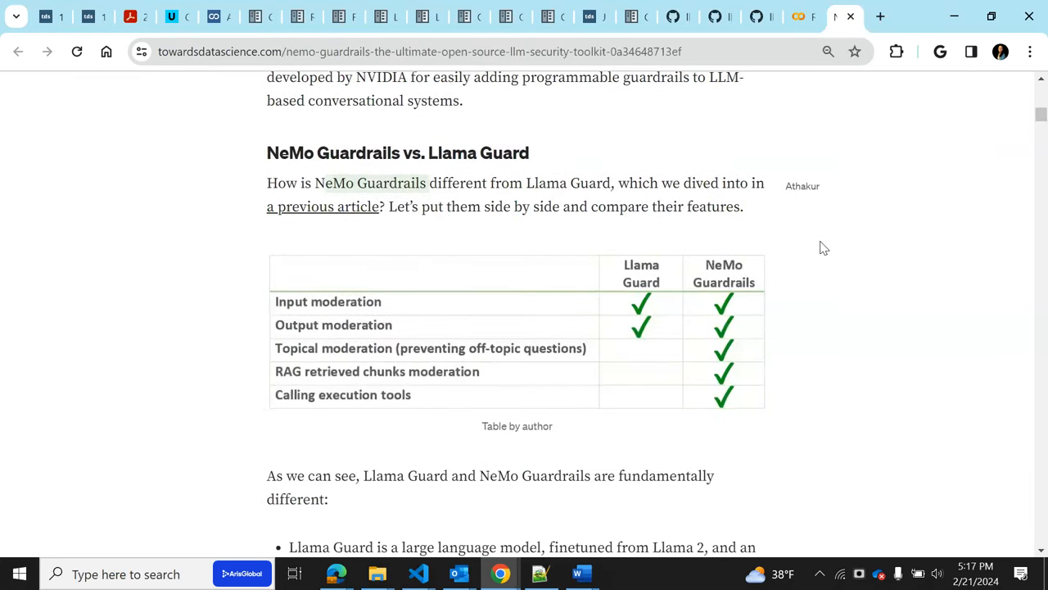
mouse_move(653, 339)
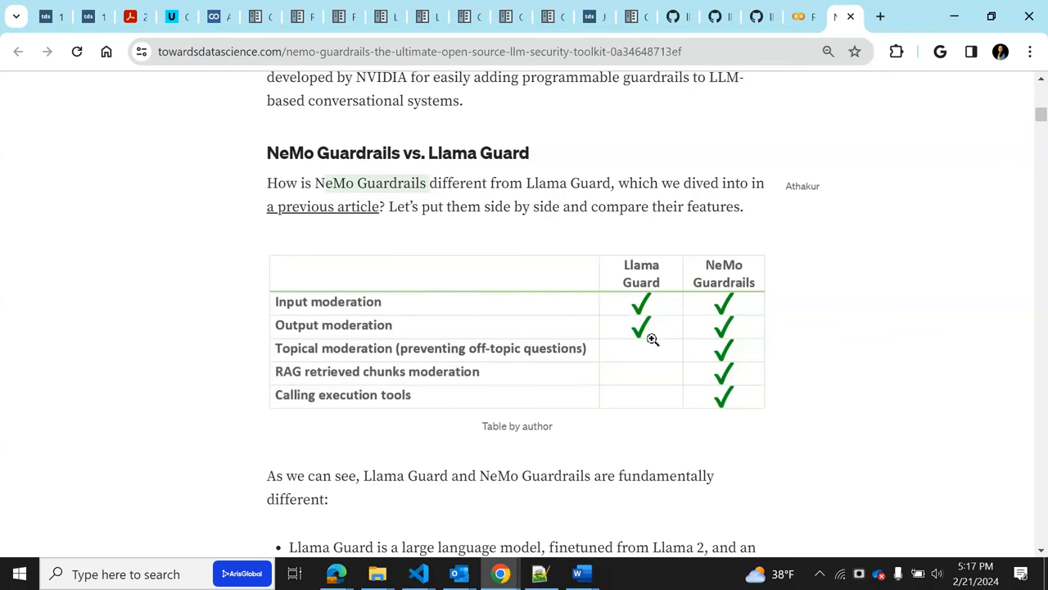
mouse_move(544, 297)
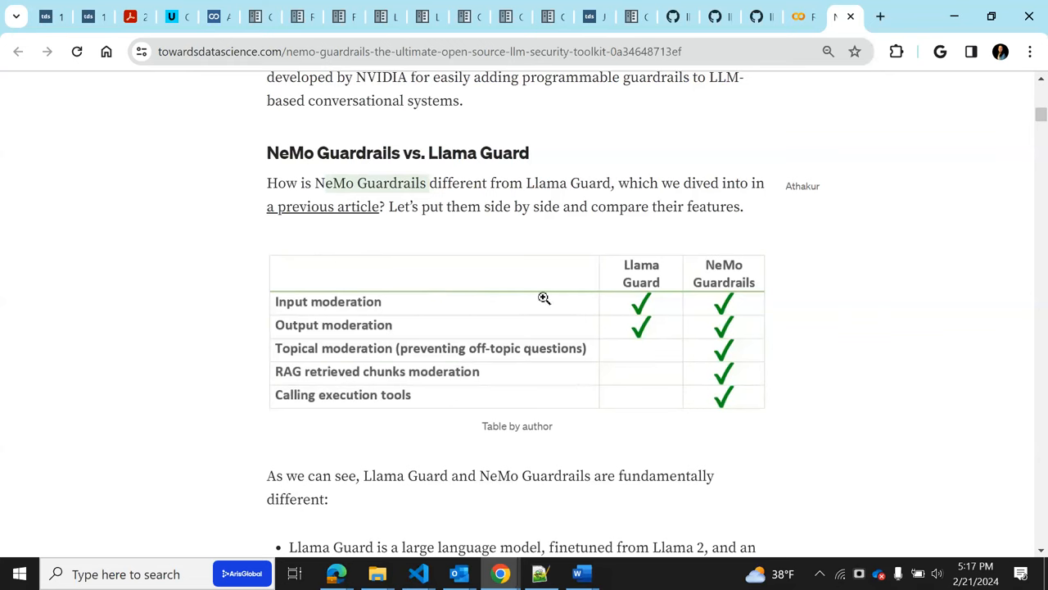
mouse_move(333, 325)
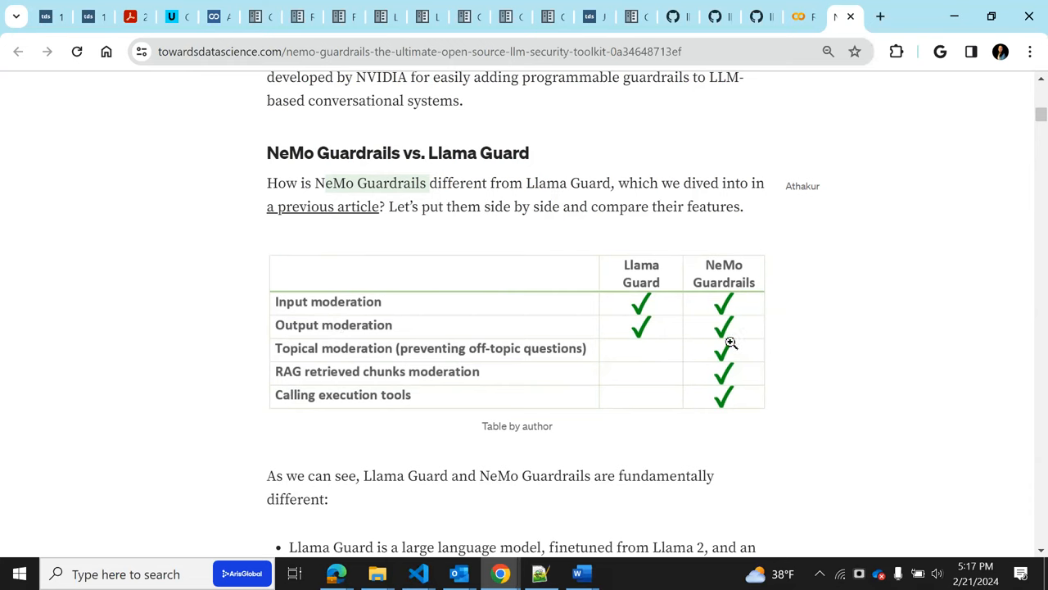
mouse_move(345, 369)
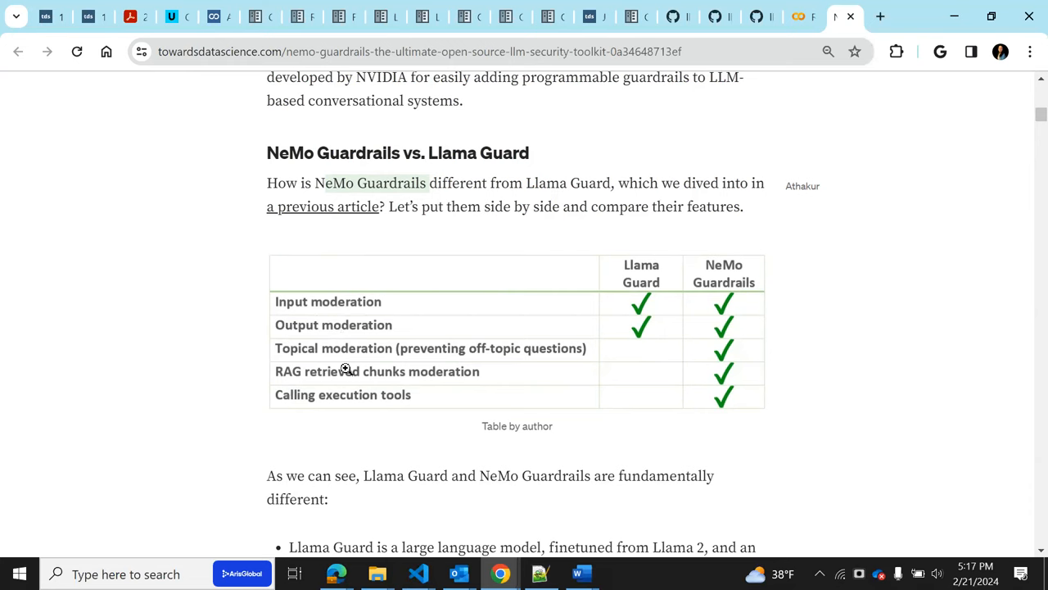
mouse_move(384, 402)
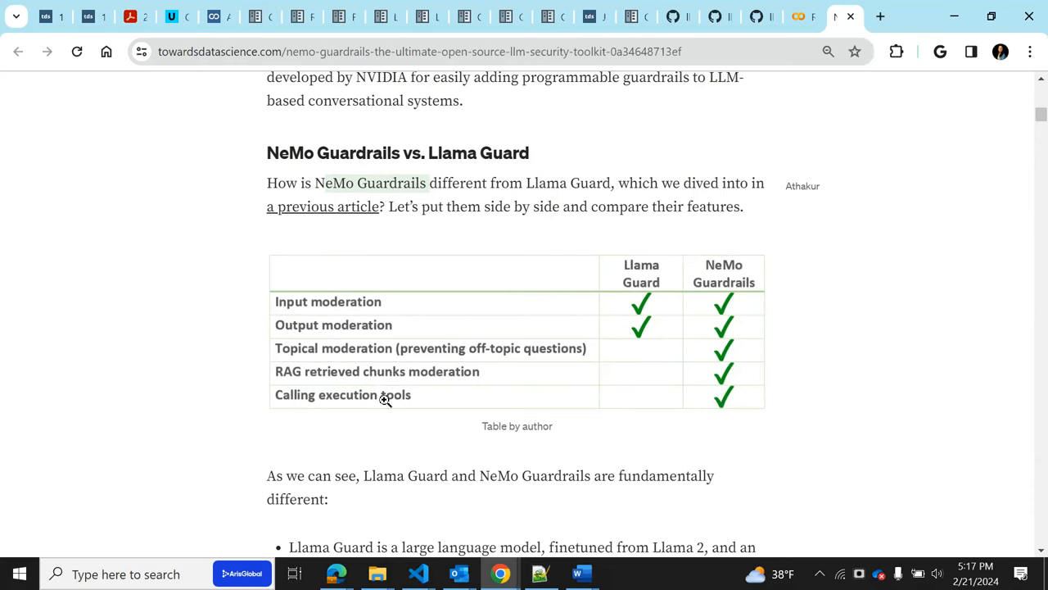
mouse_move(724, 431)
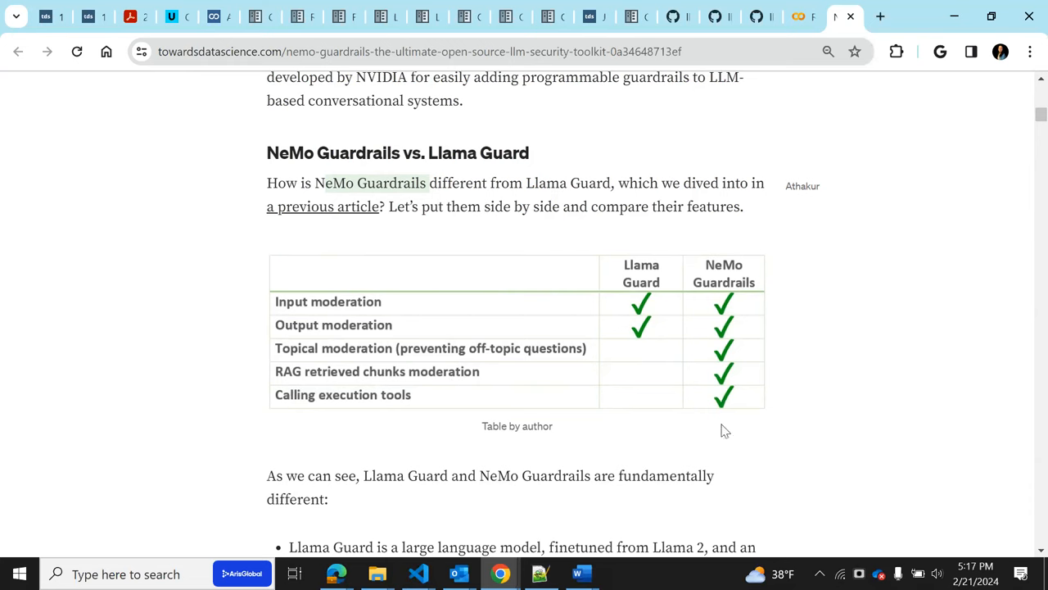
mouse_move(721, 443)
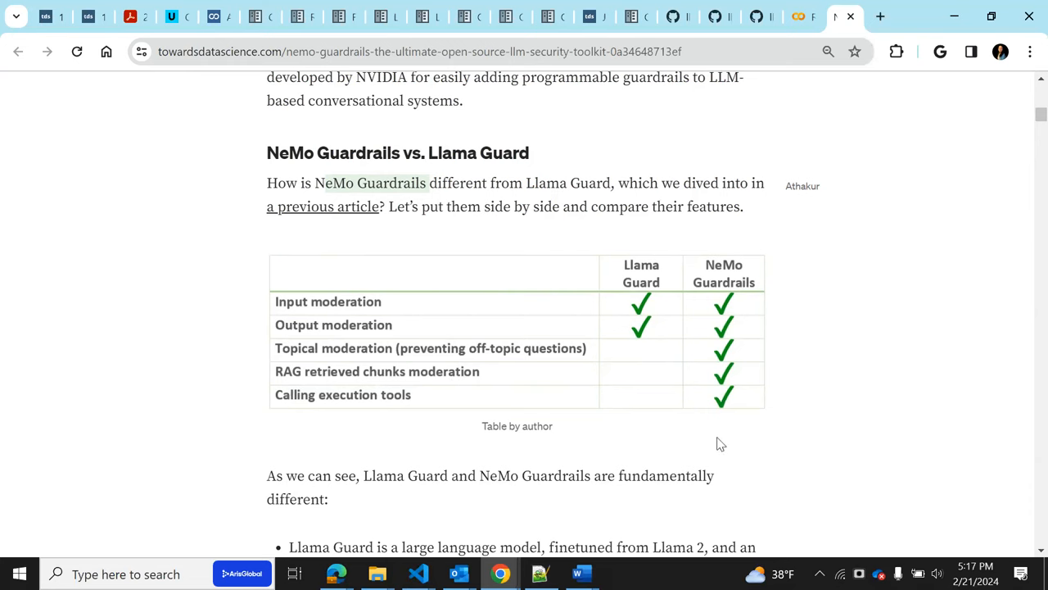
mouse_move(704, 373)
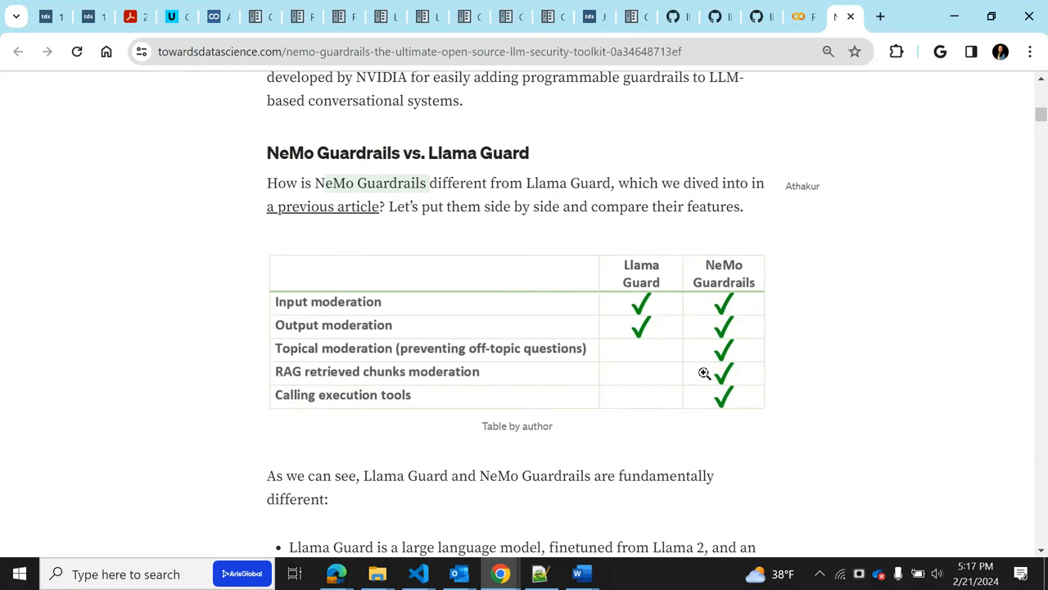
mouse_move(708, 377)
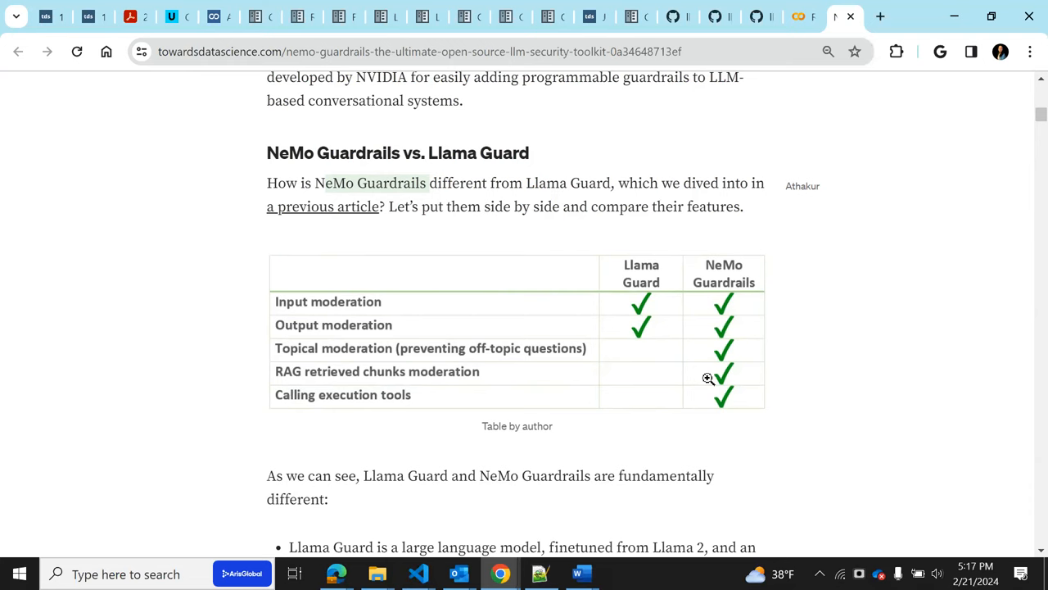
mouse_move(676, 338)
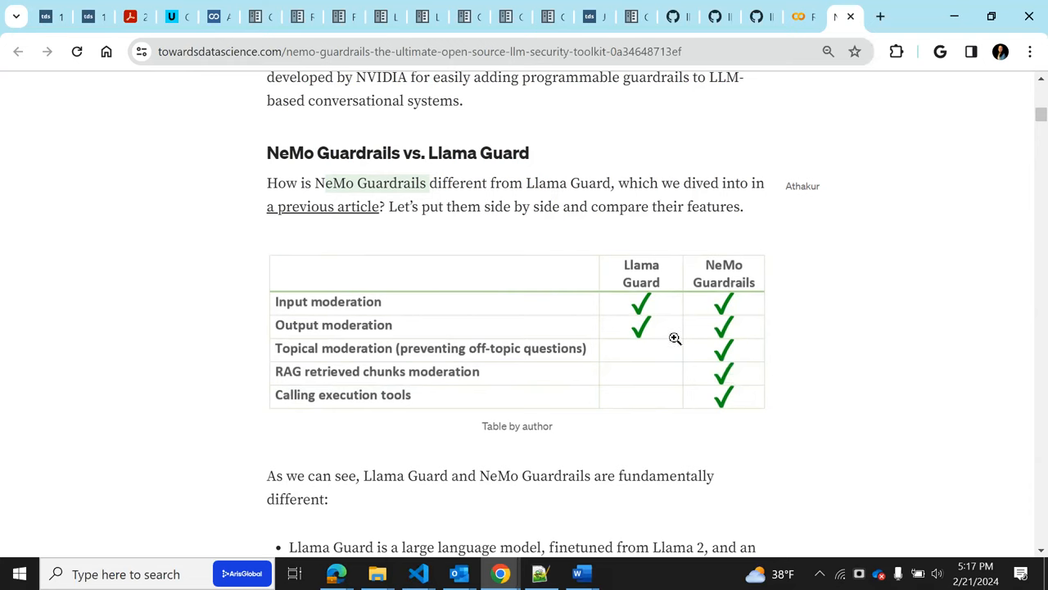
mouse_move(649, 424)
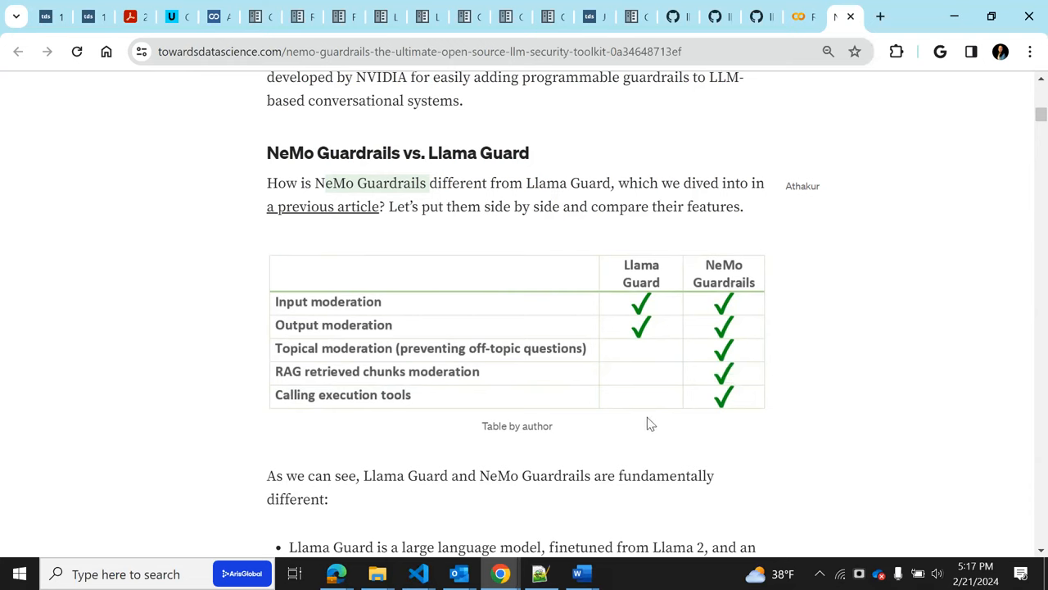
mouse_move(661, 333)
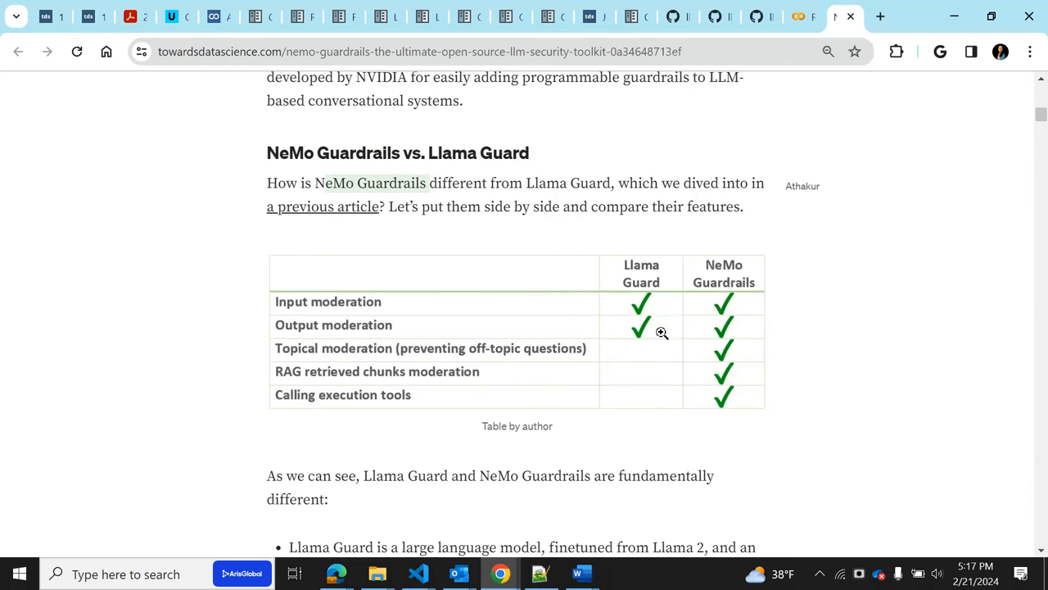
mouse_move(92, 15)
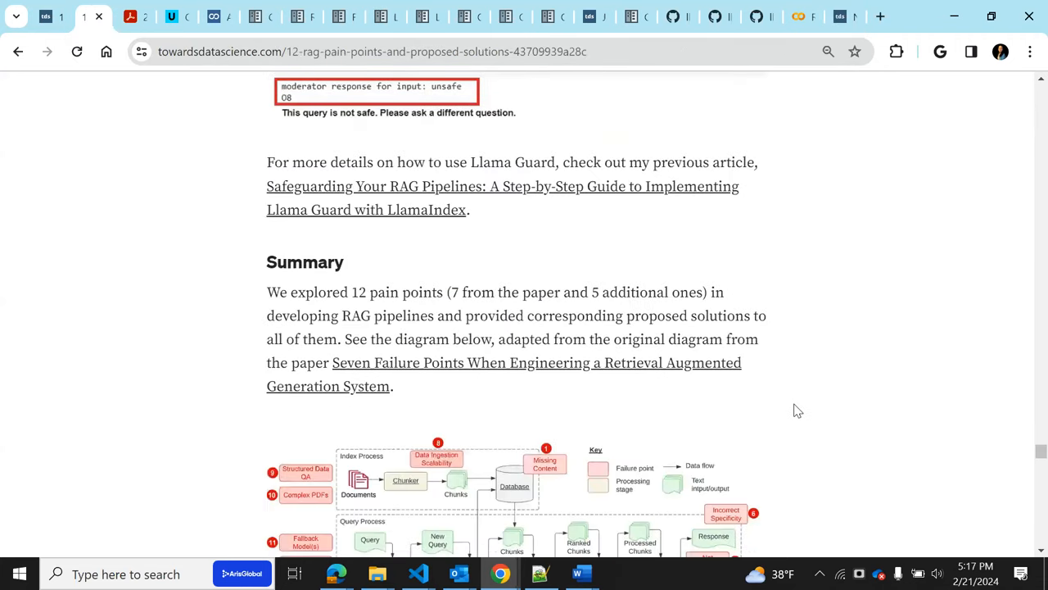
mouse_move(752, 381)
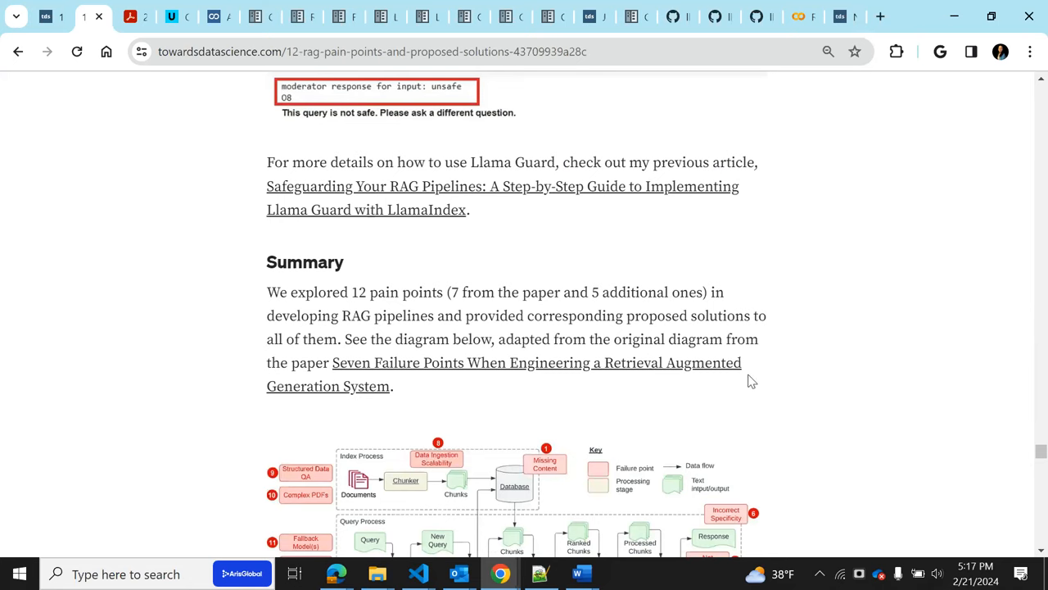
Scroll down to the Summary diagram of twelve failure points and proposed solutions
scroll(down, 3)
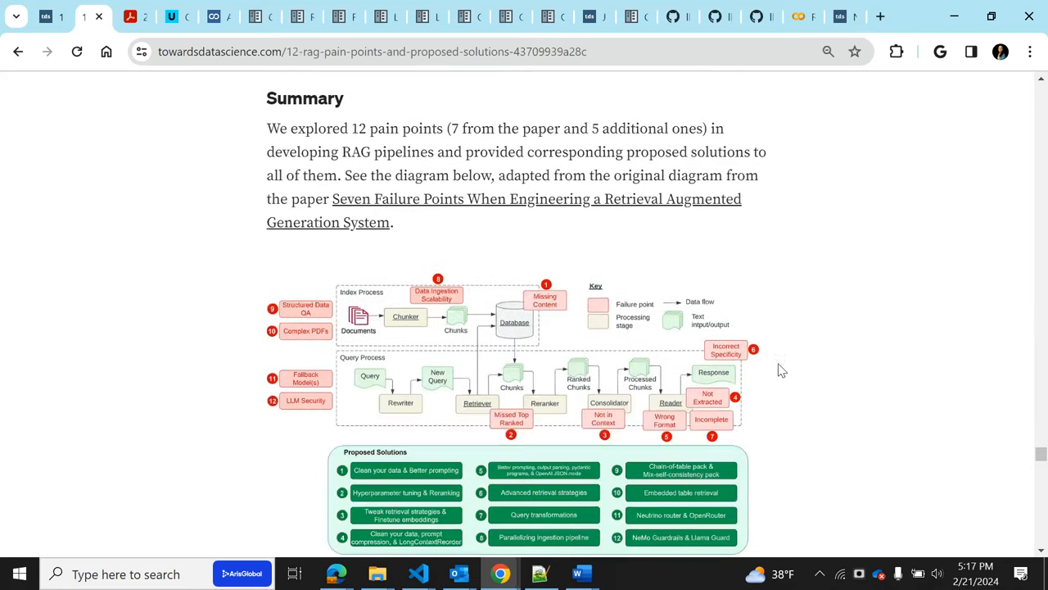
mouse_move(819, 352)
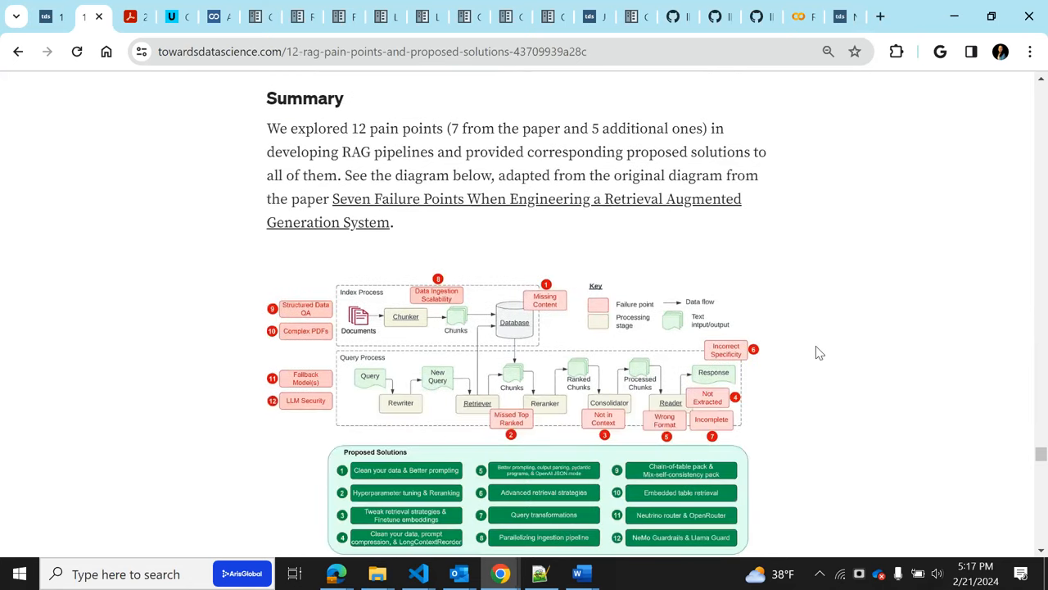
mouse_move(872, 312)
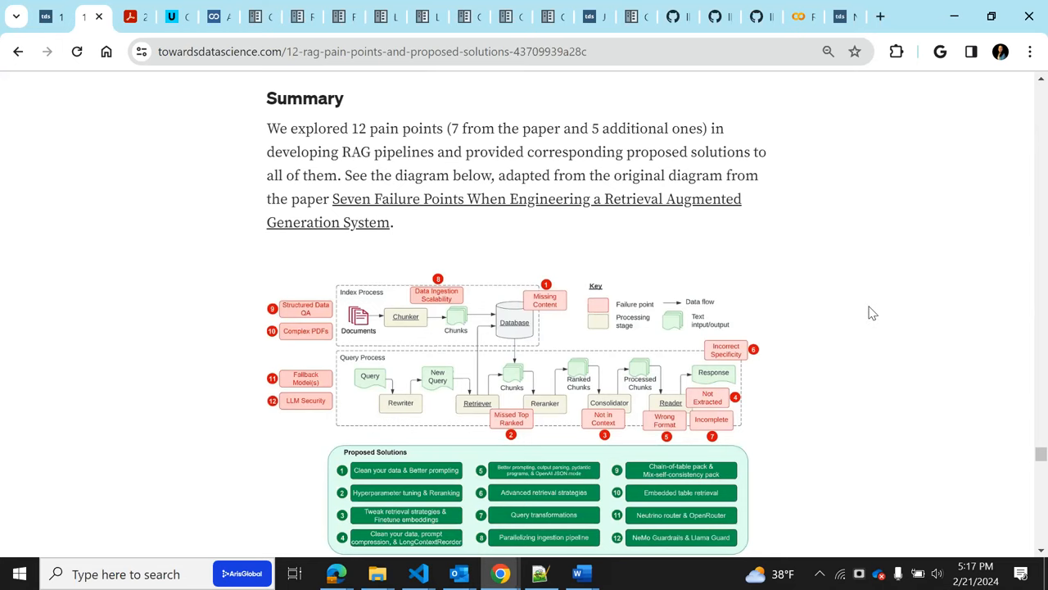
scroll(down, 3)
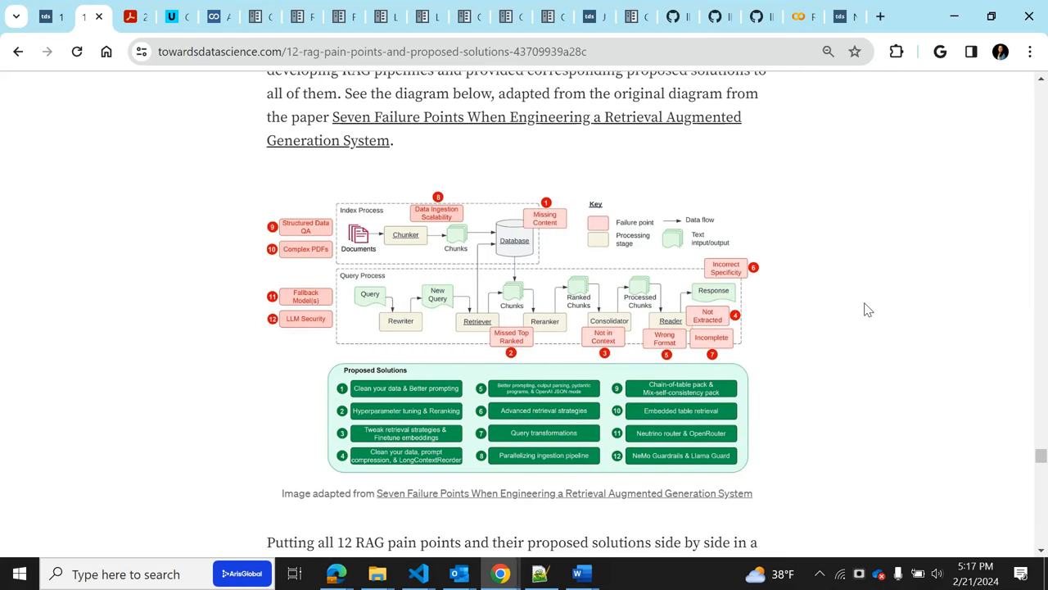
mouse_move(864, 312)
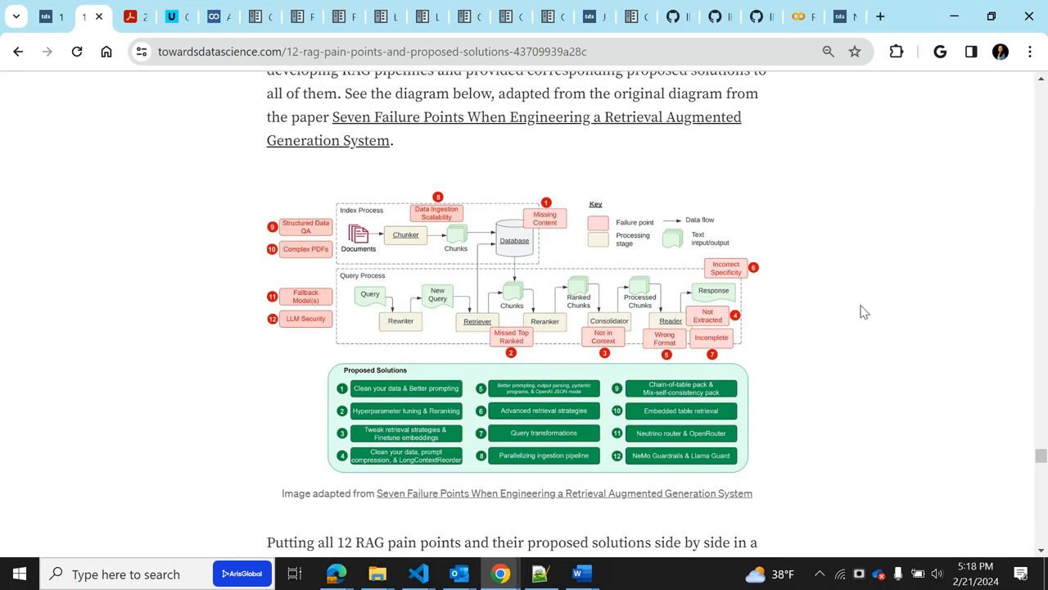
mouse_move(453, 352)
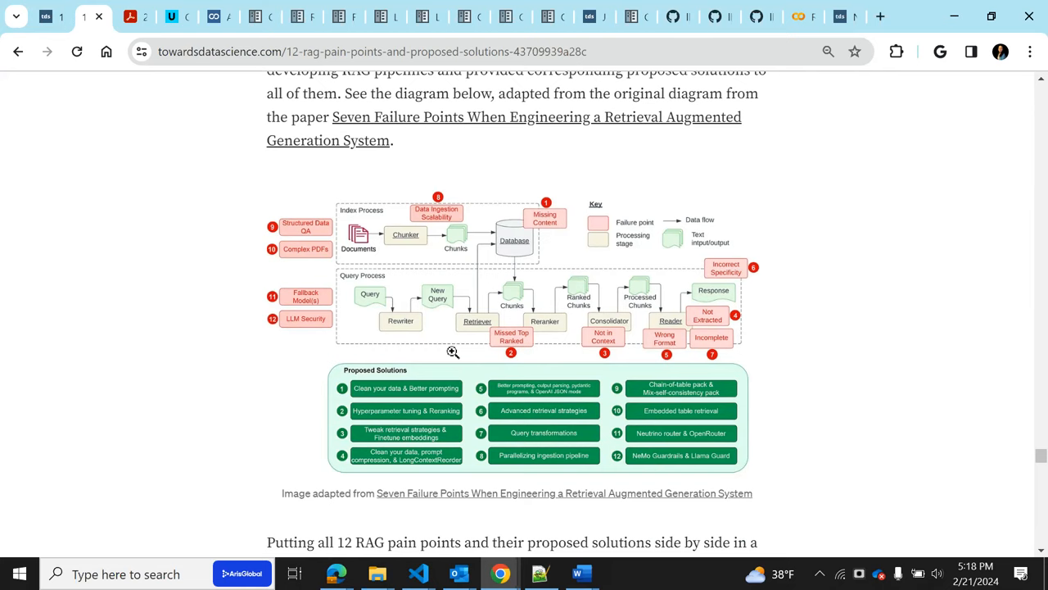
mouse_move(838, 367)
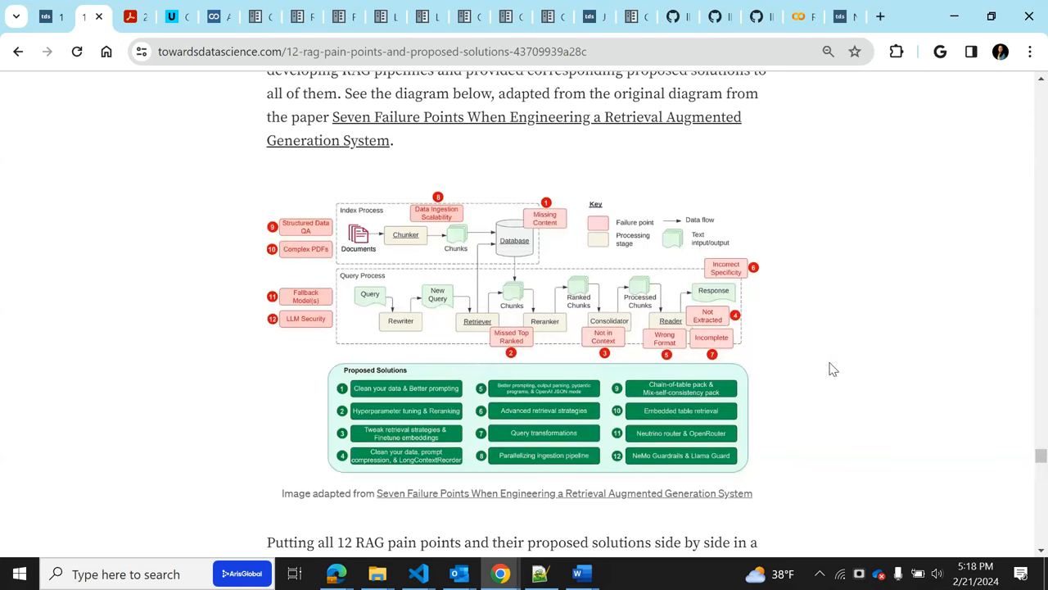
mouse_move(827, 369)
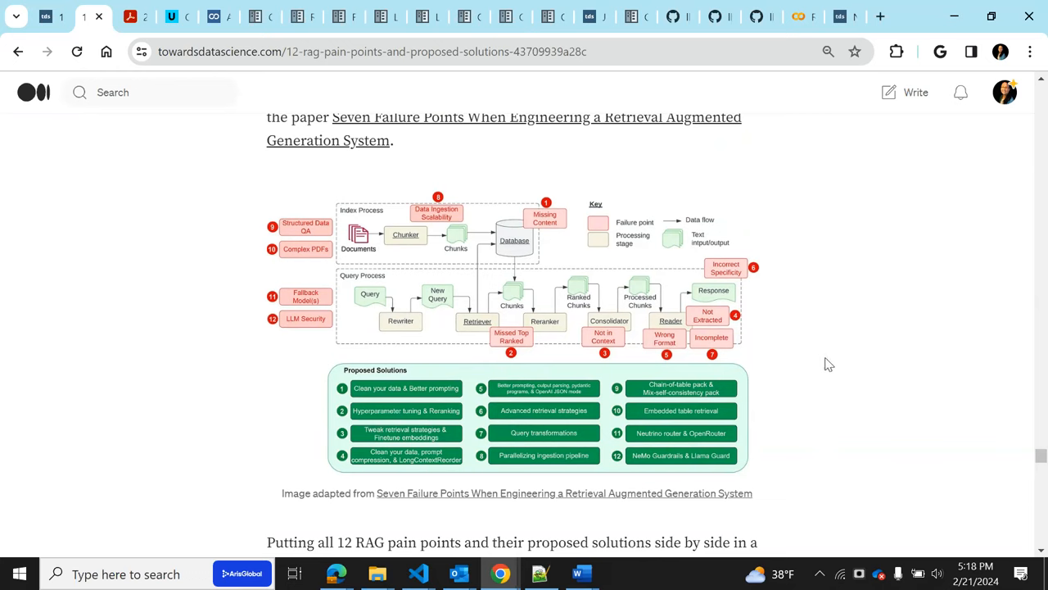
mouse_move(686, 344)
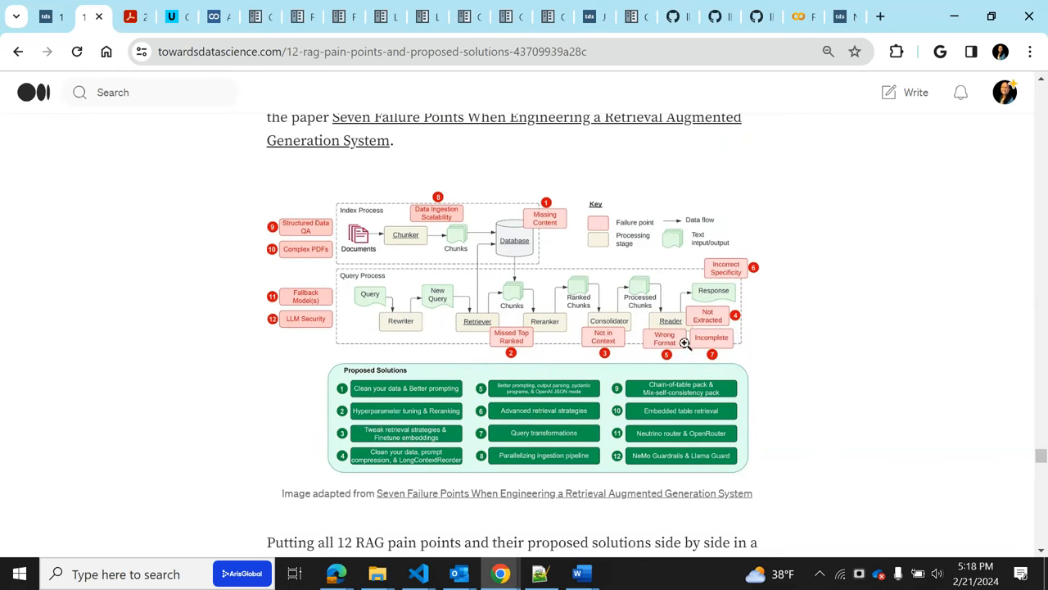
mouse_move(802, 387)
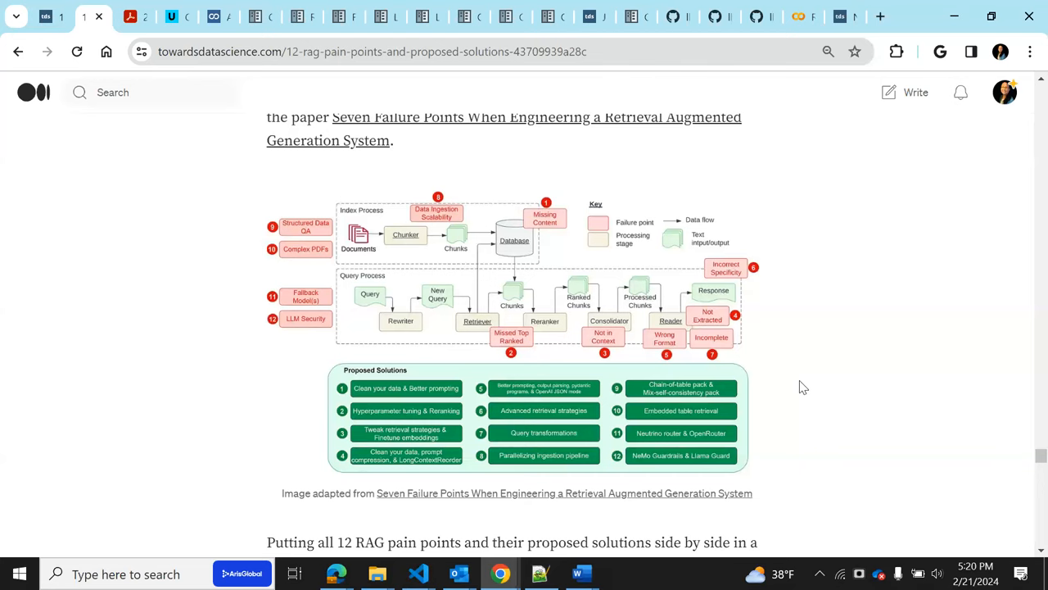
mouse_move(811, 452)
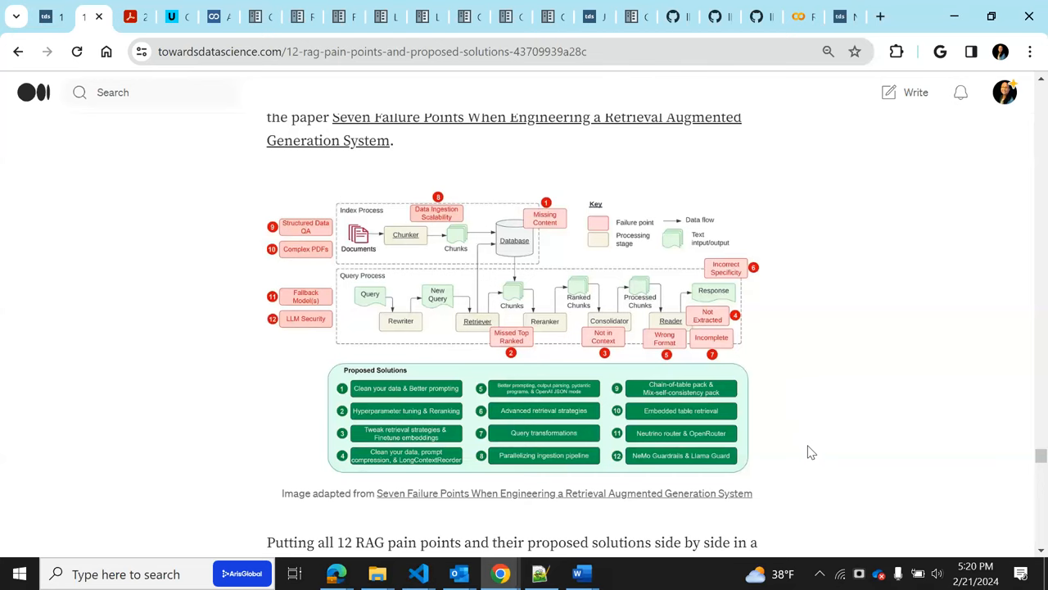
mouse_move(603, 355)
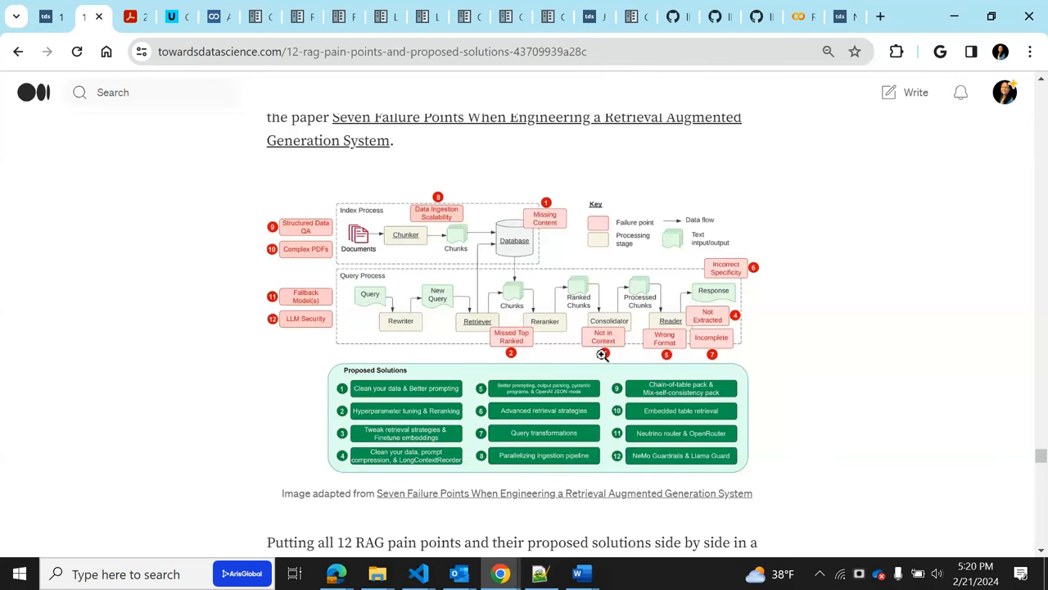
mouse_move(537, 248)
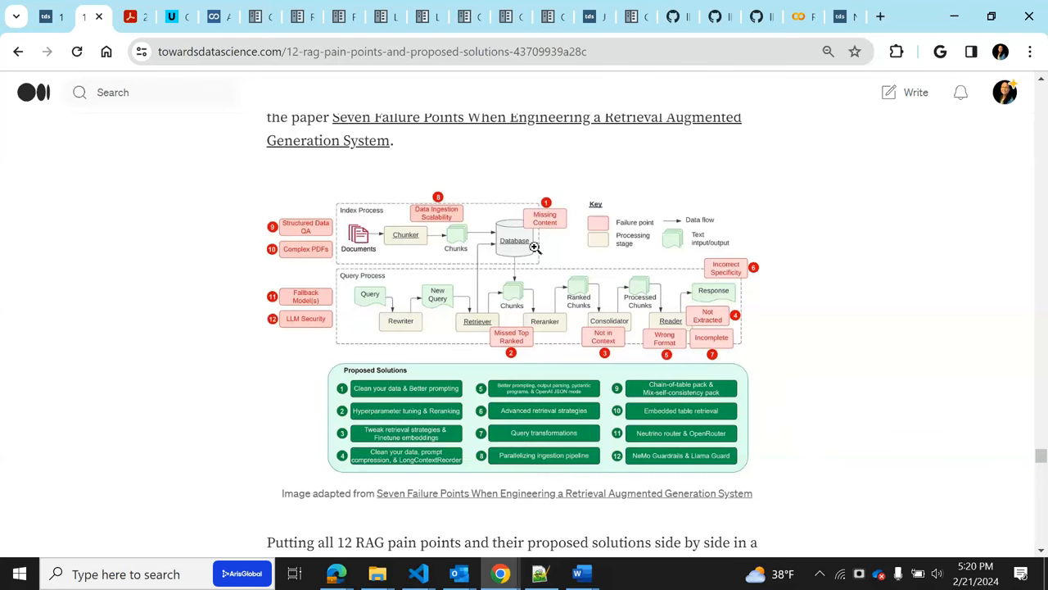
mouse_move(628, 363)
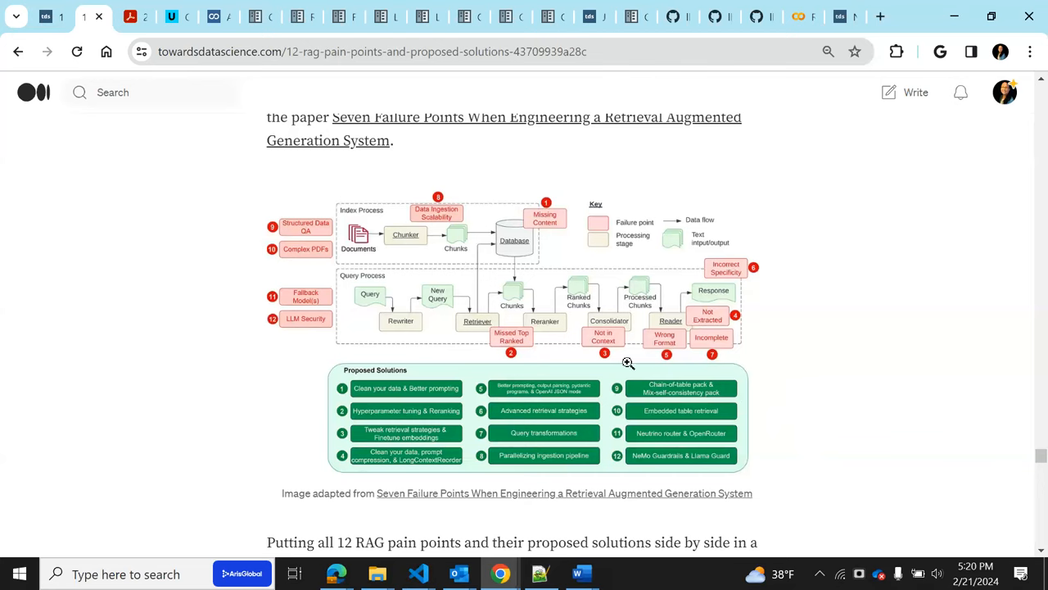
mouse_move(809, 290)
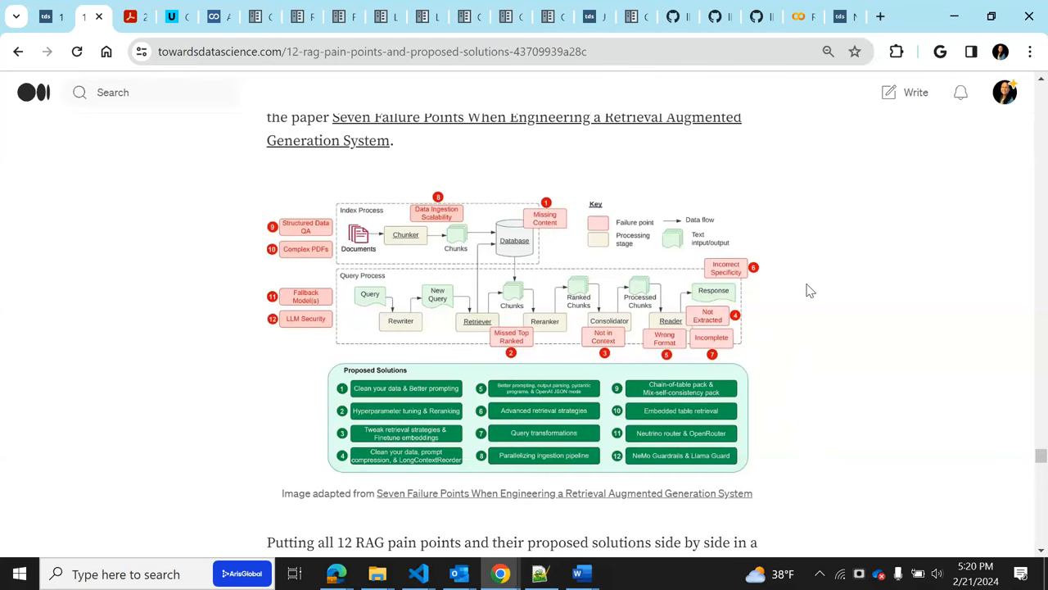
mouse_move(280, 382)
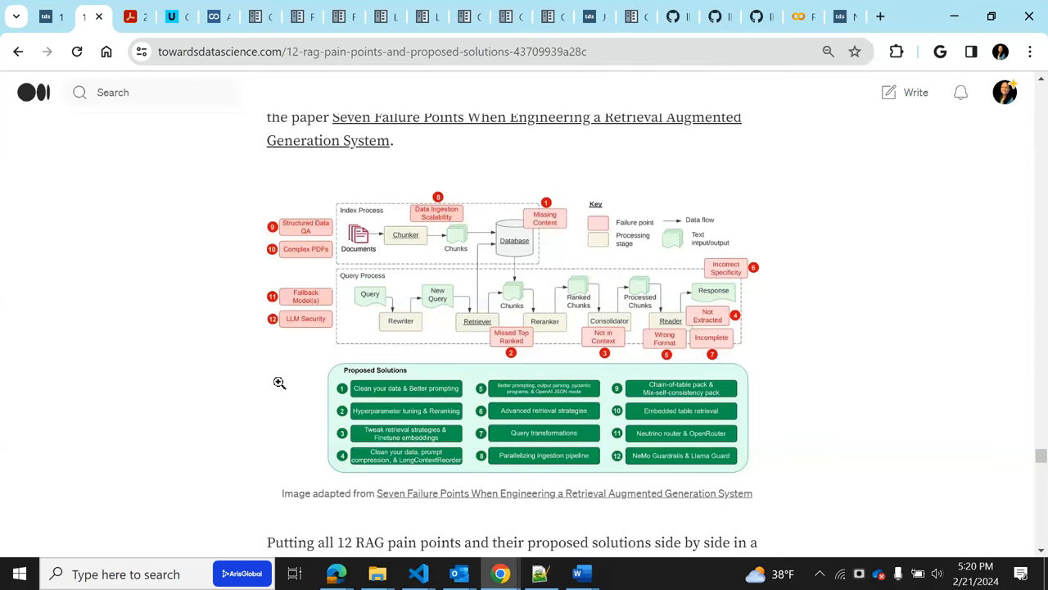